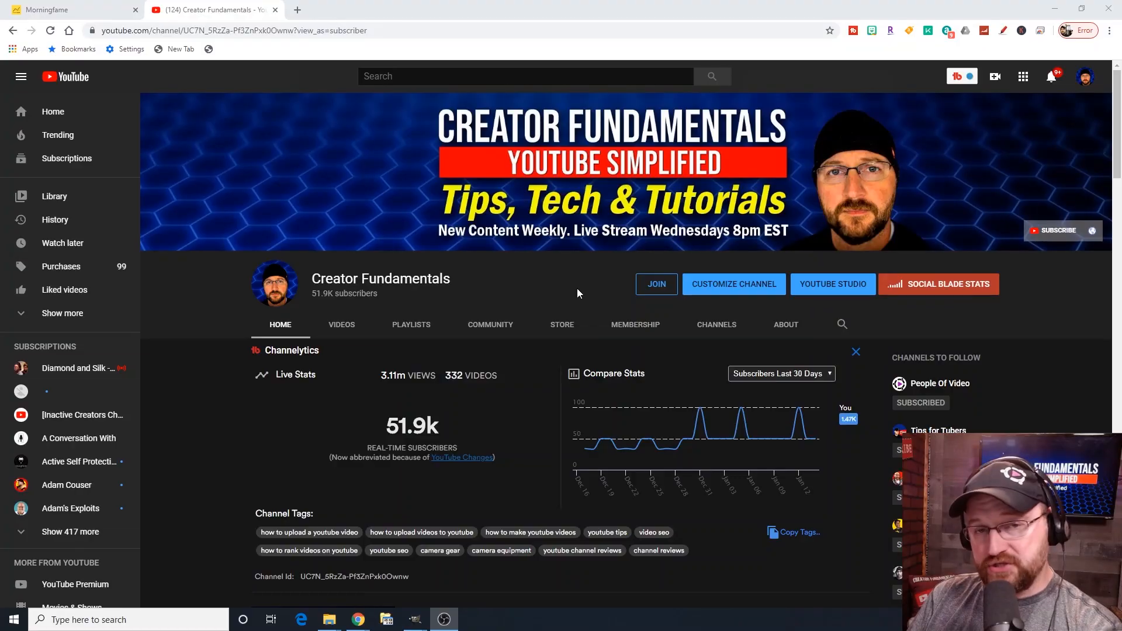
mouse_move(748, 284)
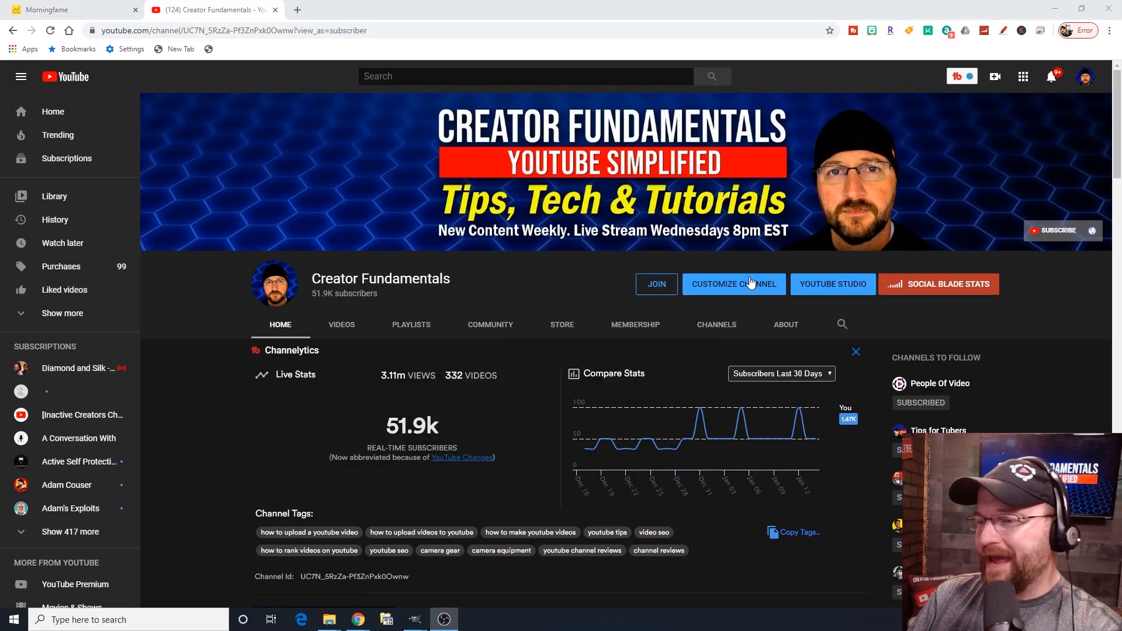
mouse_move(832, 284)
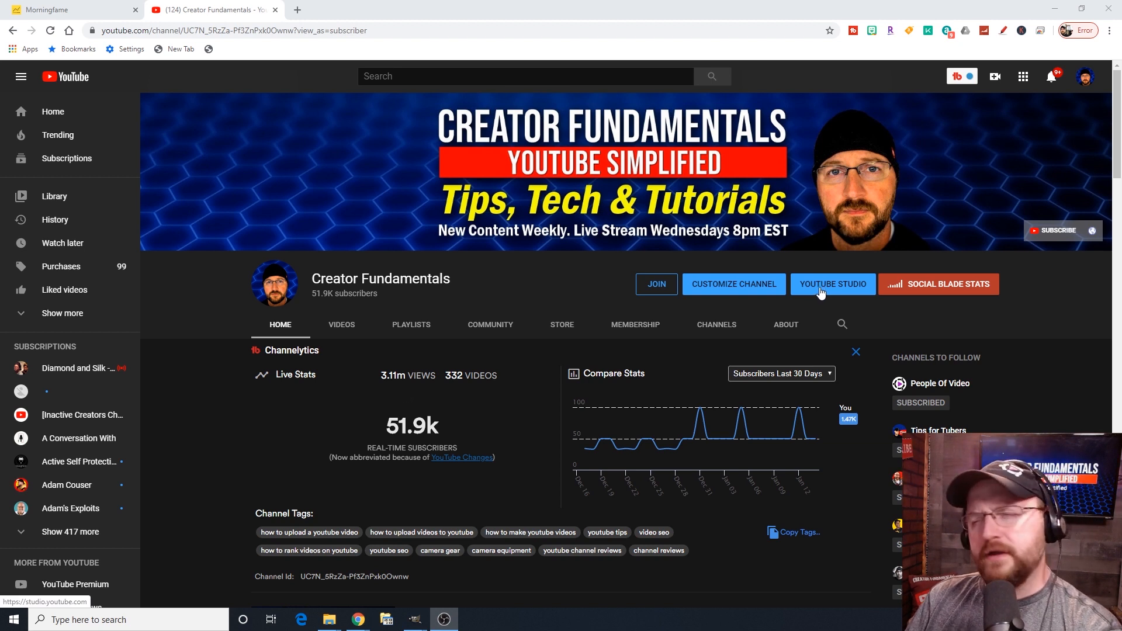
mouse_move(868, 286)
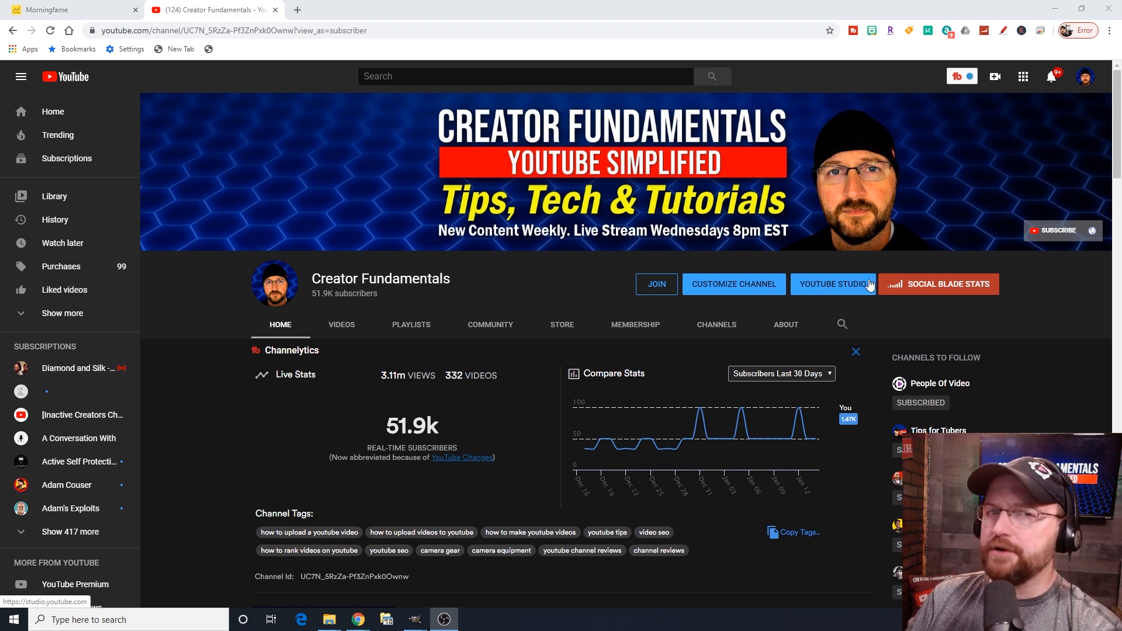
mouse_move(843, 290)
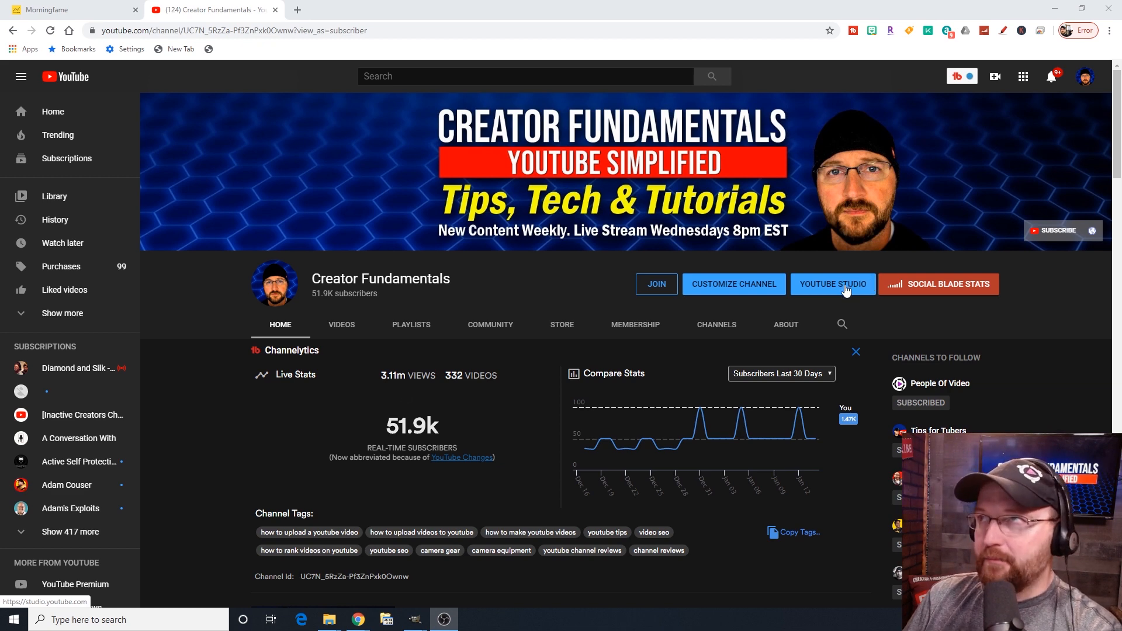
Launch YouTube Studio from the Creator Fundamentals channel page.
left_click(832, 284)
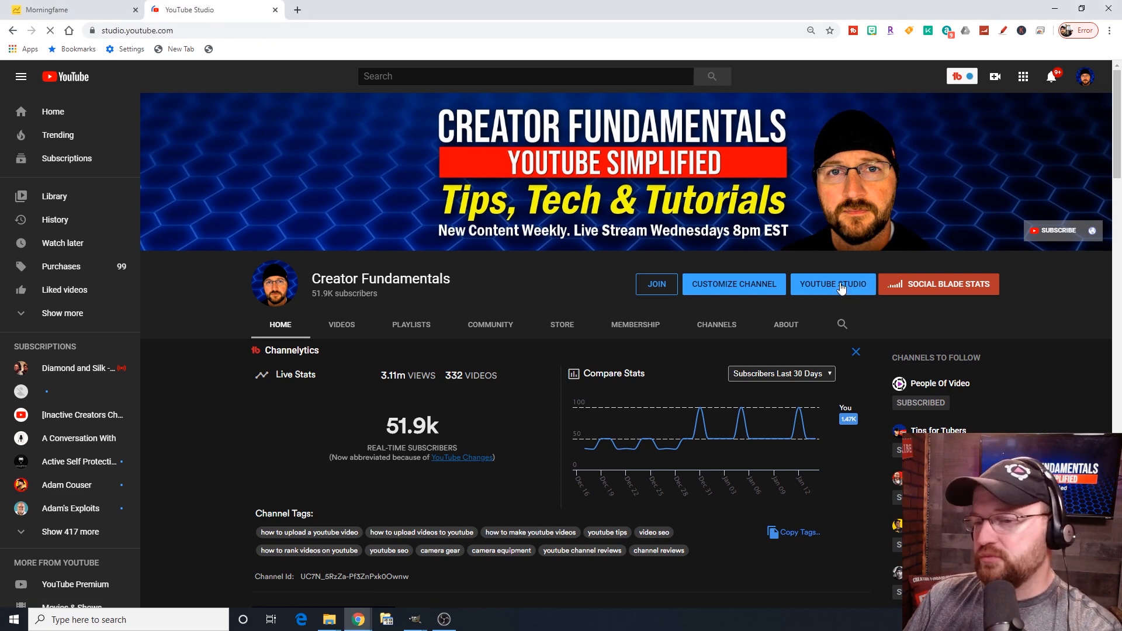
Let the Creator Fundamentals channel dashboard finish loading in Studio.
left_click(832, 284)
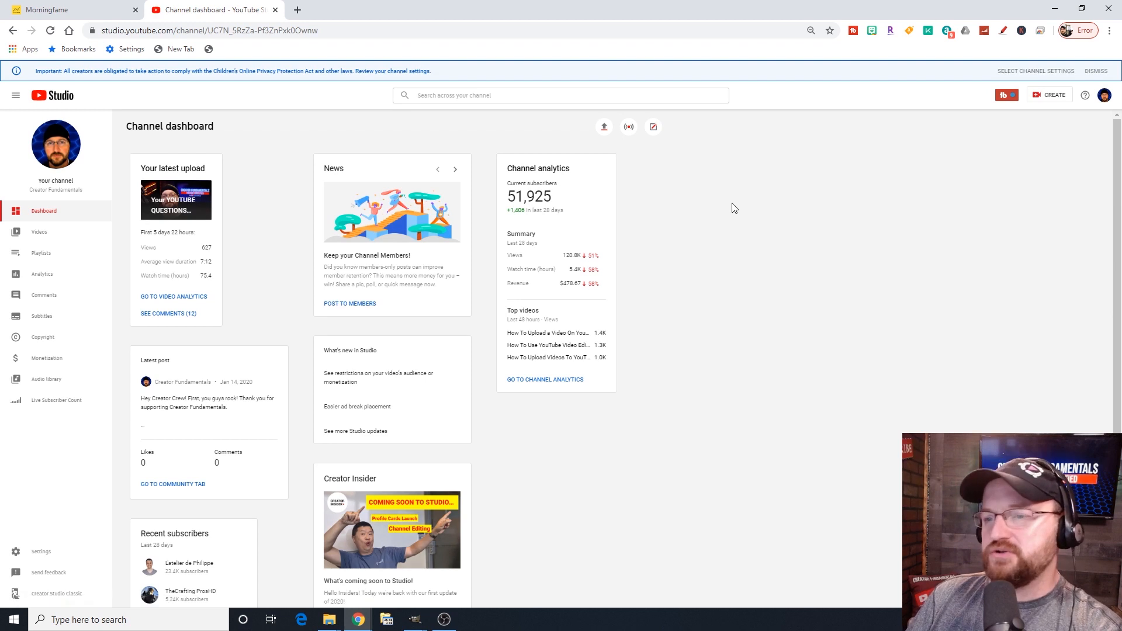
mouse_move(727, 215)
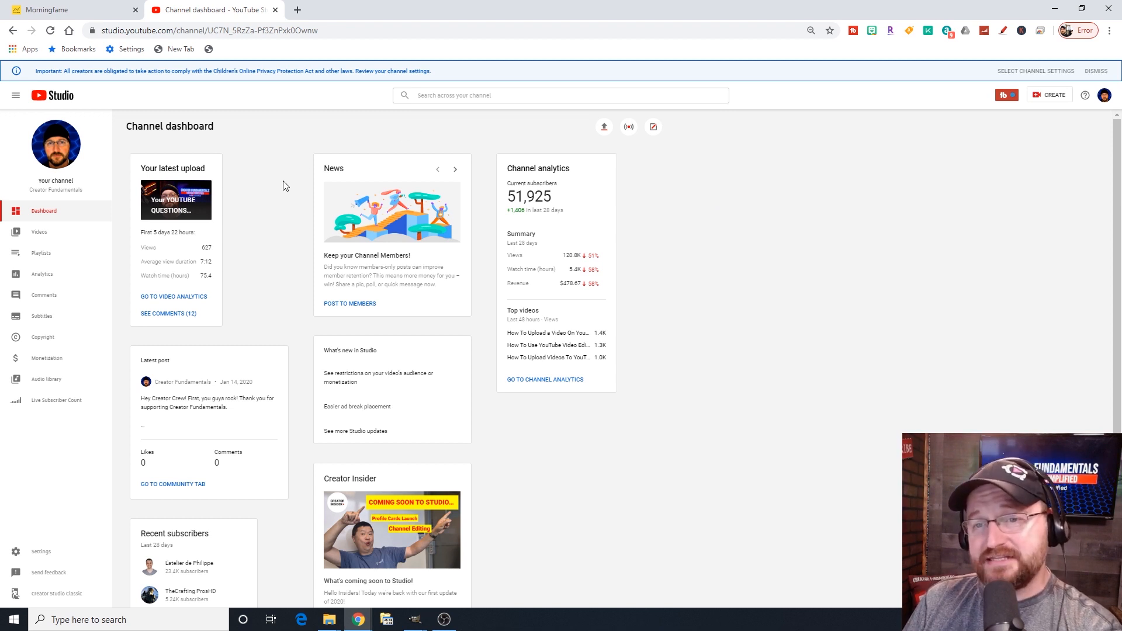
mouse_move(282, 187)
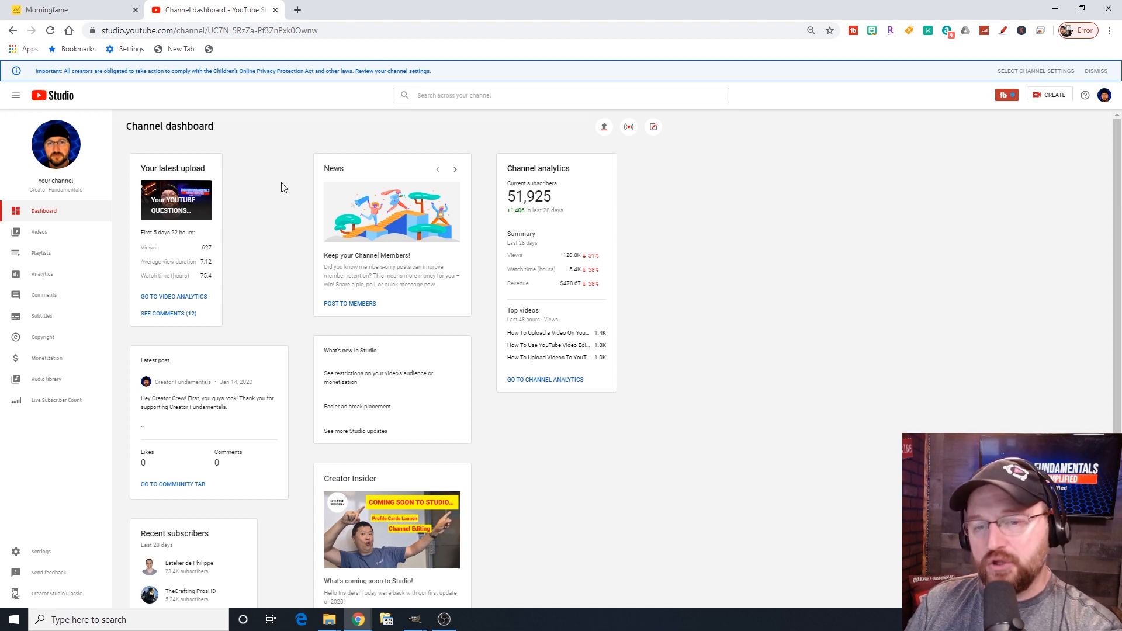
mouse_move(67, 221)
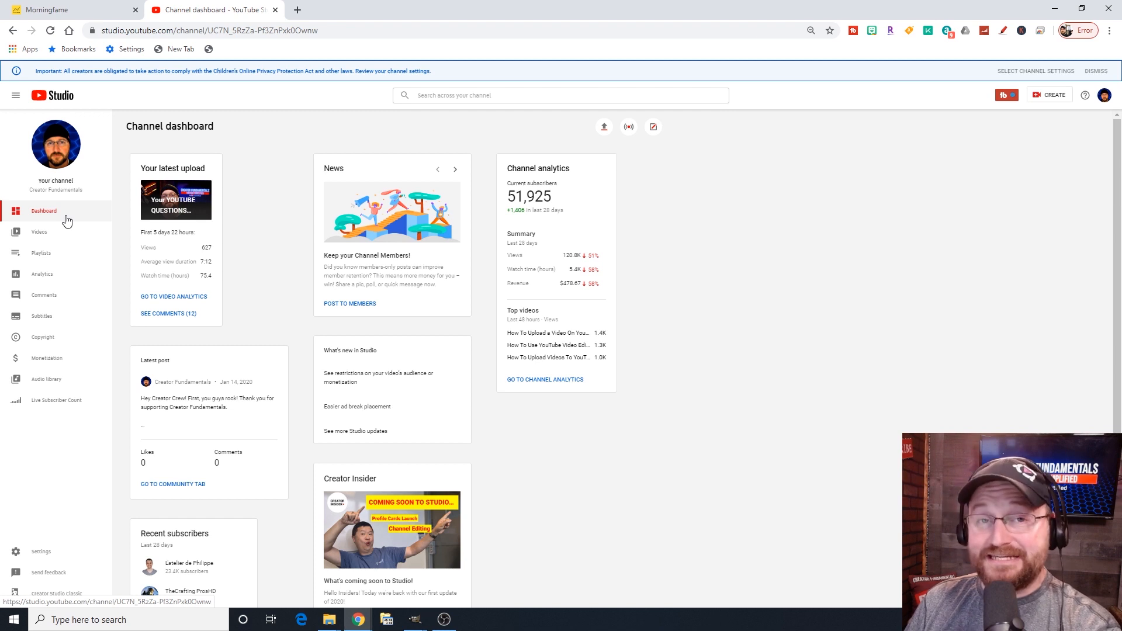
mouse_move(71, 219)
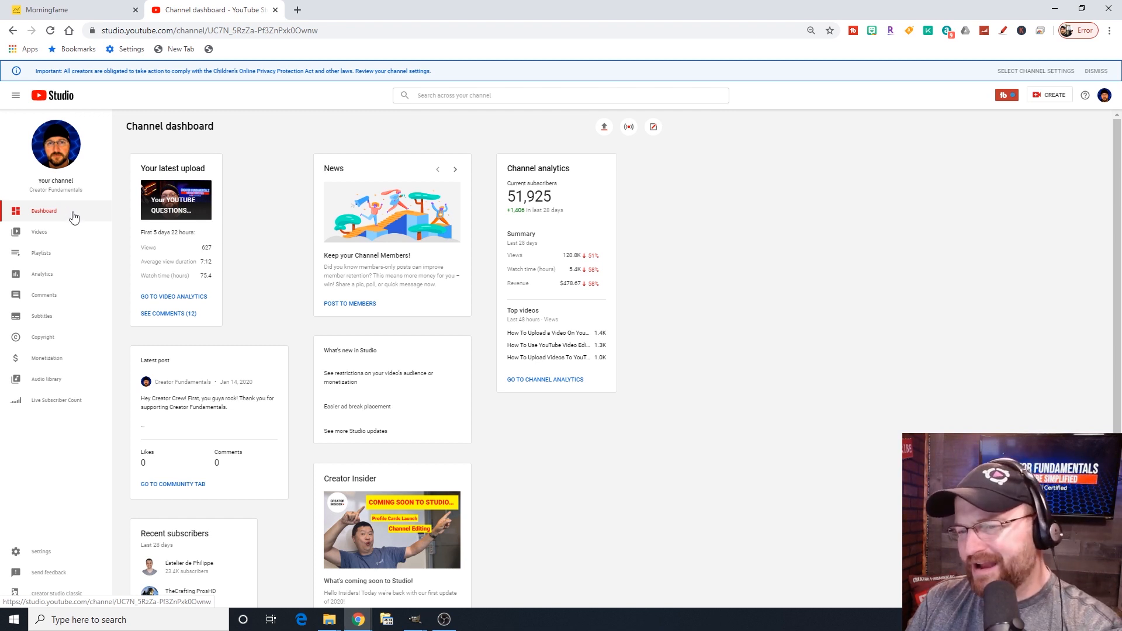
mouse_move(278, 276)
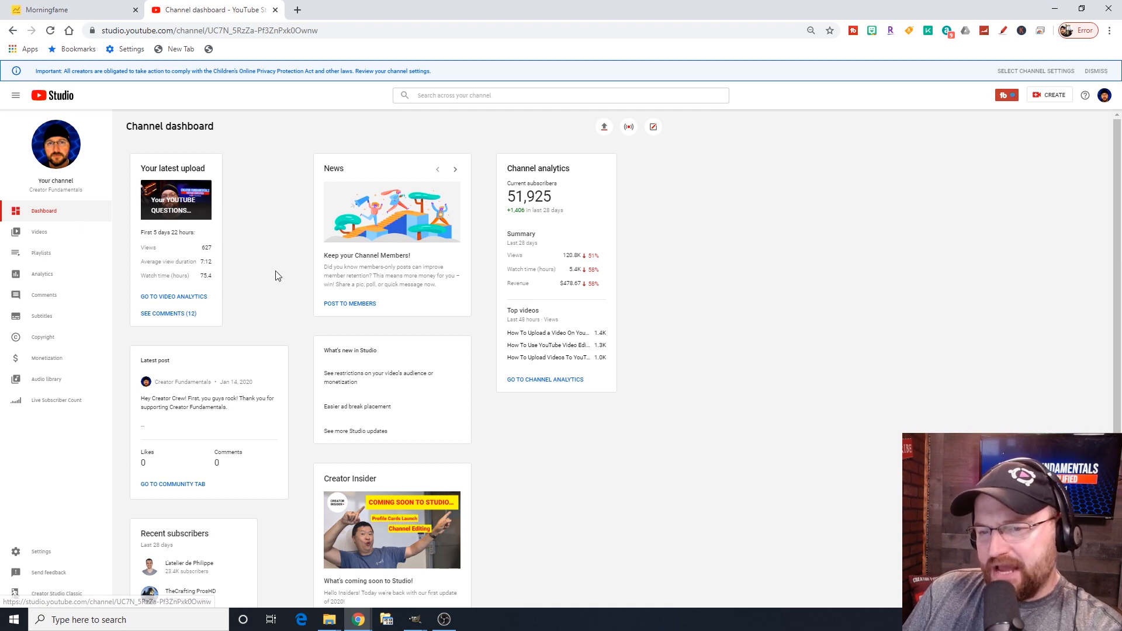
mouse_move(304, 269)
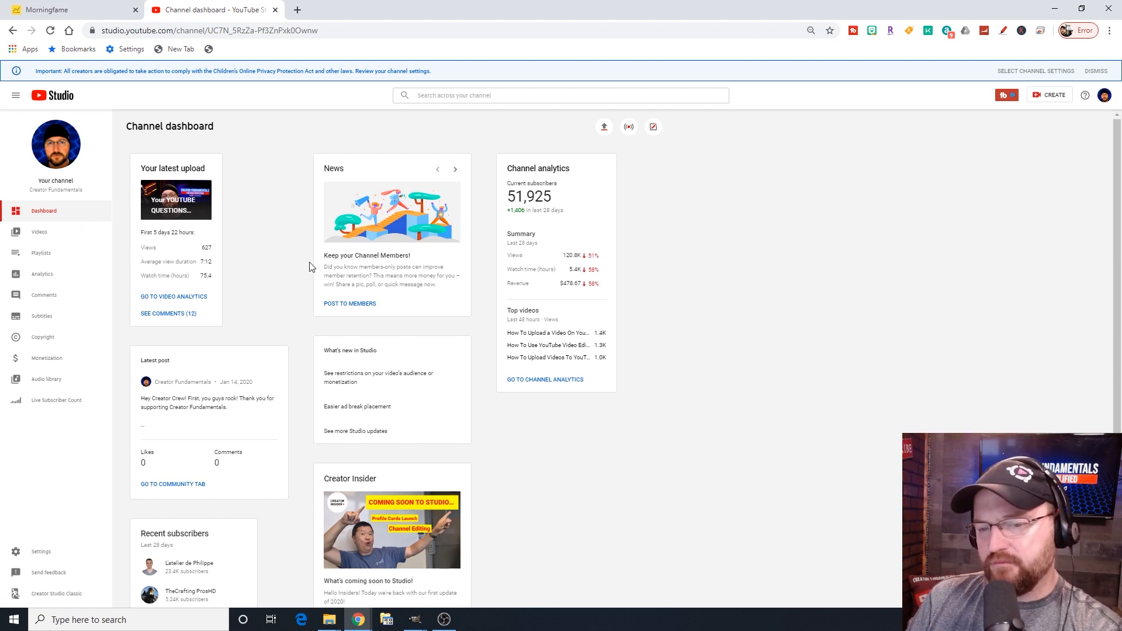
mouse_move(766, 253)
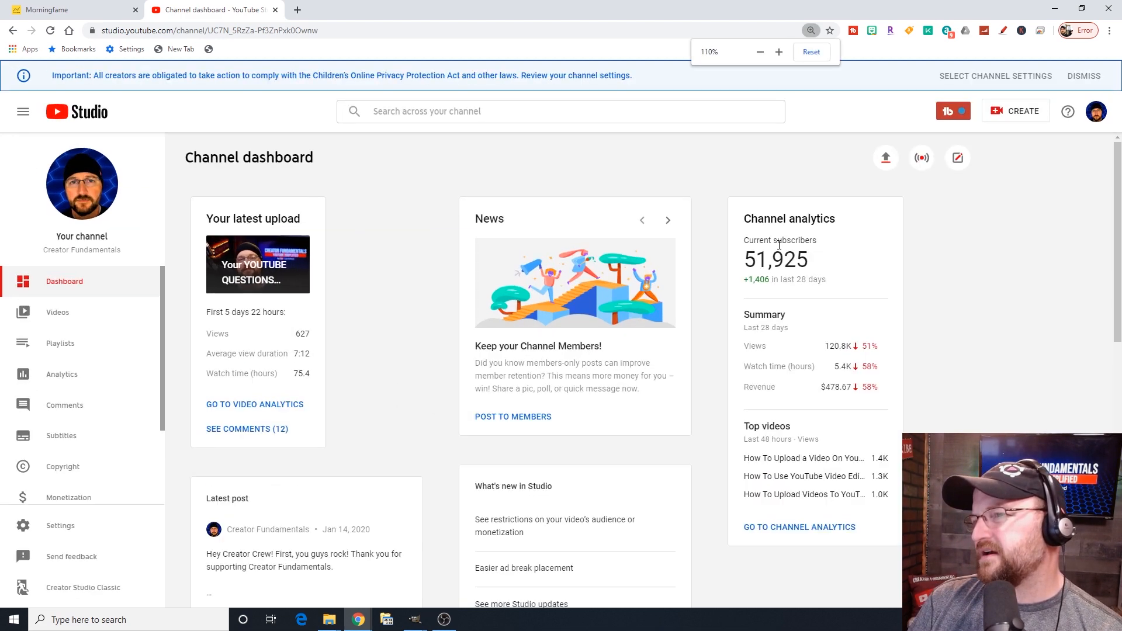
left_click(759, 52)
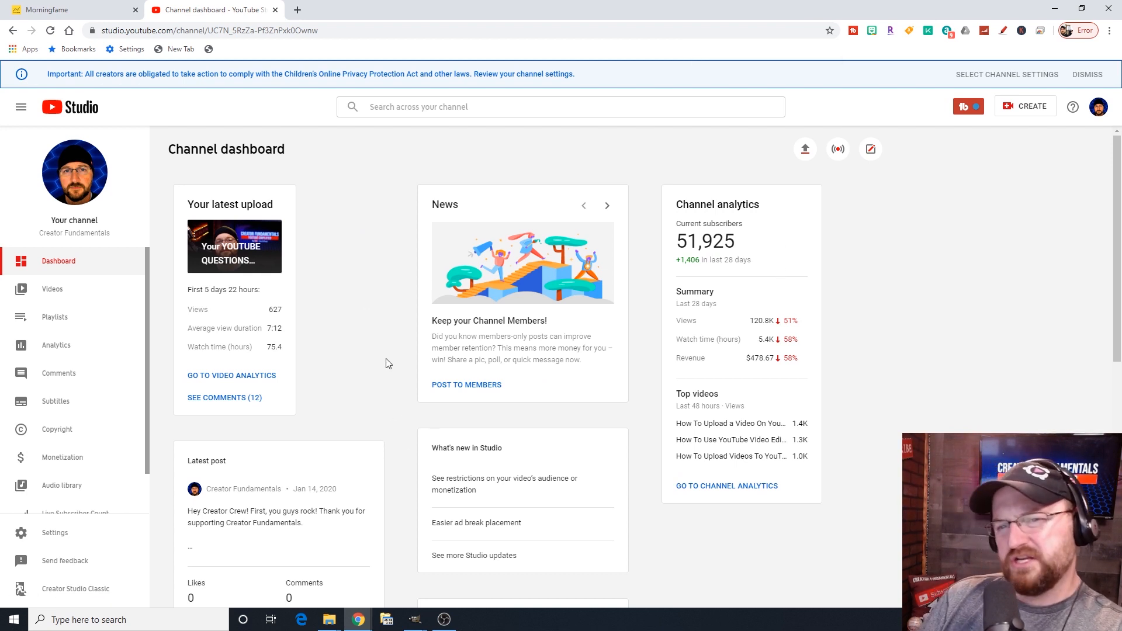
scroll("down", 3)
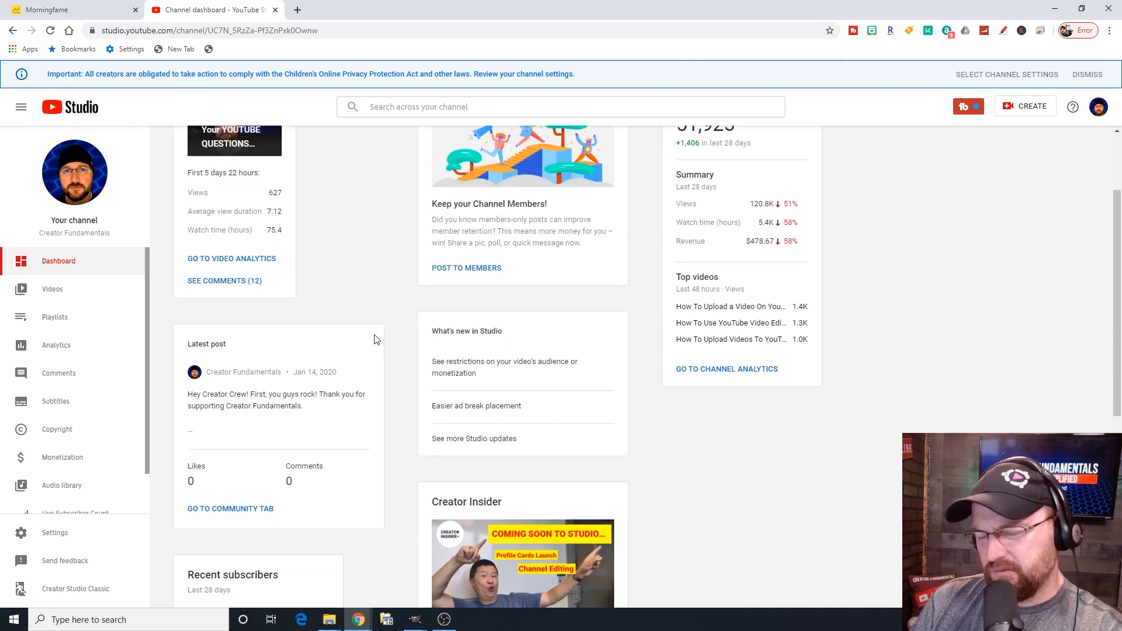
scroll("up", 3)
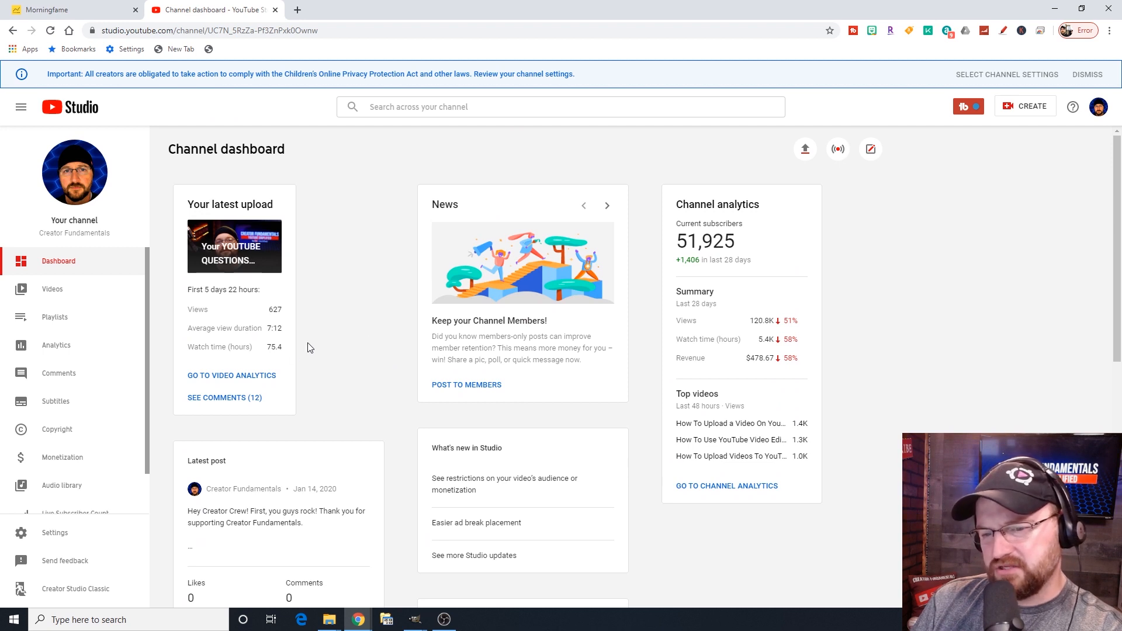
mouse_move(256, 219)
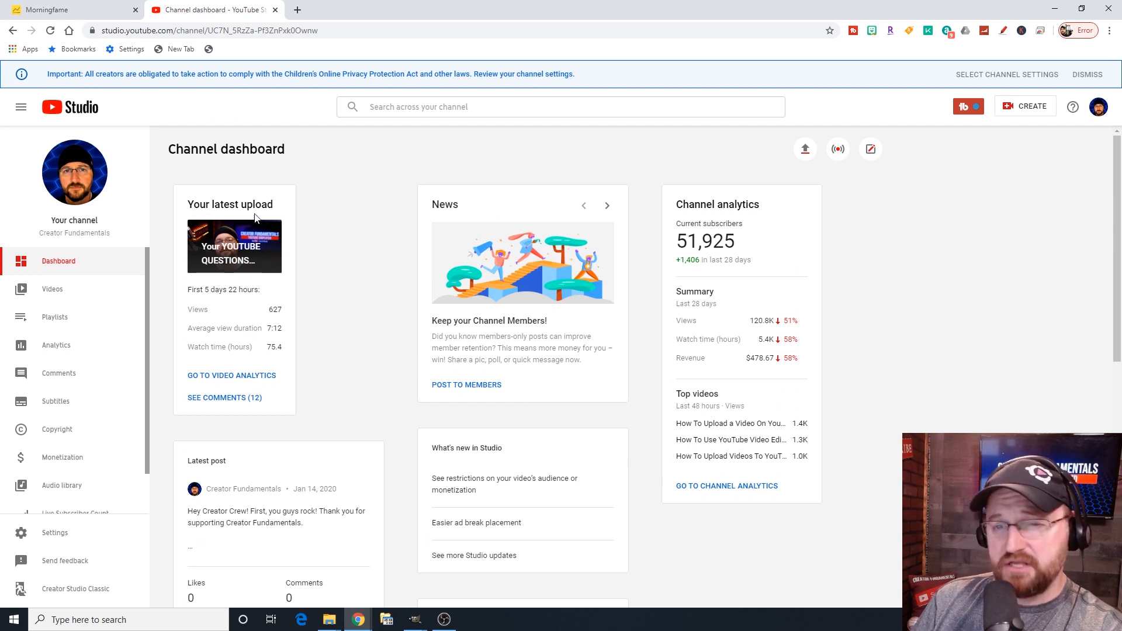
mouse_move(233, 303)
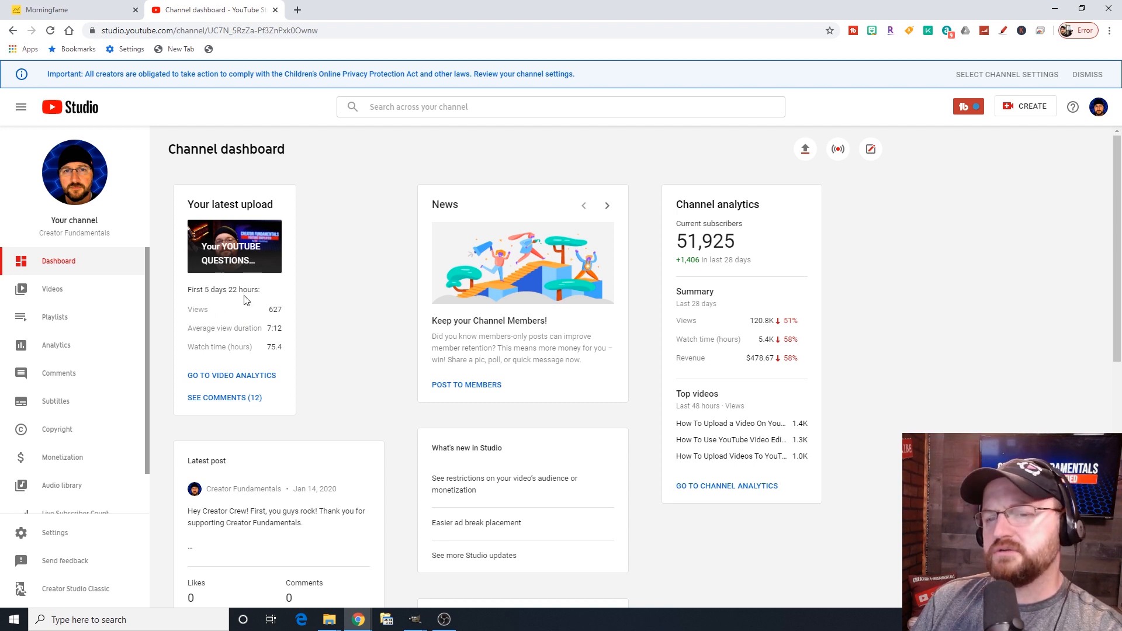
mouse_move(231, 375)
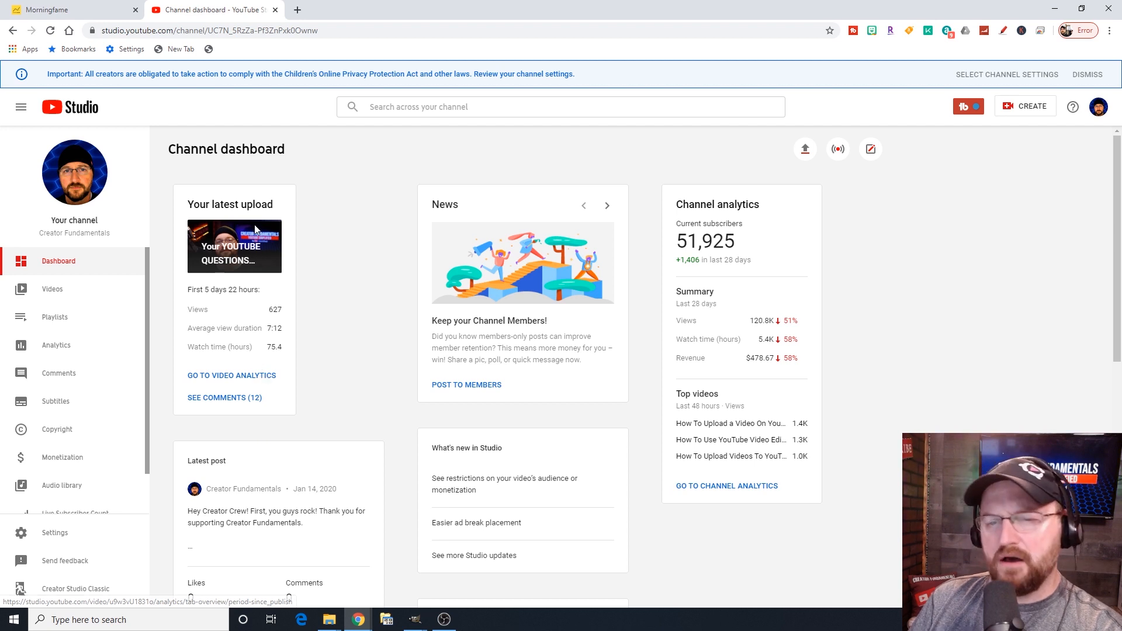
mouse_move(252, 322)
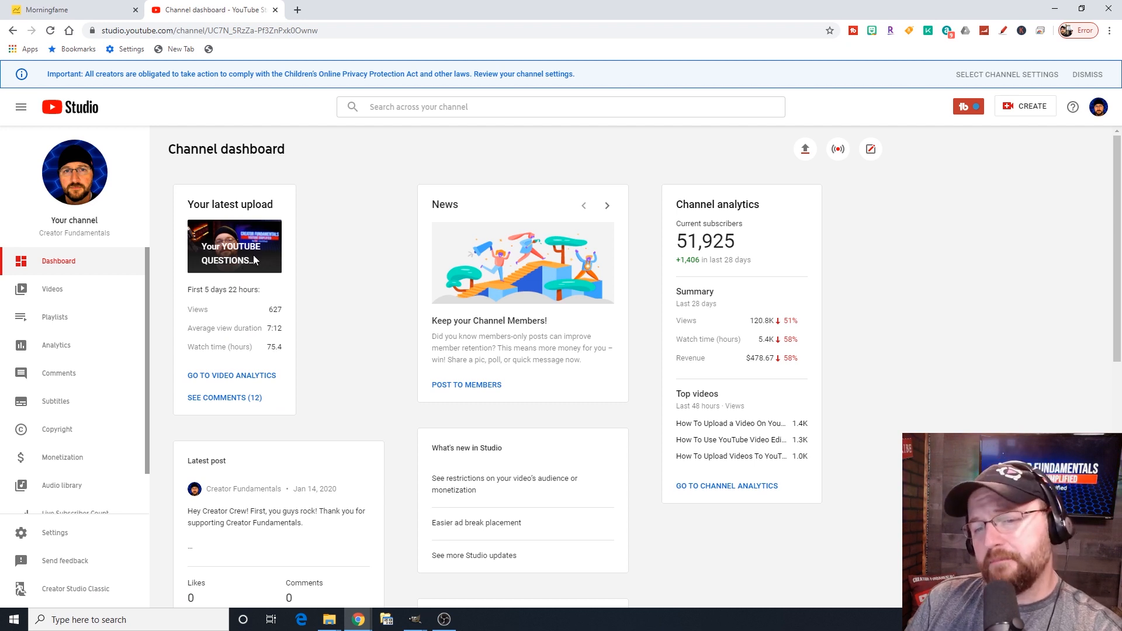
mouse_move(243, 320)
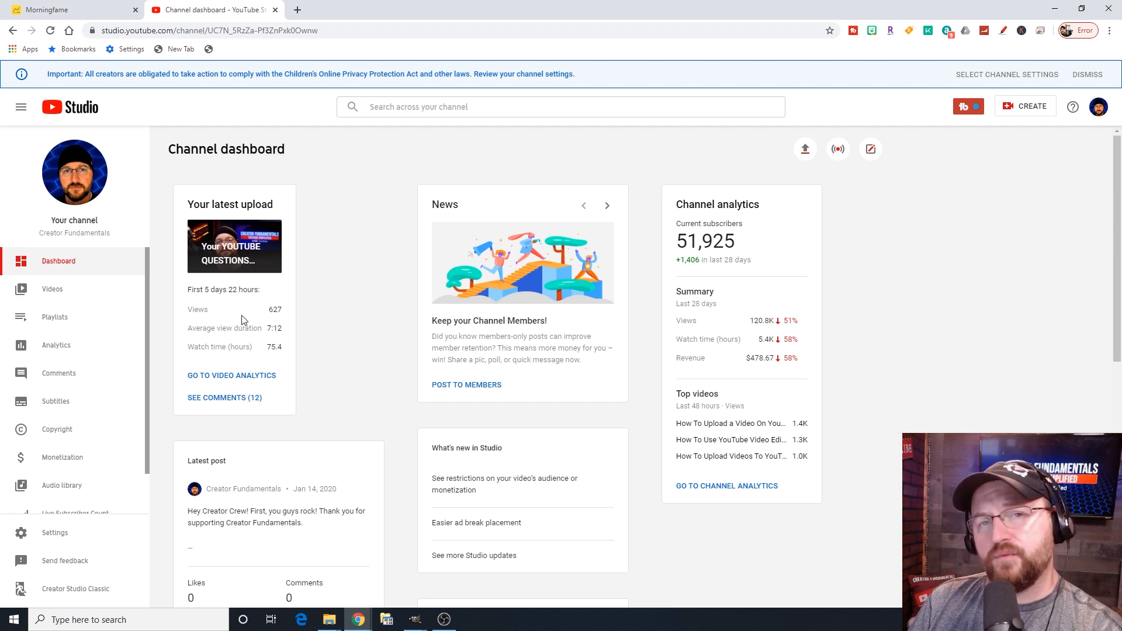
mouse_move(248, 346)
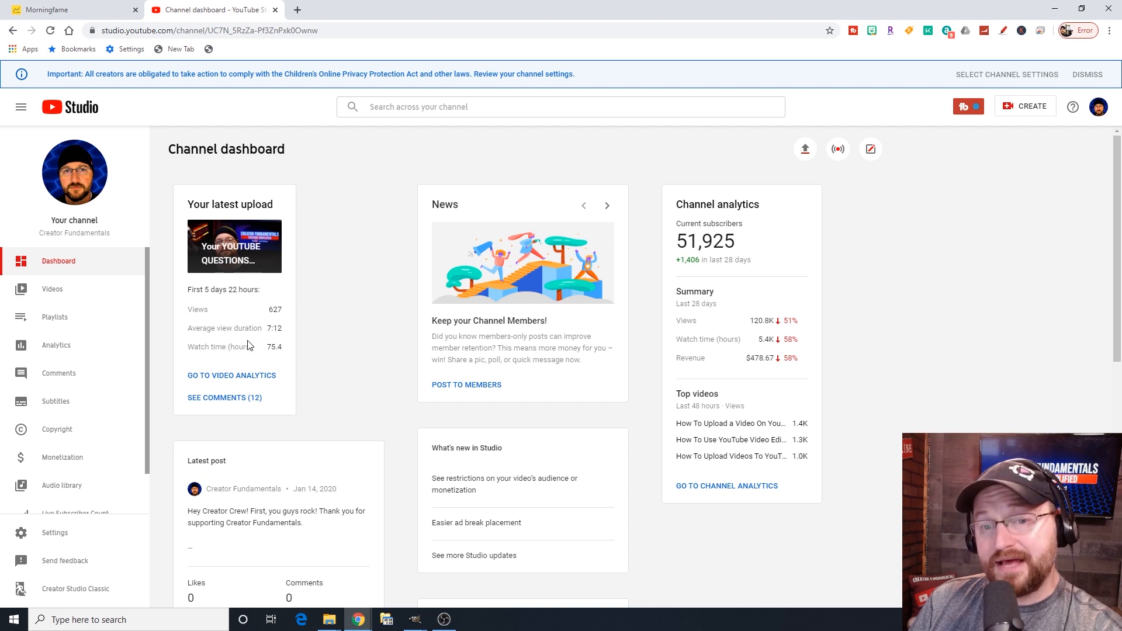
scroll("down", 3)
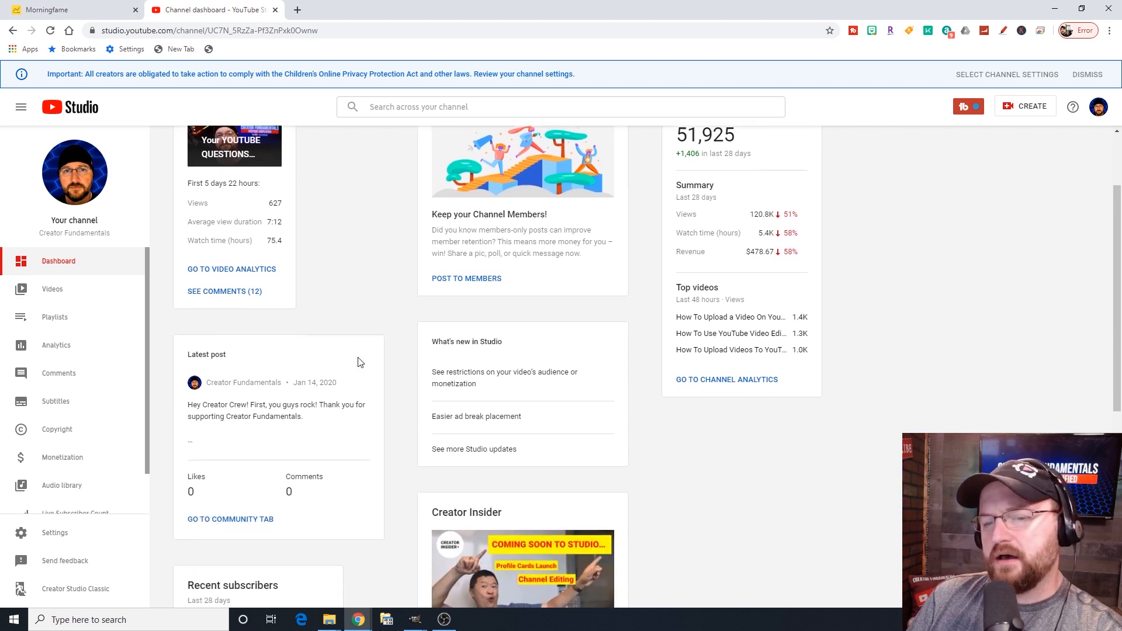
scroll("down", 3)
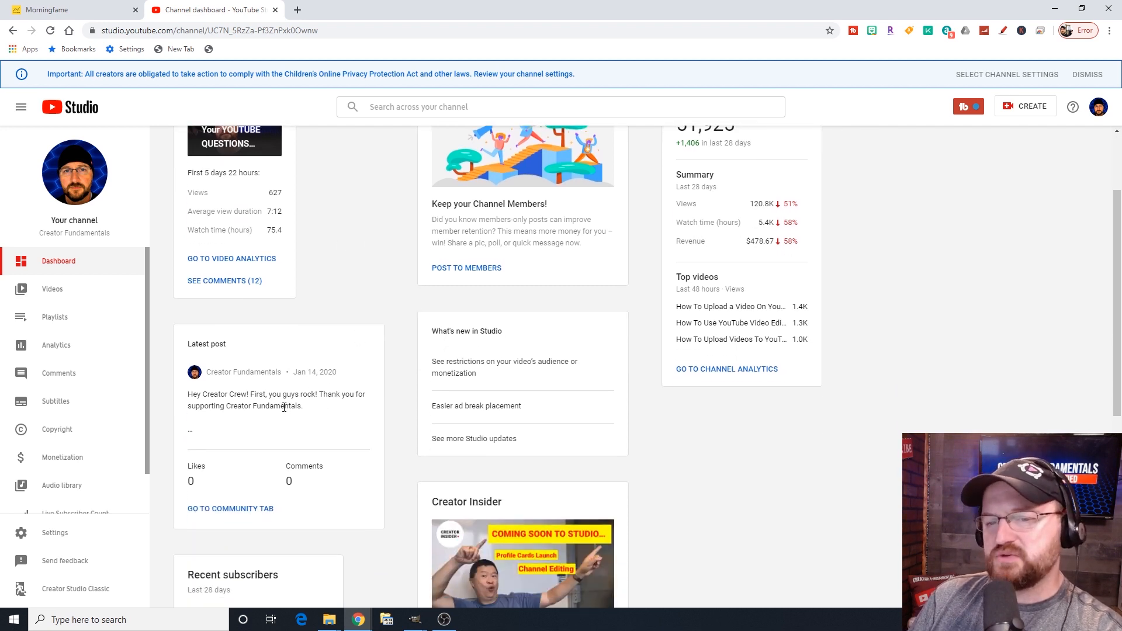
mouse_move(276, 391)
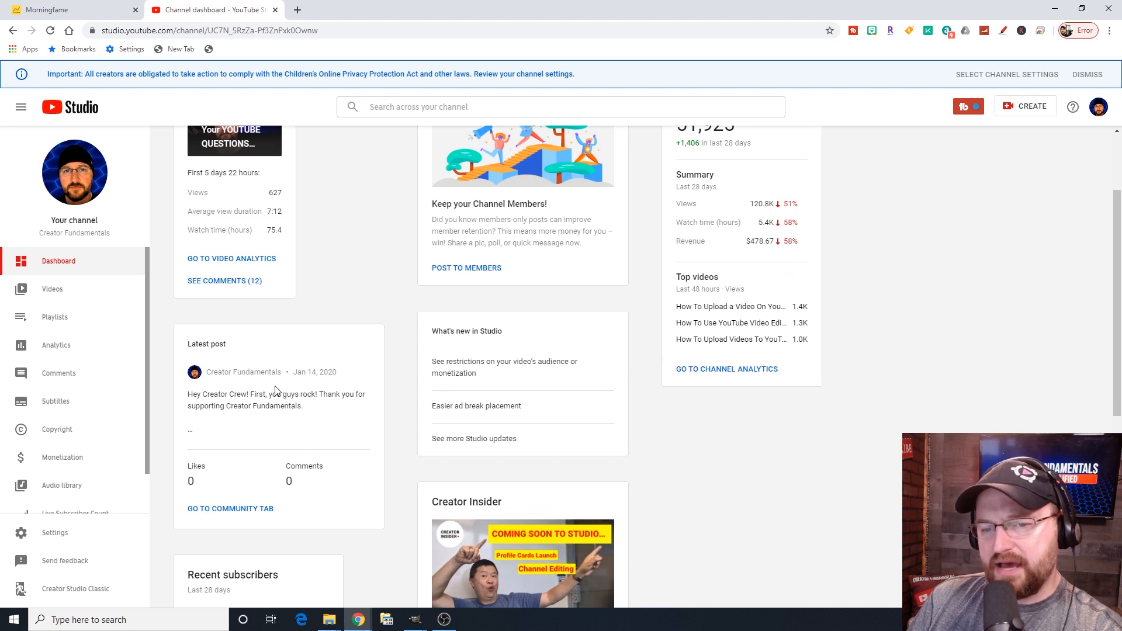
mouse_move(374, 326)
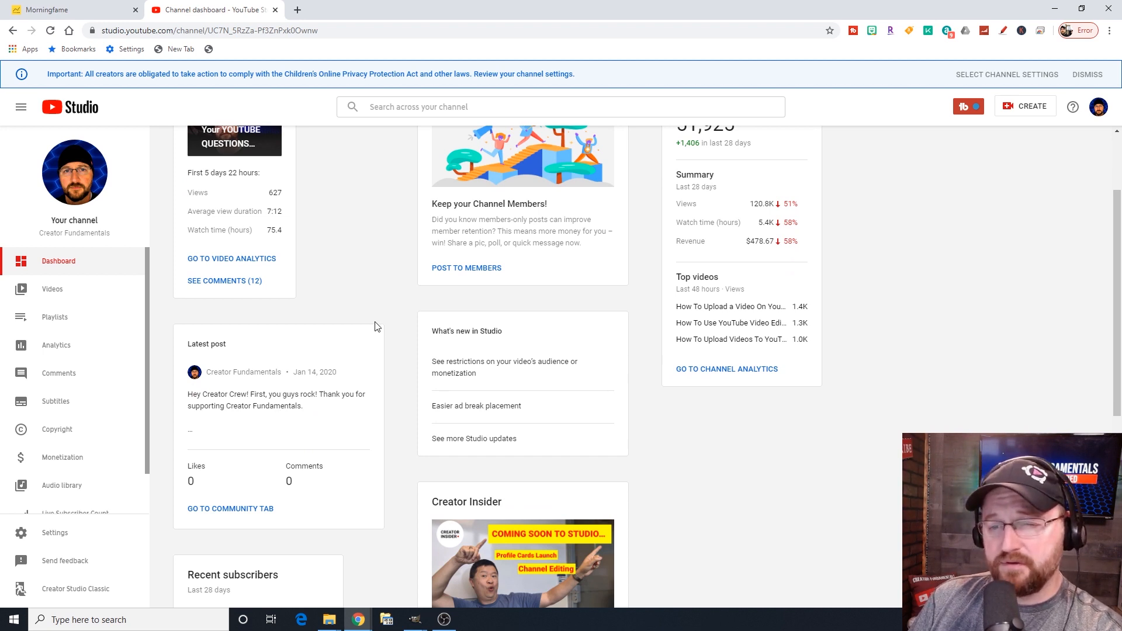
mouse_move(331, 383)
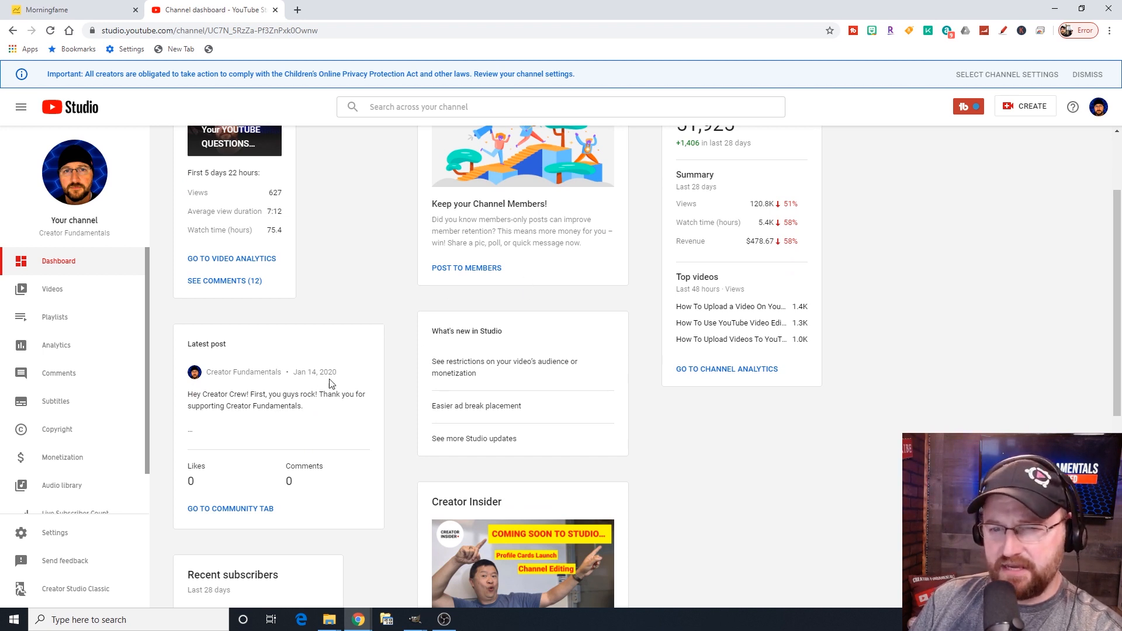
mouse_move(328, 363)
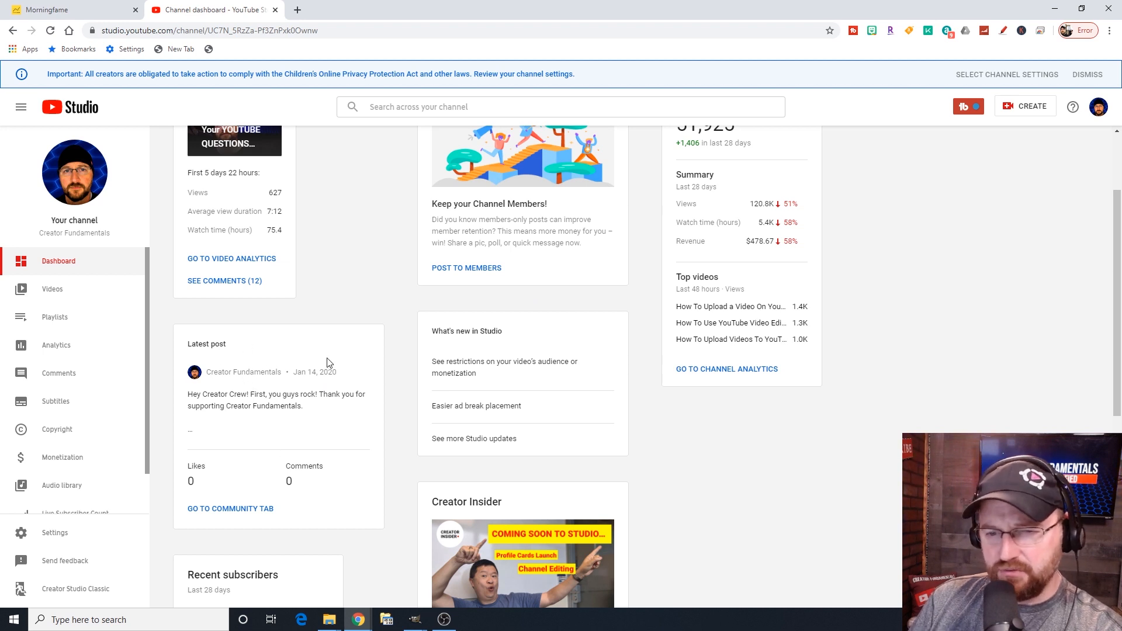
scroll("up", 3)
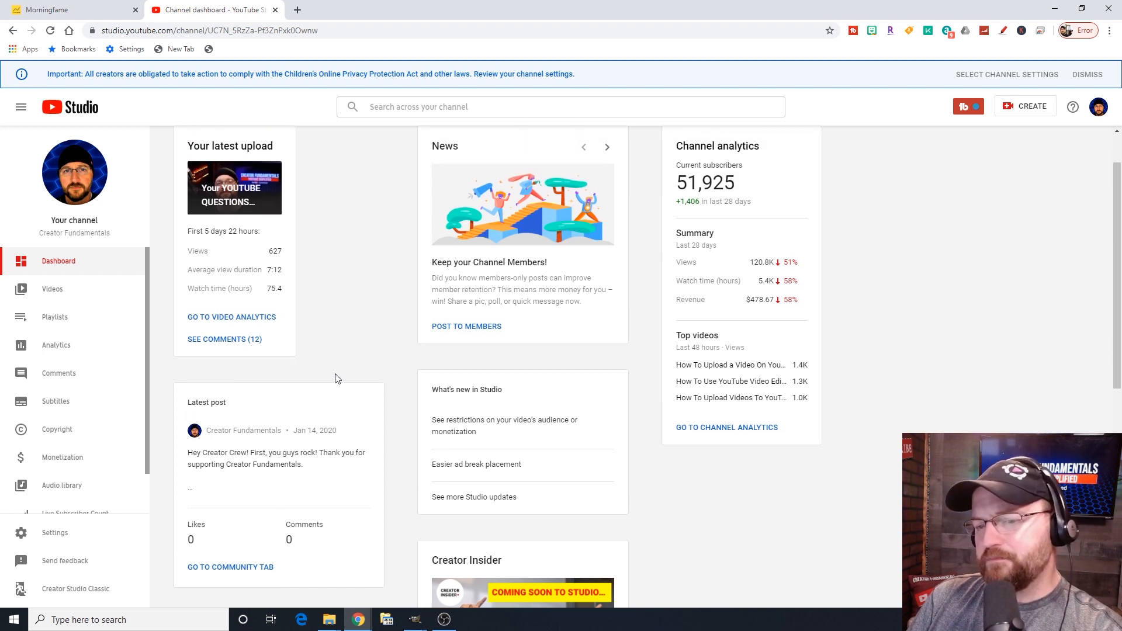
mouse_move(399, 347)
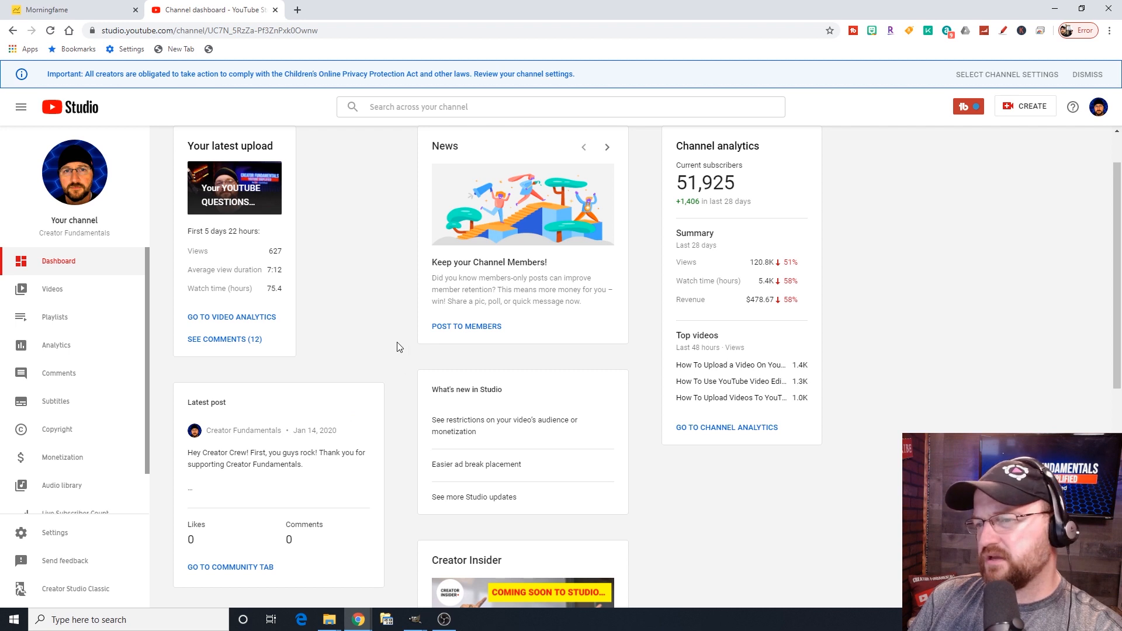
scroll("up", 3)
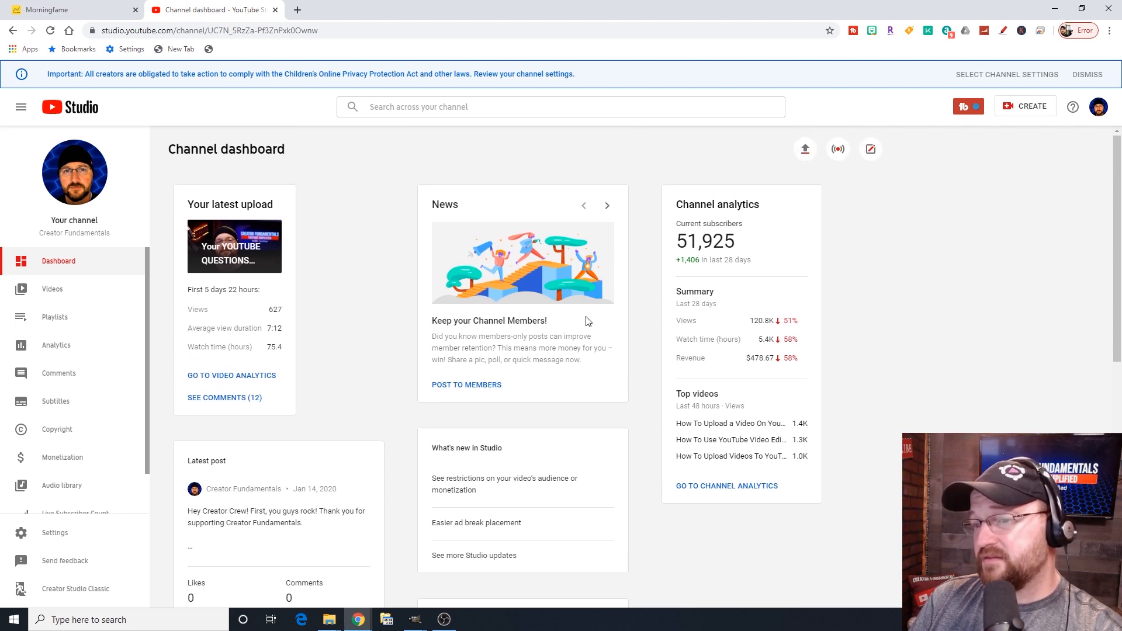
mouse_move(422, 256)
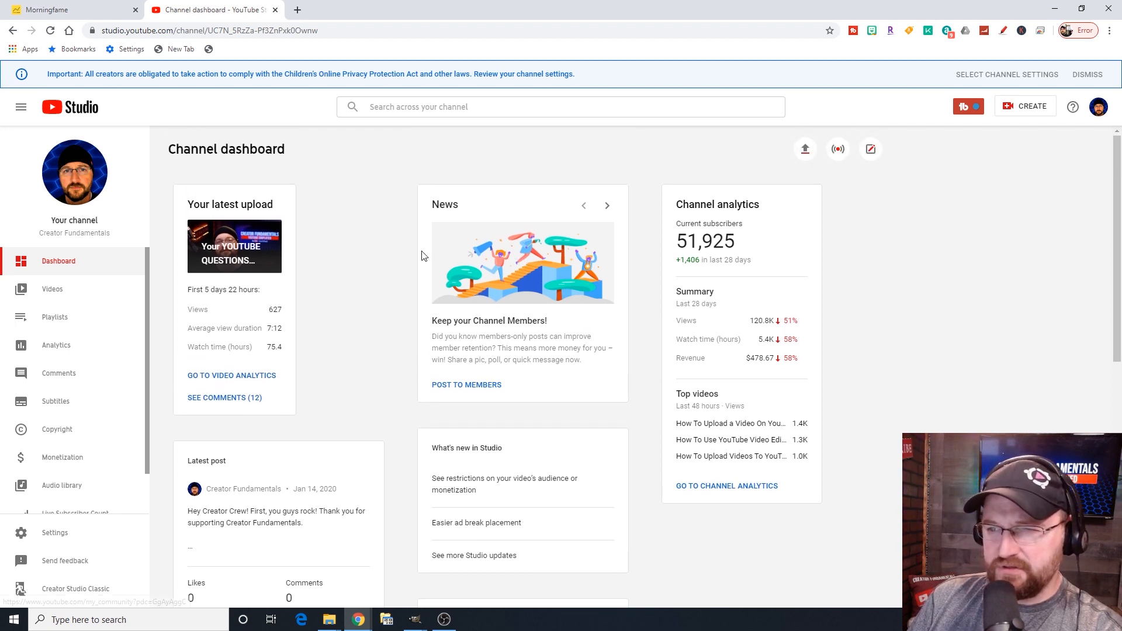
mouse_move(568, 304)
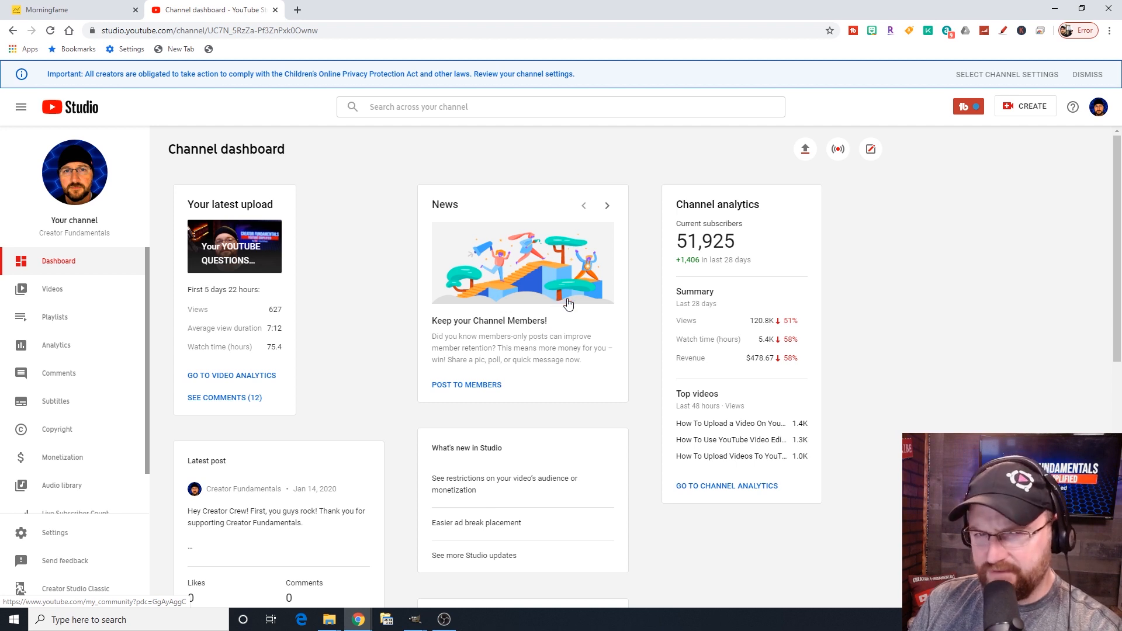
mouse_move(562, 300)
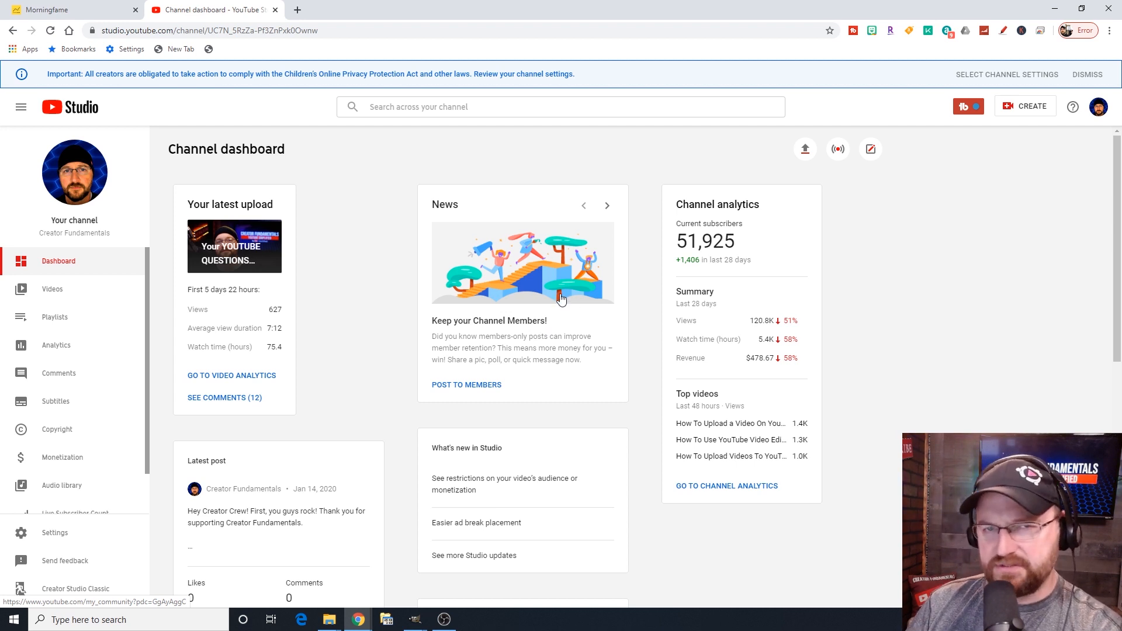
mouse_move(607, 205)
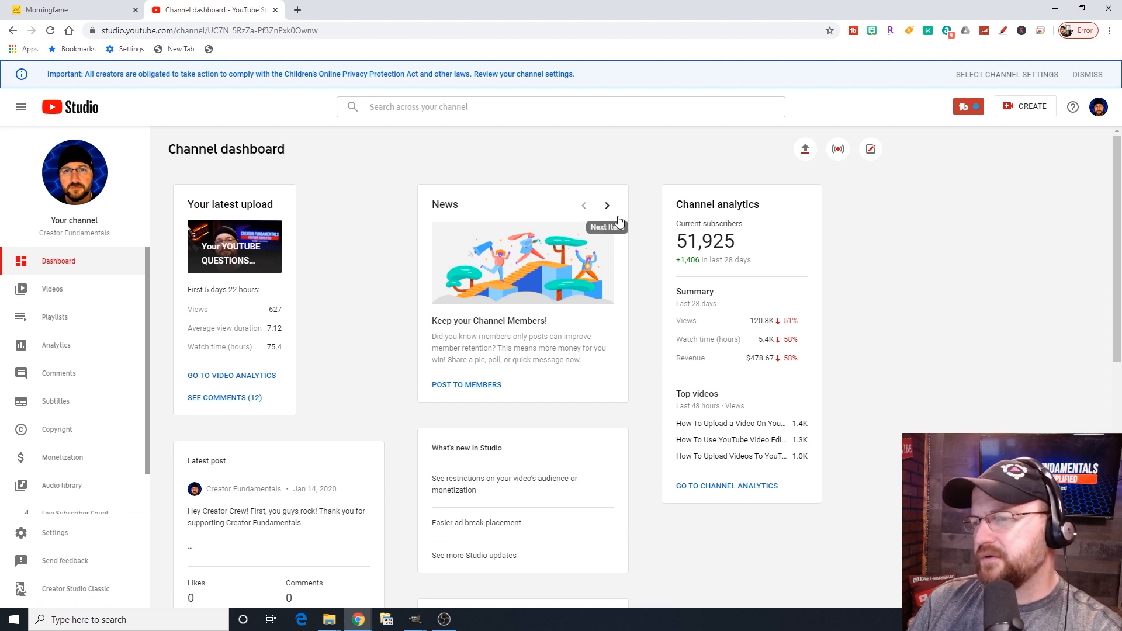
Advance the dashboard News card to the Made for Kids Update story.
left_click(606, 206)
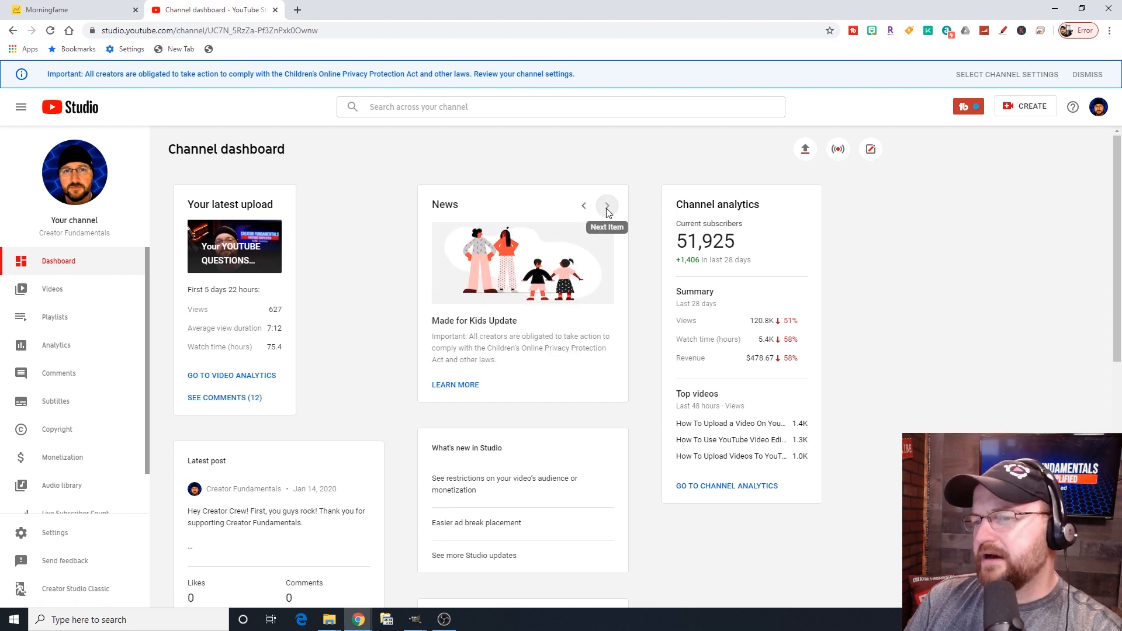
mouse_move(514, 311)
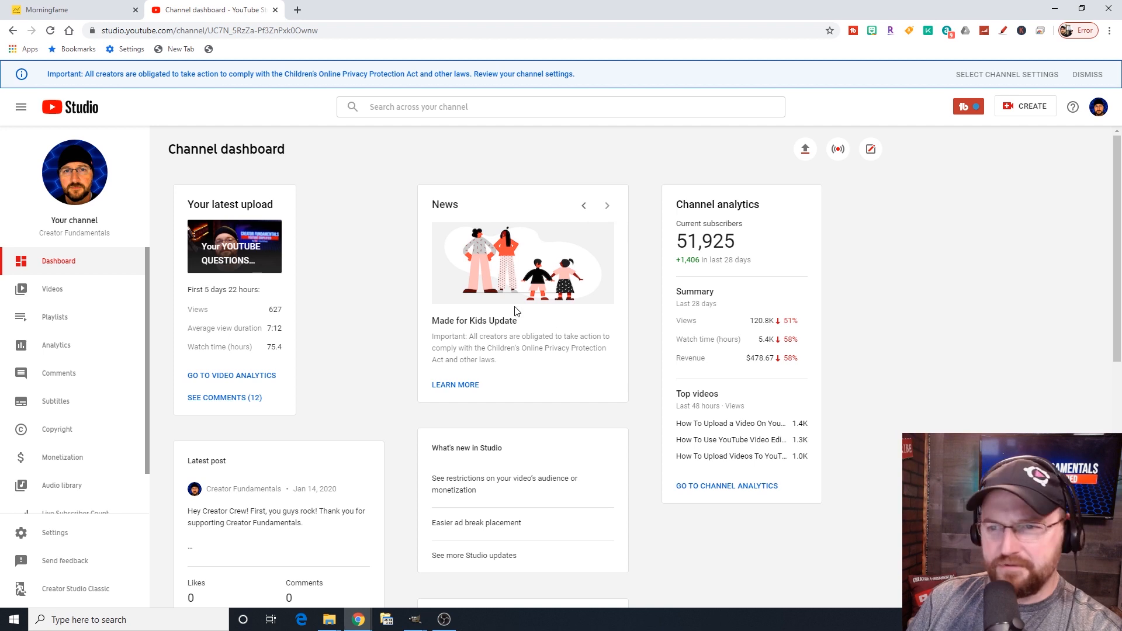
mouse_move(445, 327)
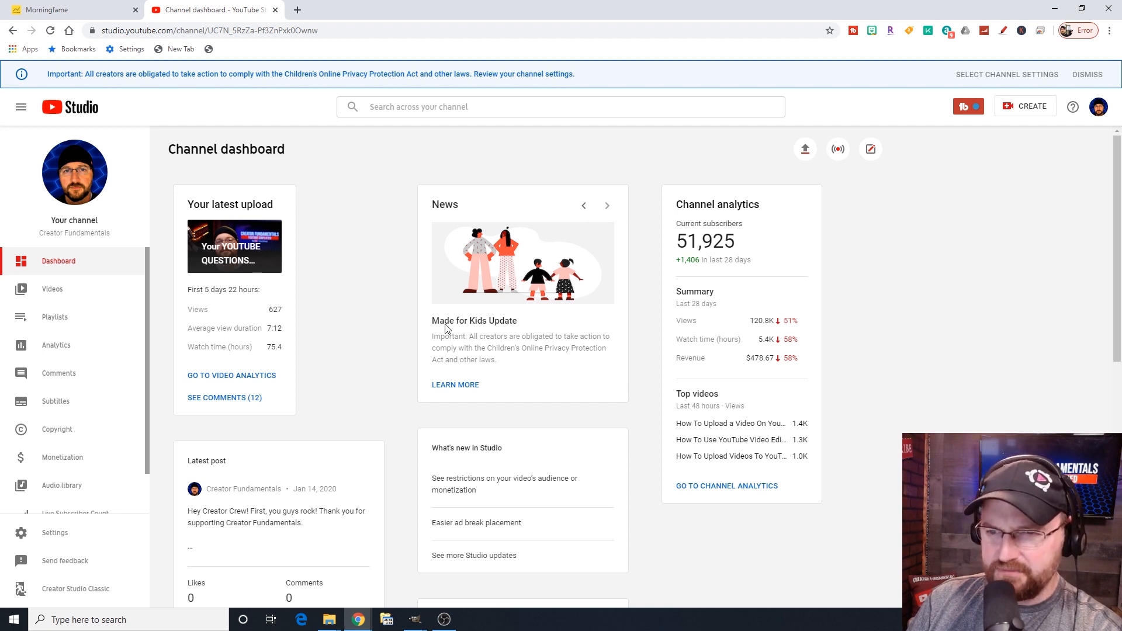
mouse_move(554, 313)
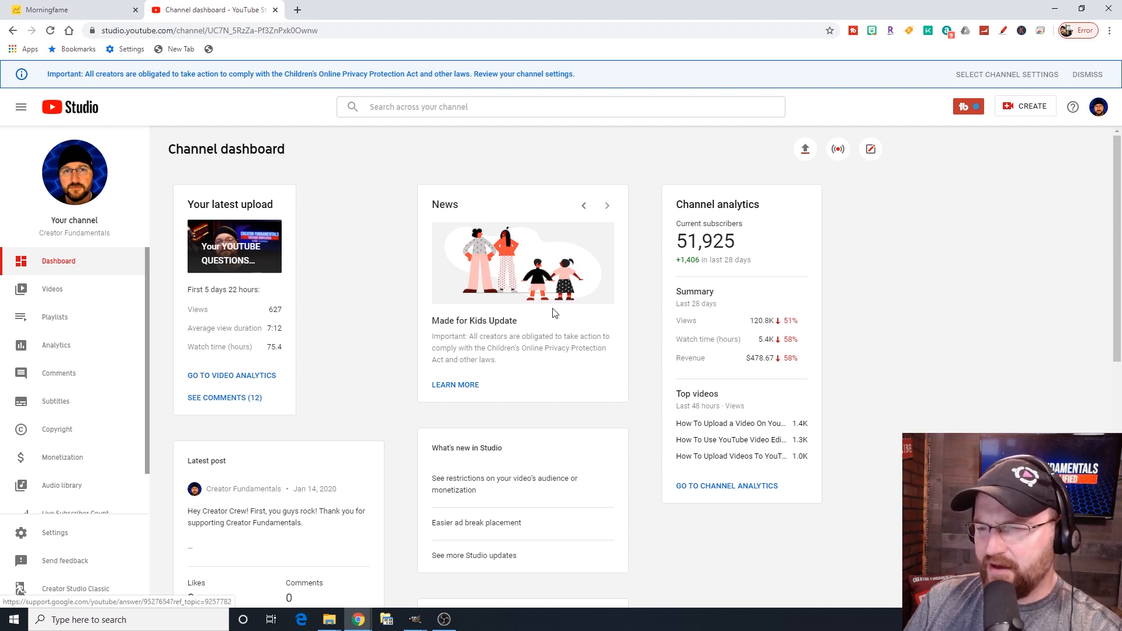
mouse_move(563, 311)
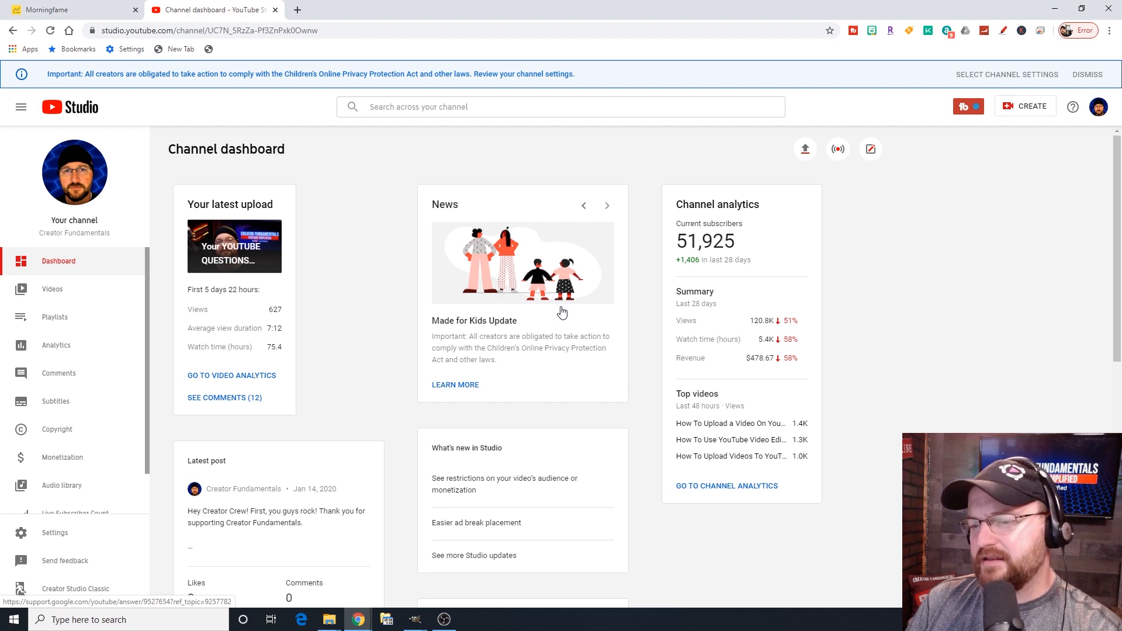
mouse_move(502, 277)
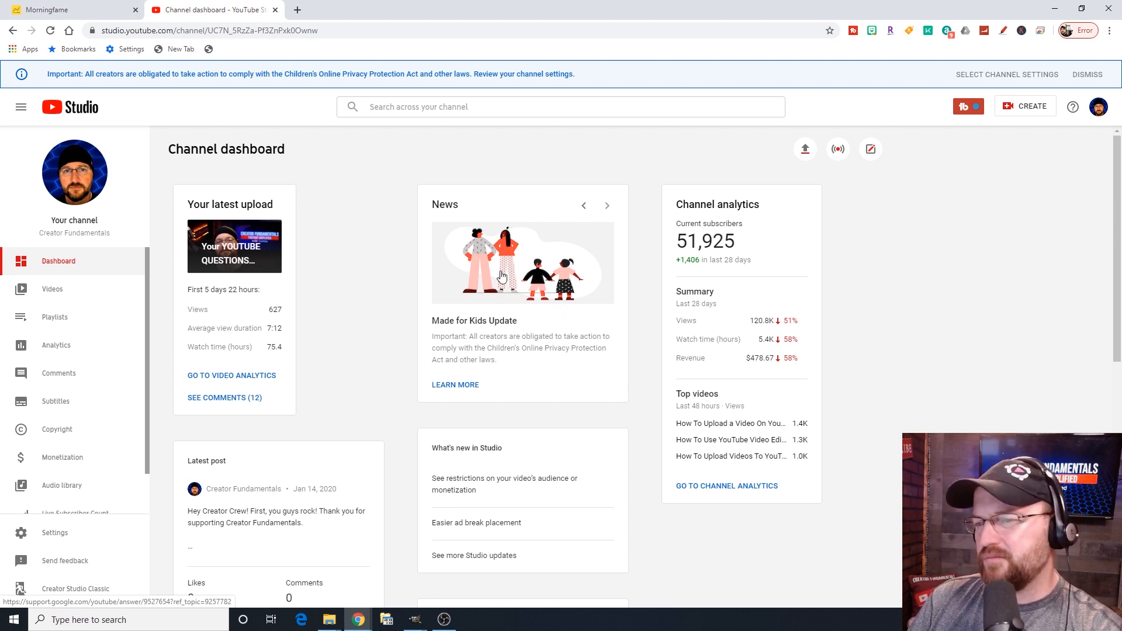
mouse_move(520, 308)
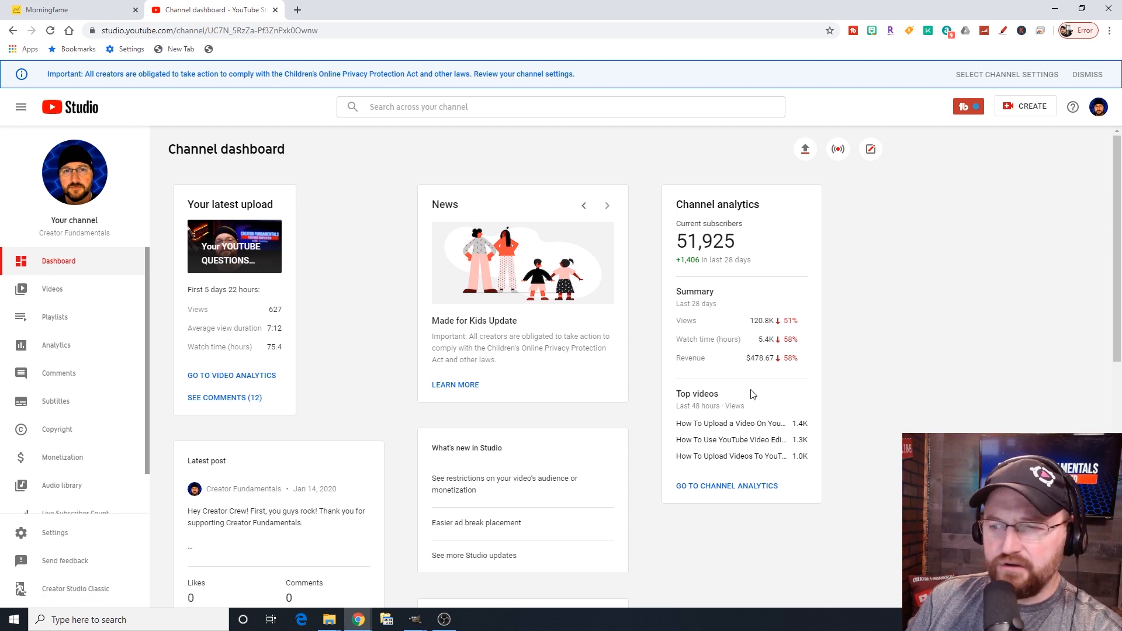
mouse_move(762, 236)
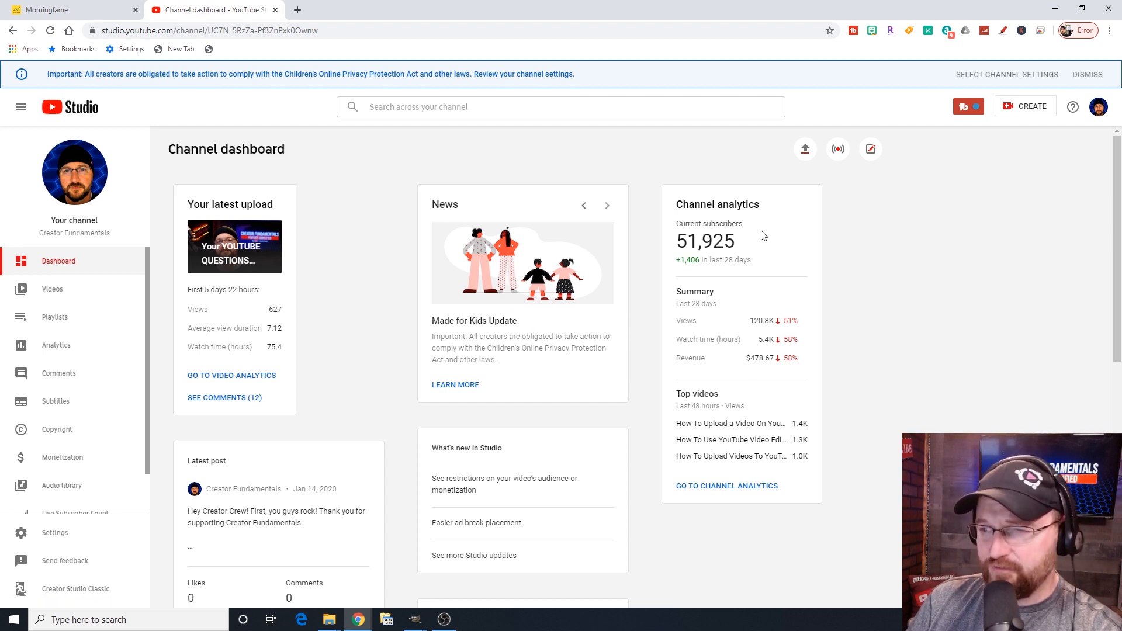
mouse_move(690, 269)
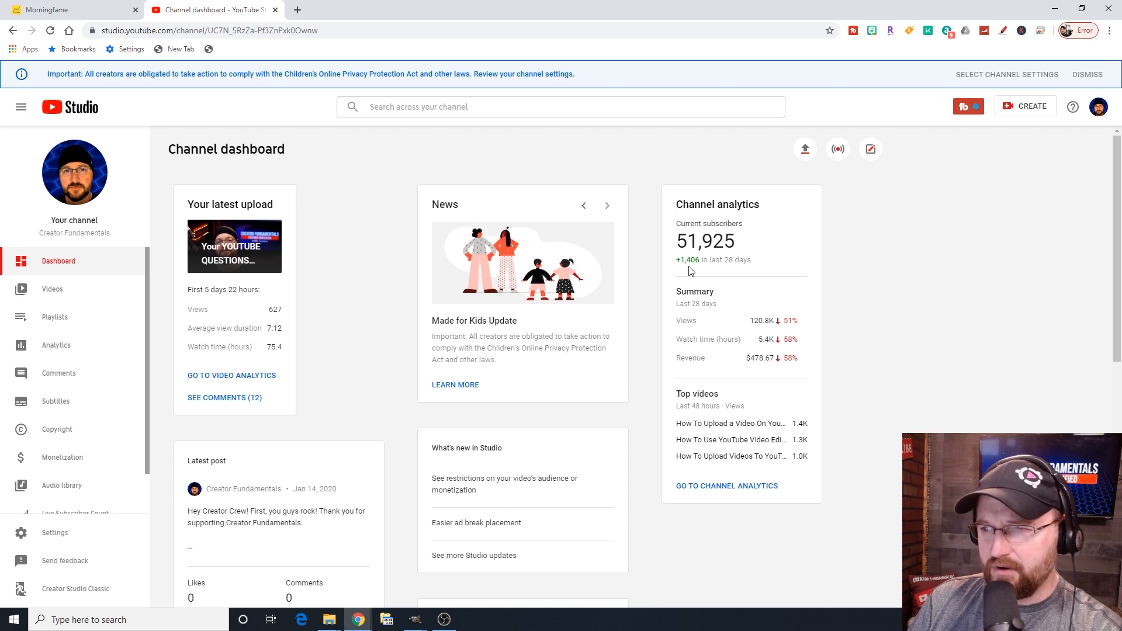
mouse_move(710, 293)
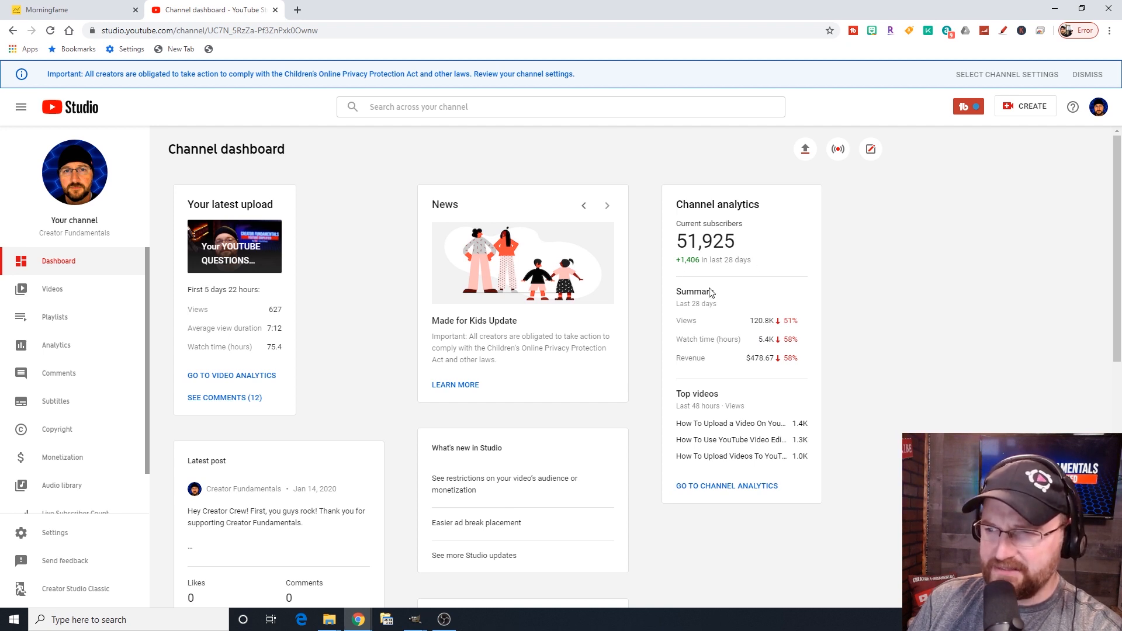
mouse_move(705, 327)
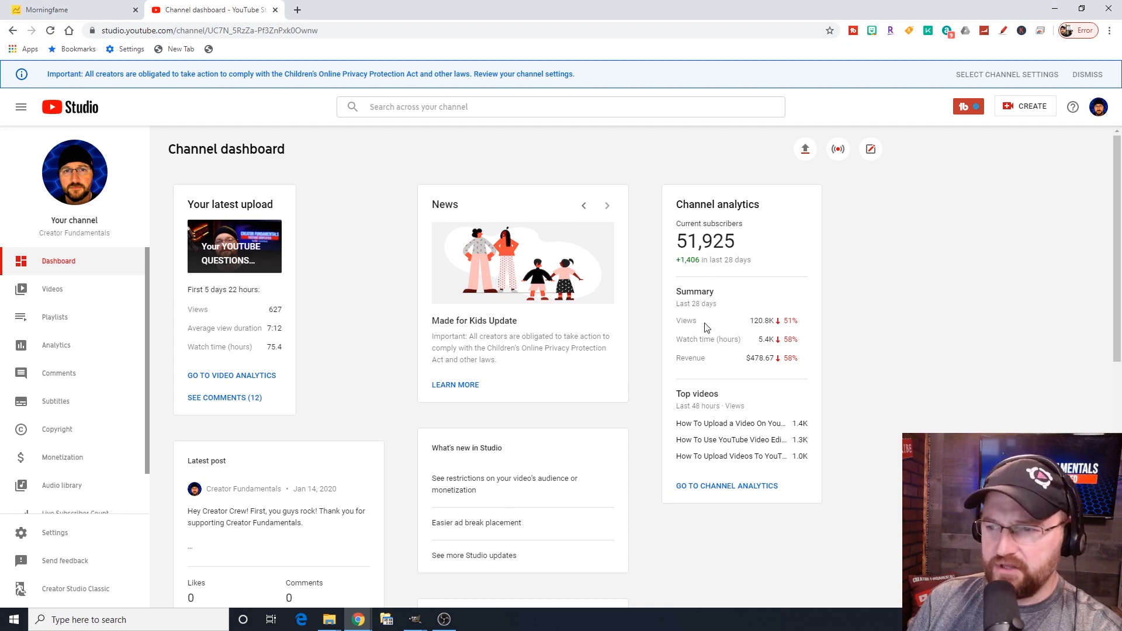
mouse_move(692, 358)
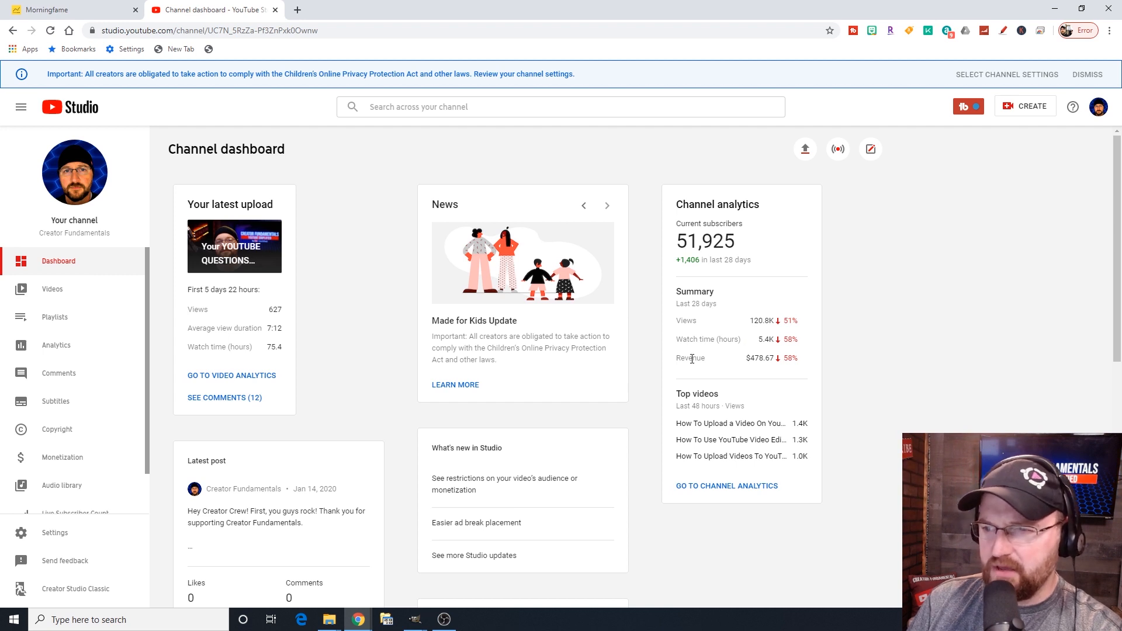
mouse_move(744, 331)
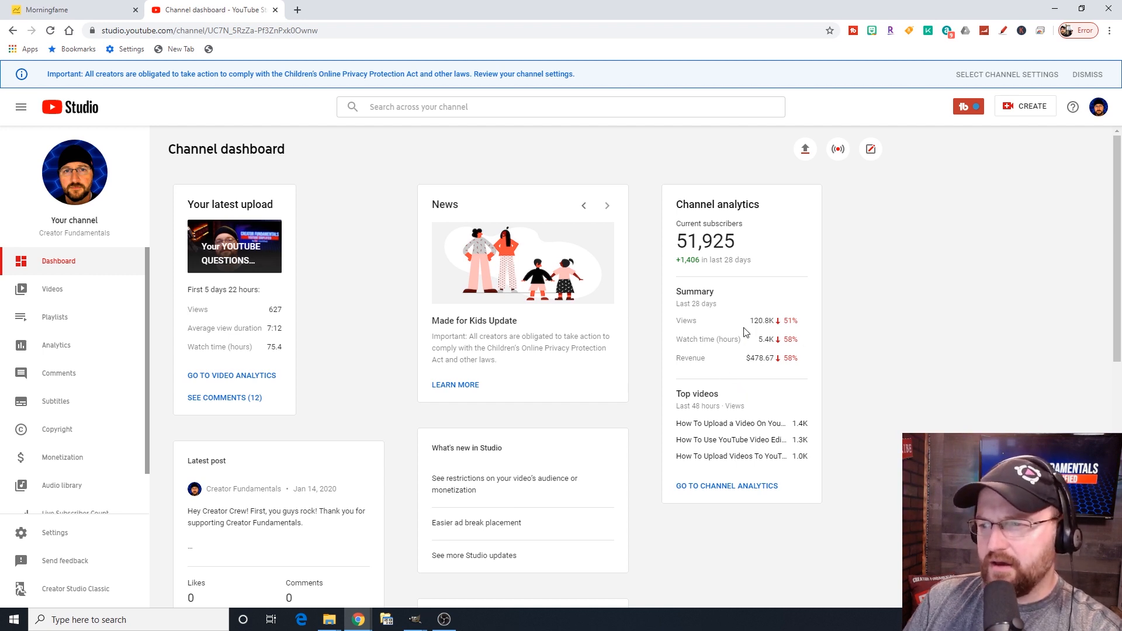
mouse_move(807, 439)
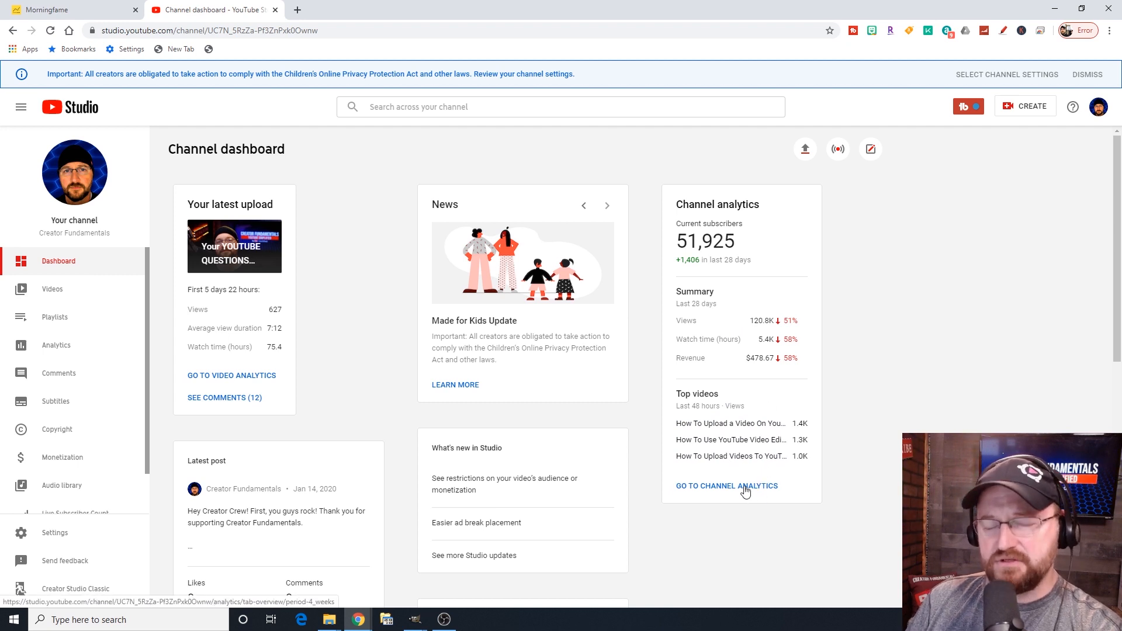
mouse_move(722, 485)
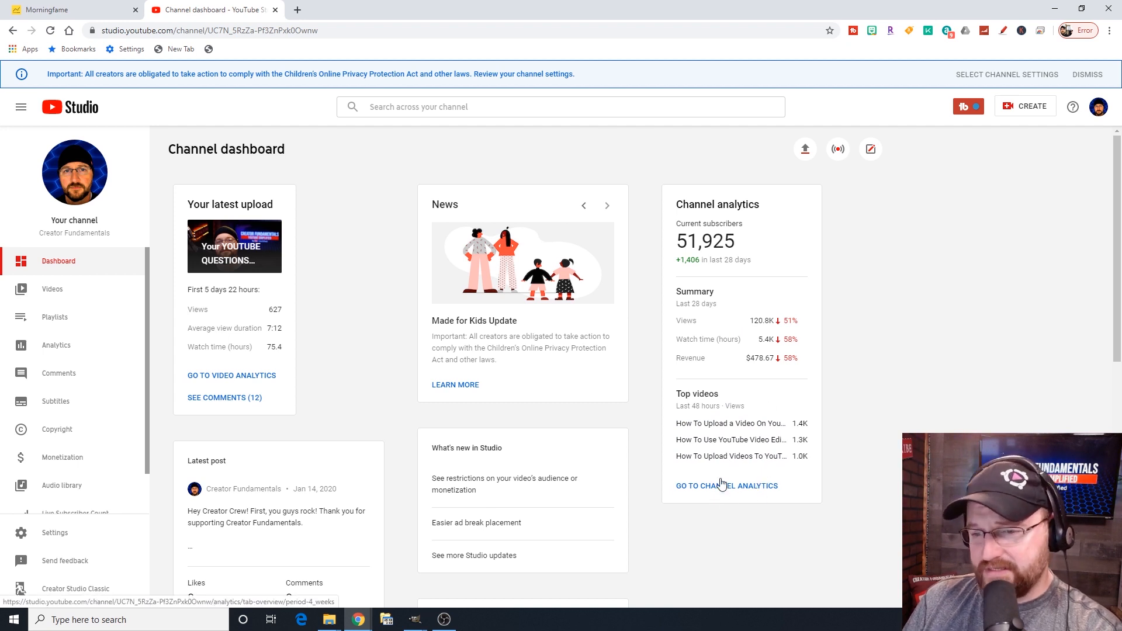
Browse the dashboard down through Creator Insider, recent subscribers and Ideas for you, then back to top.
scroll("down", 3)
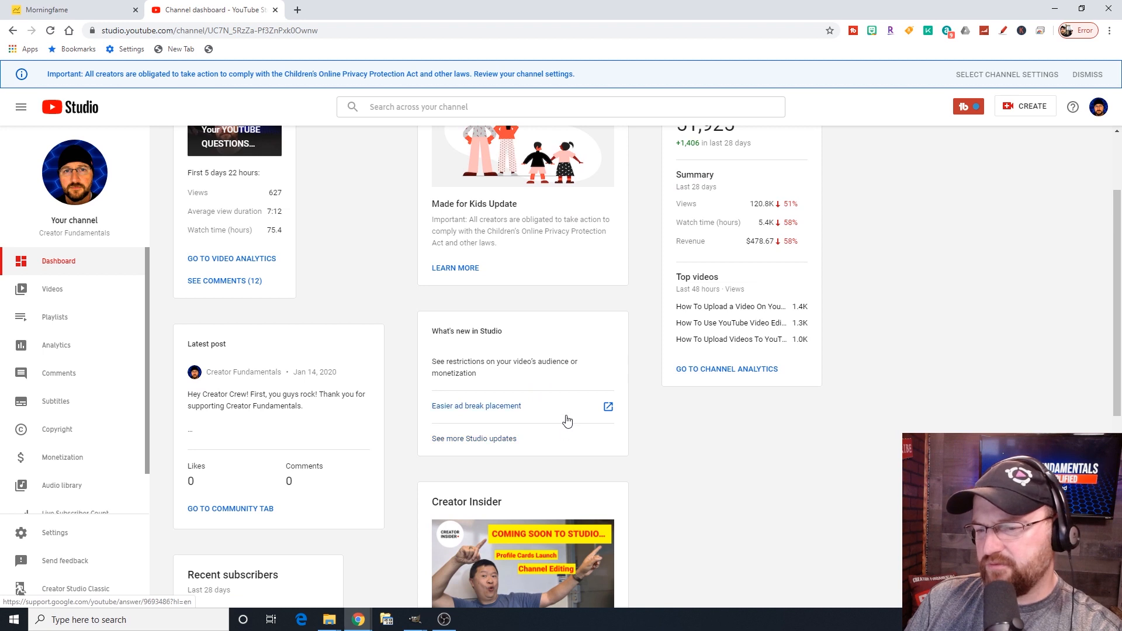
scroll("down", 3)
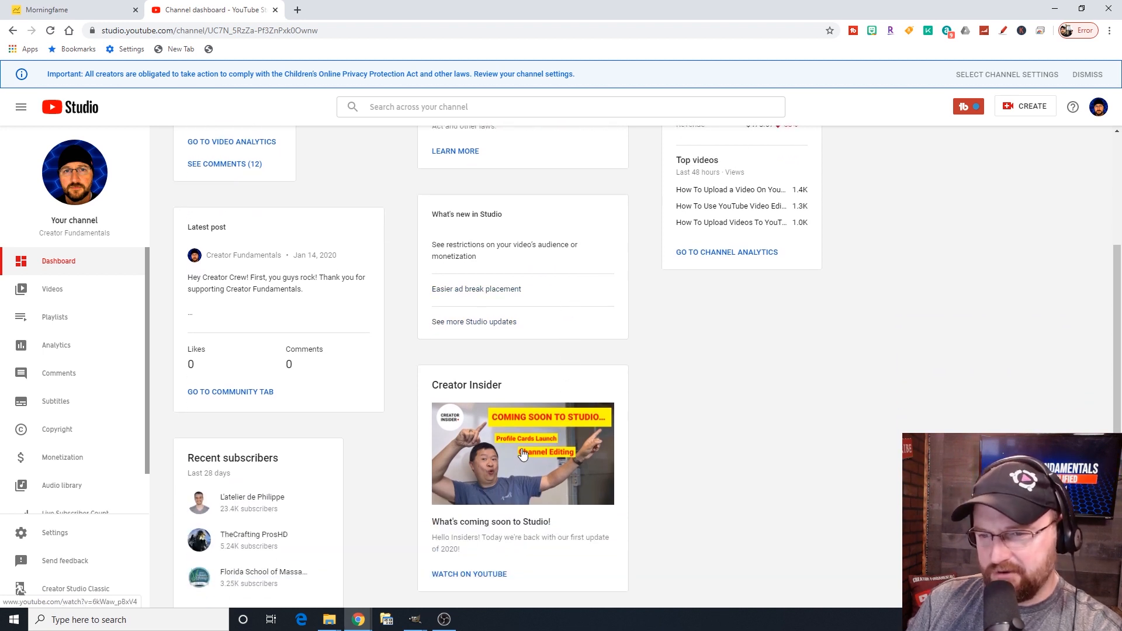
mouse_move(544, 467)
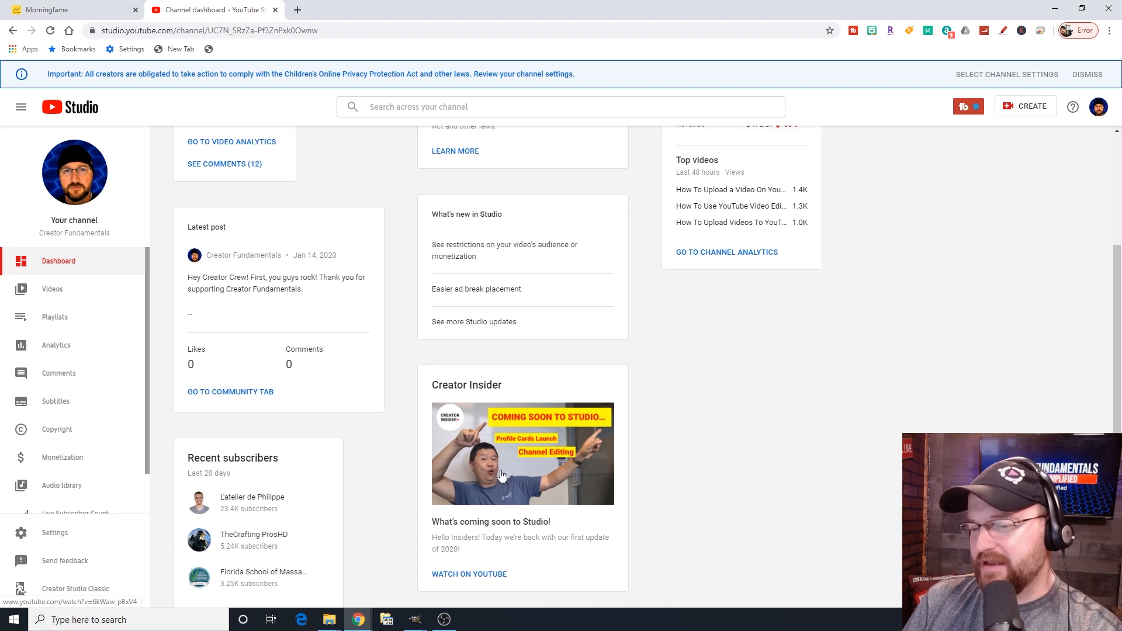
mouse_move(358, 478)
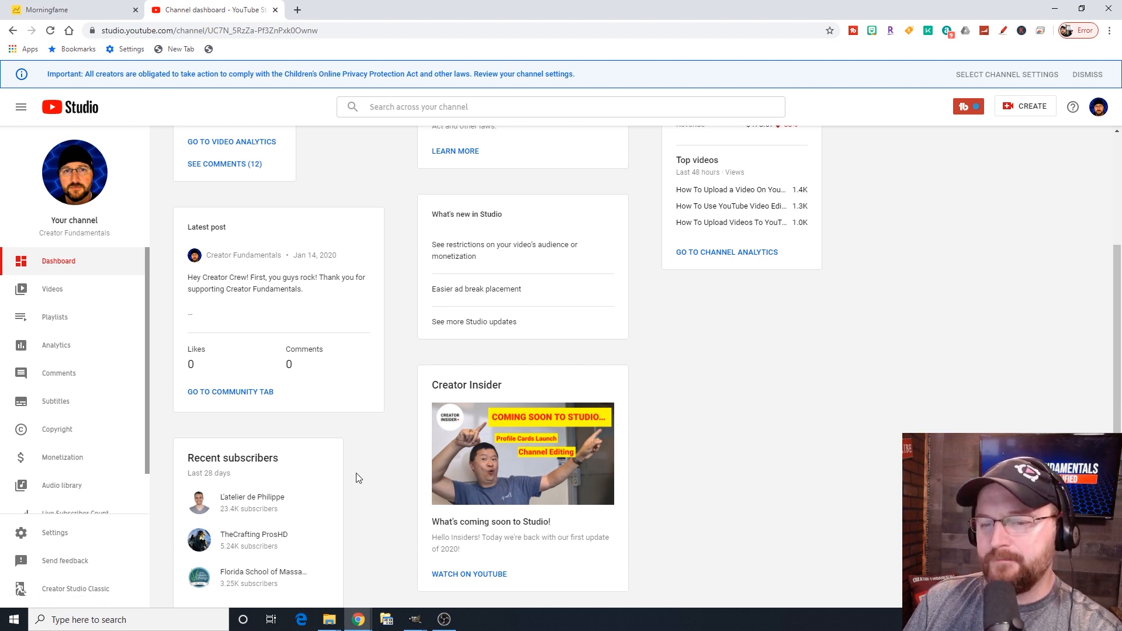
scroll("down", 3)
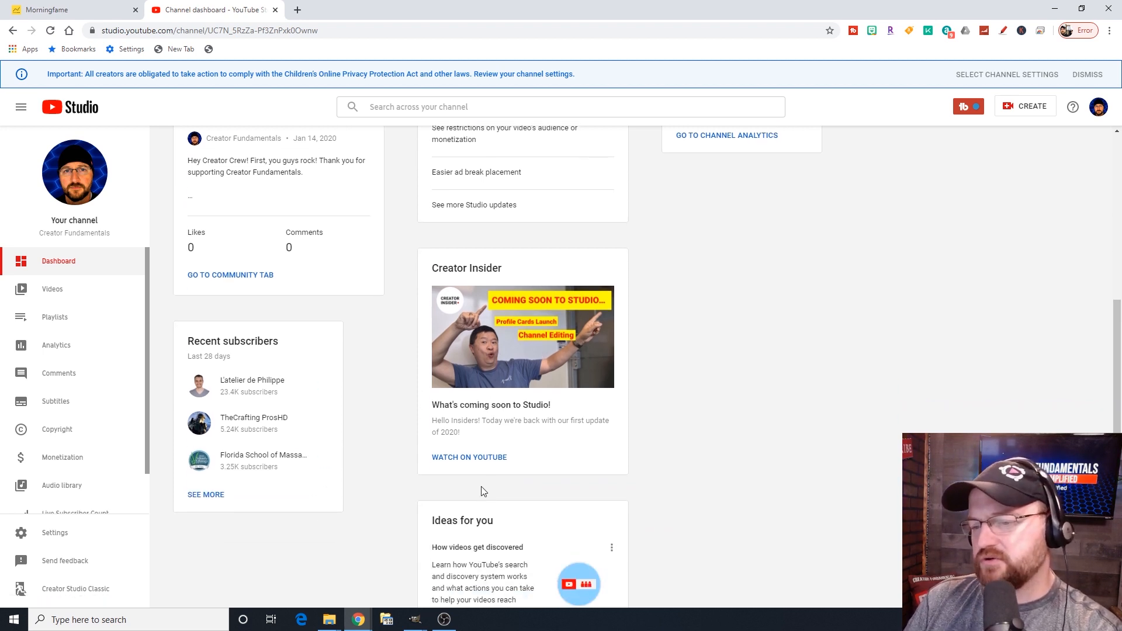
scroll("down", 3)
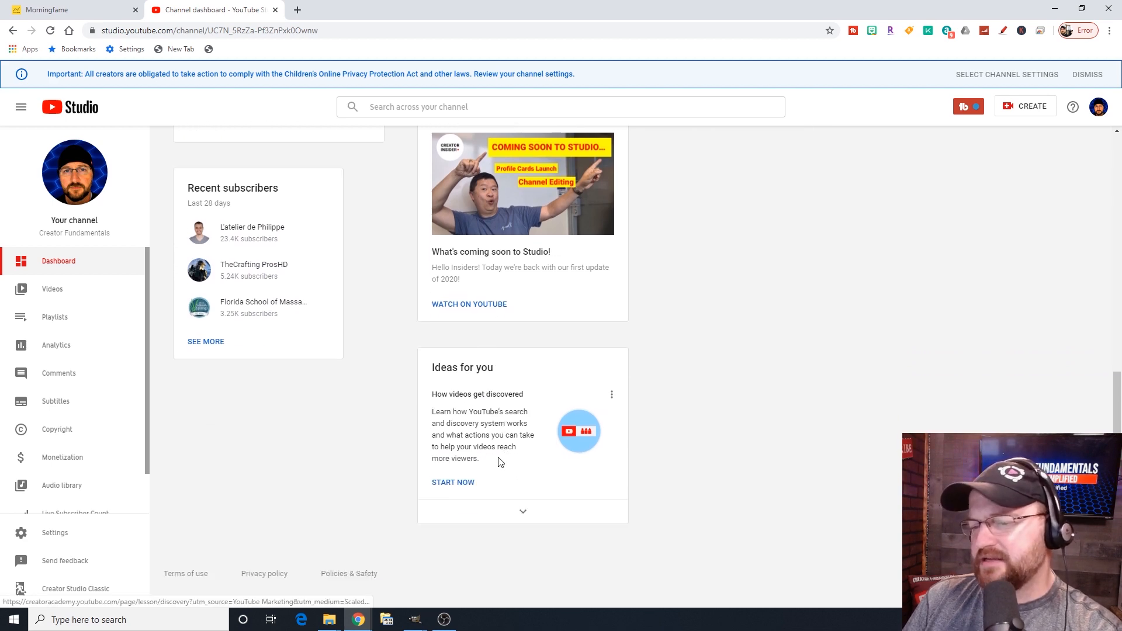
scroll("up", 3)
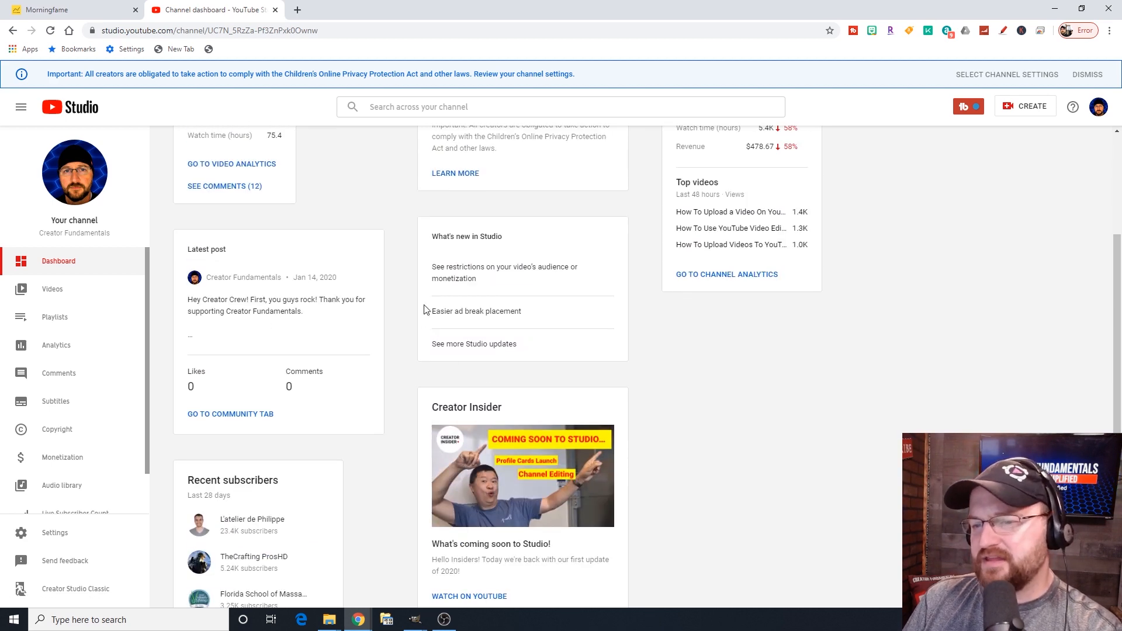
scroll("up", 3)
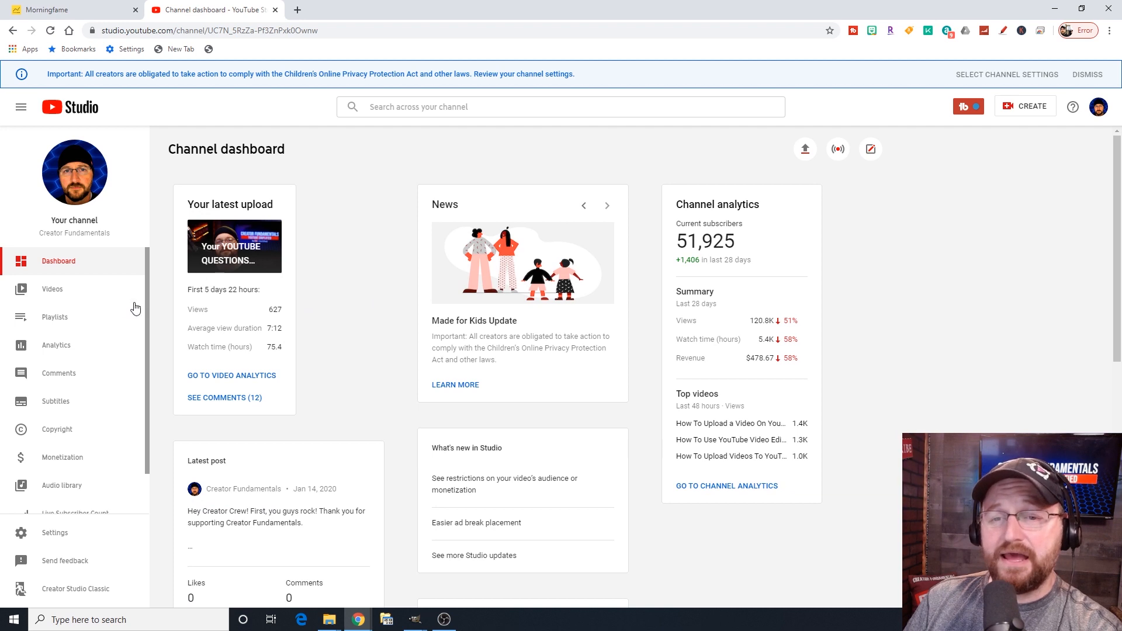
mouse_move(119, 297)
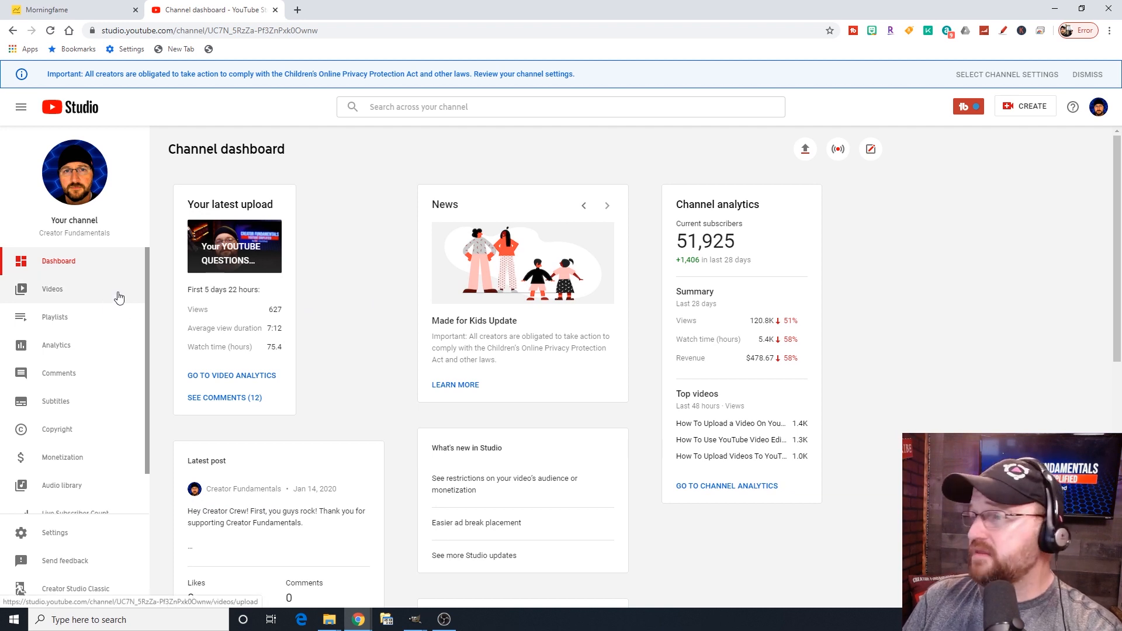
mouse_move(105, 276)
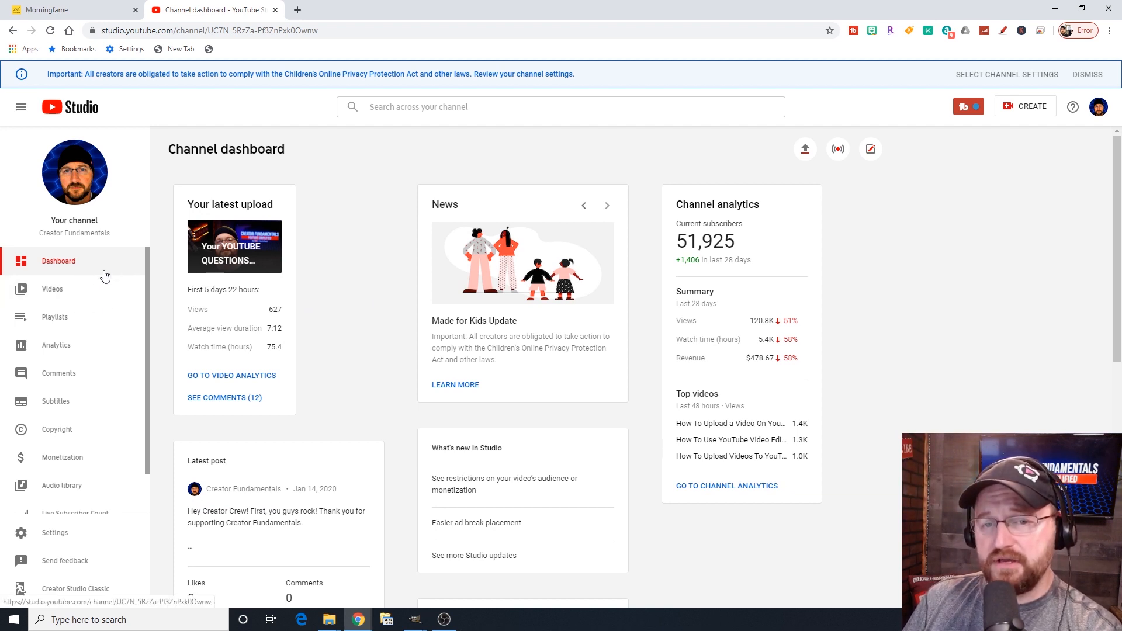
mouse_move(91, 294)
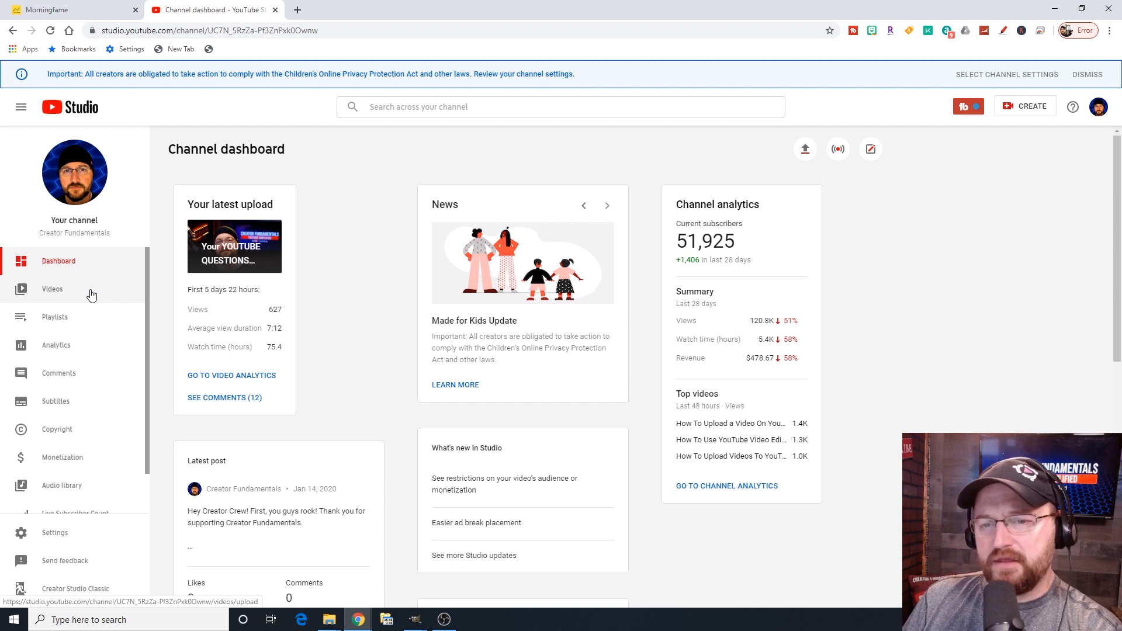
mouse_move(82, 296)
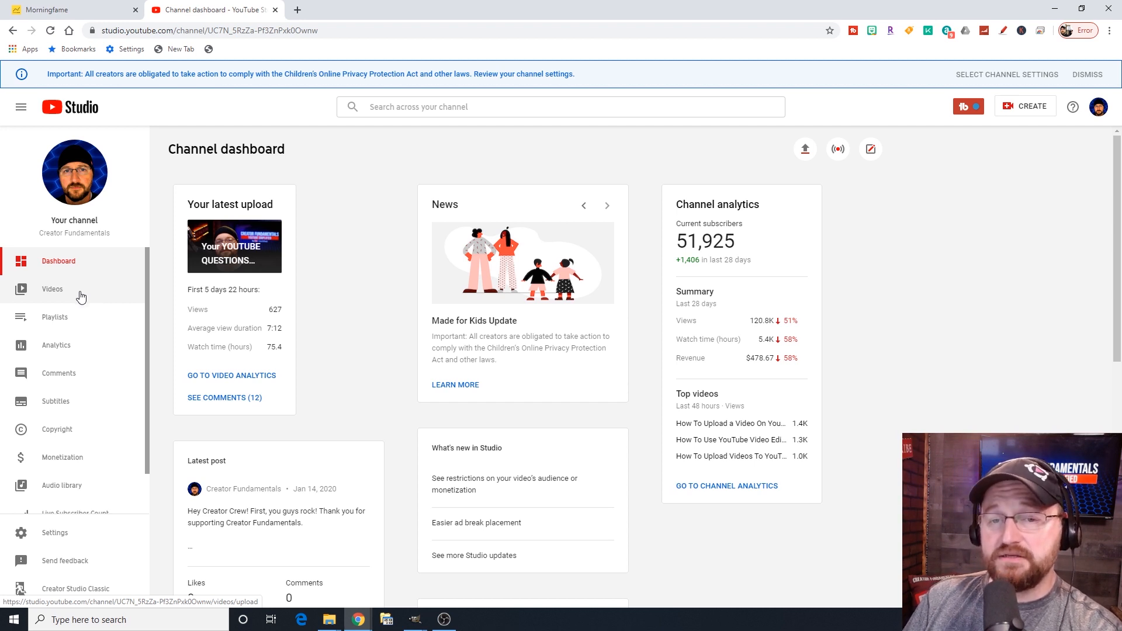
Show the Channel videos Uploads list with visibility, monetization, dates and views.
left_click(52, 288)
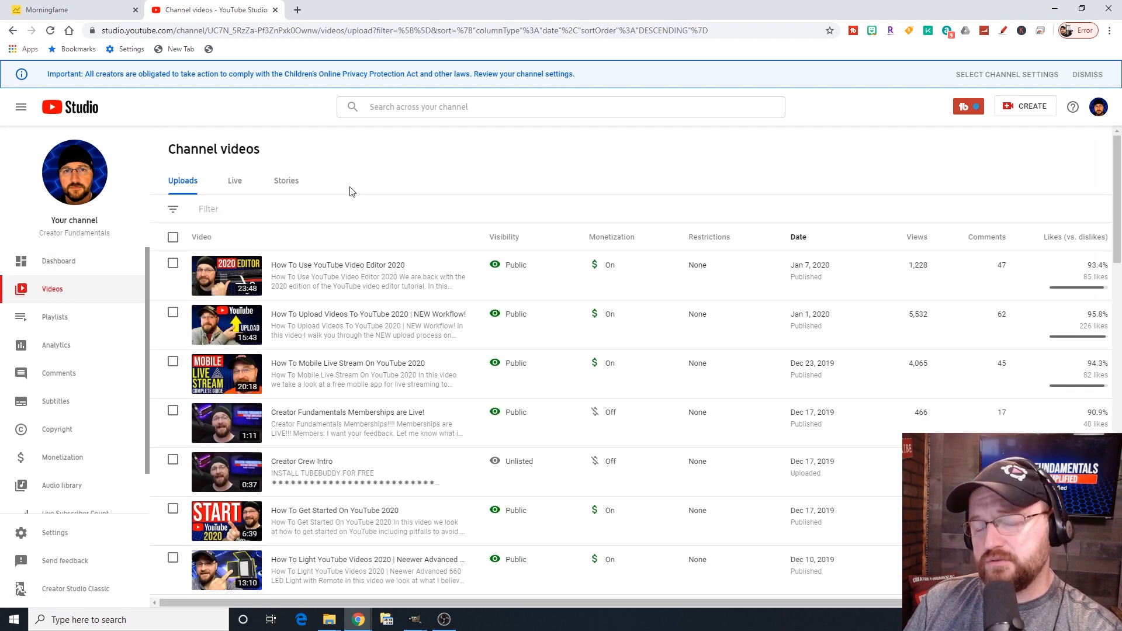
left_click(166, 174)
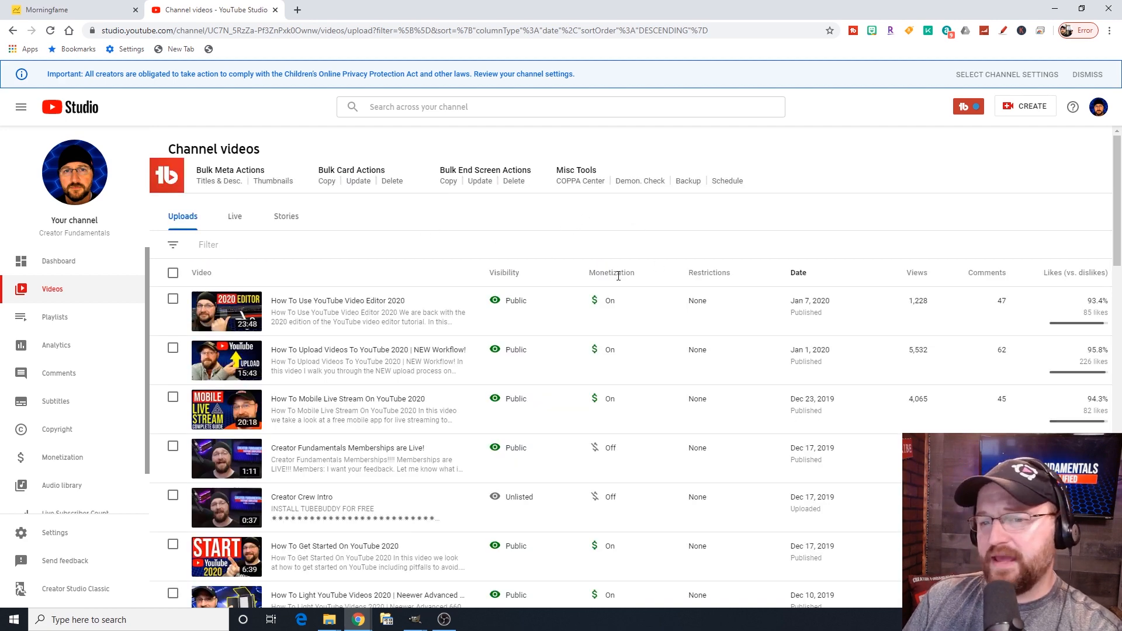
mouse_move(511, 304)
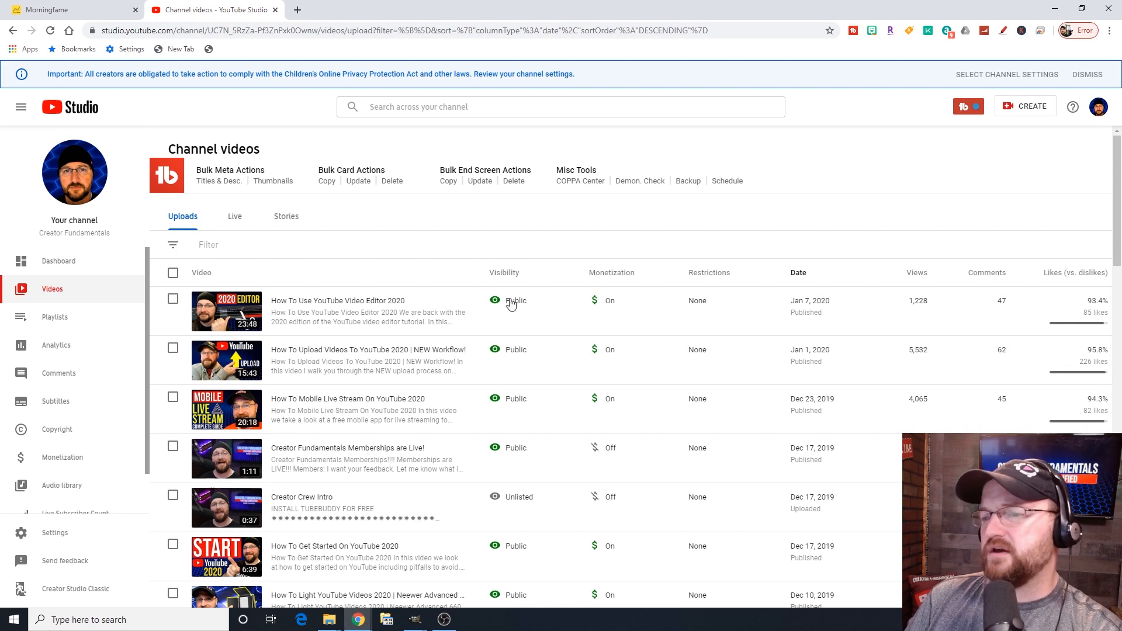
mouse_move(508, 300)
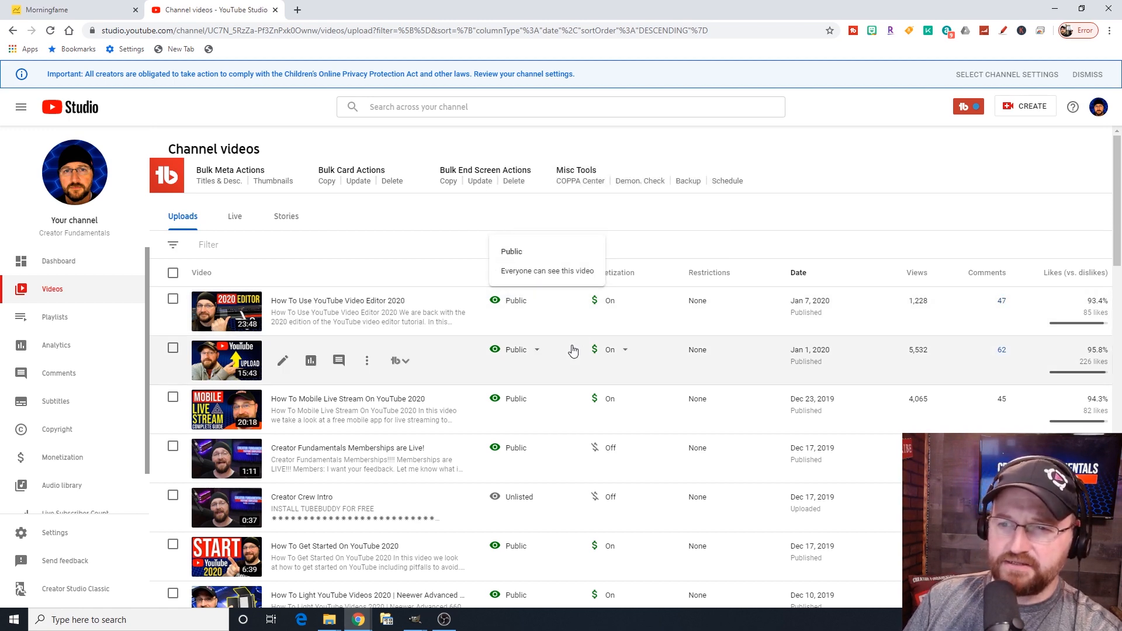
mouse_move(748, 212)
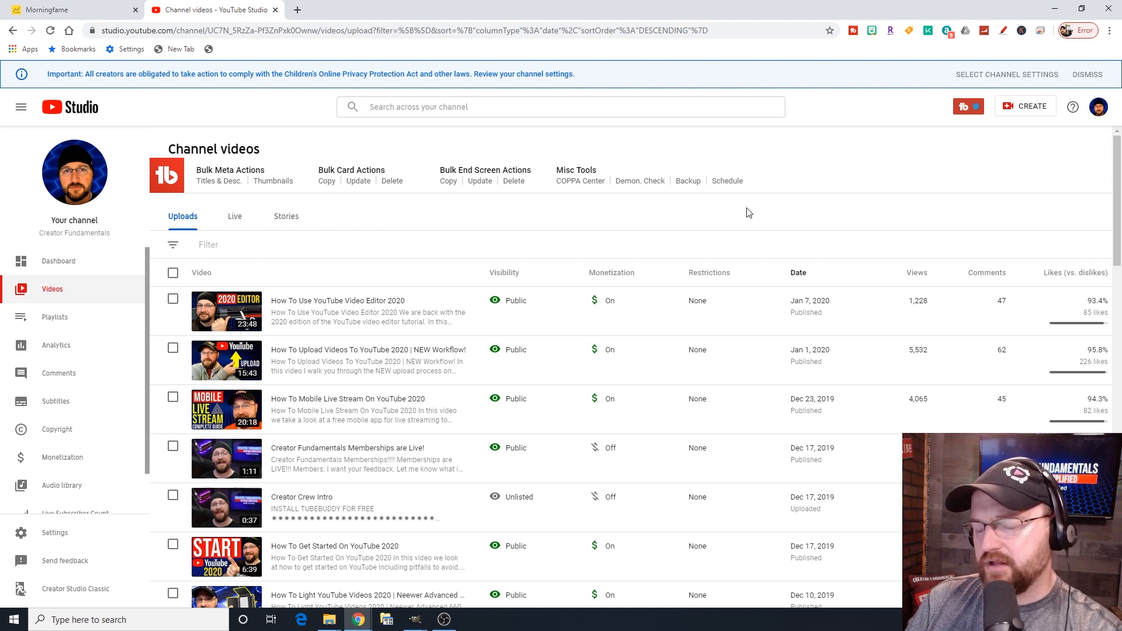
mouse_move(671, 250)
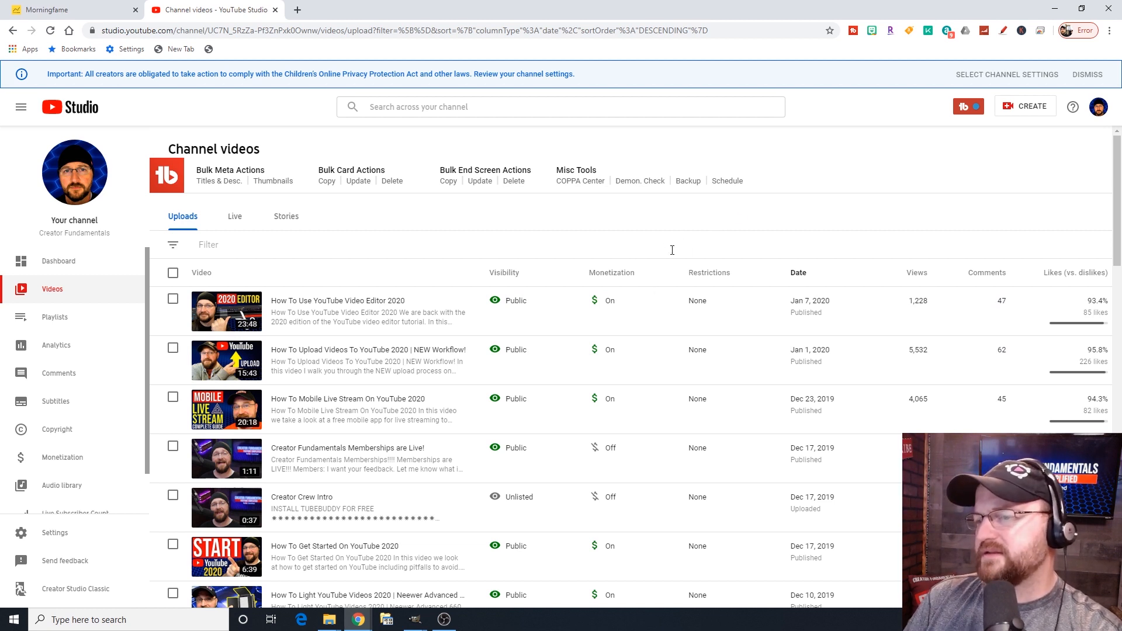
mouse_move(699, 235)
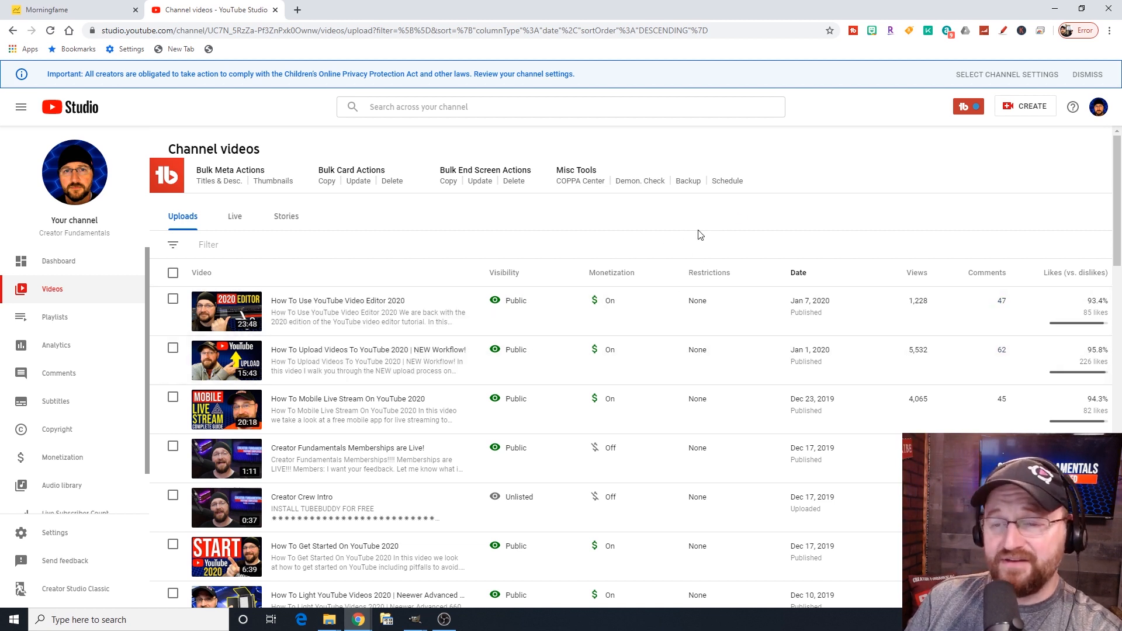
mouse_move(716, 282)
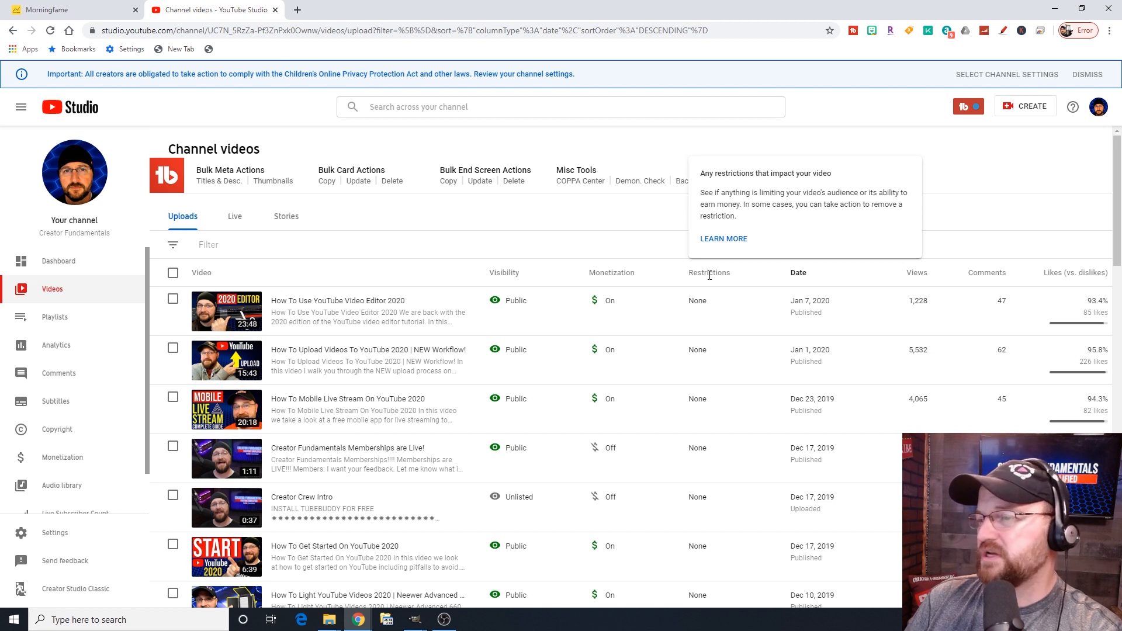
mouse_move(790, 217)
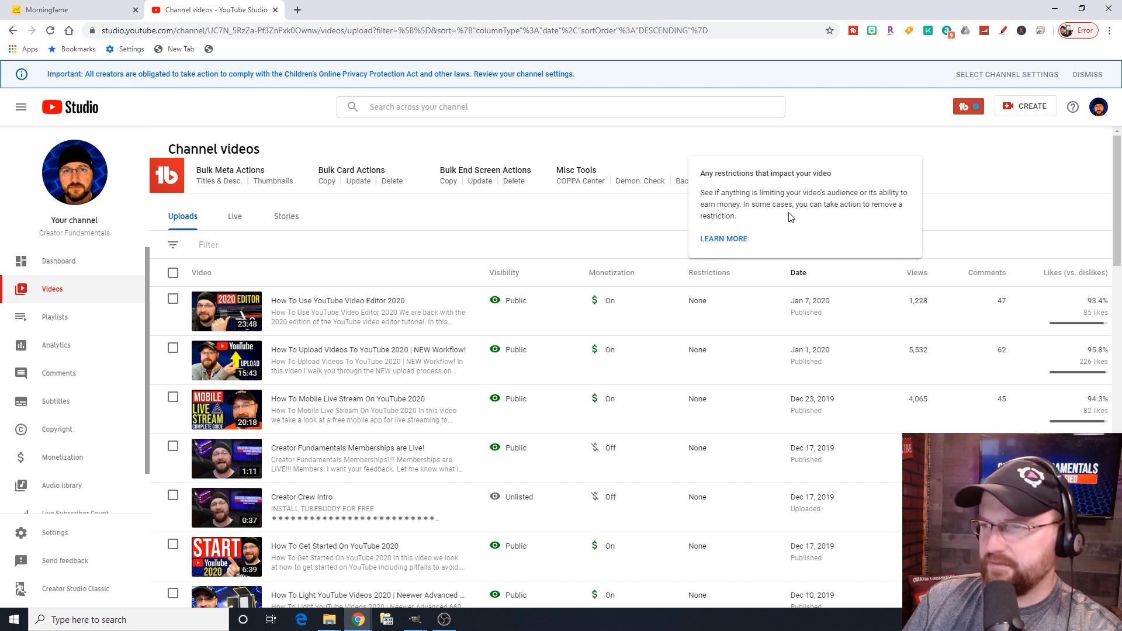
mouse_move(754, 242)
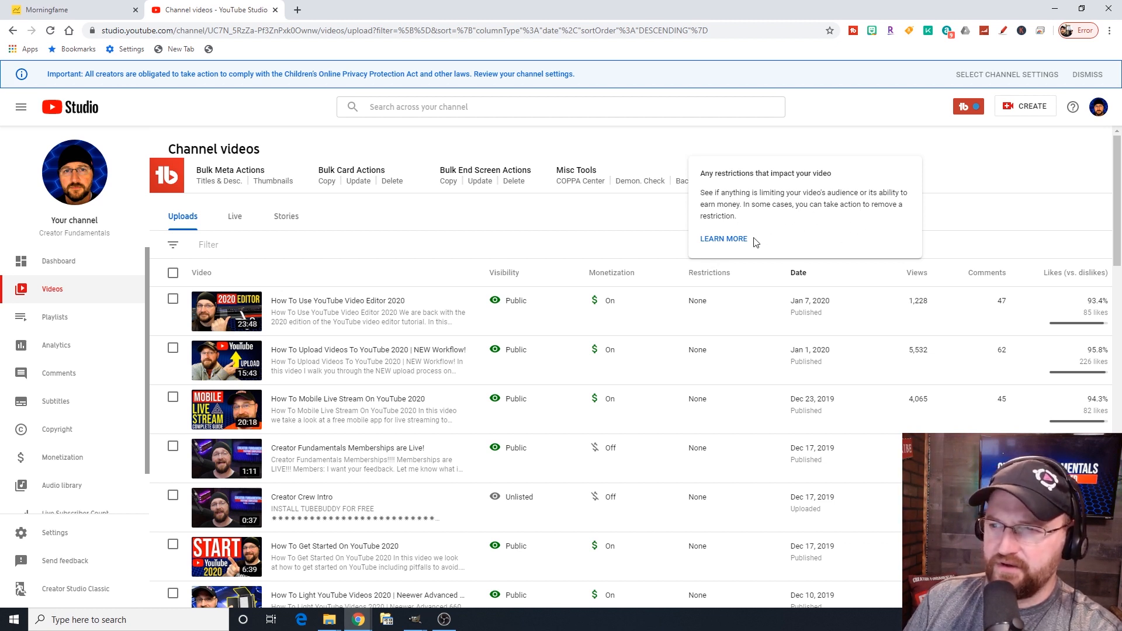
left_click(1071, 107)
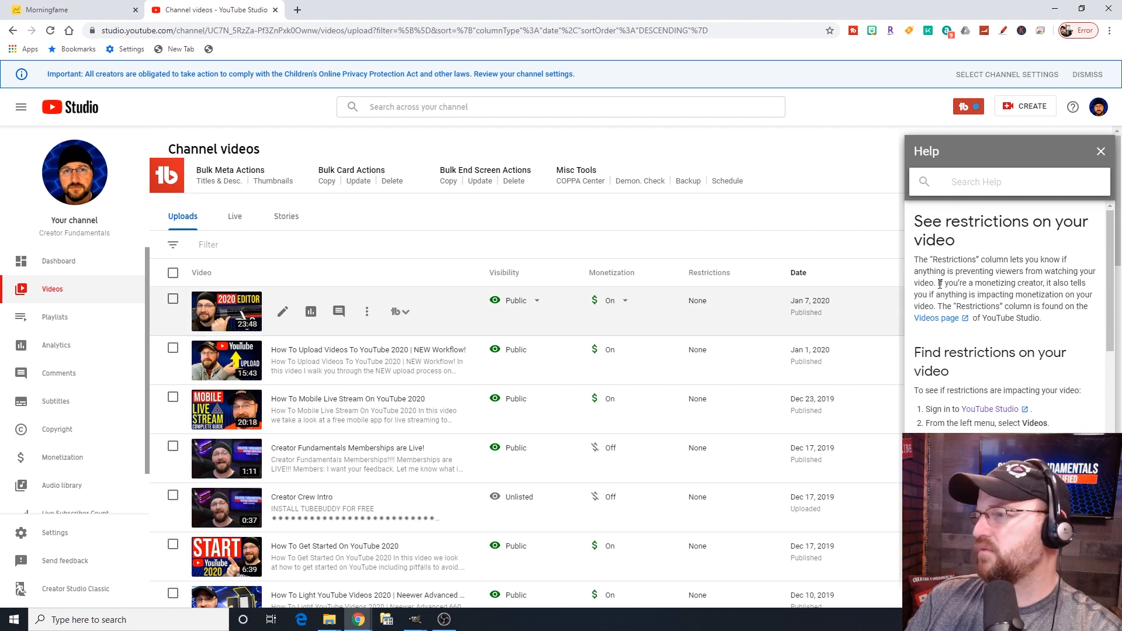
scroll("down", 3)
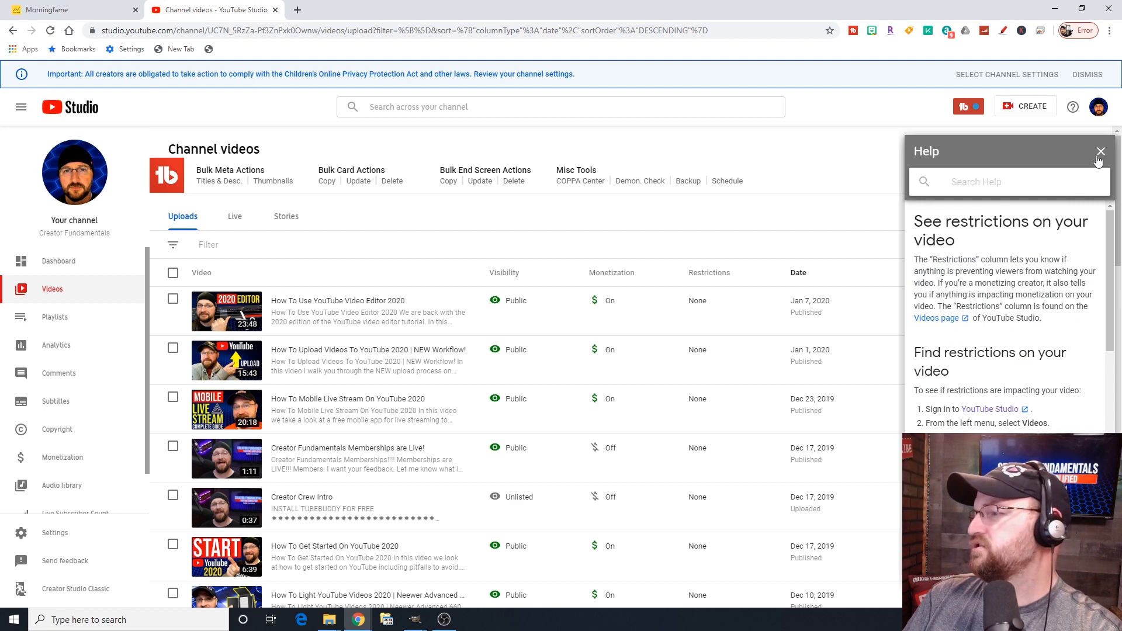
left_click(1101, 151)
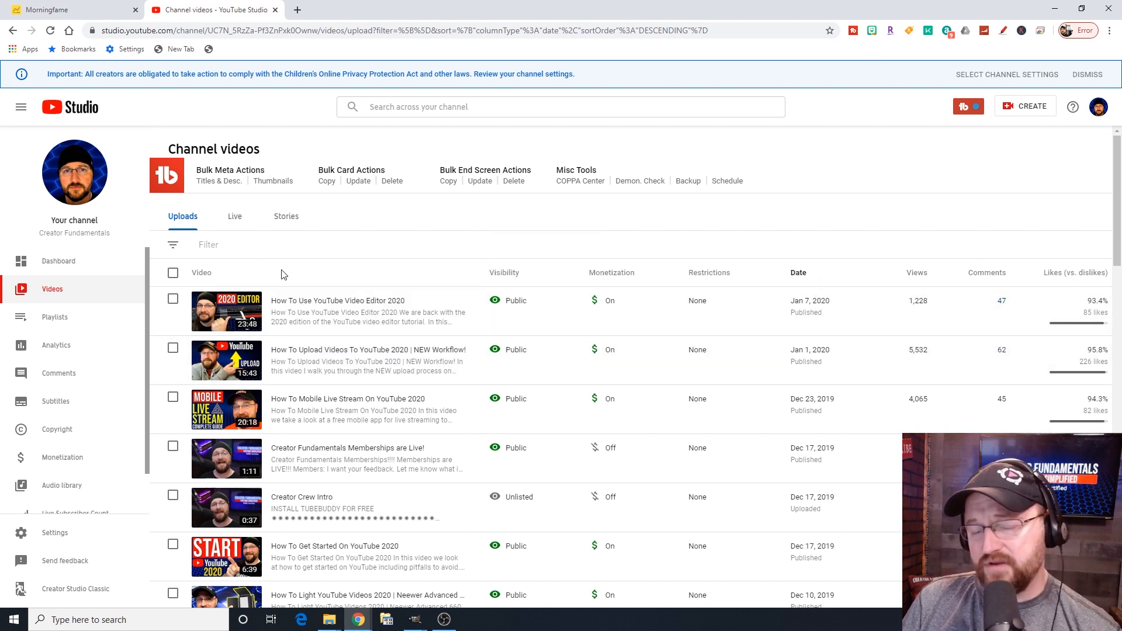
mouse_move(330, 228)
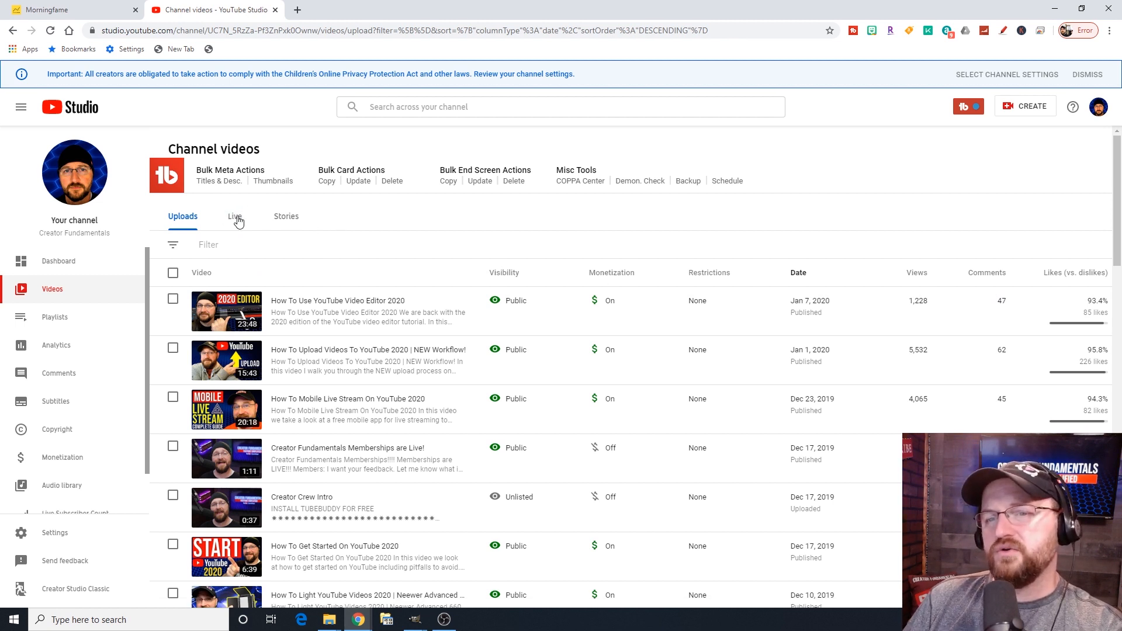
left_click(235, 216)
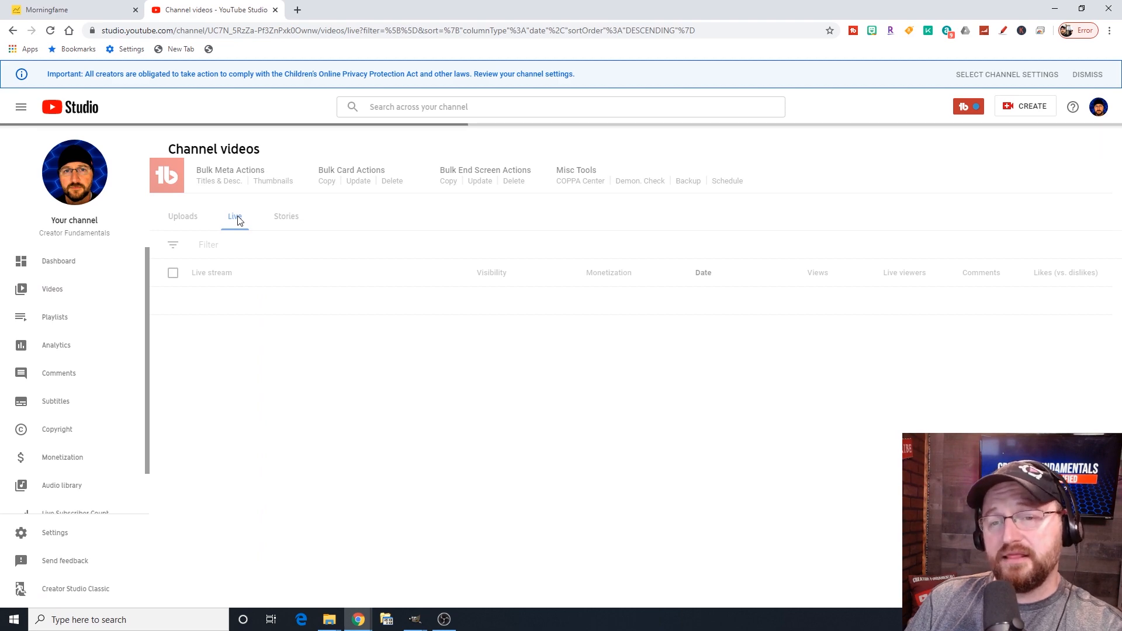
left_click(235, 216)
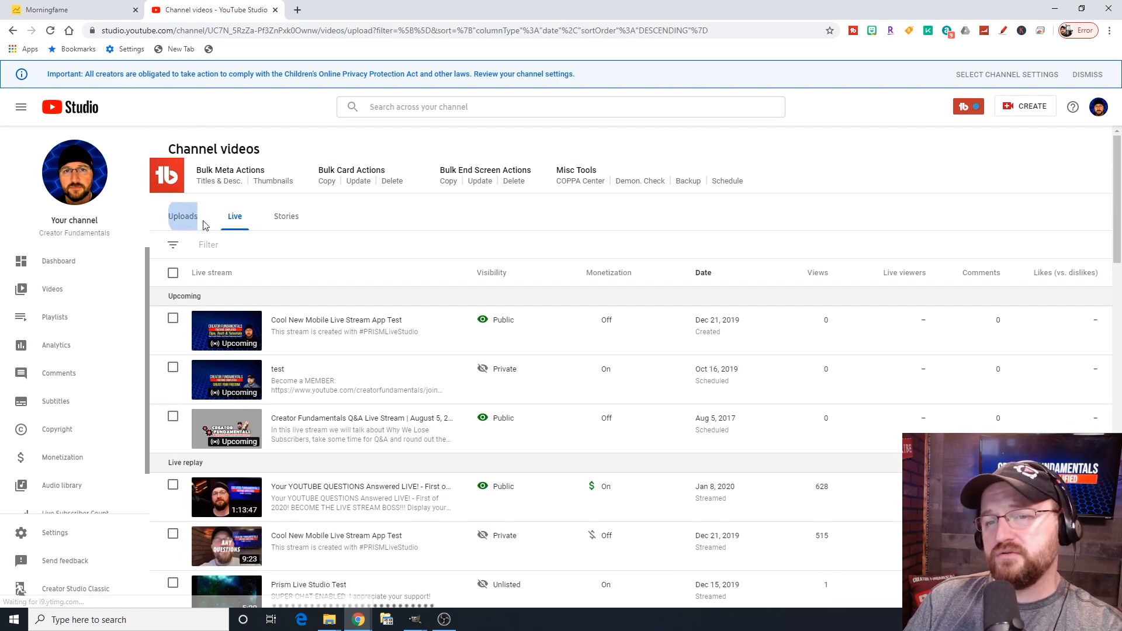
left_click(285, 216)
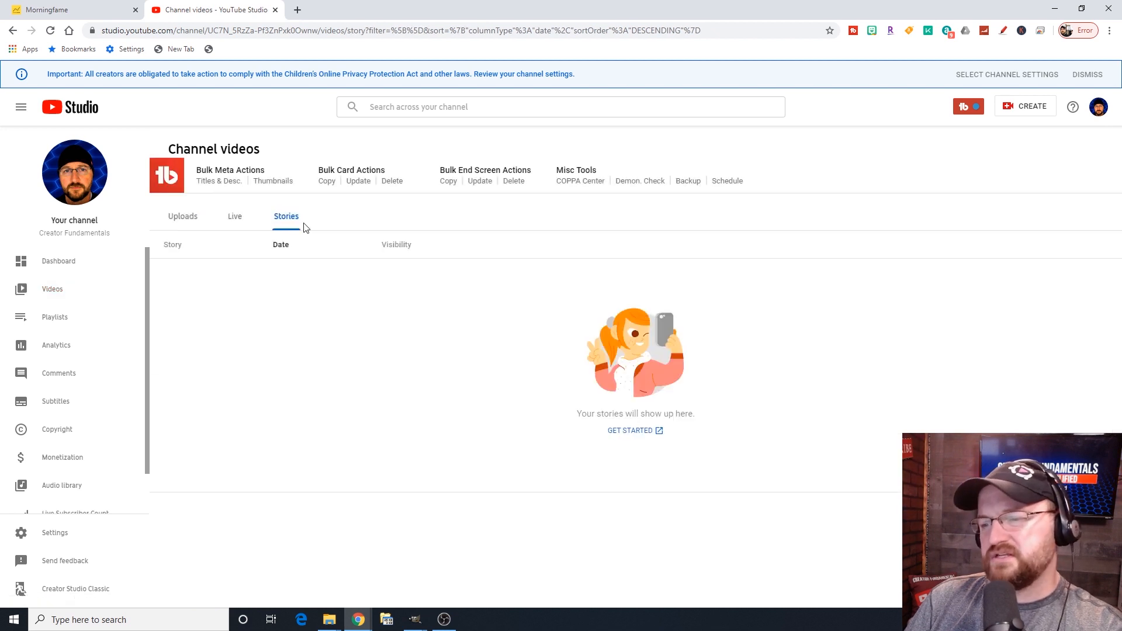
mouse_move(616, 372)
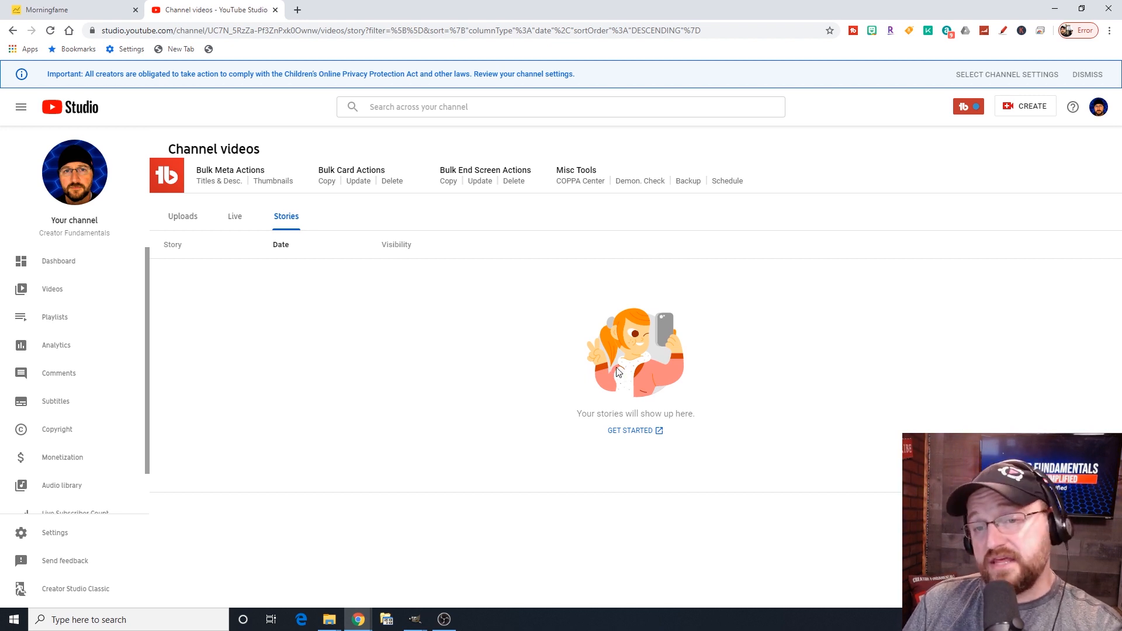
mouse_move(610, 375)
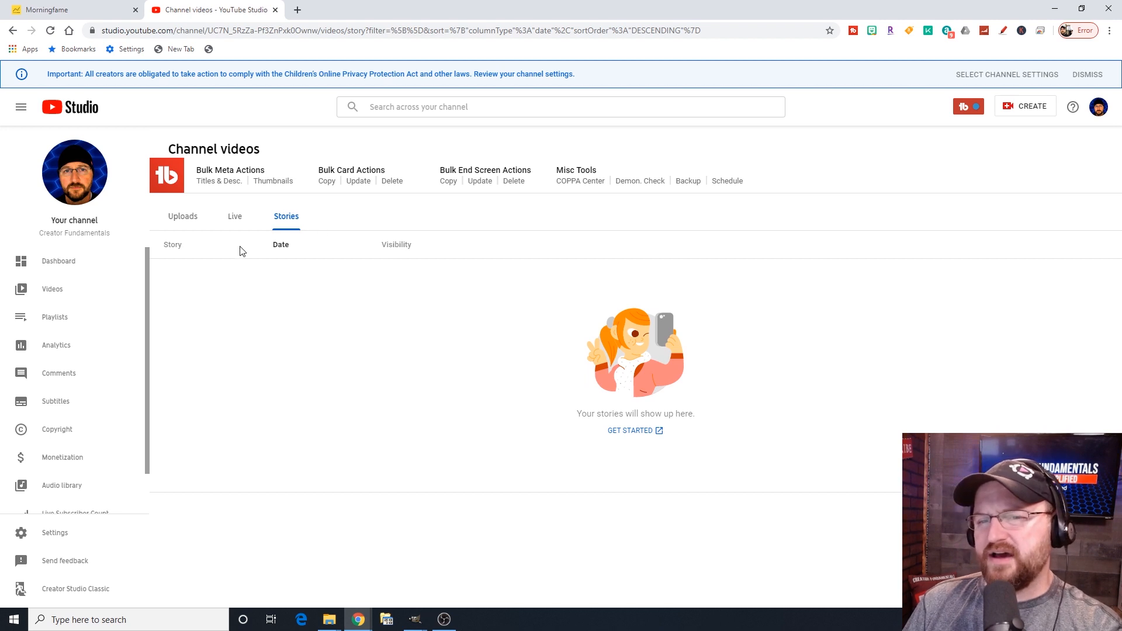
left_click(182, 216)
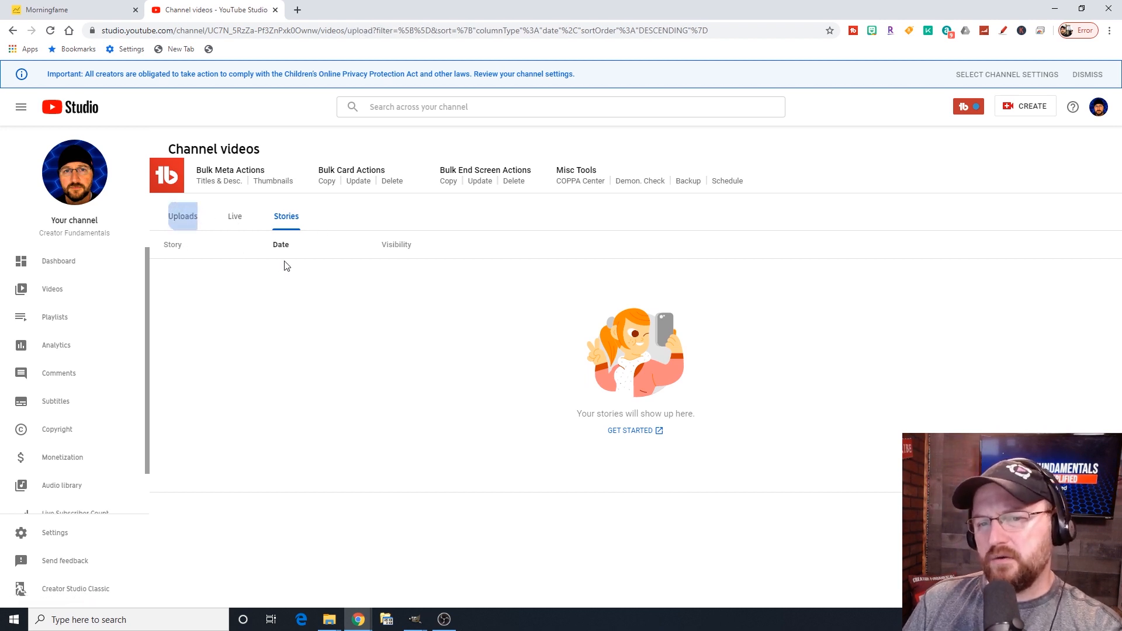
left_click(182, 216)
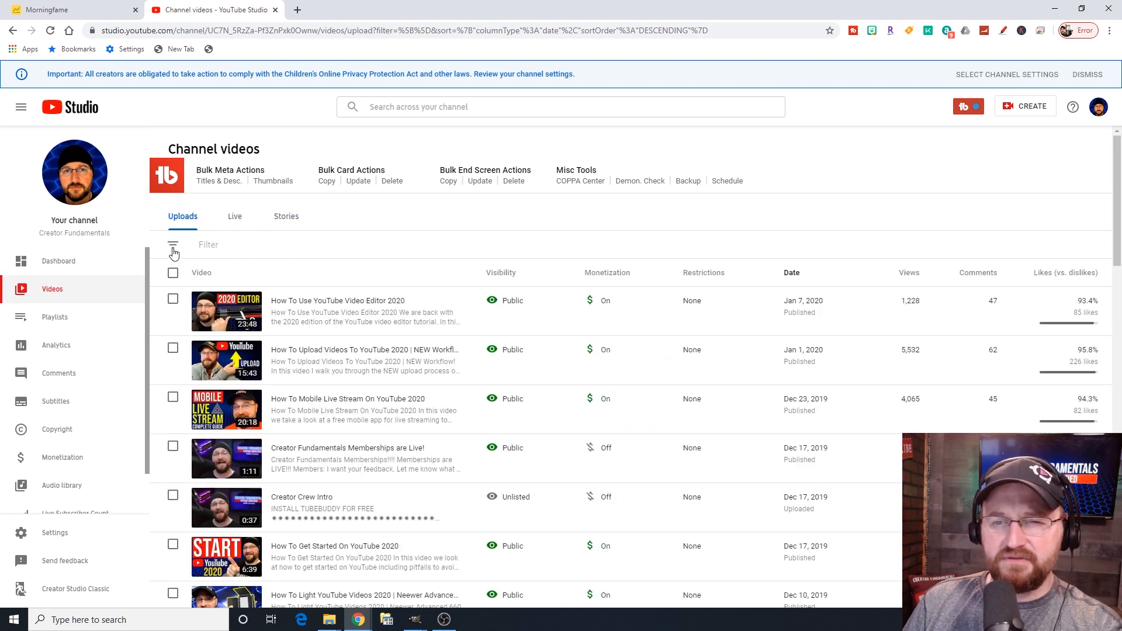
left_click(173, 245)
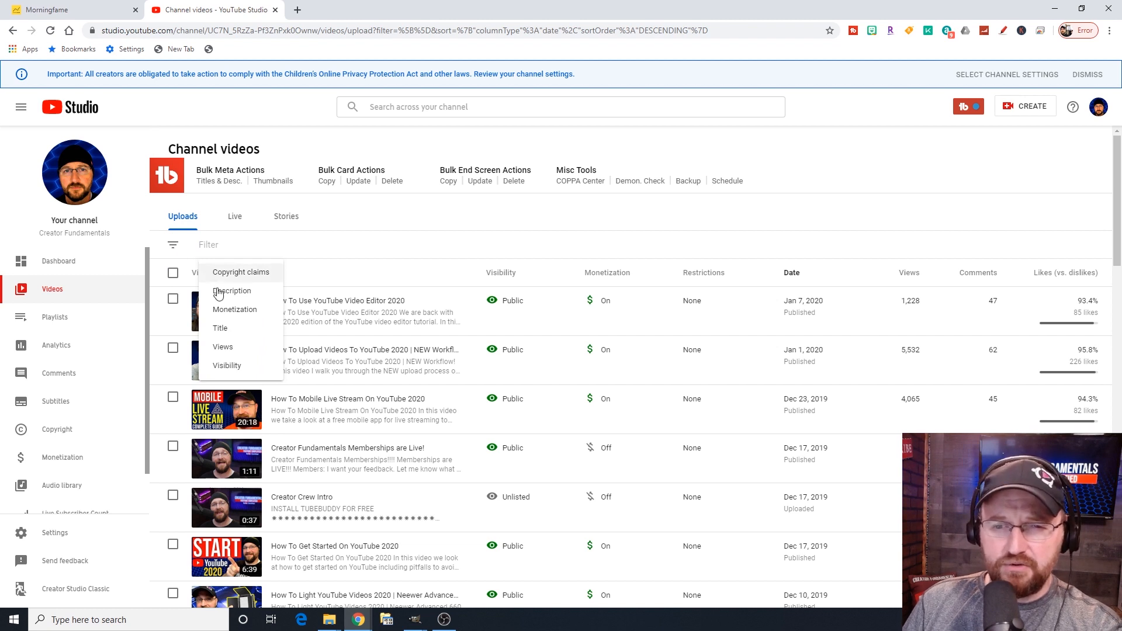
mouse_move(243, 357)
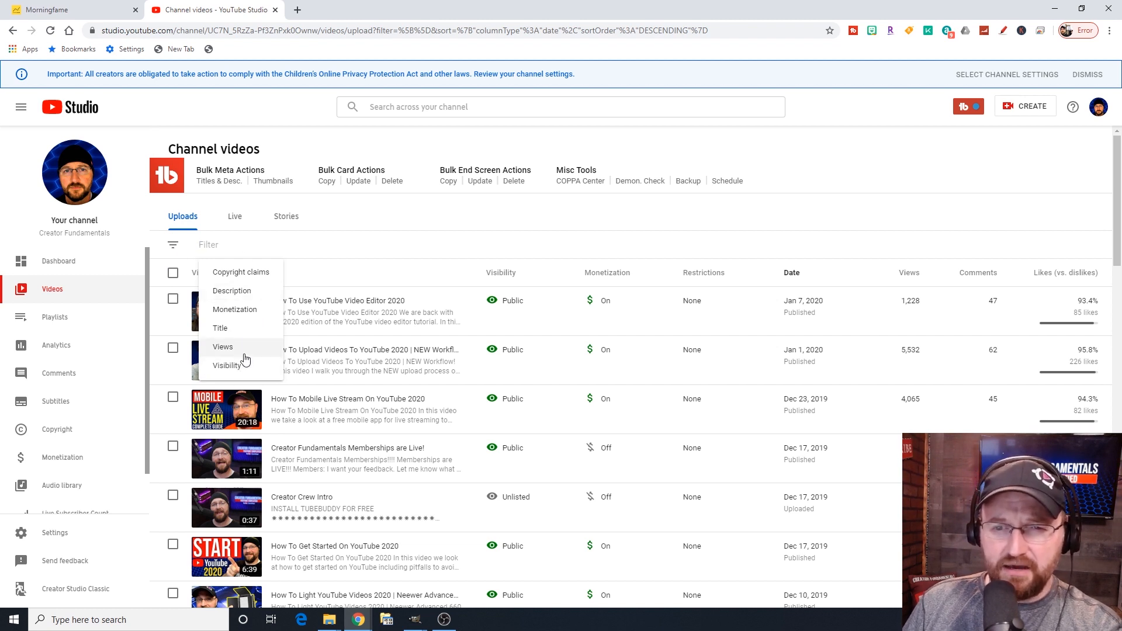
mouse_move(240, 272)
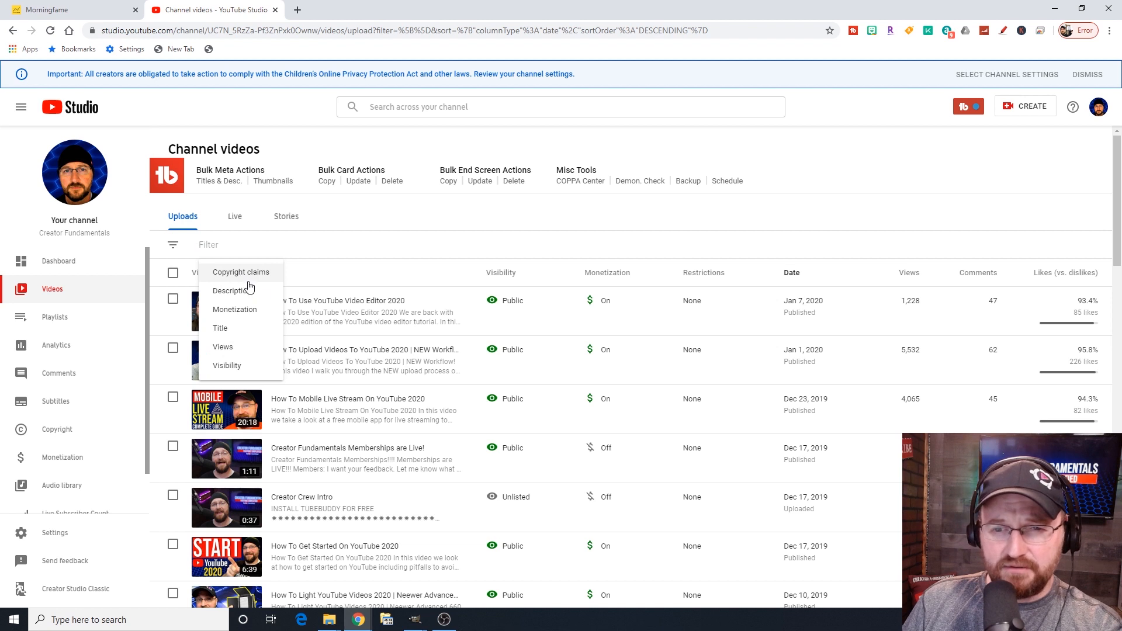
left_click(233, 309)
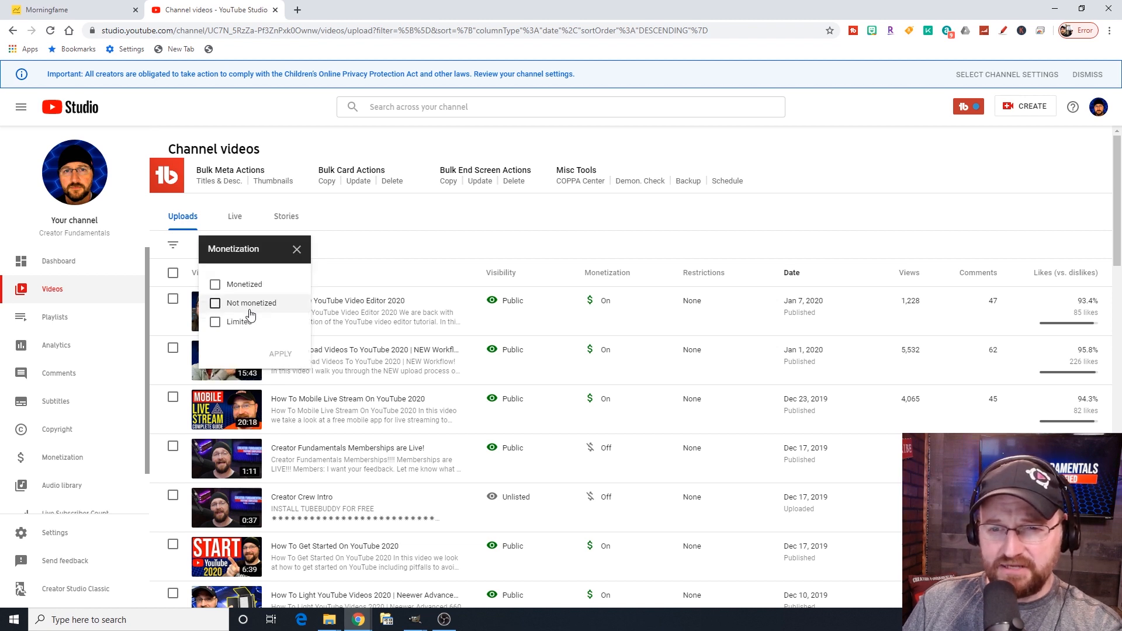
mouse_move(219, 290)
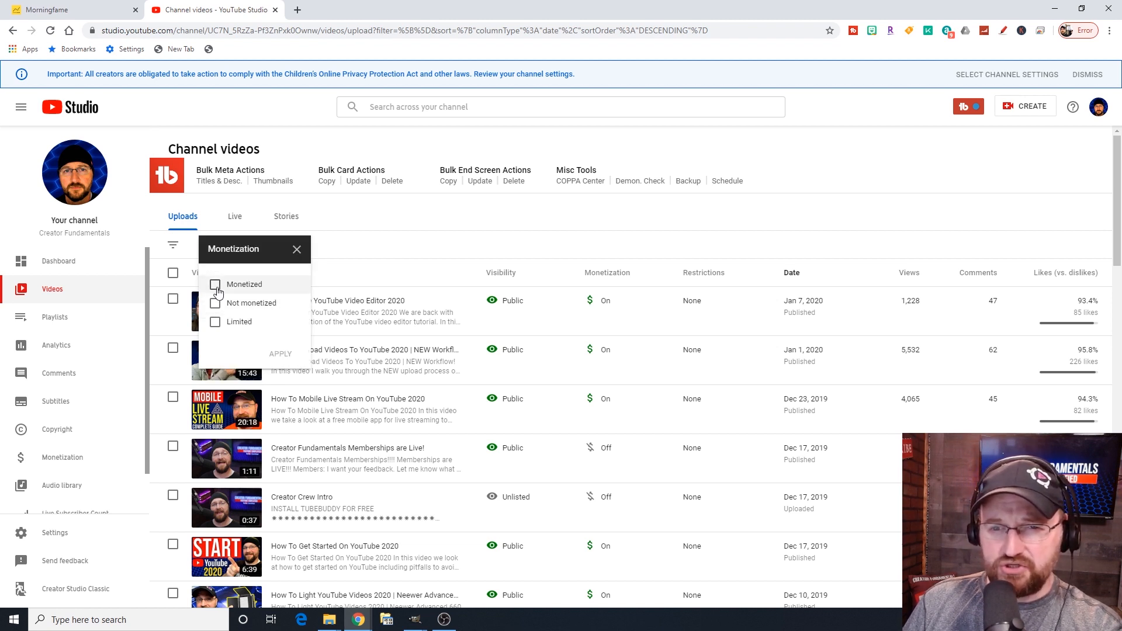
left_click(216, 302)
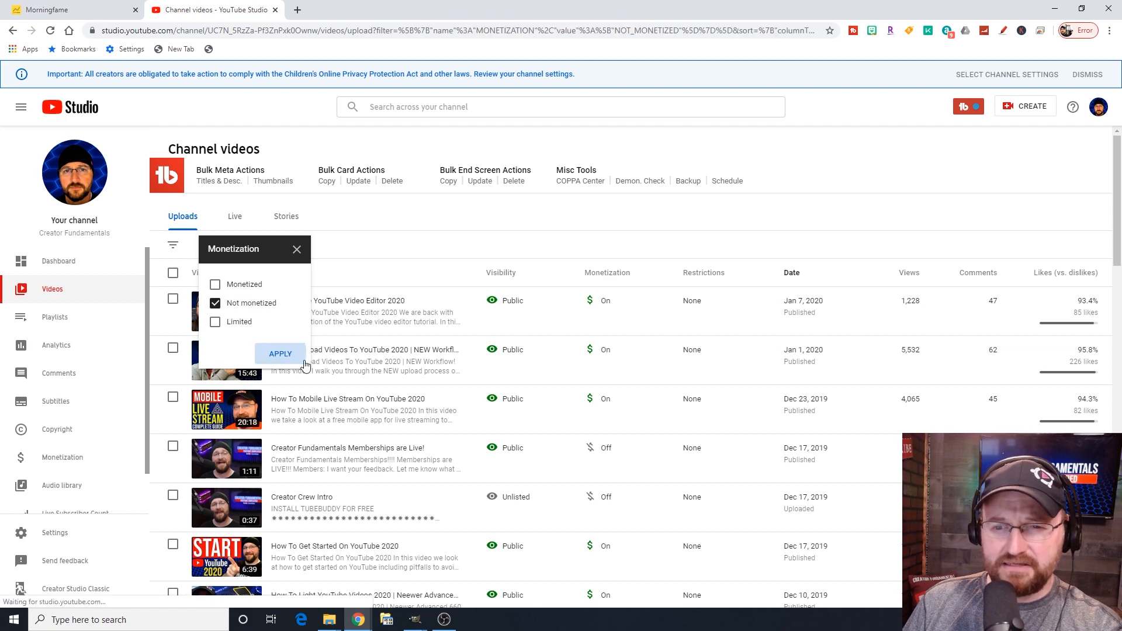
left_click(279, 353)
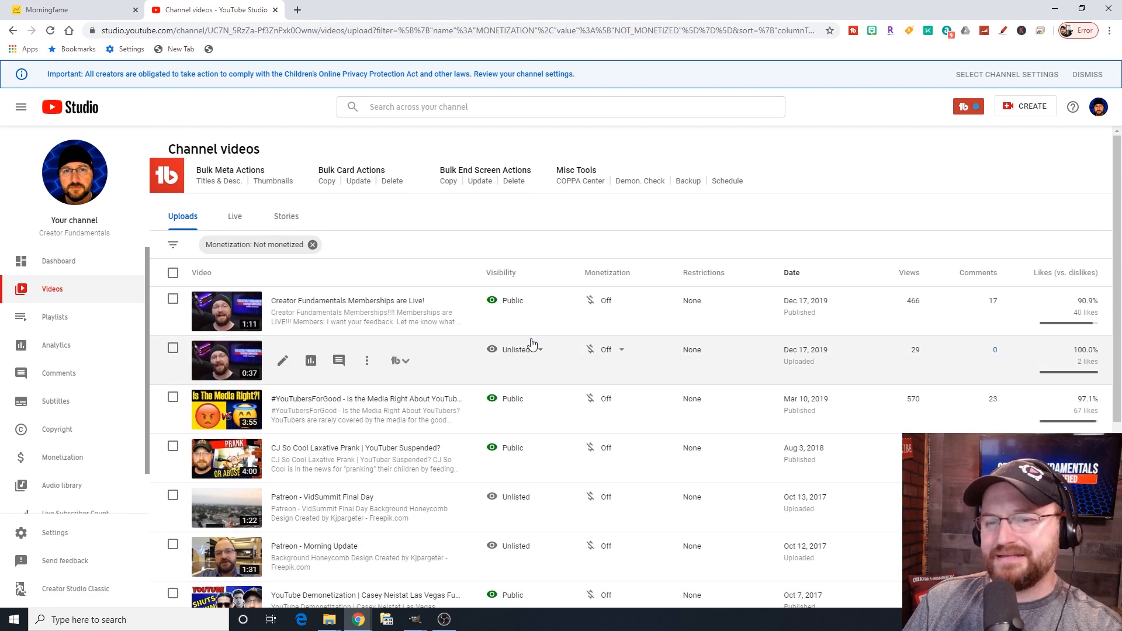
left_click(312, 244)
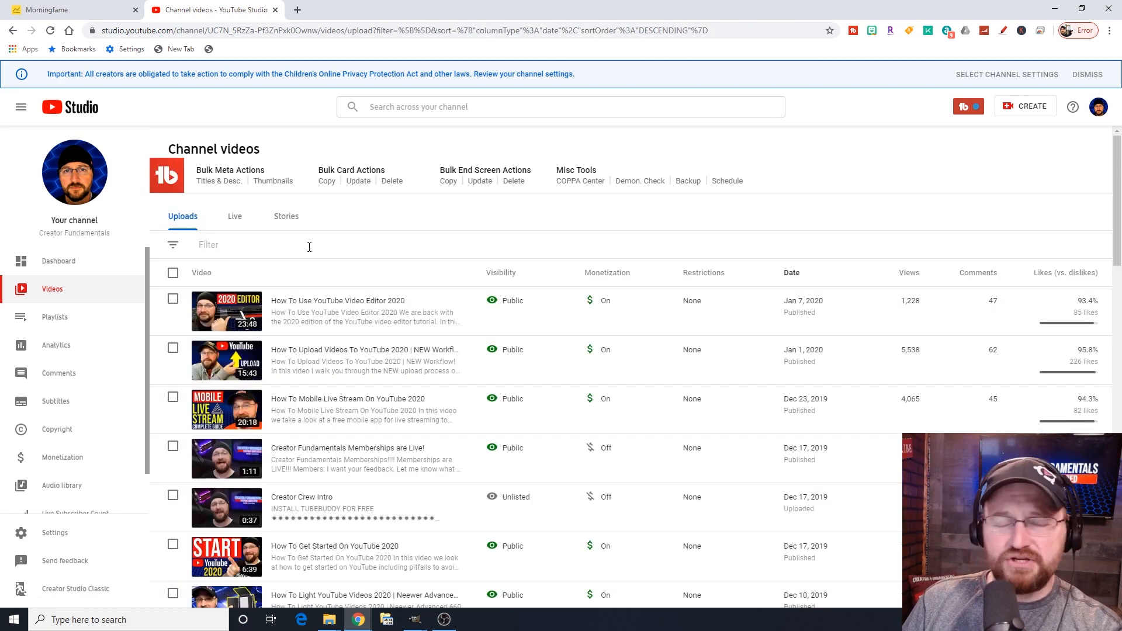
left_click(173, 244)
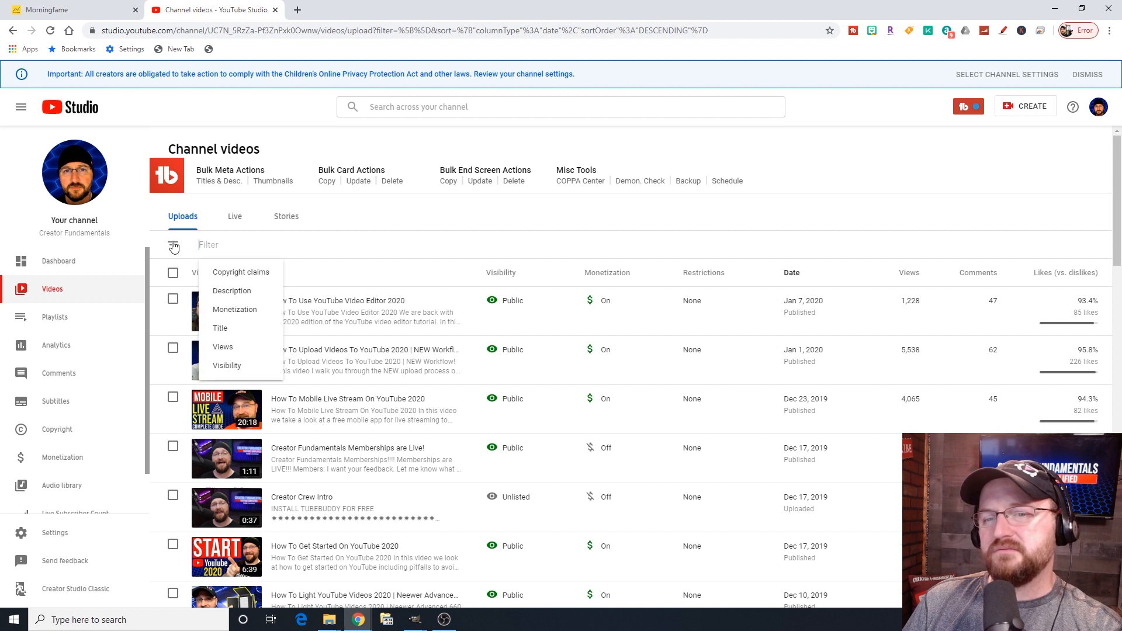
left_click(221, 327)
type("s")
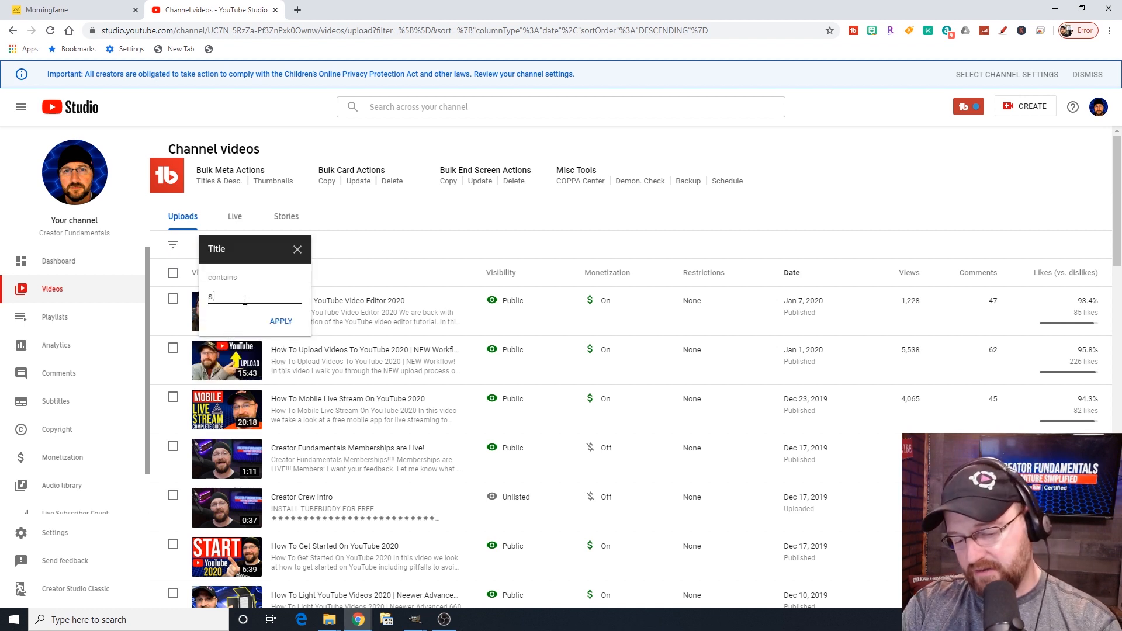
type("ubscribers")
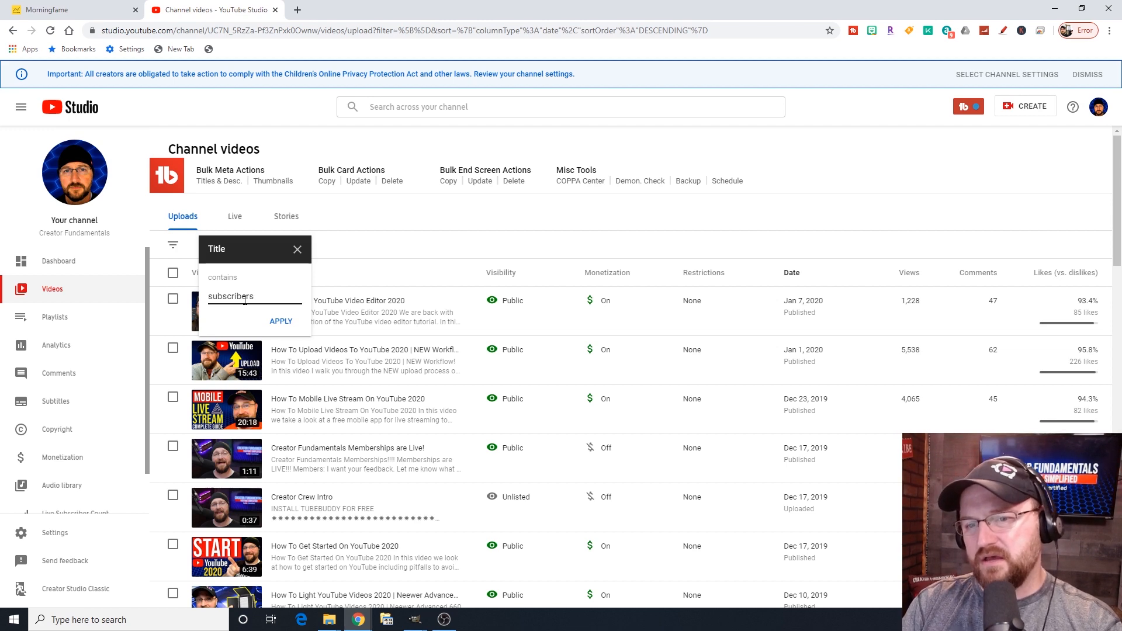
left_click(281, 321)
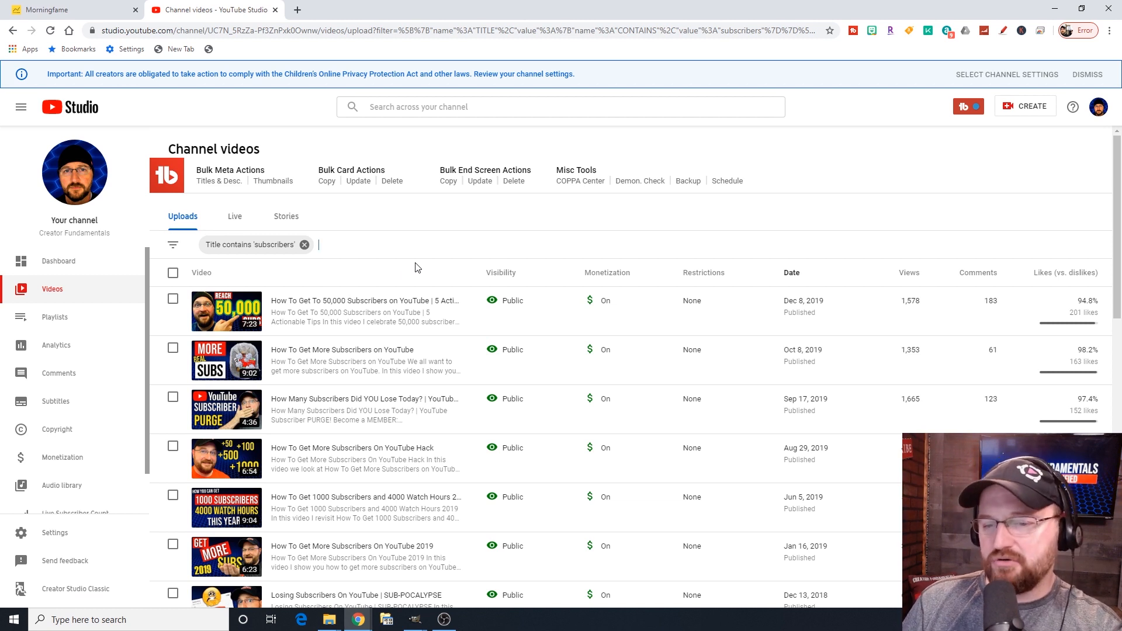
mouse_move(407, 270)
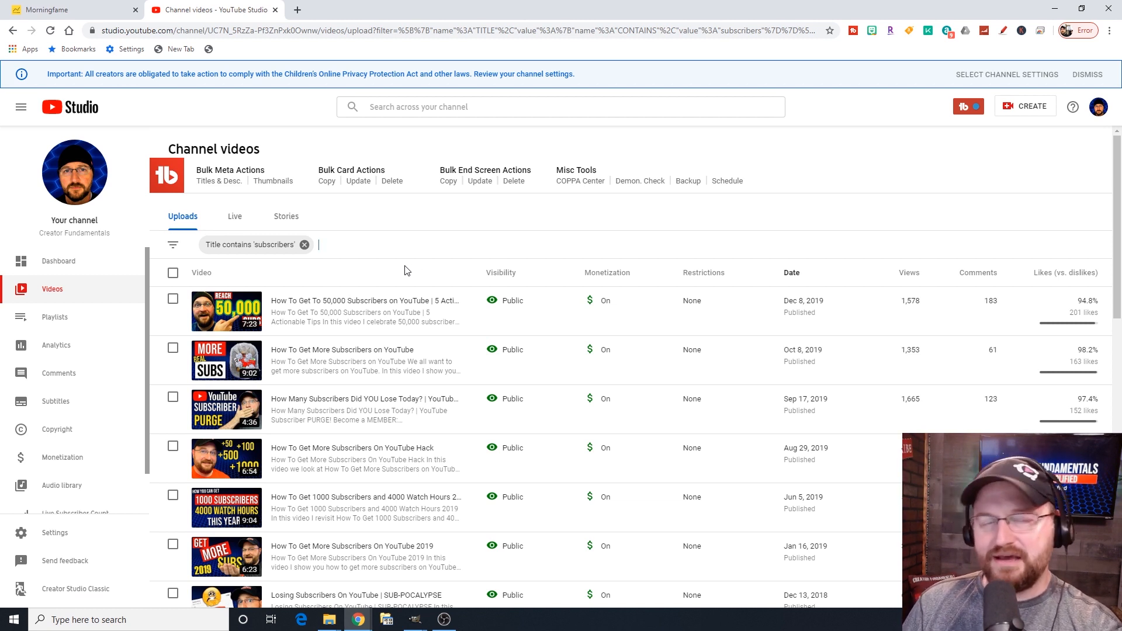
mouse_move(304, 244)
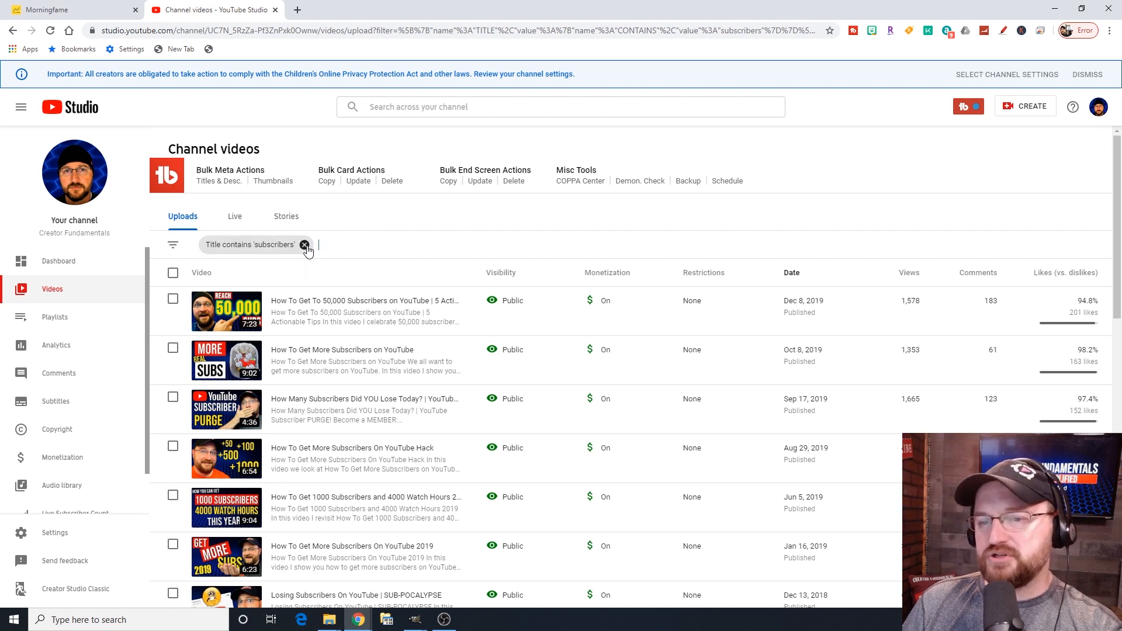
mouse_move(304, 244)
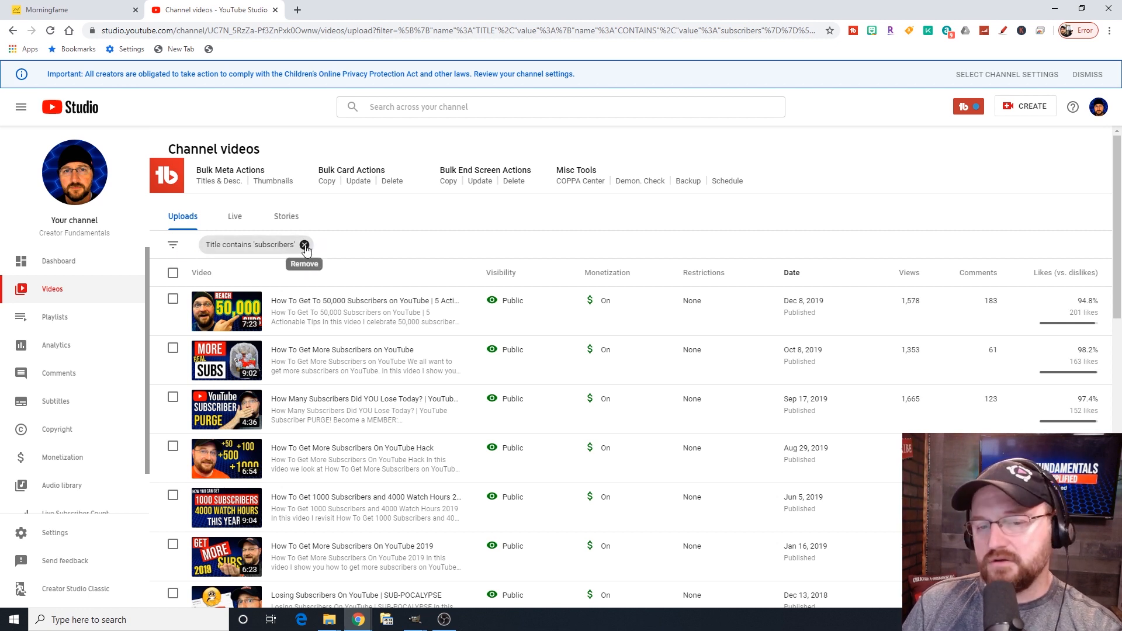
left_click(304, 245)
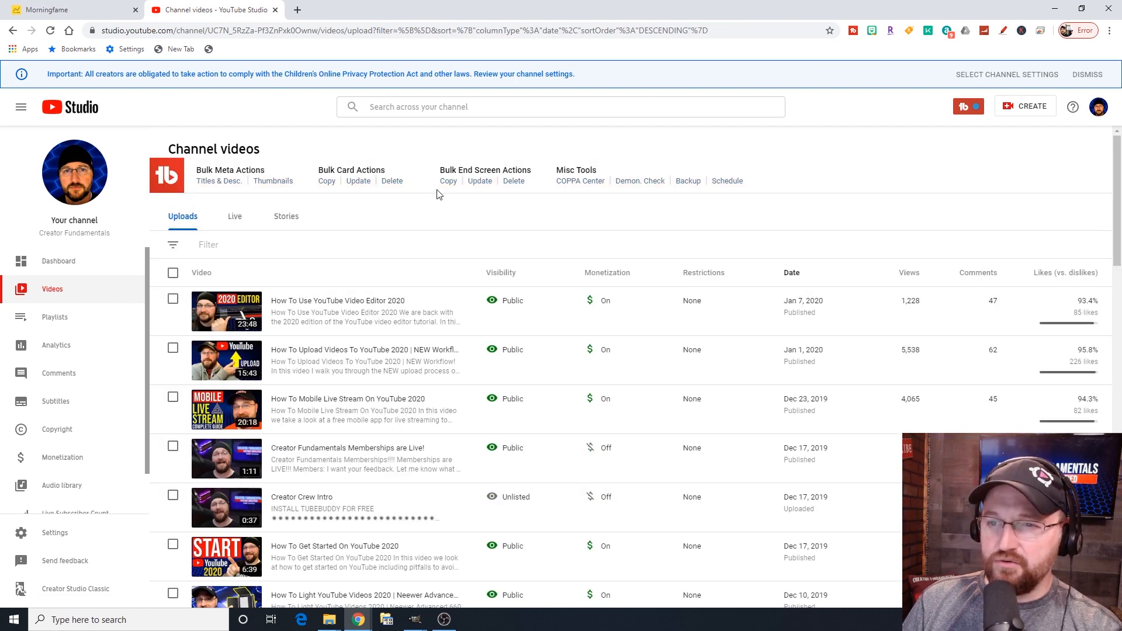
mouse_move(421, 175)
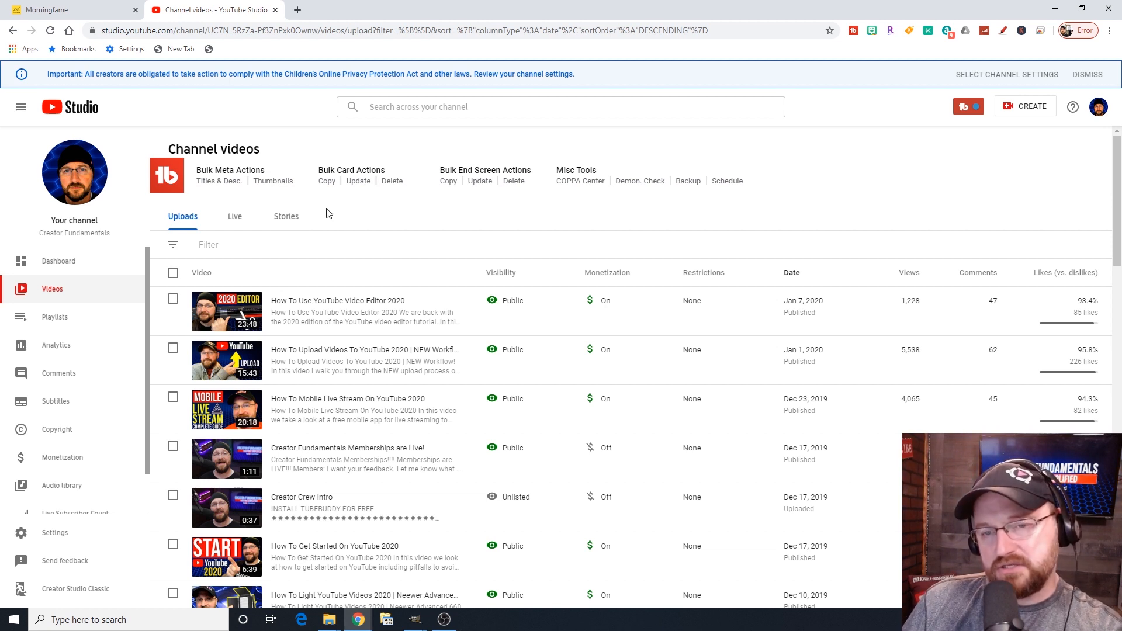
mouse_move(273, 180)
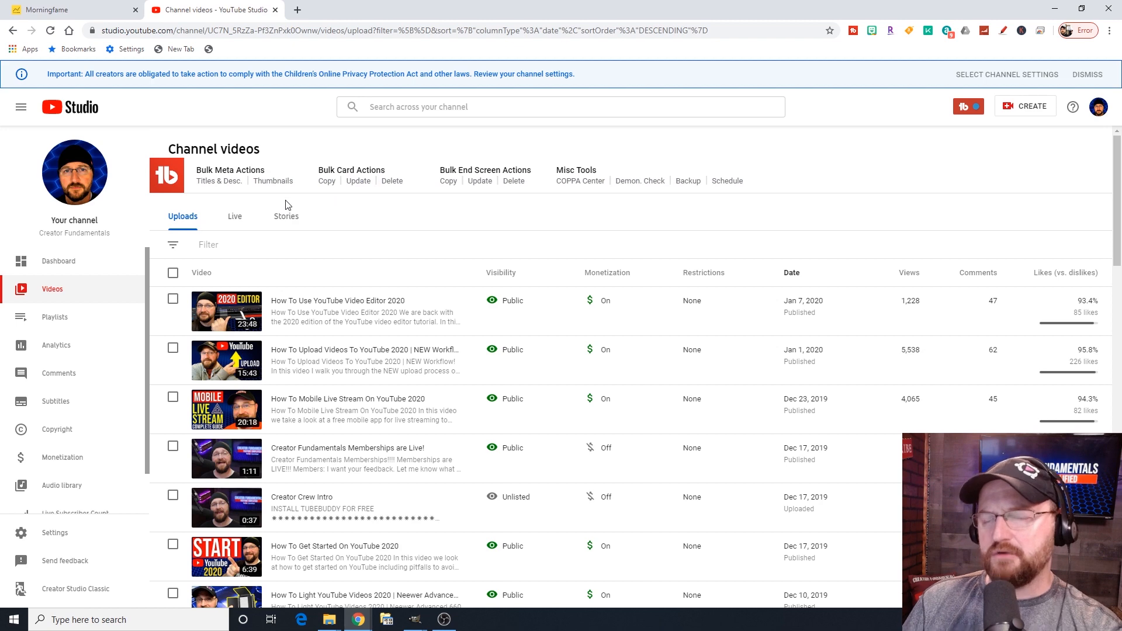
mouse_move(515, 202)
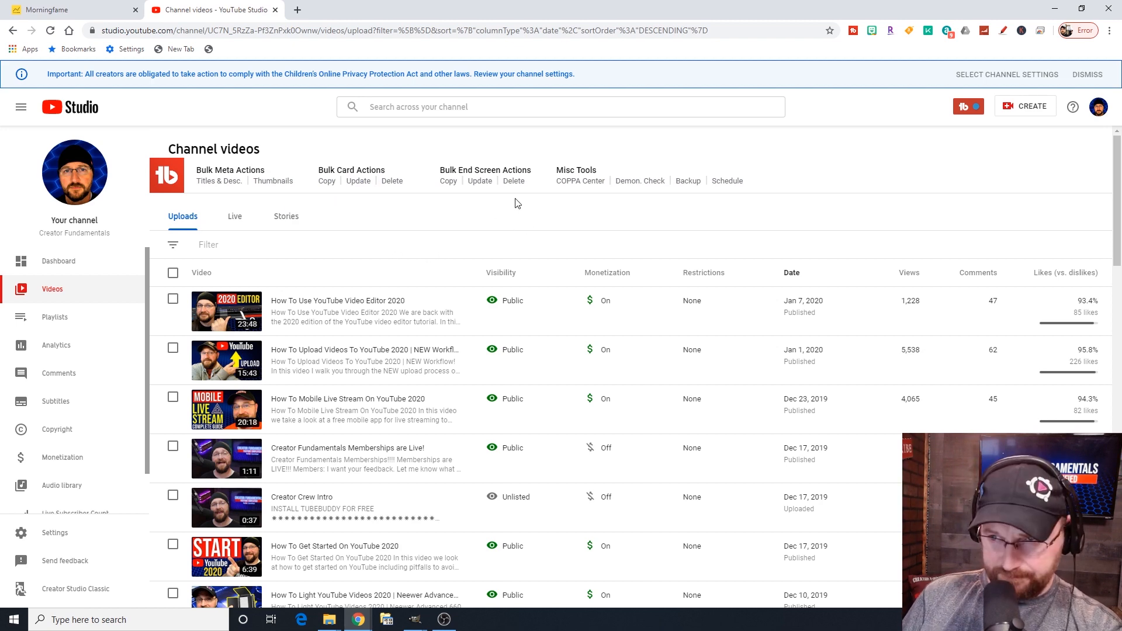
mouse_move(580, 180)
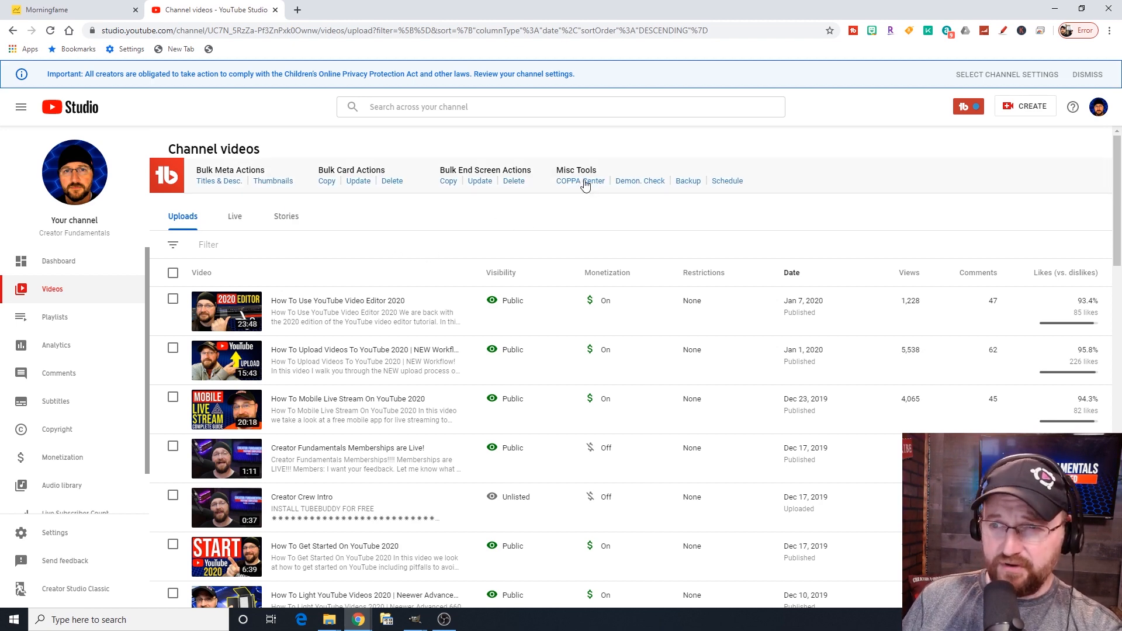
left_click(578, 180)
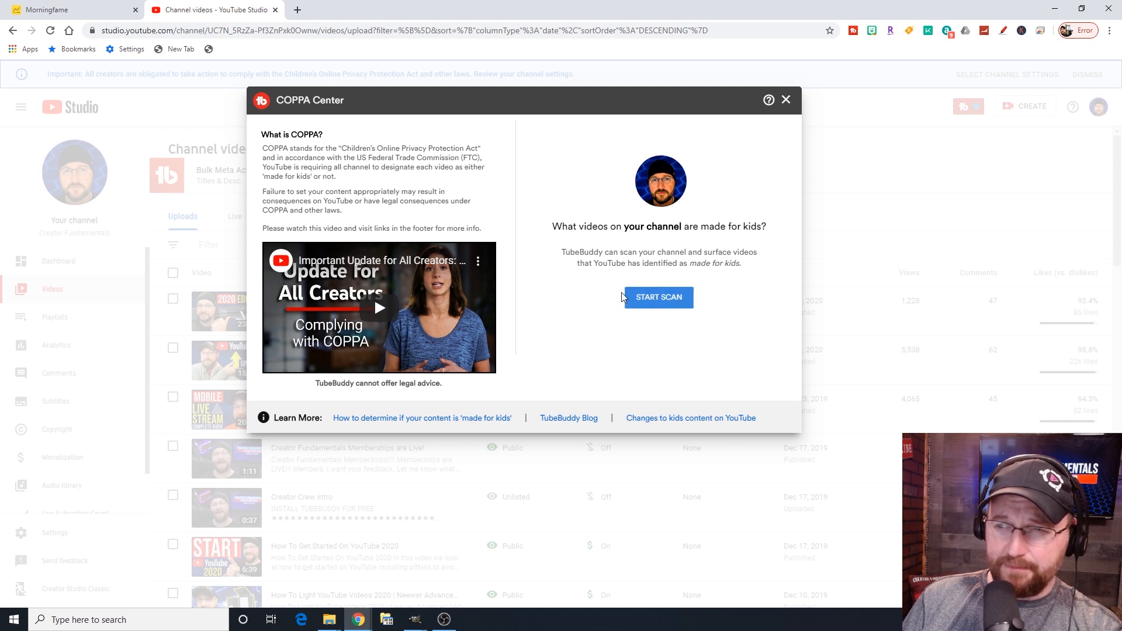
left_click(658, 297)
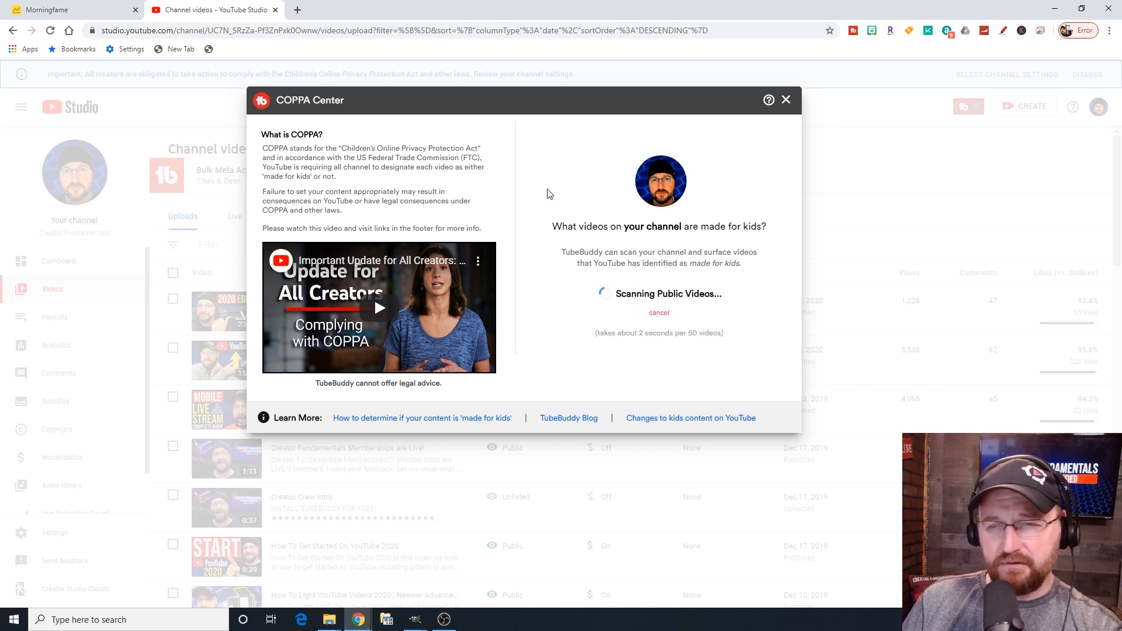
mouse_move(599, 160)
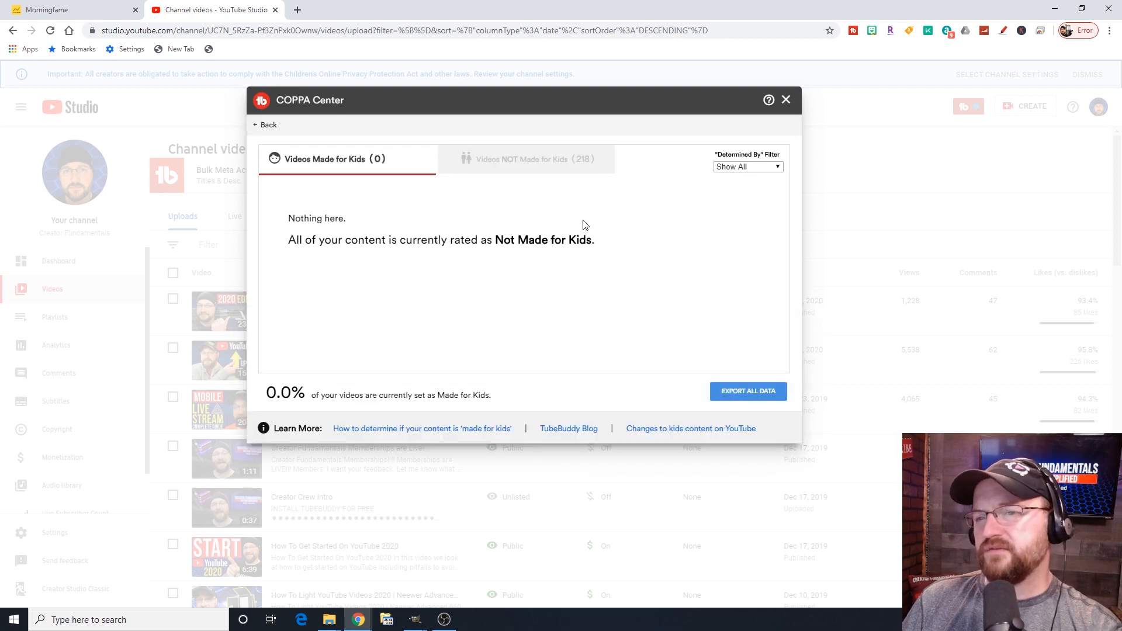
left_click(526, 159)
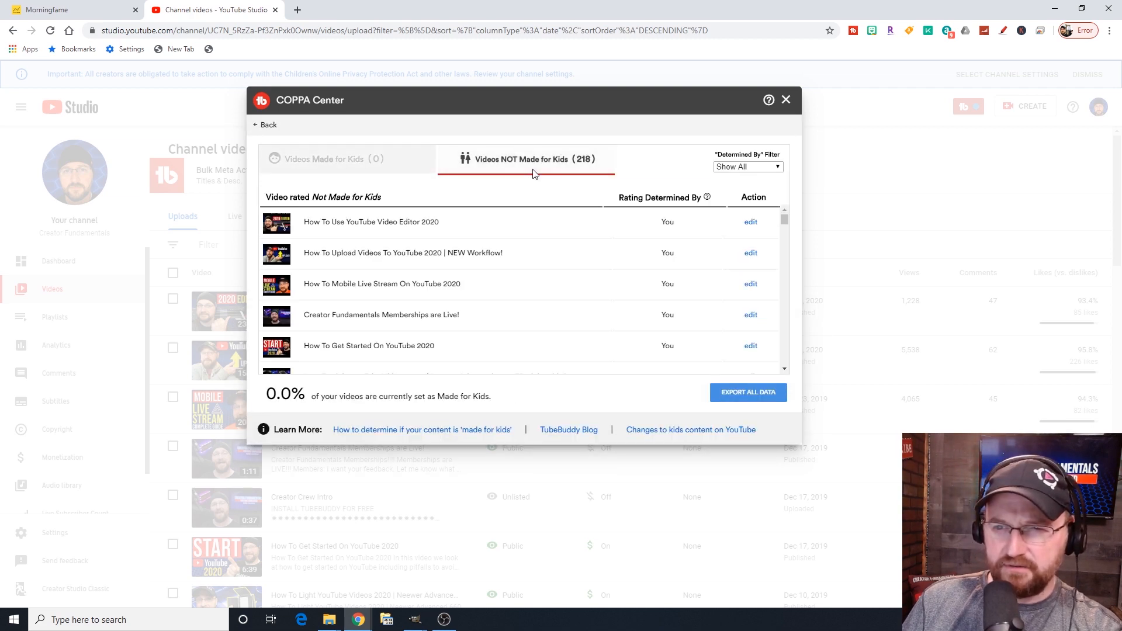
scroll("down", 3)
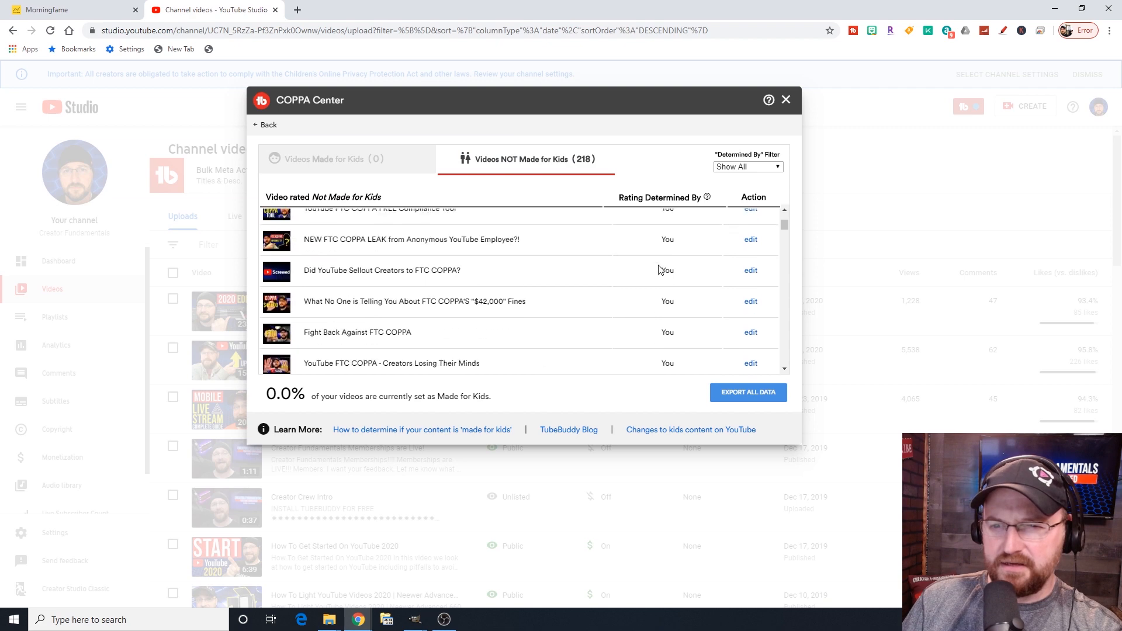
scroll("down", 3)
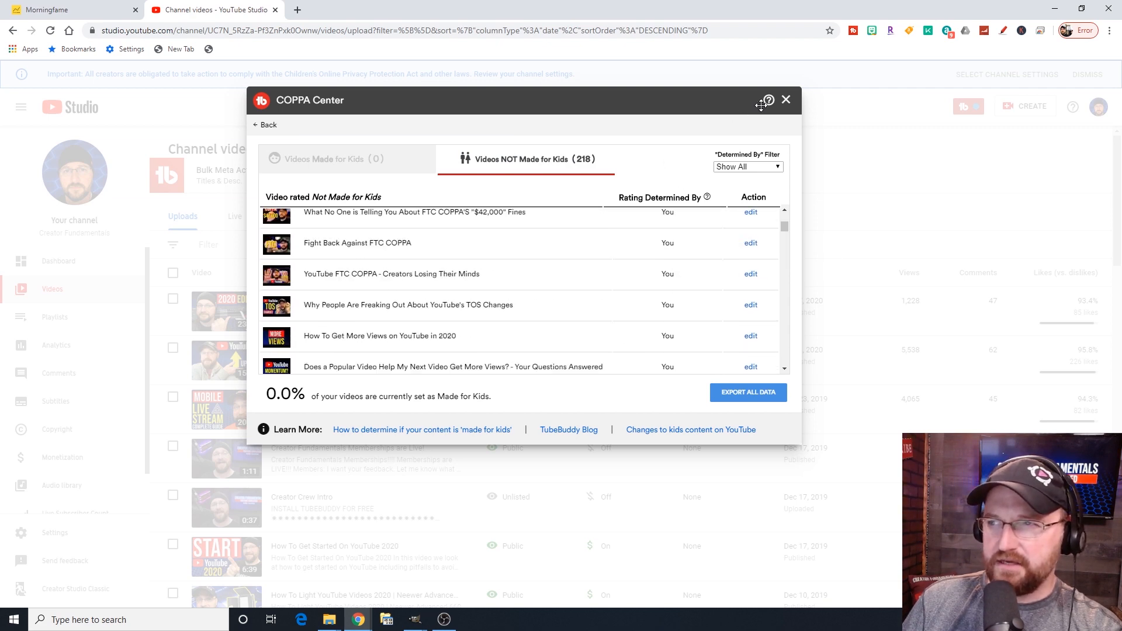
left_click(785, 100)
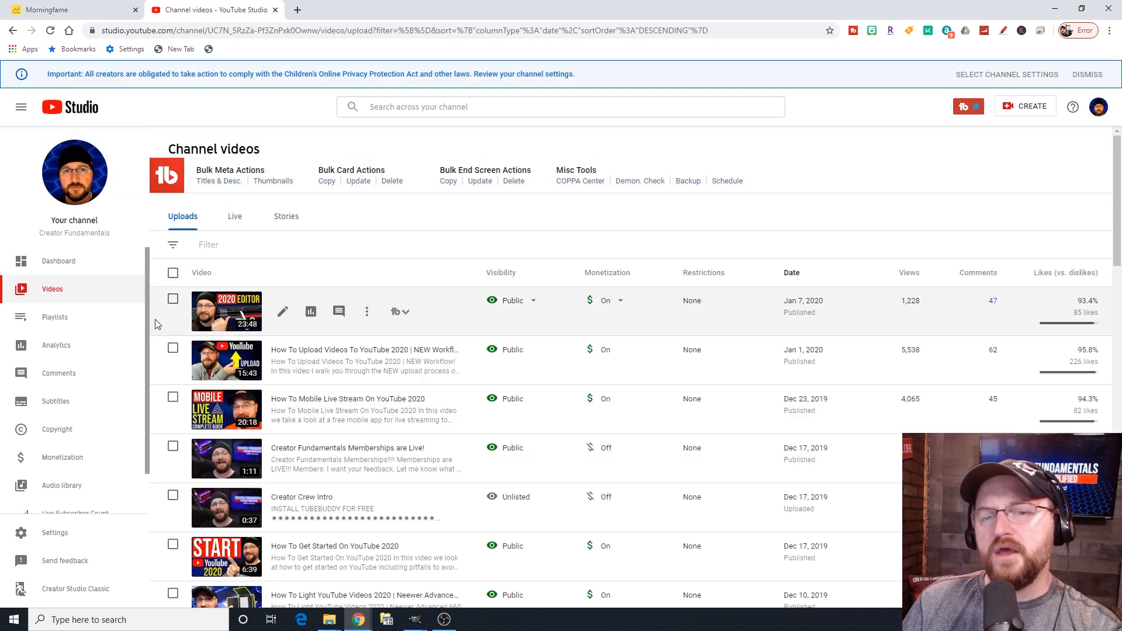
mouse_move(55, 316)
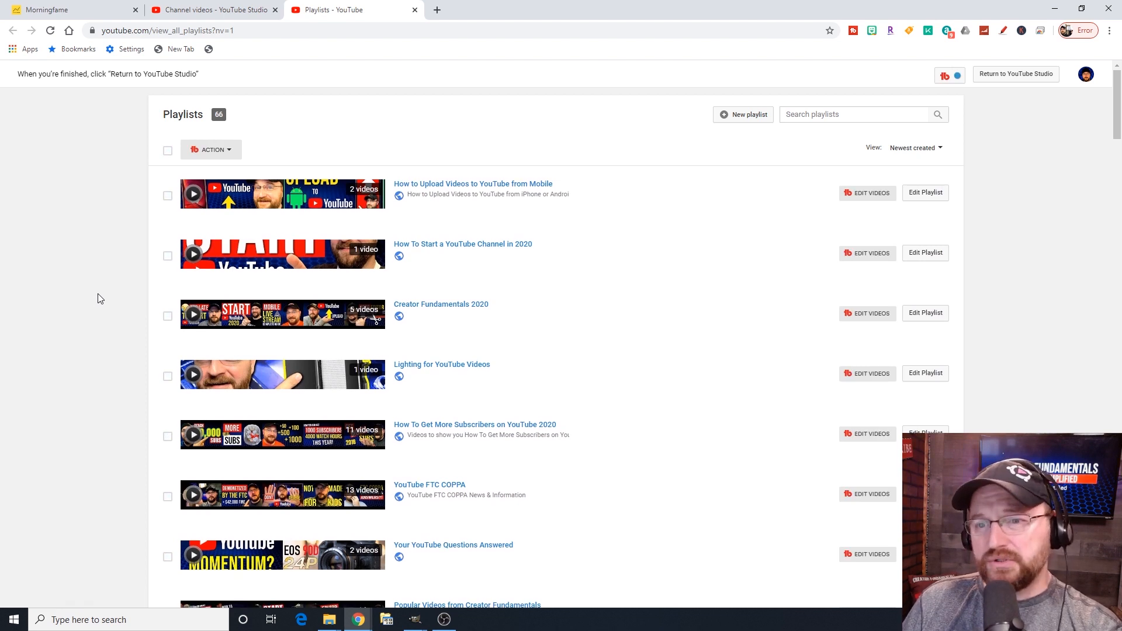
mouse_move(424, 304)
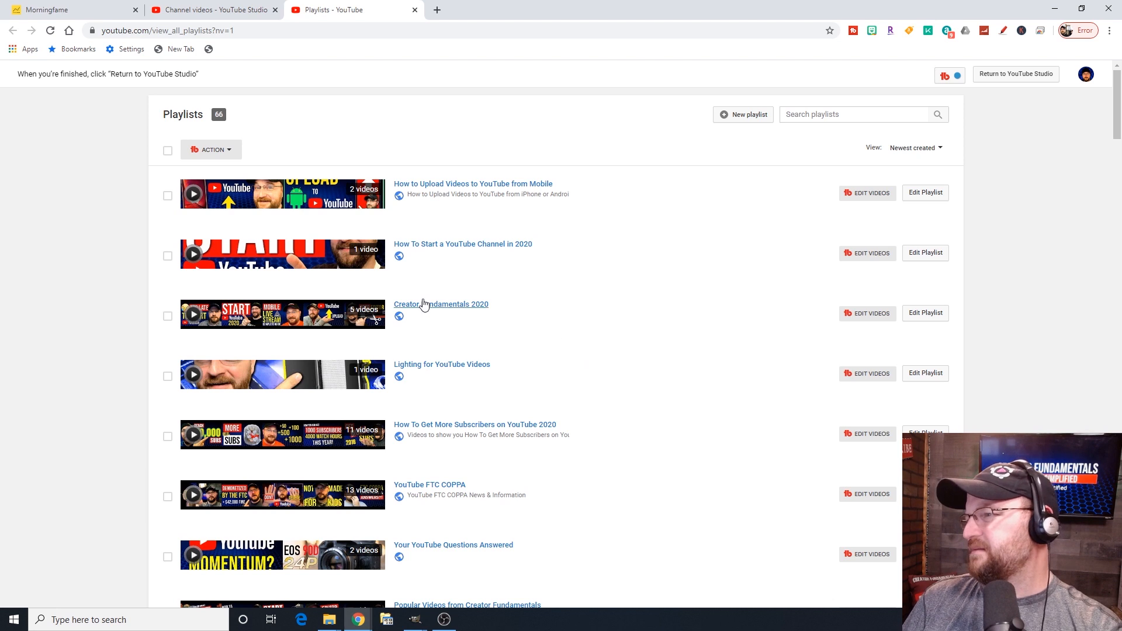
mouse_move(939, 217)
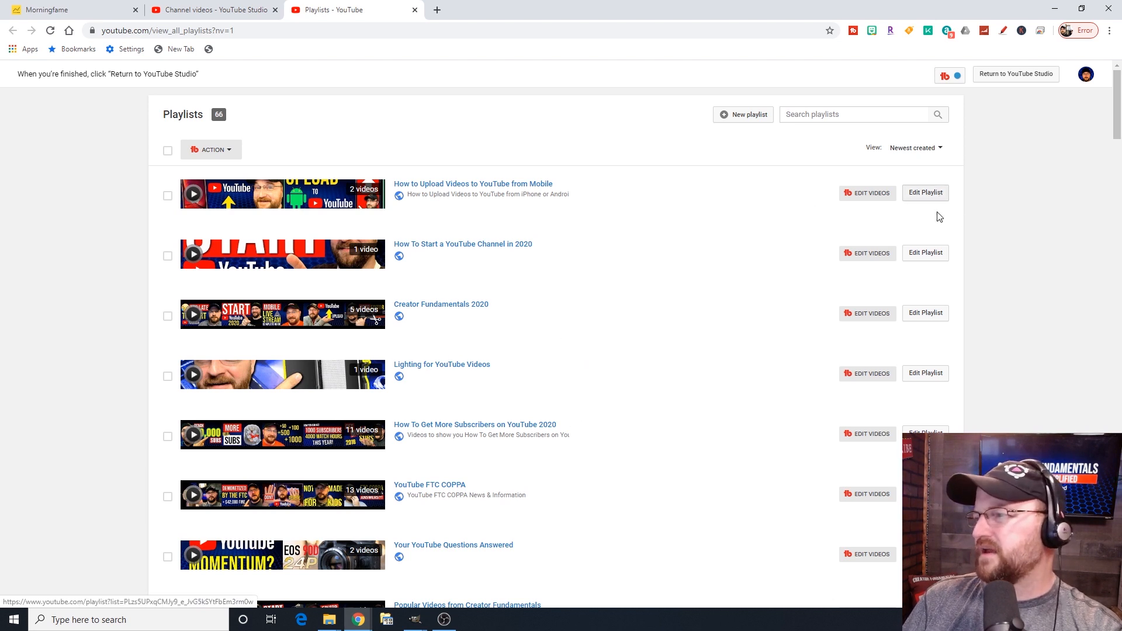
Review the playlist sort options on the 66-playlist page, leaving it sorted by newest created.
left_click(915, 147)
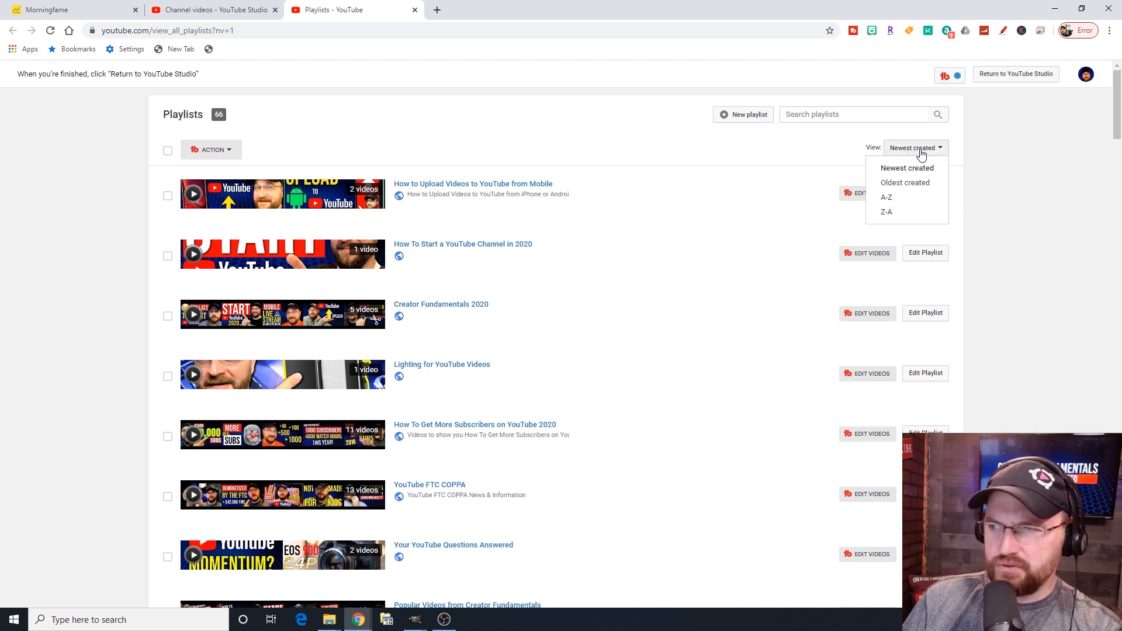
mouse_move(993, 158)
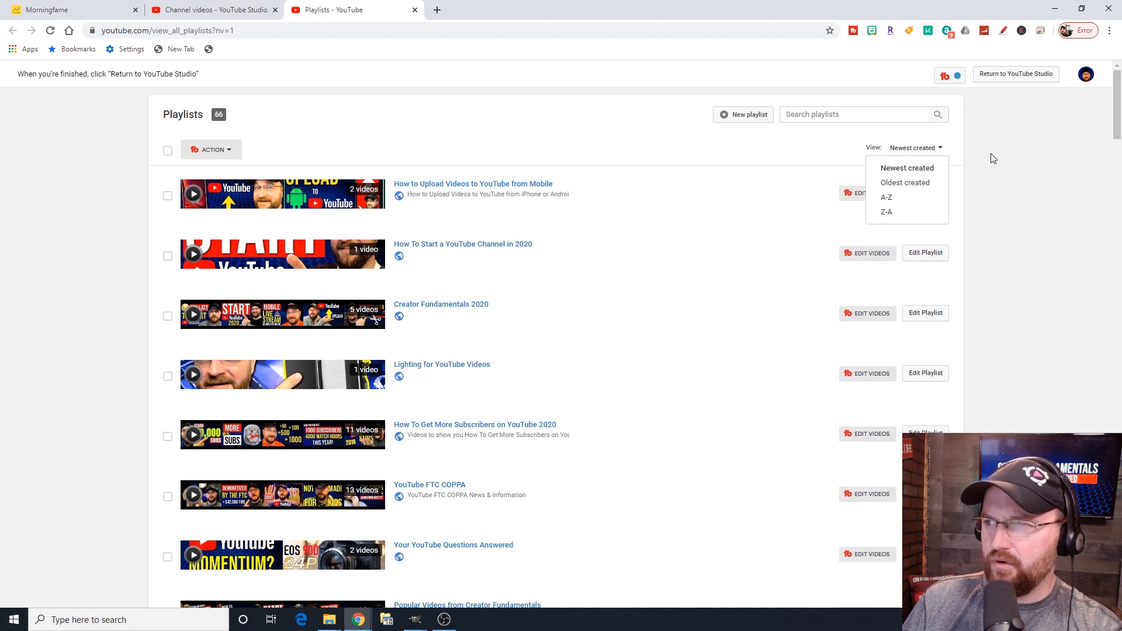
left_click(855, 113)
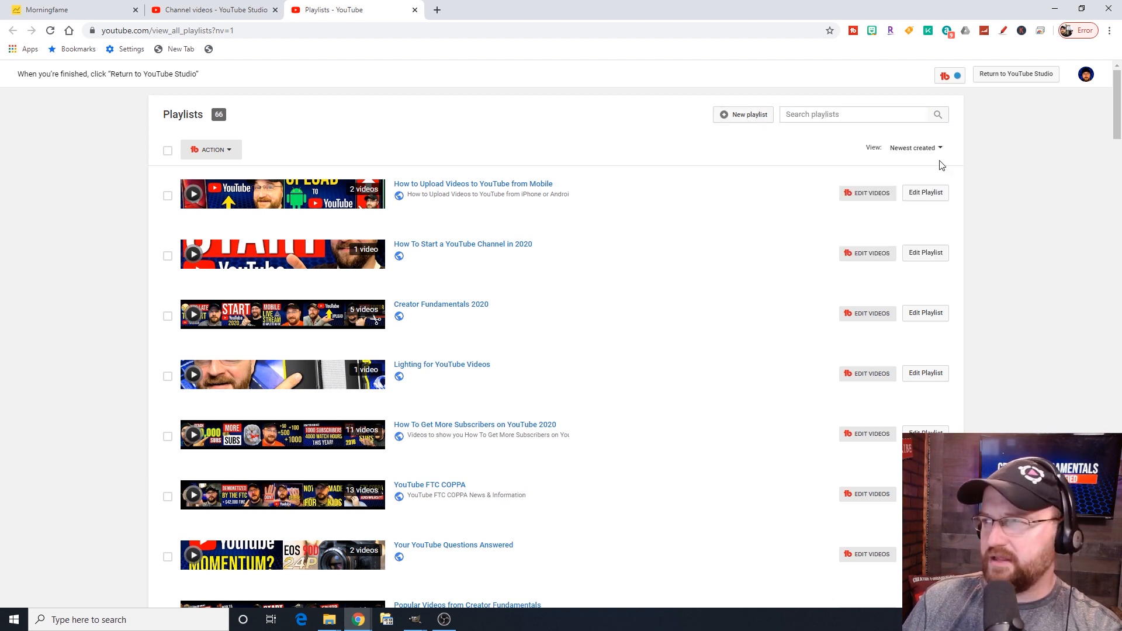
mouse_move(1014, 73)
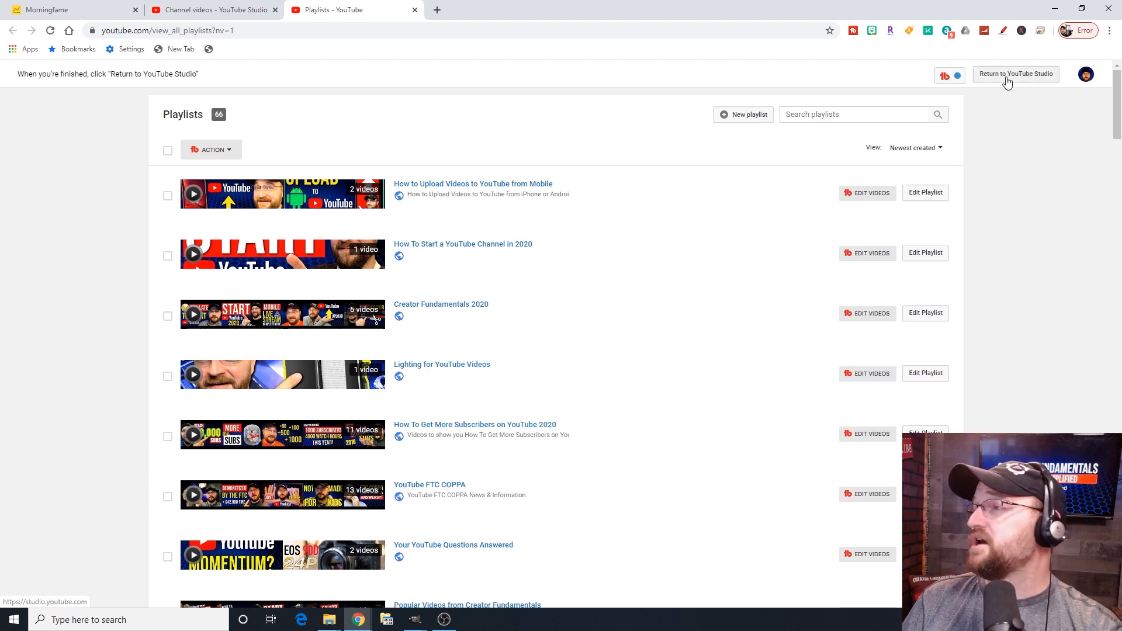
Return from youtube.com to the YouTube Studio channel videos tab.
left_click(1014, 74)
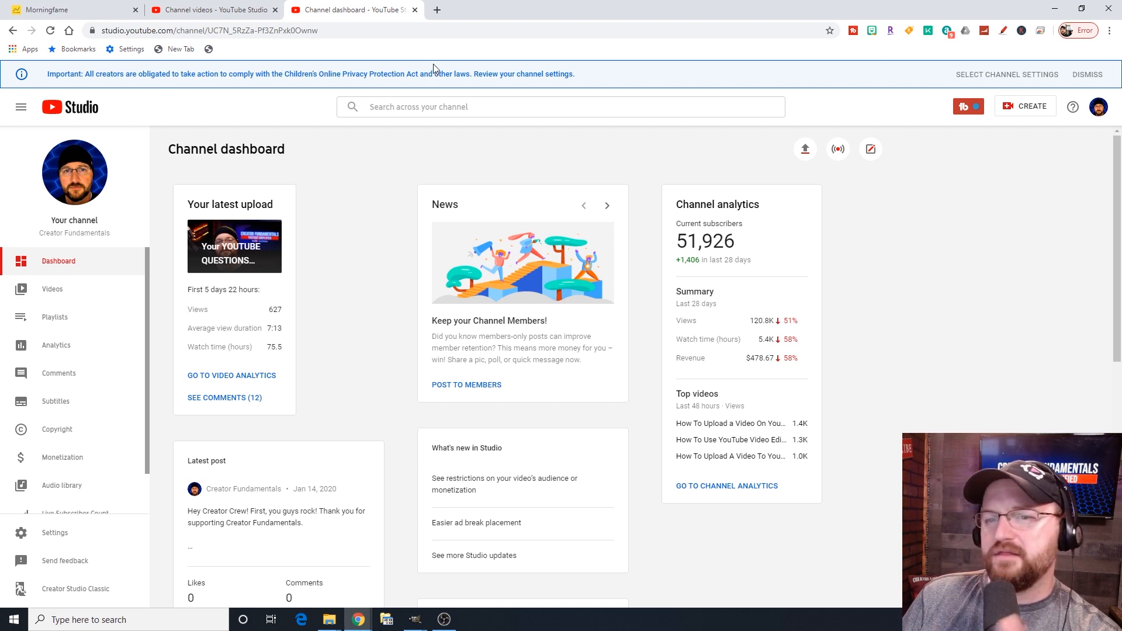
mouse_move(448, 71)
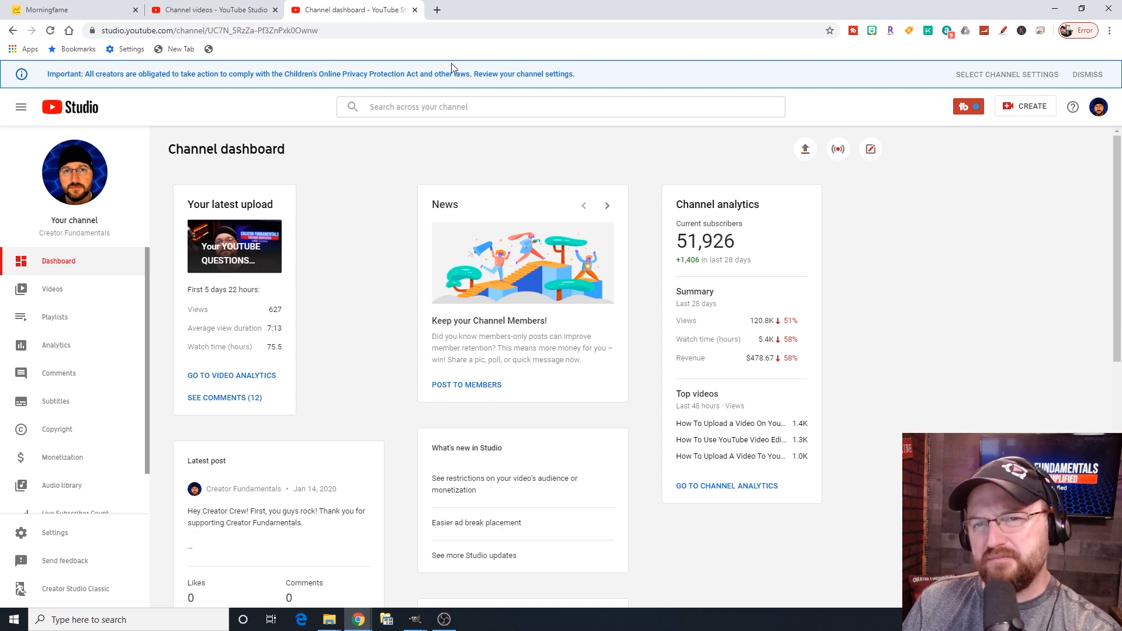
left_click(208, 9)
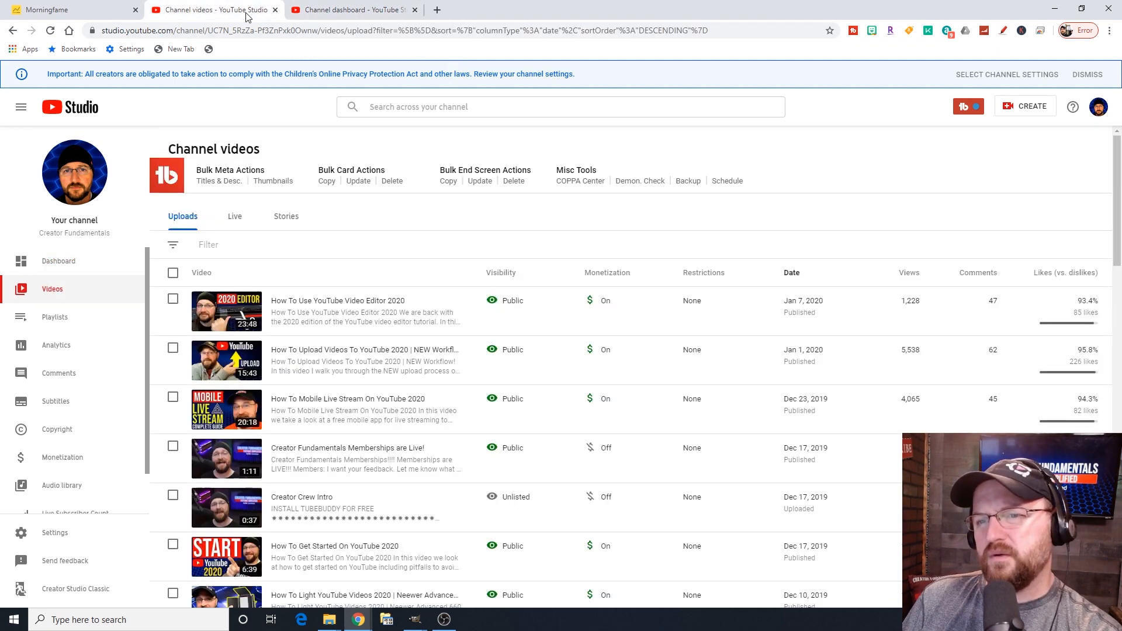
mouse_move(94, 317)
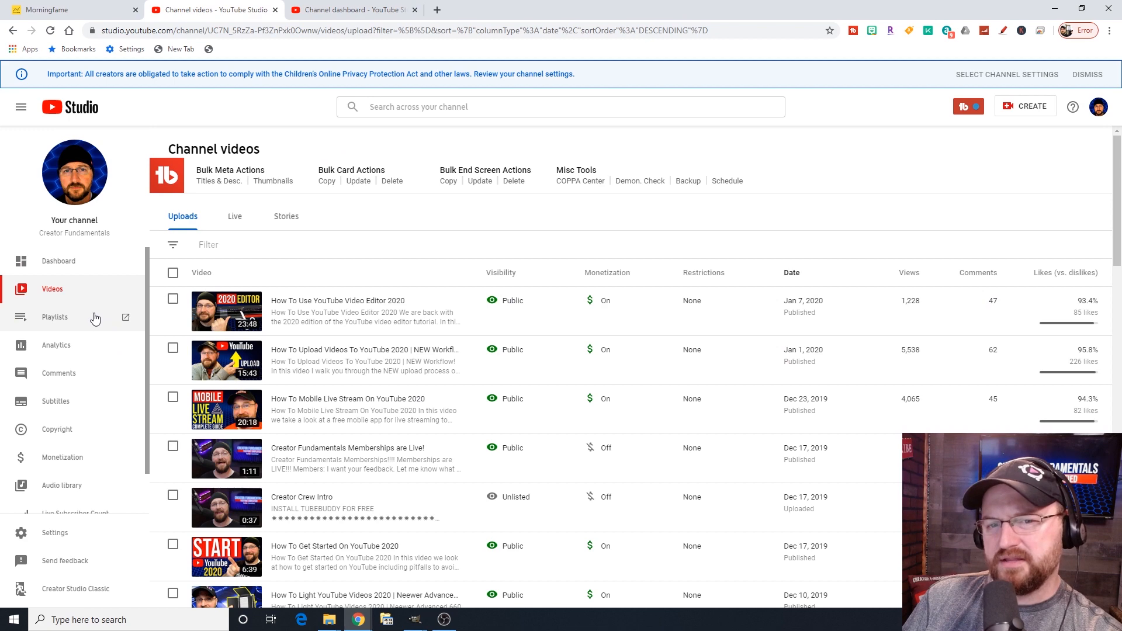
left_click(59, 260)
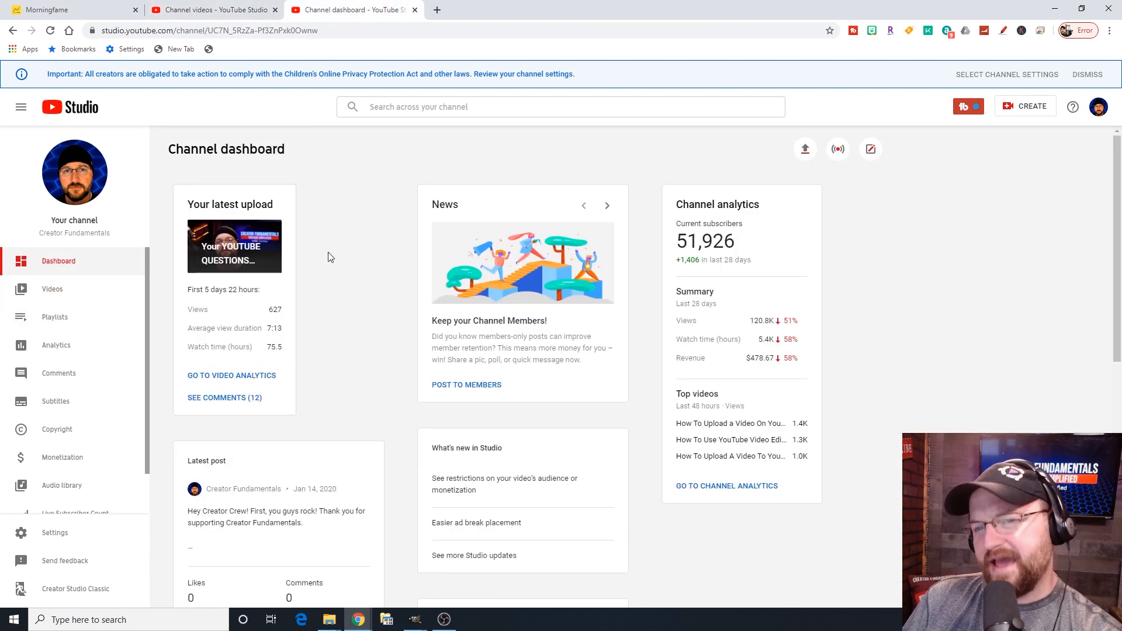
mouse_move(776, 281)
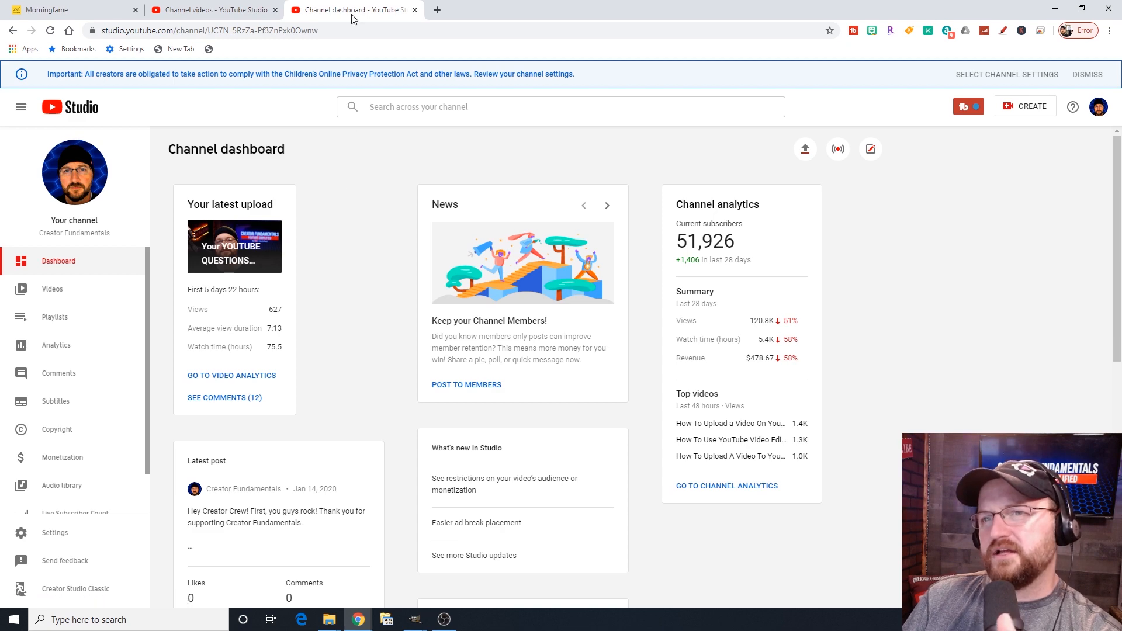
mouse_move(377, 192)
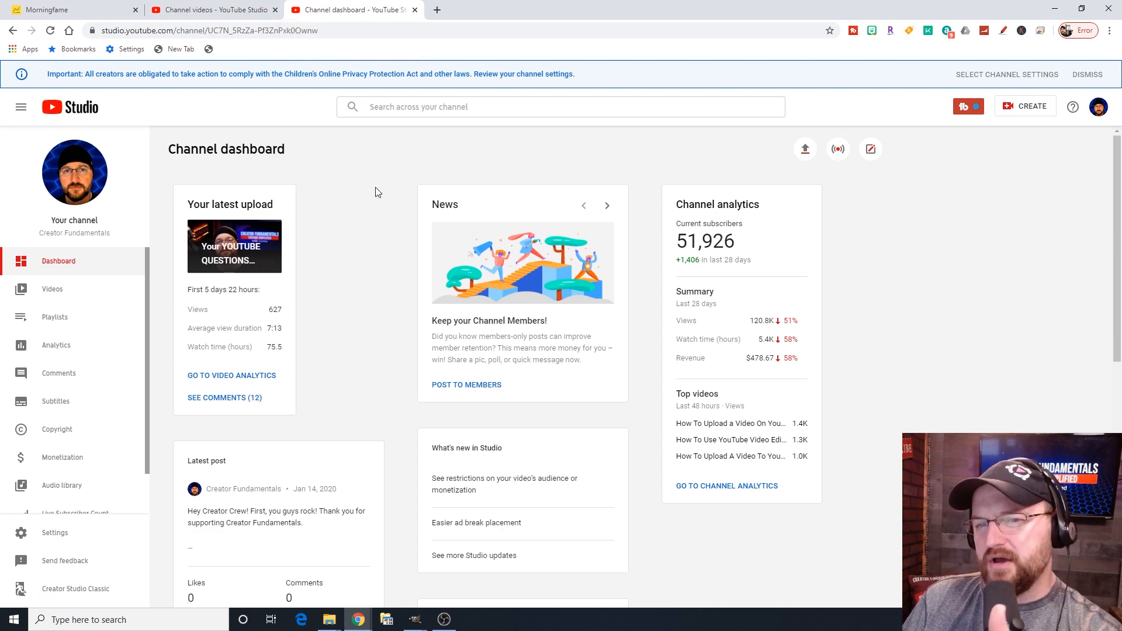
Close the duplicate Channel dashboard tab, leaving the channel videos list showing.
left_click(52, 288)
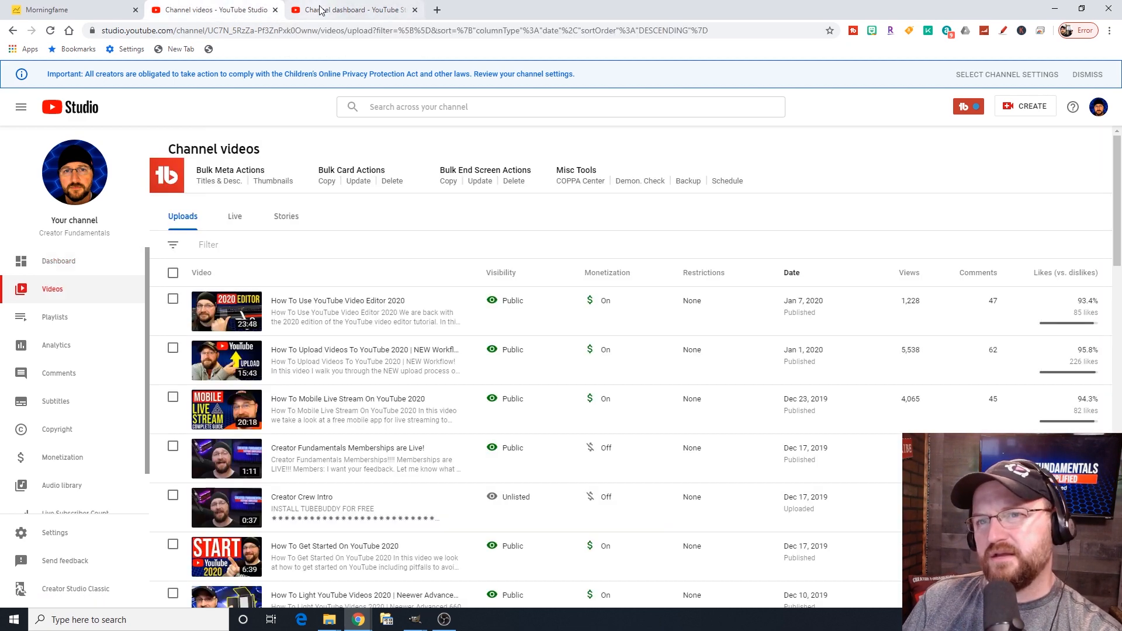
left_click(350, 9)
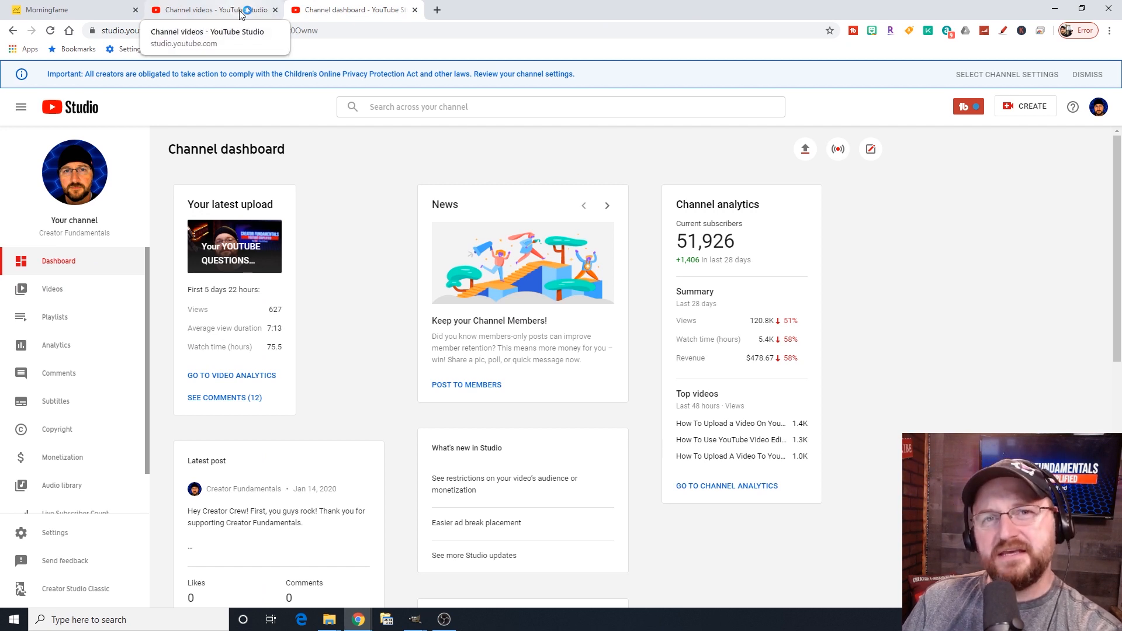
mouse_move(351, 10)
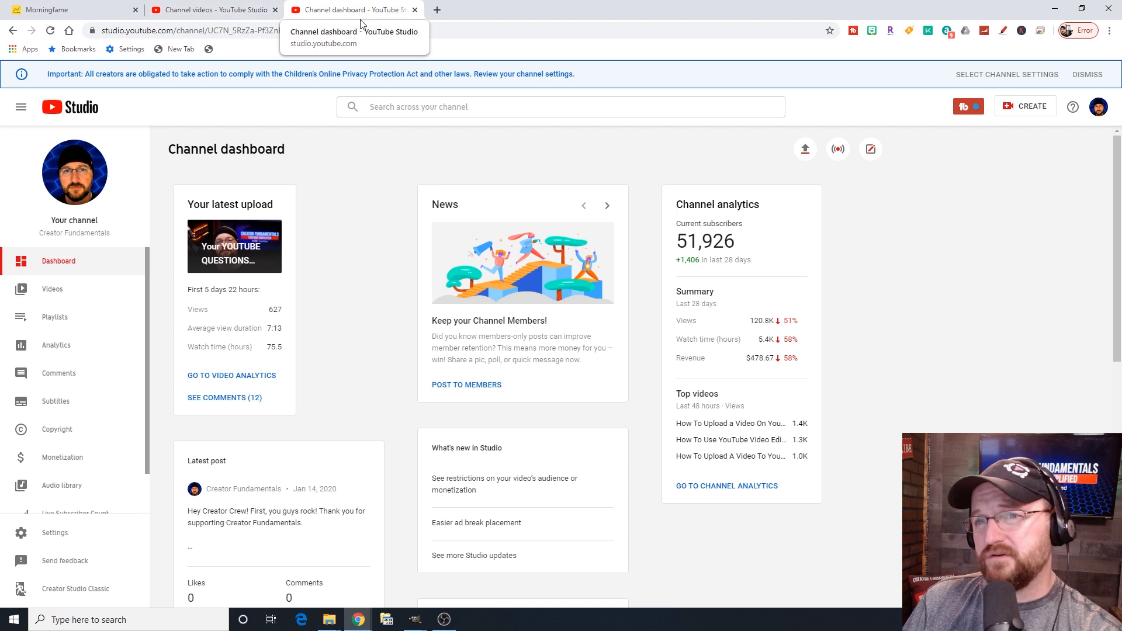
left_click(211, 9)
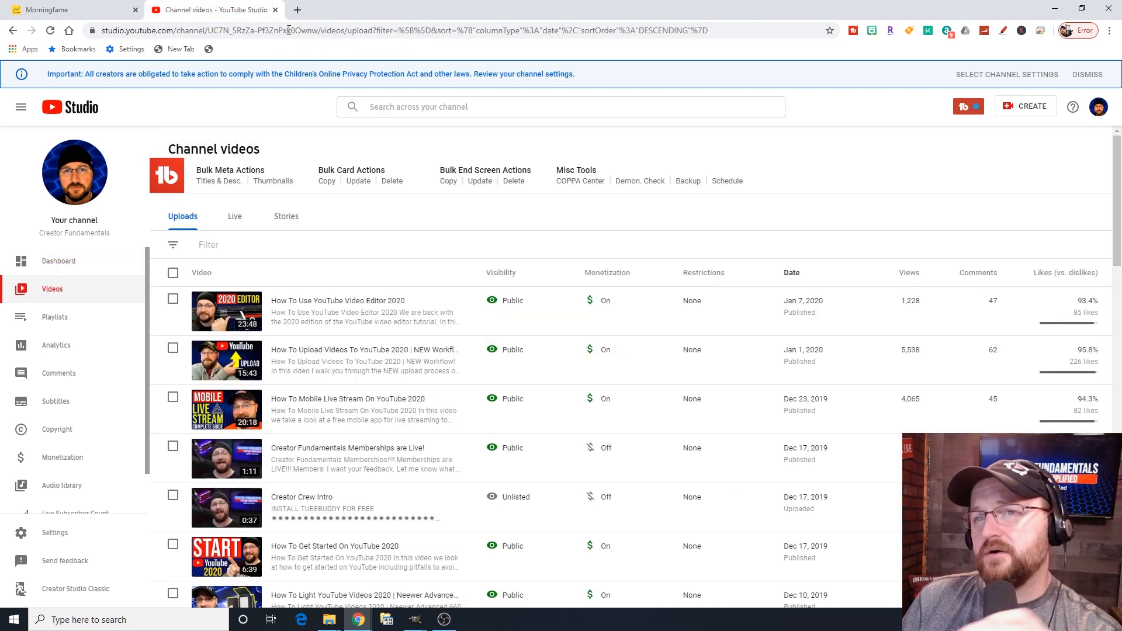
mouse_move(121, 319)
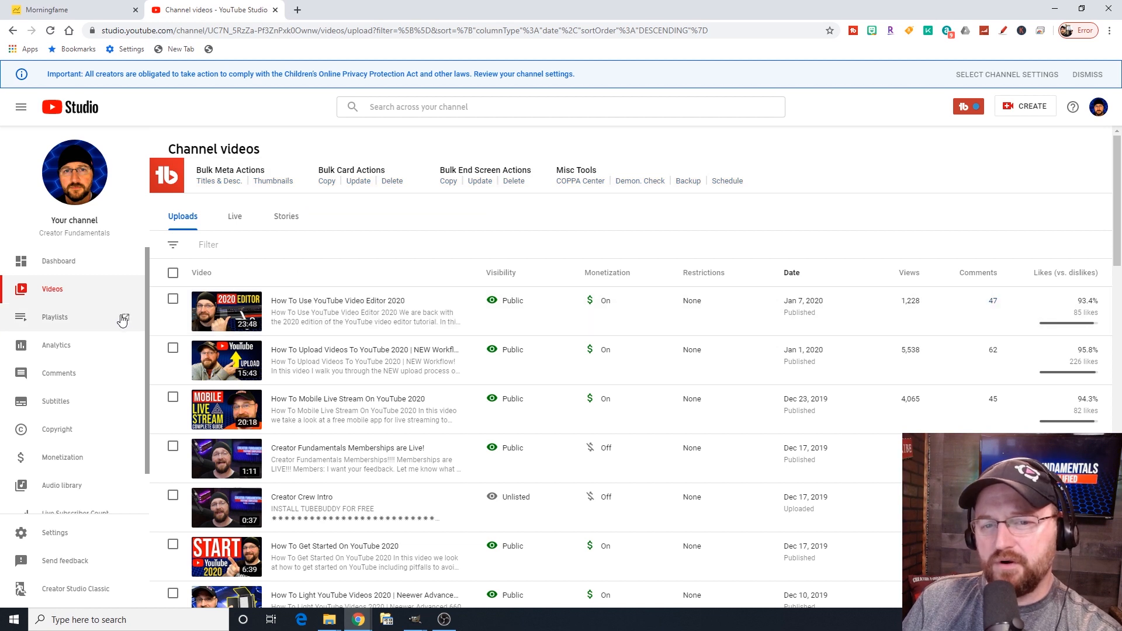
mouse_move(84, 333)
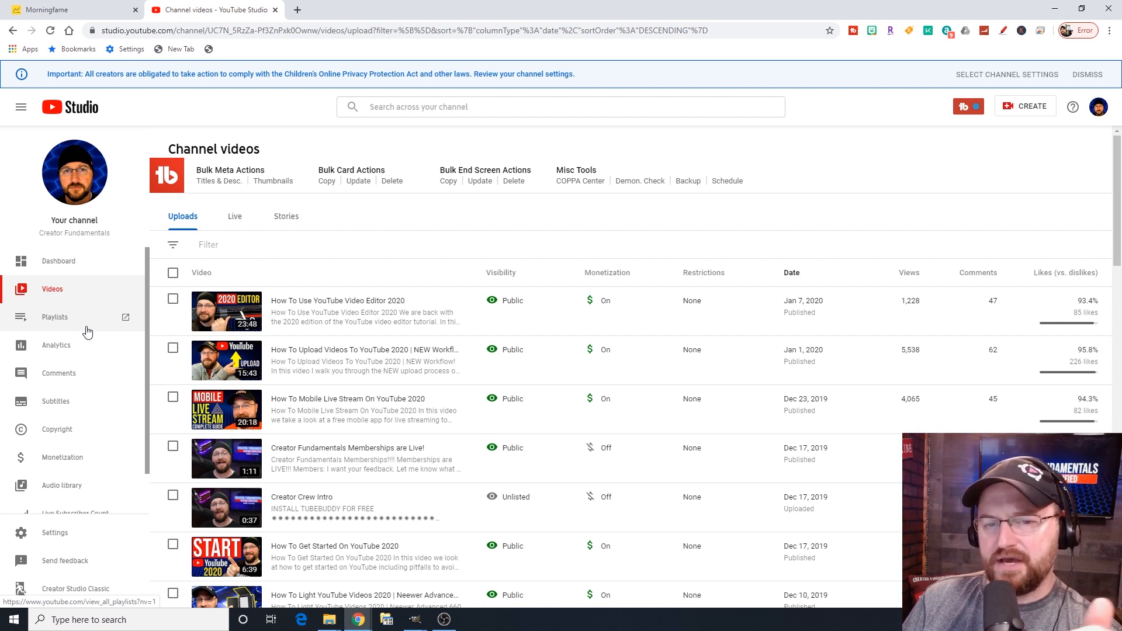
Show the Channel analytics overview reporting 120,787 views in the last 28 days, below typical range.
left_click(56, 344)
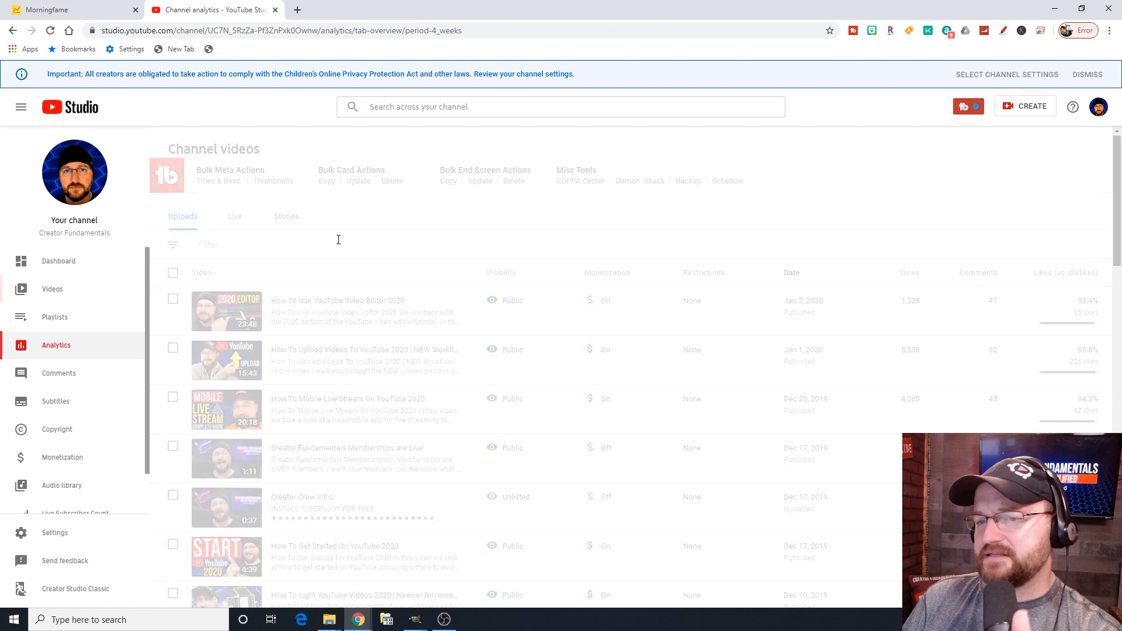
left_click(56, 345)
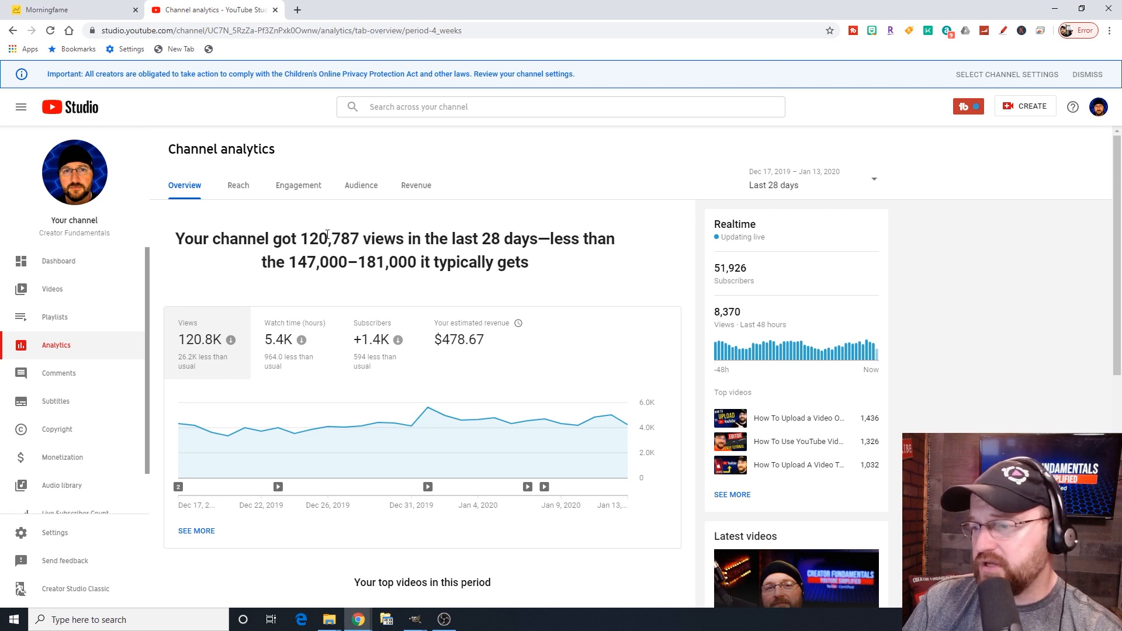
mouse_move(323, 284)
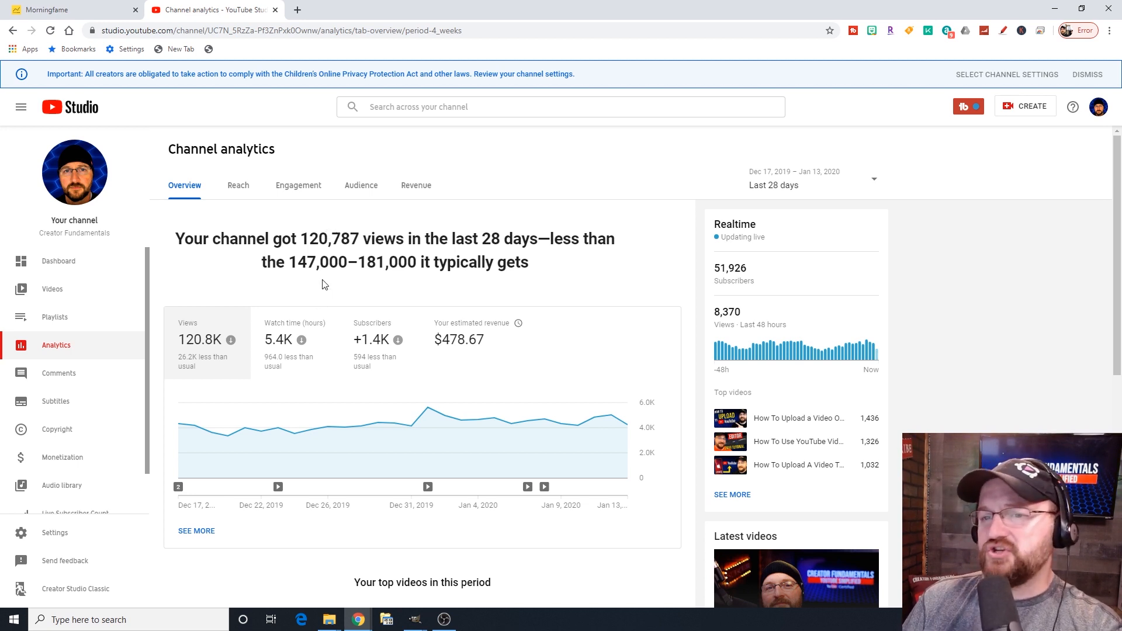
mouse_move(320, 285)
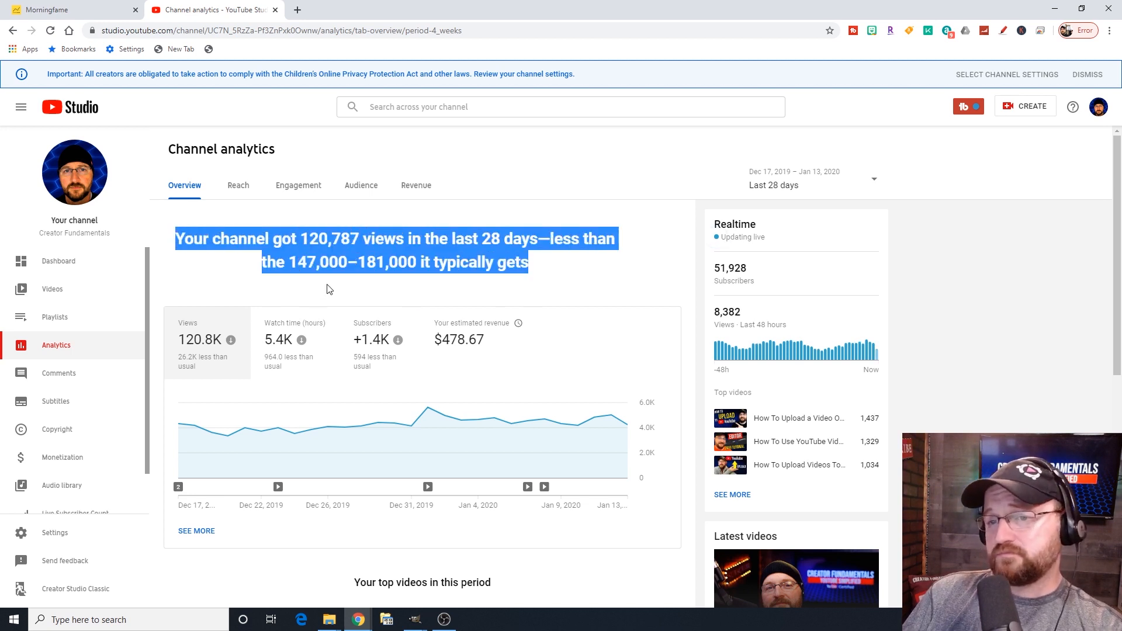
left_click(331, 283)
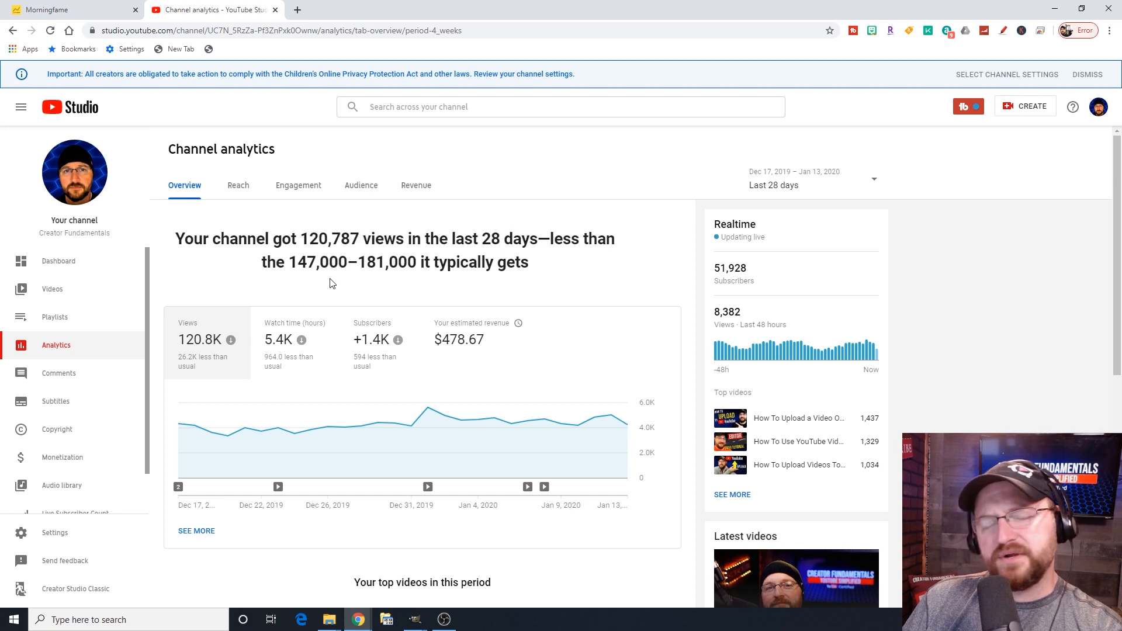
mouse_move(428, 254)
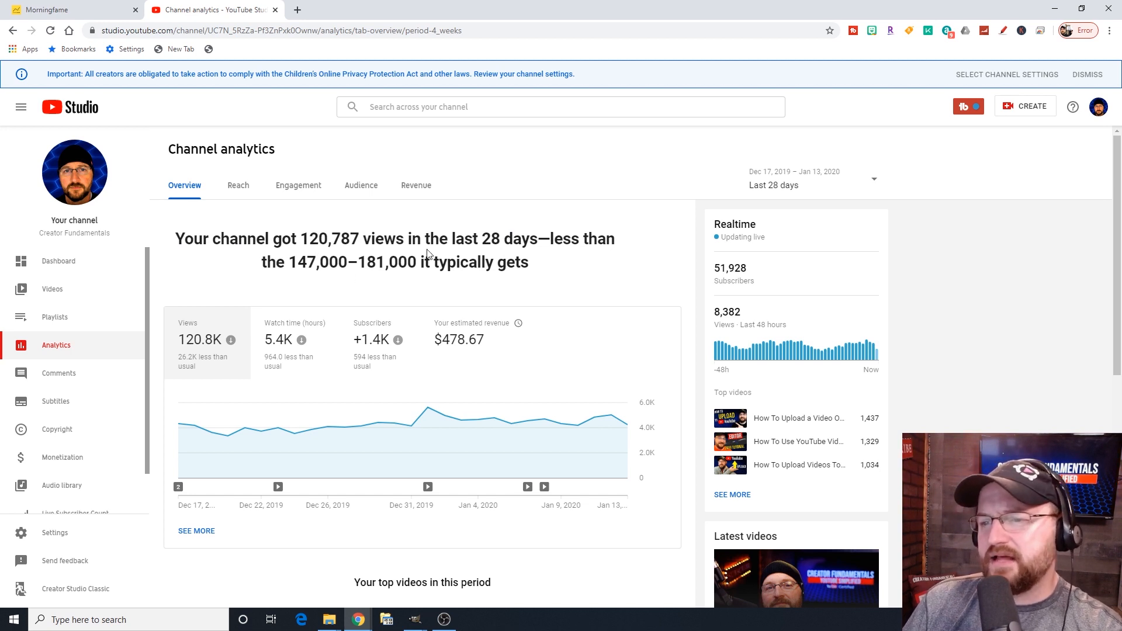
mouse_move(364, 232)
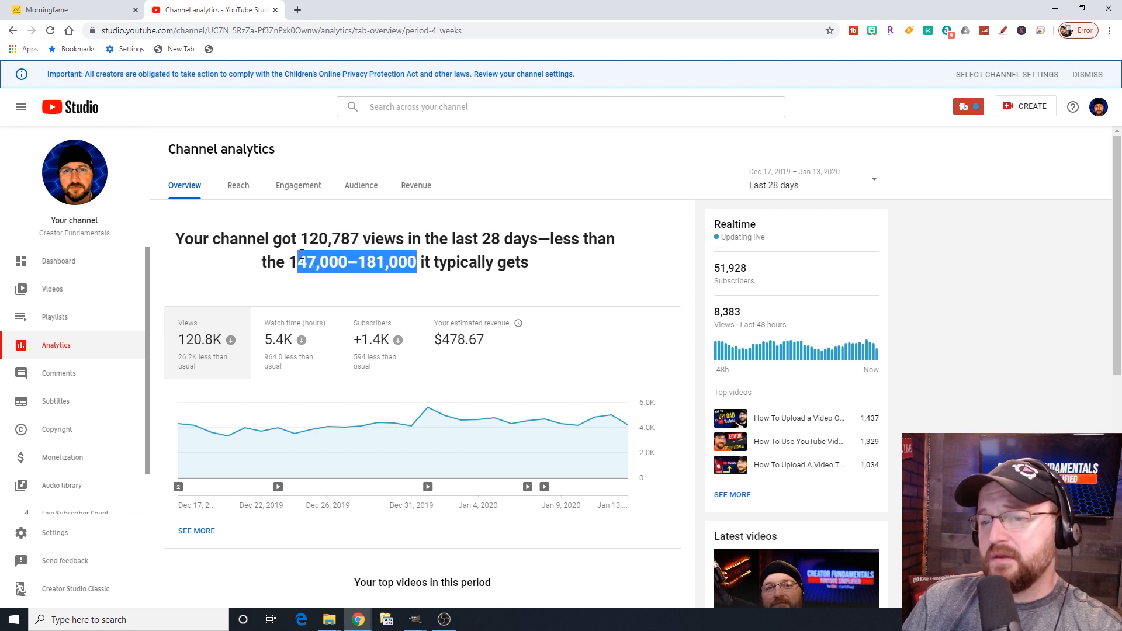
left_click(377, 261)
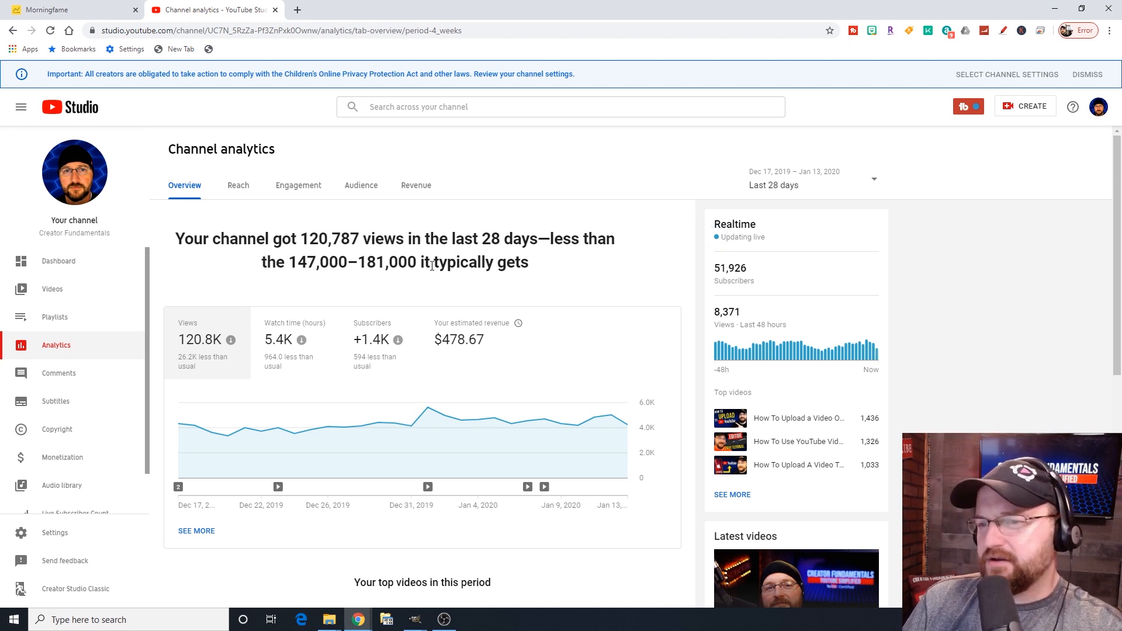
mouse_move(572, 262)
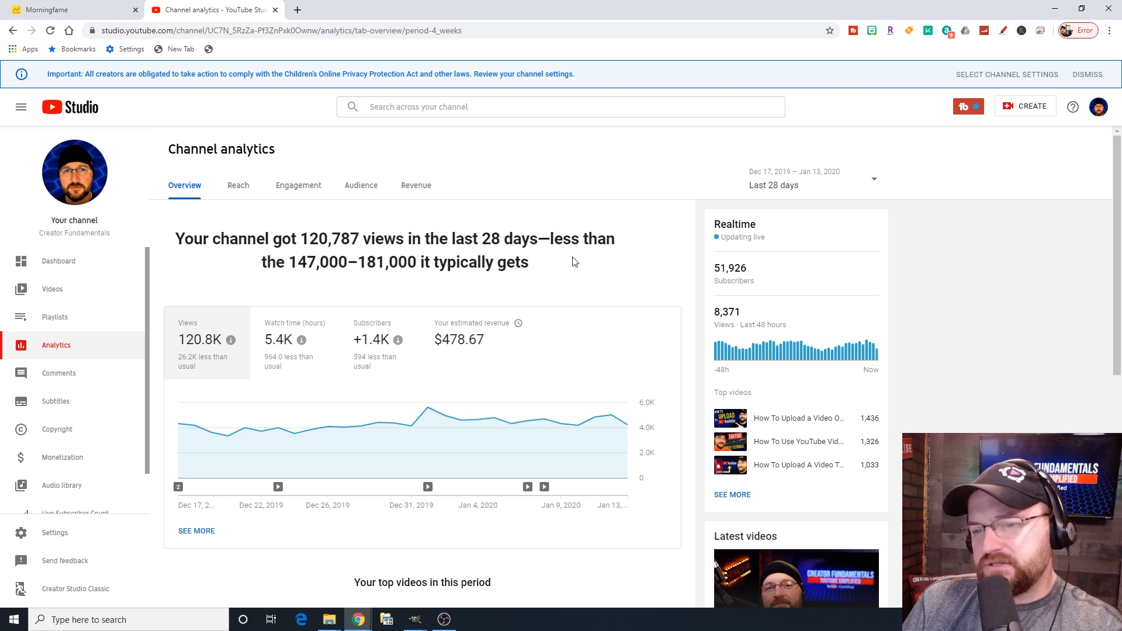
mouse_move(303, 365)
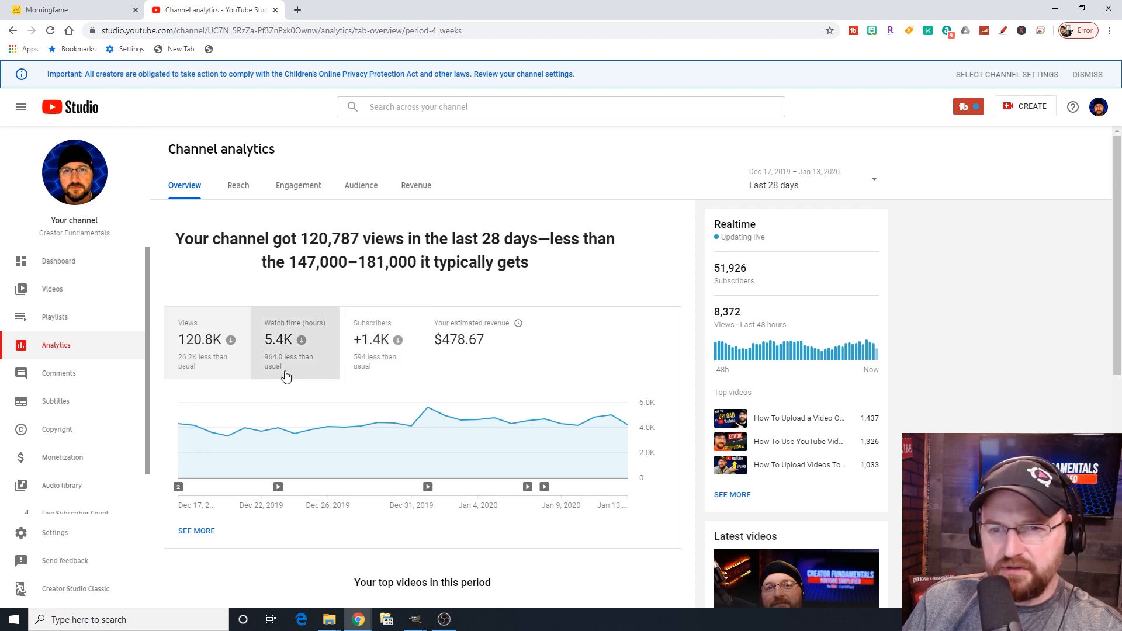
mouse_move(607, 334)
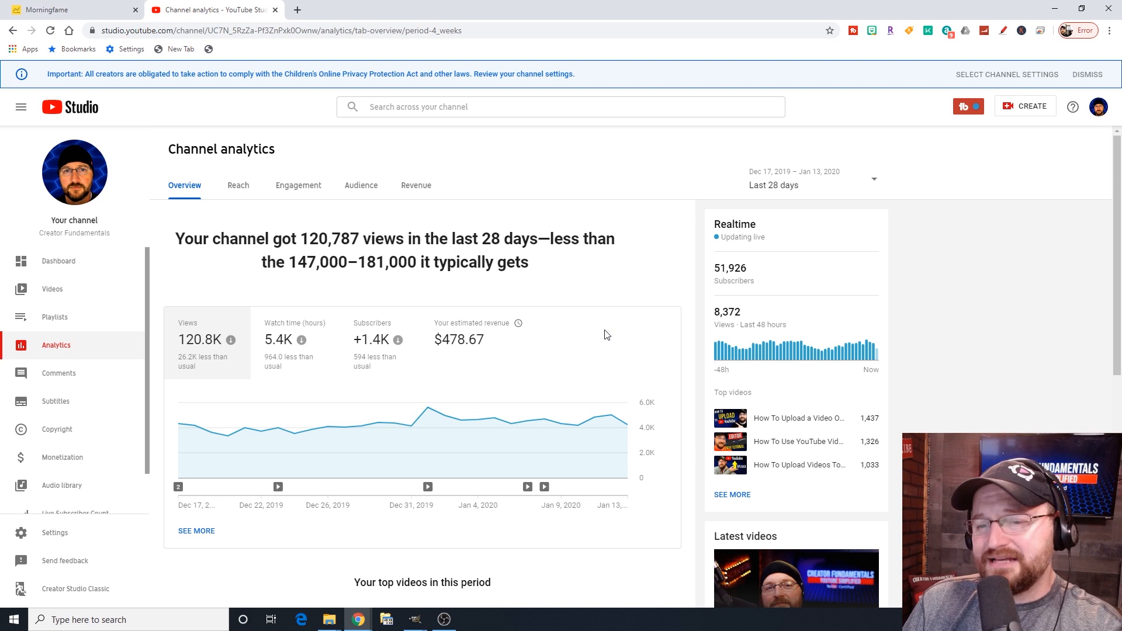
mouse_move(651, 276)
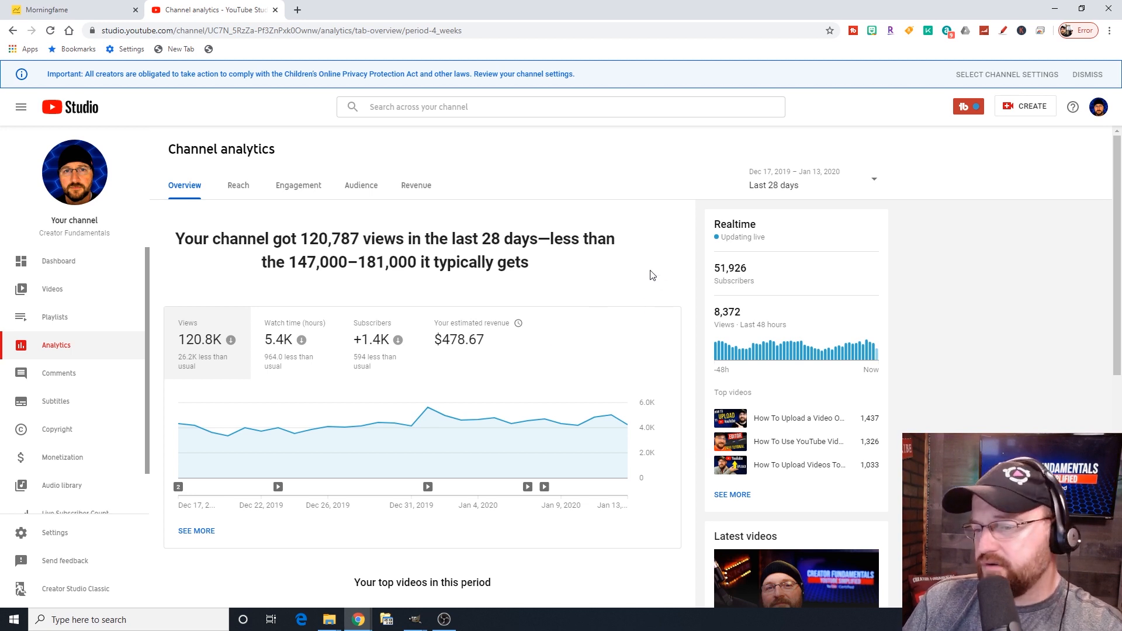
mouse_move(371, 449)
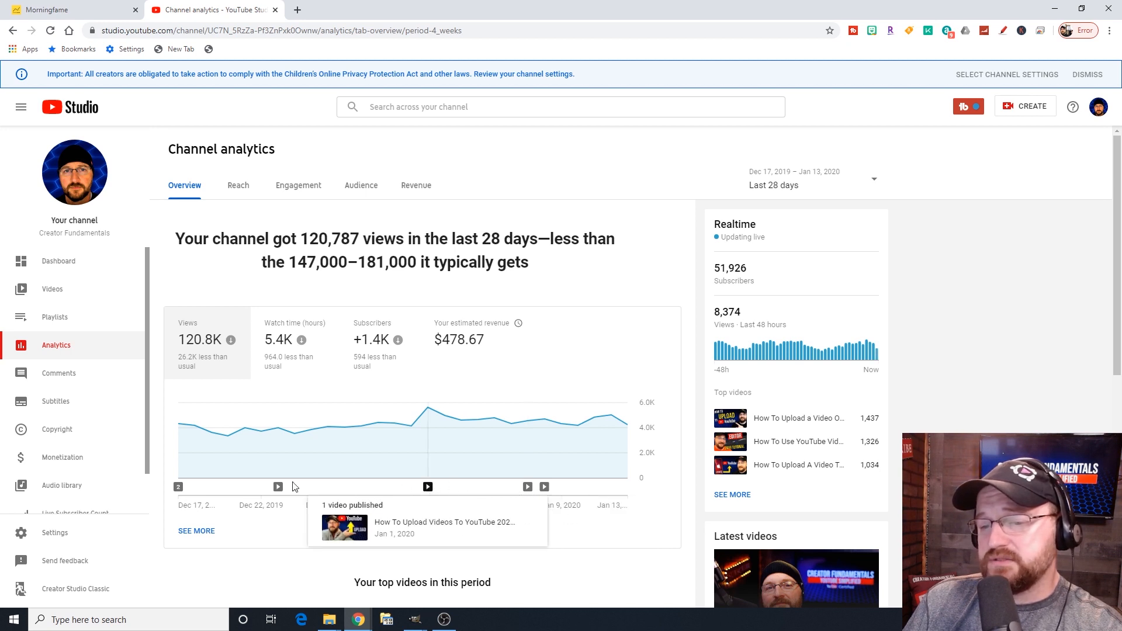
mouse_move(493, 418)
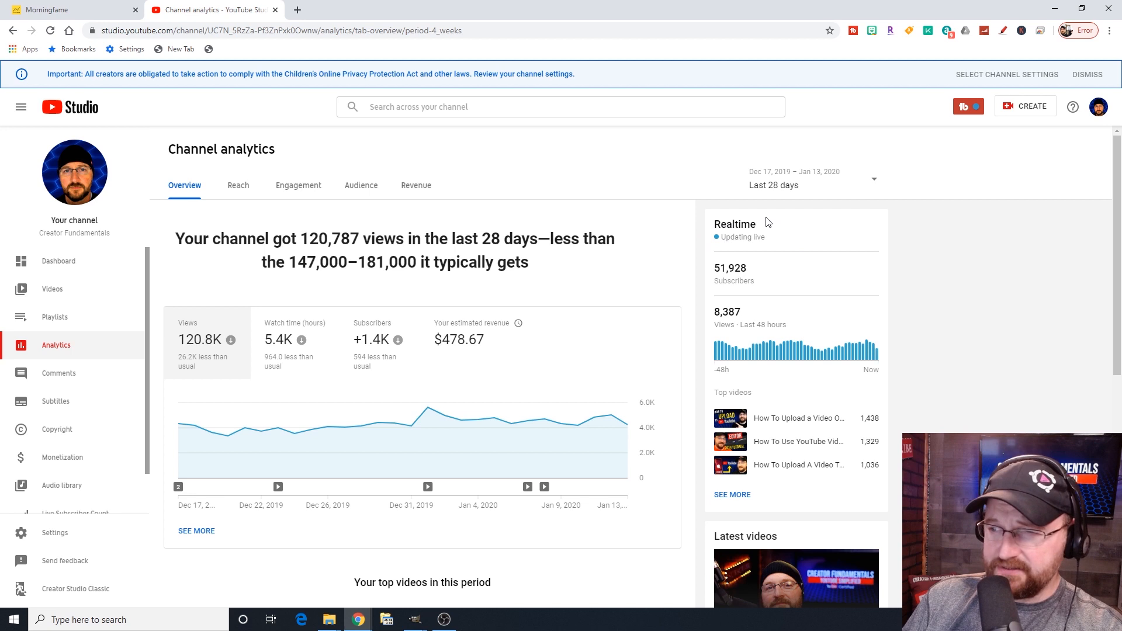
mouse_move(741, 346)
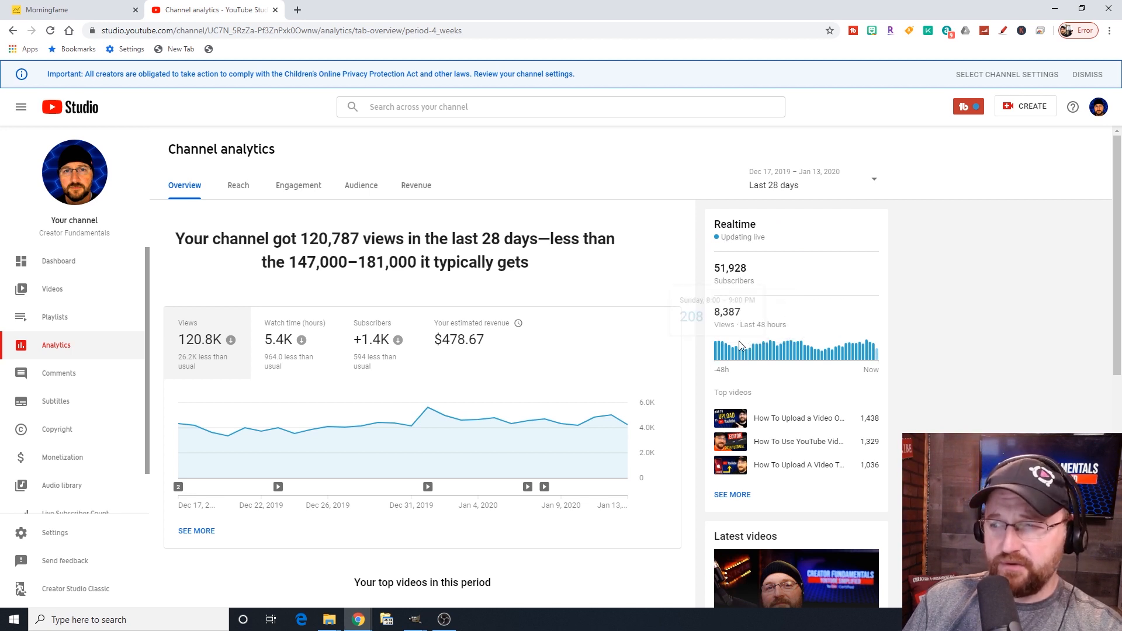
mouse_move(819, 280)
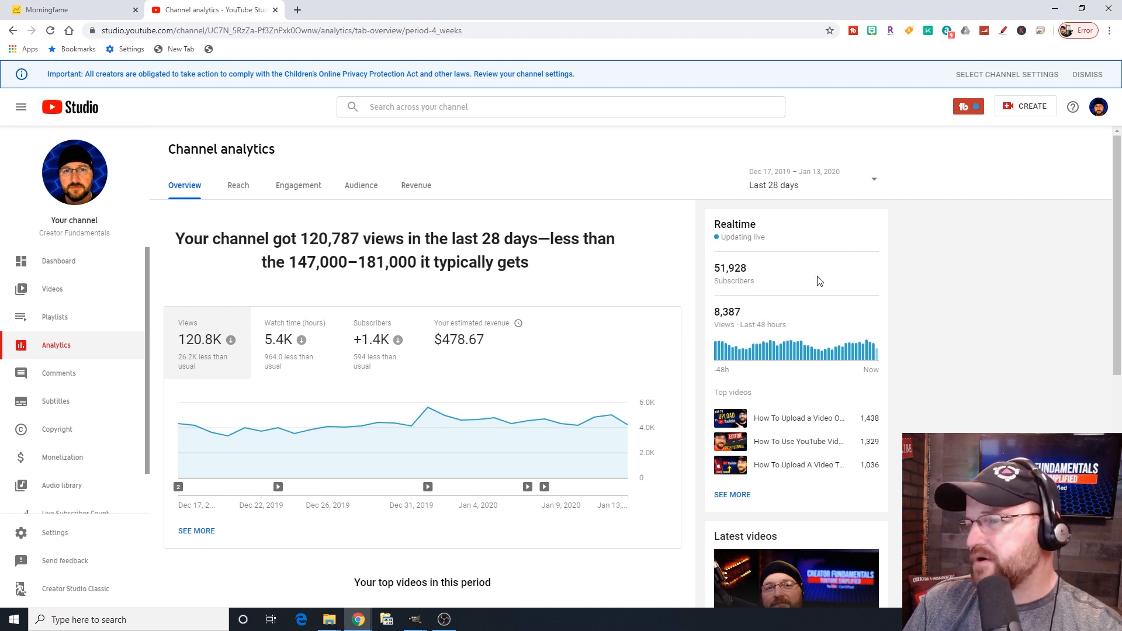
mouse_move(822, 362)
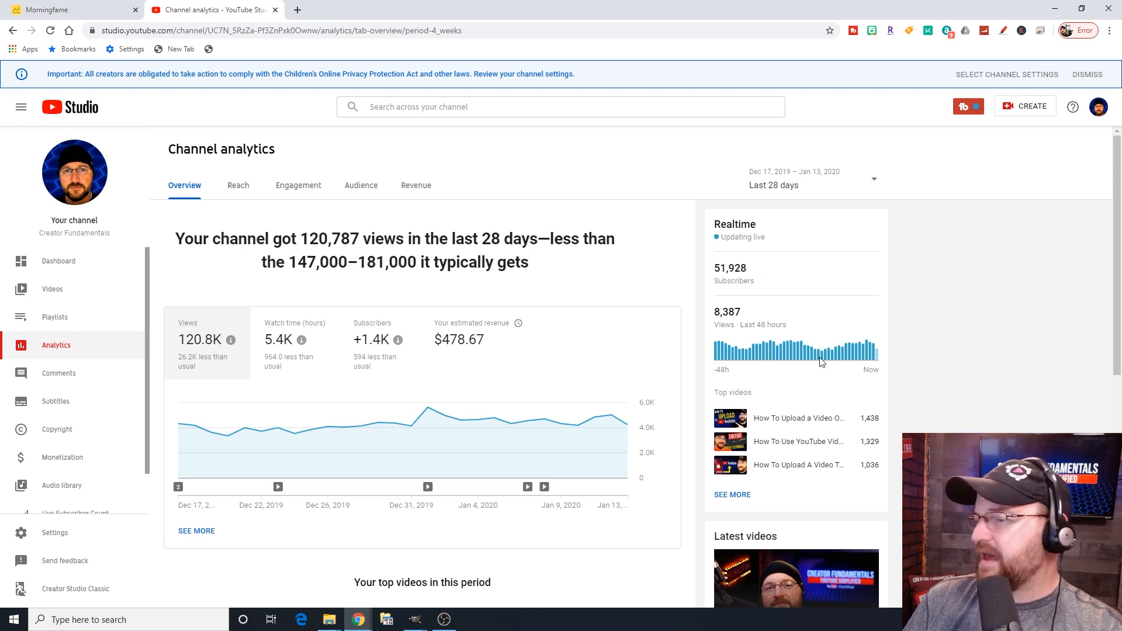
Review 'Your top videos in this period' in analytics and return to the top.
scroll("down", 3)
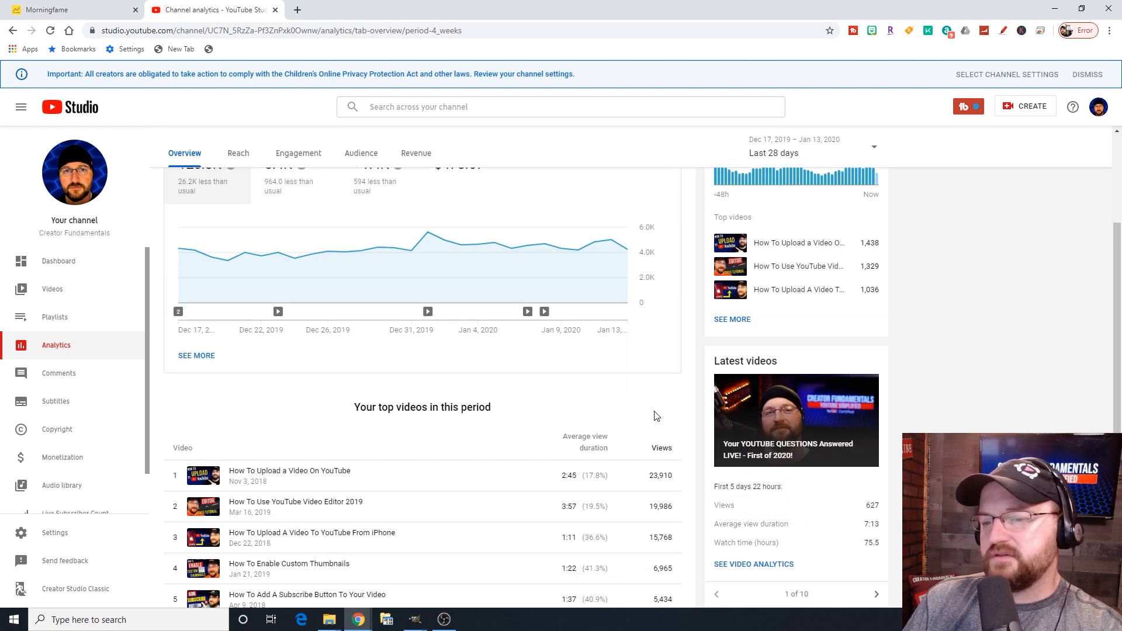
mouse_move(505, 426)
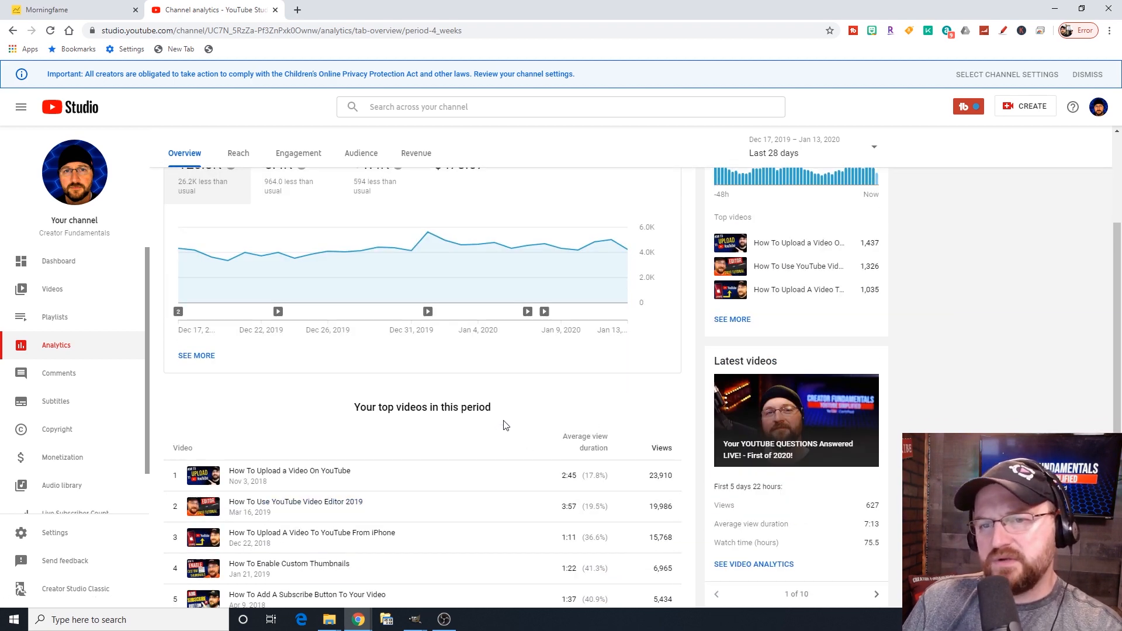
scroll("down", 3)
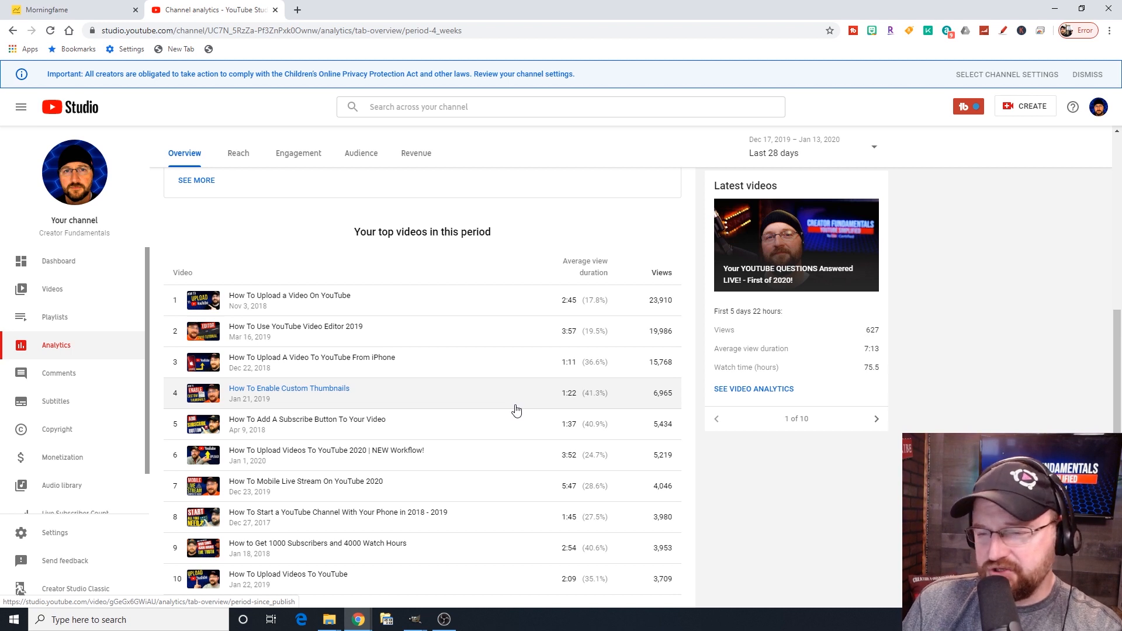
scroll("up", 3)
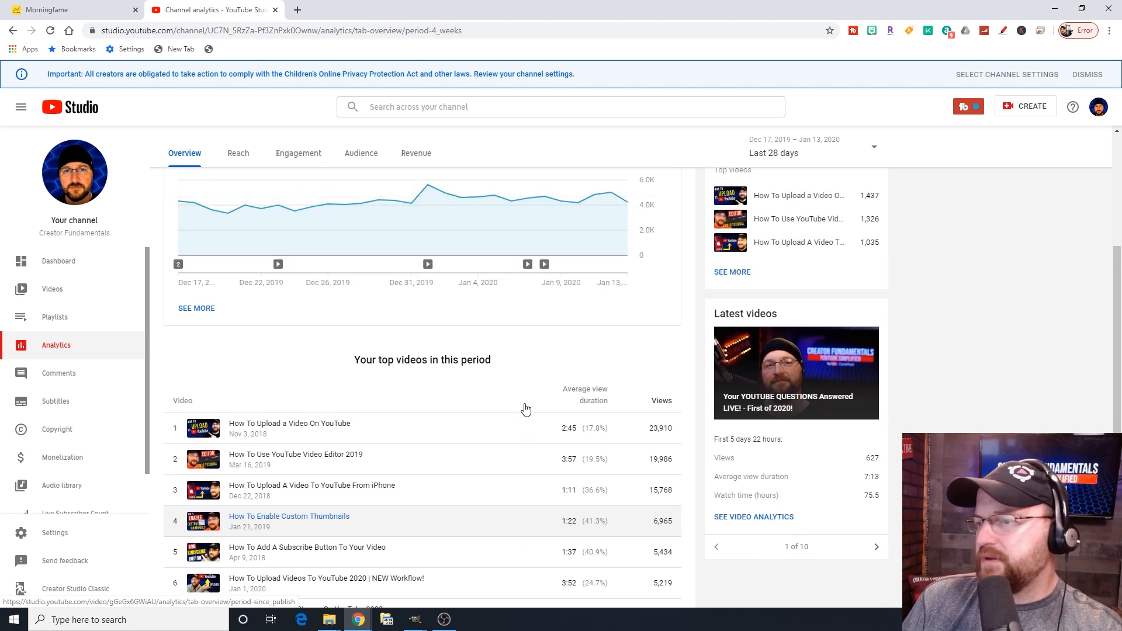
scroll("up", 3)
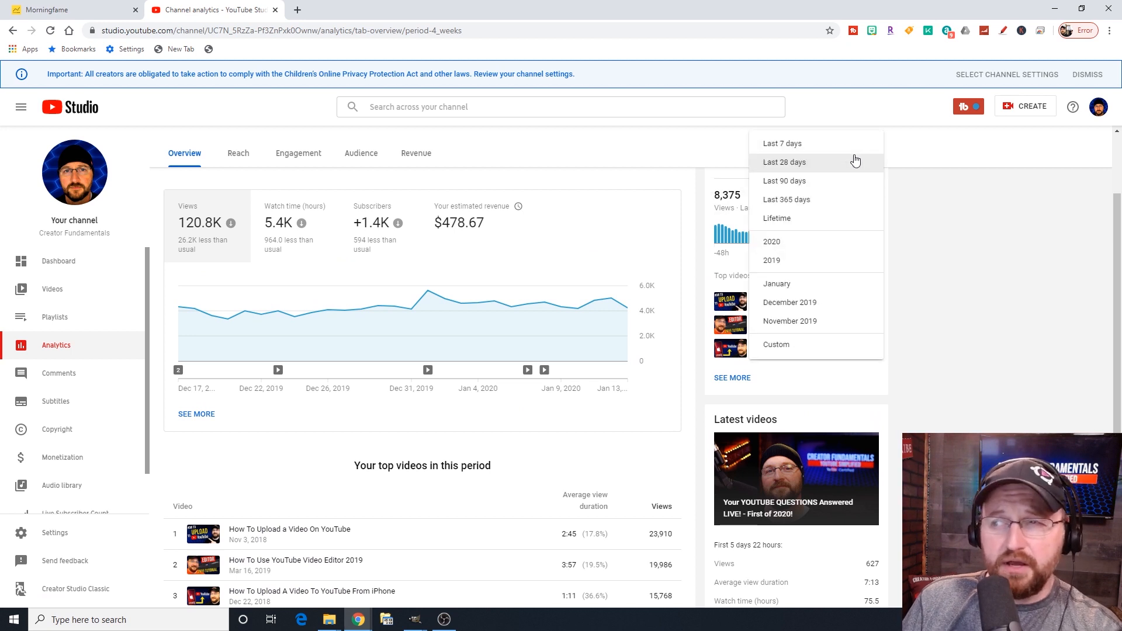
Switch analytics to the last 7 days, retry the failed load, and review the top-ten videos list.
left_click(782, 142)
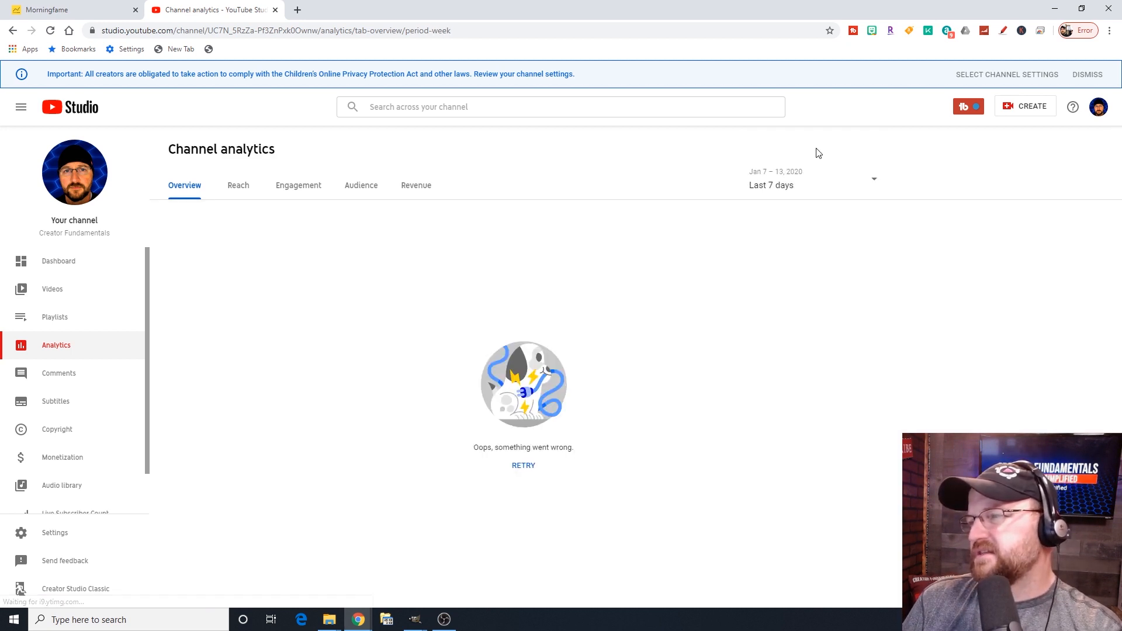
mouse_move(629, 202)
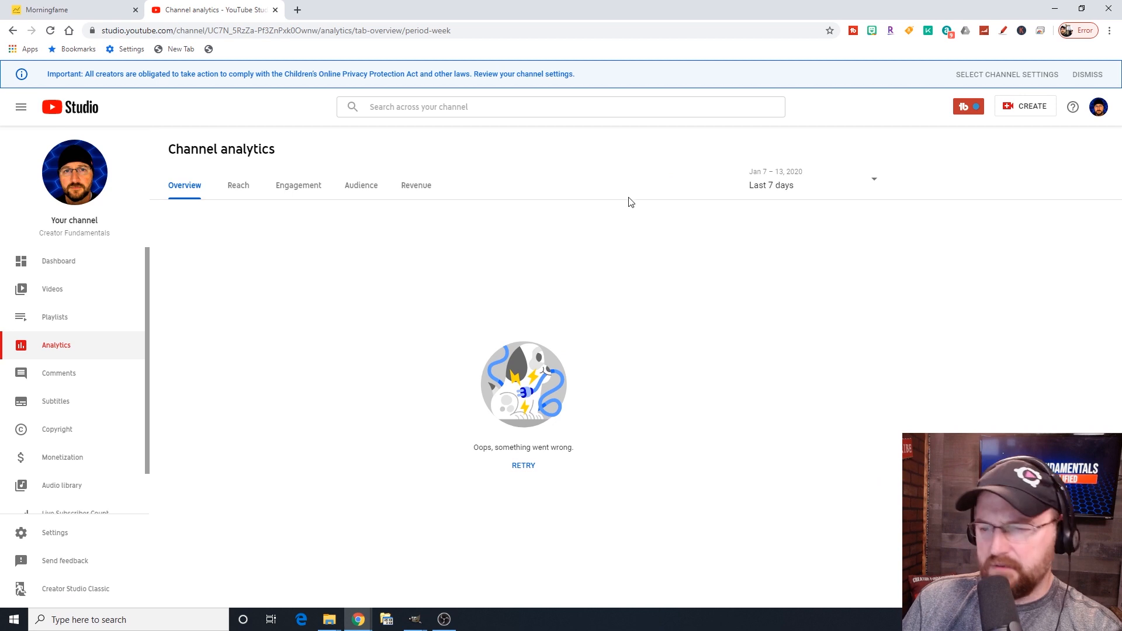
mouse_move(523, 465)
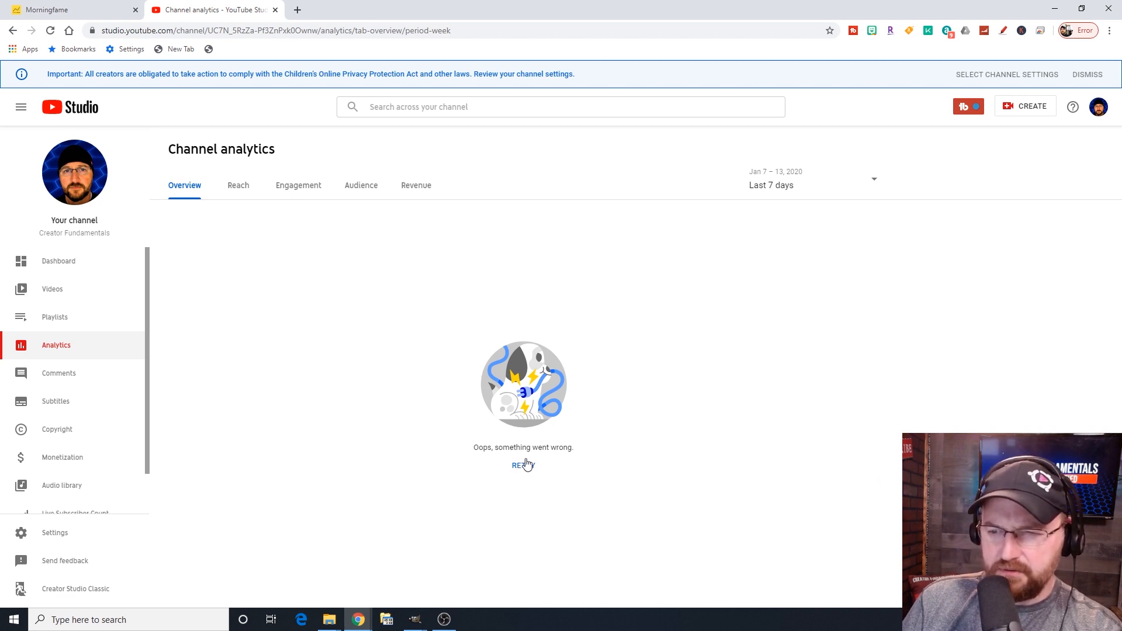
left_click(522, 465)
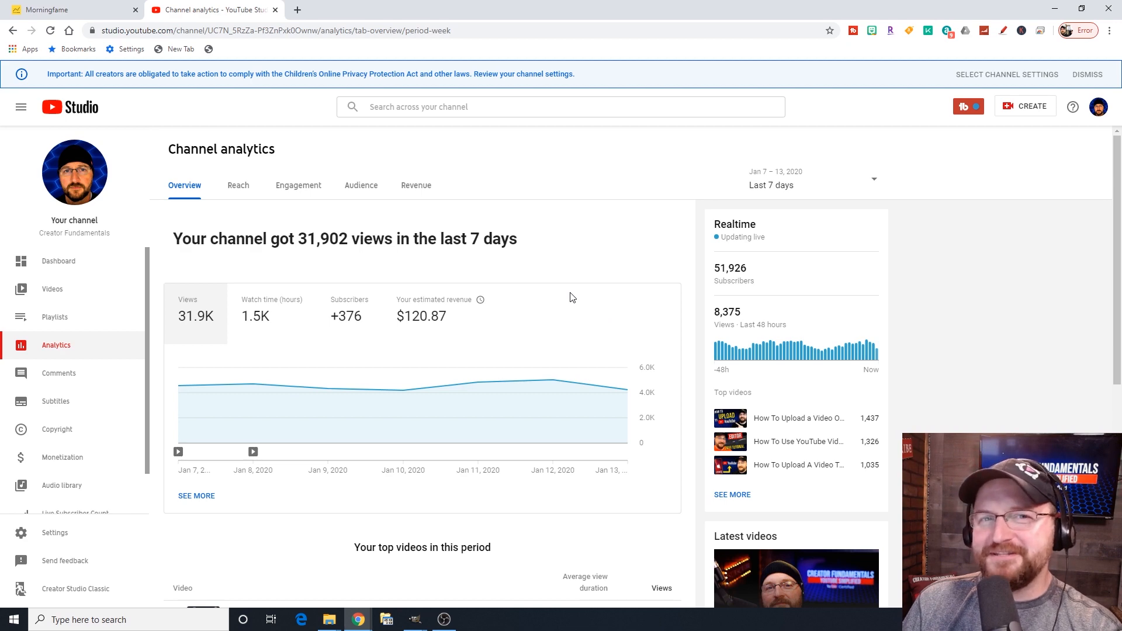
scroll("down", 3)
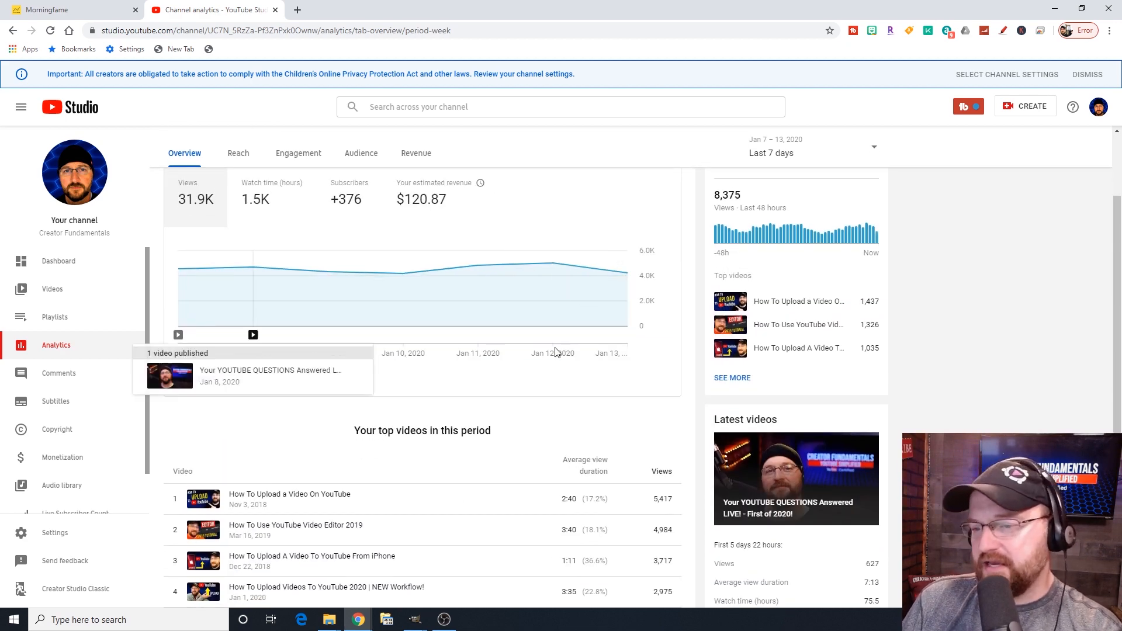
scroll("down", 3)
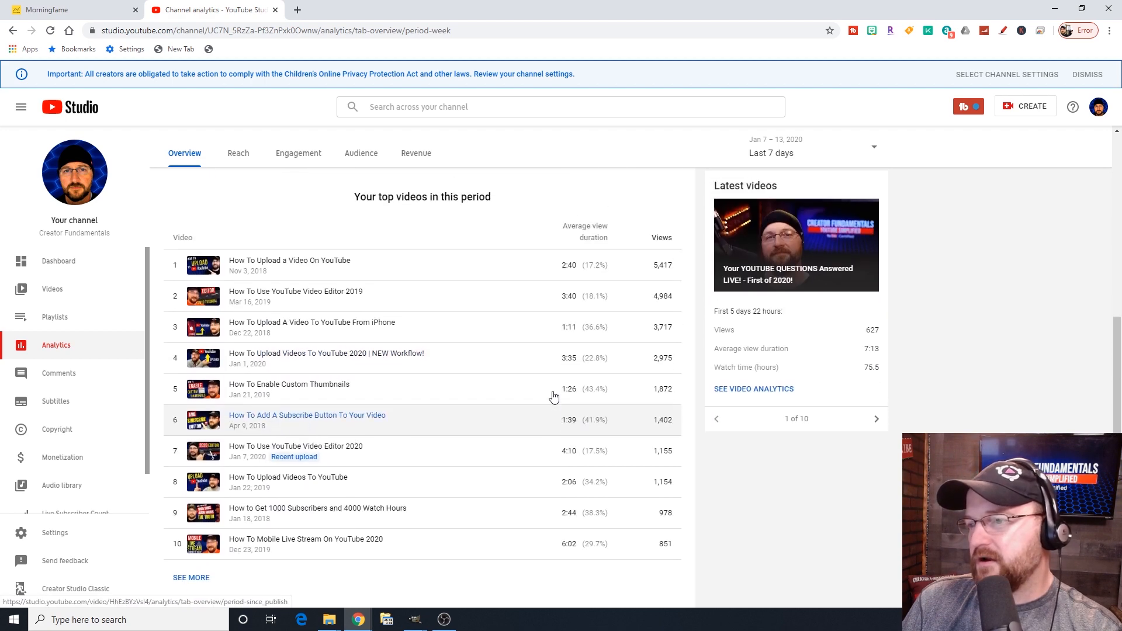
mouse_move(643, 243)
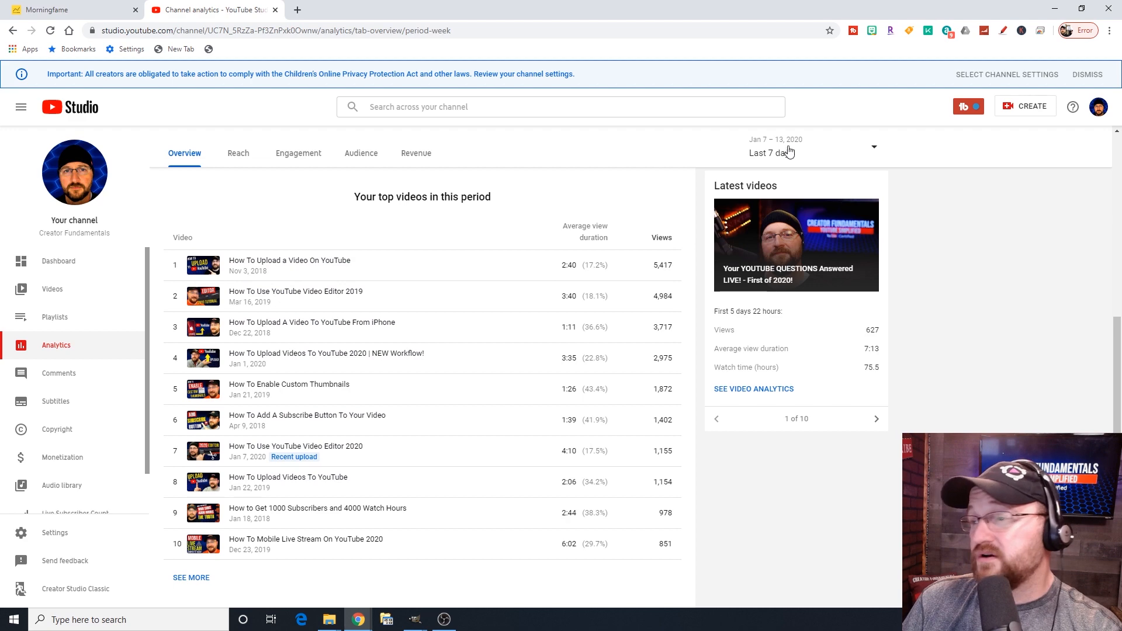
left_click(814, 148)
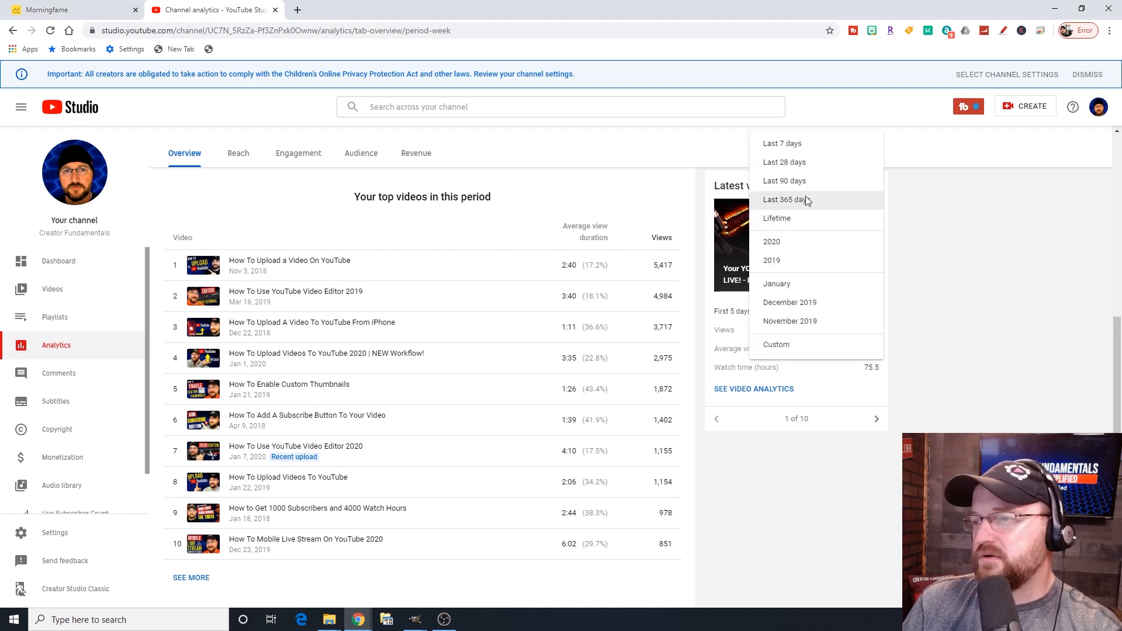
left_click(785, 198)
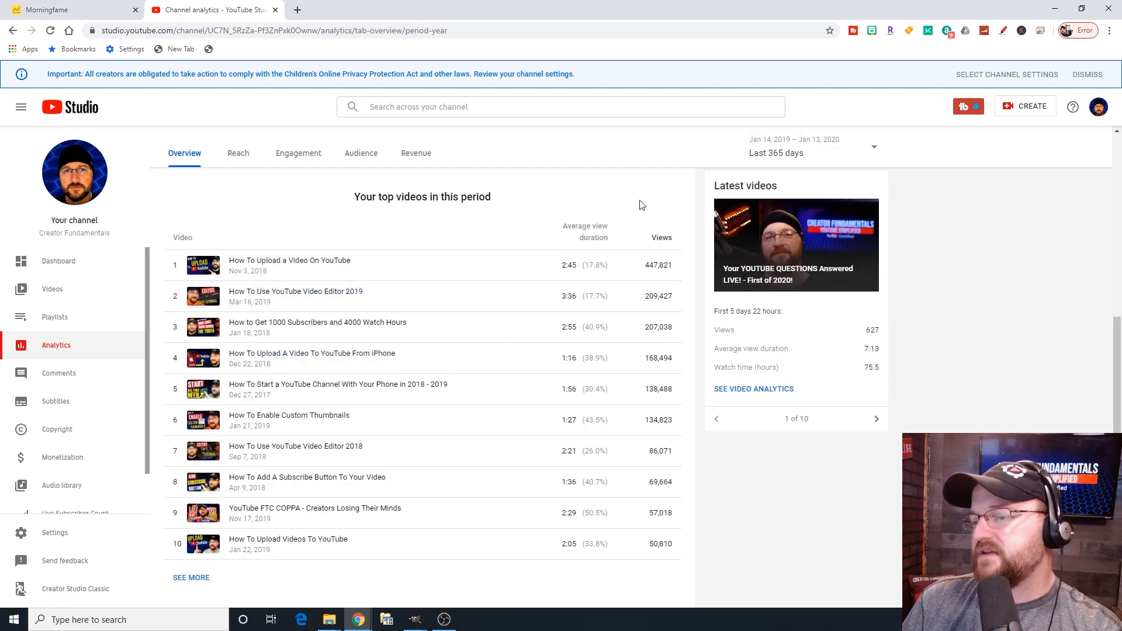
mouse_move(524, 341)
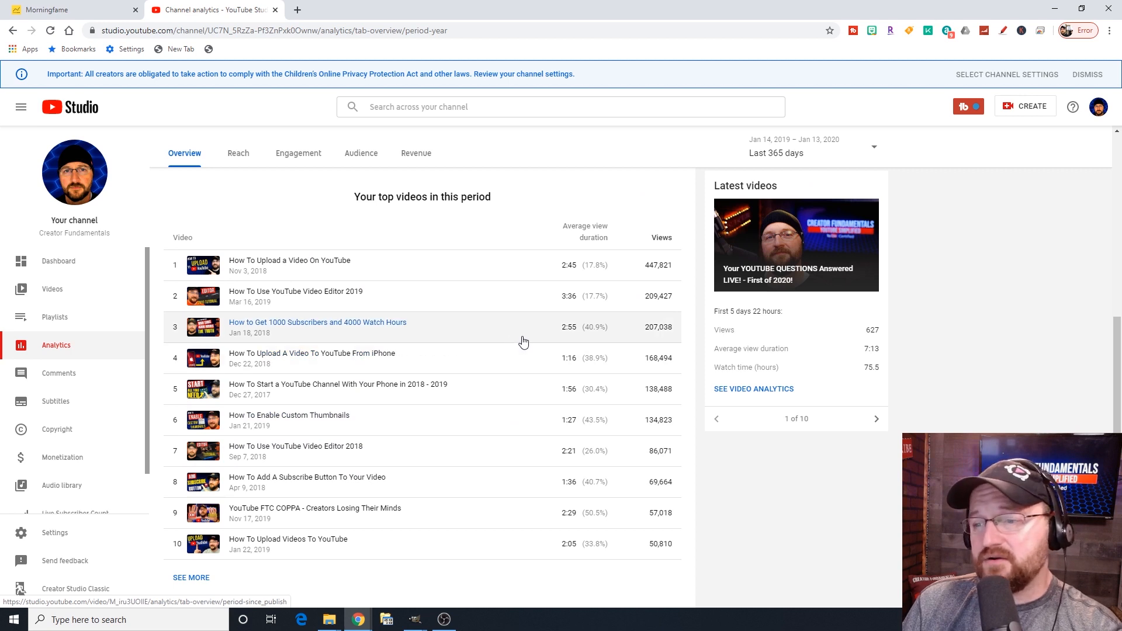
mouse_move(456, 506)
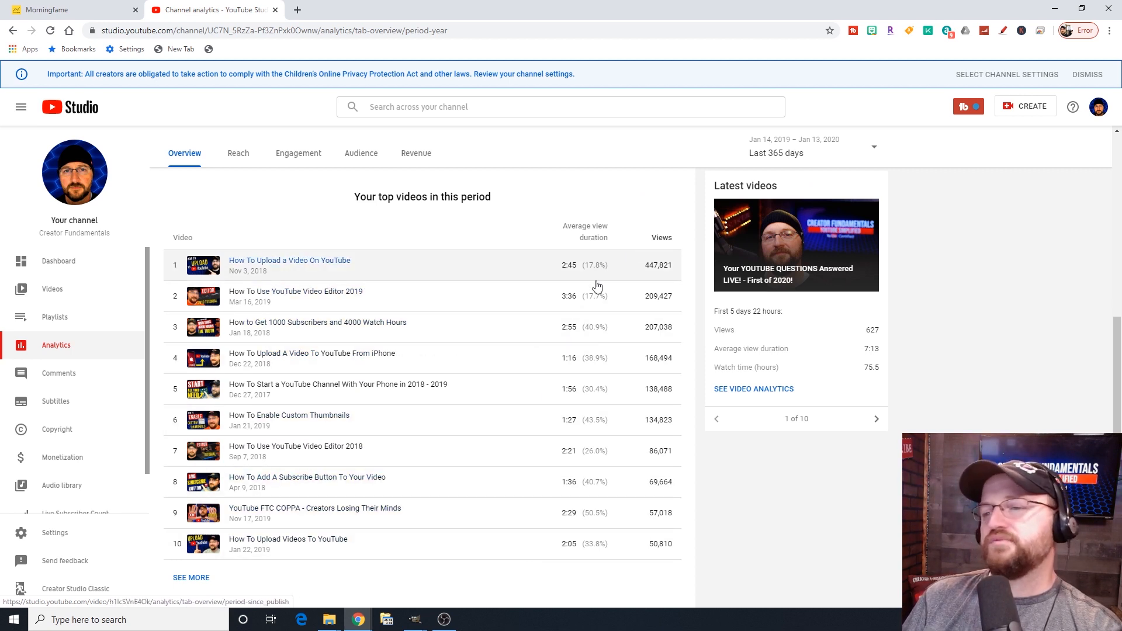
mouse_move(458, 251)
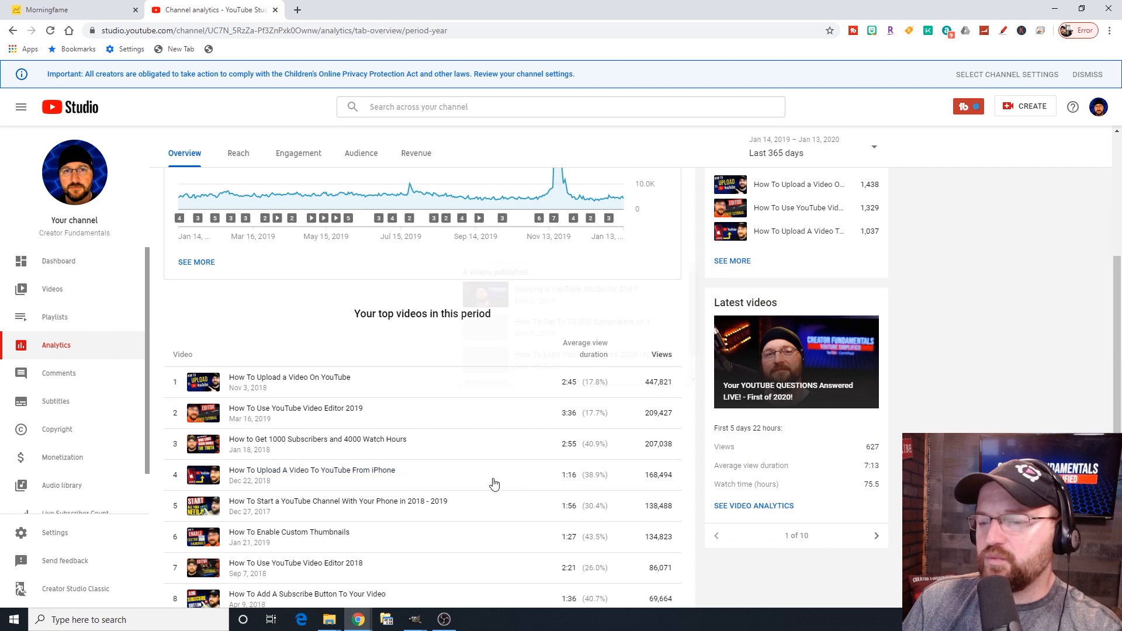
scroll("up", 3)
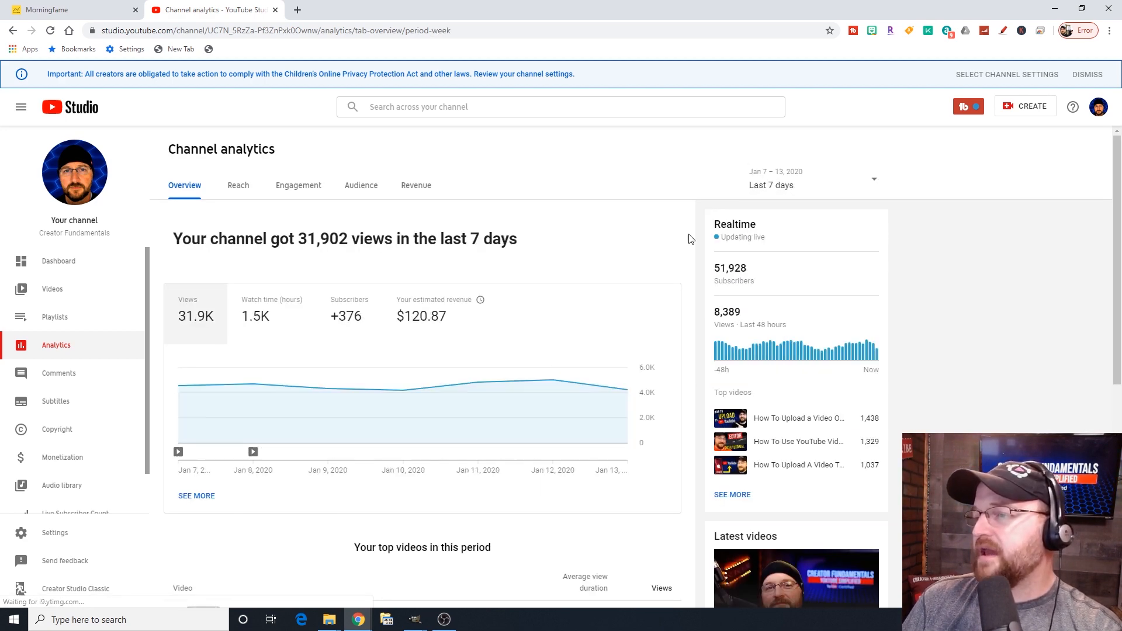
scroll("down", 3)
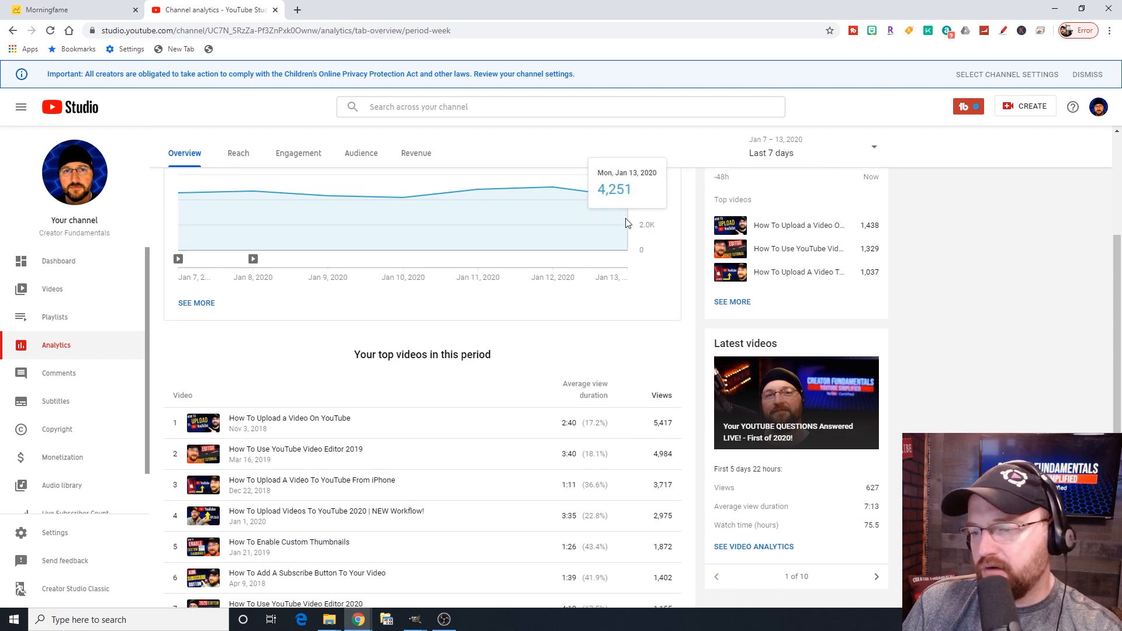
scroll("down", 3)
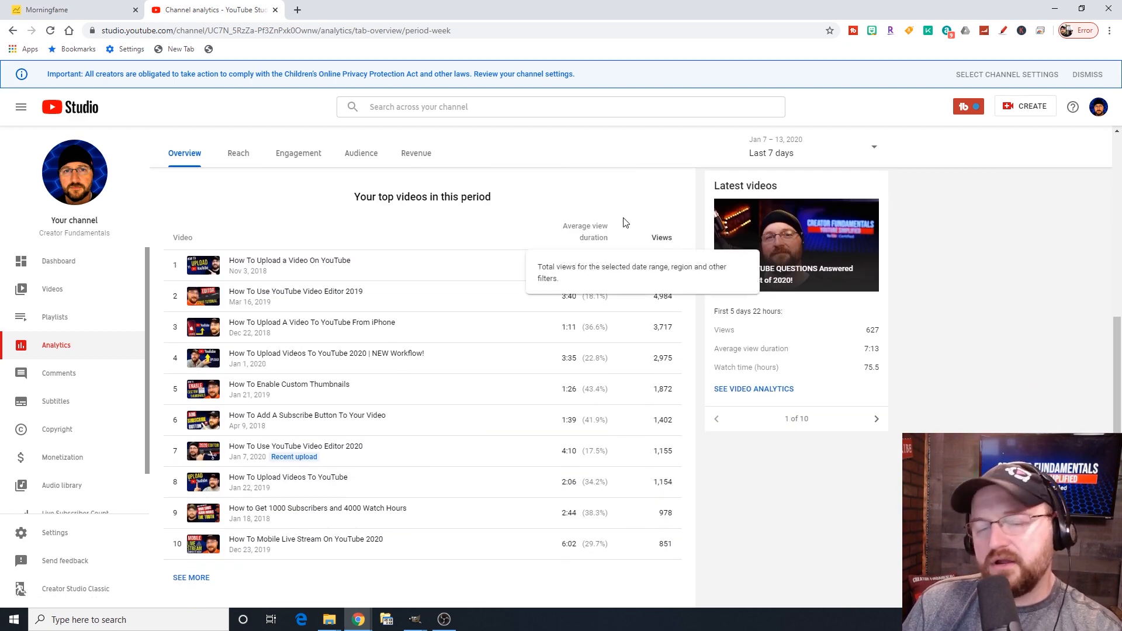
scroll("up", 3)
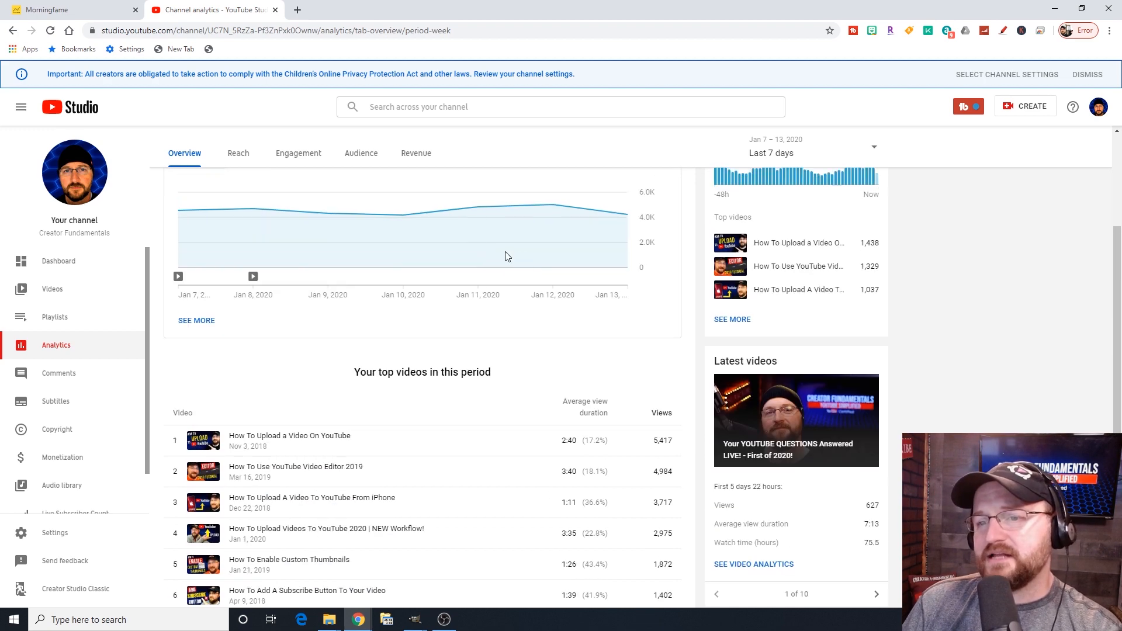
scroll("up", 3)
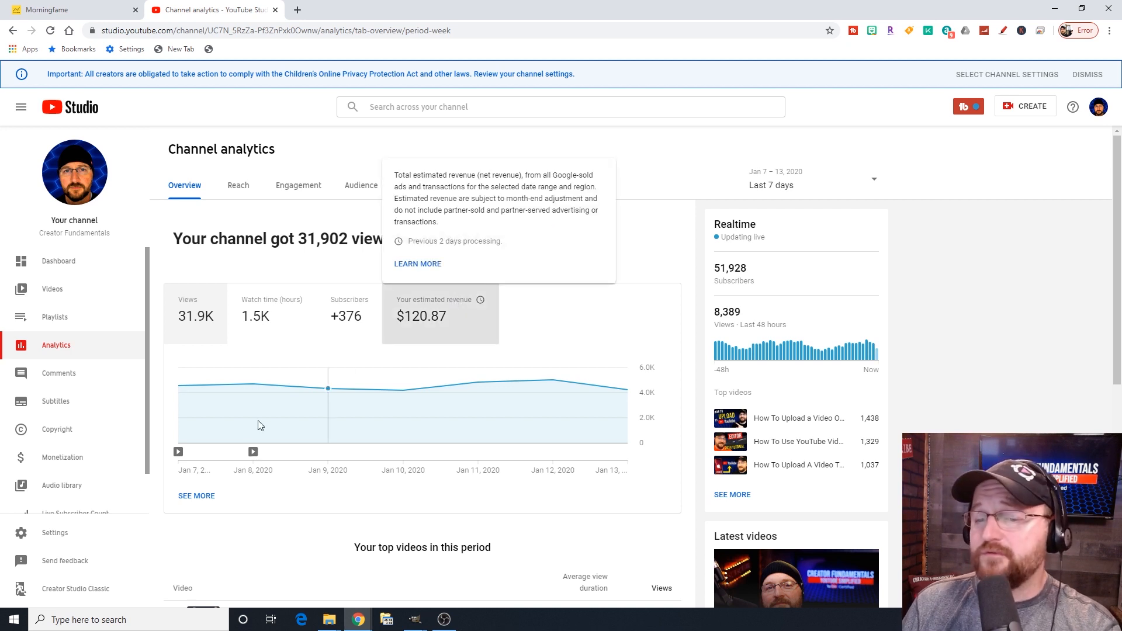
mouse_move(420, 371)
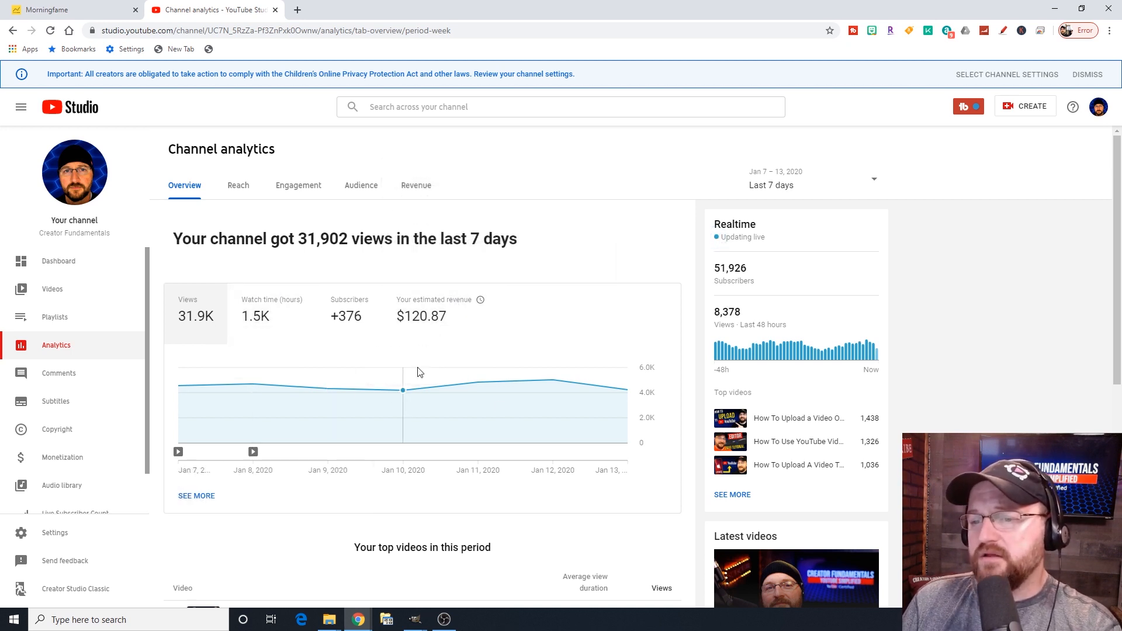
mouse_move(326, 388)
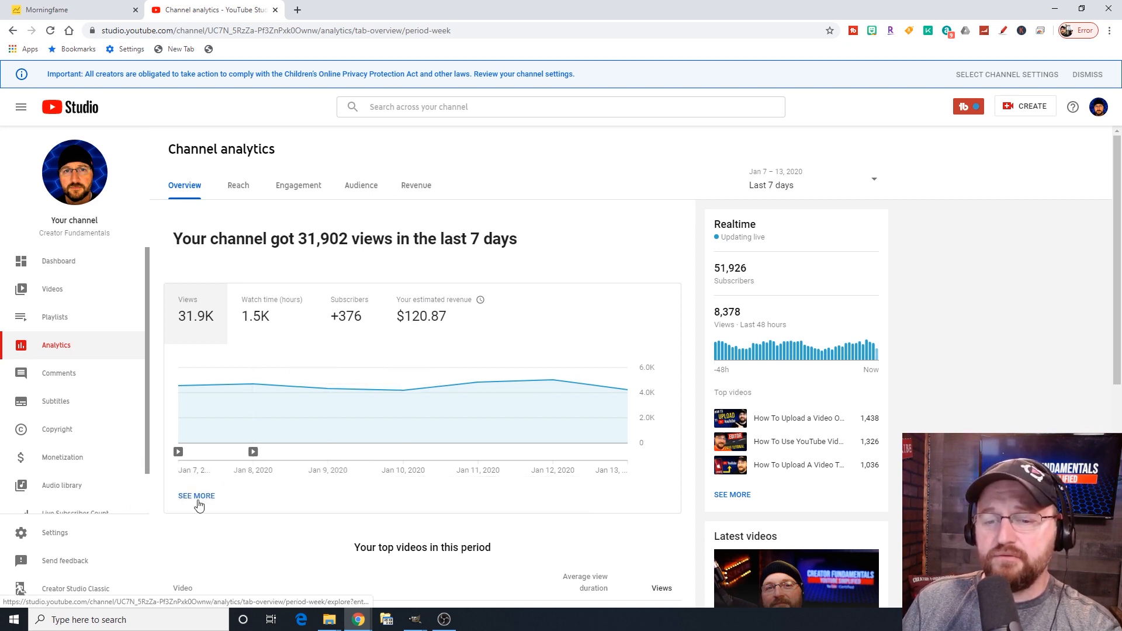
View the Jan 8 video marker, return to Channel analytics, and switch the chart to Subscribers for the last 7 days.
left_click(350, 315)
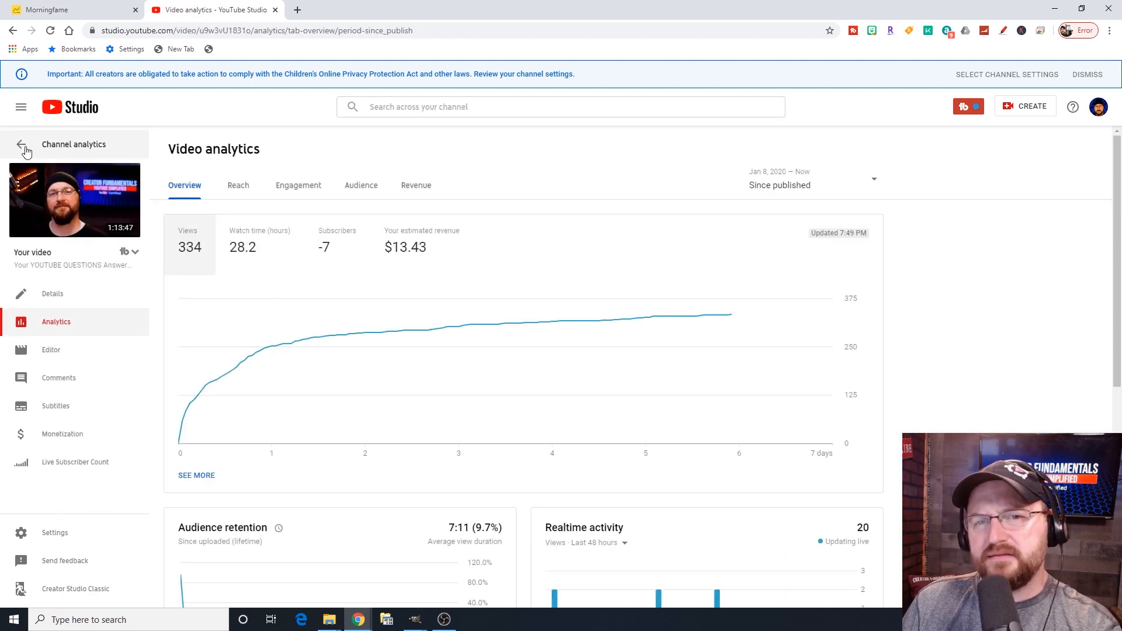
left_click(21, 145)
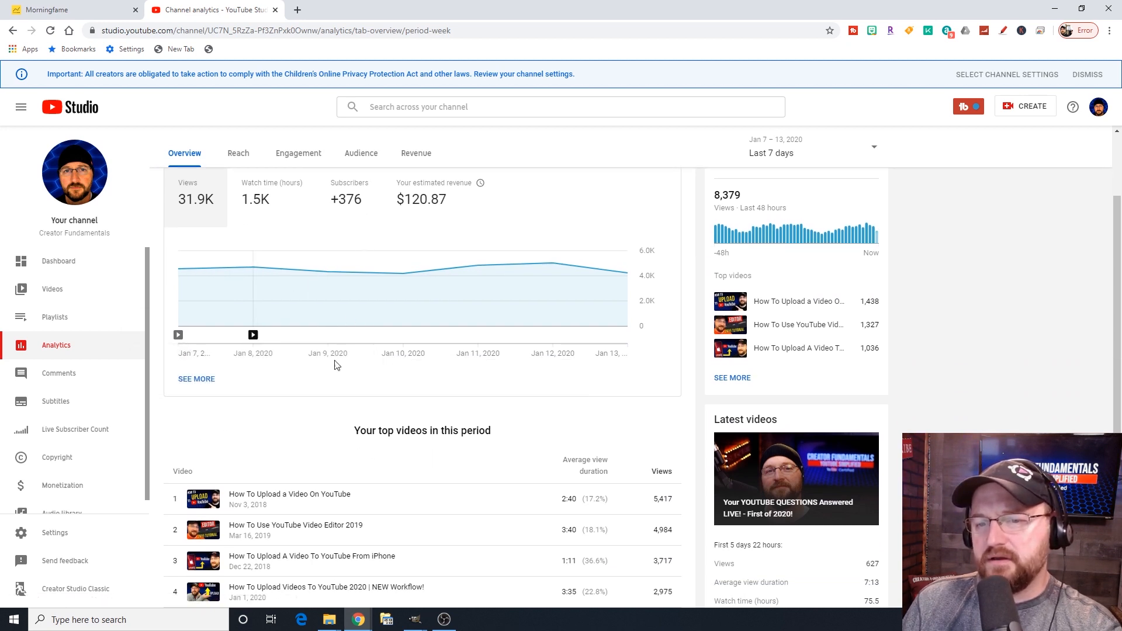
left_click(349, 198)
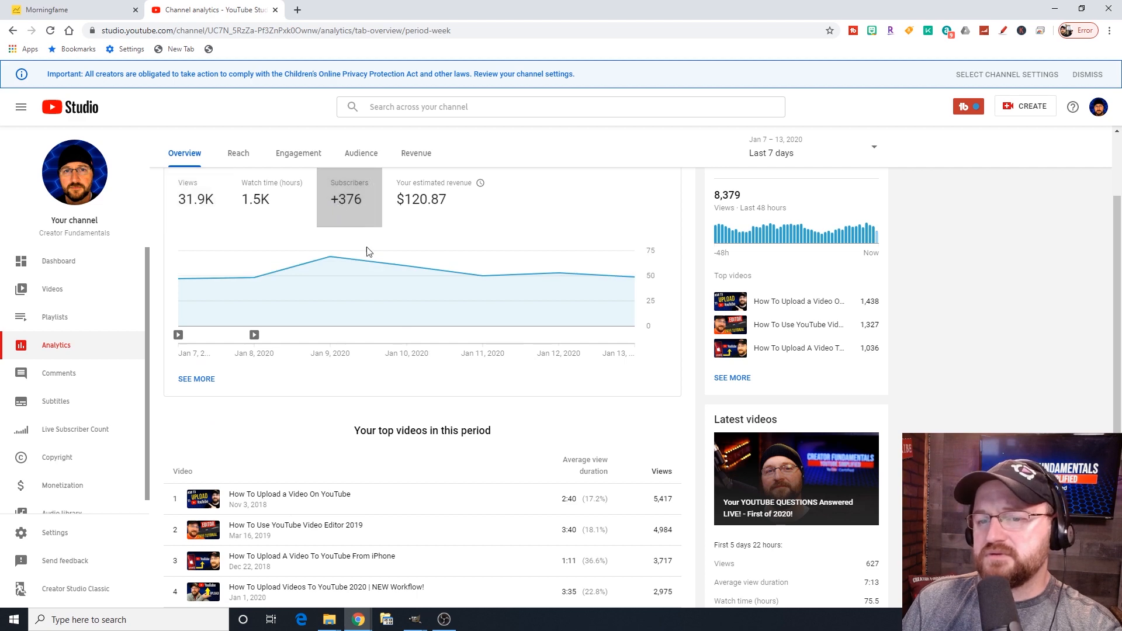
left_click(196, 378)
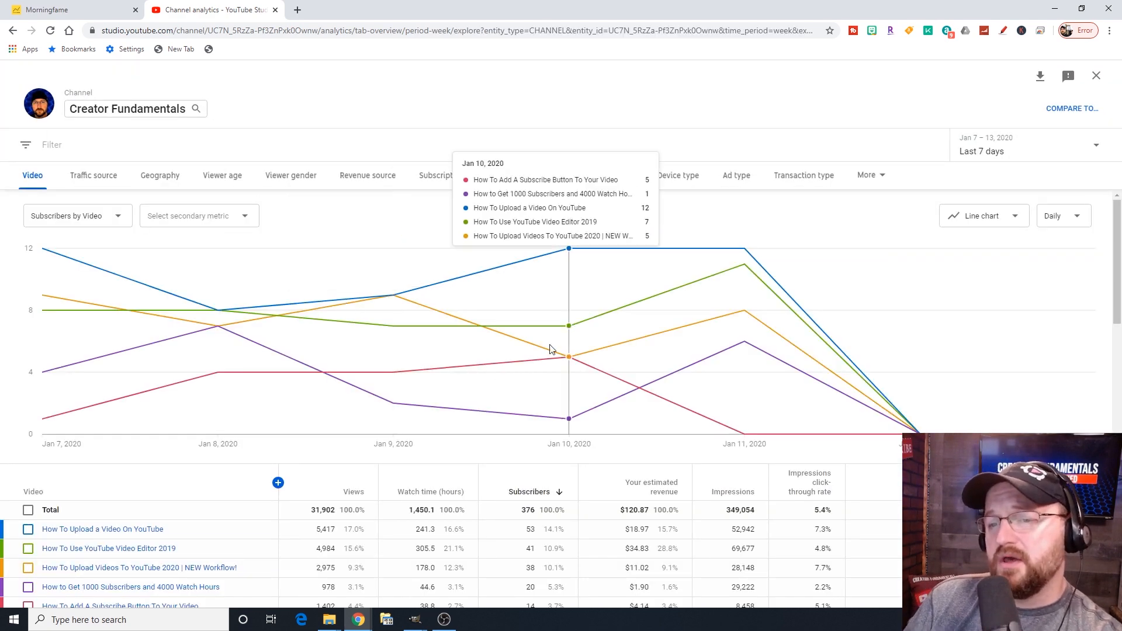
mouse_move(512, 302)
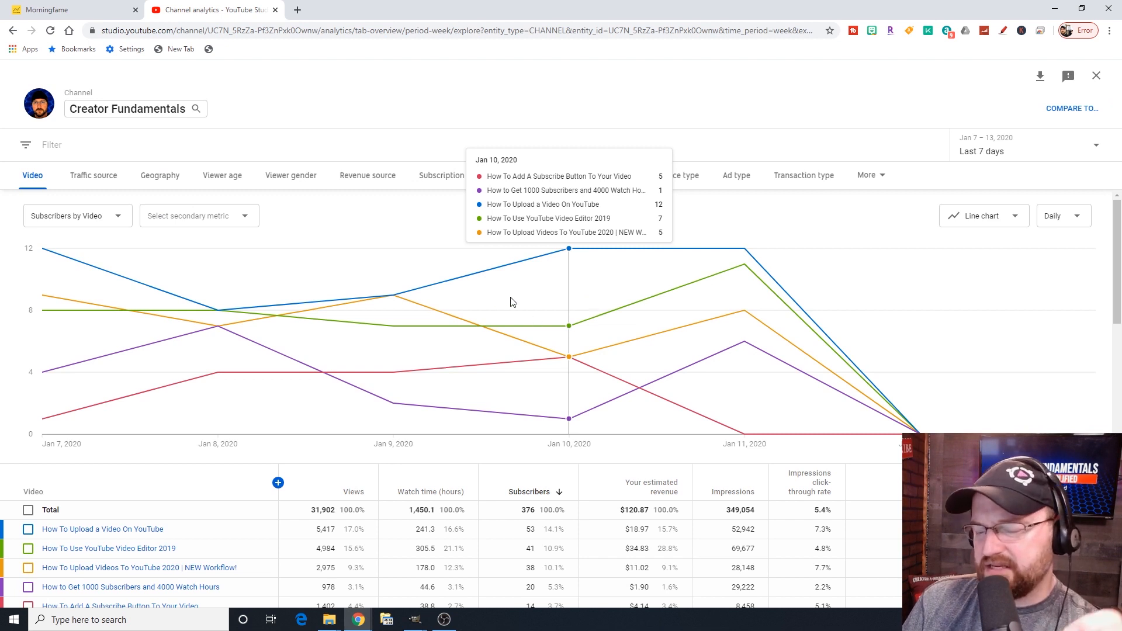
mouse_move(713, 614)
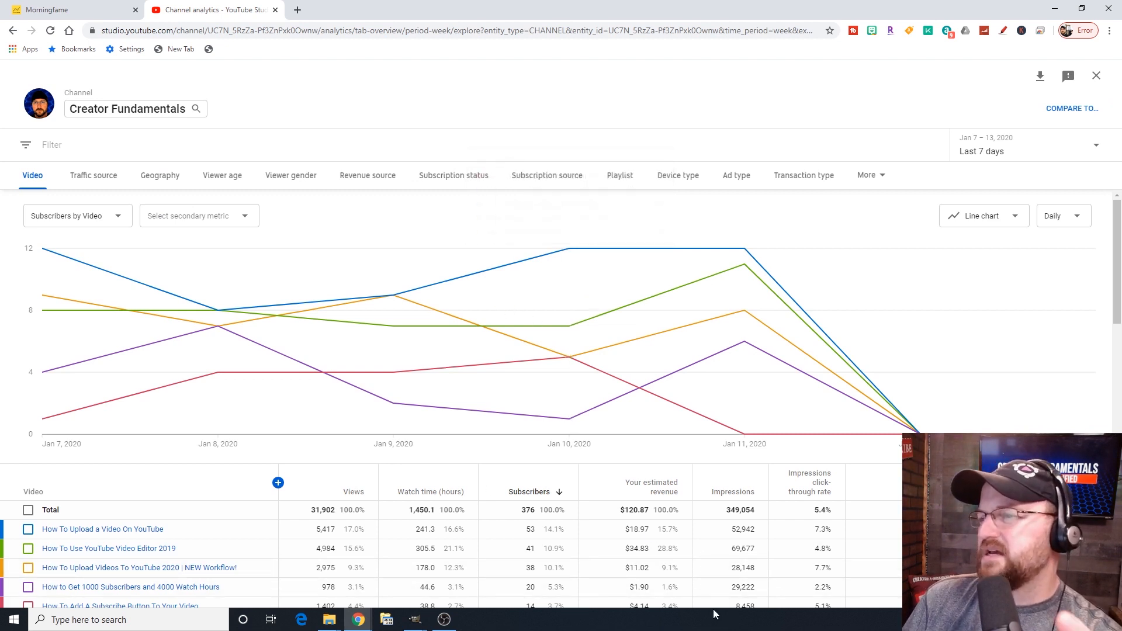
mouse_move(651, 486)
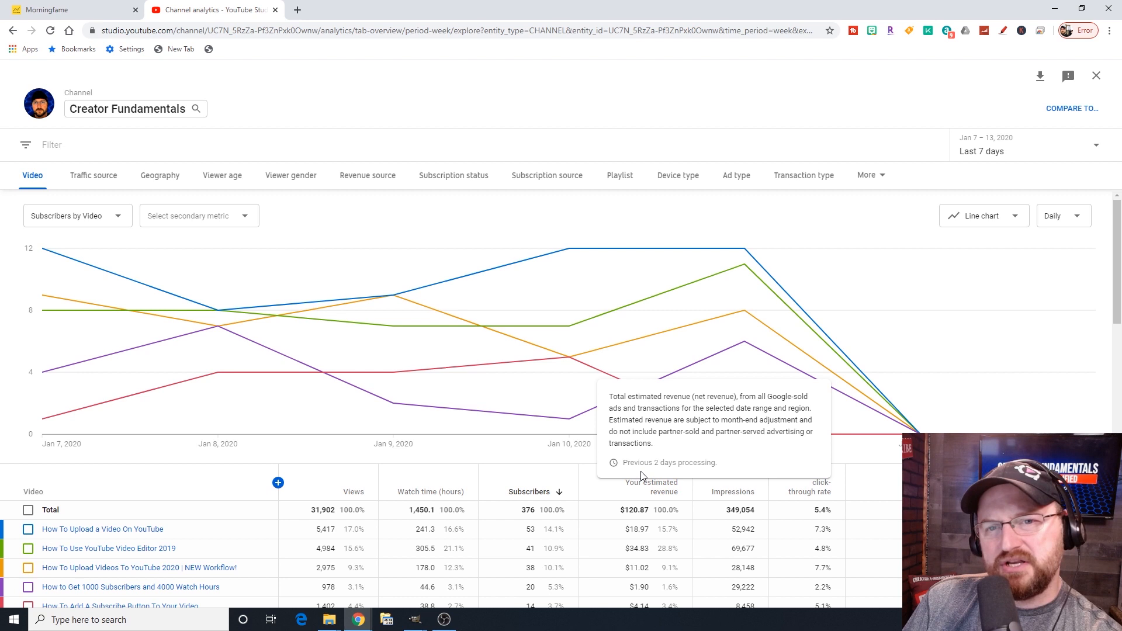
mouse_move(479, 196)
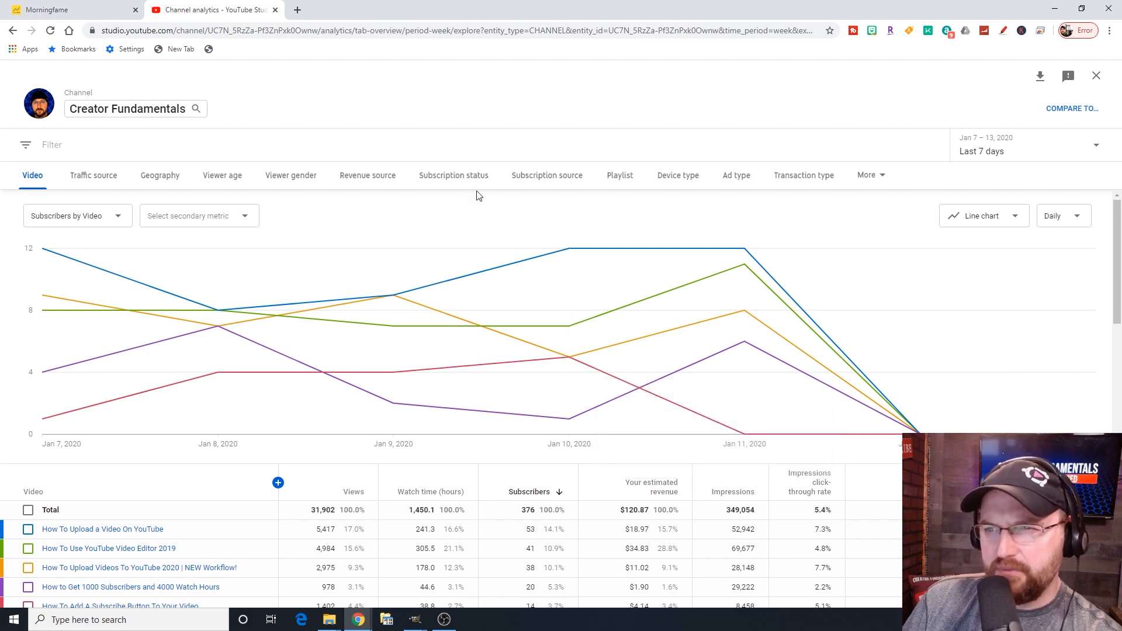
Switch the subscribers report to the Subscription source breakdown.
left_click(547, 175)
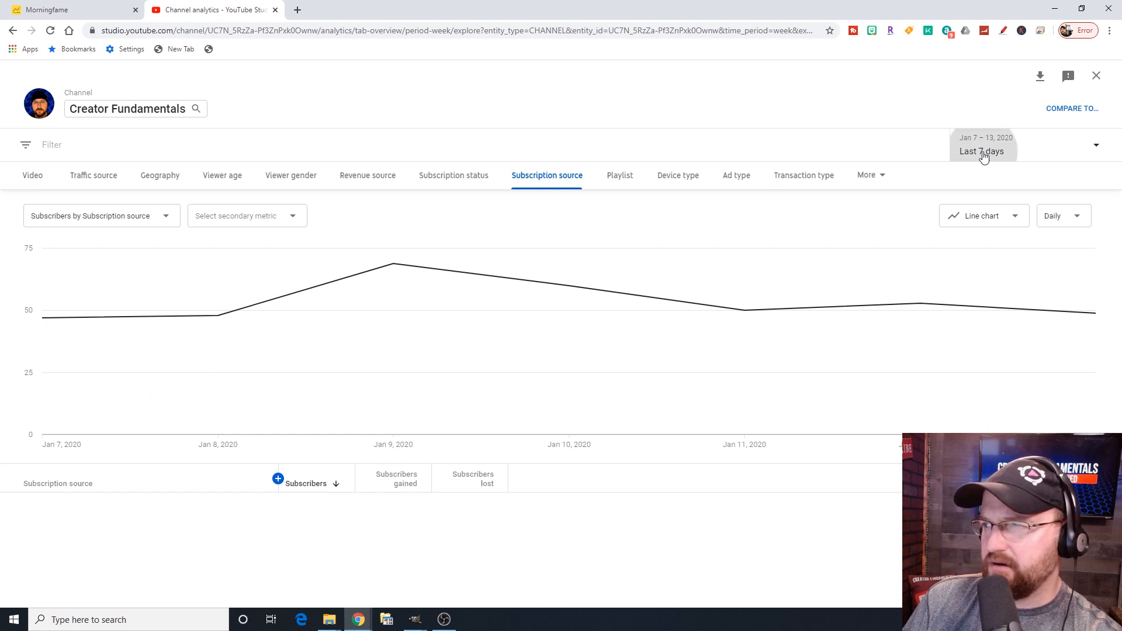
Set the report period to Lifetime, retry the failed load, and review the source table (49,562 of 51,877 from watch page).
left_click(982, 151)
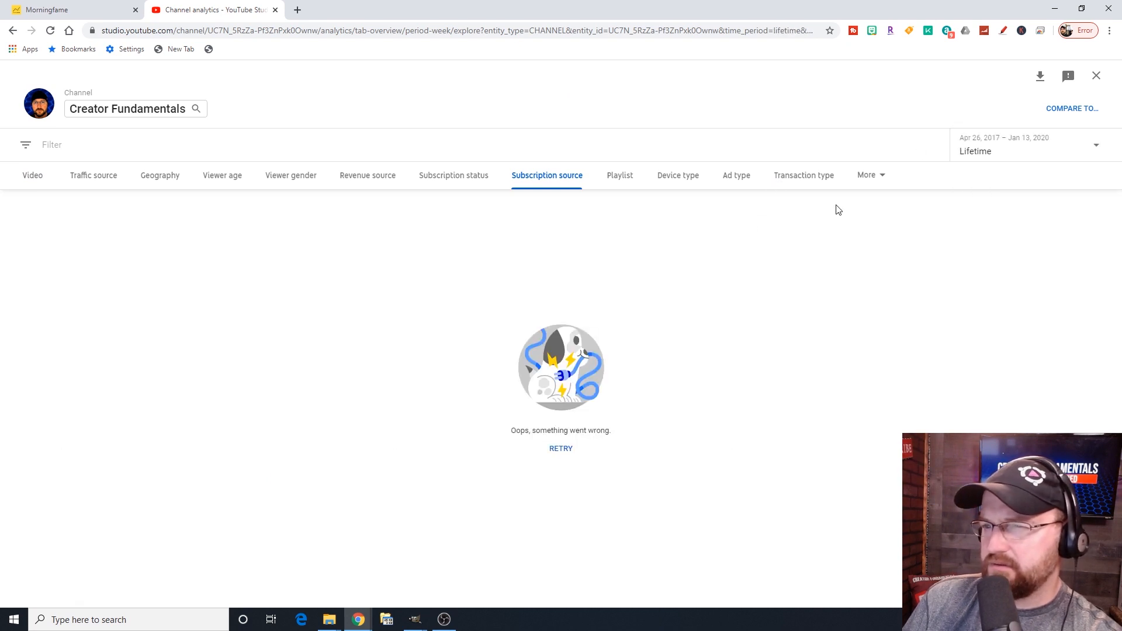
left_click(561, 448)
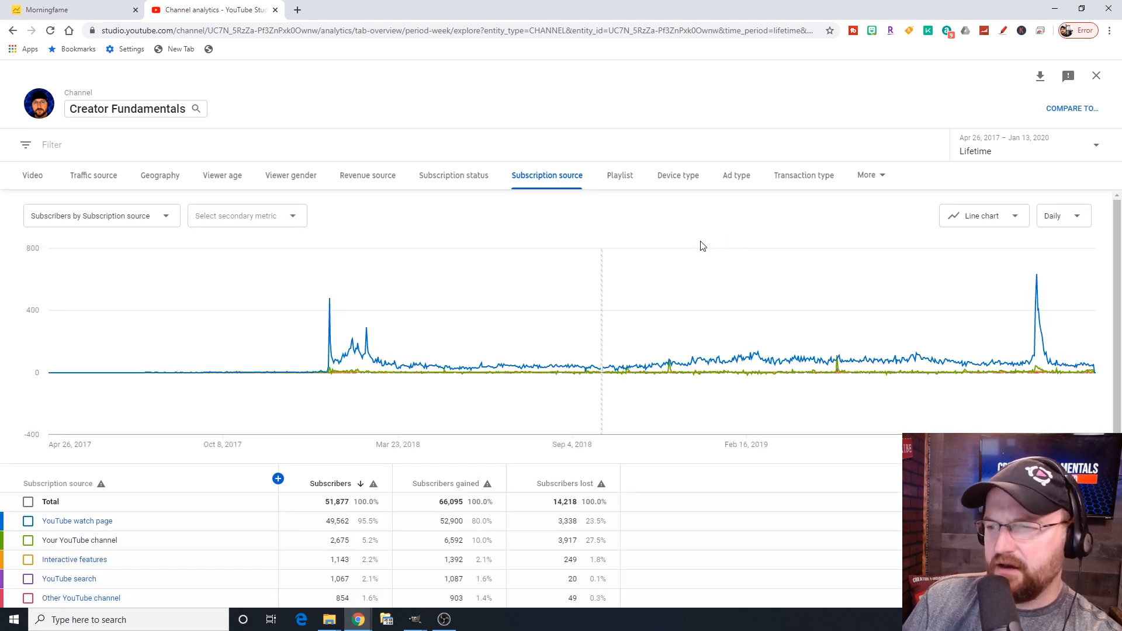
scroll("down", 3)
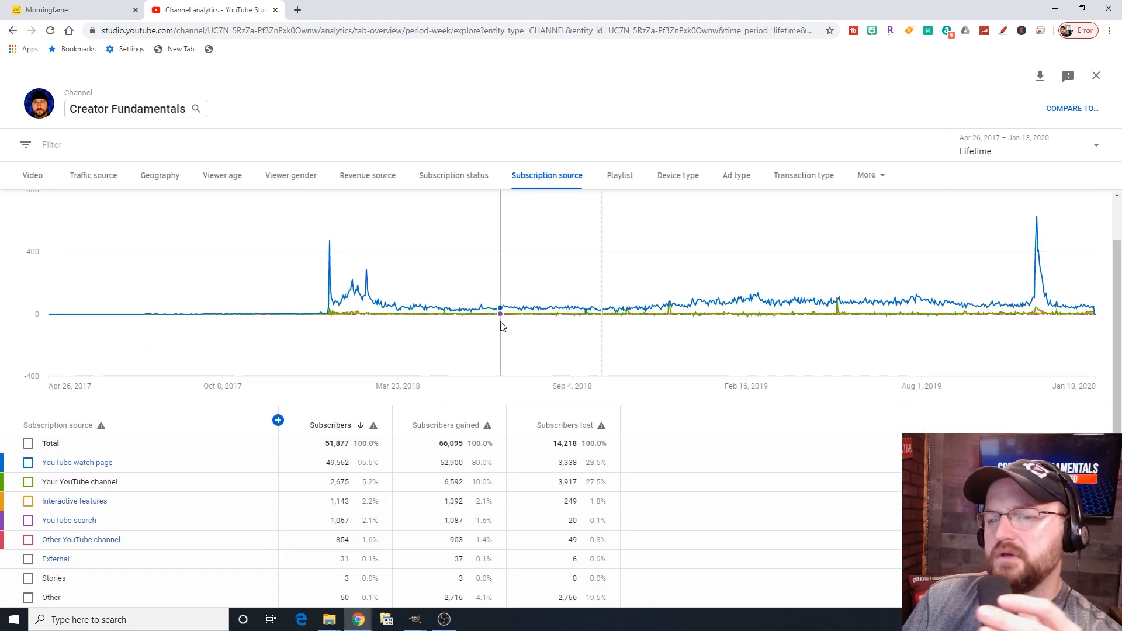
scroll("down", 3)
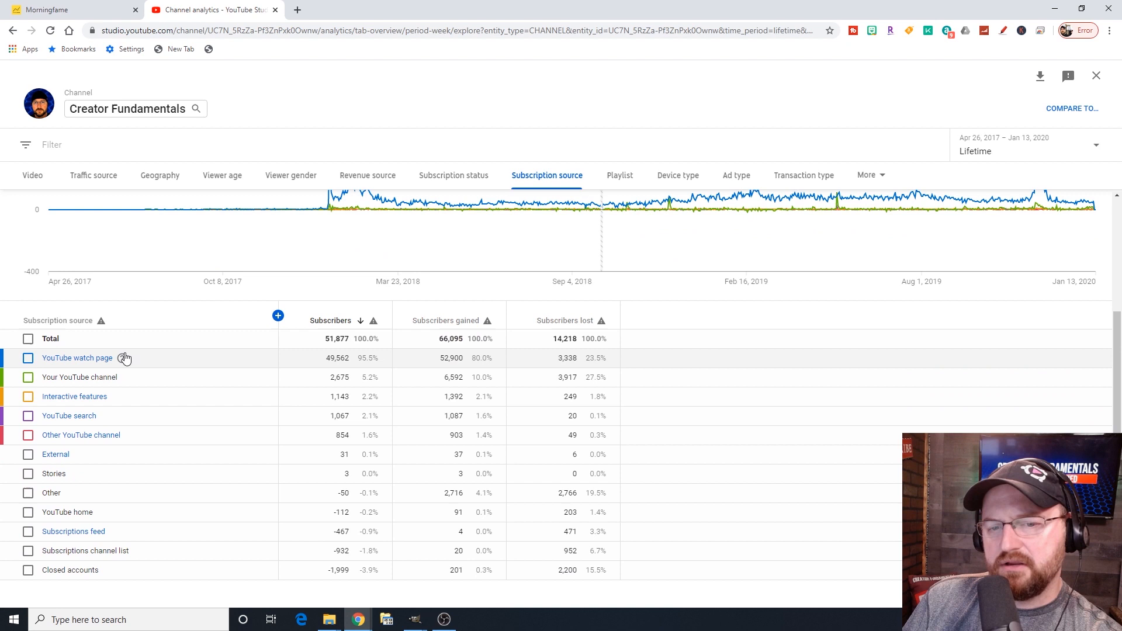
mouse_move(75, 366)
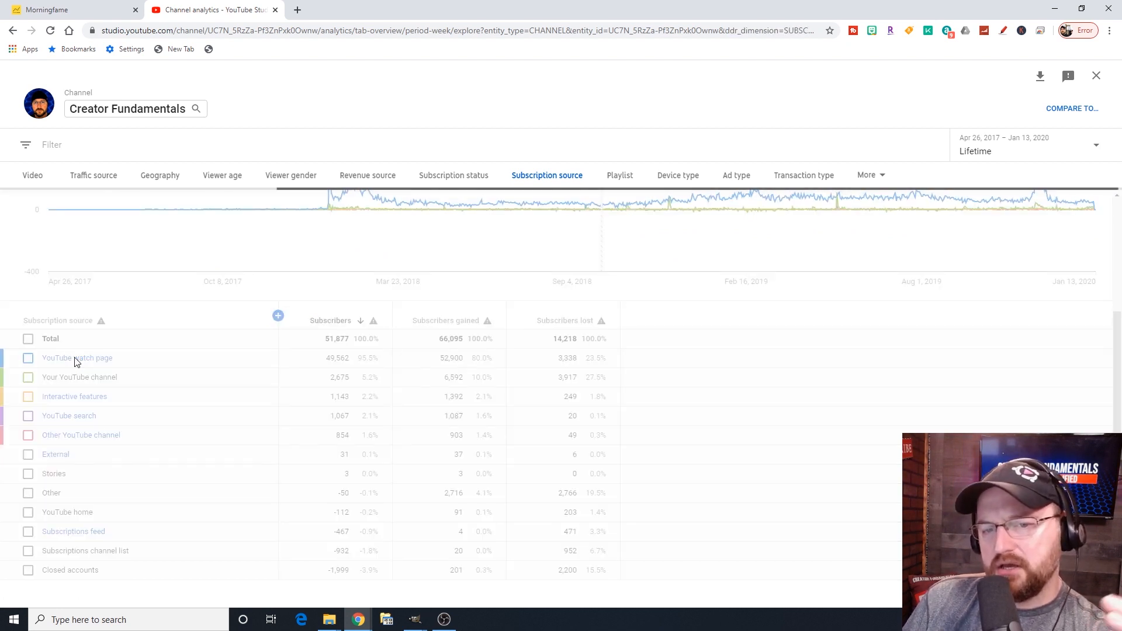
Select a top video in the Subscription source table for comparison.
left_click(77, 358)
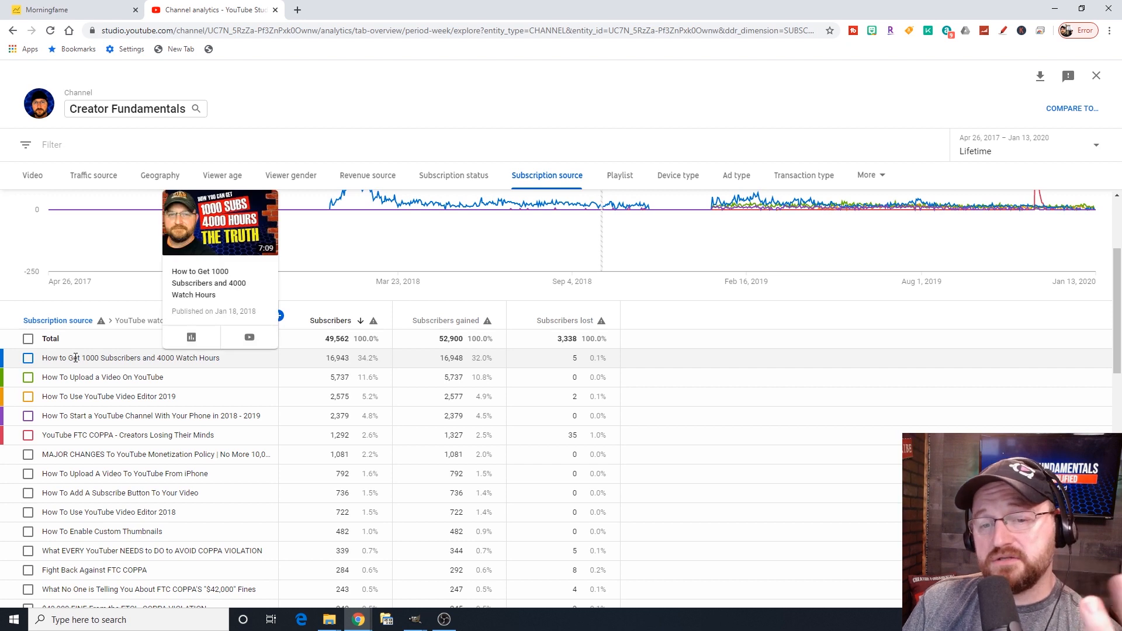
mouse_move(684, 293)
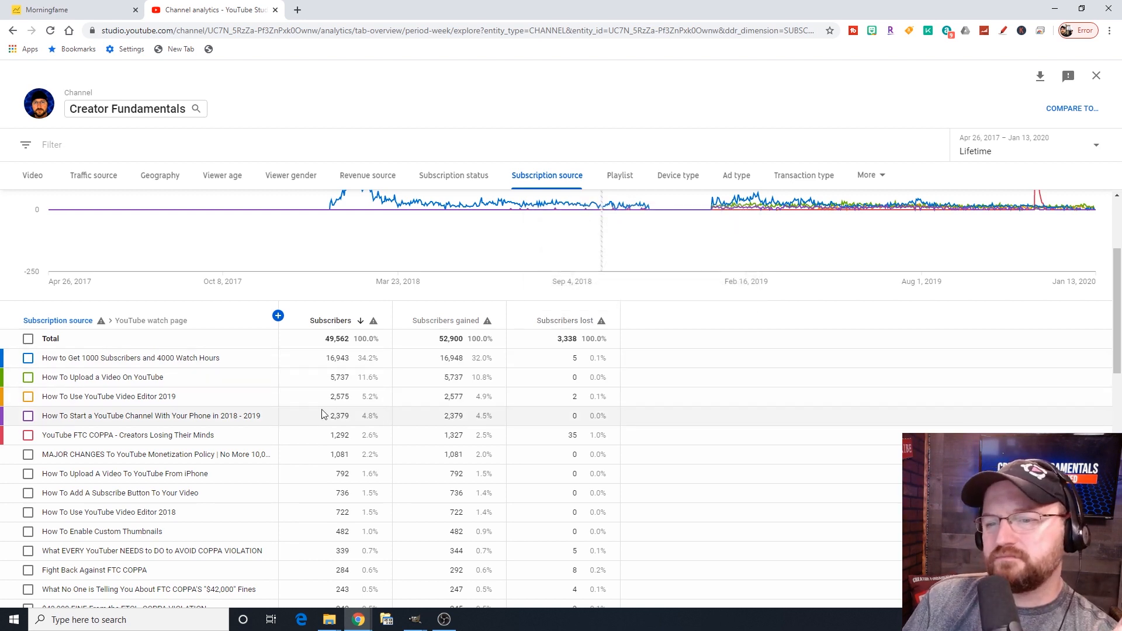
mouse_move(129, 358)
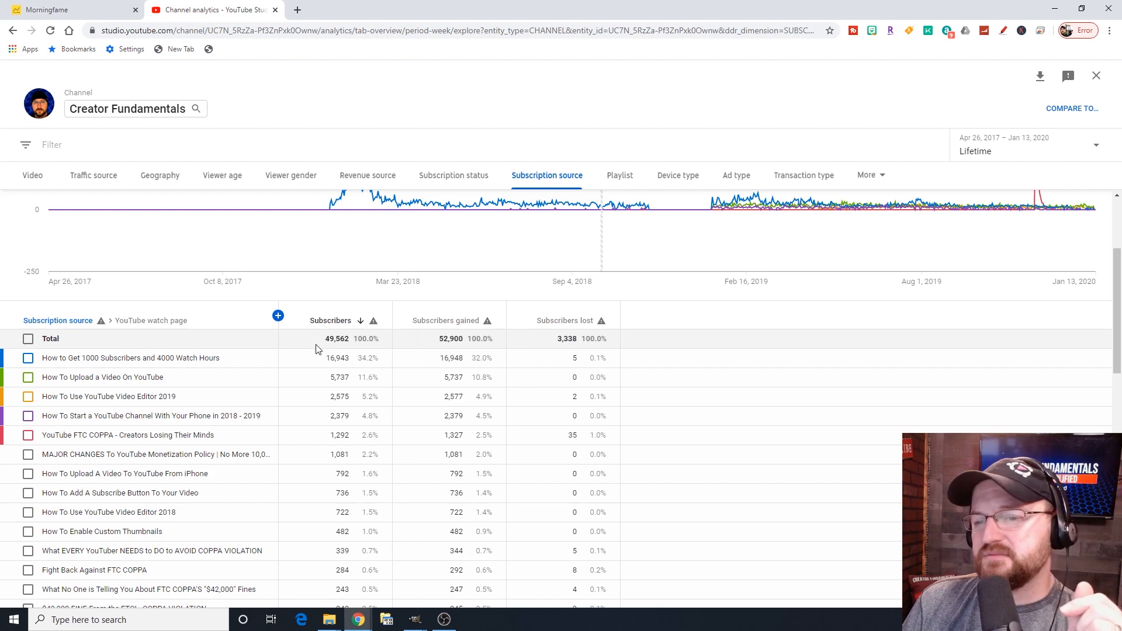
mouse_move(620, 303)
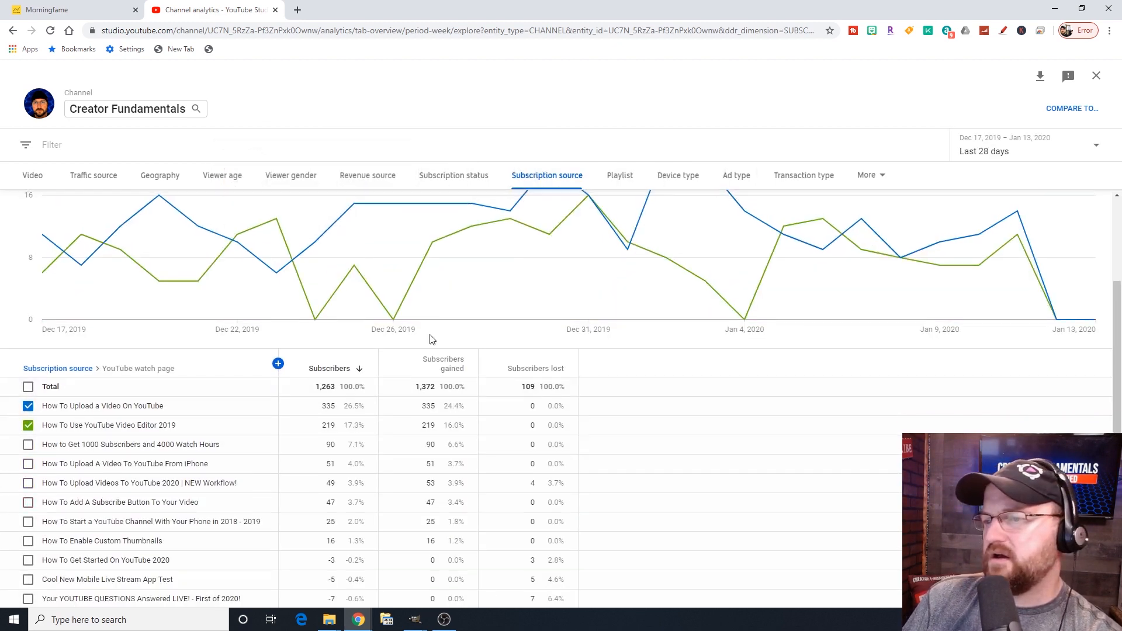
mouse_move(582, 292)
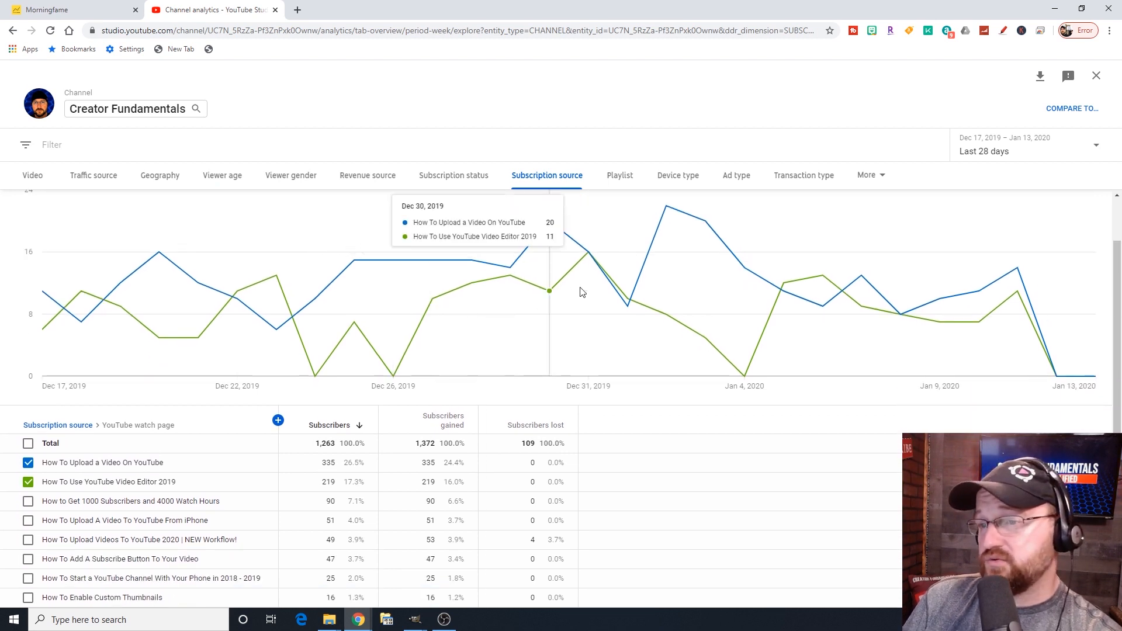
mouse_move(747, 145)
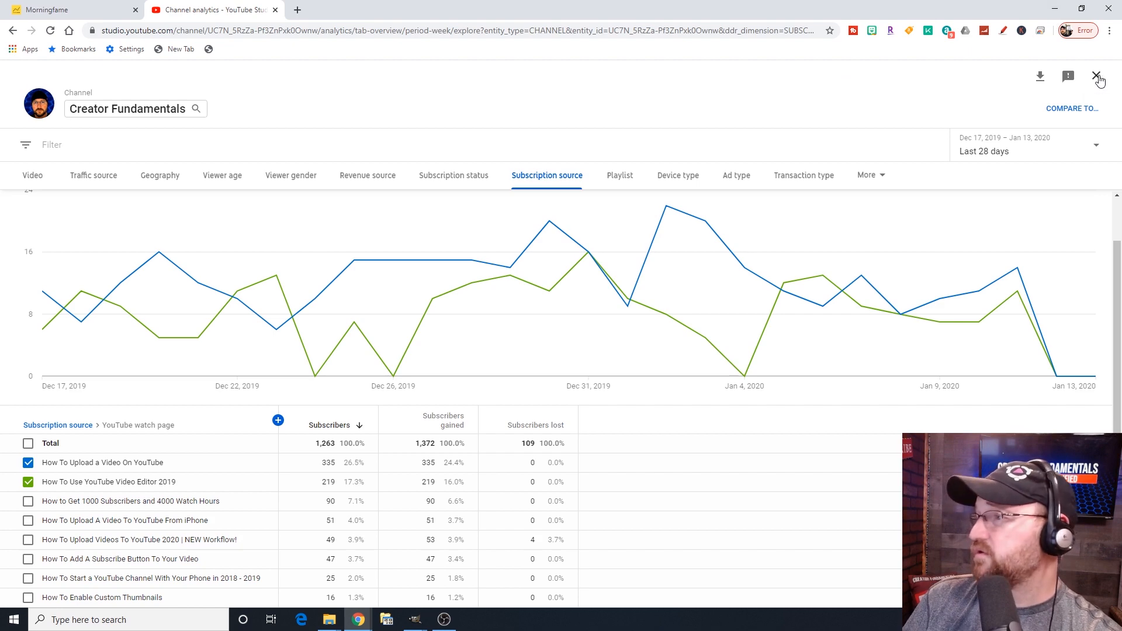
Close the advanced report and reopen the full per-video report for the last 7 days.
left_click(1095, 76)
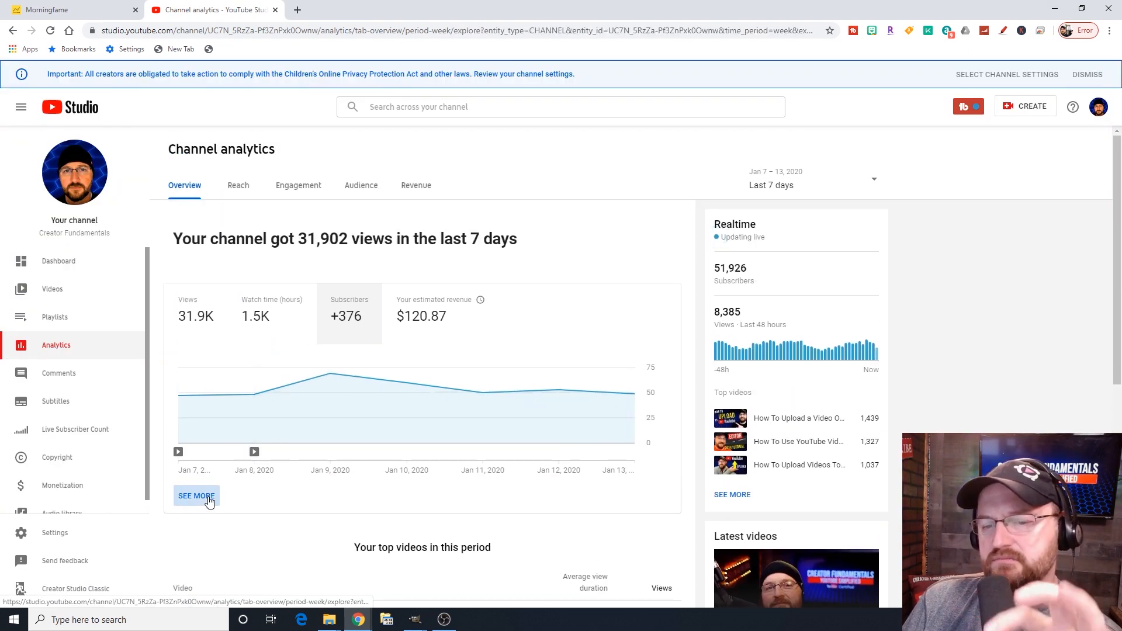
left_click(196, 496)
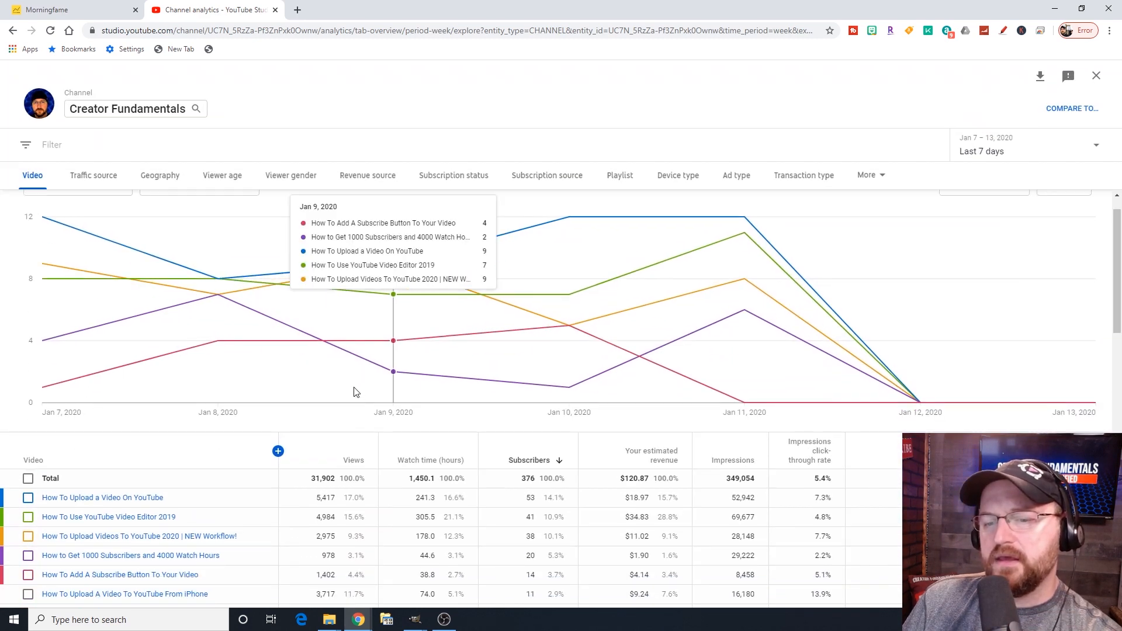
scroll("down", 3)
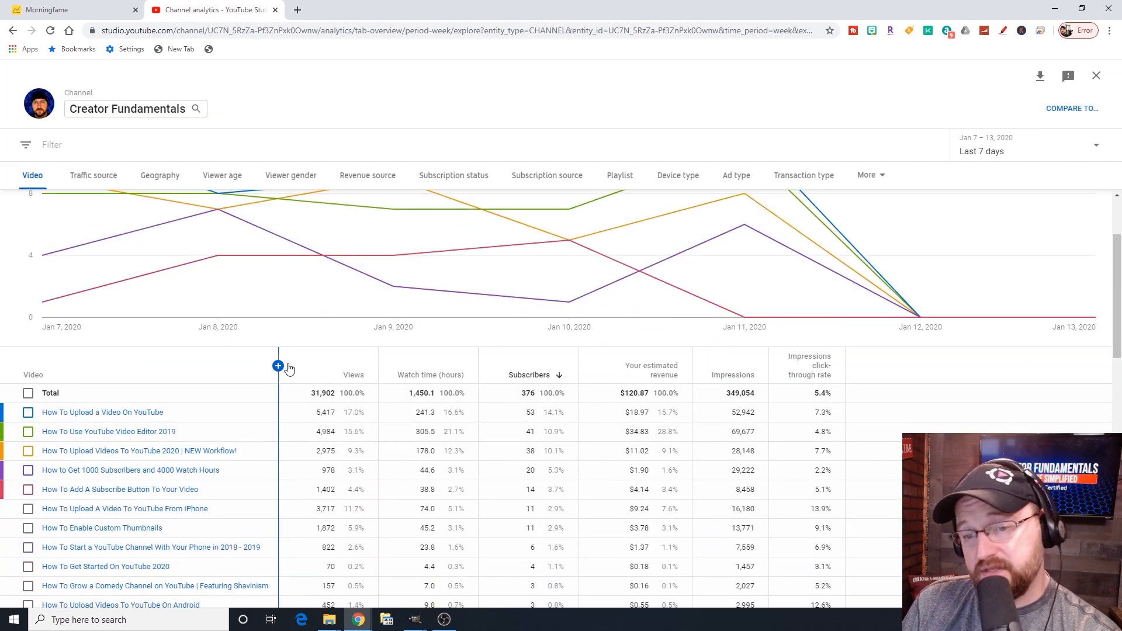
Add Average view duration to the per-video table and start adding another metric.
left_click(278, 365)
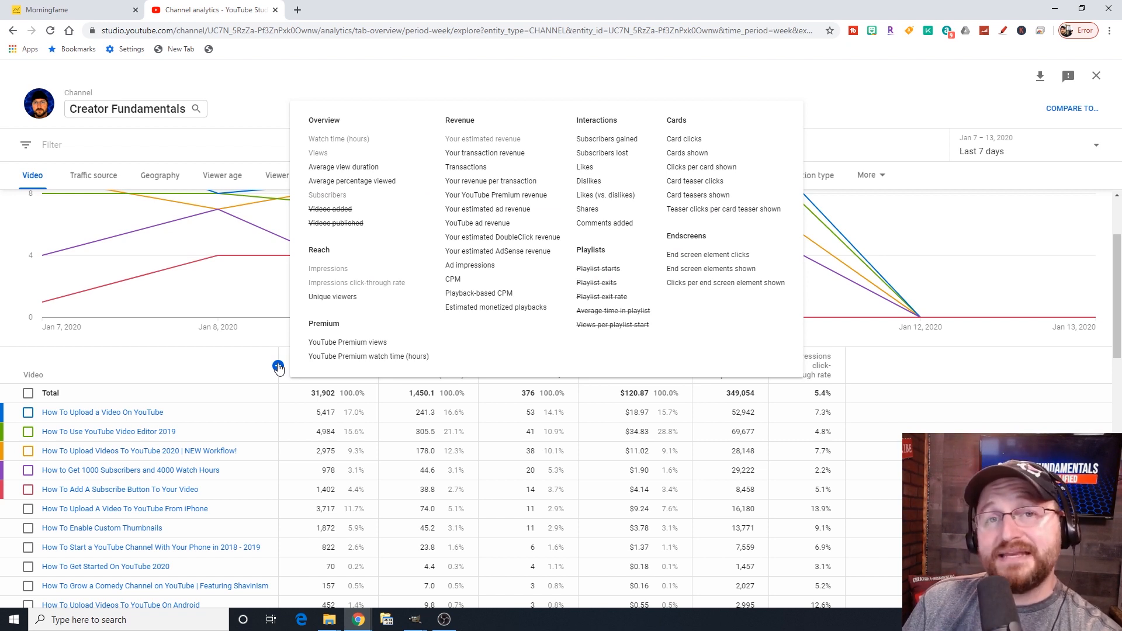
mouse_move(344, 167)
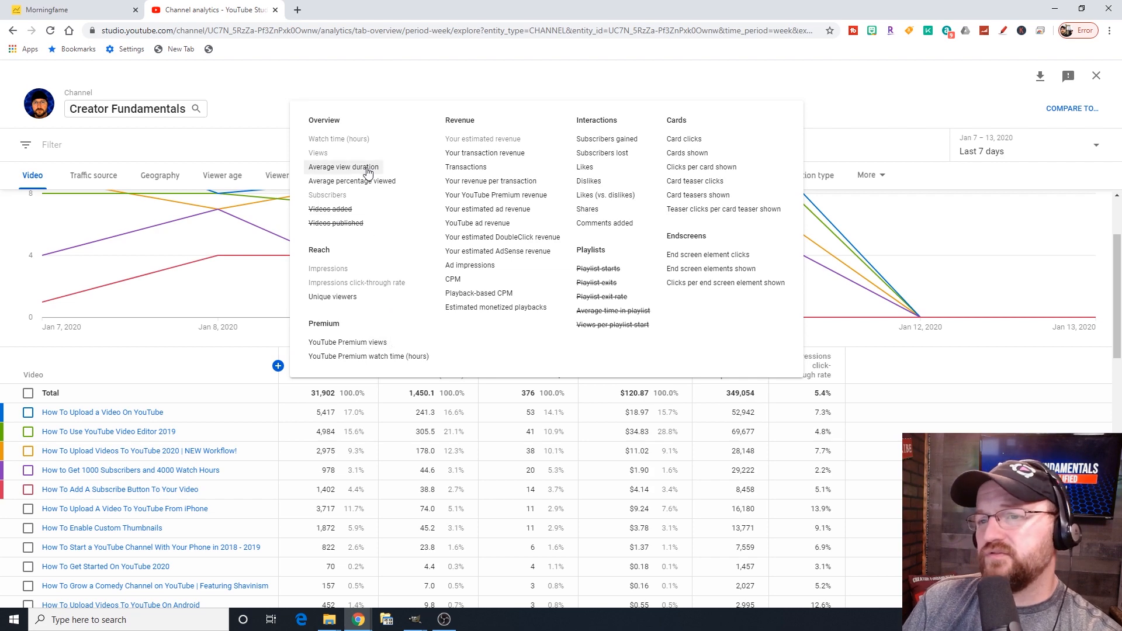
left_click(344, 167)
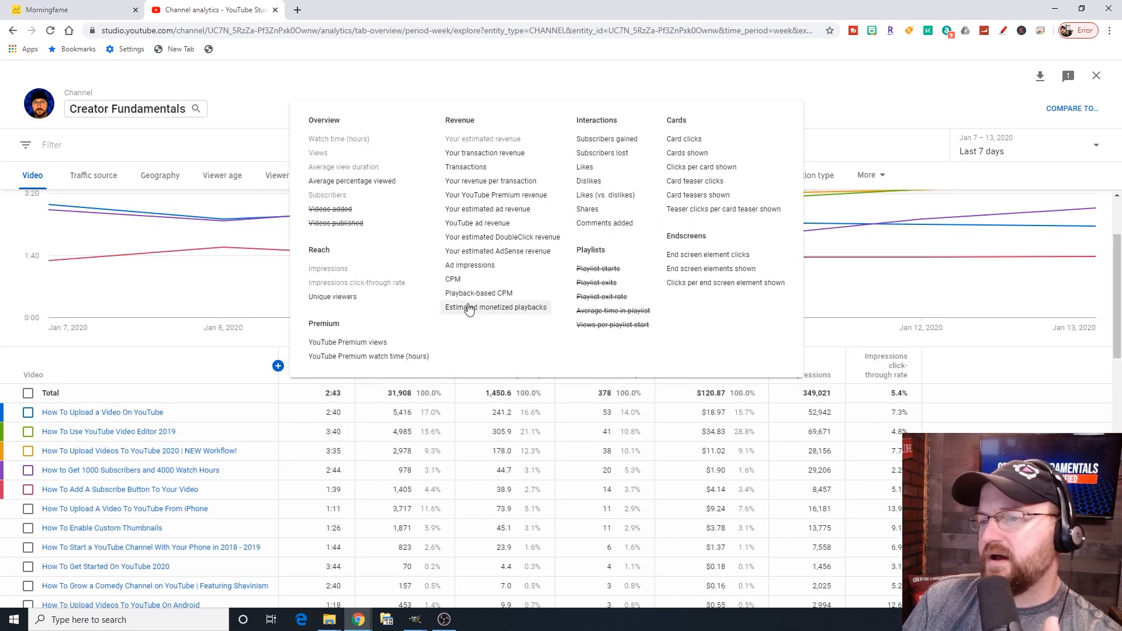
left_click(605, 134)
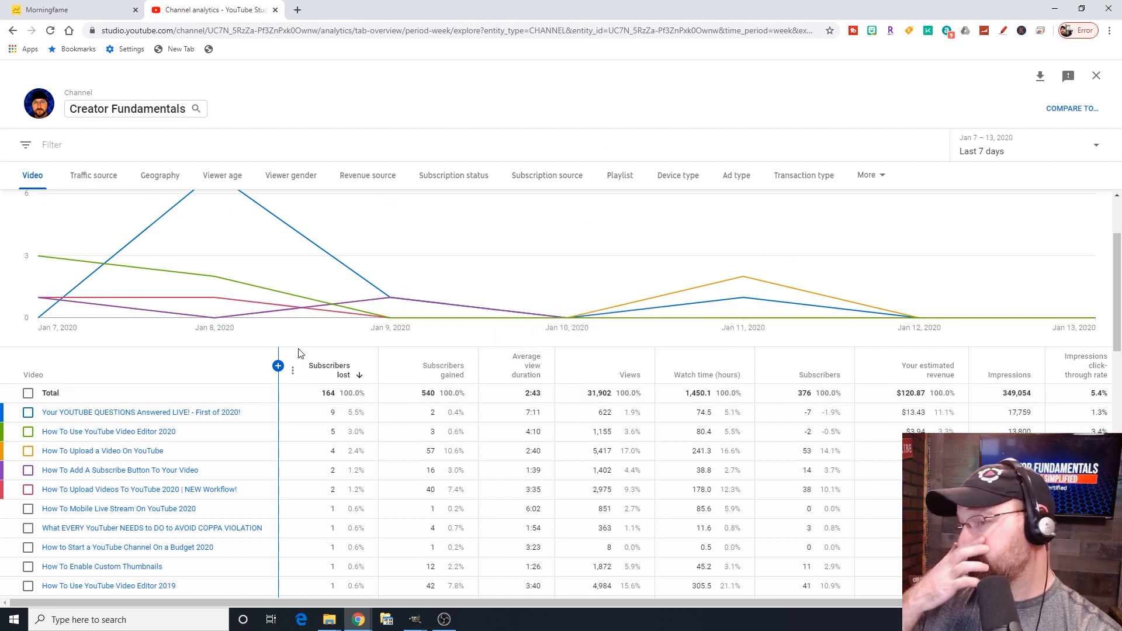
mouse_move(393, 409)
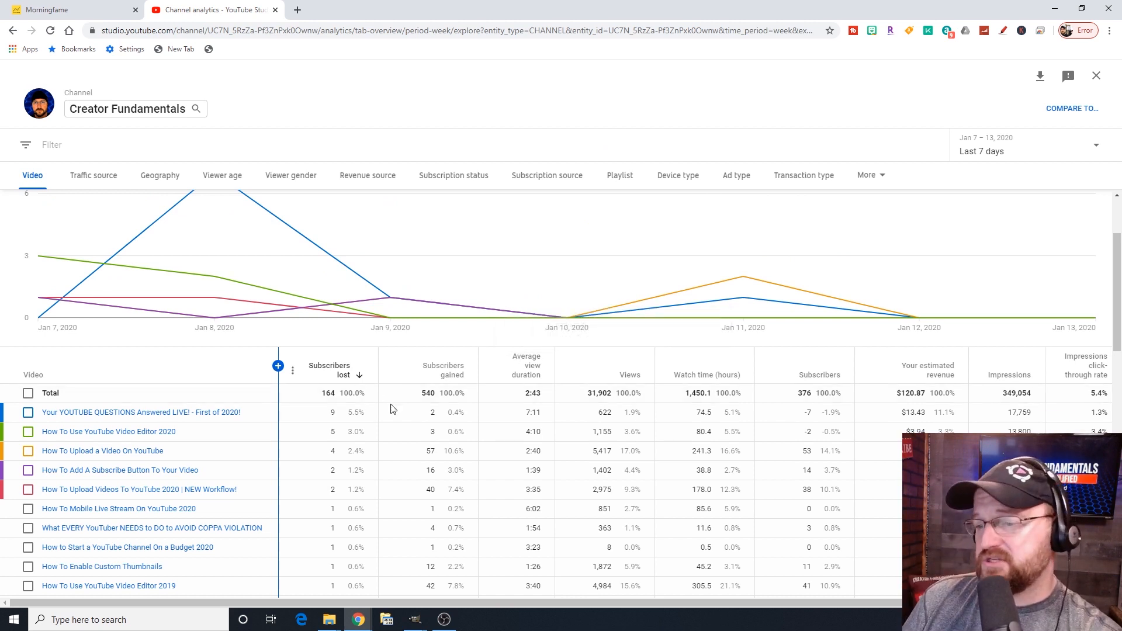
mouse_move(458, 371)
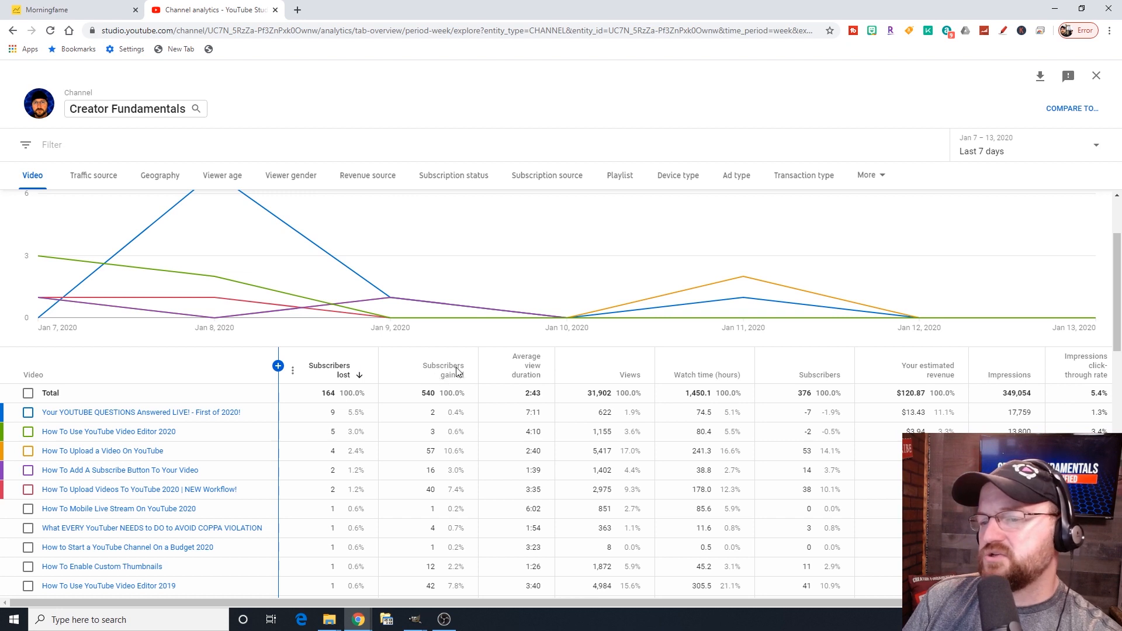
mouse_move(519, 388)
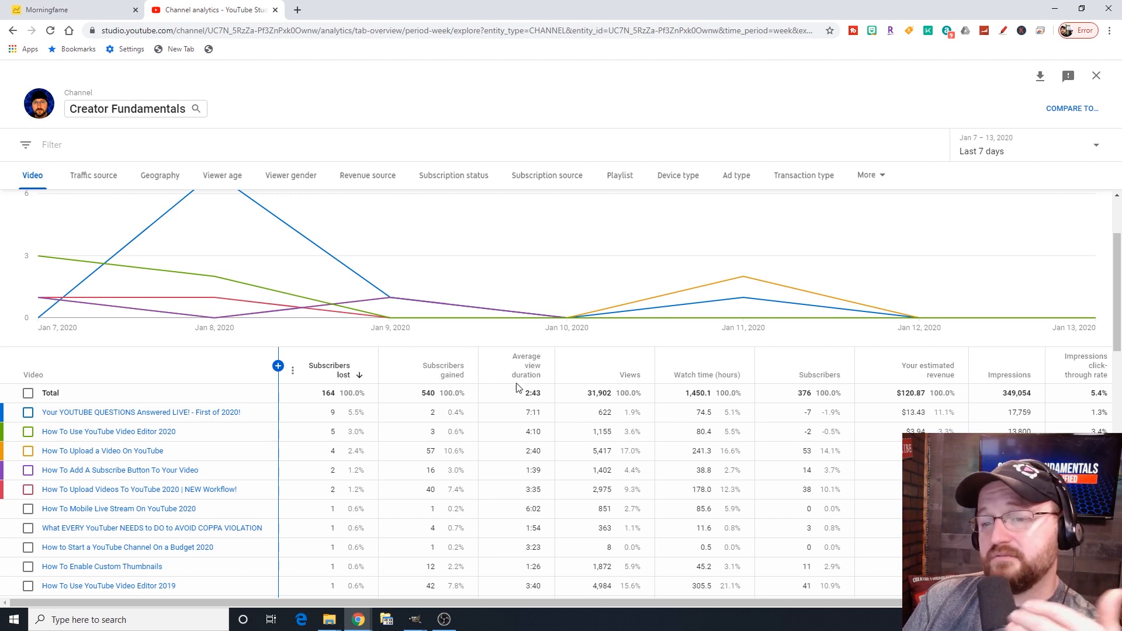
mouse_move(926, 378)
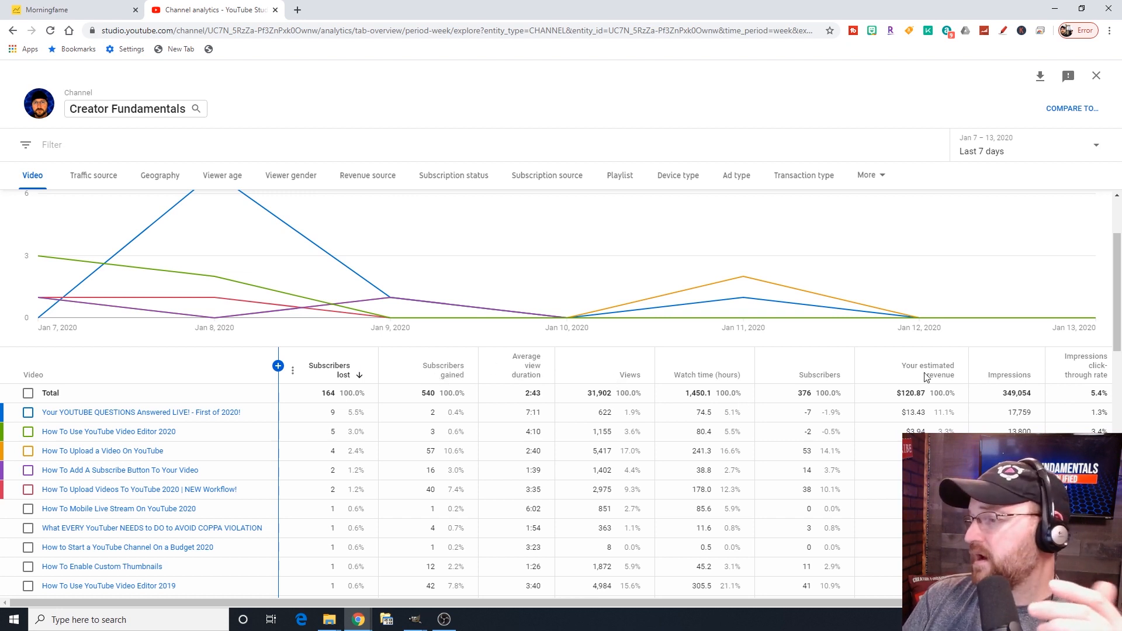
mouse_move(707, 375)
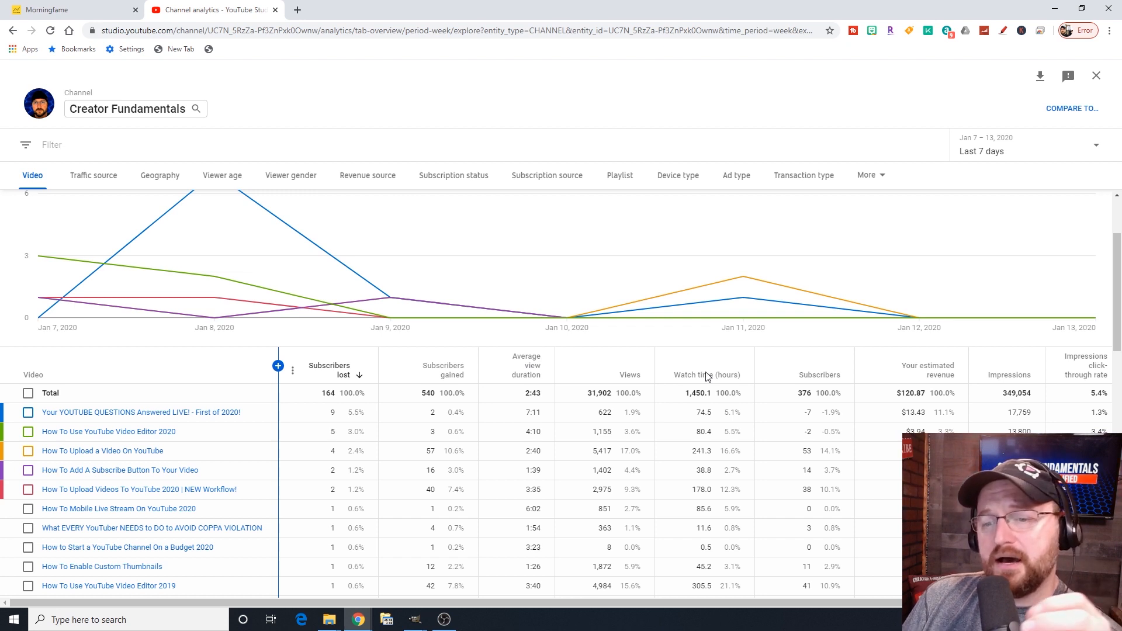
mouse_move(540, 257)
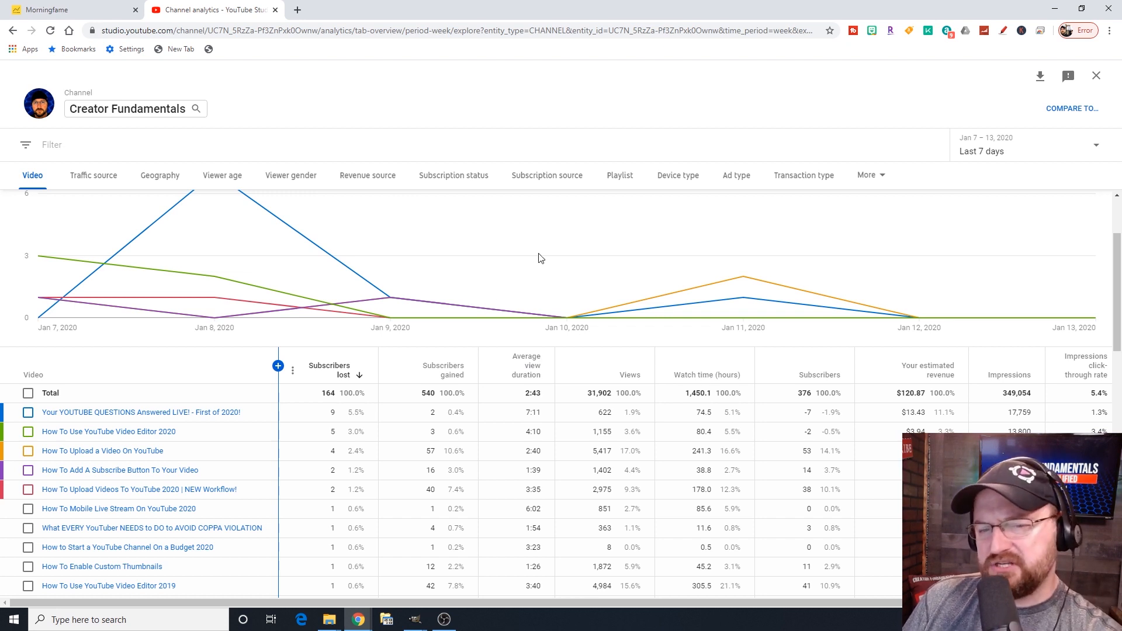
mouse_move(1000, 133)
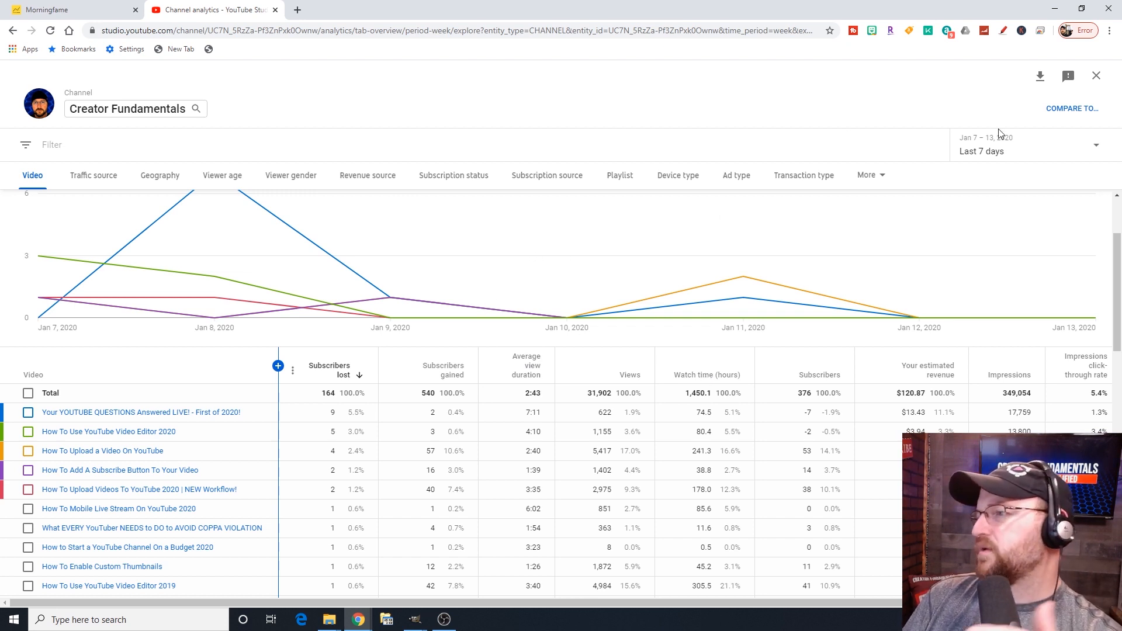
mouse_move(1095, 77)
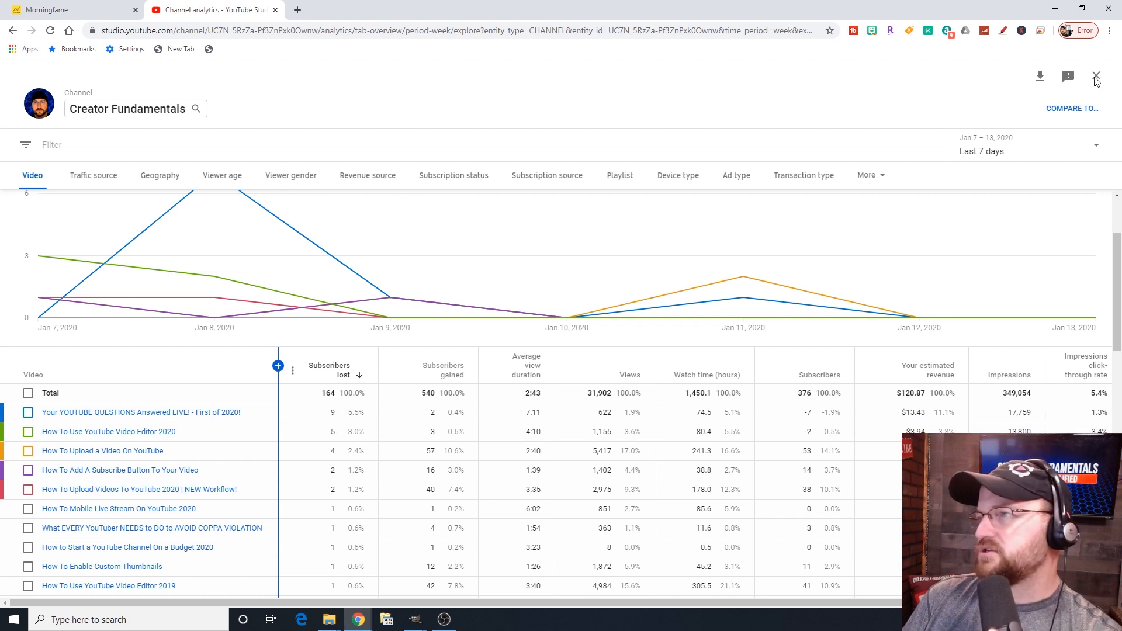
mouse_move(798, 144)
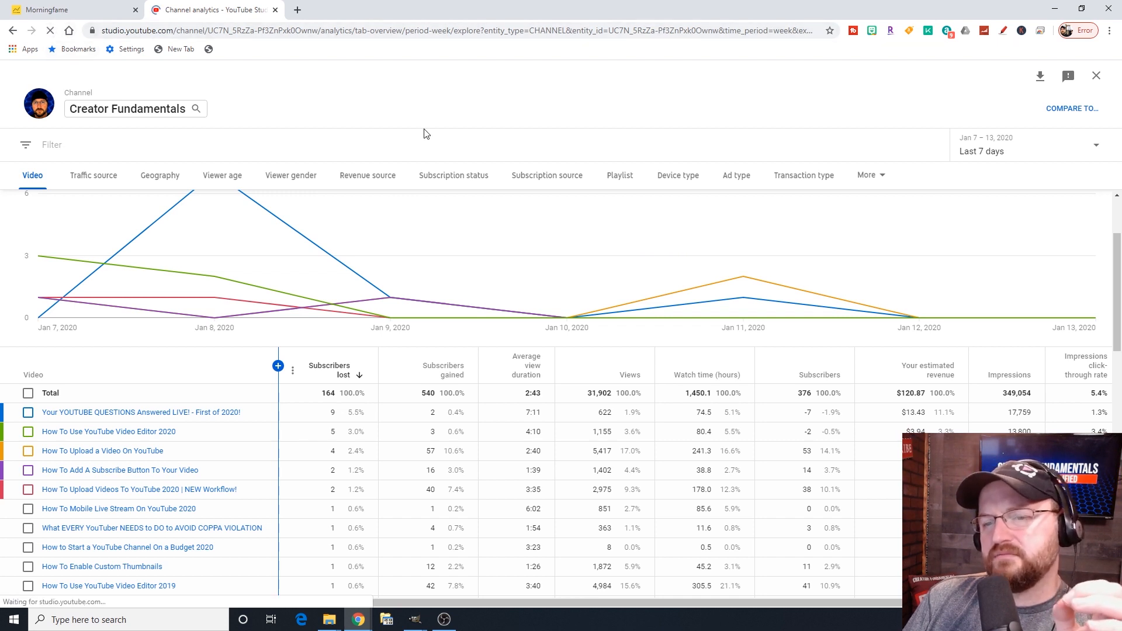
mouse_move(319, 77)
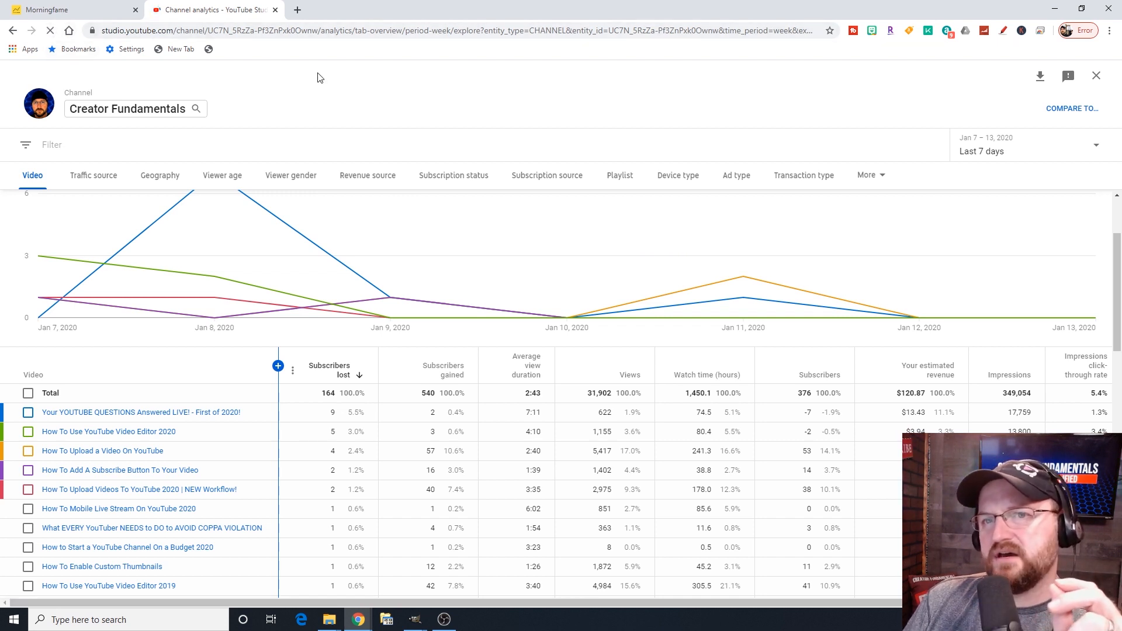
mouse_move(486, 123)
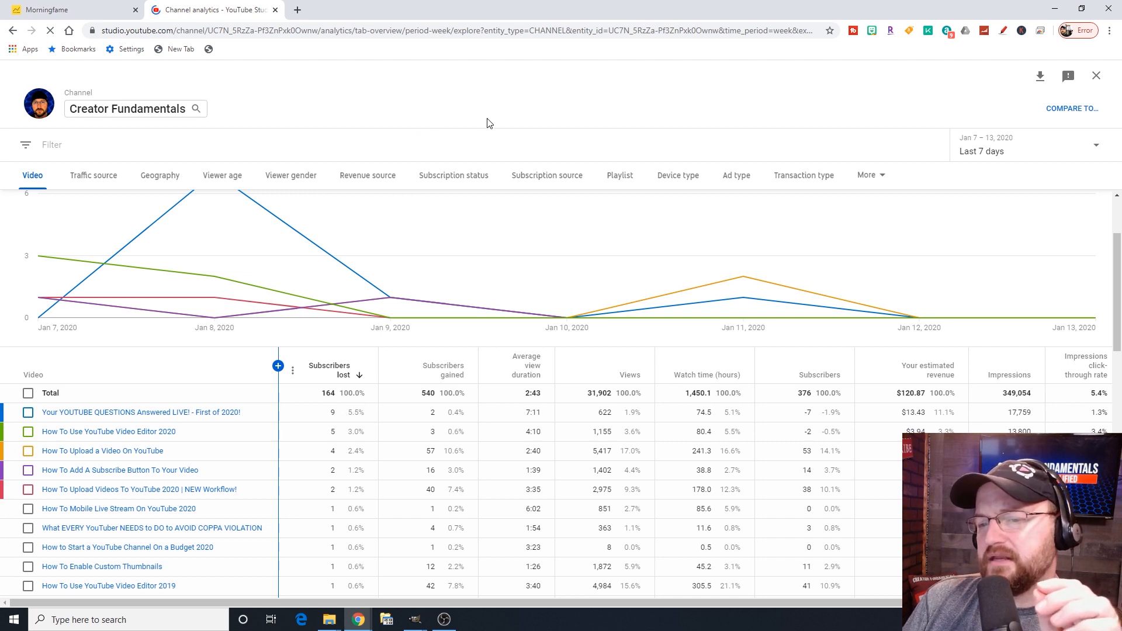
mouse_move(503, 124)
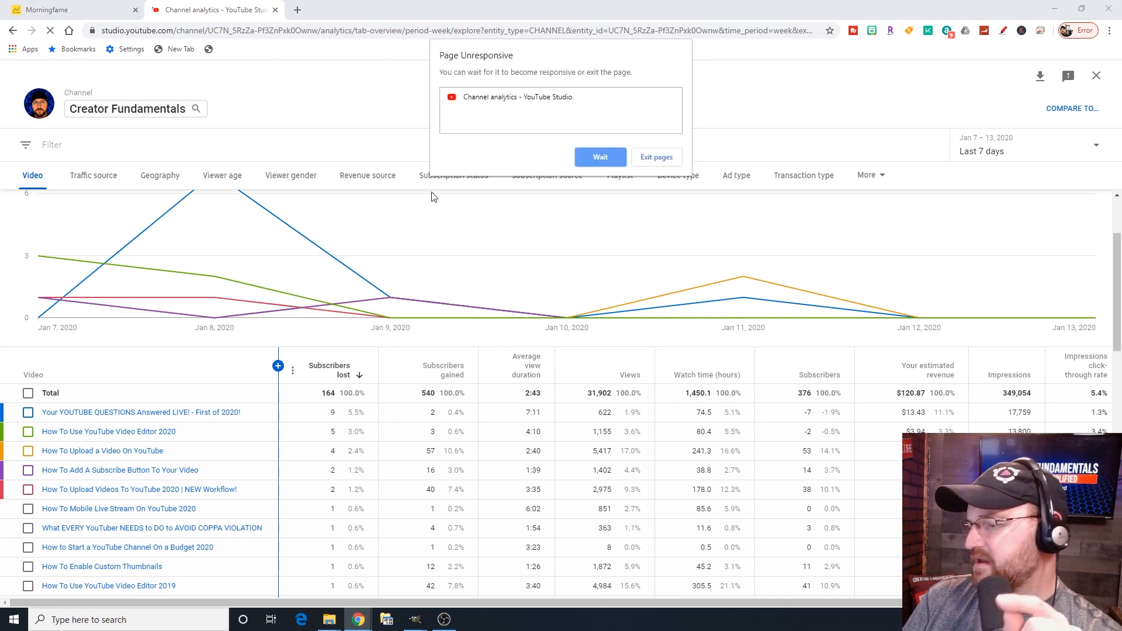
mouse_move(541, 239)
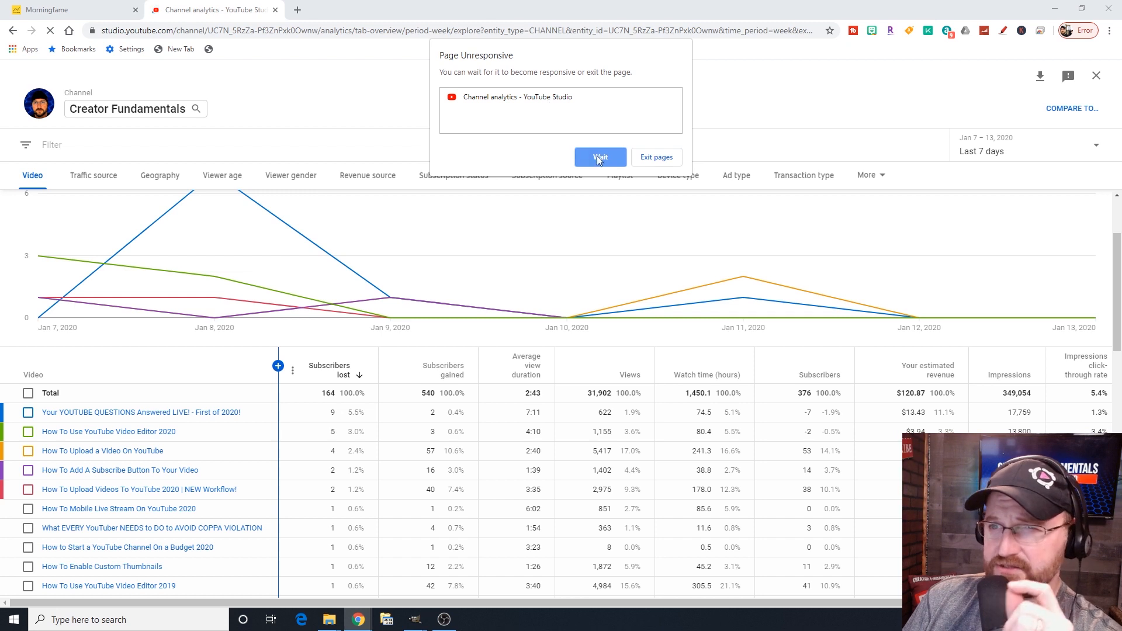
Choose Wait in the Page Unresponsive dialog so the analytics page can recover.
left_click(599, 157)
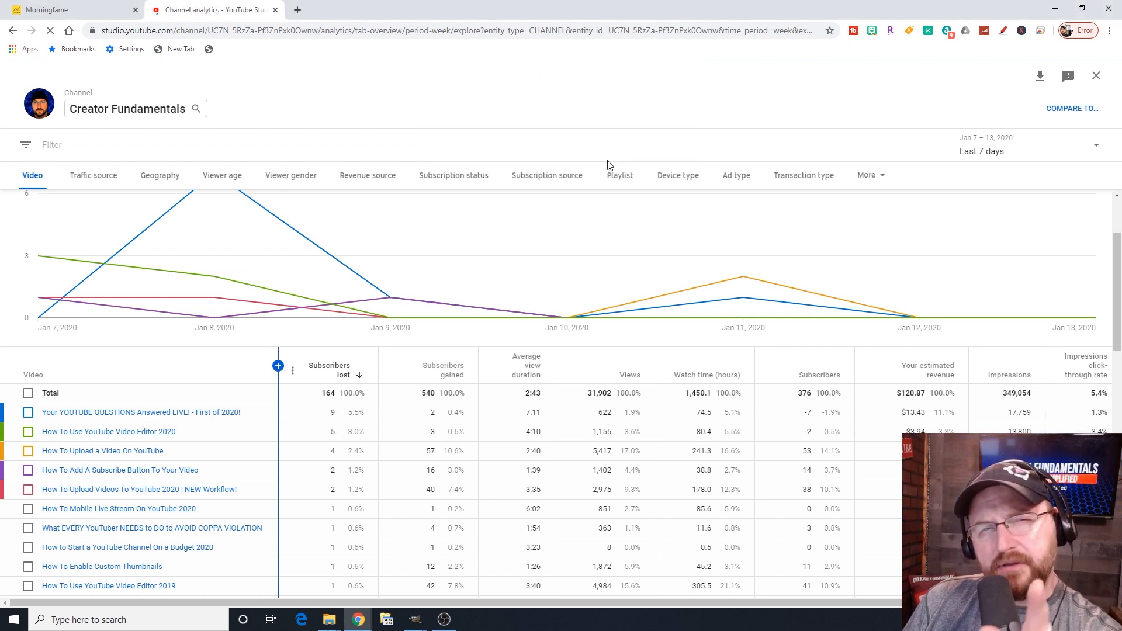
mouse_move(609, 164)
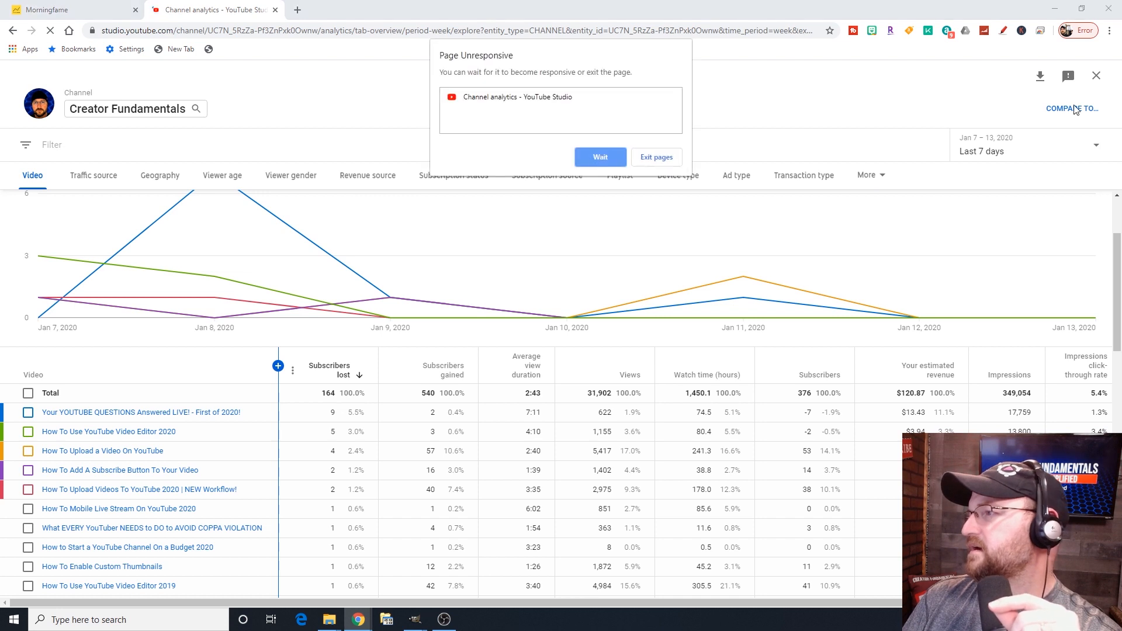
mouse_move(634, 129)
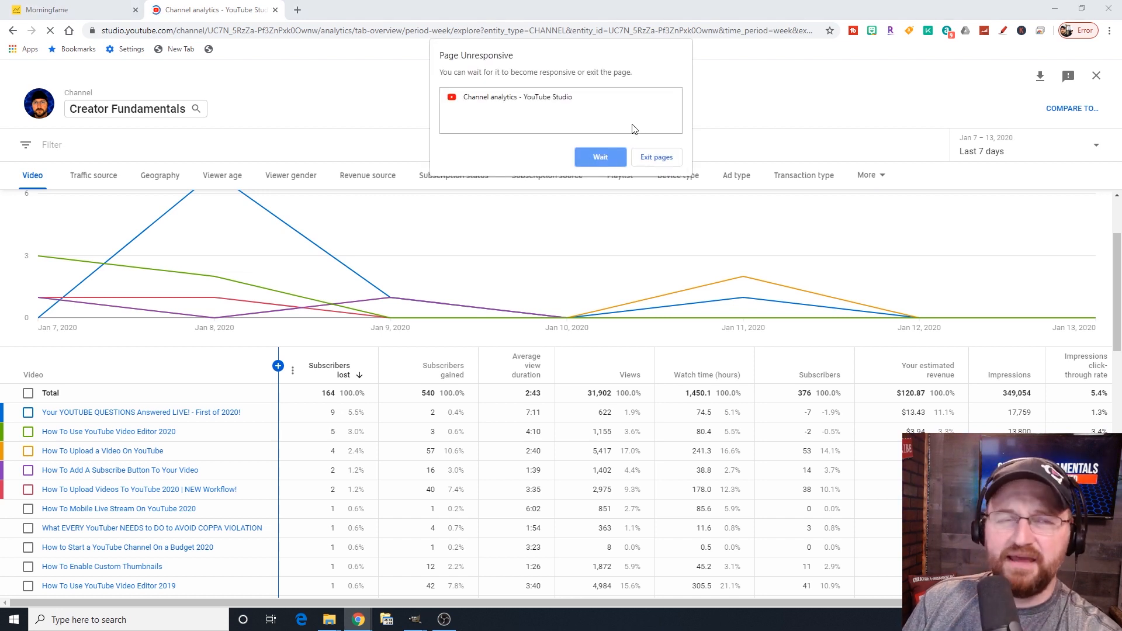
mouse_move(581, 103)
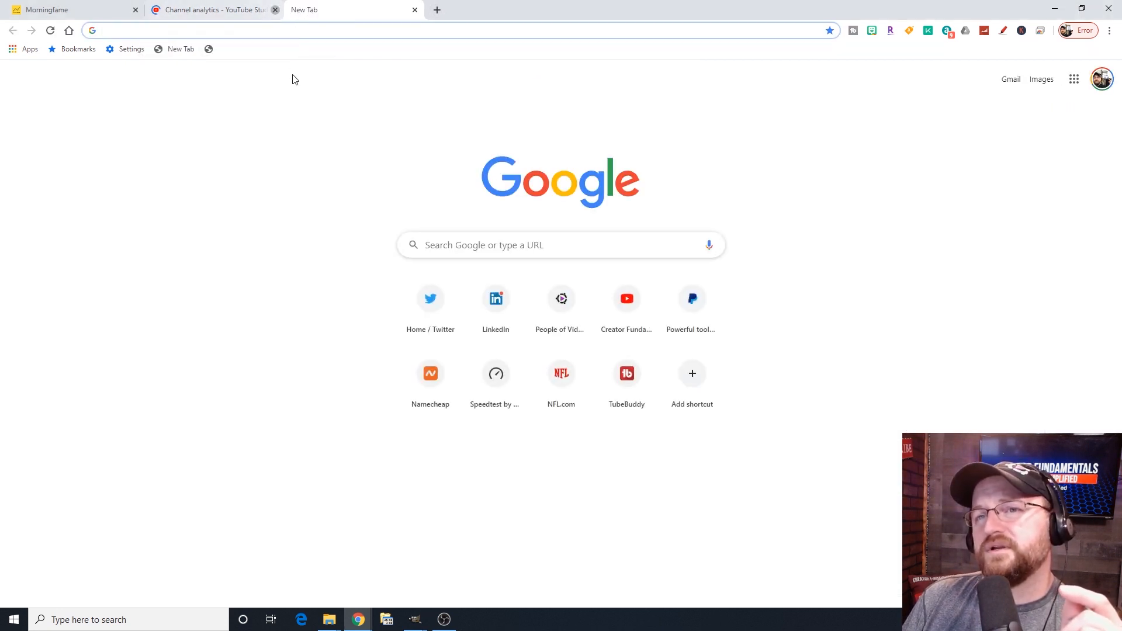
From the YouTube home page, use the account menu to reach the YouTube Studio channel dashboard.
left_click(275, 9)
type("youtube.com")
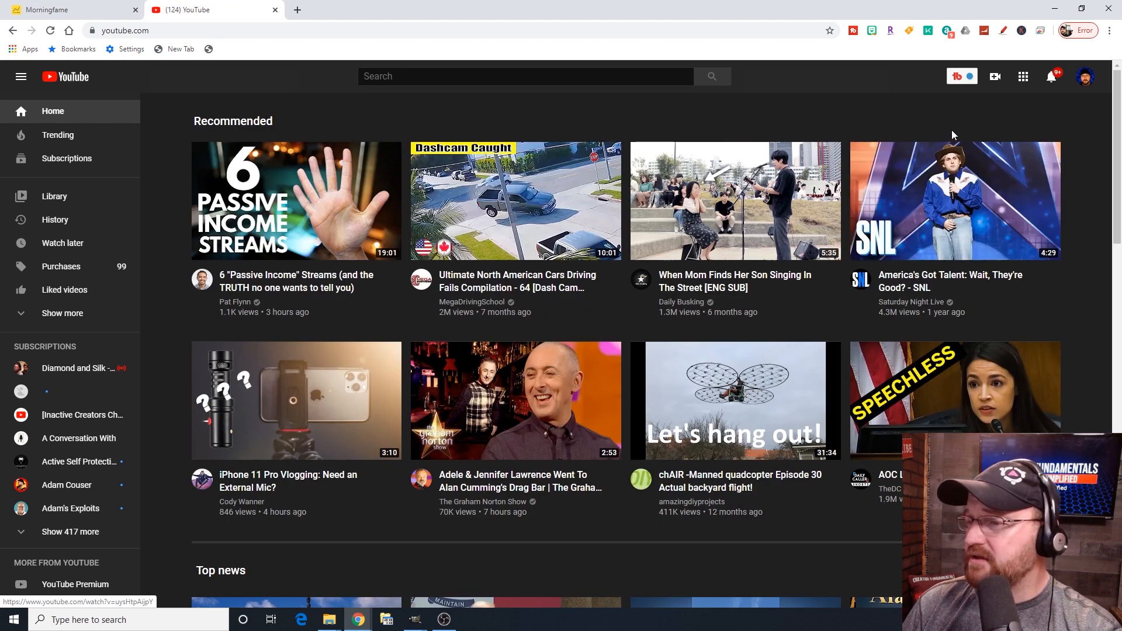
left_click(1084, 77)
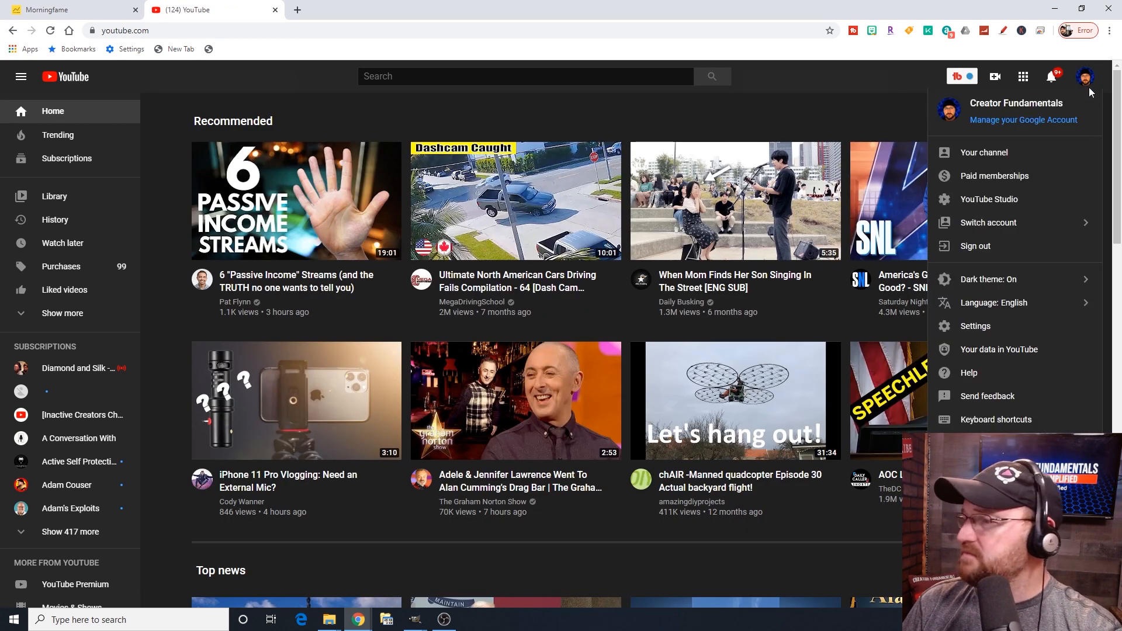
left_click(988, 199)
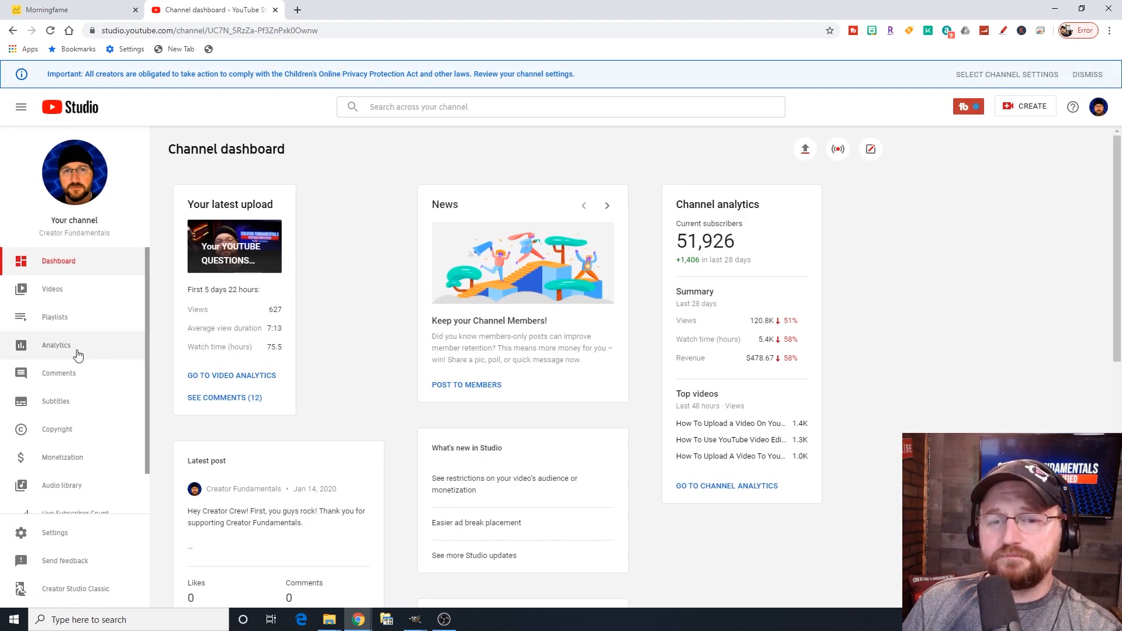
Go to Channel analytics for the last 28 days and expand the full top videos report.
left_click(56, 344)
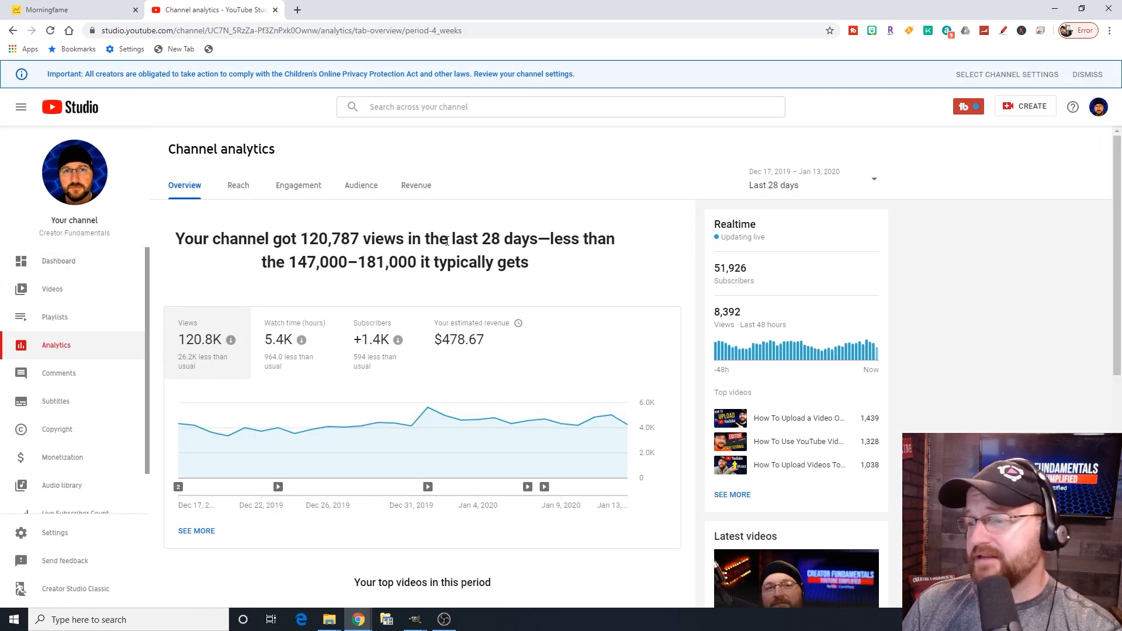
scroll("down", 3)
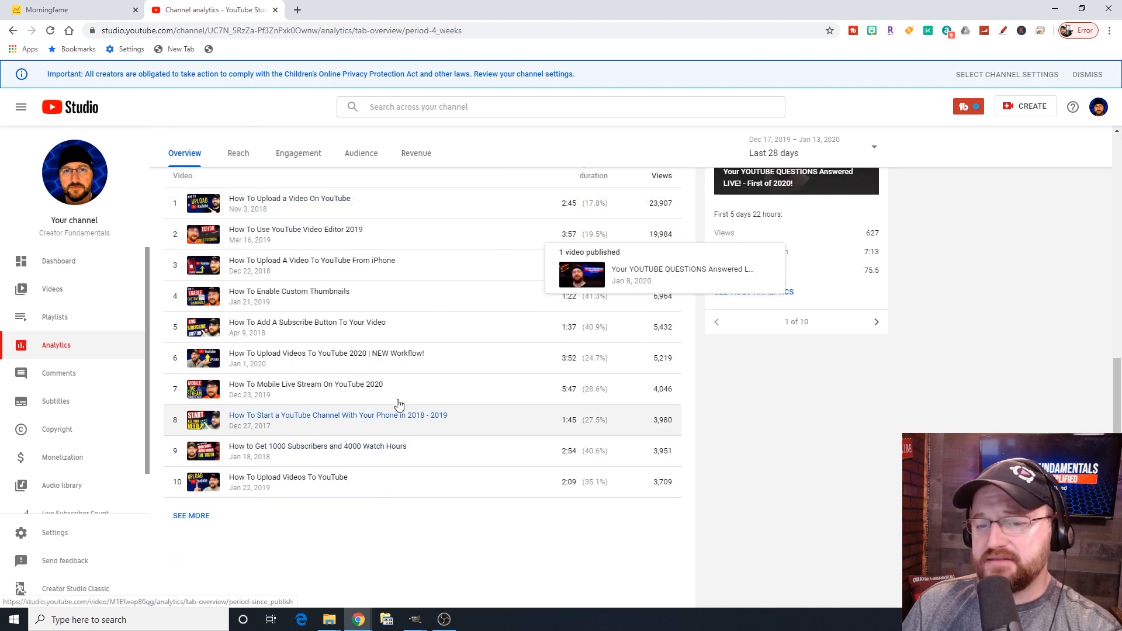
scroll("up", 3)
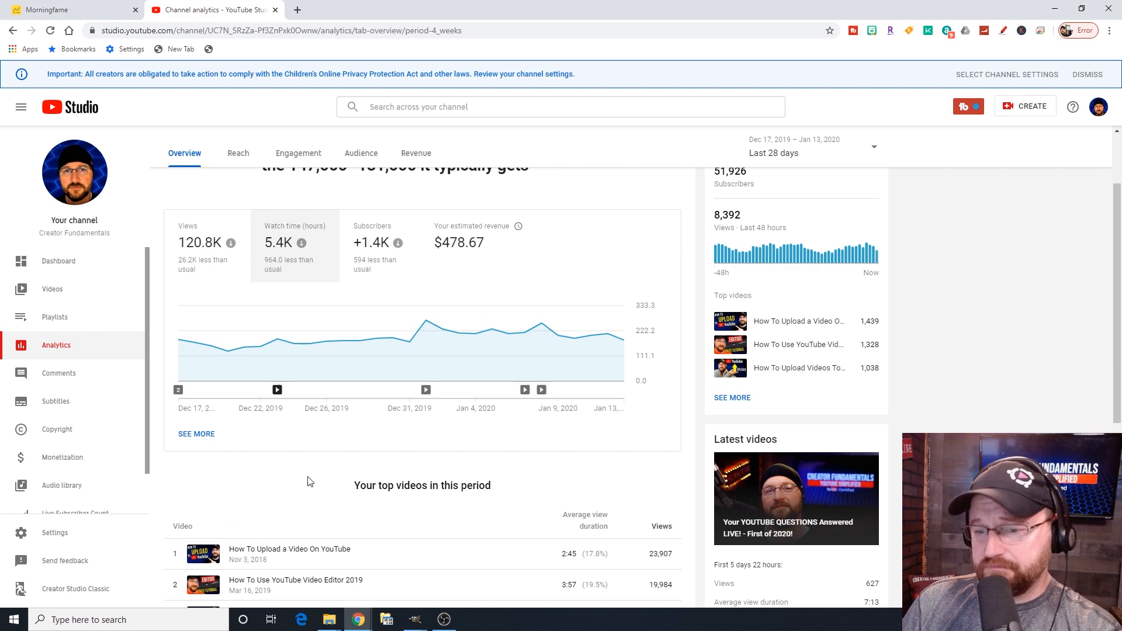
scroll("down", 3)
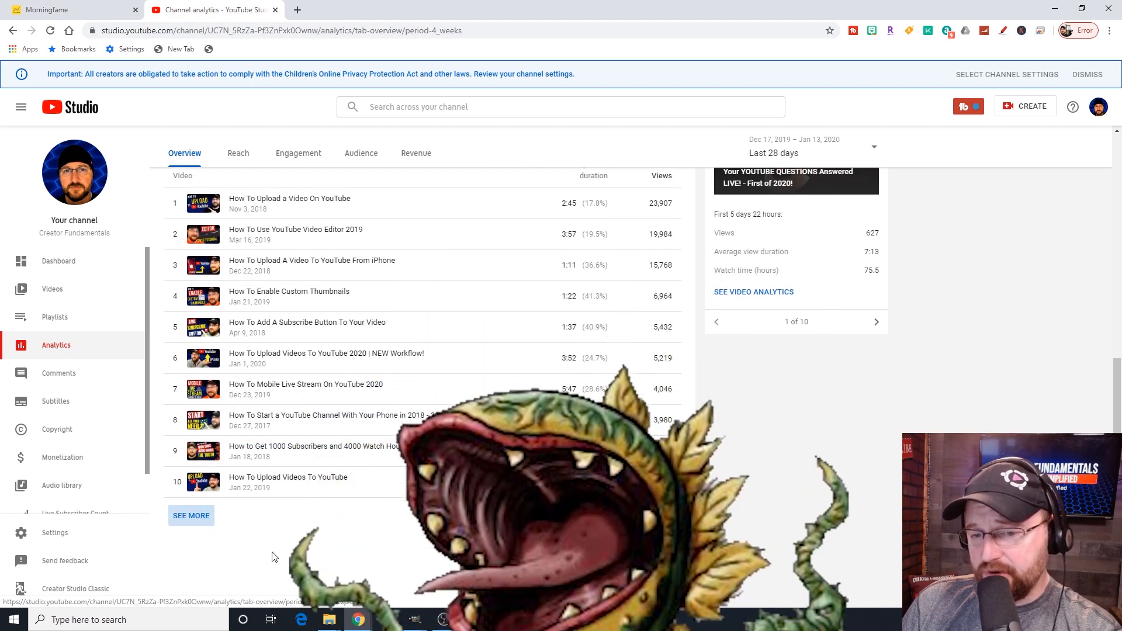
left_click(191, 515)
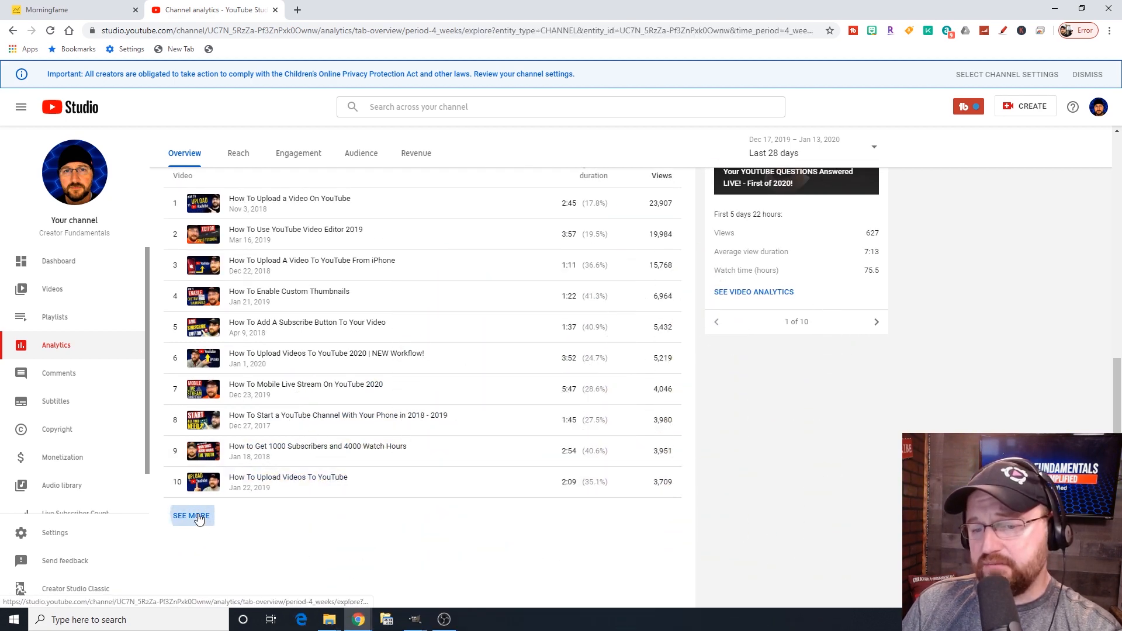
left_click(190, 515)
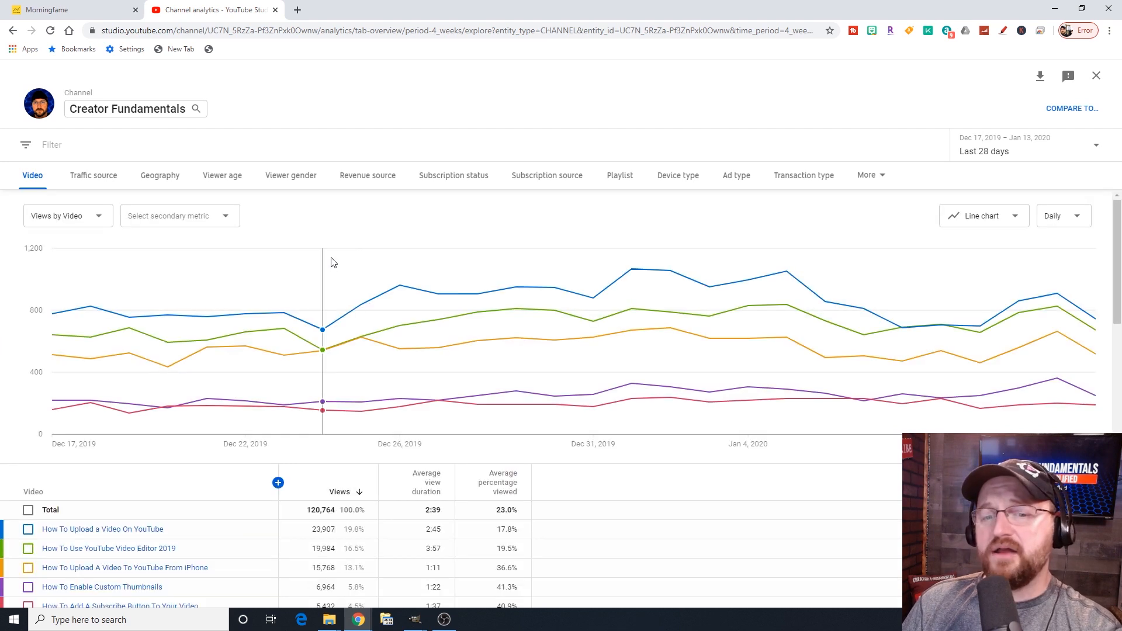
left_click(453, 175)
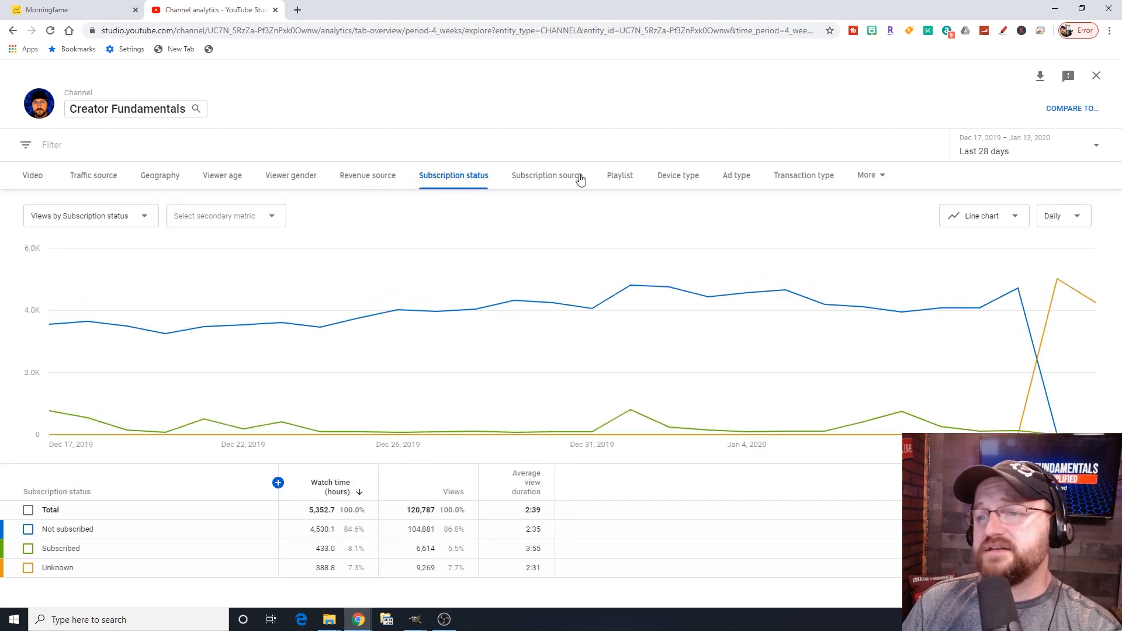
mouse_move(547, 253)
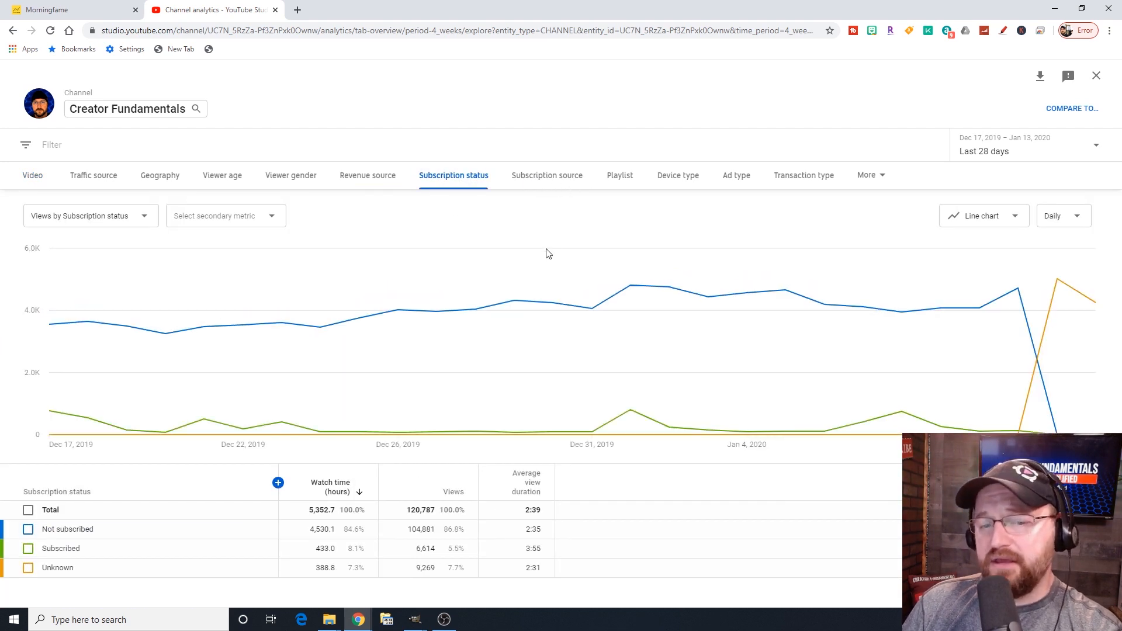
mouse_move(279, 504)
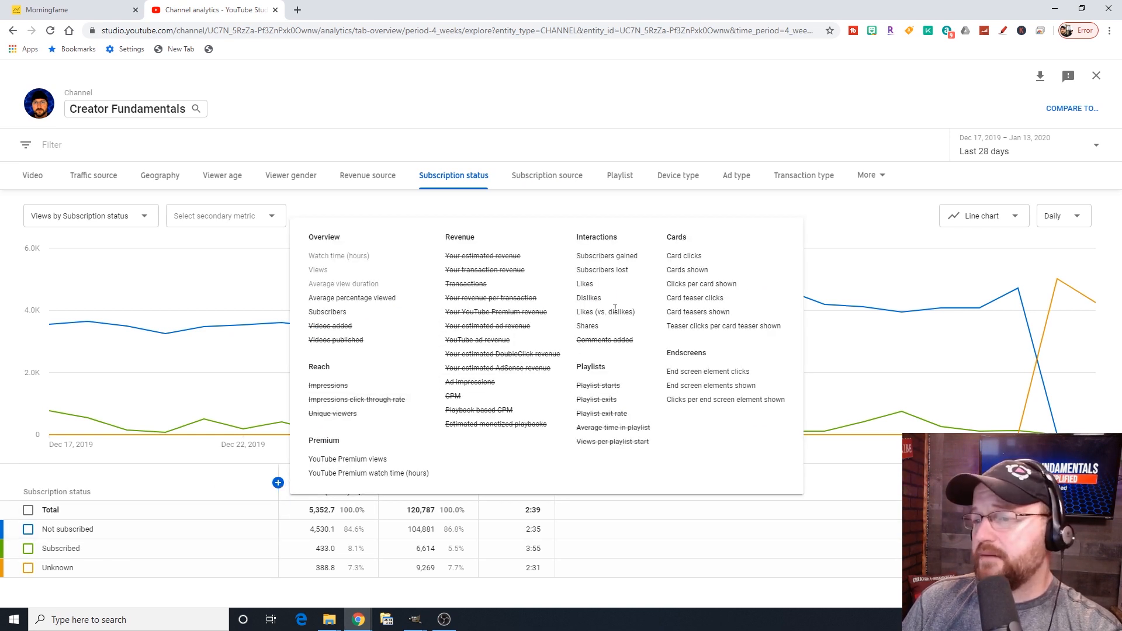
mouse_move(568, 245)
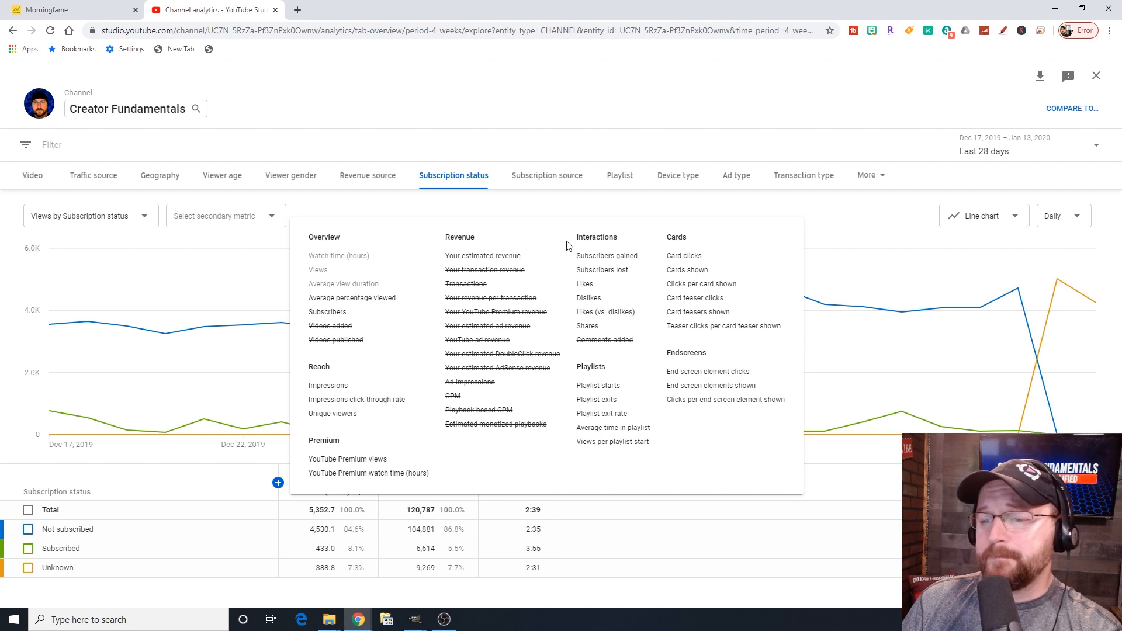
mouse_move(261, 212)
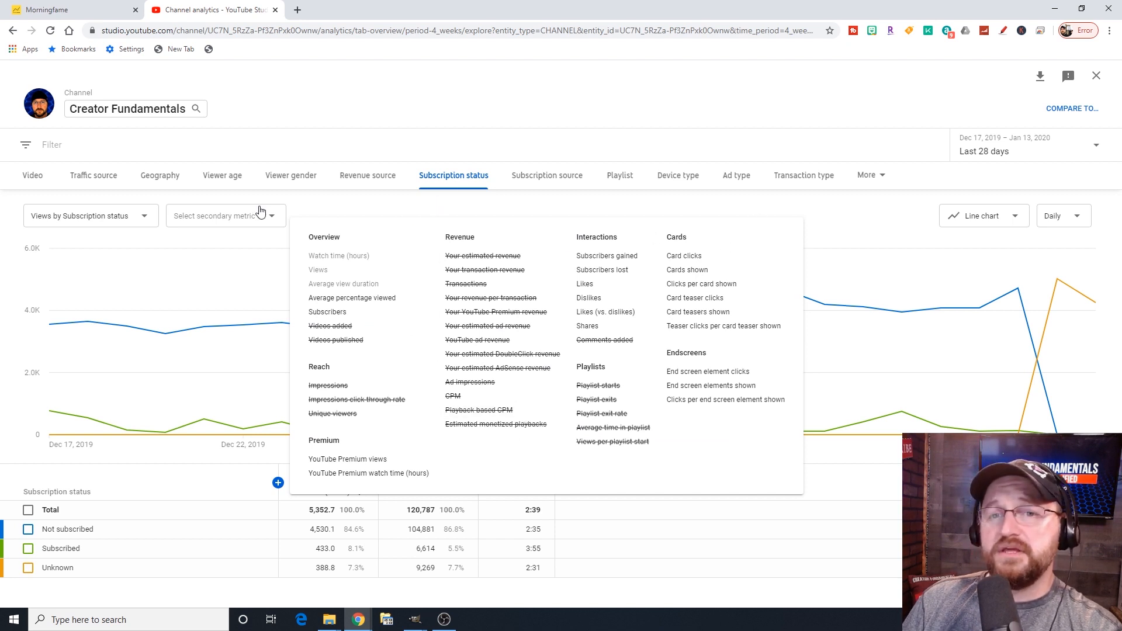
left_click(547, 175)
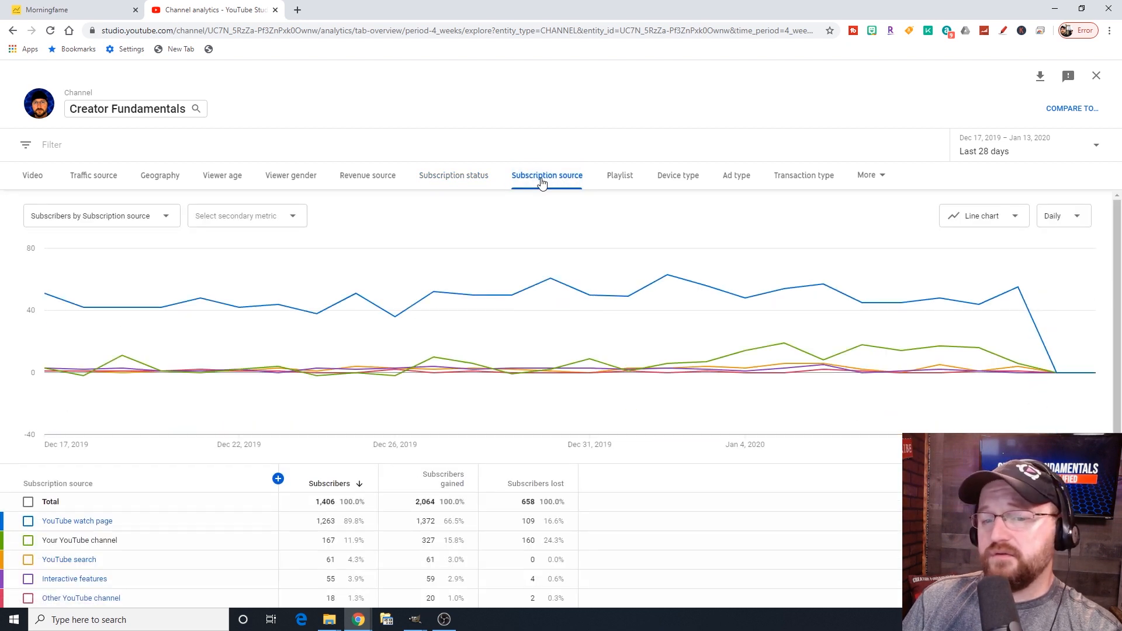
left_click(93, 176)
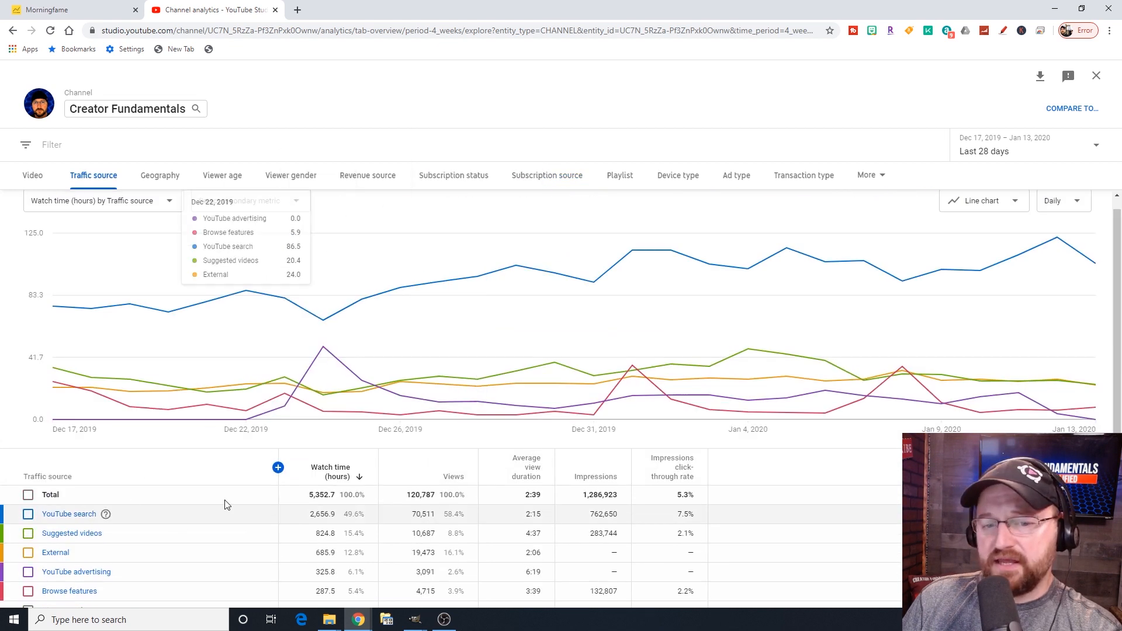
left_click(28, 515)
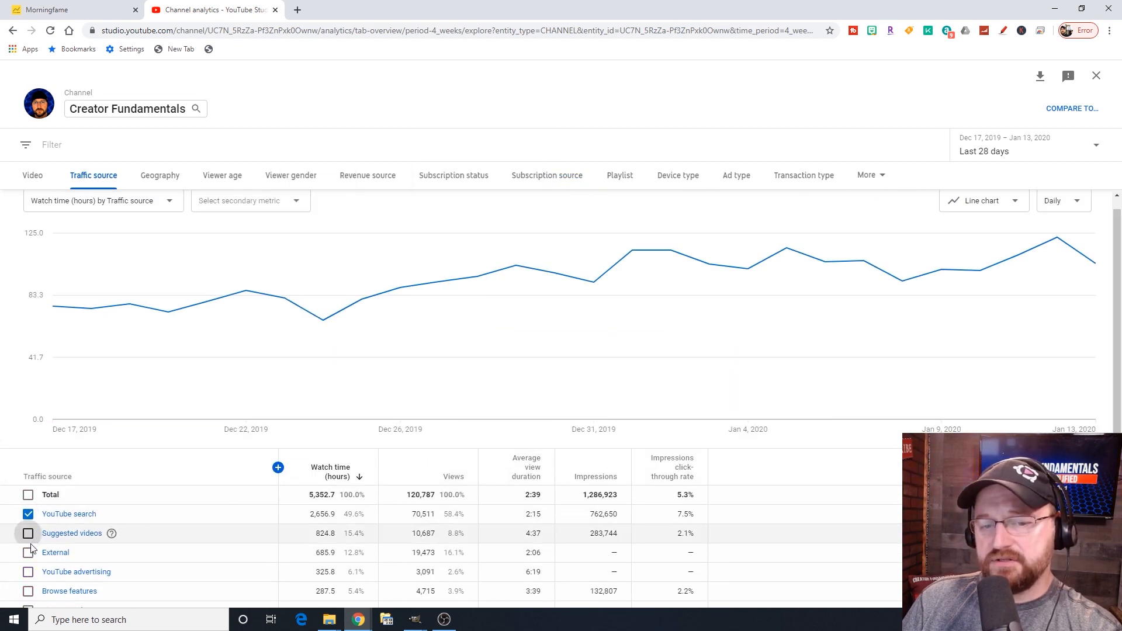
left_click(28, 533)
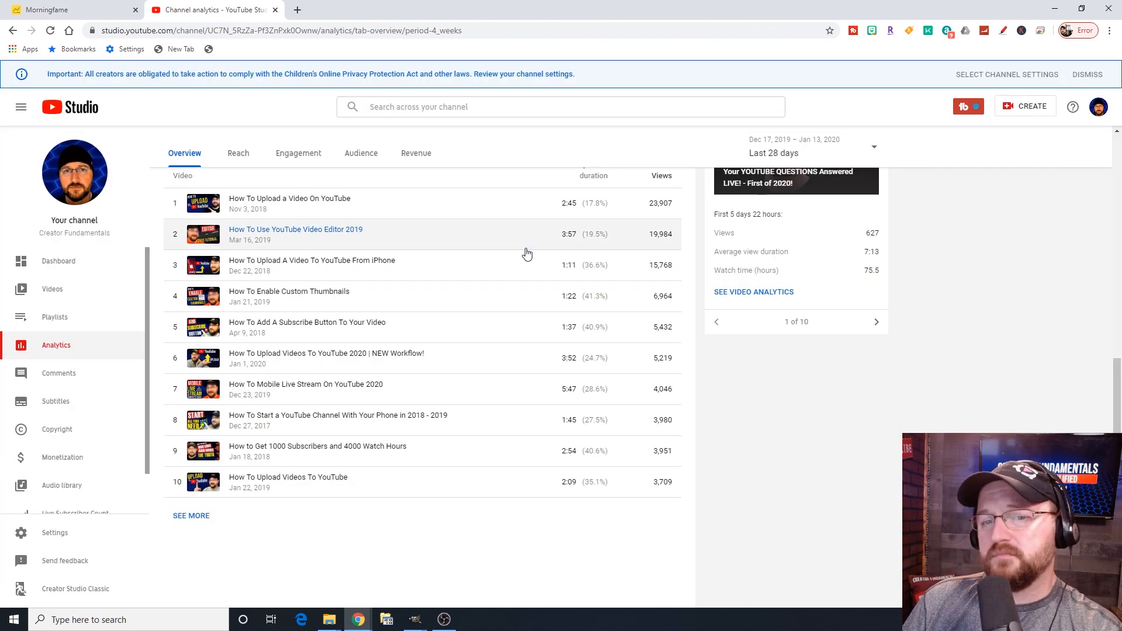
mouse_move(125, 322)
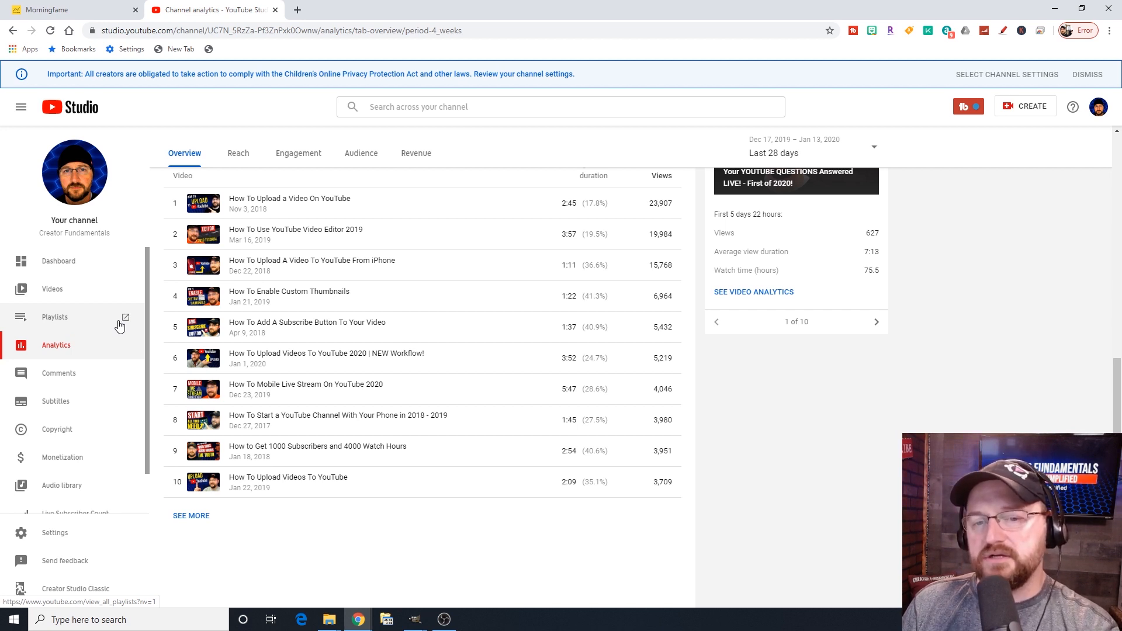
mouse_move(59, 373)
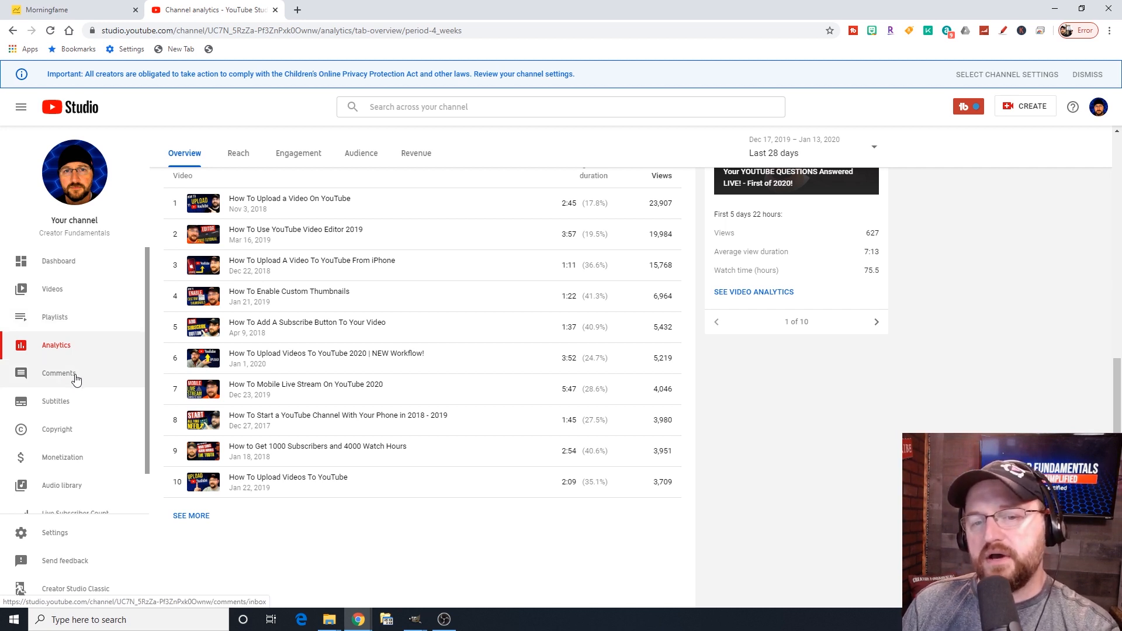
mouse_move(68, 383)
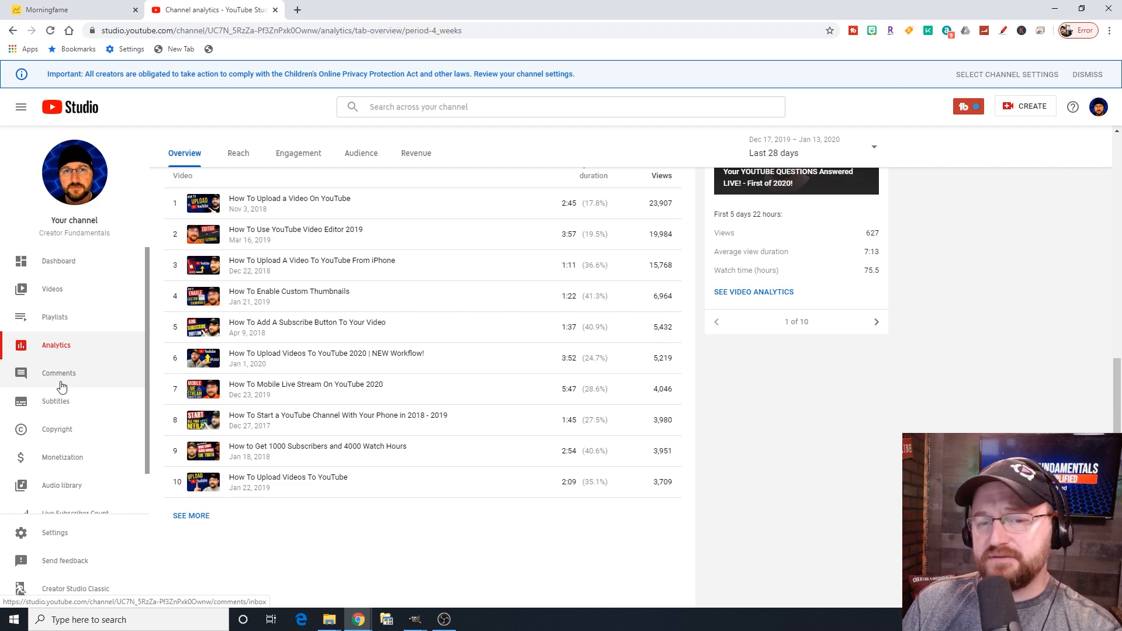
left_click(59, 373)
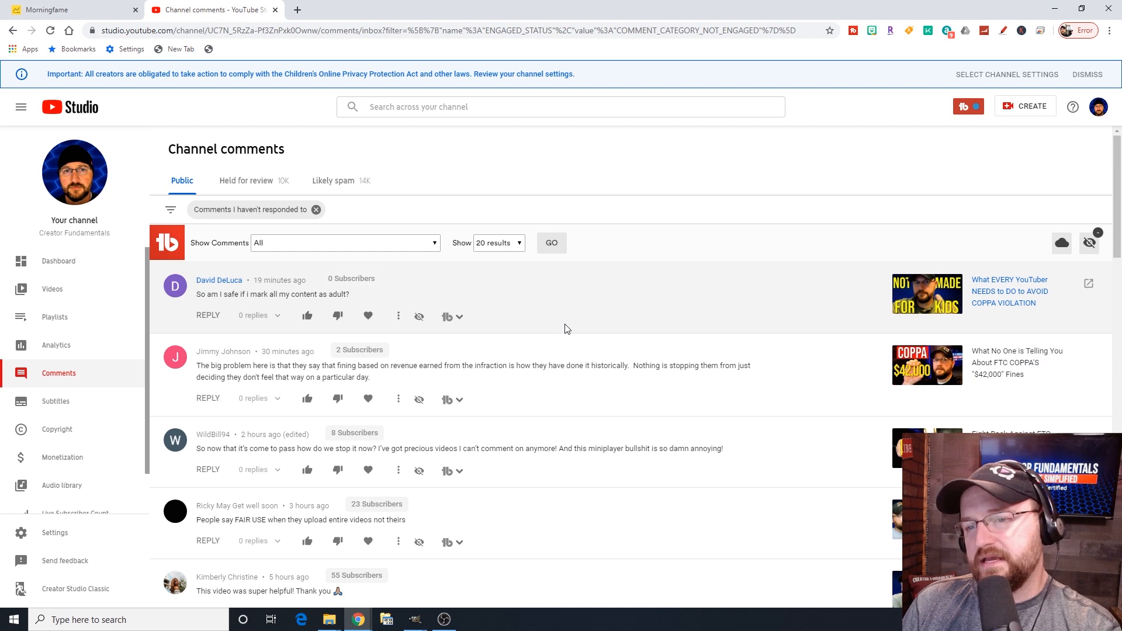
mouse_move(478, 338)
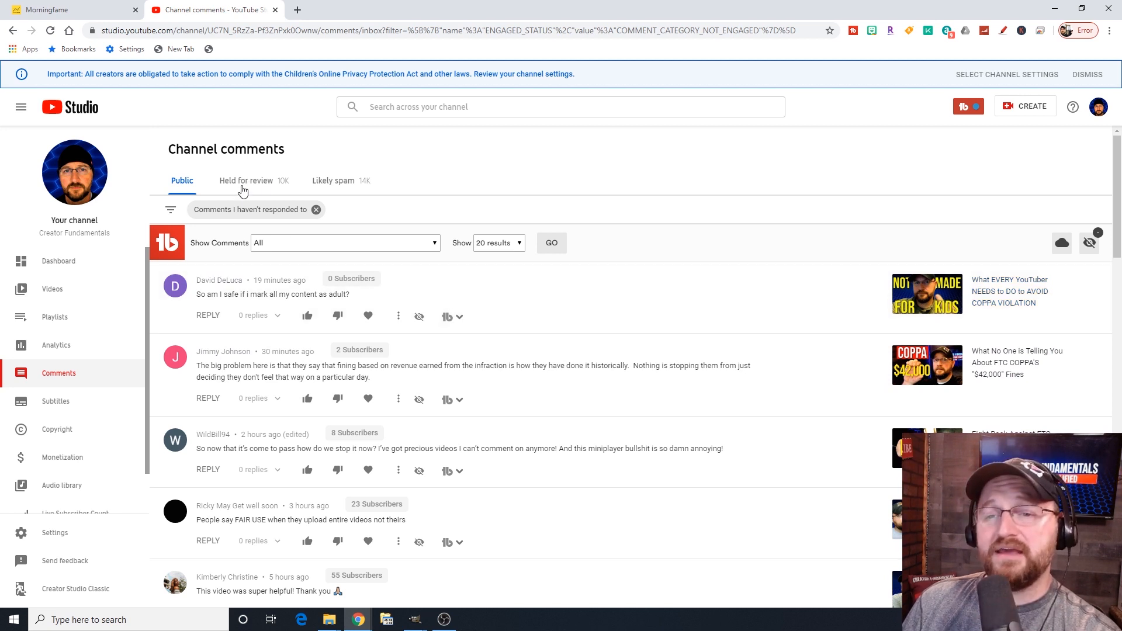
mouse_move(278, 192)
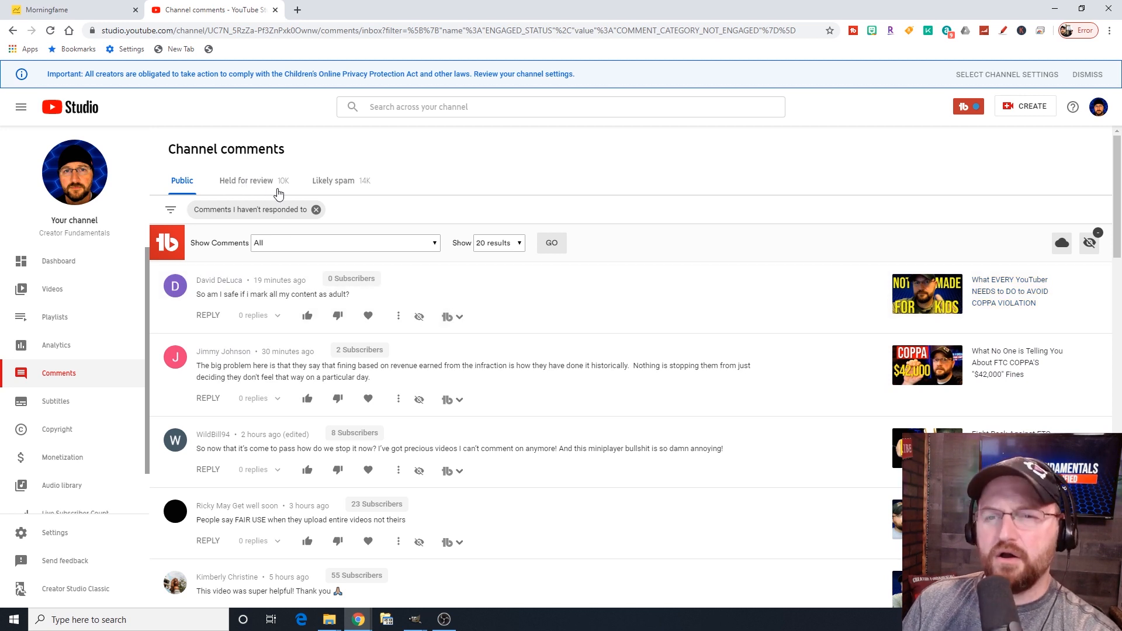
mouse_move(346, 190)
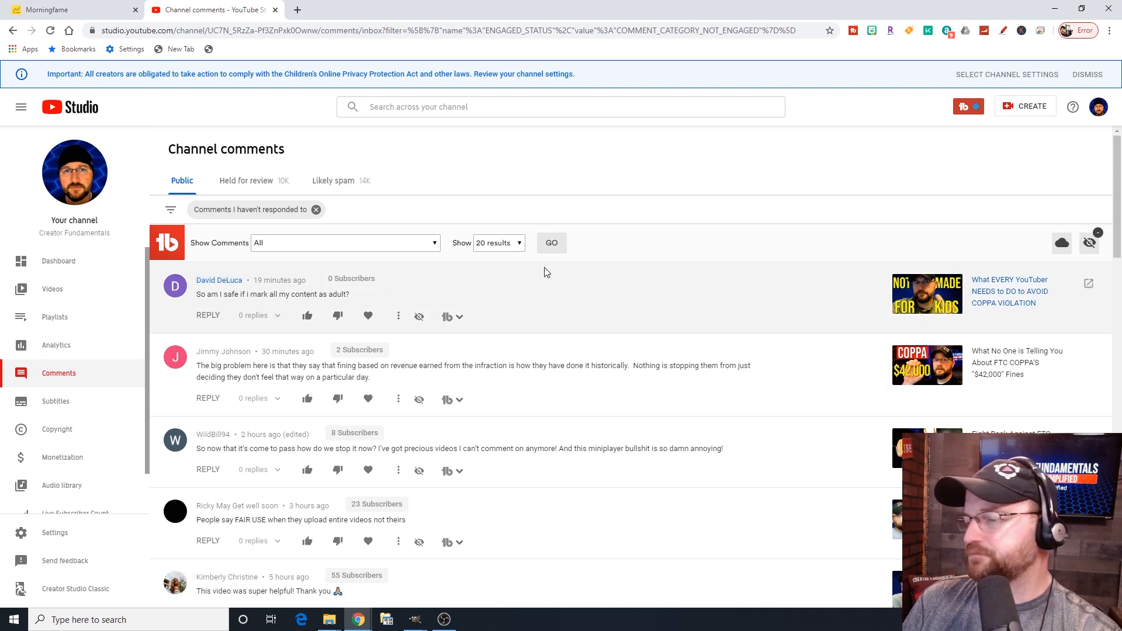
Scroll through the unanswered public comments down to those posted 20 to 22 hours ago.
scroll("down", 3)
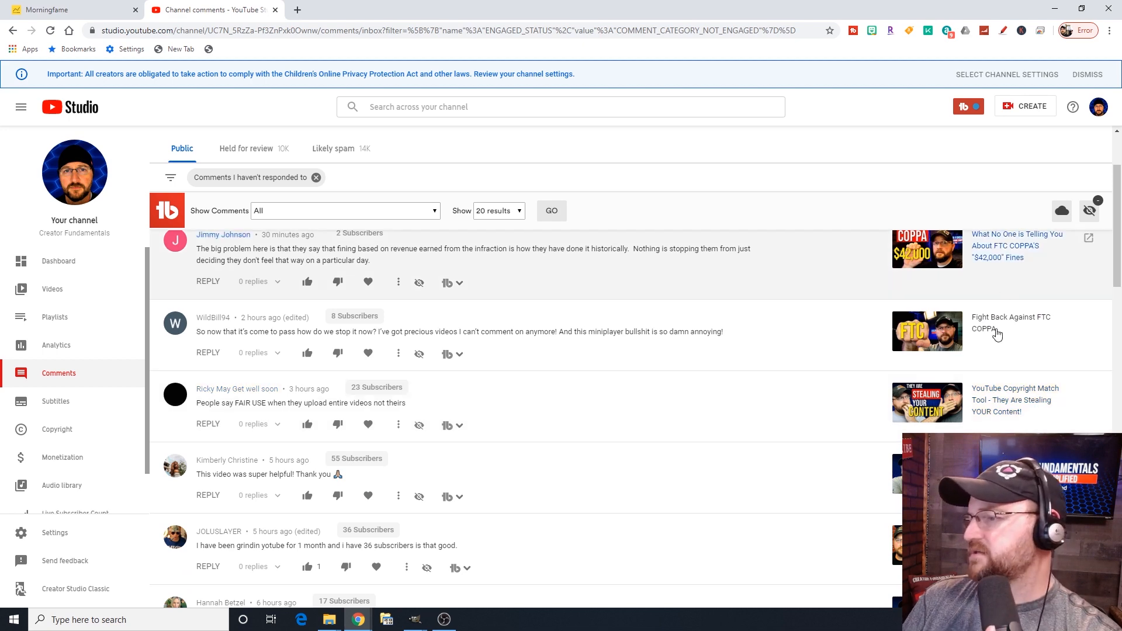
scroll("up", 3)
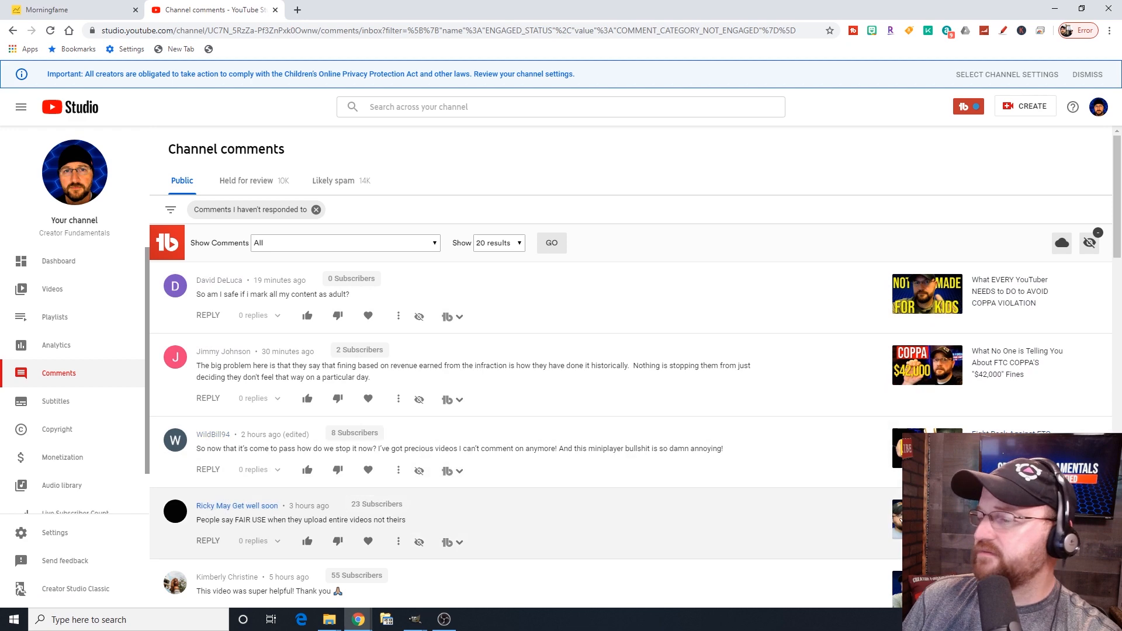
scroll("down", 3)
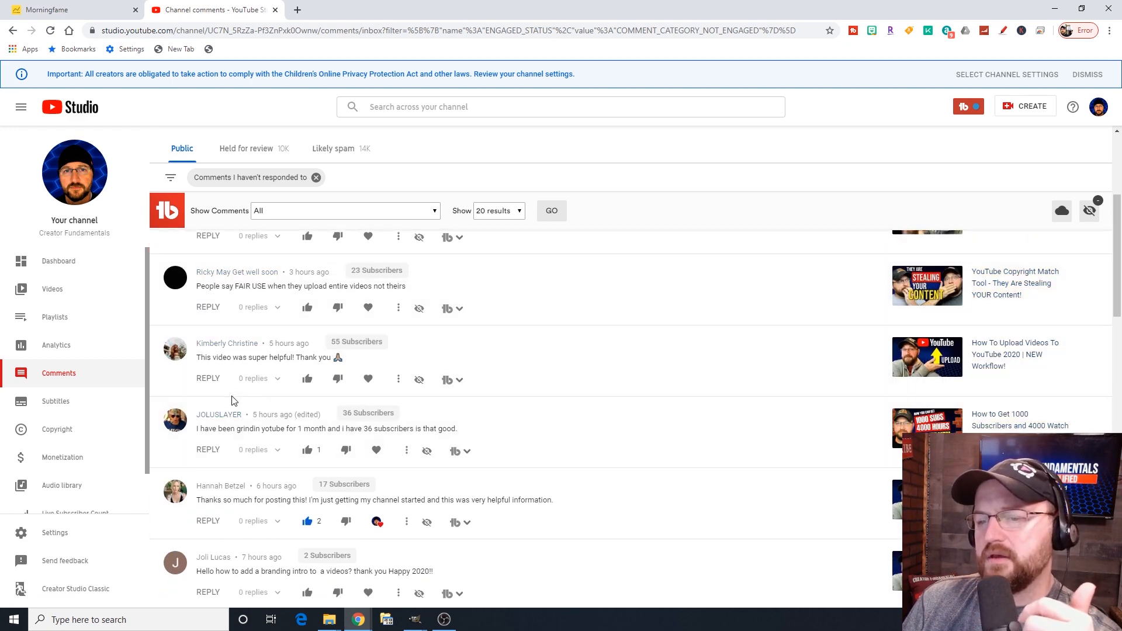
mouse_move(208, 378)
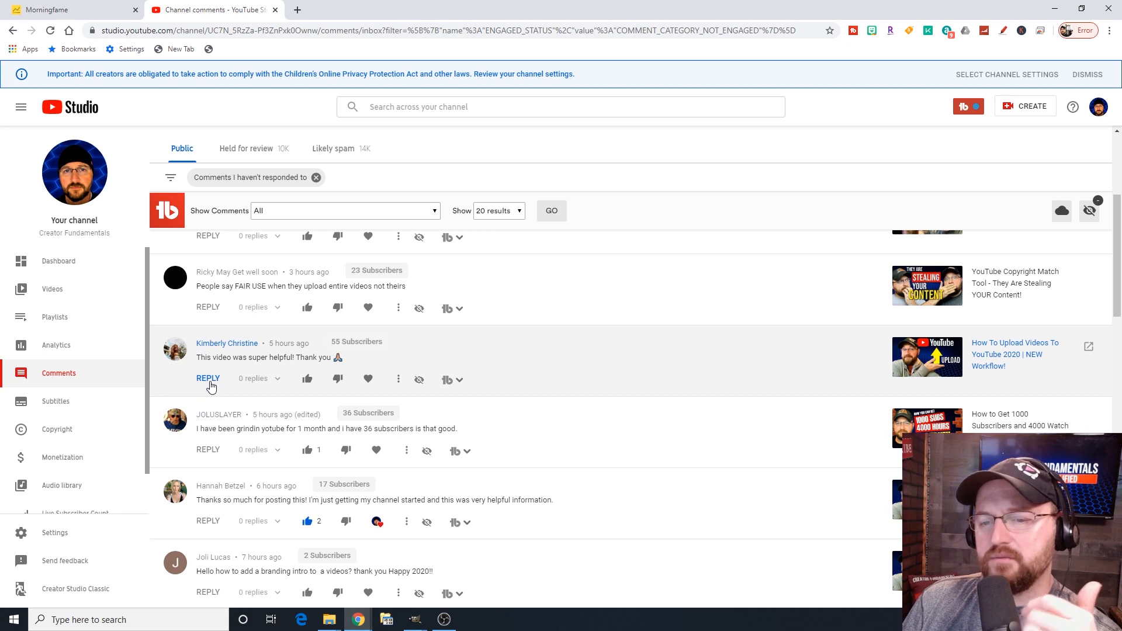
mouse_move(398, 379)
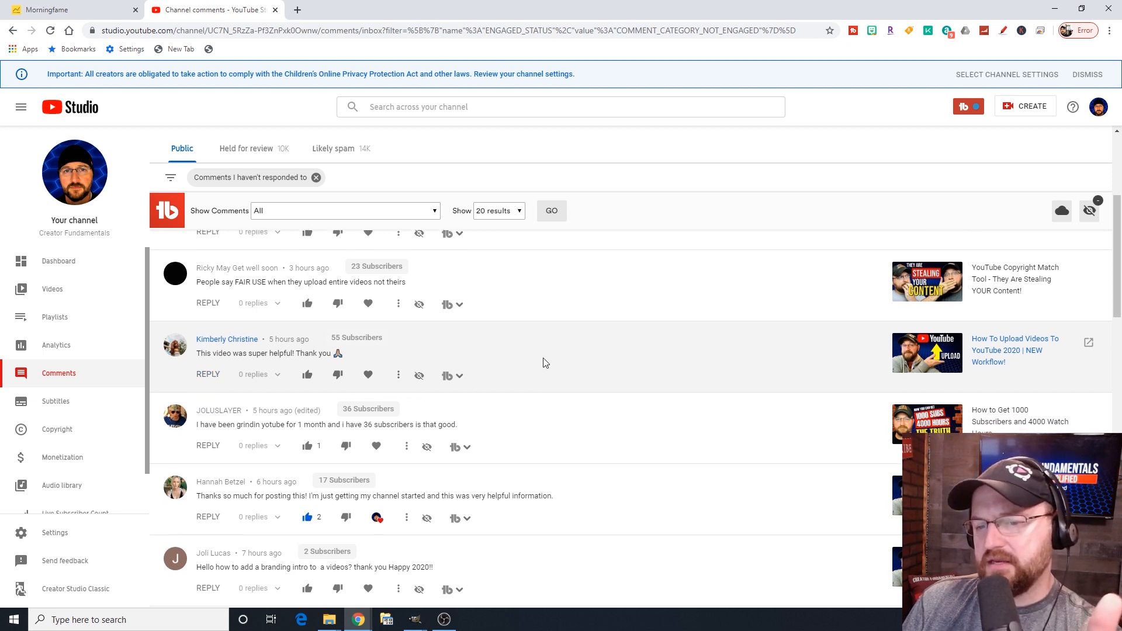
scroll("down", 3)
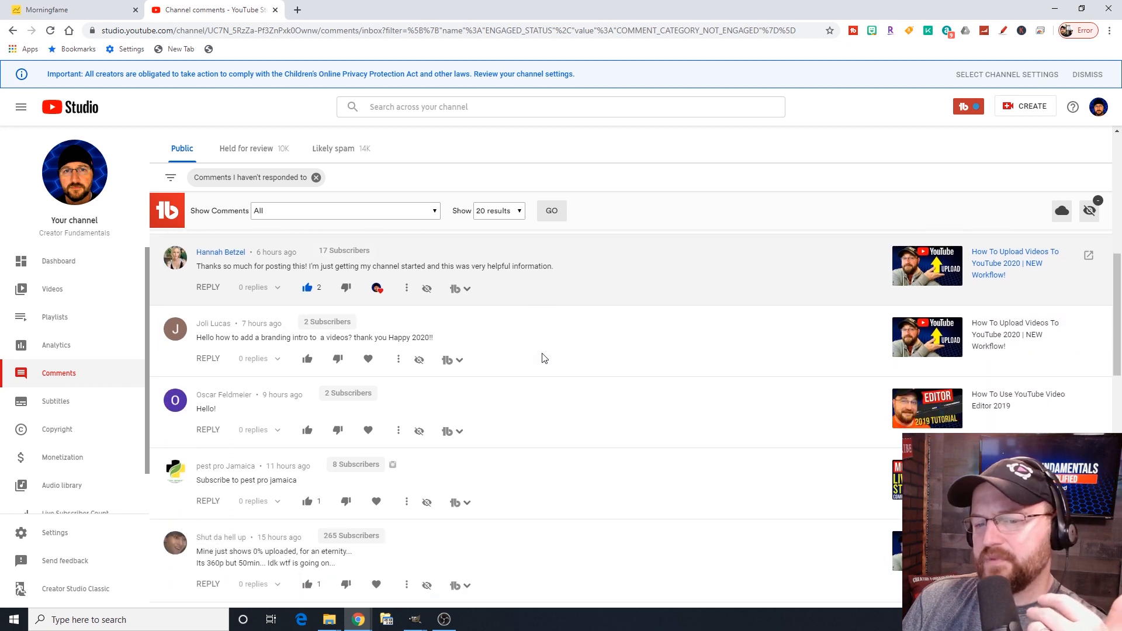
scroll("down", 3)
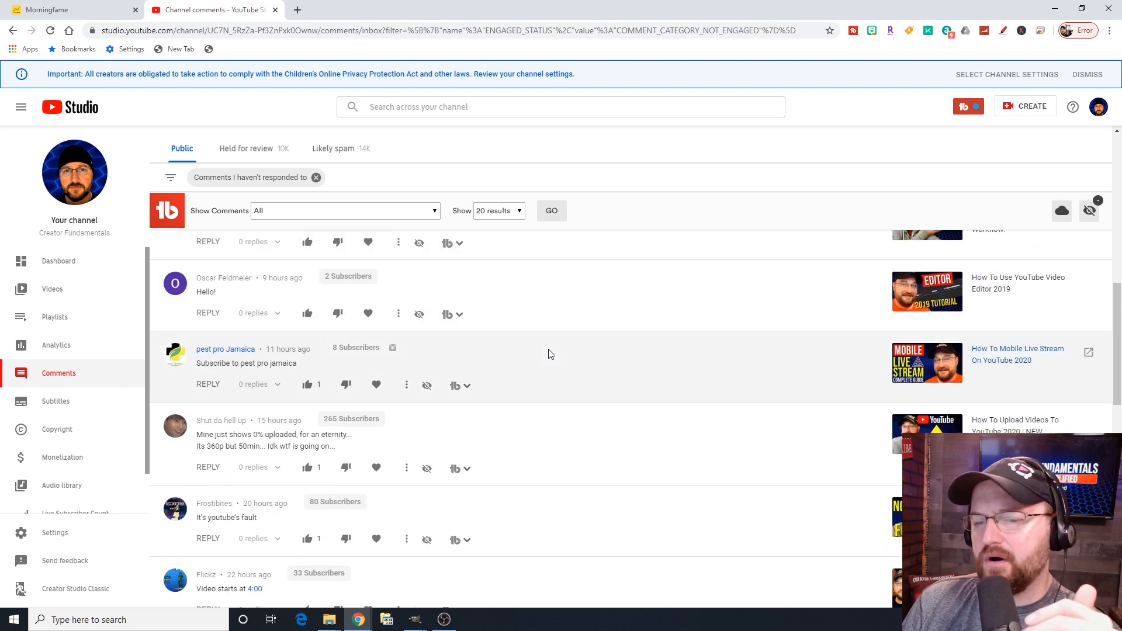
scroll("down", 3)
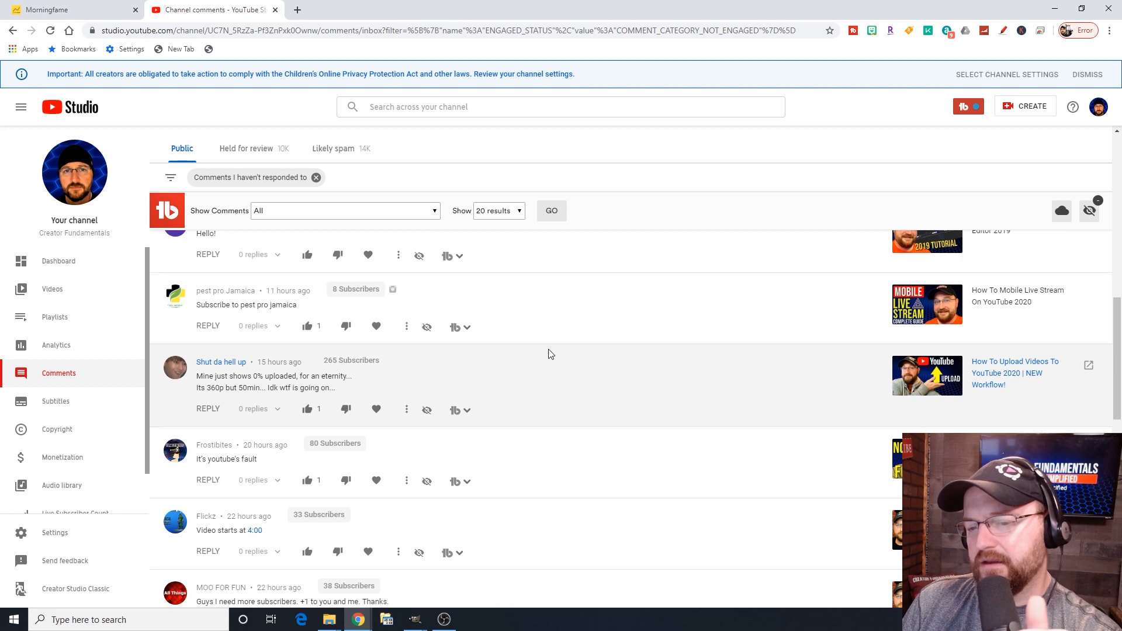
scroll("down", 3)
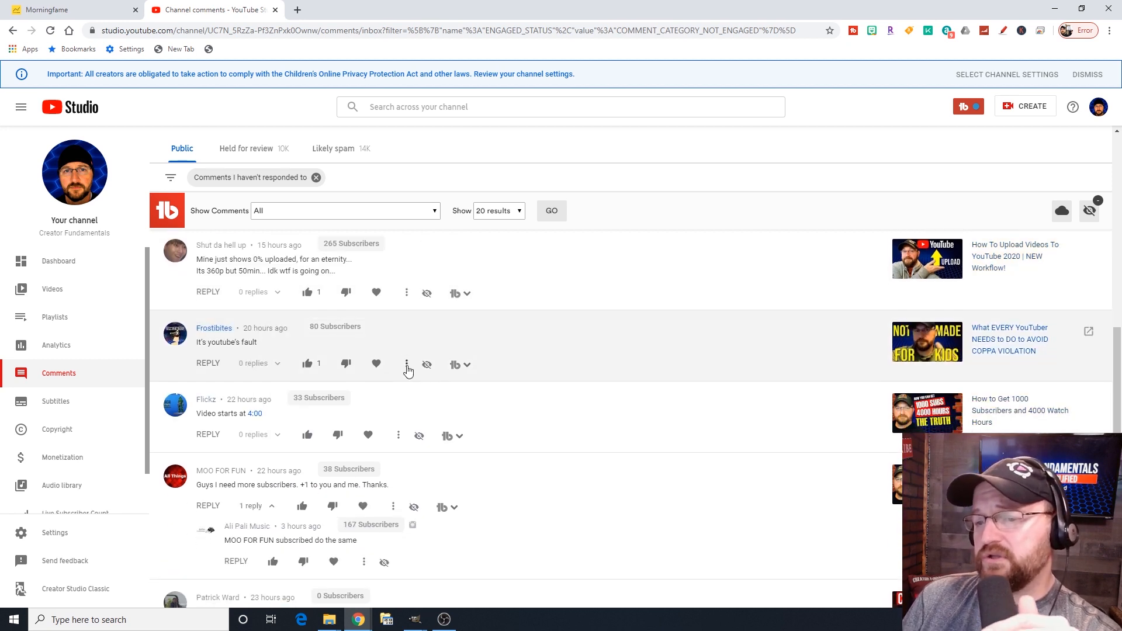
Show Remove/Report/Hide user moderation options for the "It's youtube's fault" comment.
left_click(406, 364)
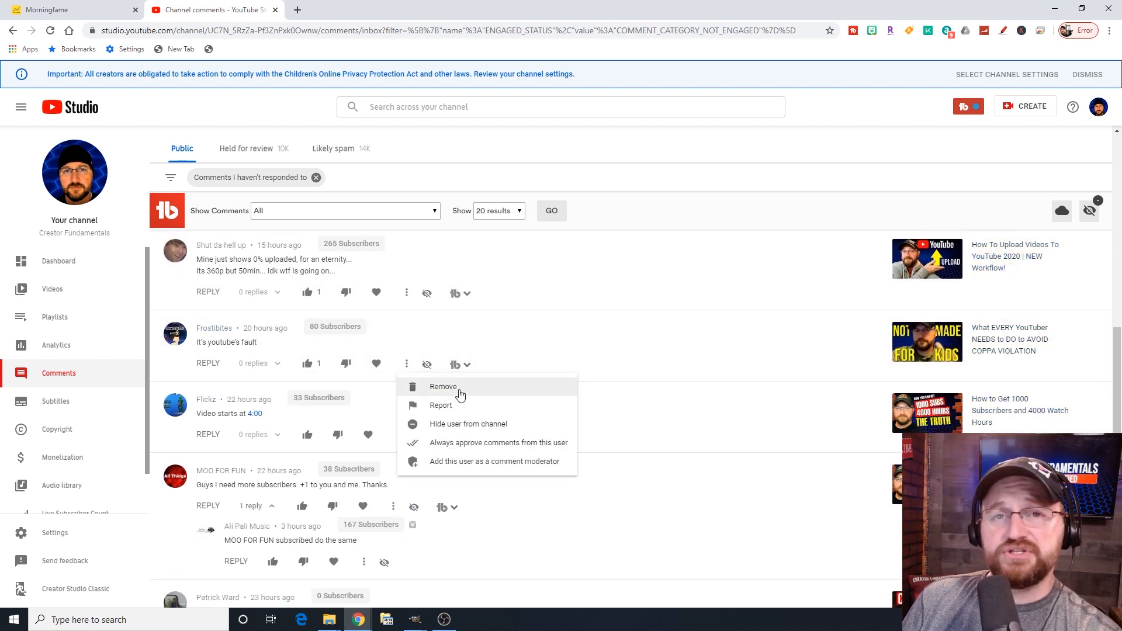
mouse_move(451, 429)
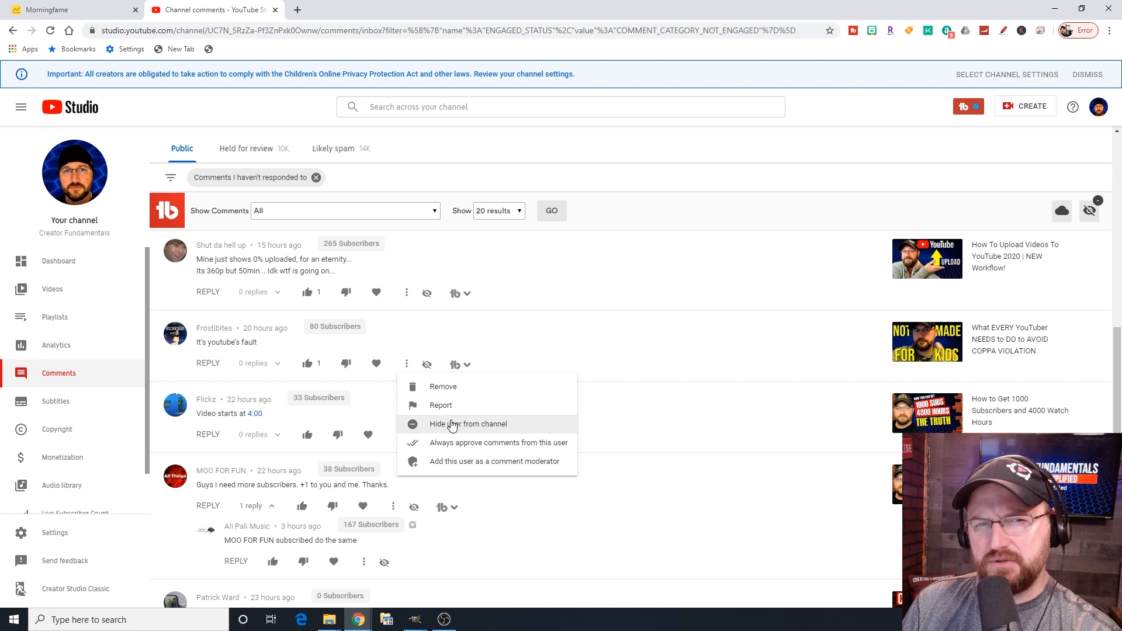
mouse_move(453, 461)
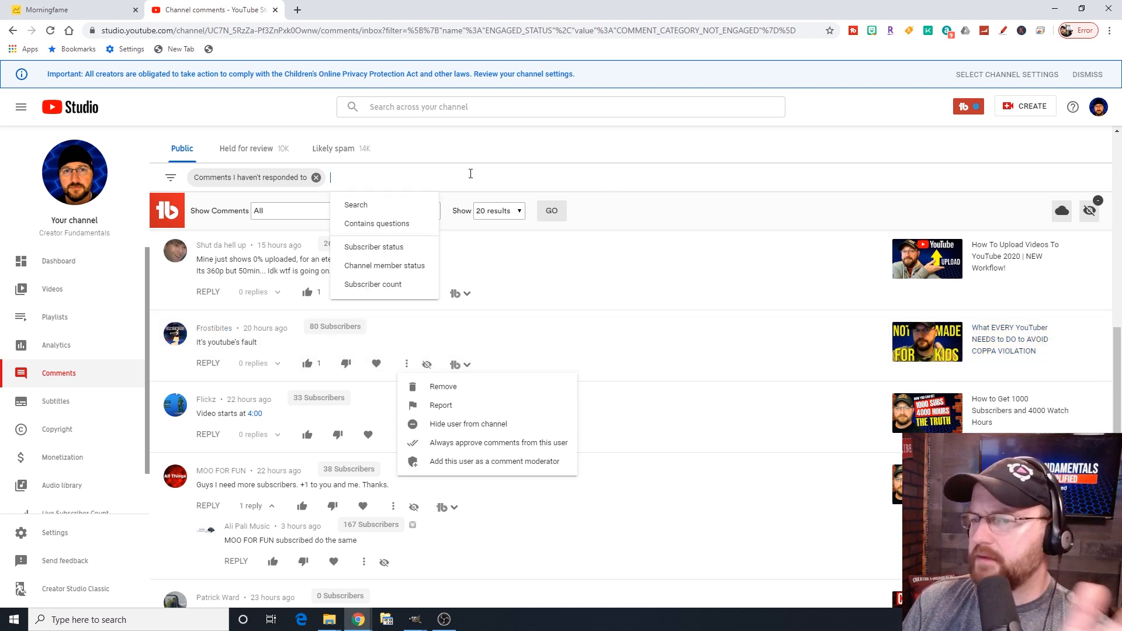
mouse_move(158, 390)
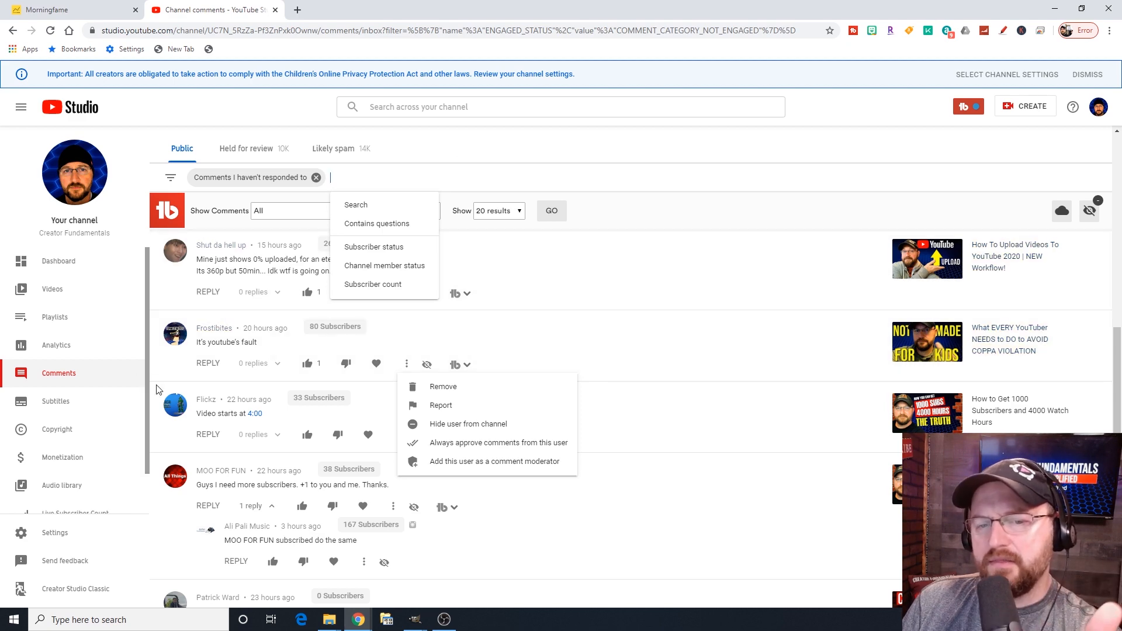
Go to Channel subtitles from the sidebar and switch to its Community tab.
left_click(55, 401)
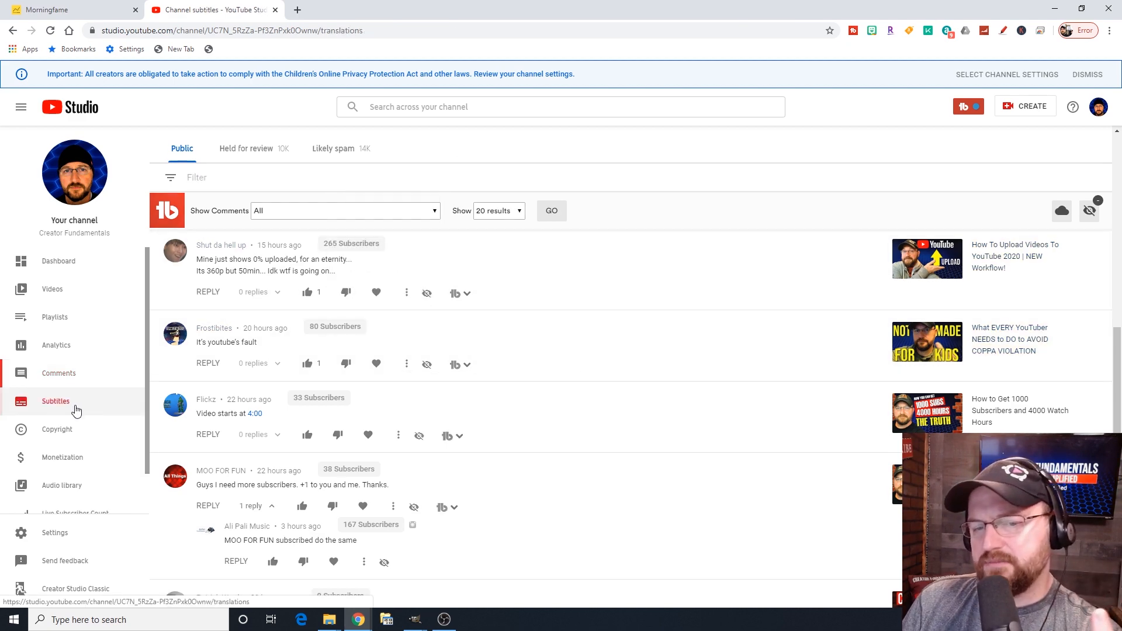
left_click(56, 401)
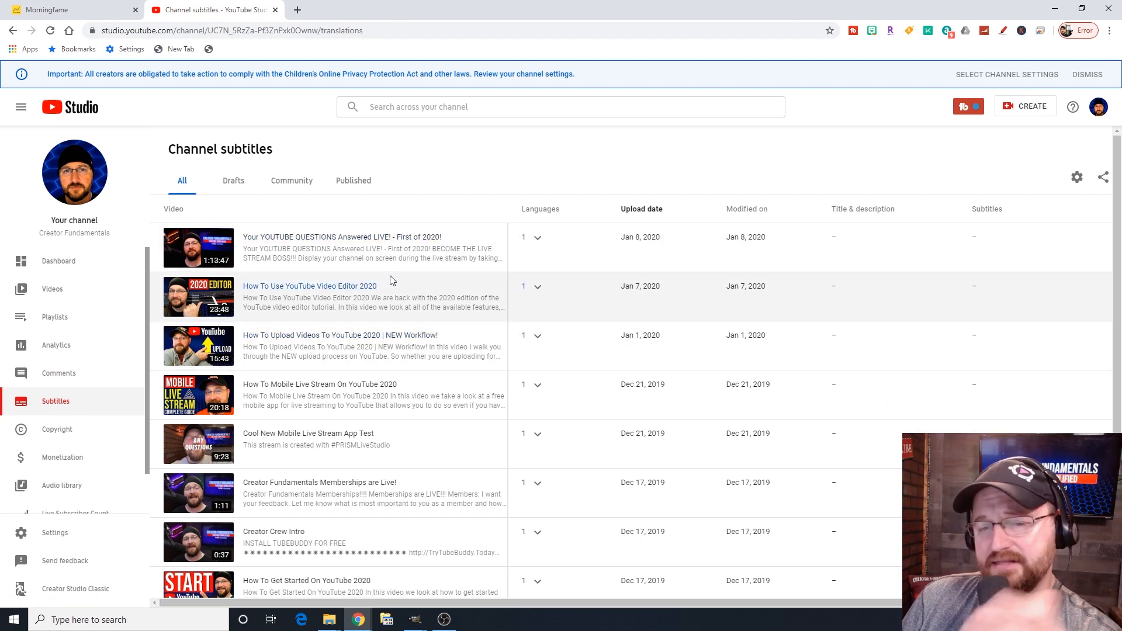
left_click(291, 180)
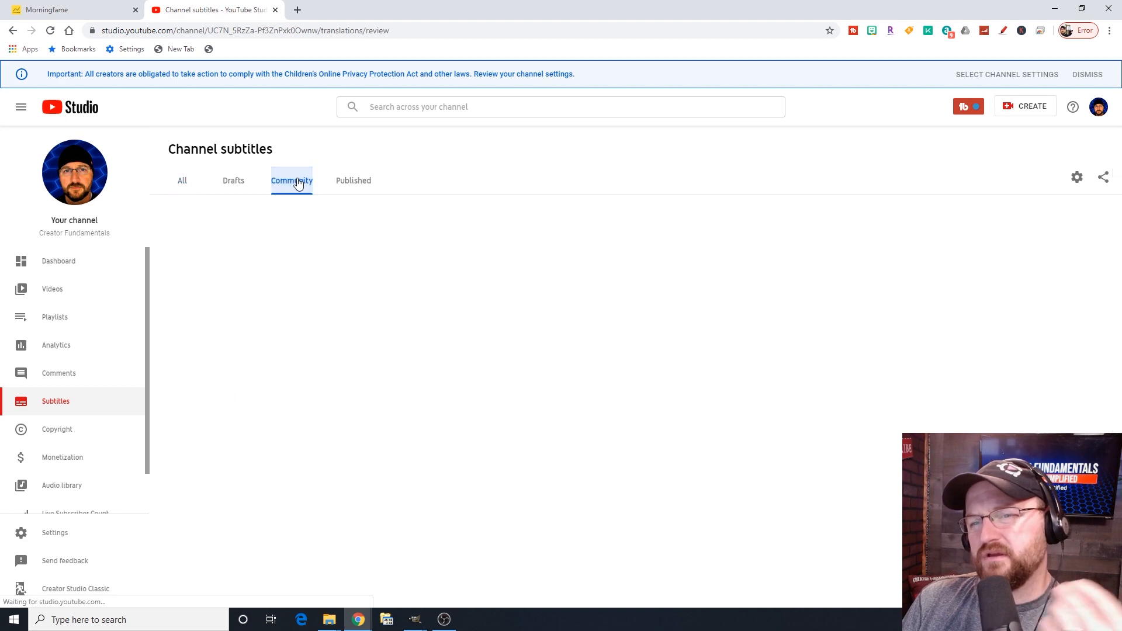
Expand the language rows for 'How To Upload a Video On YouTube' and the YouTube Studio 2018-2019 video, collapsing the latter.
left_click(291, 180)
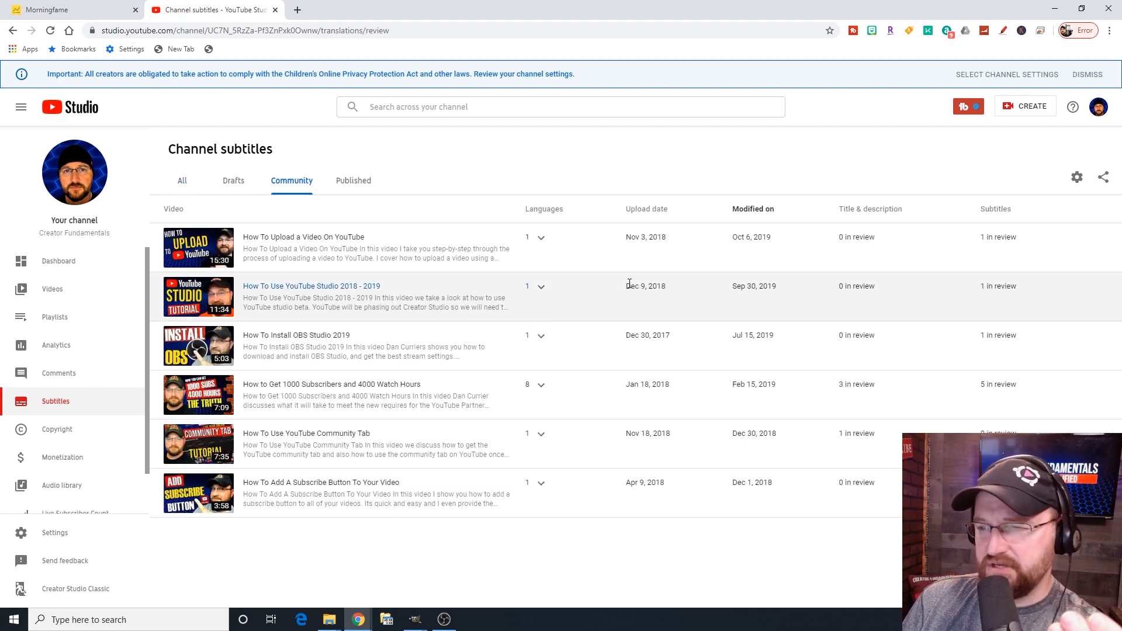
left_click(535, 238)
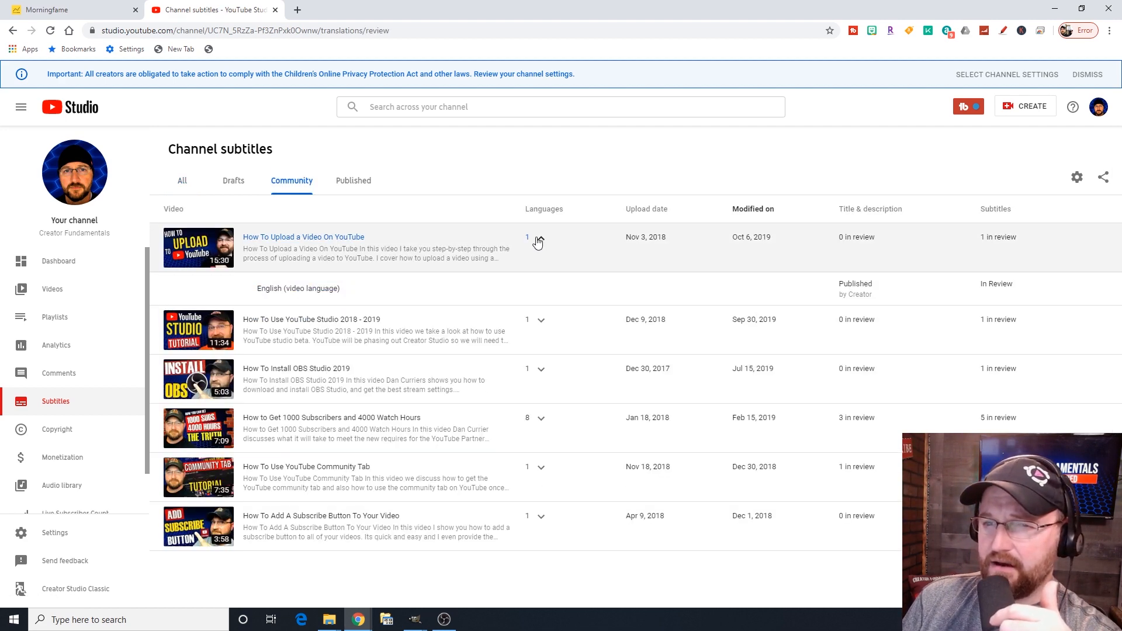
left_click(538, 319)
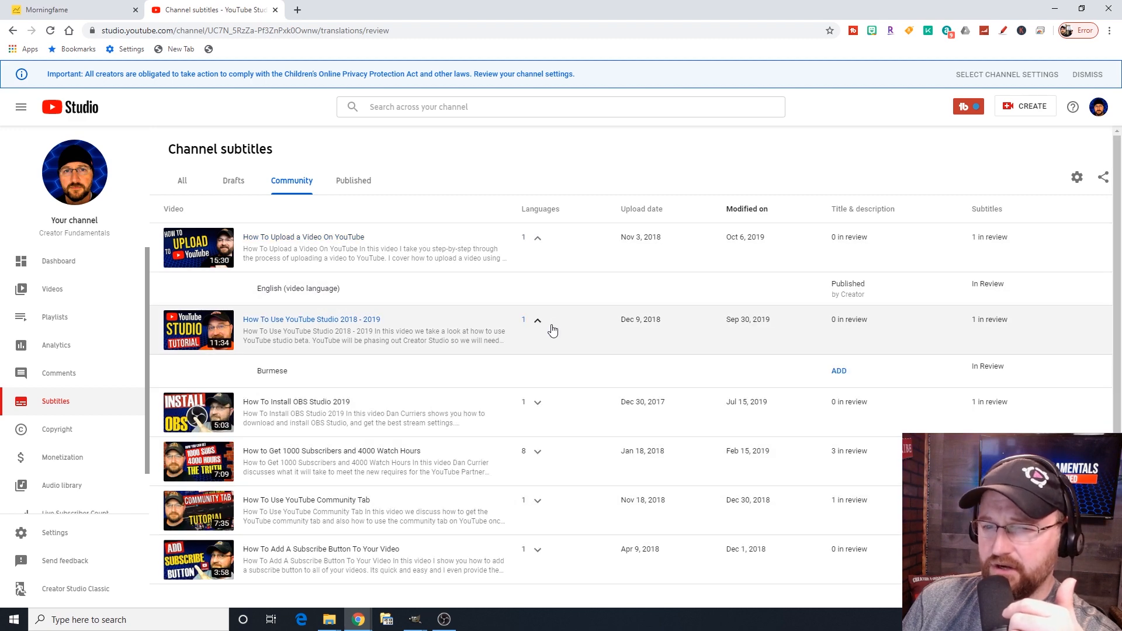
mouse_move(459, 387)
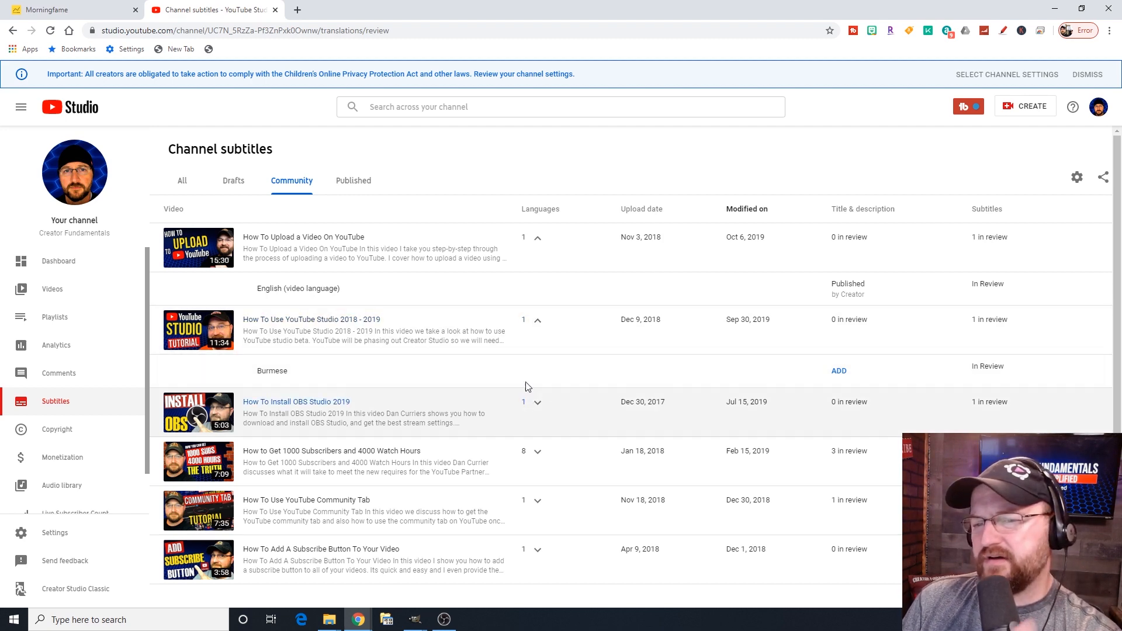
left_click(536, 319)
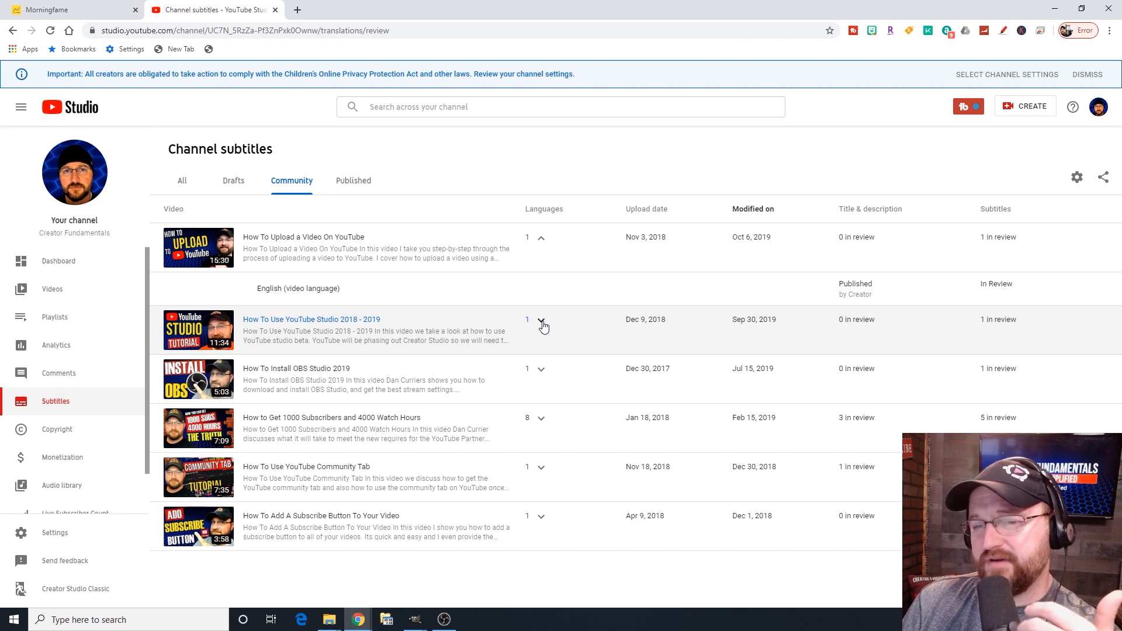
mouse_move(605, 340)
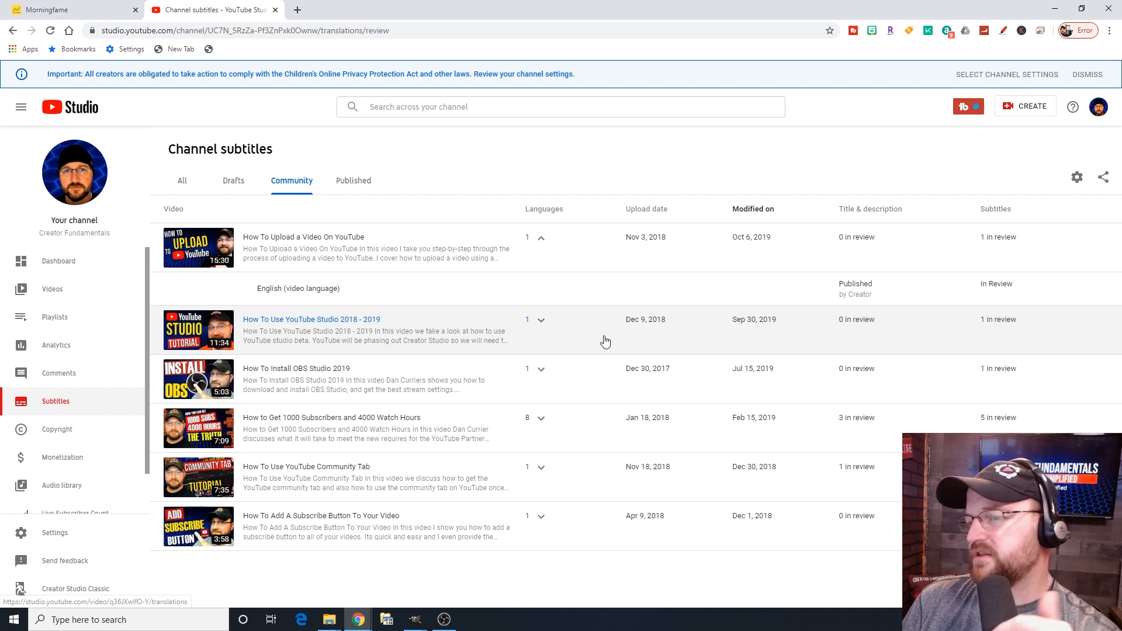
mouse_move(606, 342)
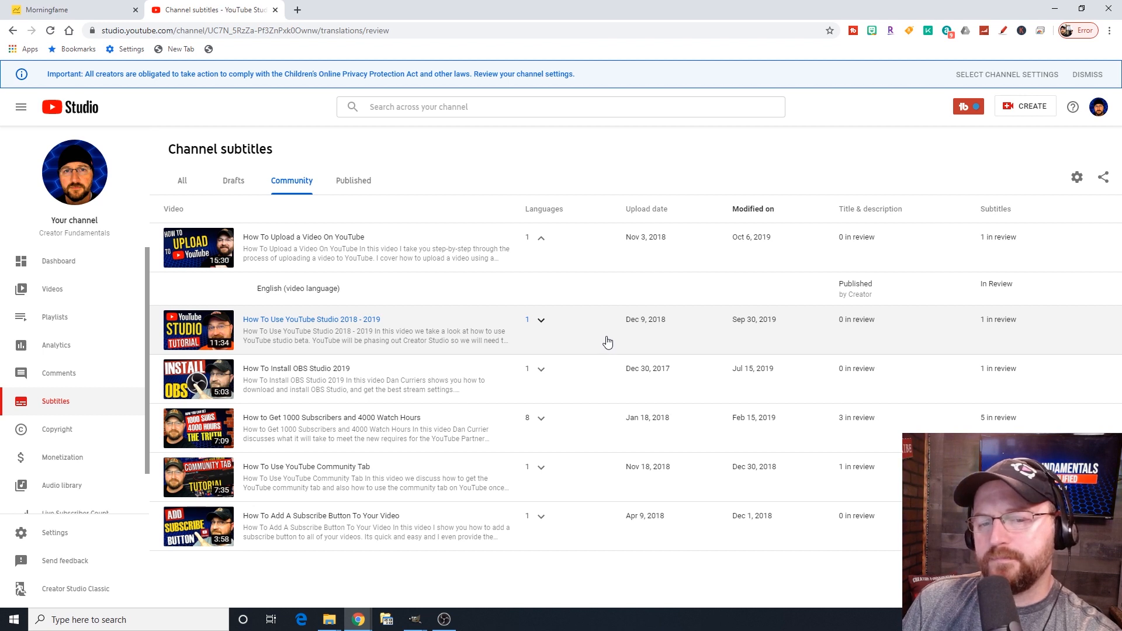
mouse_move(549, 171)
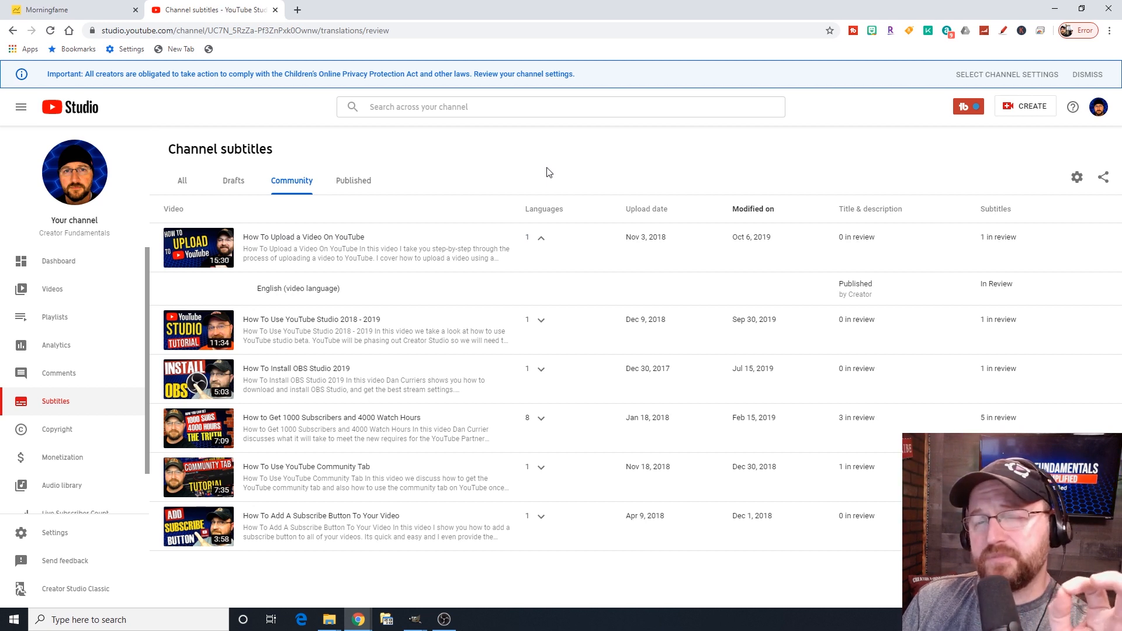
mouse_move(543, 170)
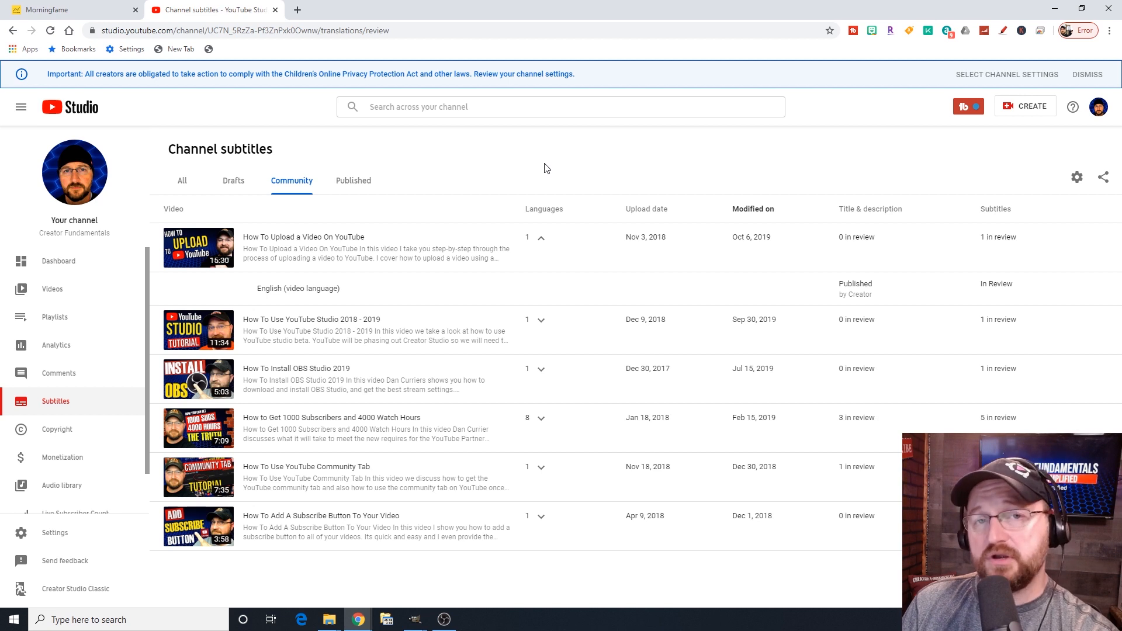
mouse_move(480, 180)
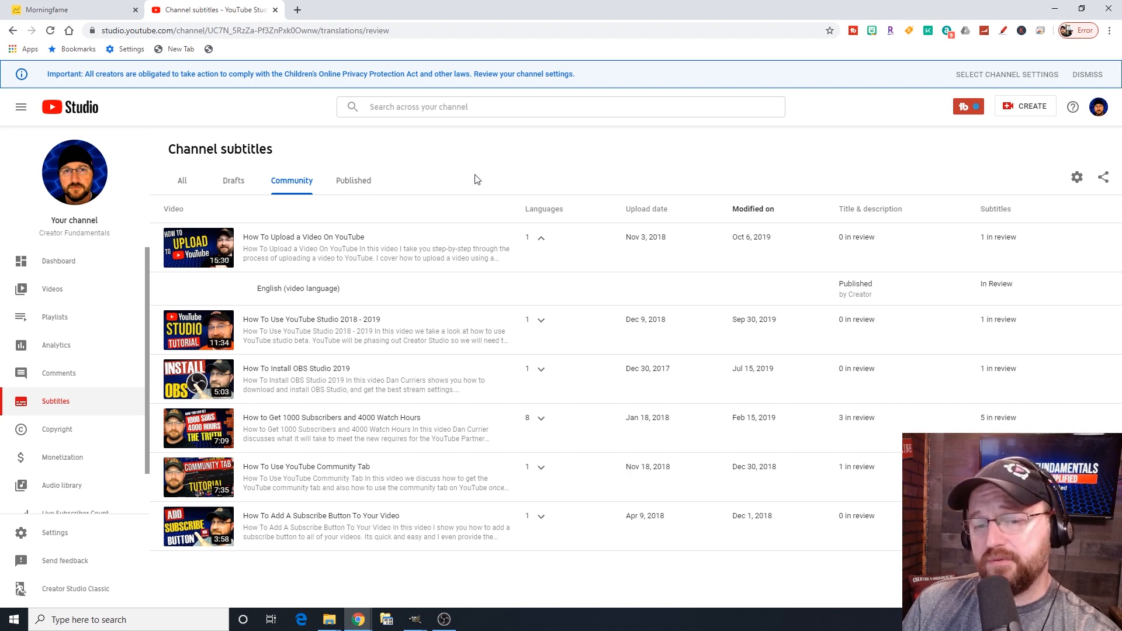
mouse_move(85, 429)
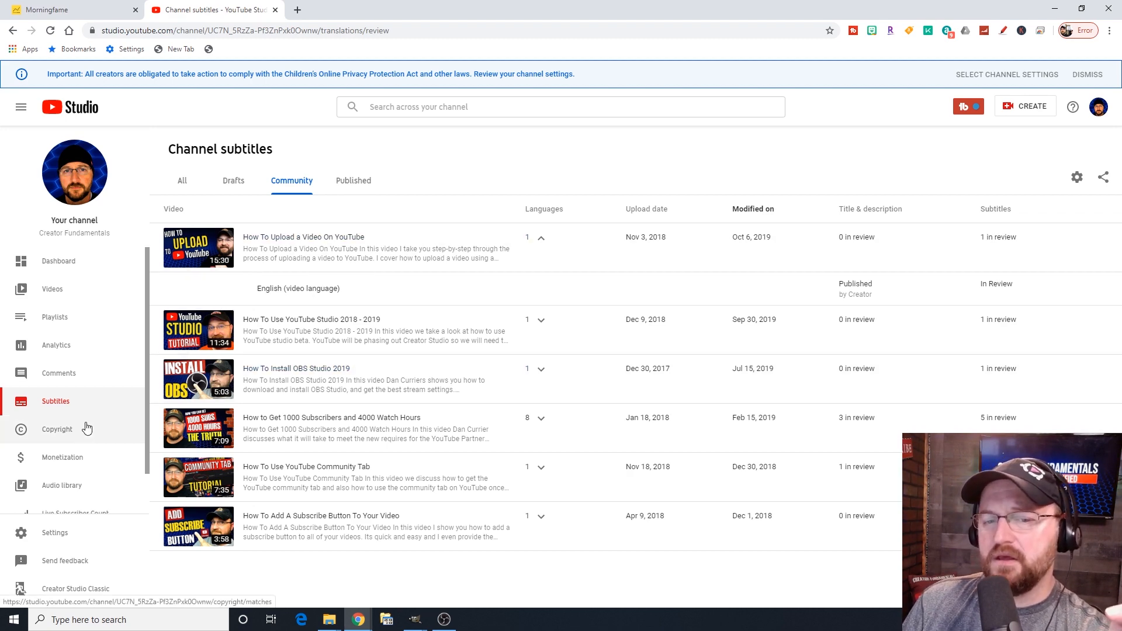
Go to Channel copyright and view the Removal requests tab listing resolved takedowns.
left_click(58, 429)
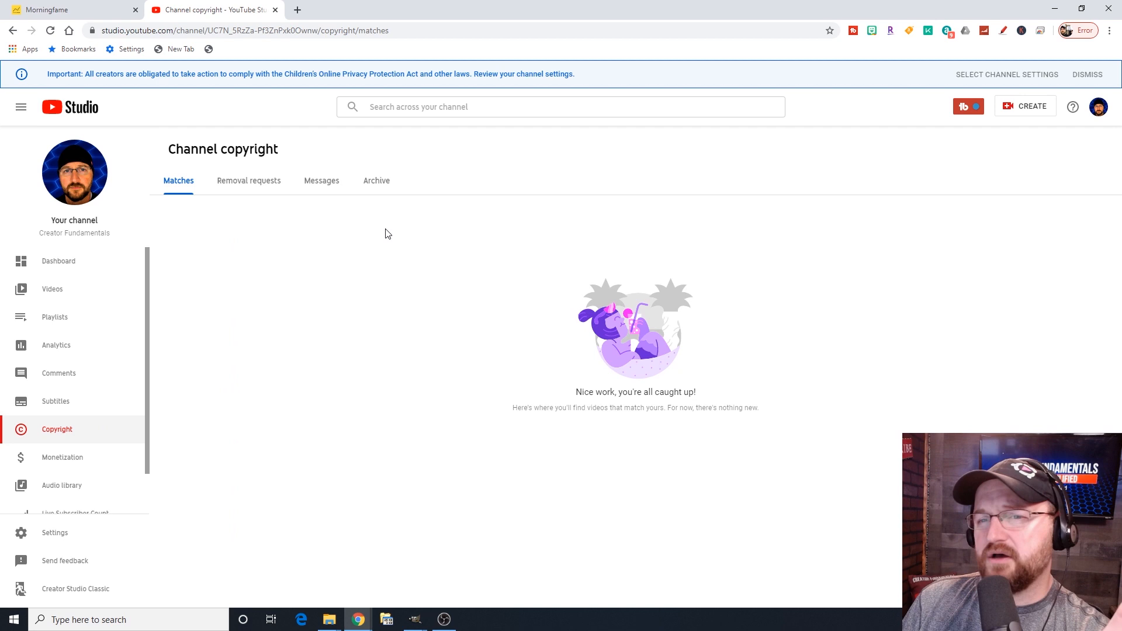
mouse_move(294, 222)
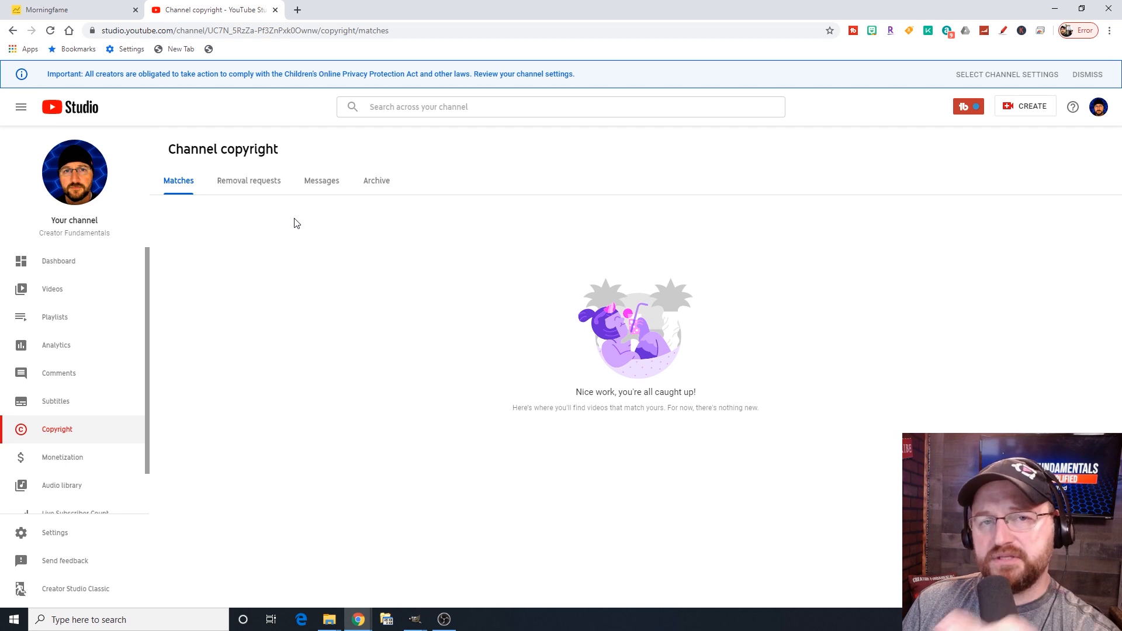
left_click(247, 180)
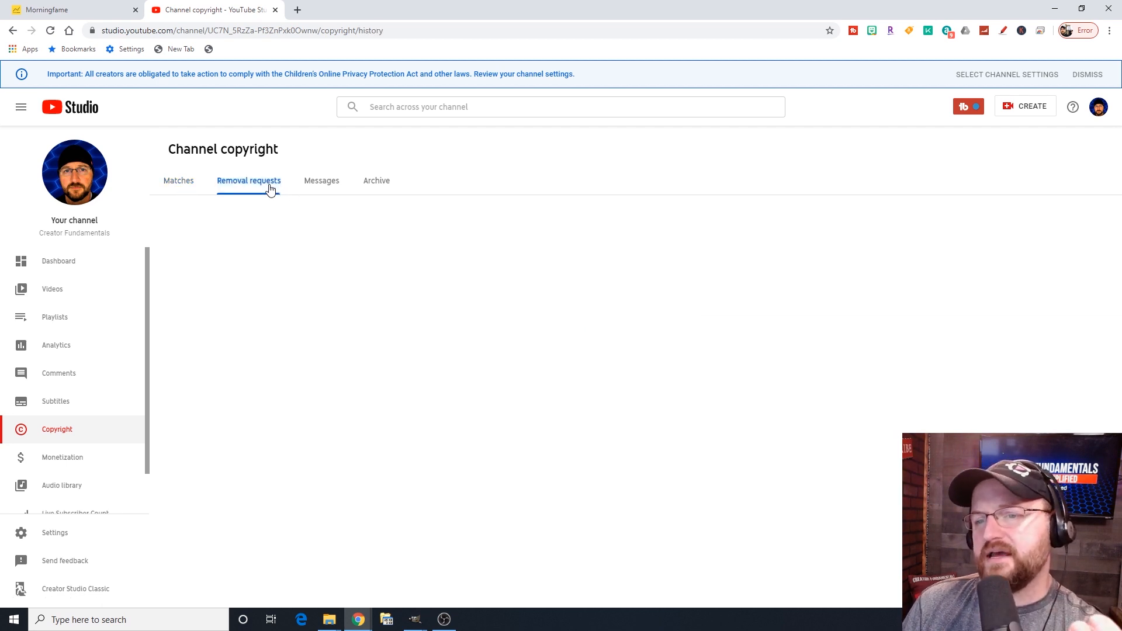
left_click(247, 180)
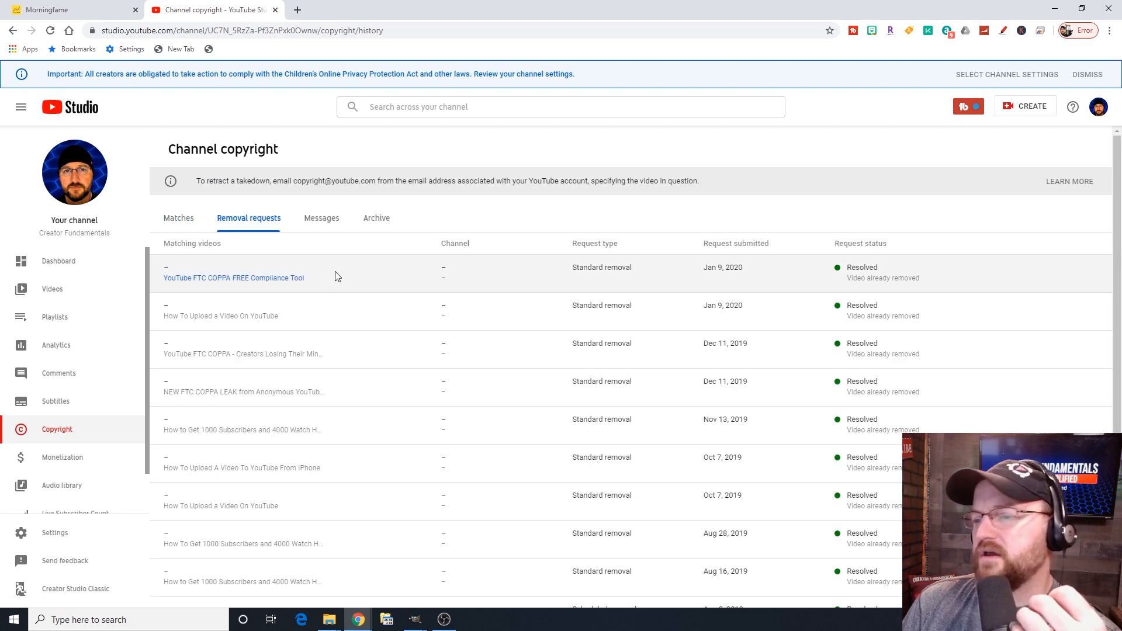
scroll("down", 3)
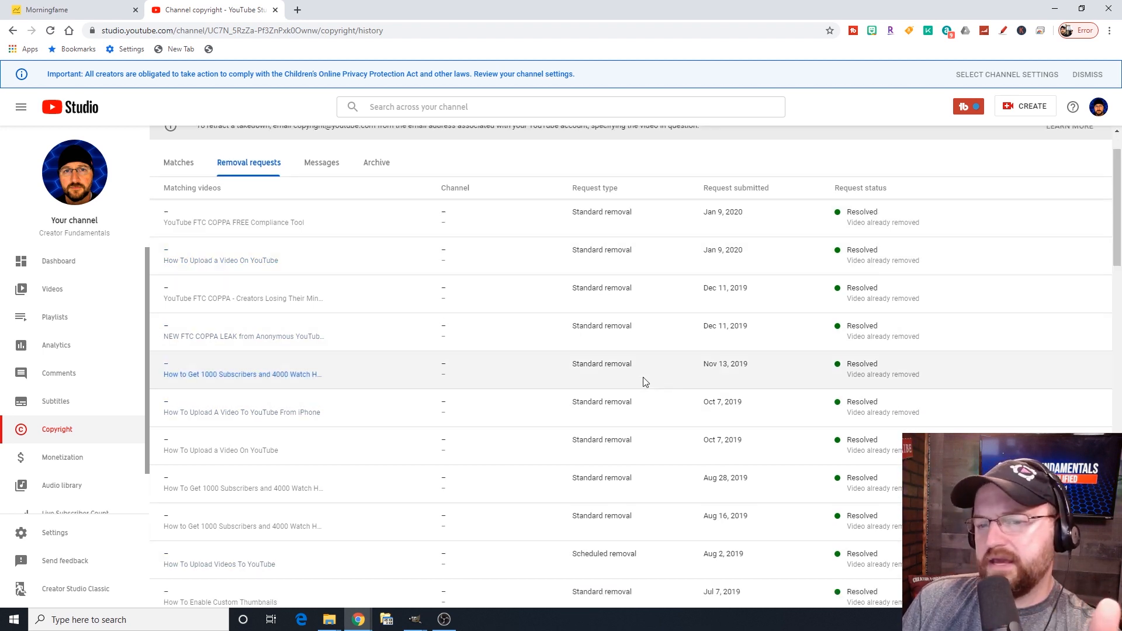
scroll("down", 3)
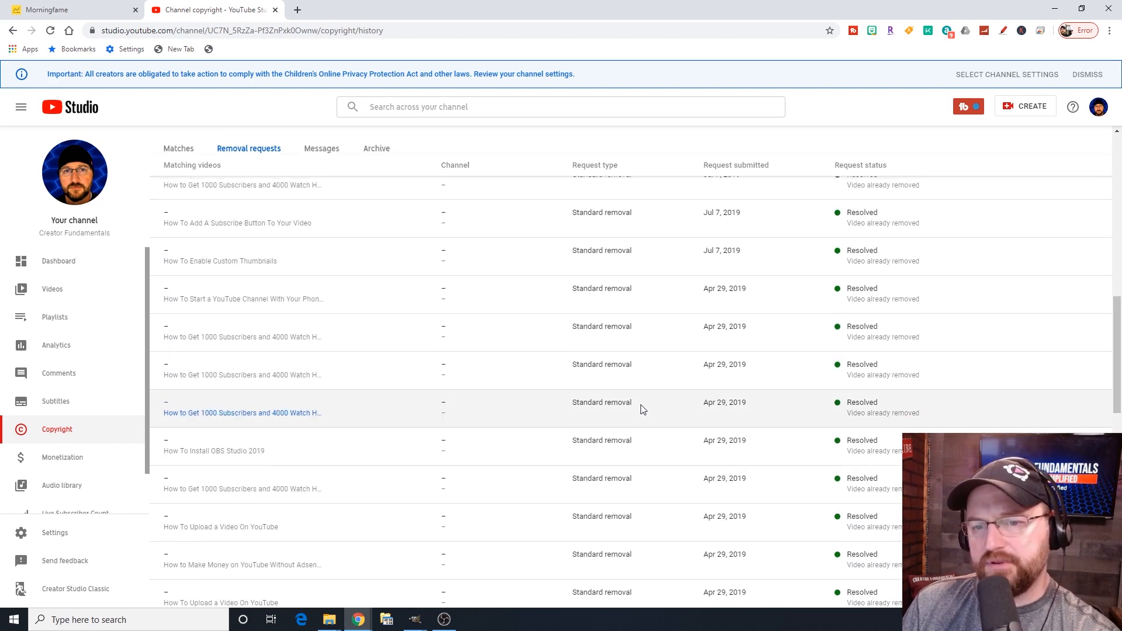
scroll("up", 3)
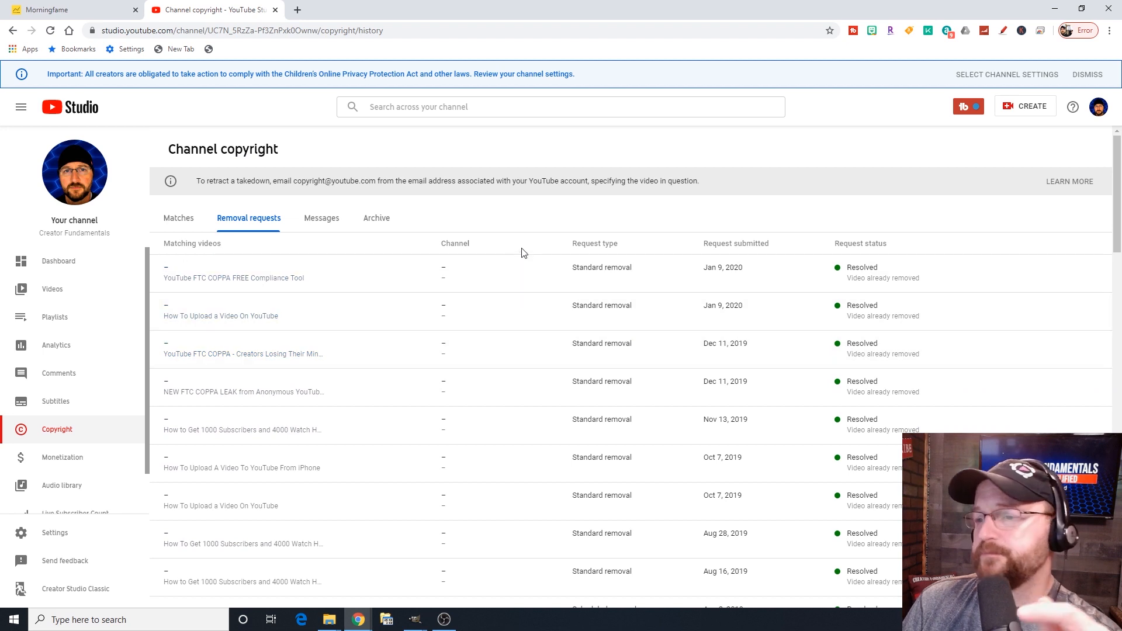
mouse_move(528, 241)
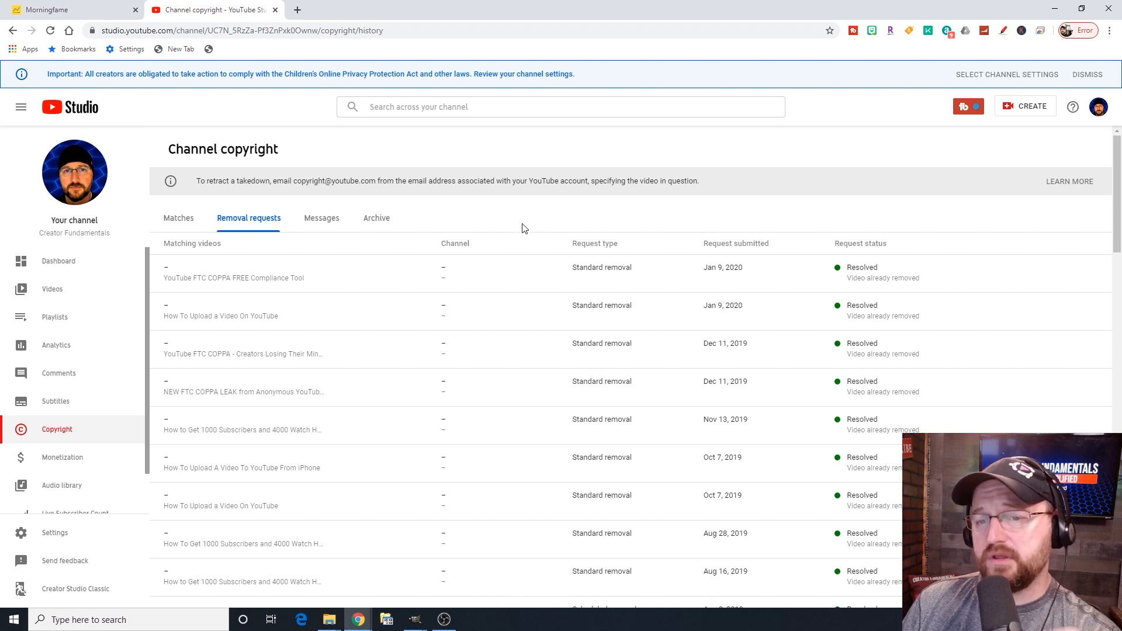
mouse_move(528, 221)
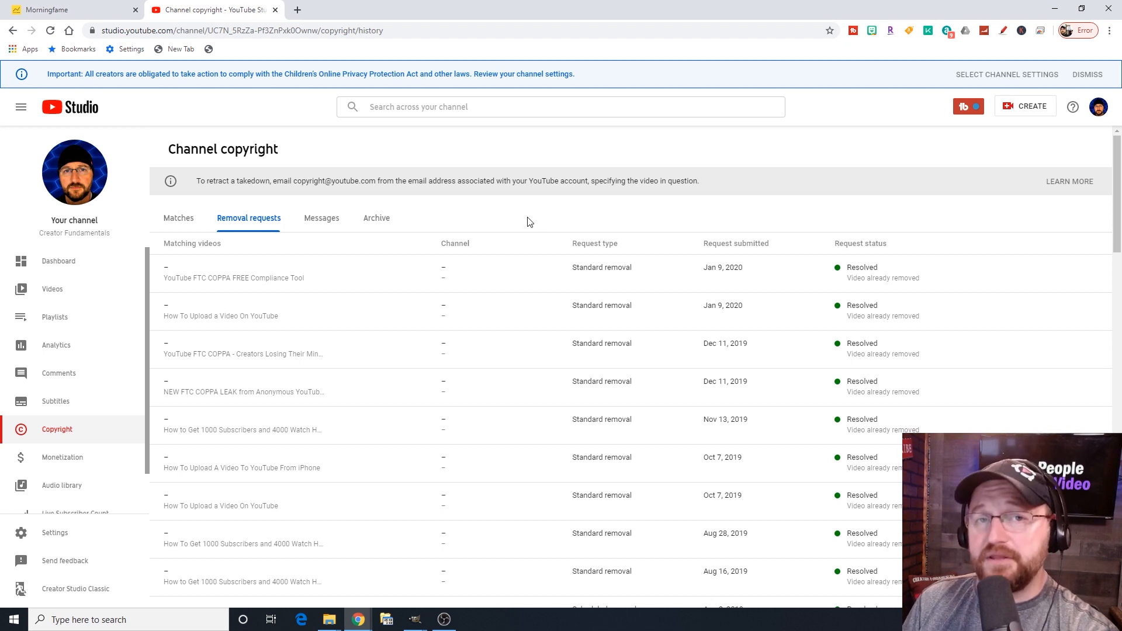
mouse_move(485, 224)
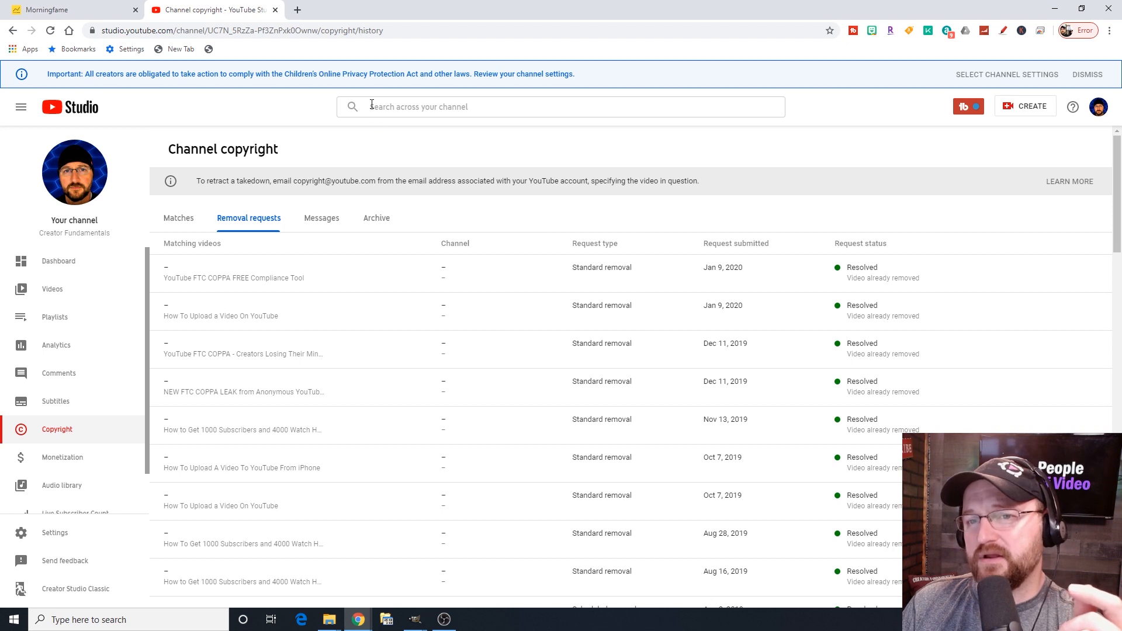
mouse_move(344, 125)
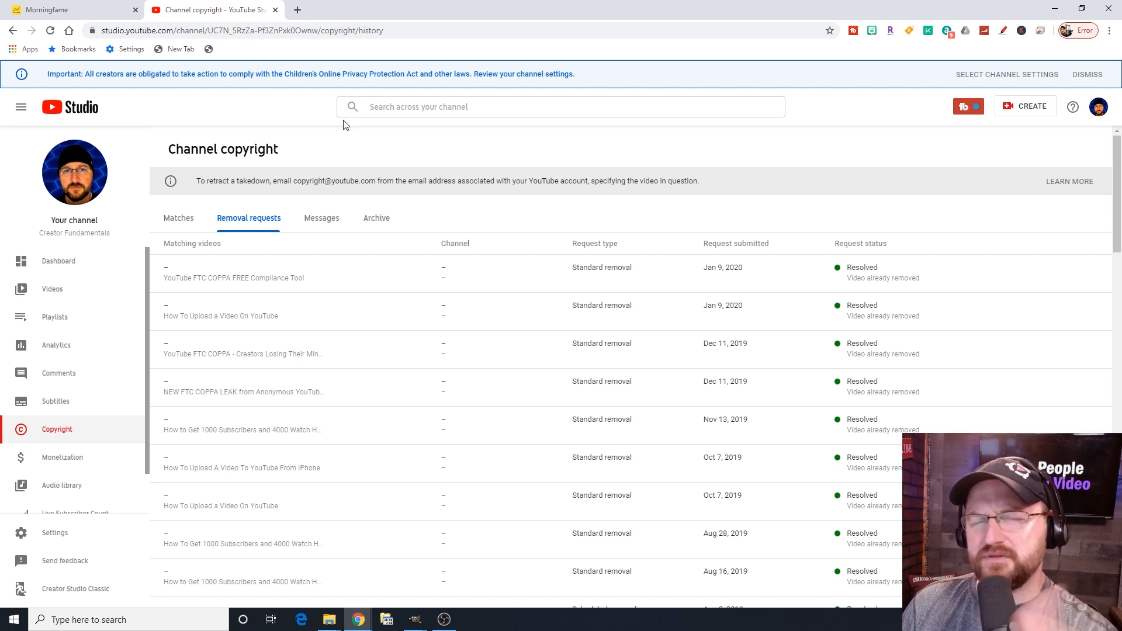
mouse_move(318, 199)
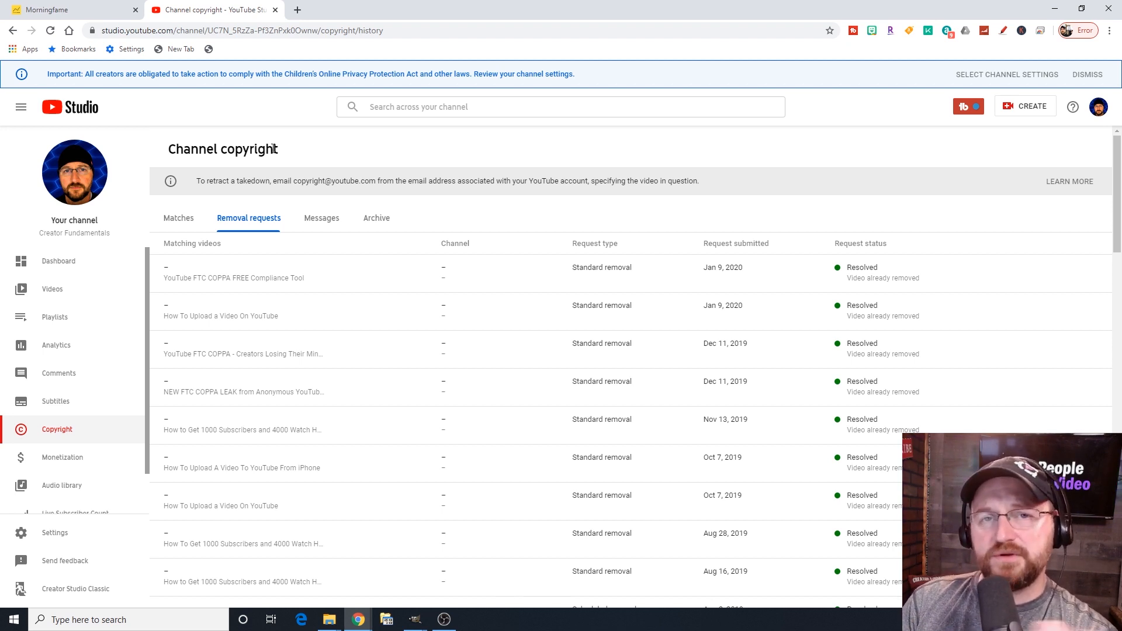
mouse_move(296, 380)
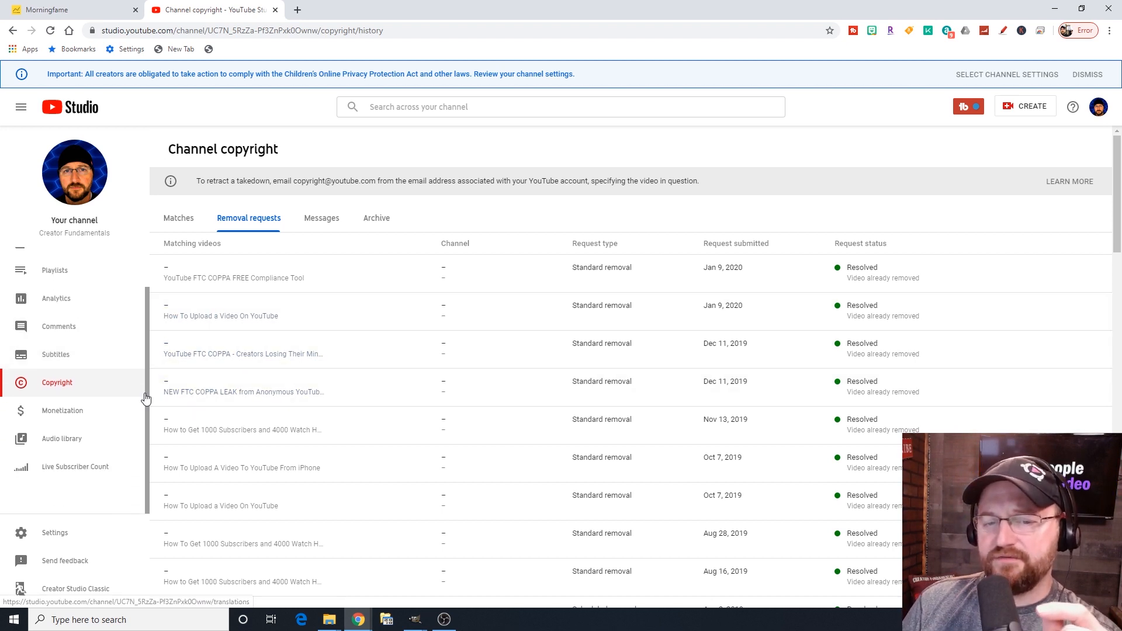
Go to Channel monetization, showing advertising, merchandise, memberships and Supers options.
left_click(62, 410)
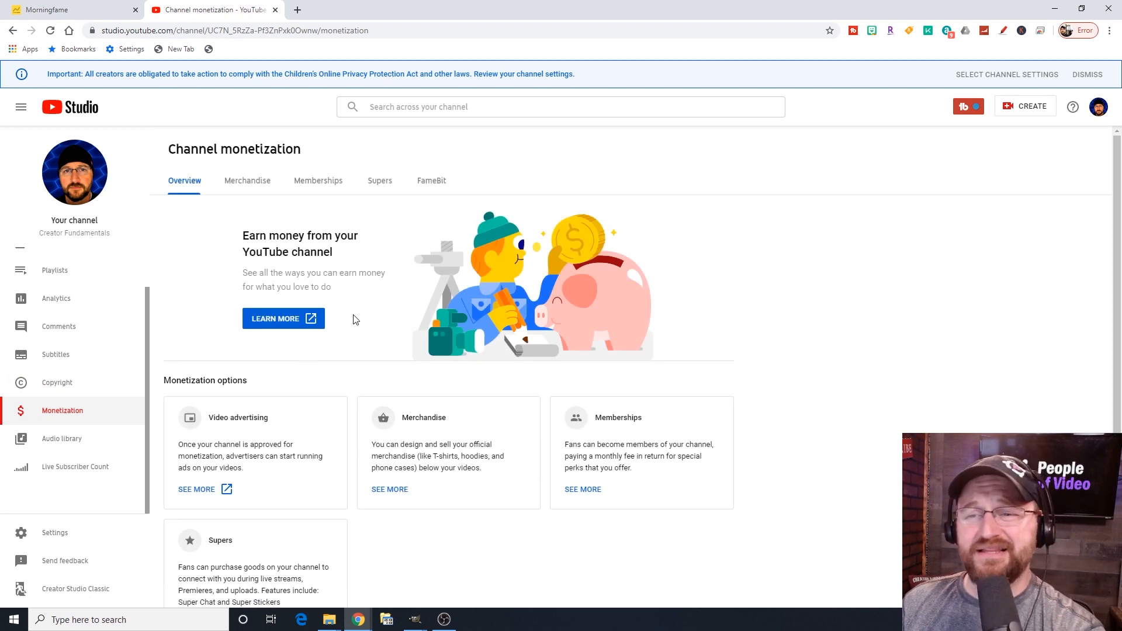
mouse_move(363, 307)
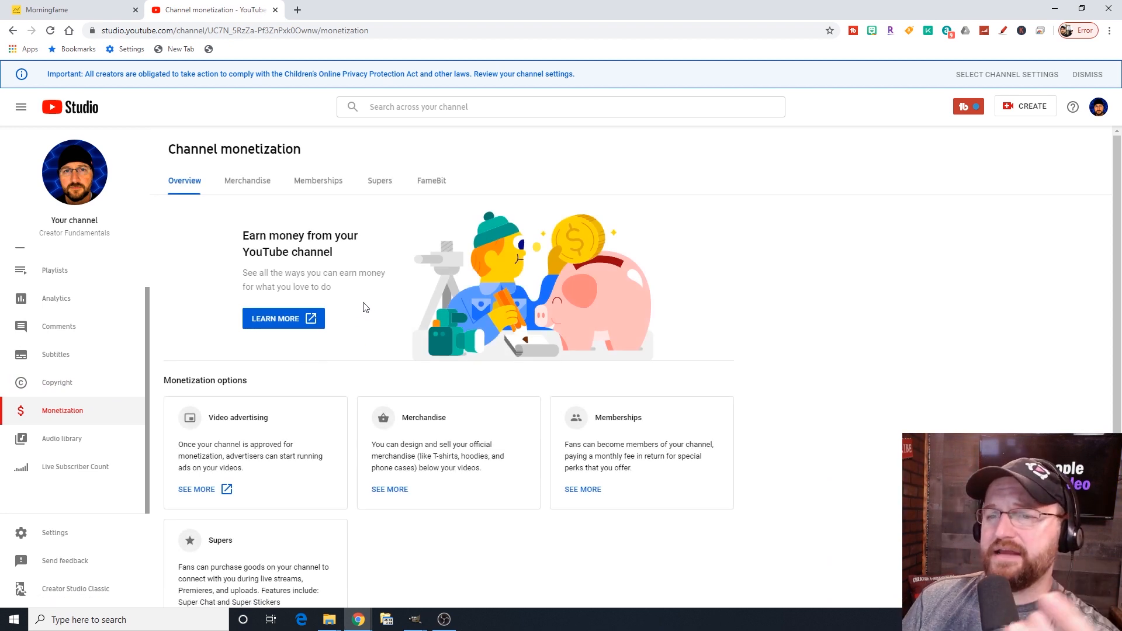
mouse_move(257, 222)
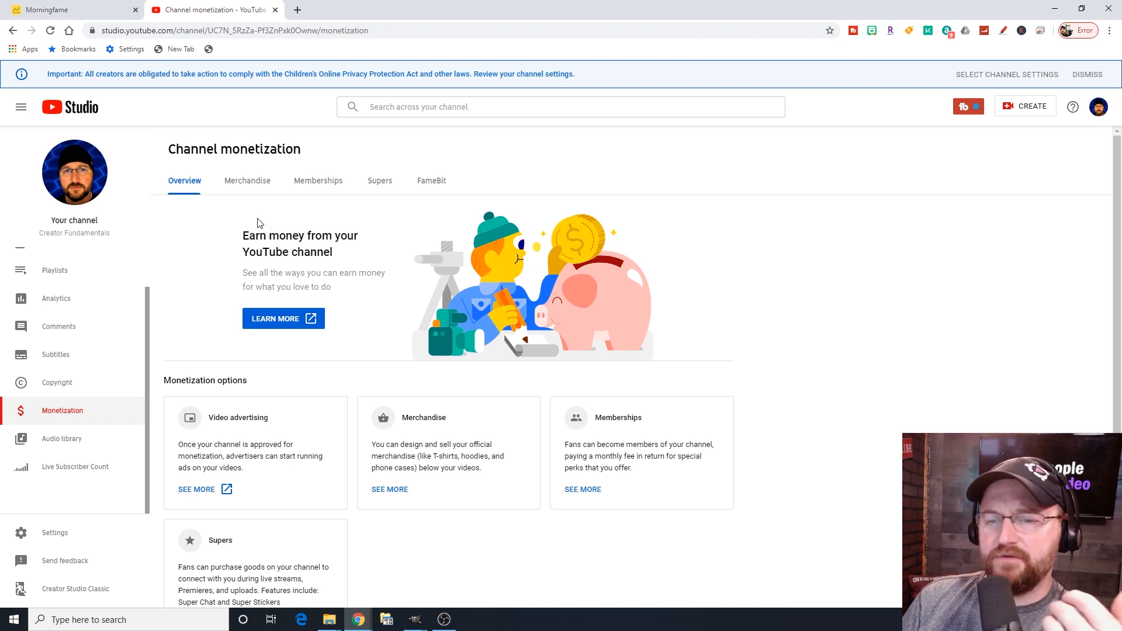
mouse_move(257, 186)
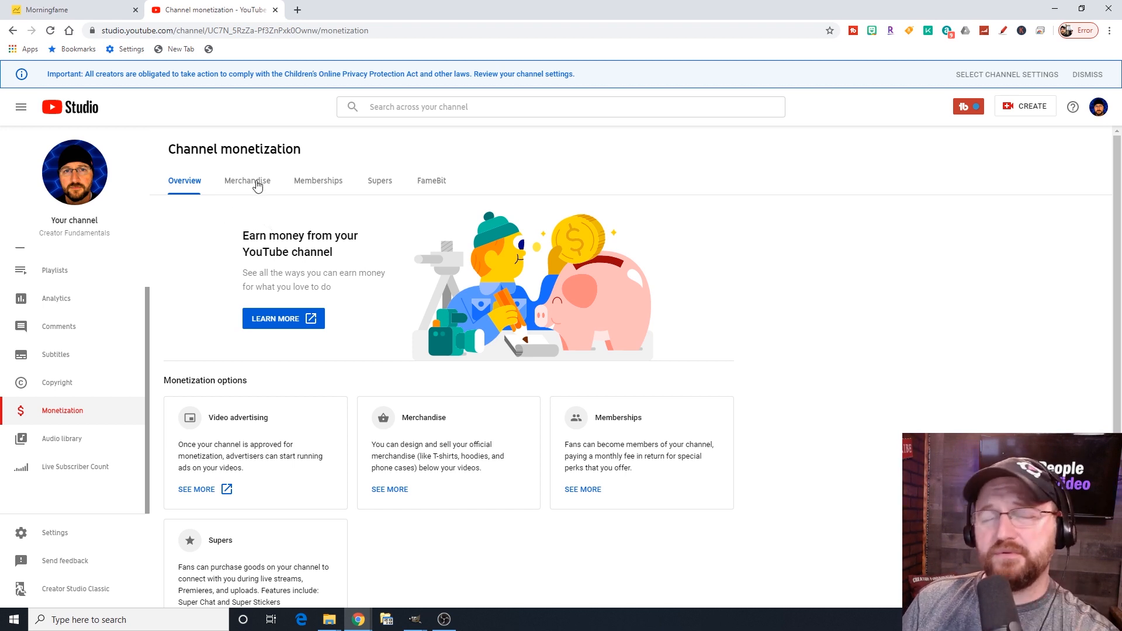
mouse_move(305, 186)
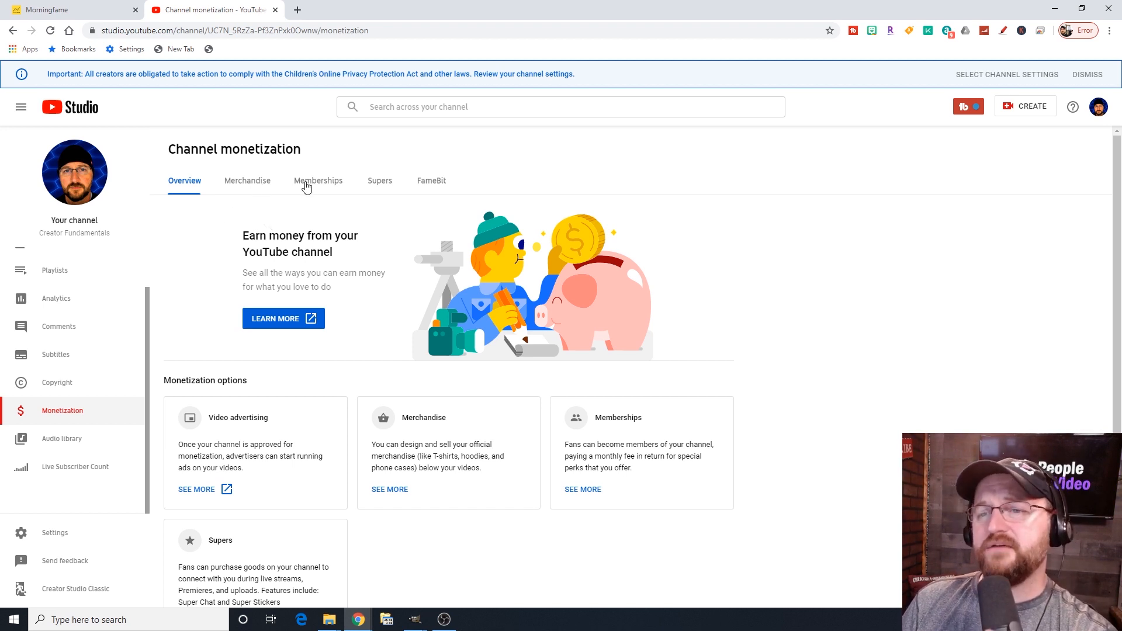
mouse_move(352, 191)
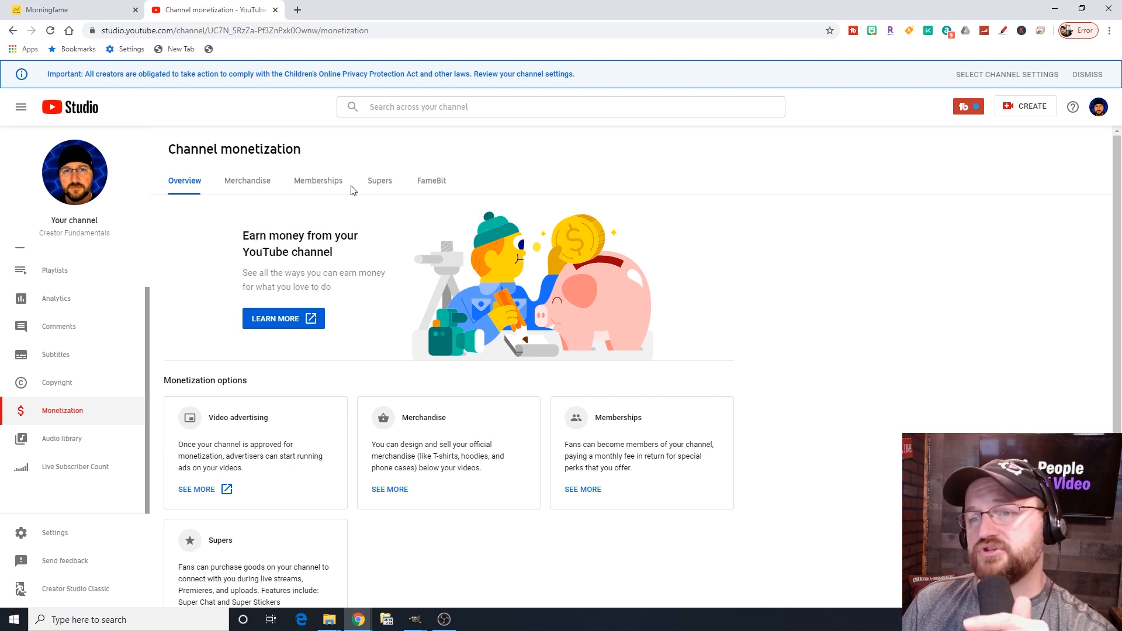
mouse_move(379, 190)
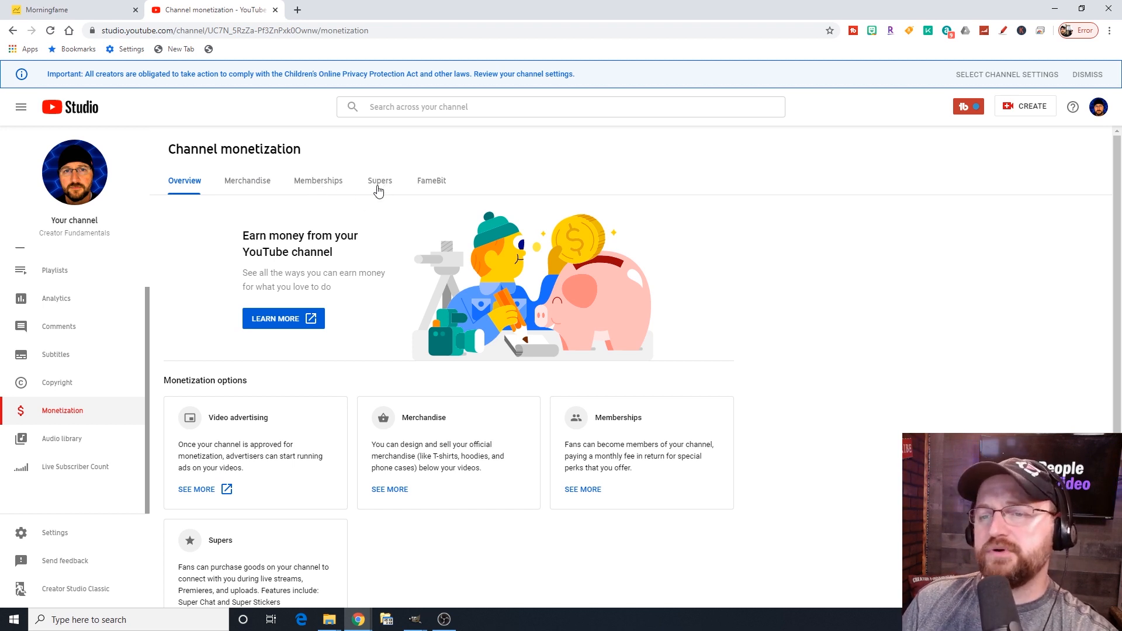
mouse_move(384, 187)
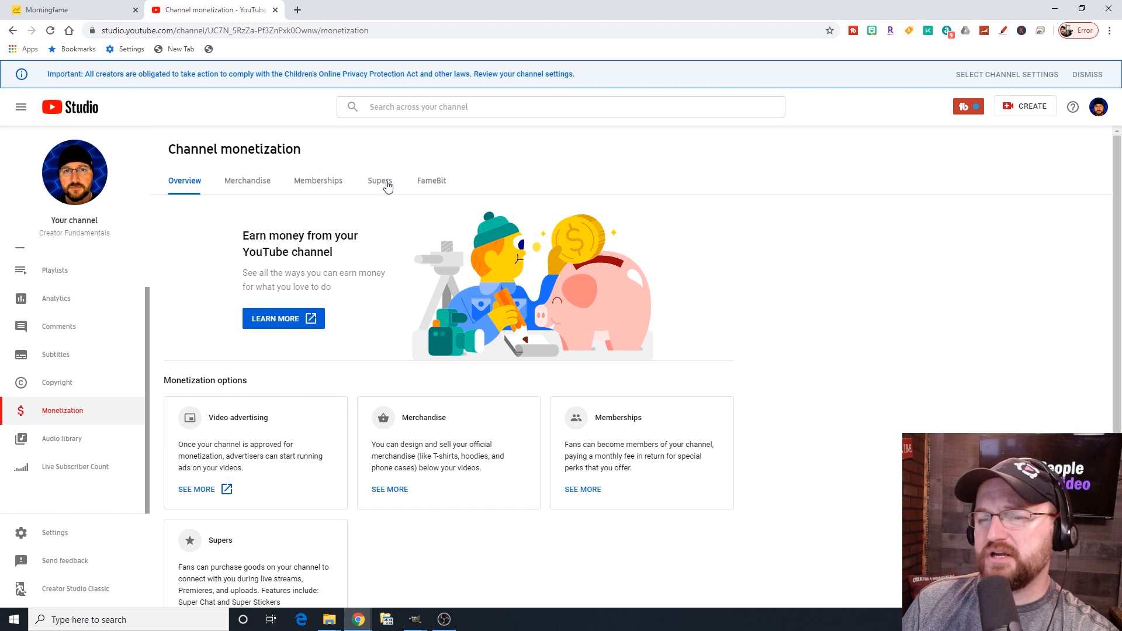
mouse_move(443, 187)
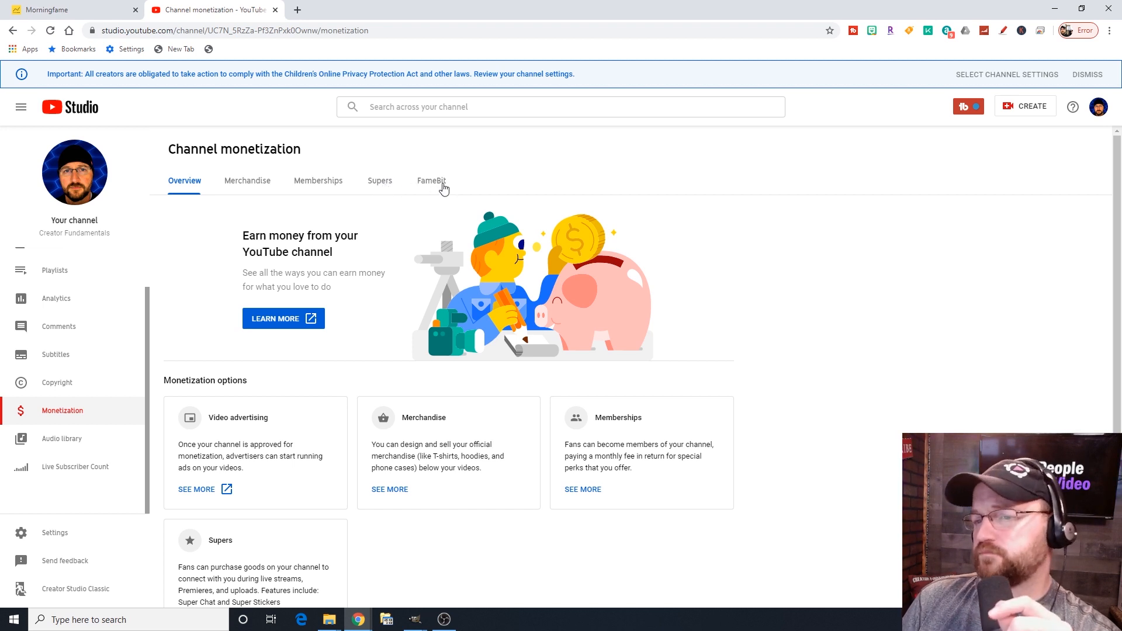
Switch to the FameBit tab confirming the channel's FameBit VIP sign-up.
left_click(431, 180)
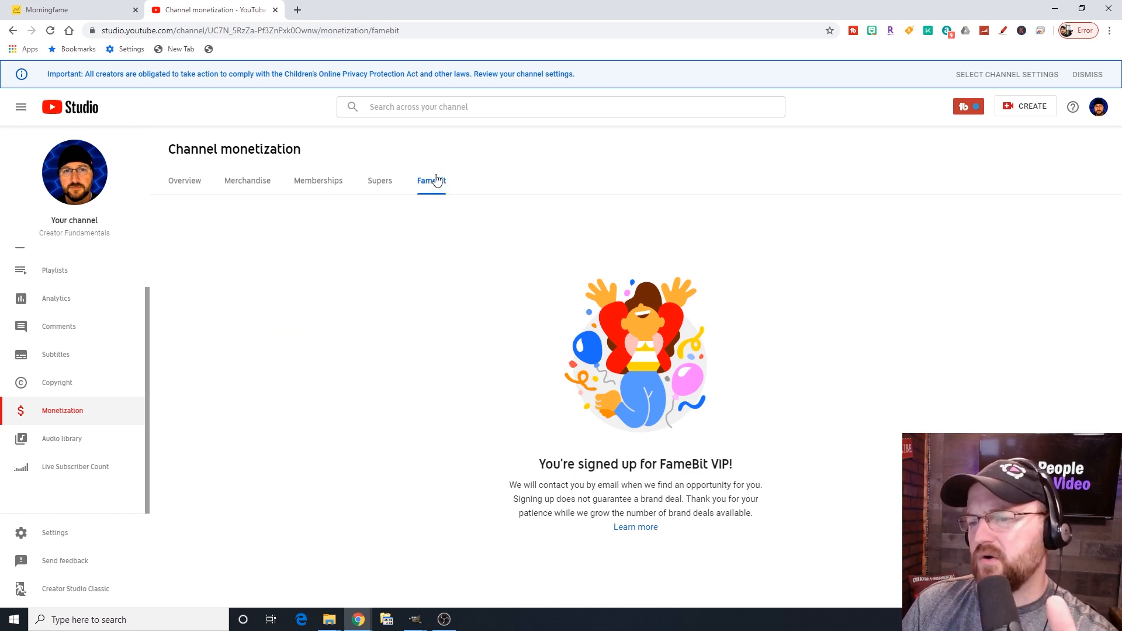
mouse_move(423, 321)
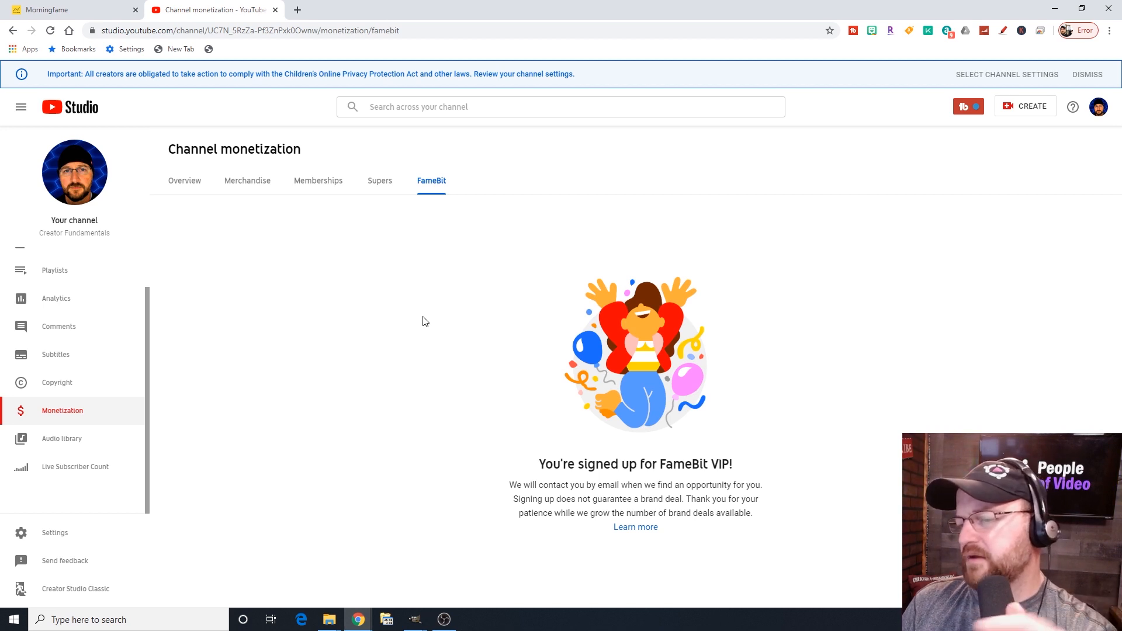
mouse_move(421, 318)
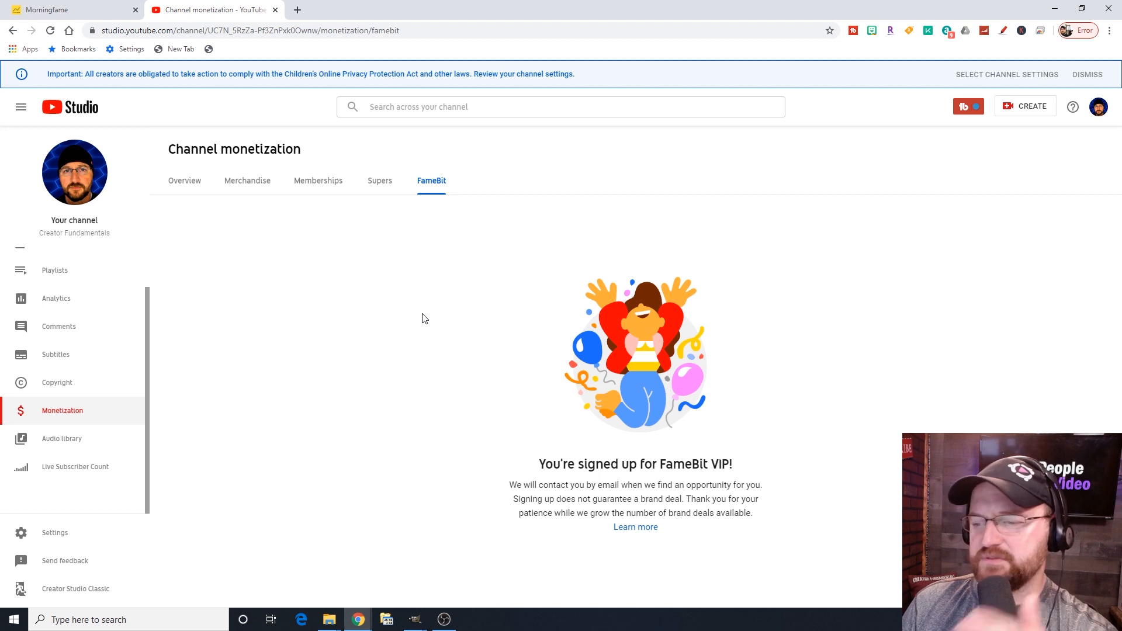
mouse_move(406, 298)
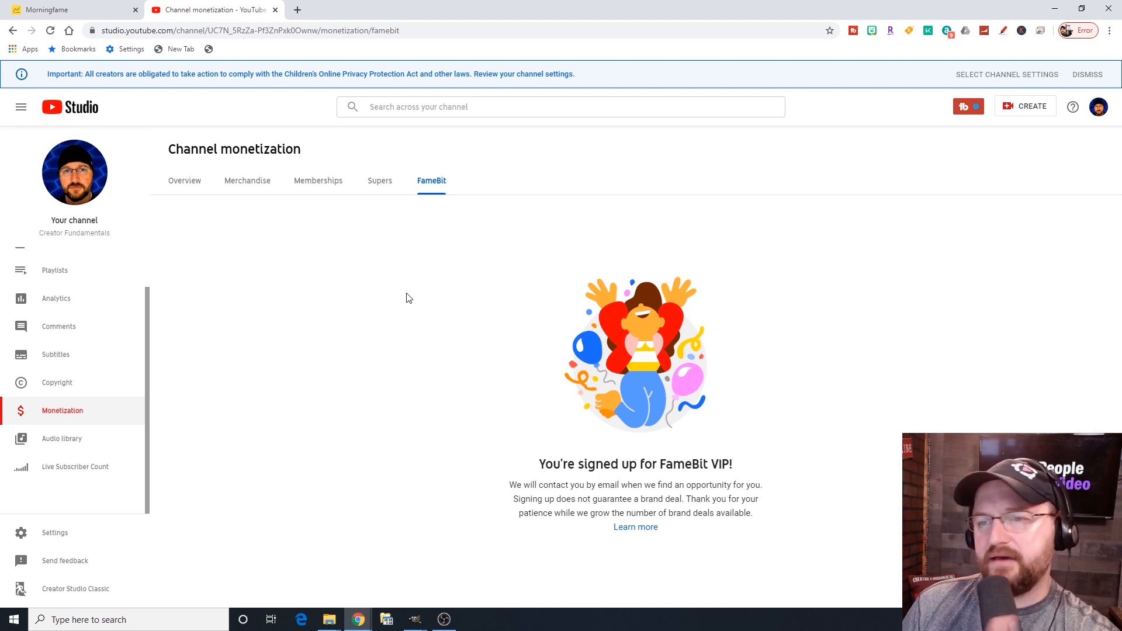
mouse_move(342, 291)
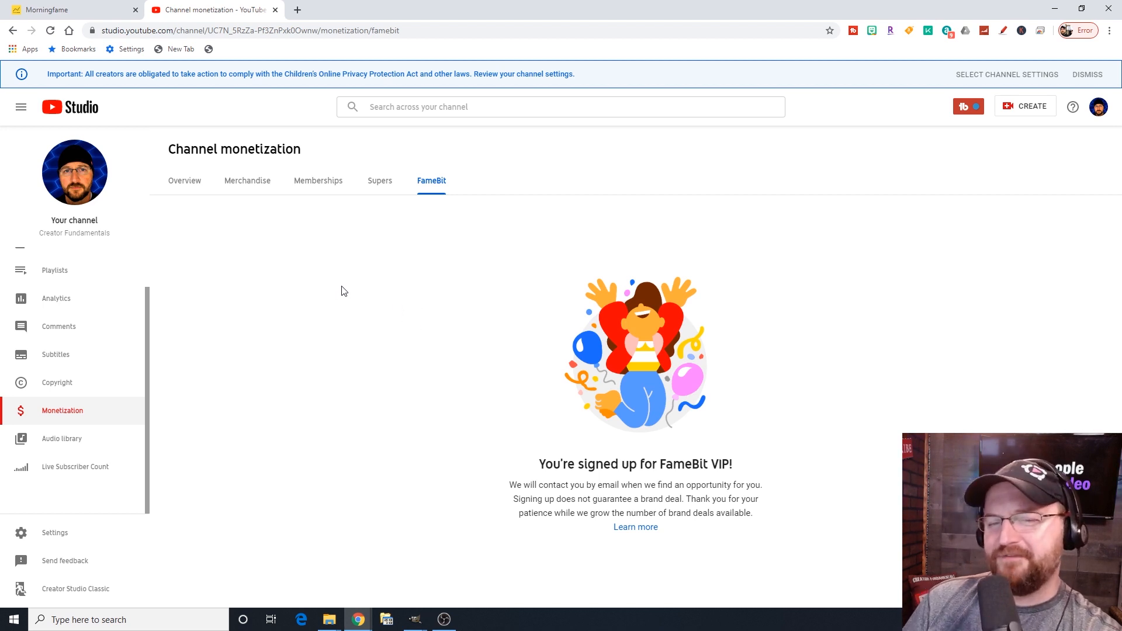
mouse_move(167, 311)
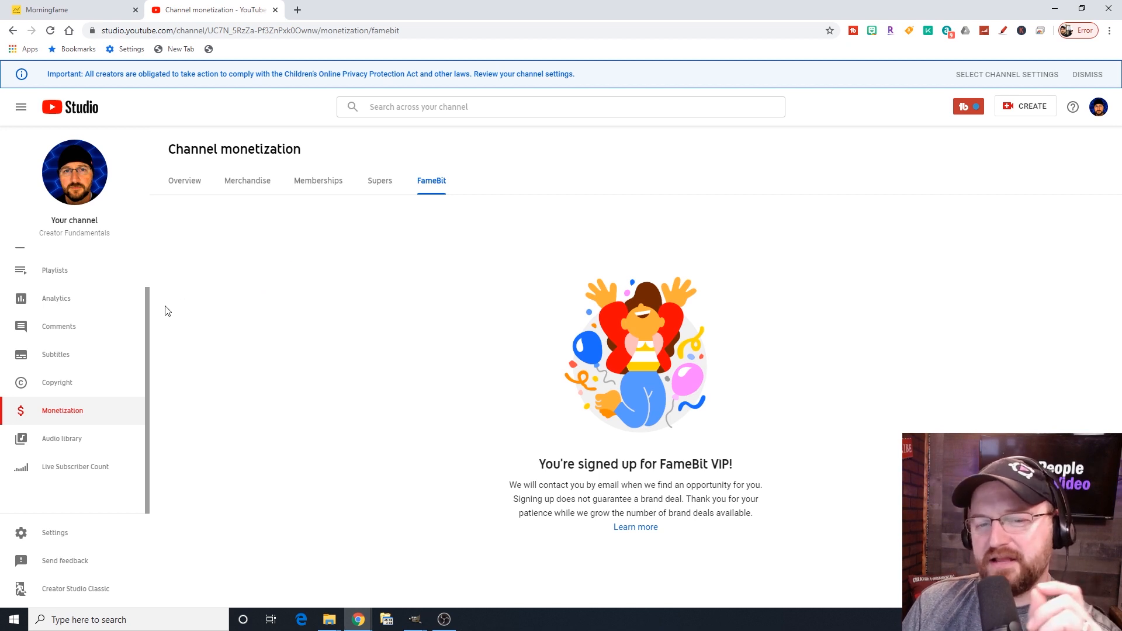
mouse_move(76, 442)
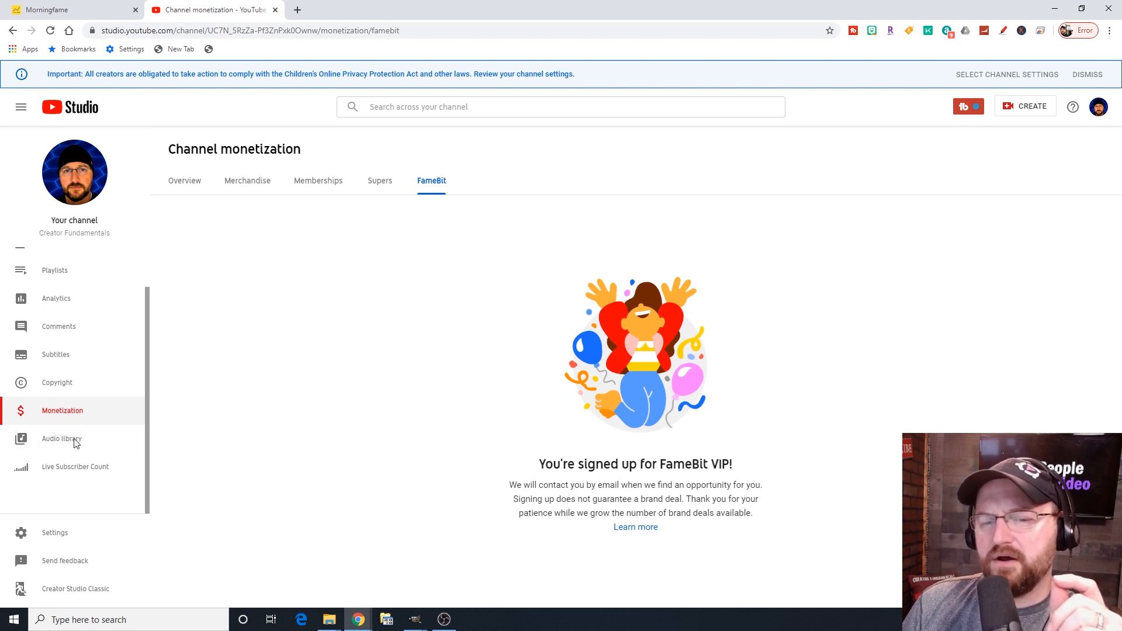
Go to the Audio library and preview Ocean View and Treat Yourself, then pause playback.
left_click(62, 438)
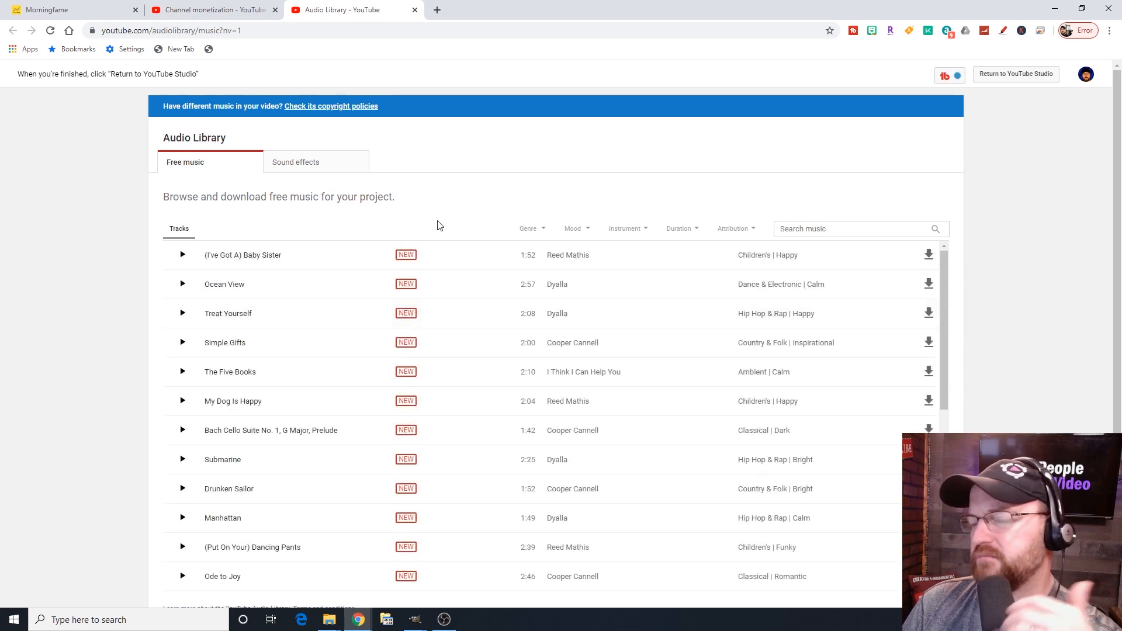
mouse_move(431, 195)
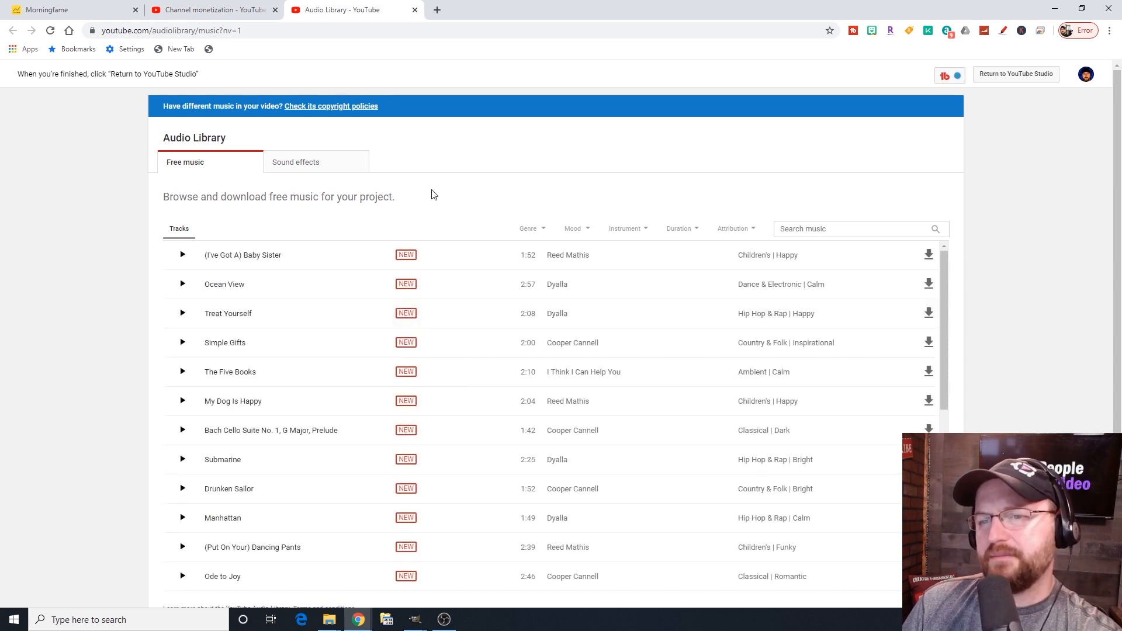
mouse_move(883, 266)
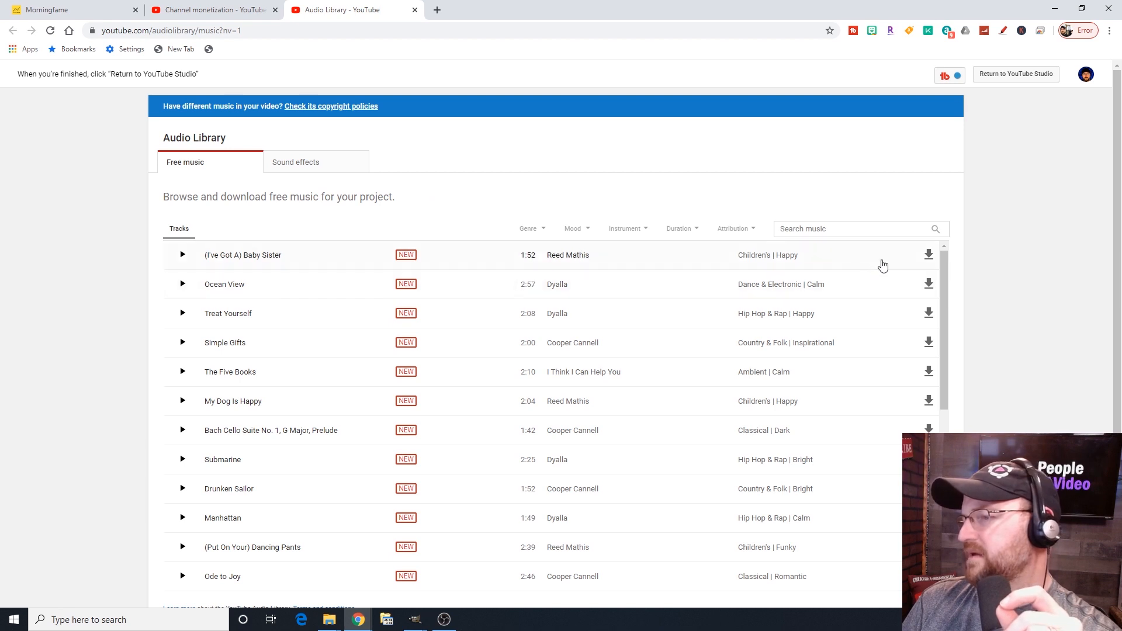
mouse_move(928, 254)
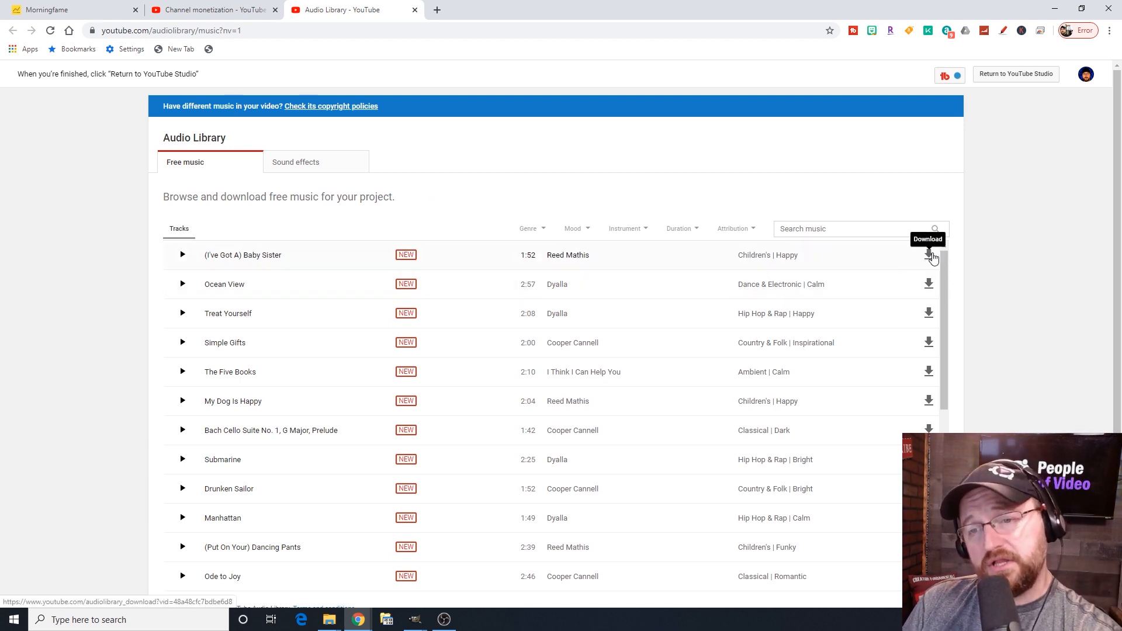
mouse_move(260, 269)
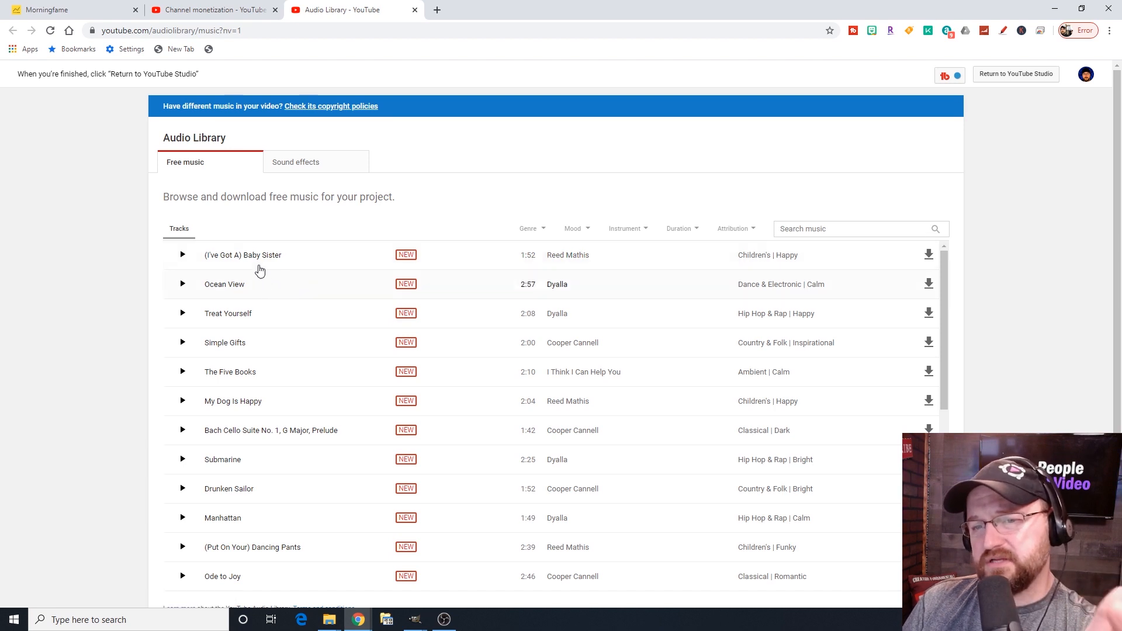
left_click(182, 283)
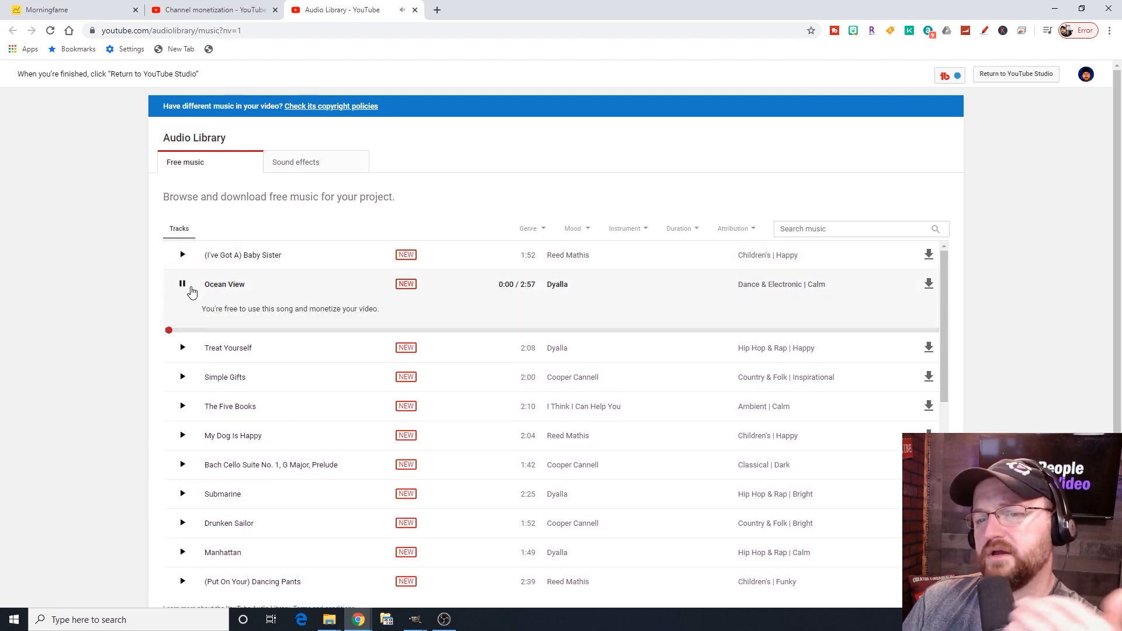
left_click(182, 348)
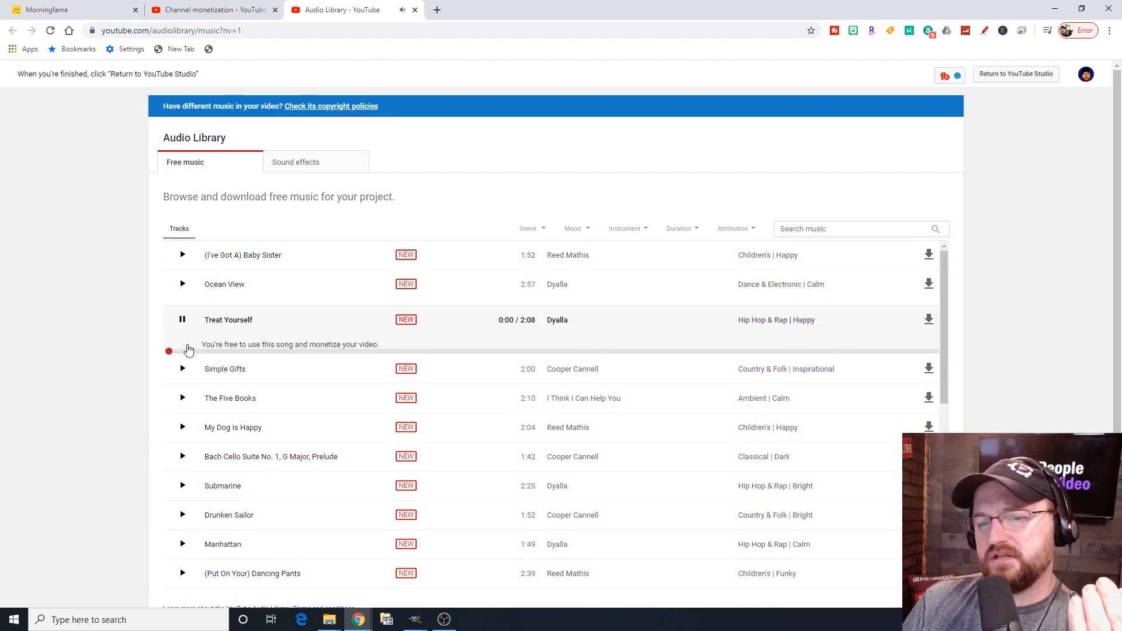
left_click(182, 319)
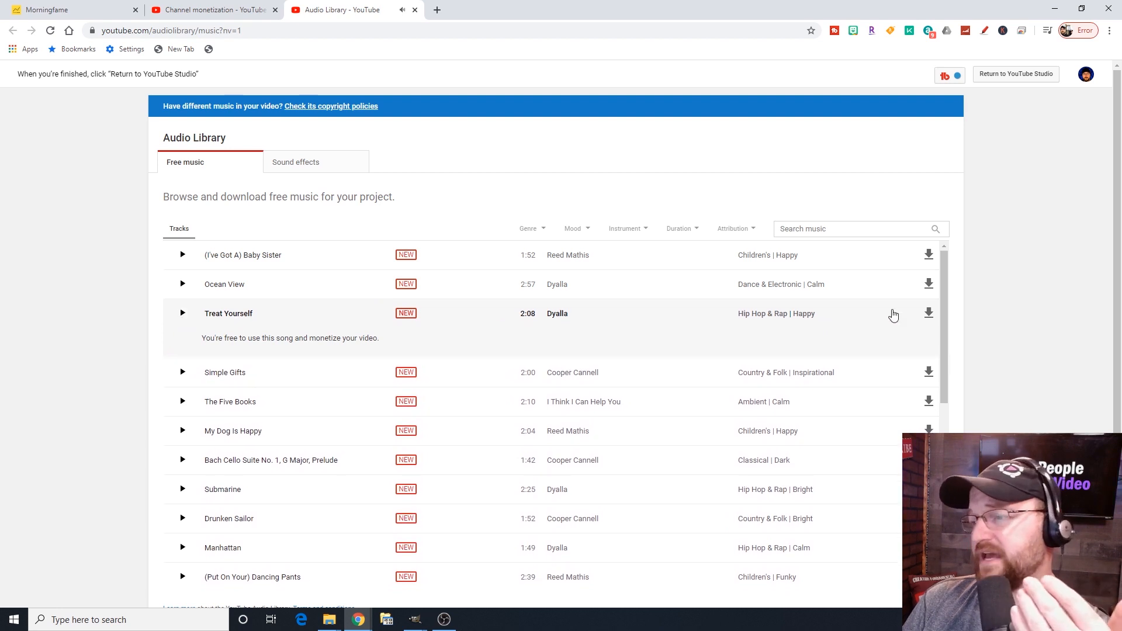
mouse_move(519, 183)
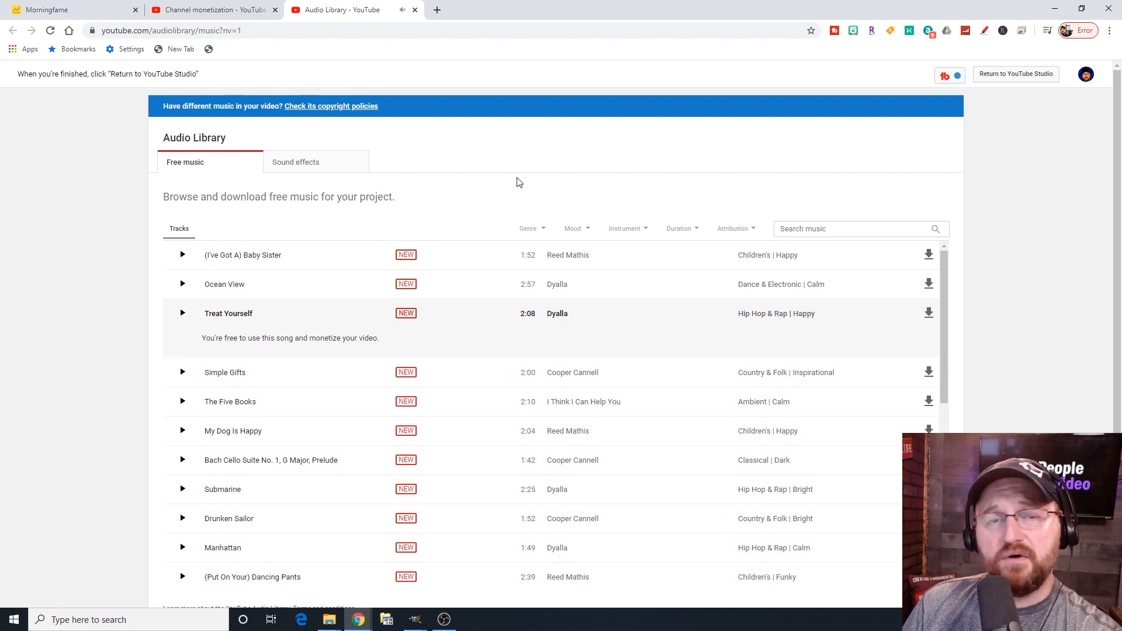
mouse_move(525, 182)
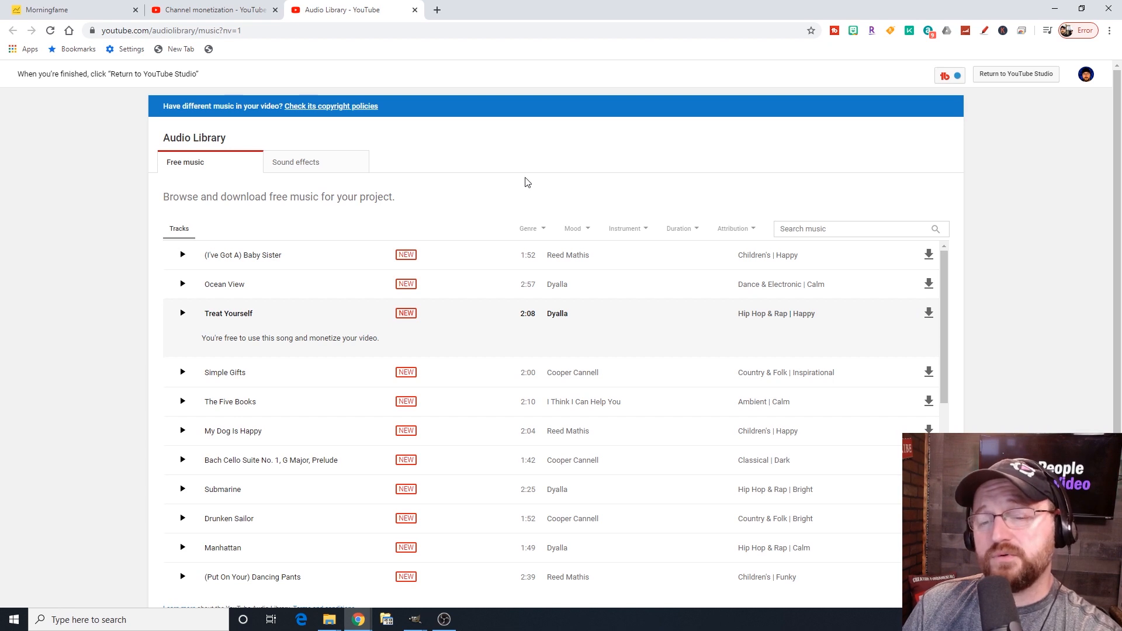
mouse_move(525, 174)
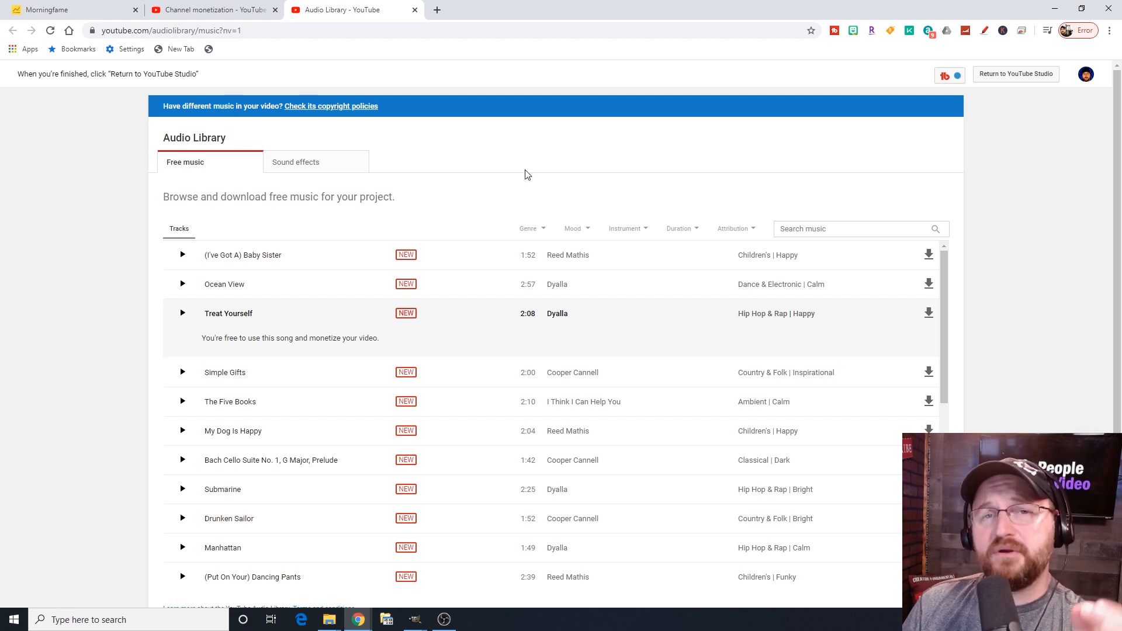
mouse_move(307, 174)
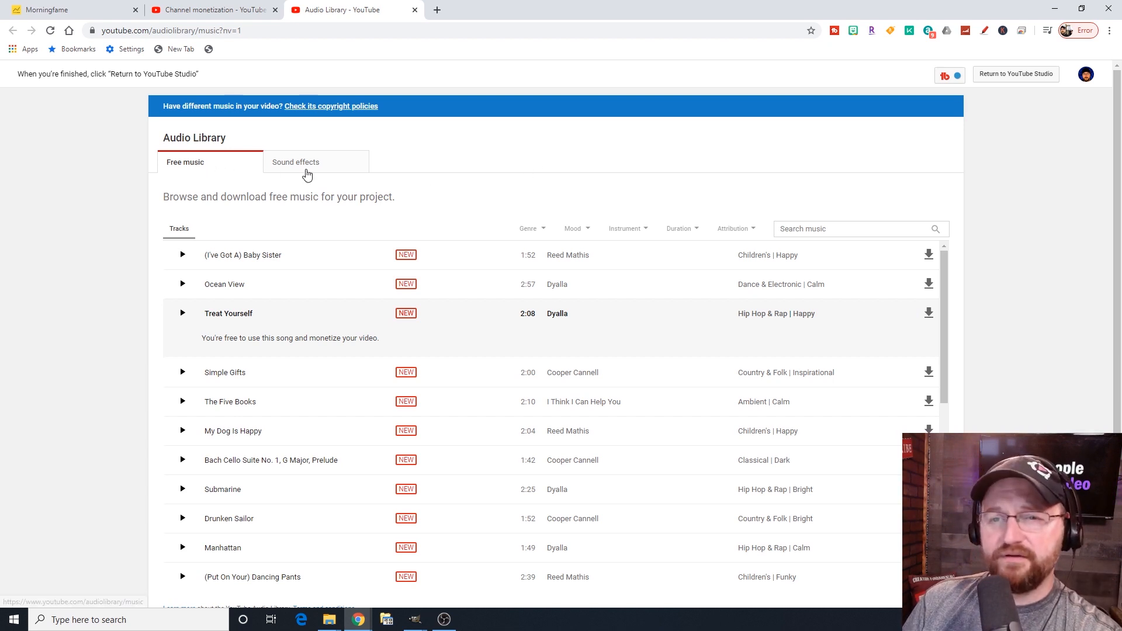
Switch to Sound effects and preview A10 Jet Flyby fire and Aggressive Zombie Snarls, then stop.
left_click(294, 161)
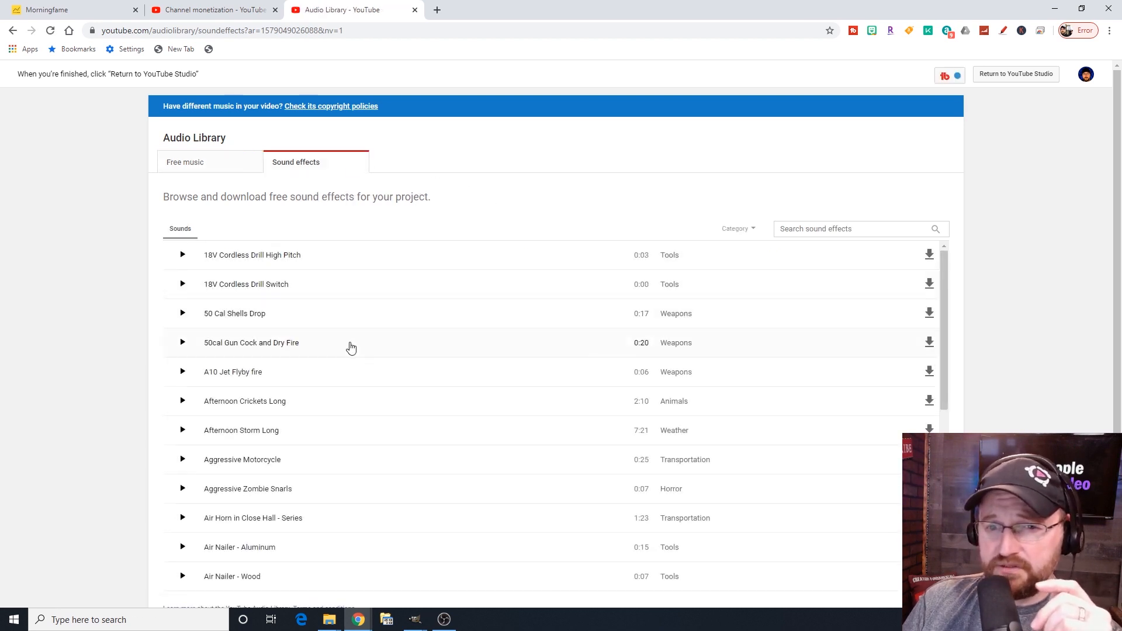
left_click(182, 371)
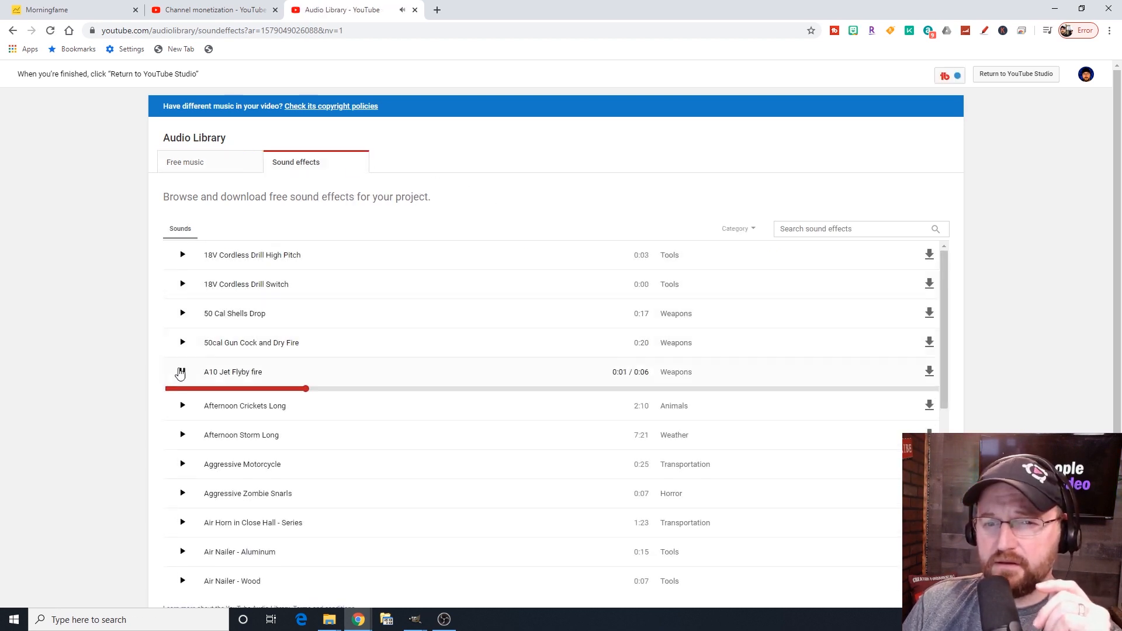
left_click(182, 492)
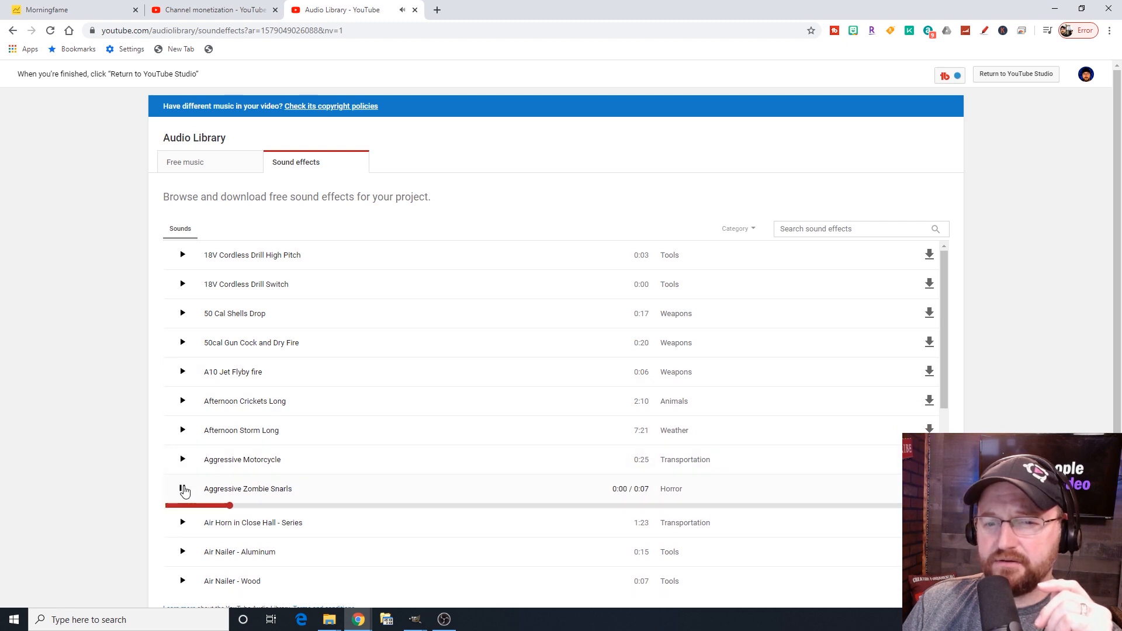
left_click(182, 489)
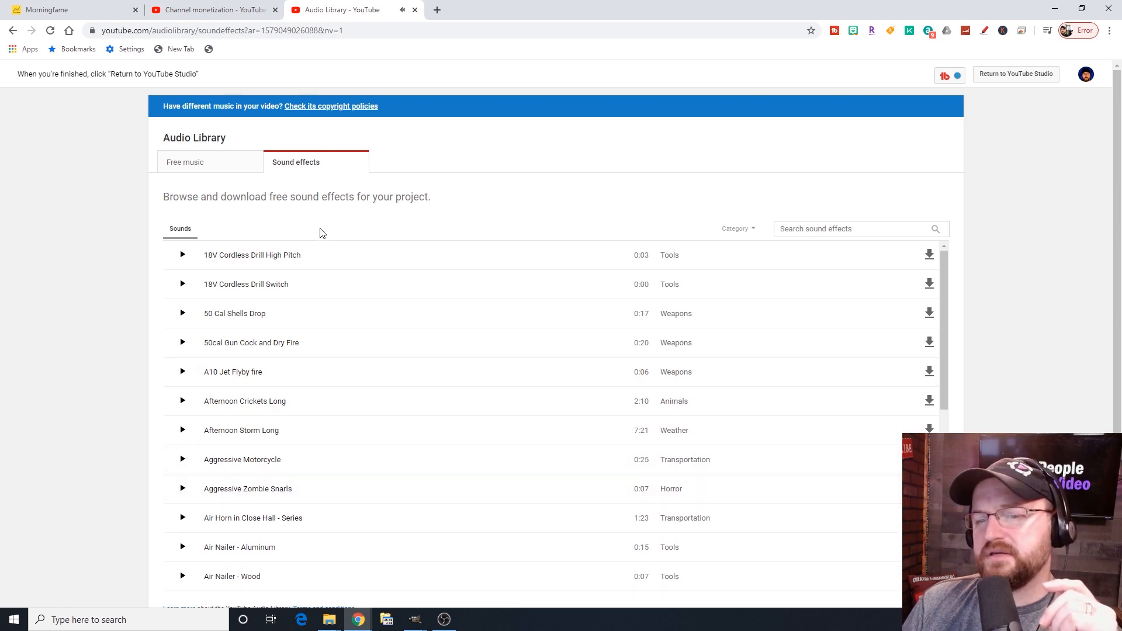
scroll("down", 3)
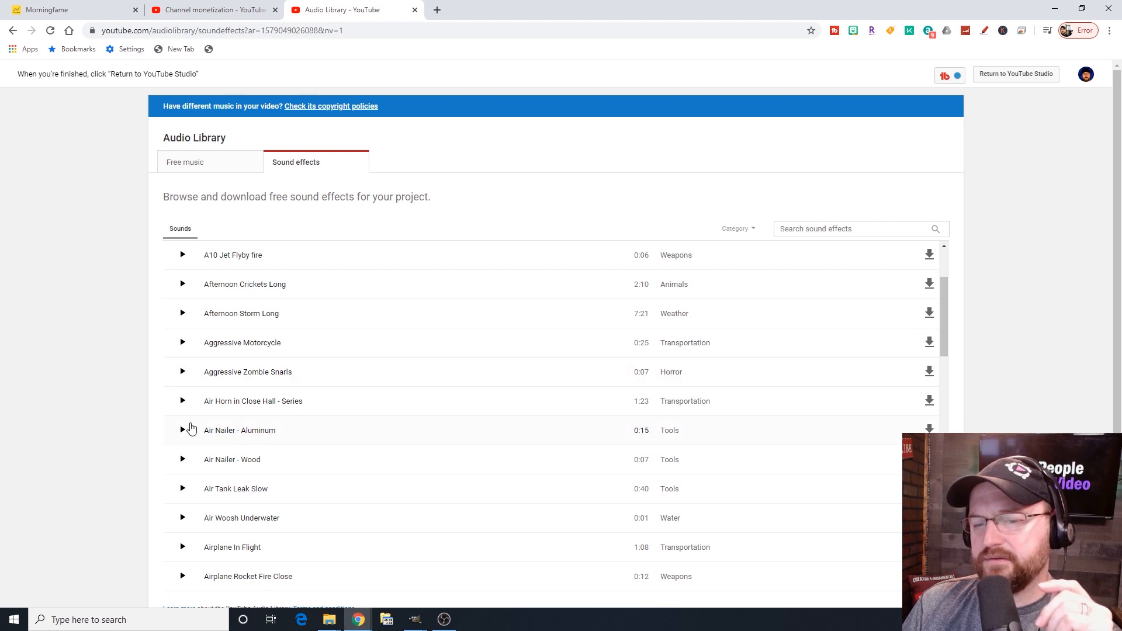
mouse_move(451, 176)
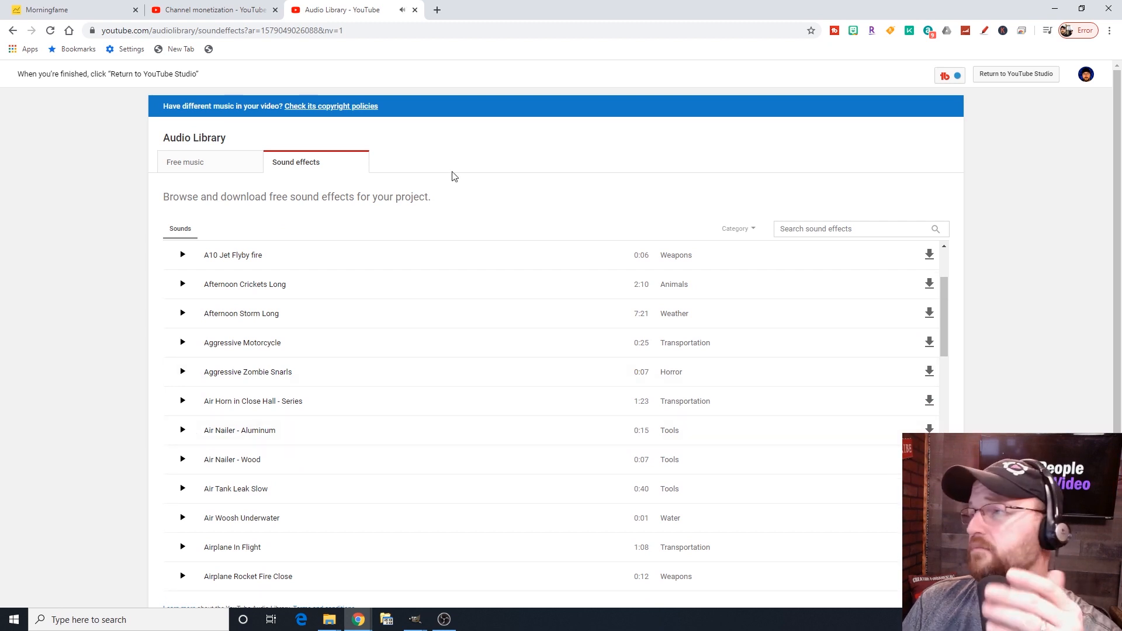
mouse_move(966, 107)
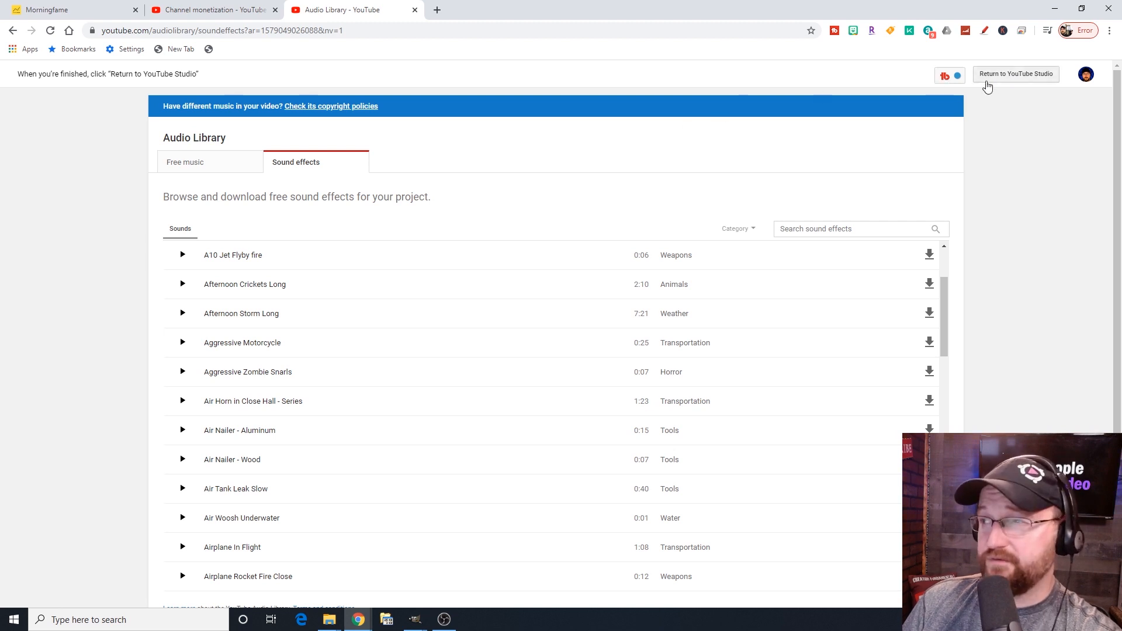
Return to YouTube Studio and close the extra Channel dashboard browser tab.
left_click(1015, 74)
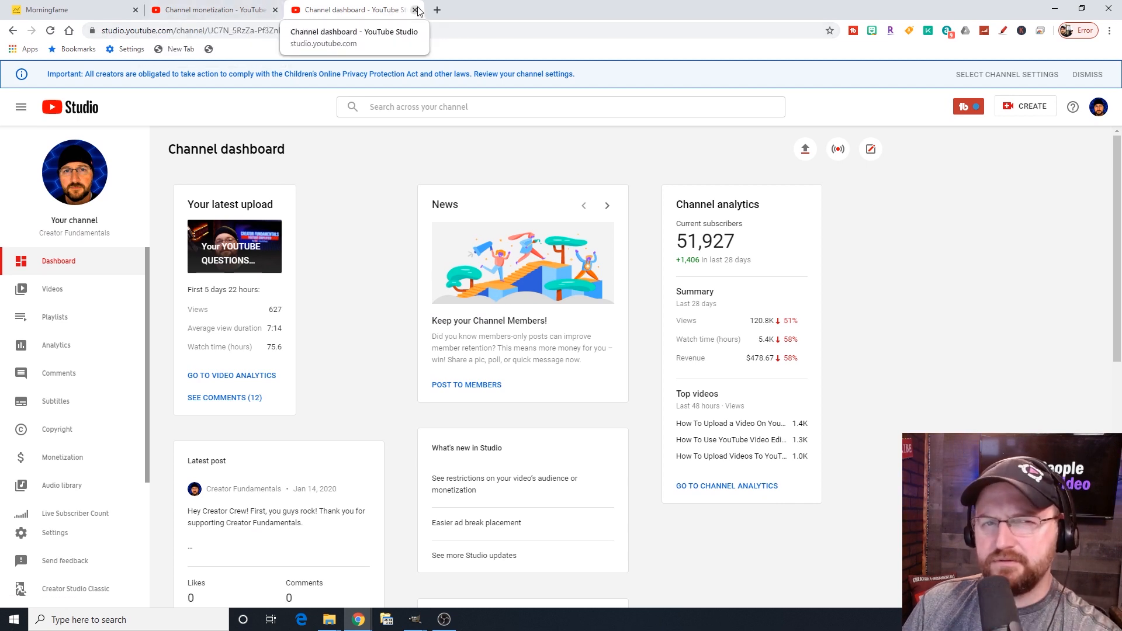
left_click(416, 9)
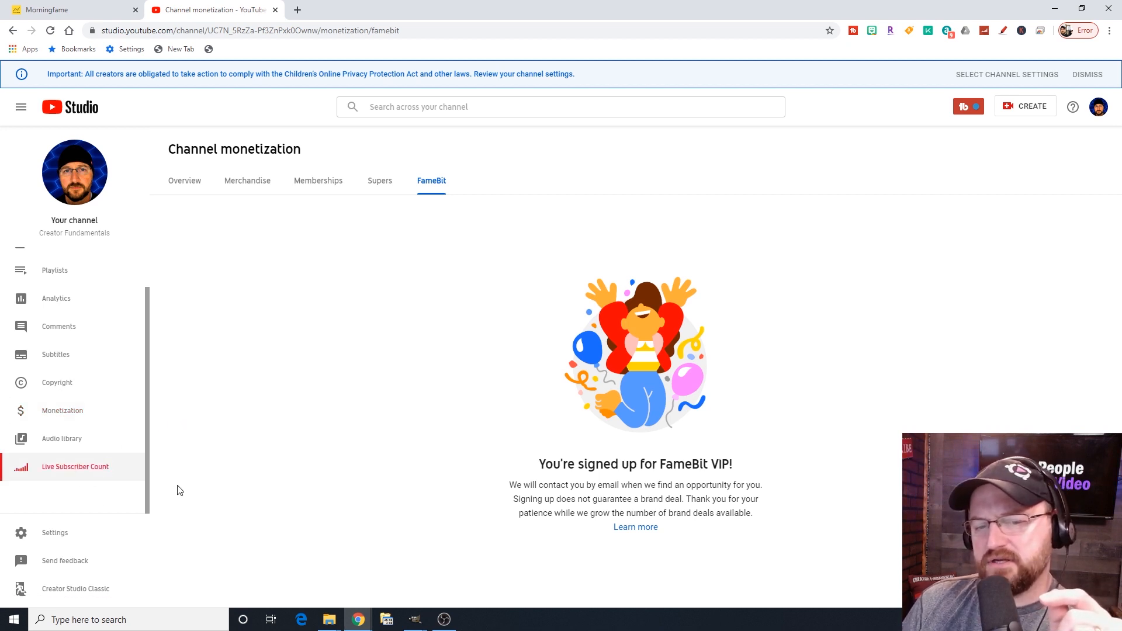
View the Live Subscriber Count (51,927), then return to the Channel dashboard and scroll its cards.
left_click(75, 466)
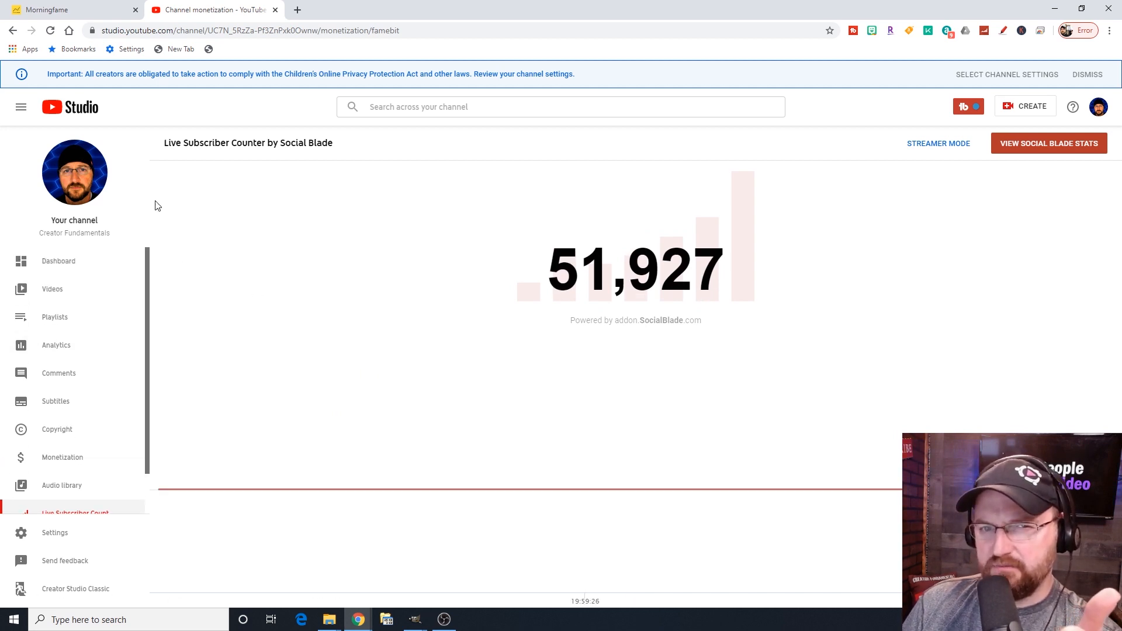
mouse_move(94, 258)
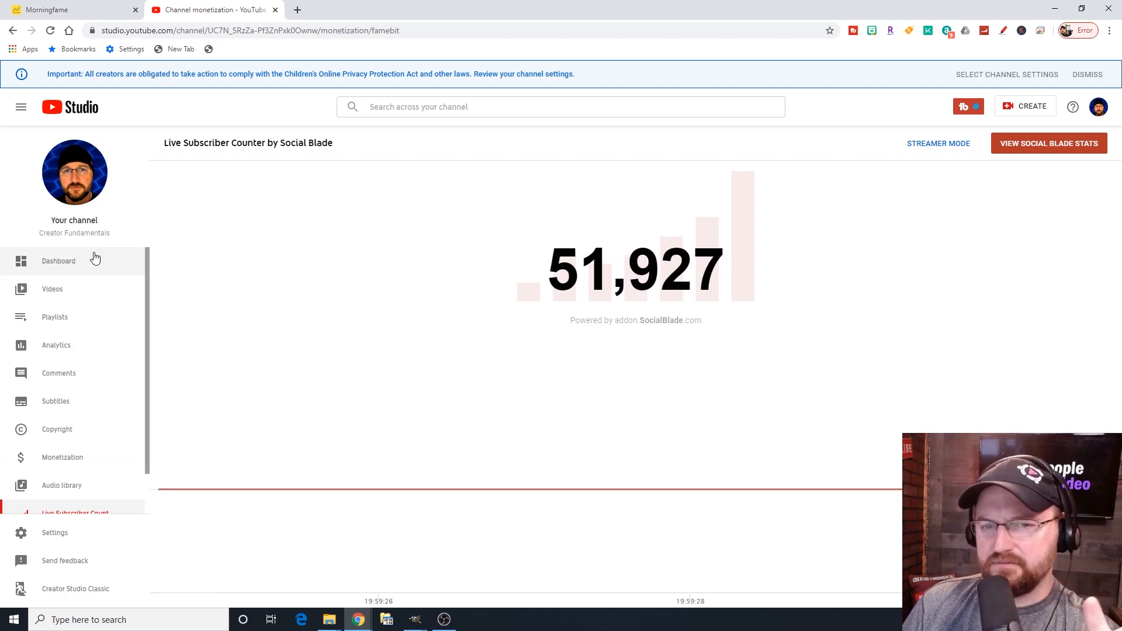
left_click(58, 260)
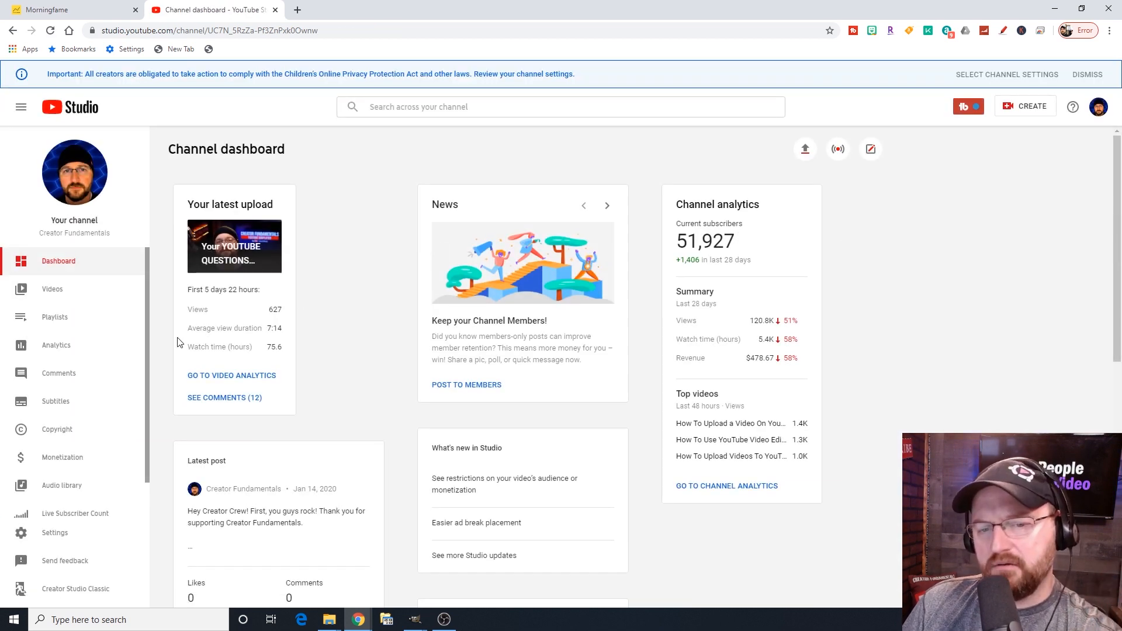
scroll("down", 3)
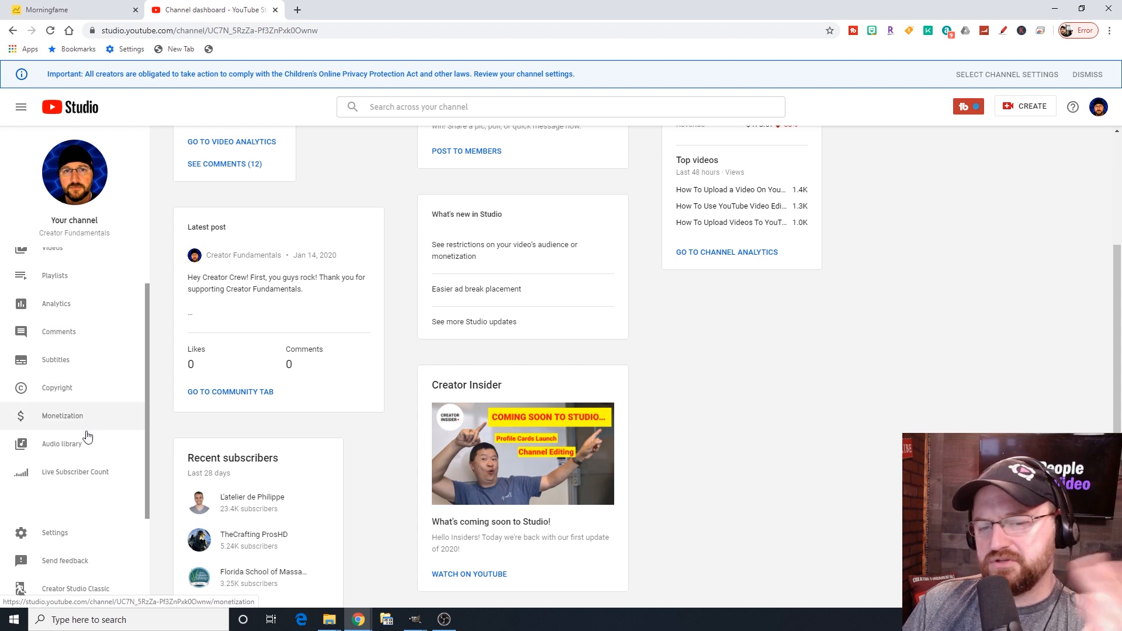
Go to the Channel section of Settings showing the channel name and keywords.
left_click(55, 533)
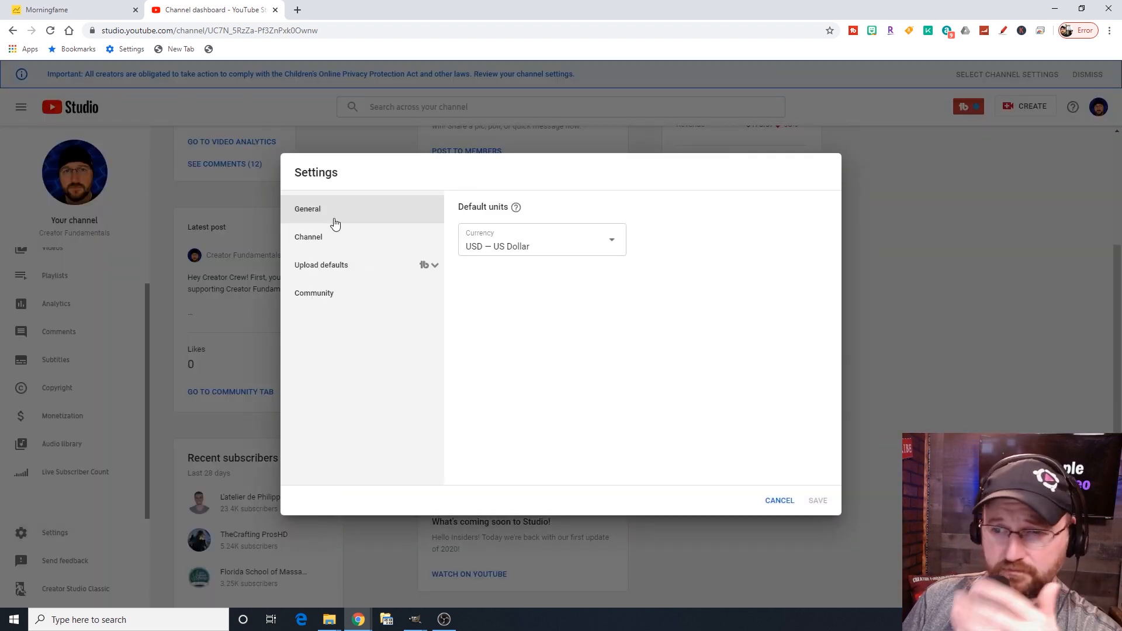
mouse_move(432, 247)
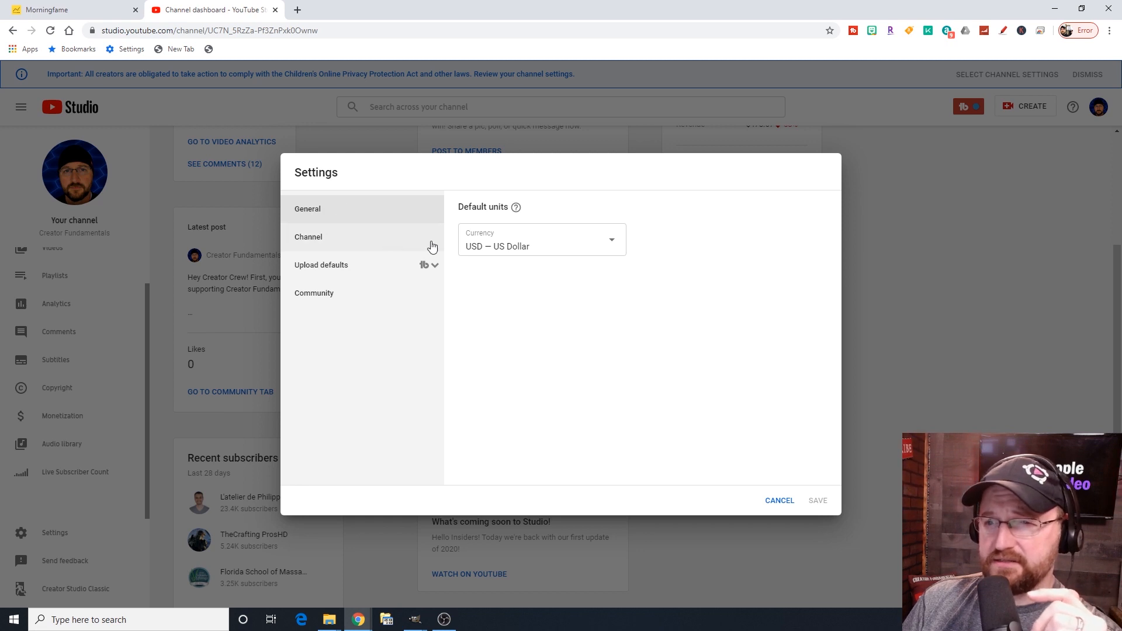
left_click(307, 237)
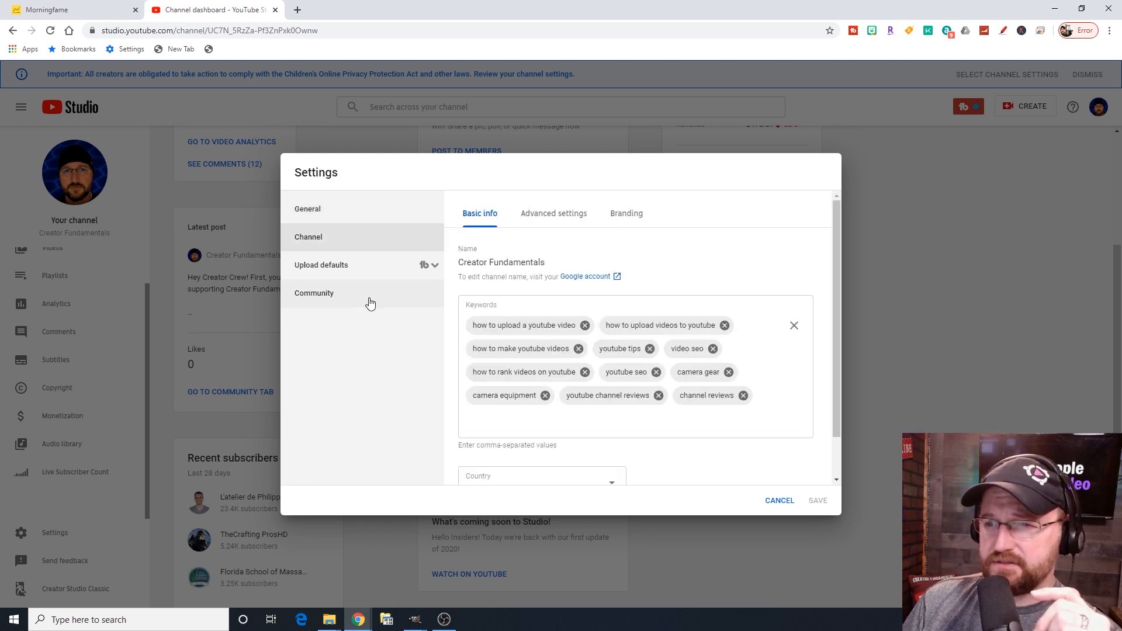
mouse_move(347, 269)
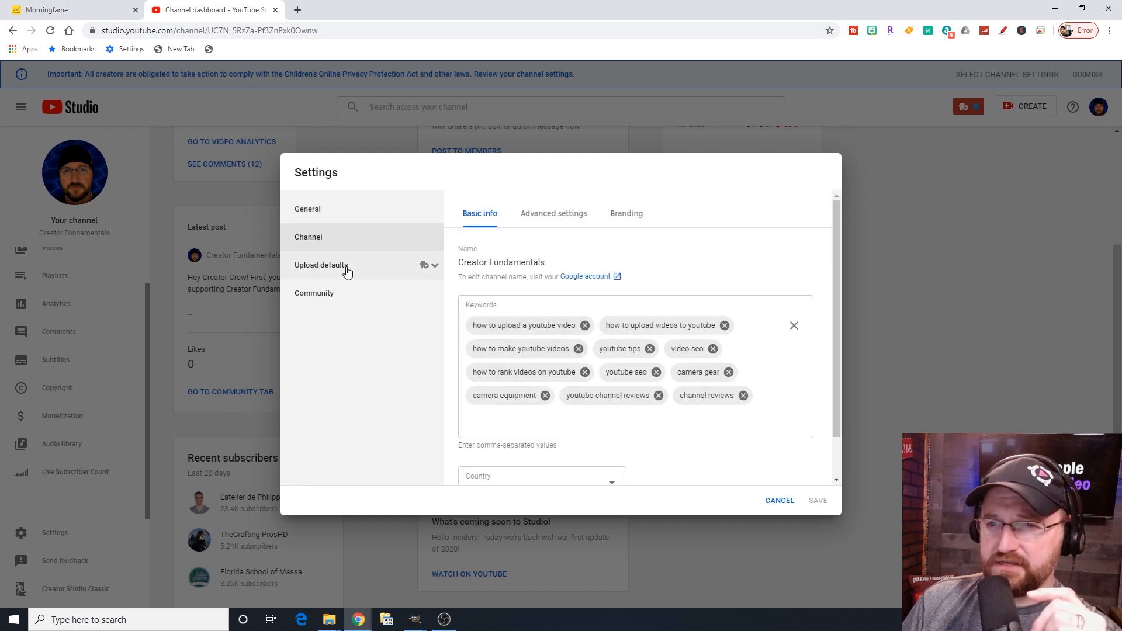
Review Upload defaults: prefilled description, Unlisted visibility and empty tags field.
left_click(321, 266)
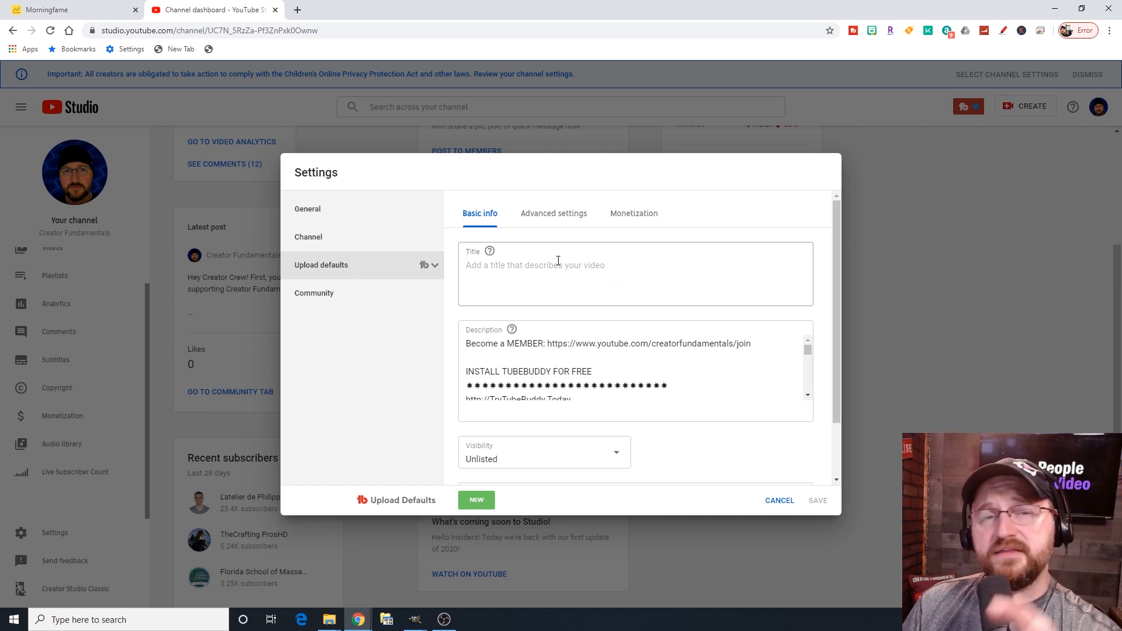
mouse_move(629, 307)
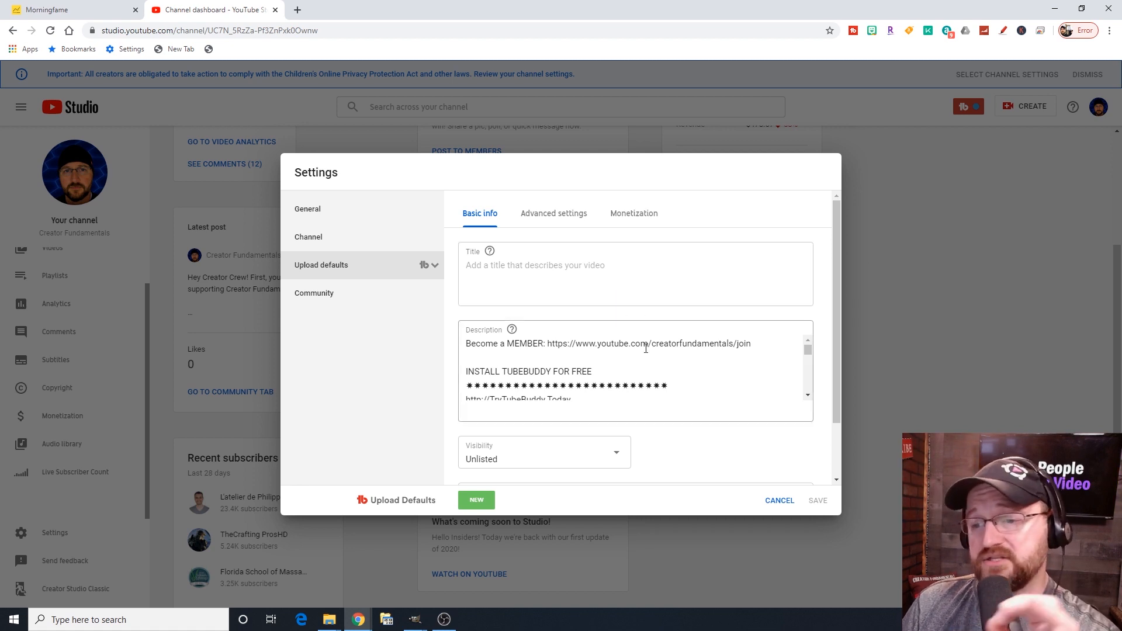
scroll("down", 3)
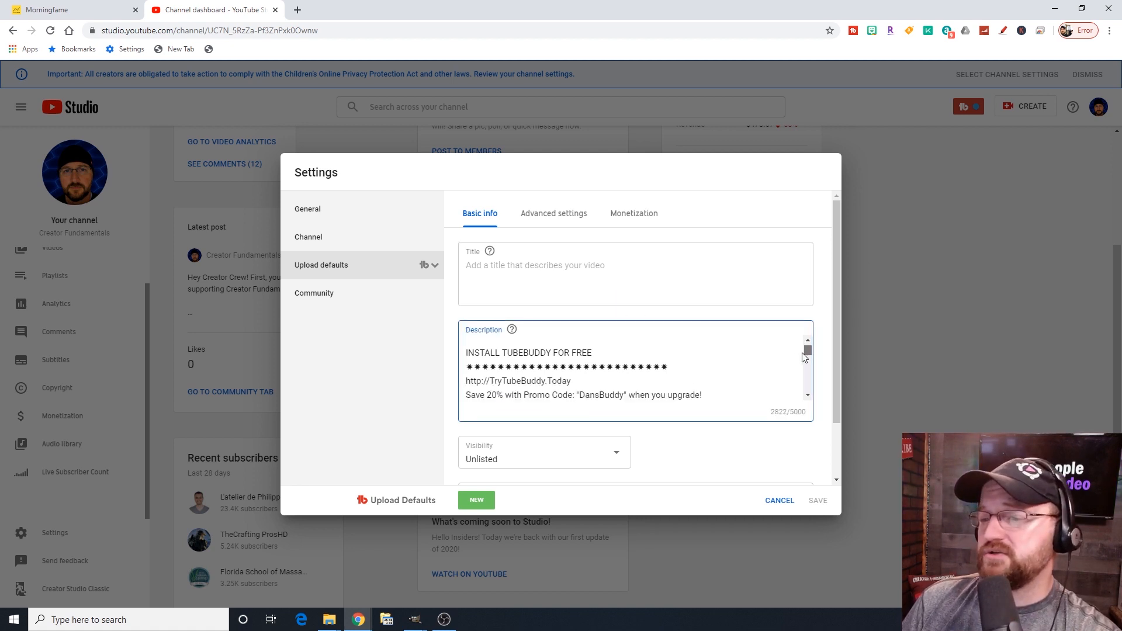
scroll("down", 3)
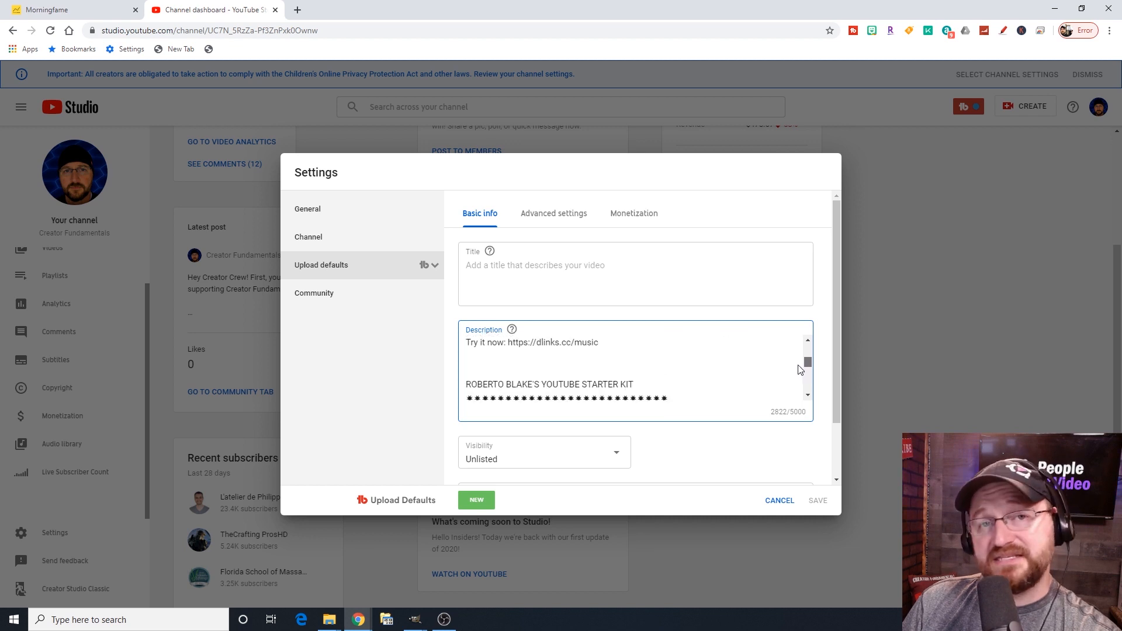
mouse_move(667, 359)
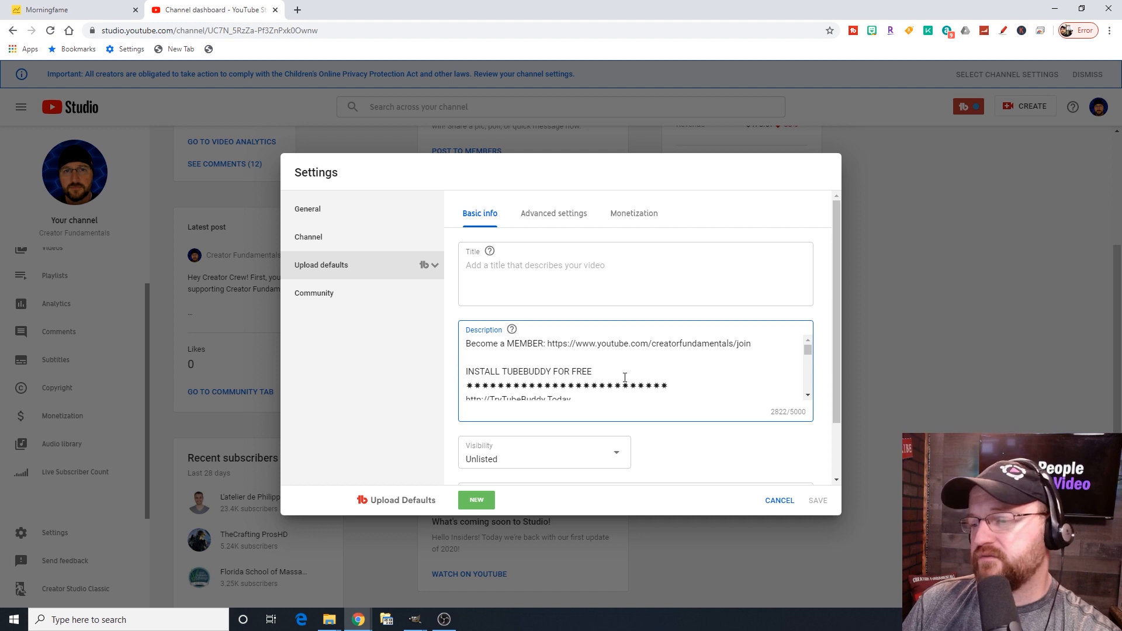
scroll("down", 3)
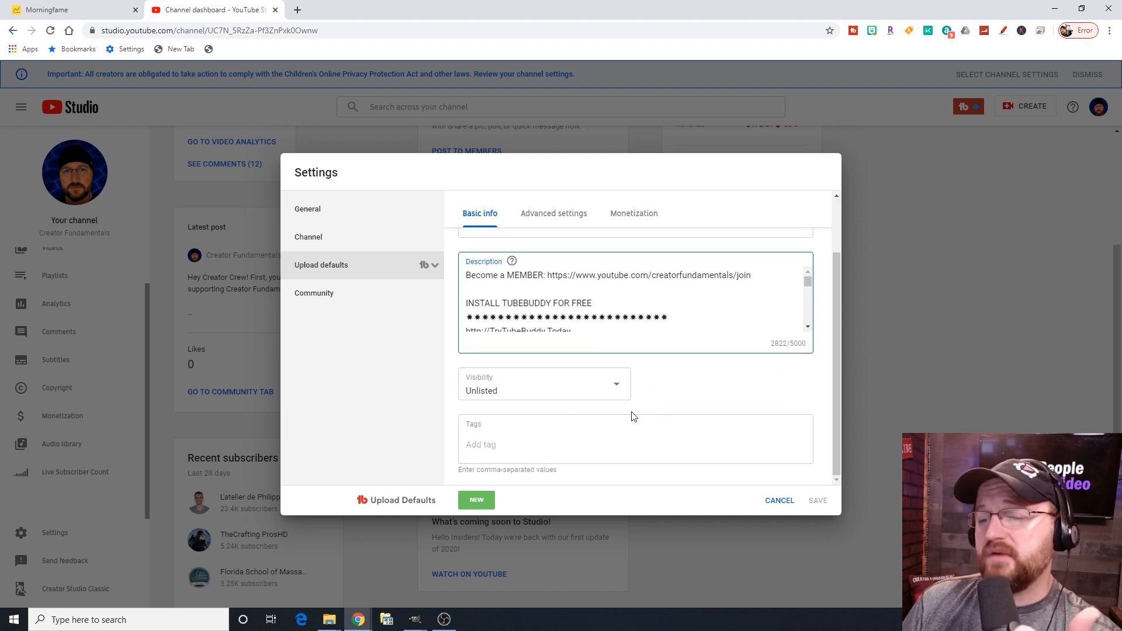
mouse_move(551, 396)
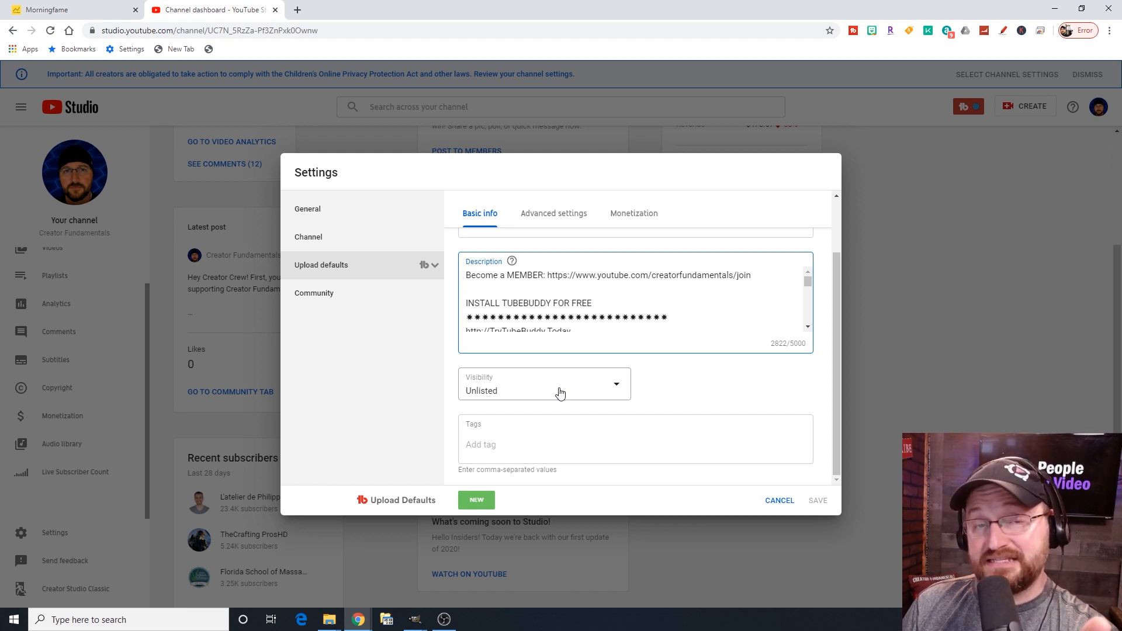
mouse_move(573, 390)
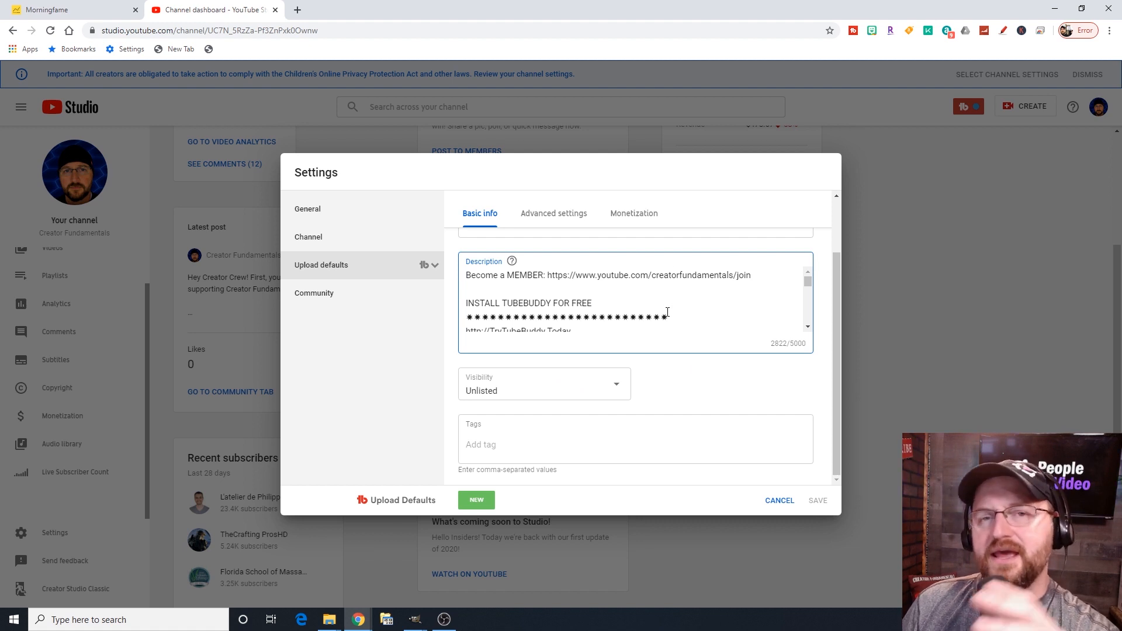
mouse_move(665, 316)
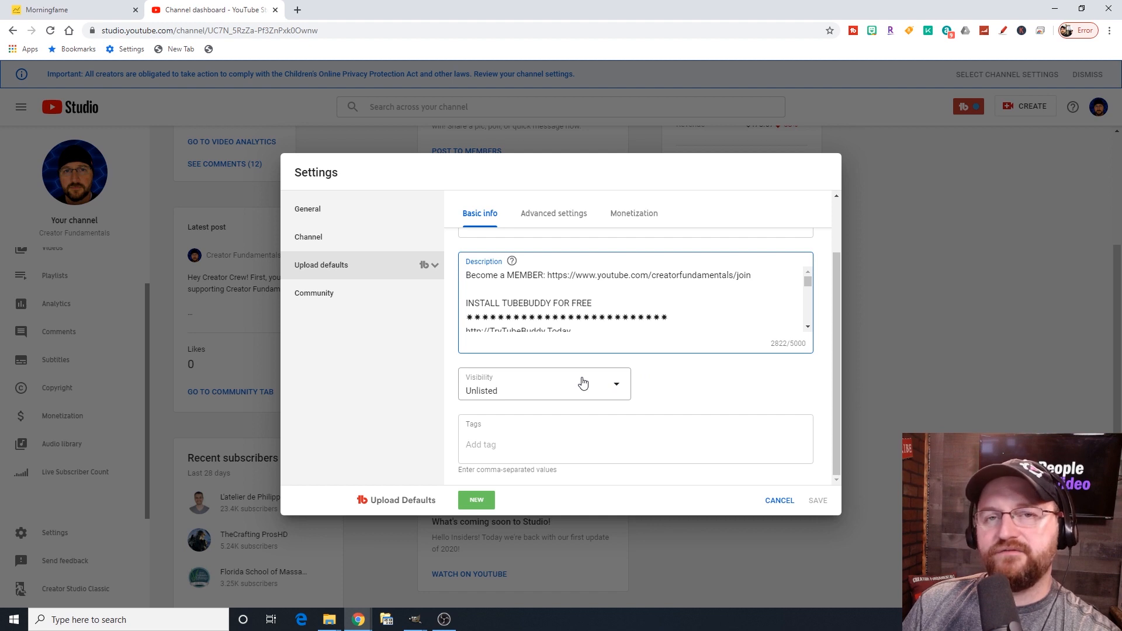
mouse_move(584, 377)
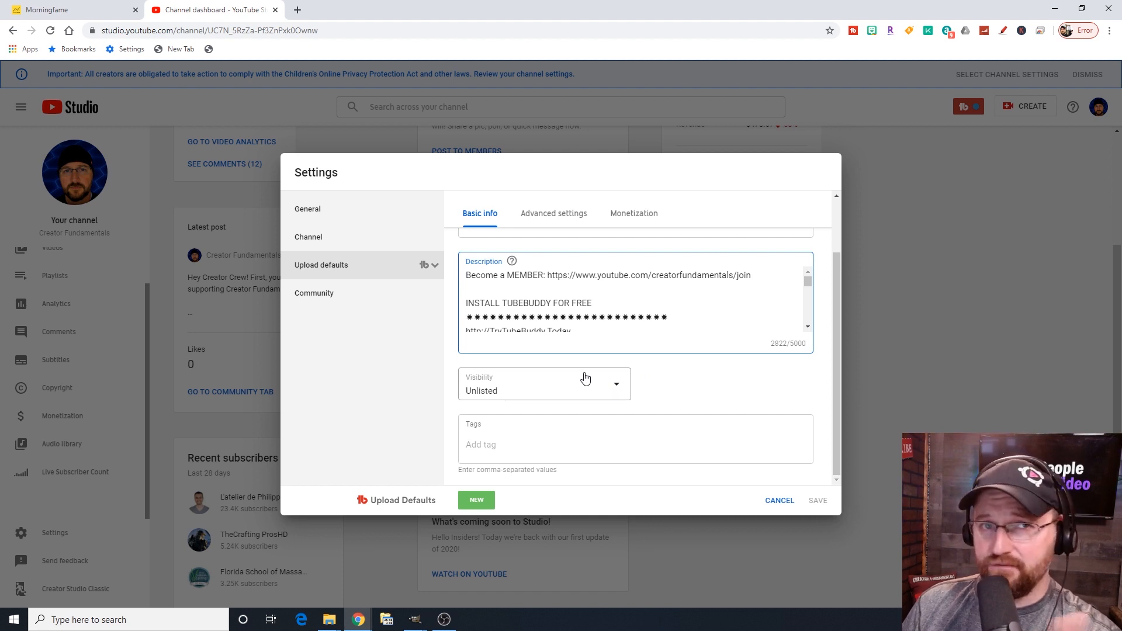
mouse_move(582, 378)
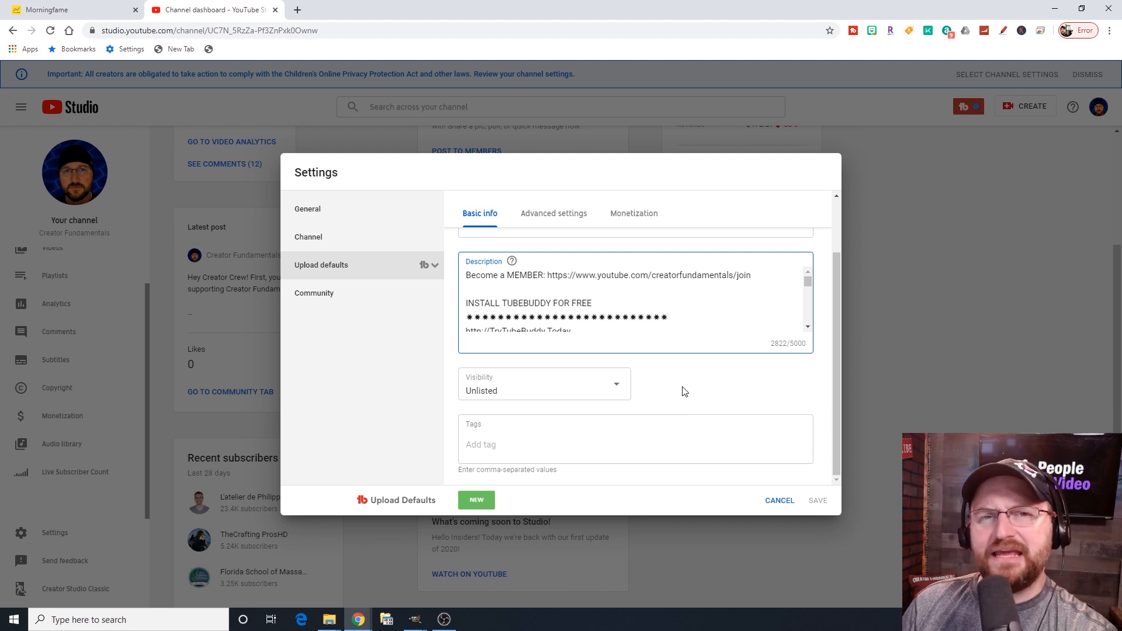
mouse_move(695, 399)
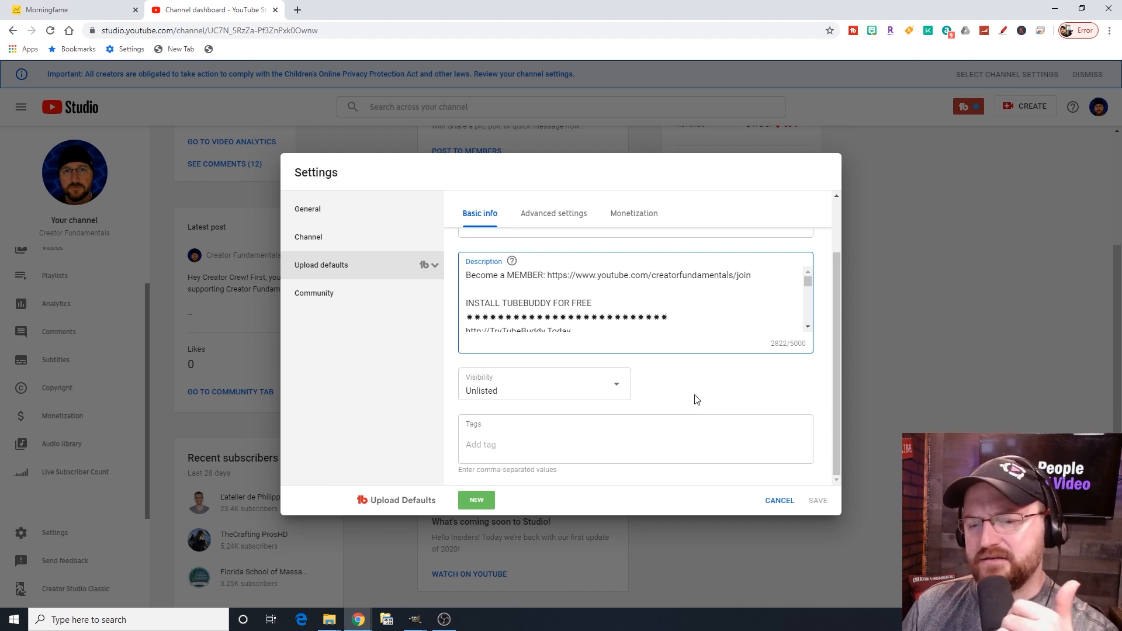
mouse_move(609, 396)
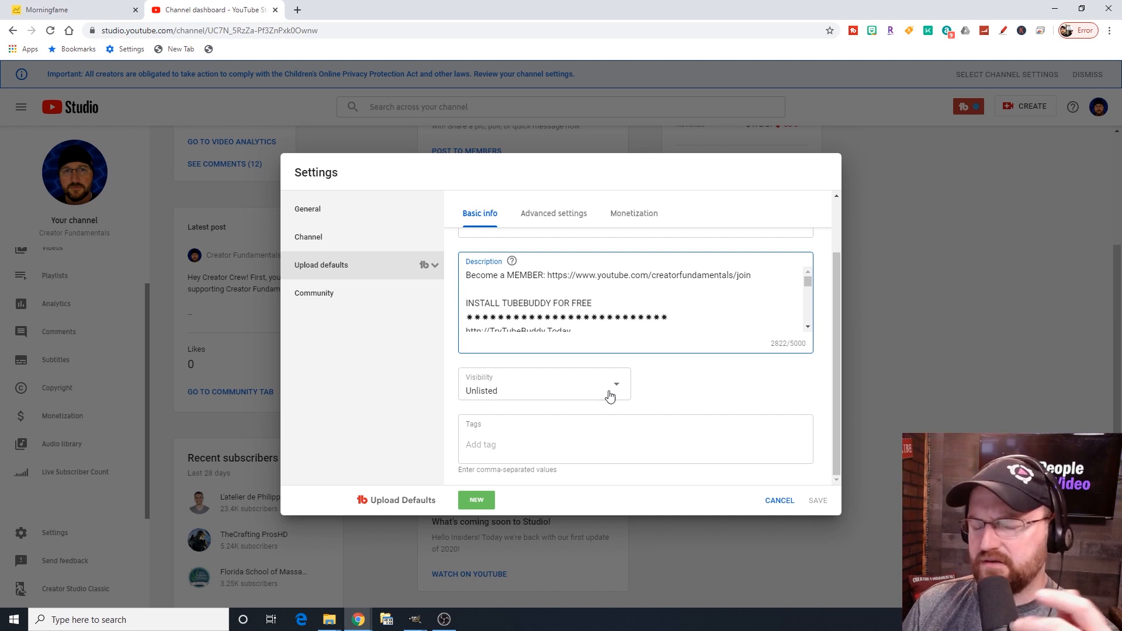
mouse_move(559, 399)
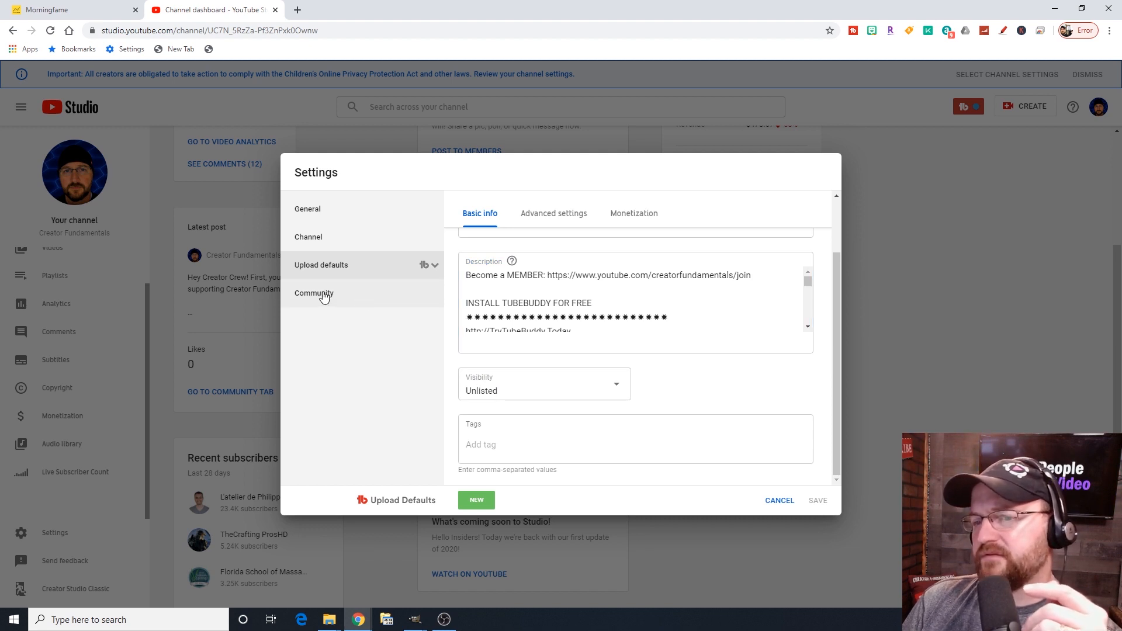
Review Community moderators, hidden users and blocked words, then cancel out of Settings.
left_click(313, 292)
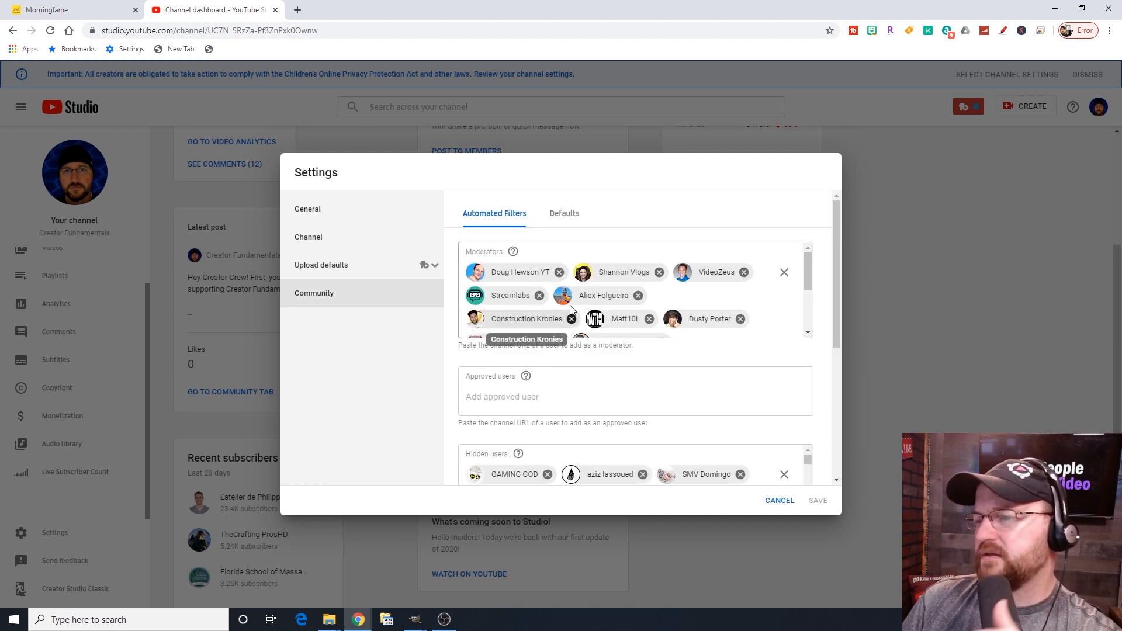
mouse_move(579, 294)
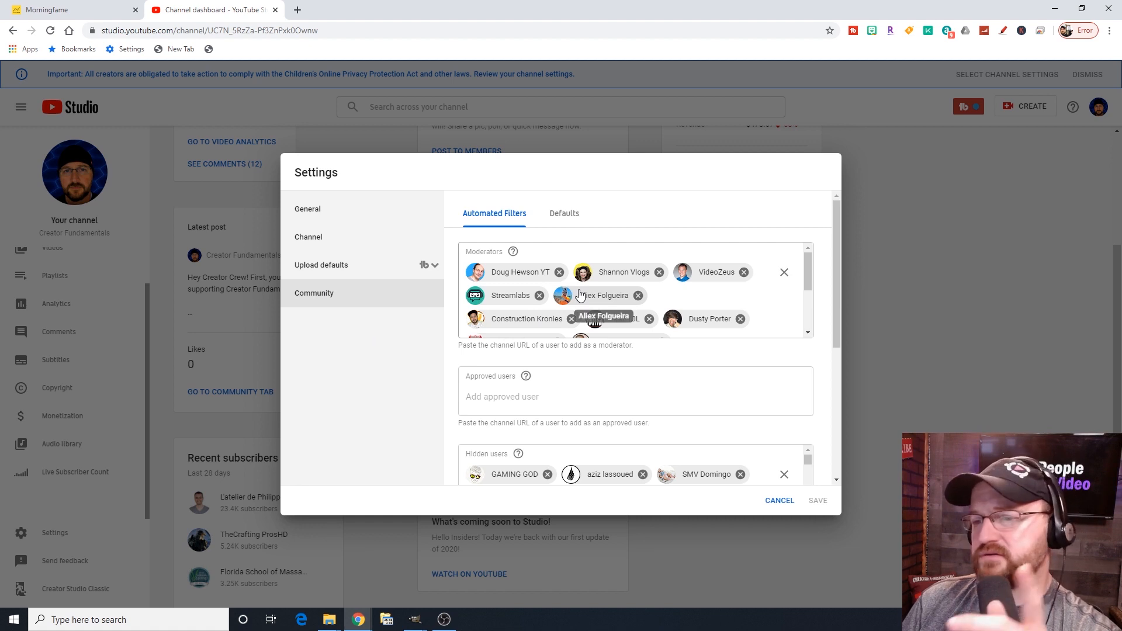
mouse_move(533, 379)
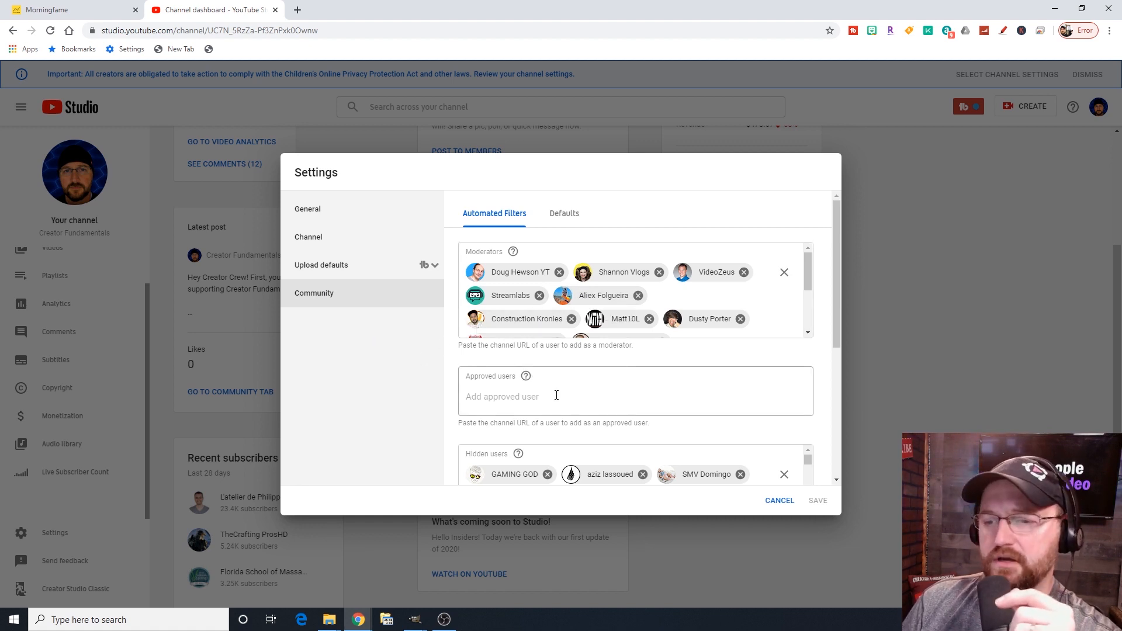
scroll("down", 3)
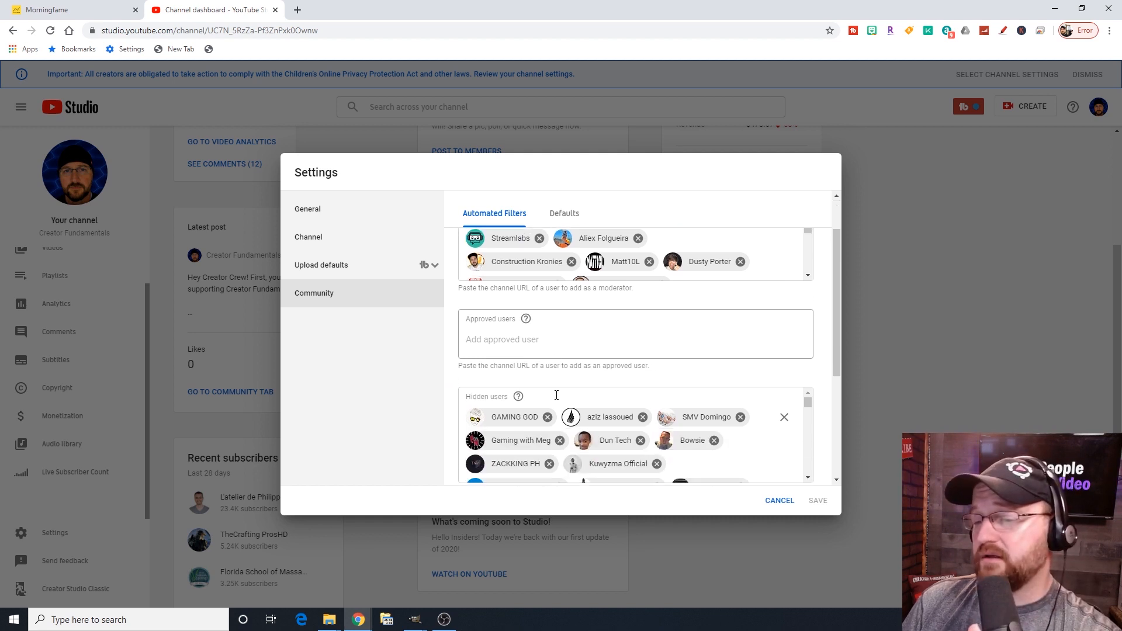
scroll("down", 3)
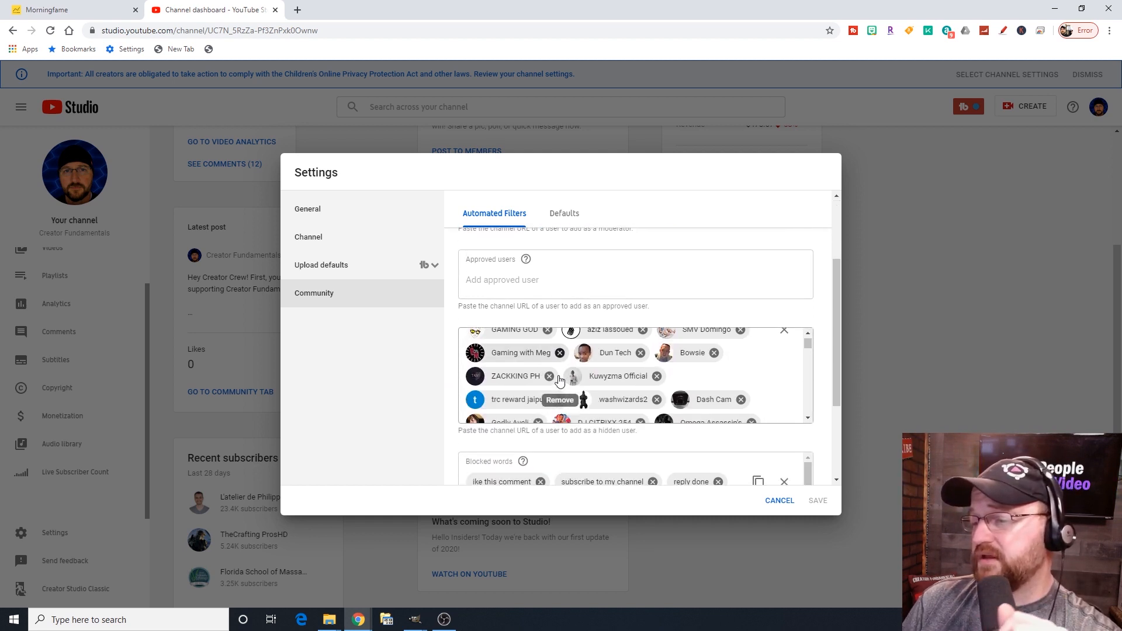
scroll("up", 3)
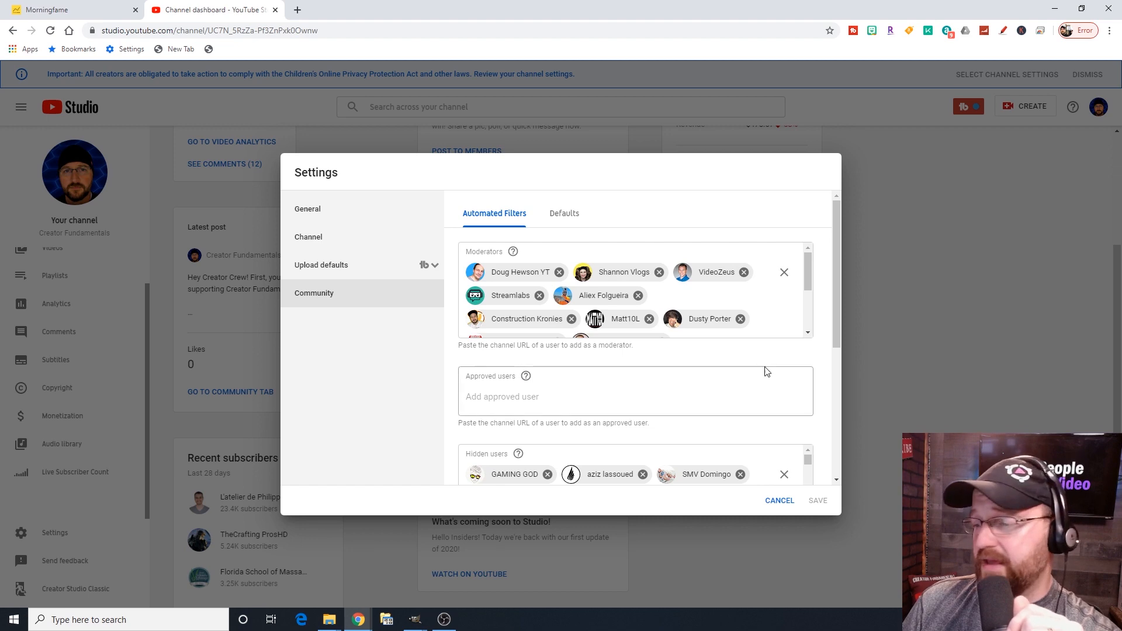
left_click(778, 500)
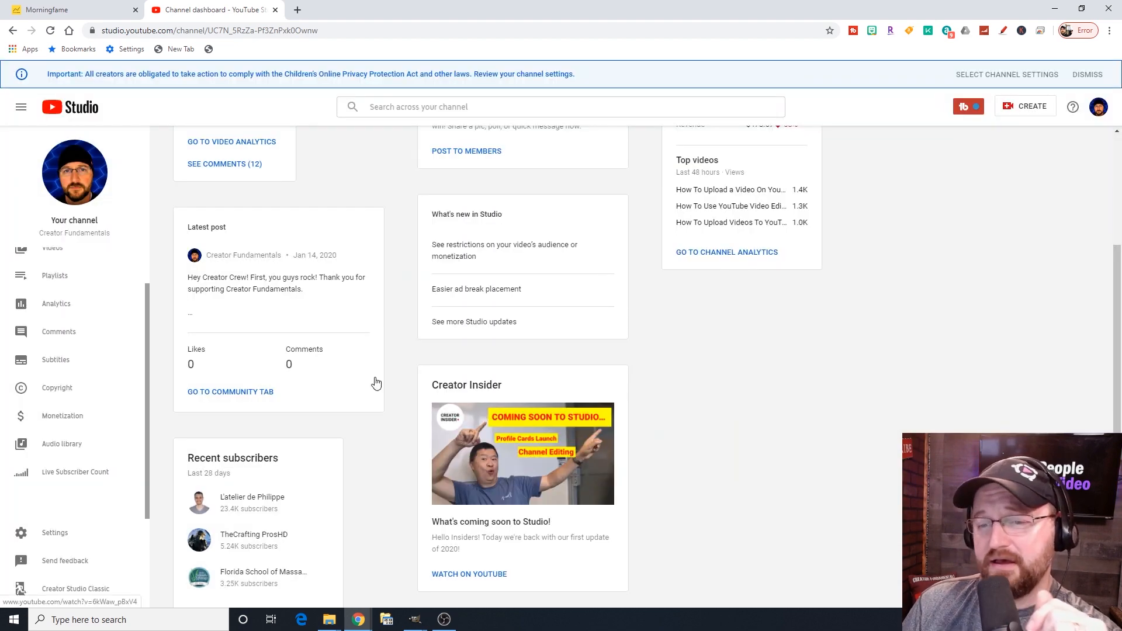
Switch to Creator Studio Classic from the sidebar, skipping the feedback survey.
scroll("down", 3)
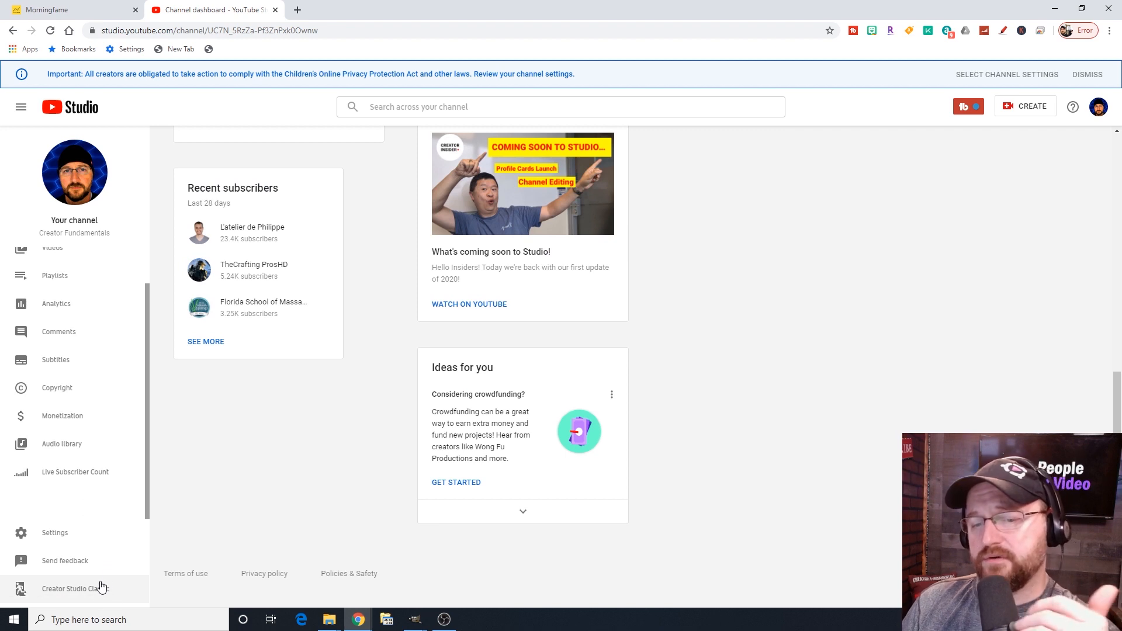
mouse_move(91, 592)
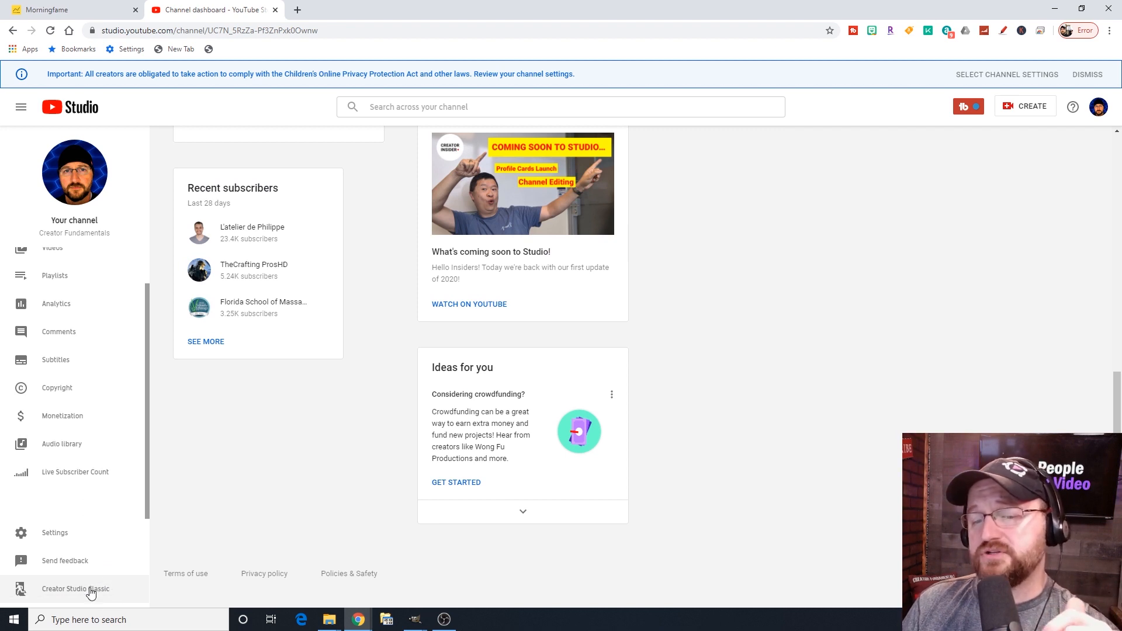
left_click(75, 588)
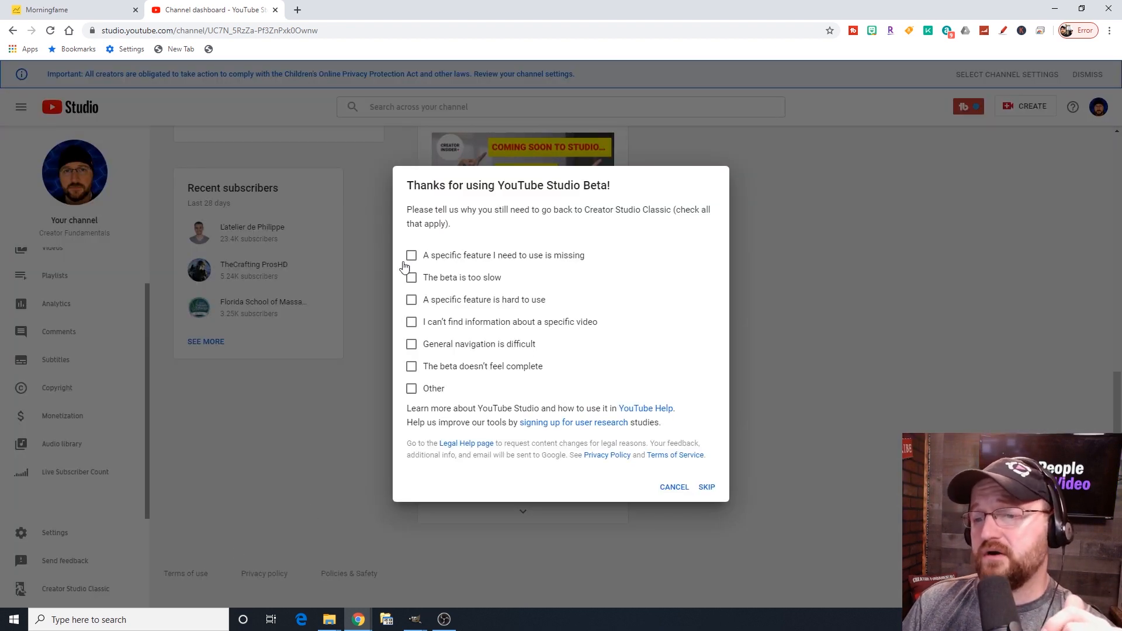
left_click(705, 486)
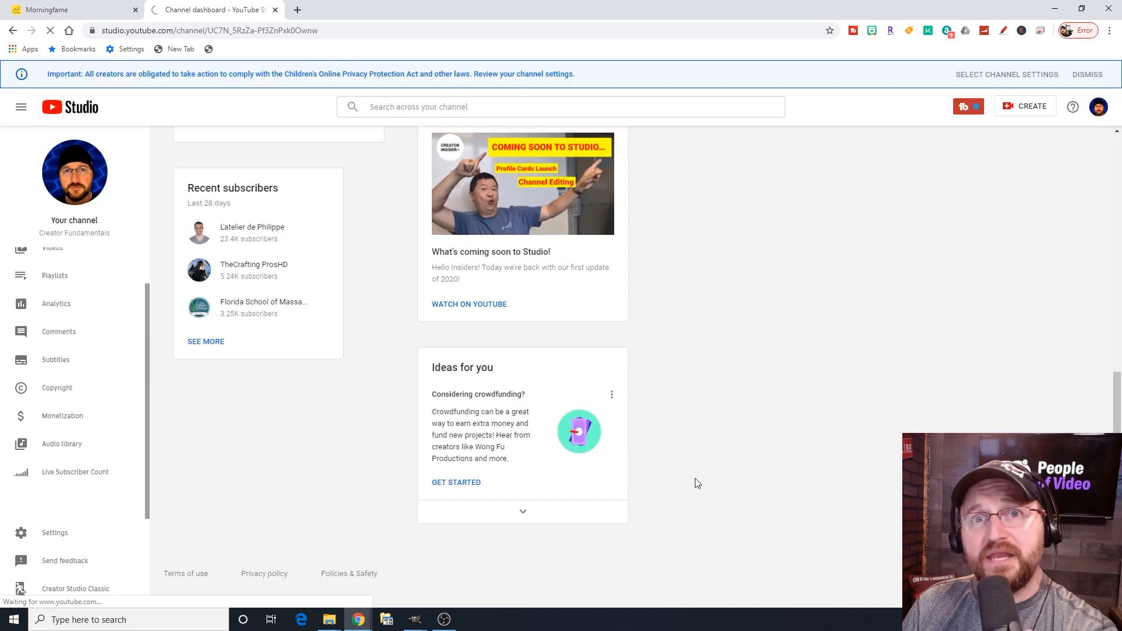
mouse_move(623, 351)
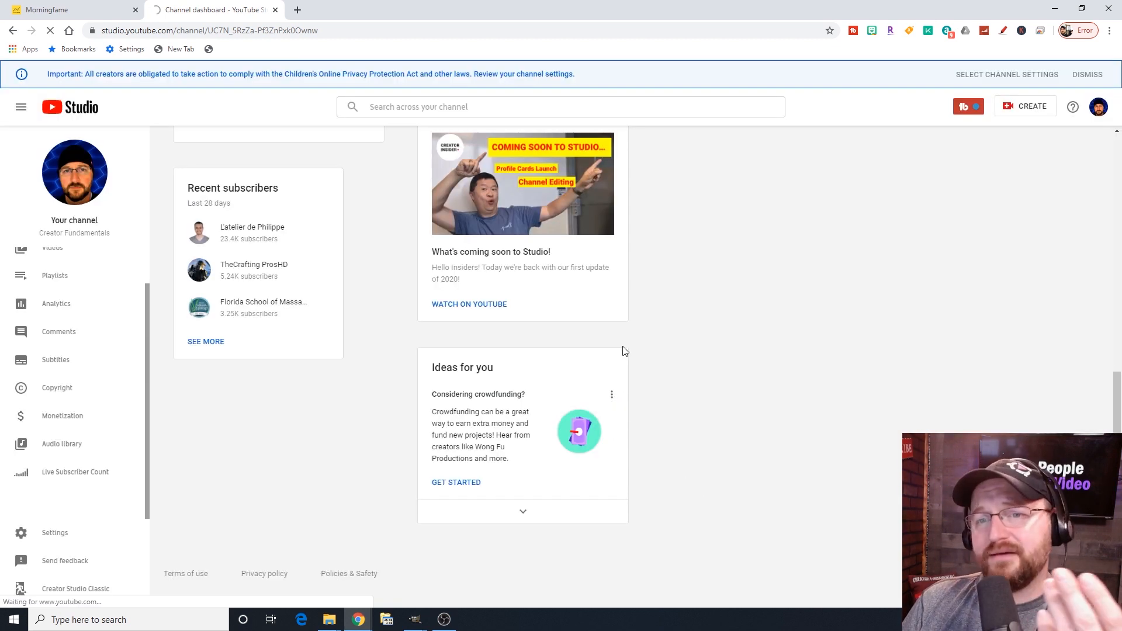
left_click(75, 588)
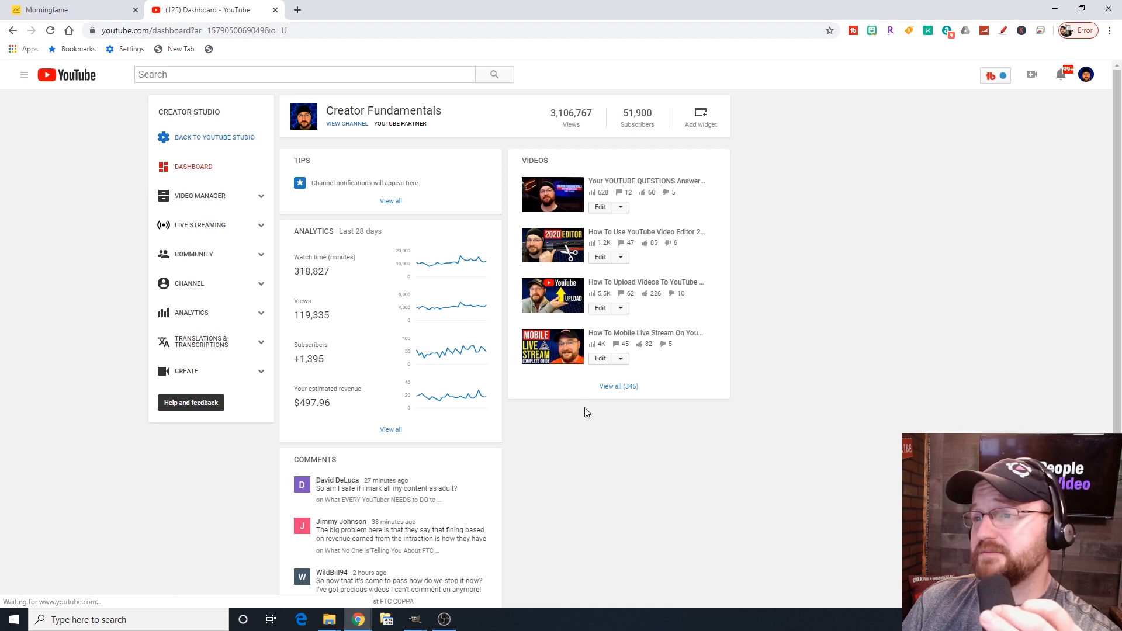
mouse_move(729, 337)
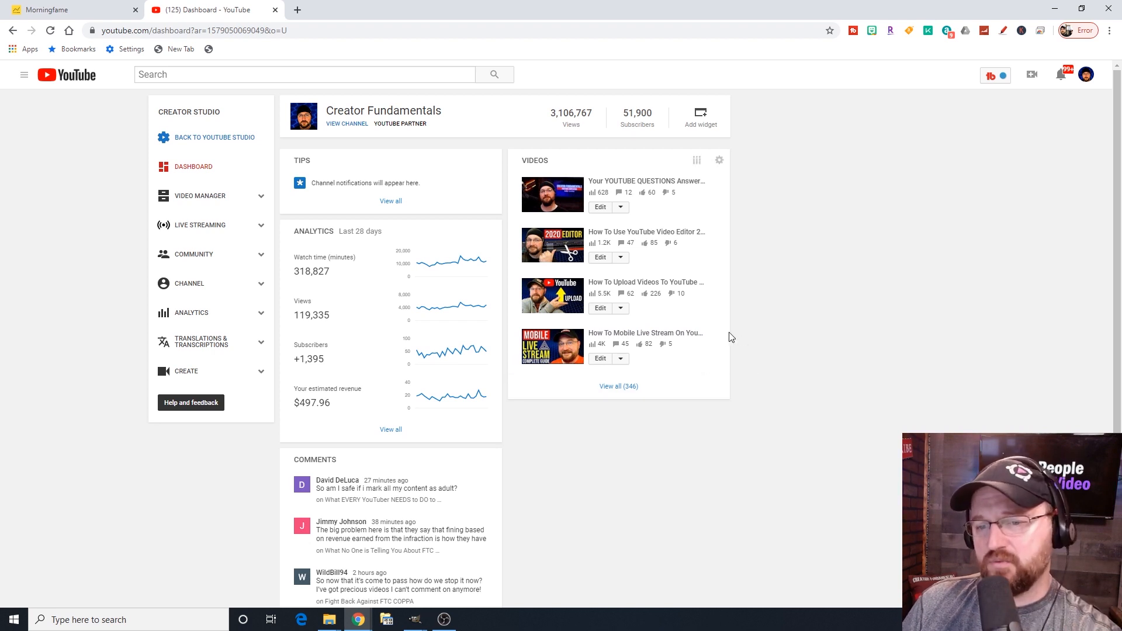
mouse_move(261, 230)
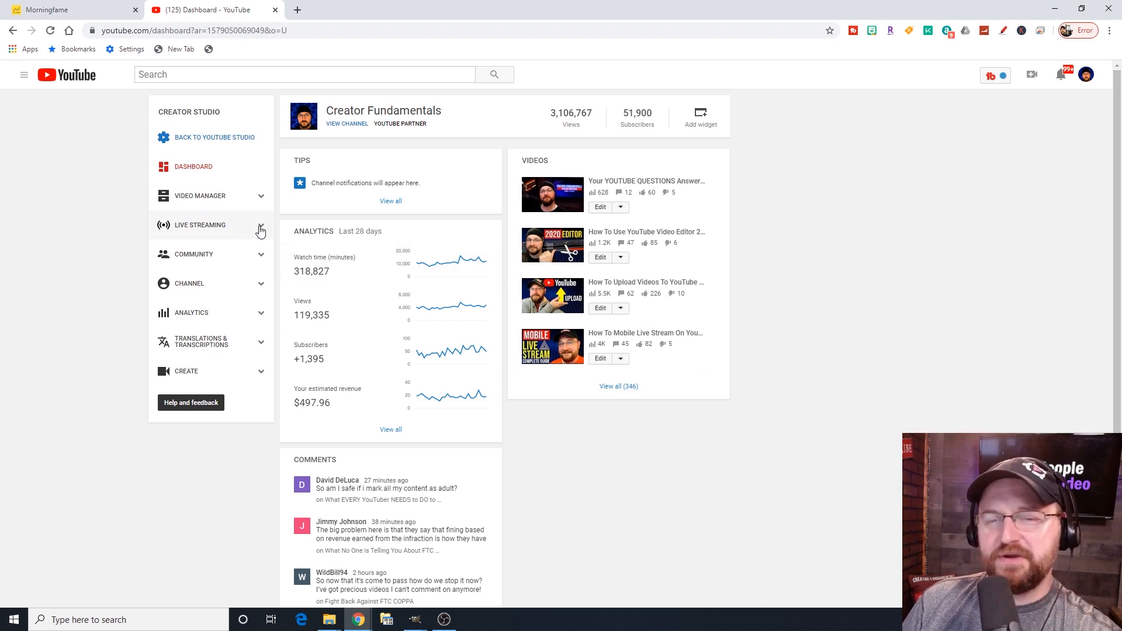
mouse_move(212, 136)
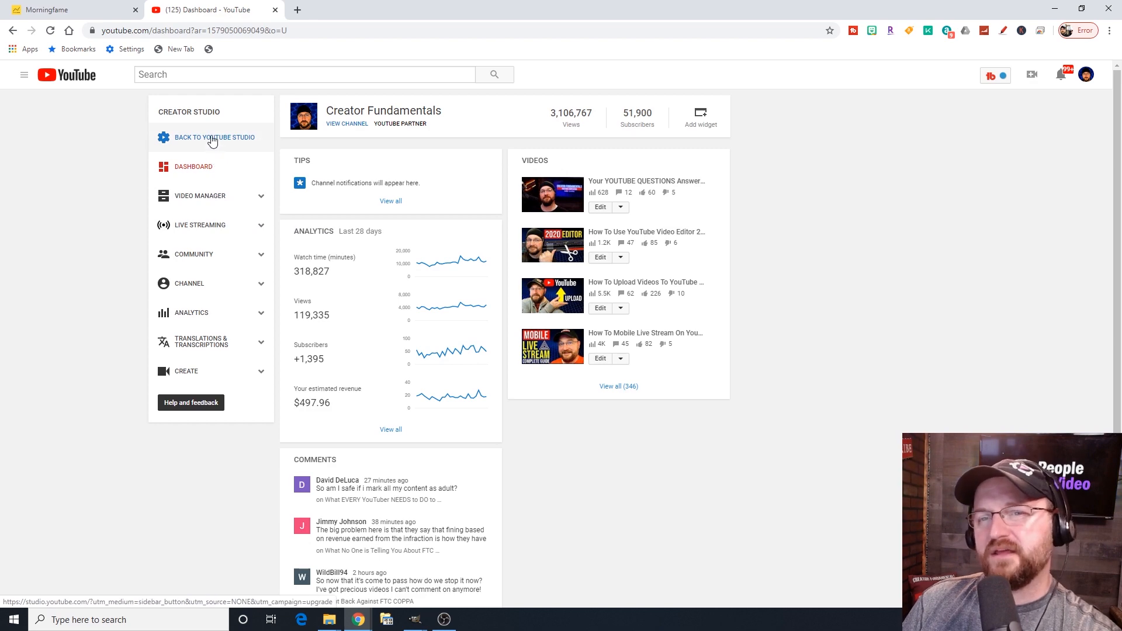
Go back to the new Studio dashboard and collapse then re-expand the navigation menu.
left_click(215, 136)
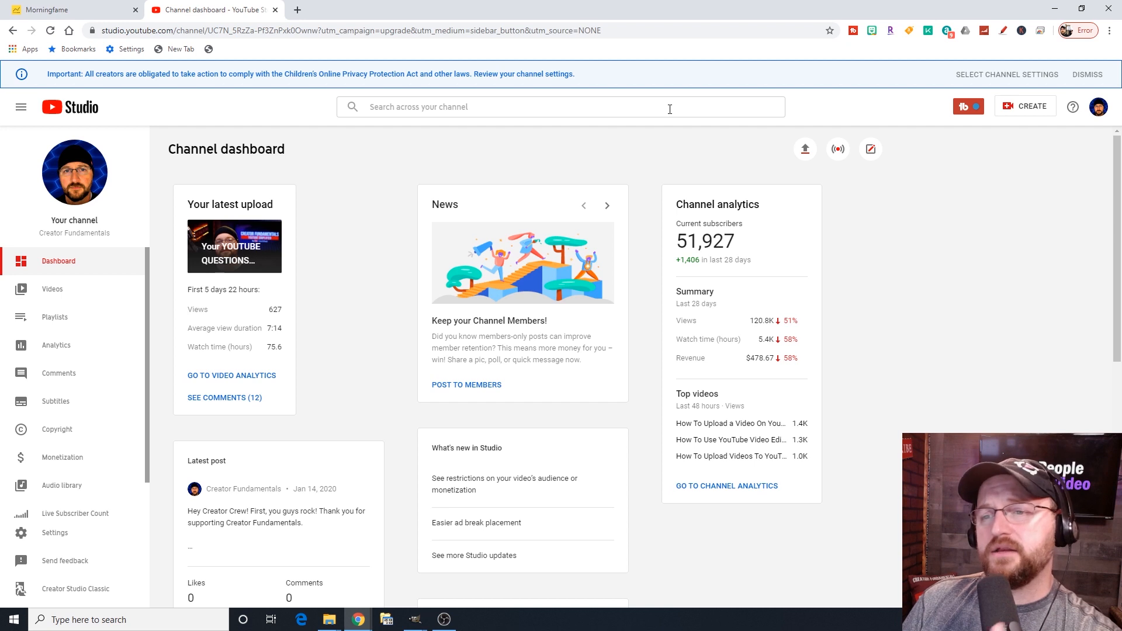
mouse_move(804, 150)
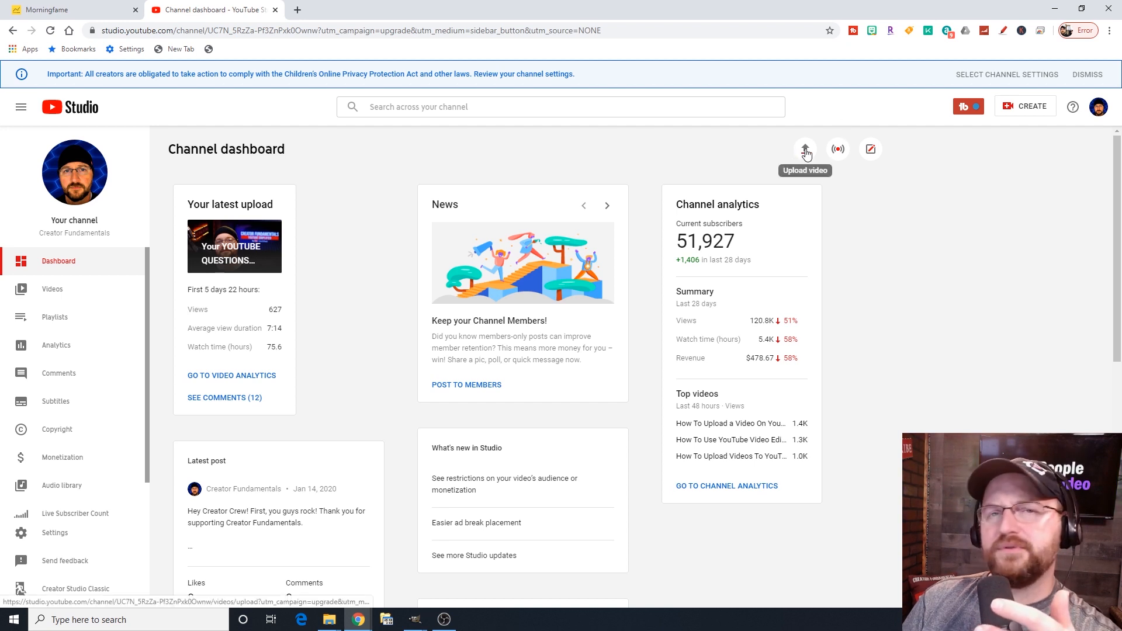
mouse_move(837, 150)
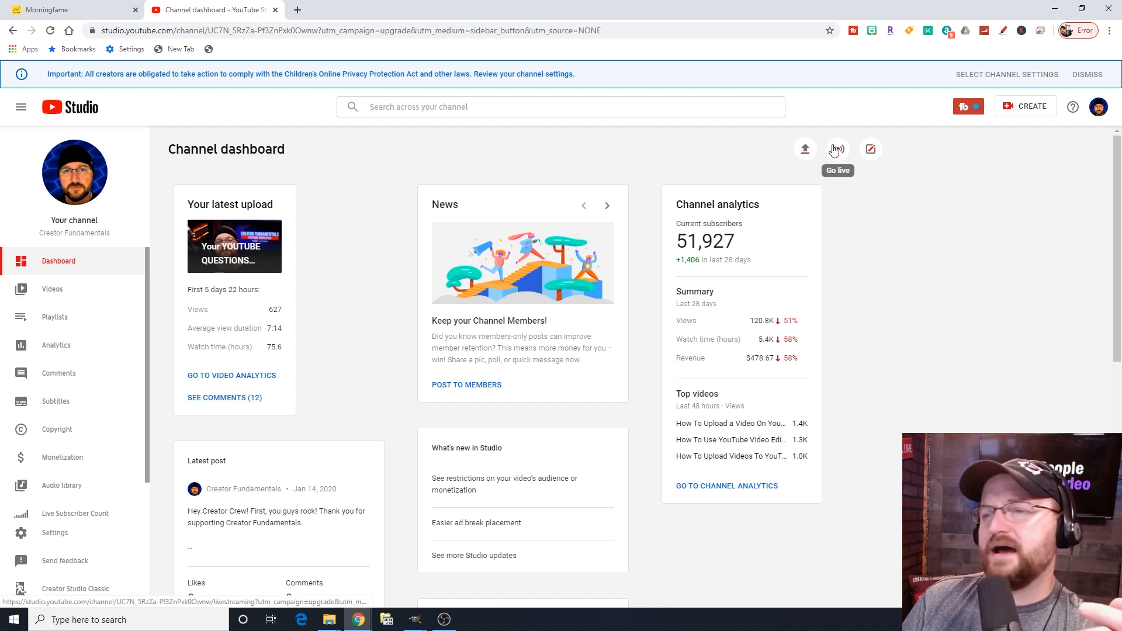
mouse_move(870, 149)
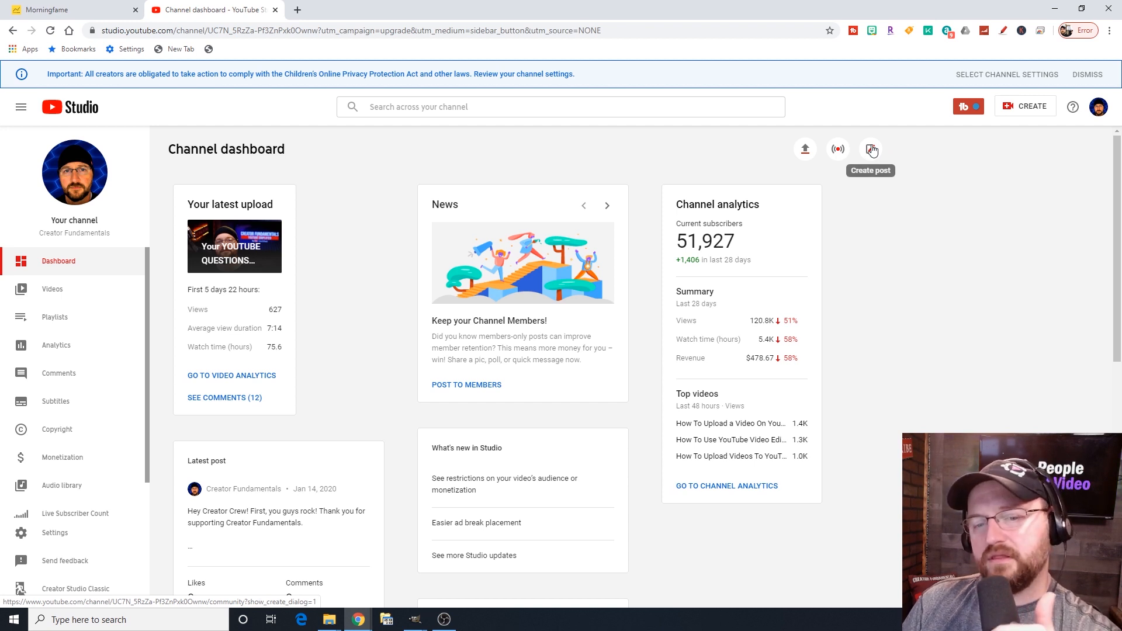
mouse_move(603, 262)
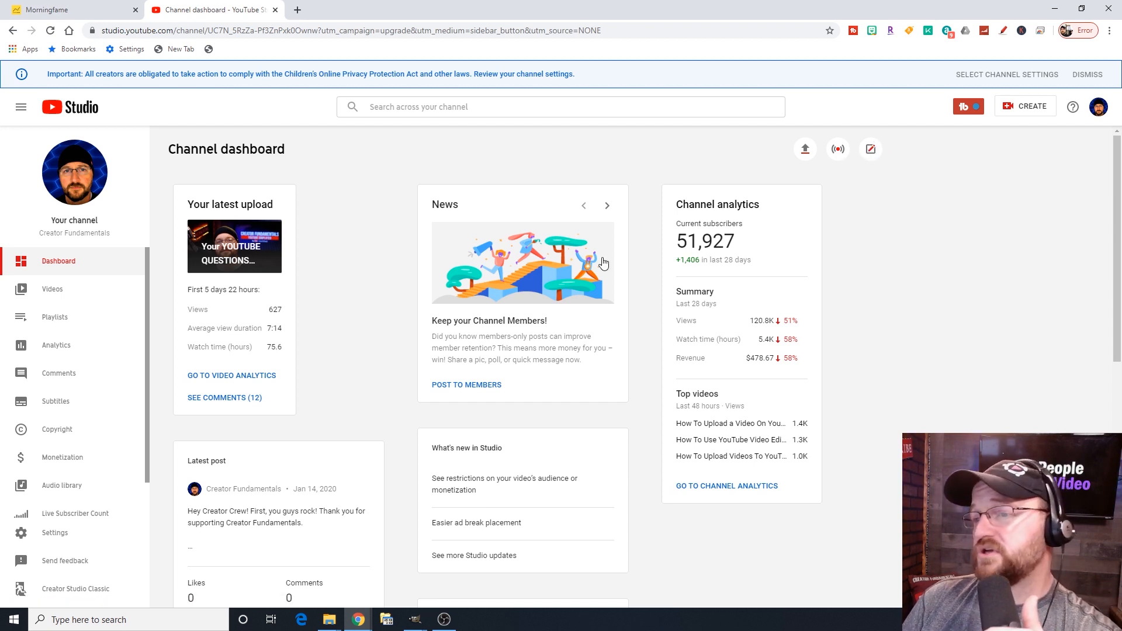
mouse_move(393, 240)
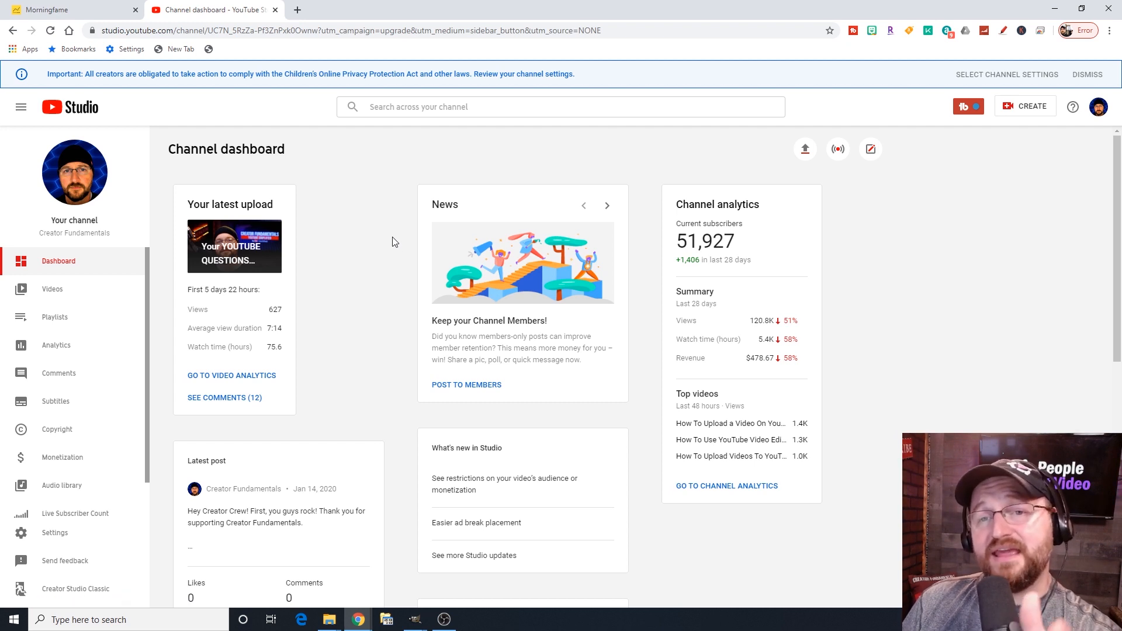
mouse_move(797, 202)
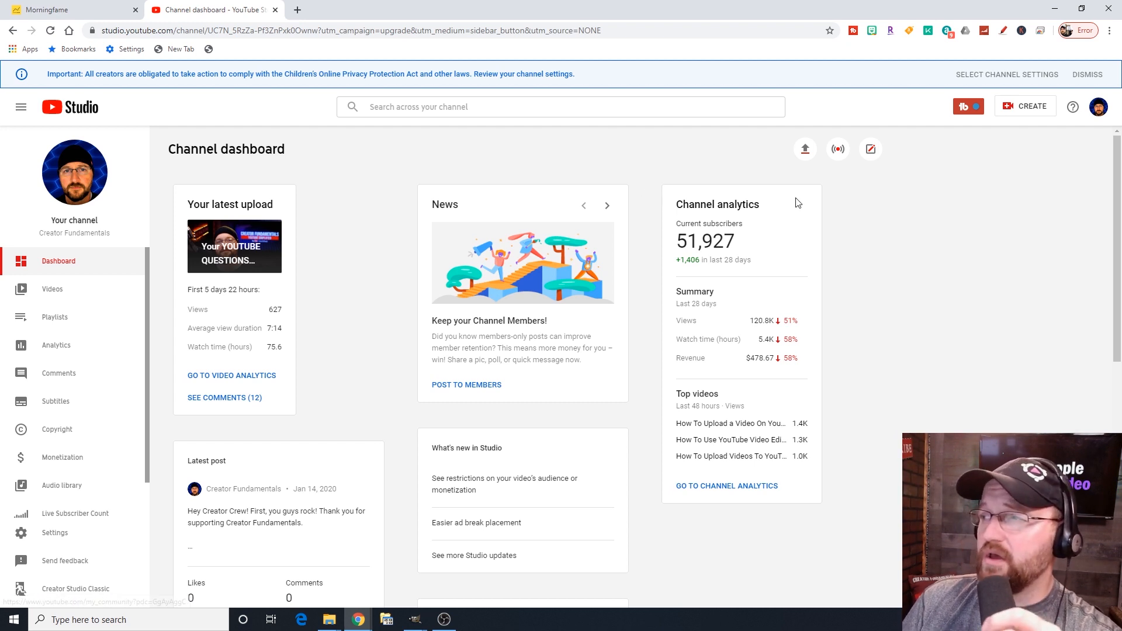
mouse_move(941, 161)
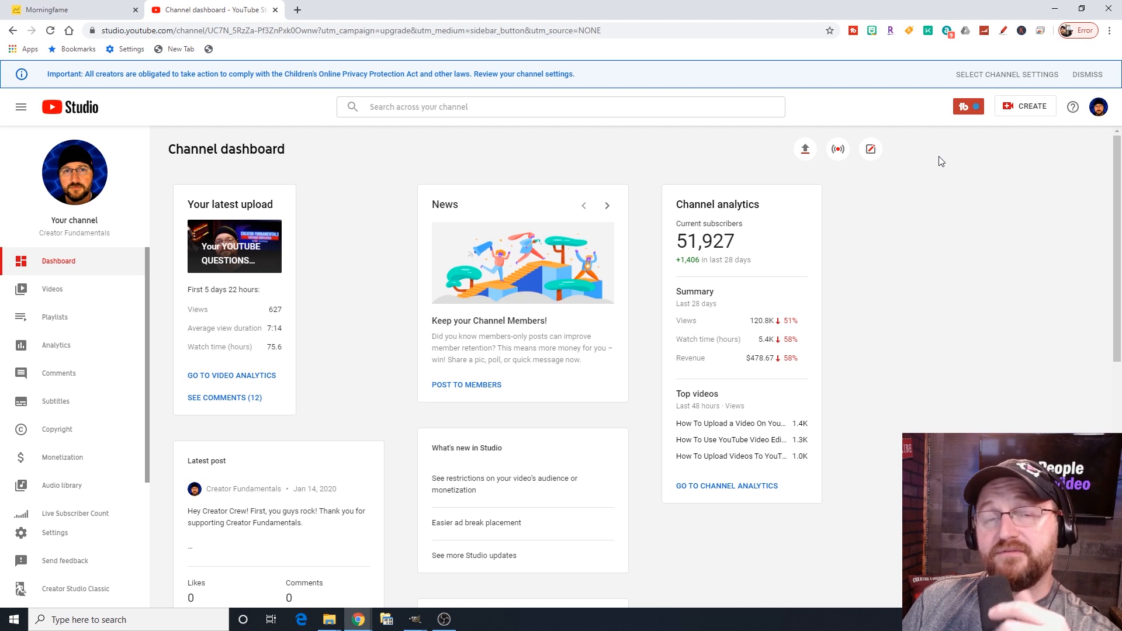
mouse_move(1099, 107)
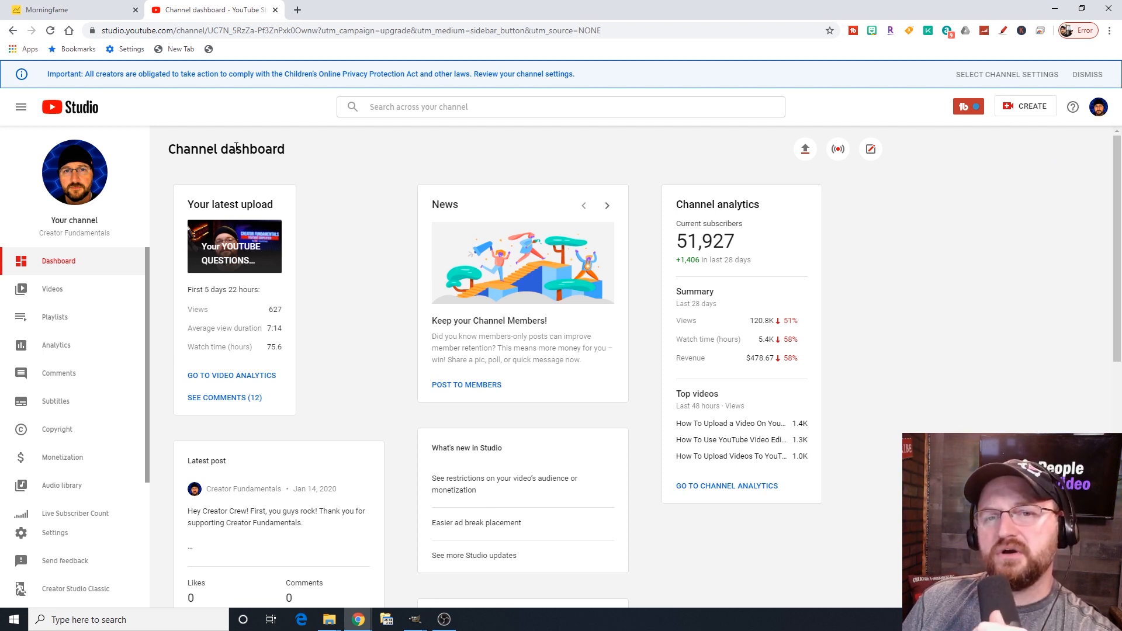
left_click(21, 106)
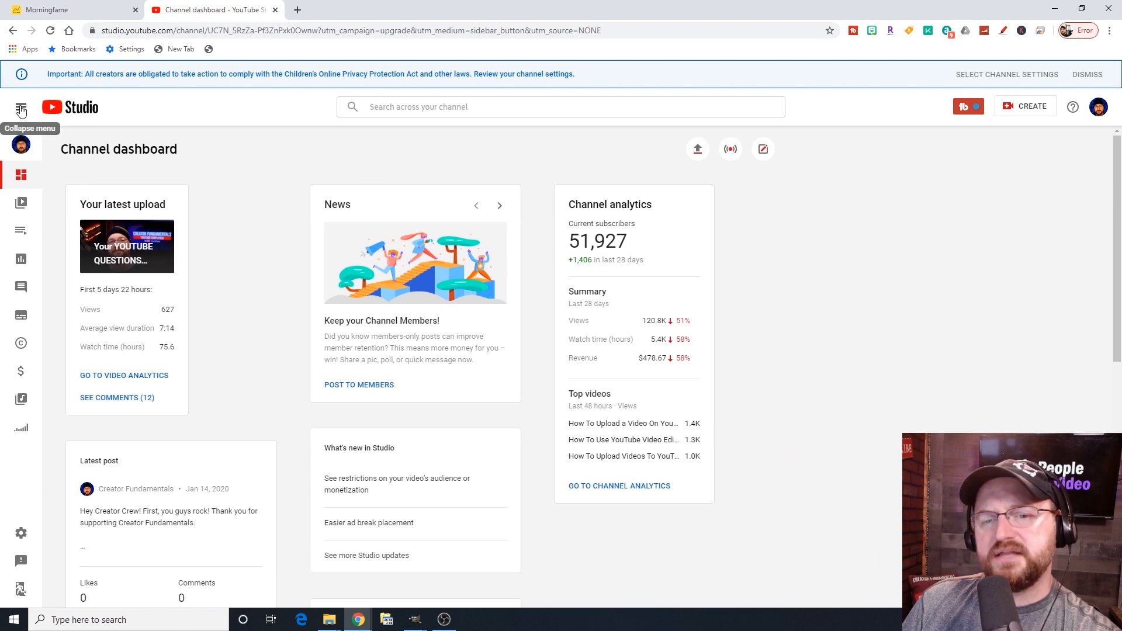
left_click(21, 107)
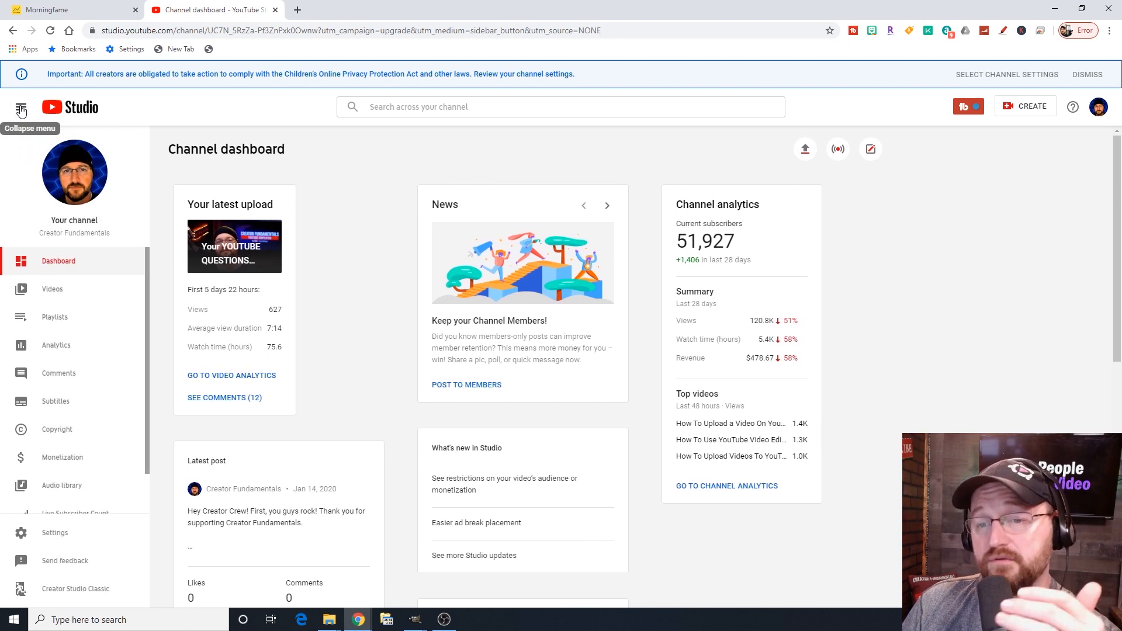
scroll("down", 3)
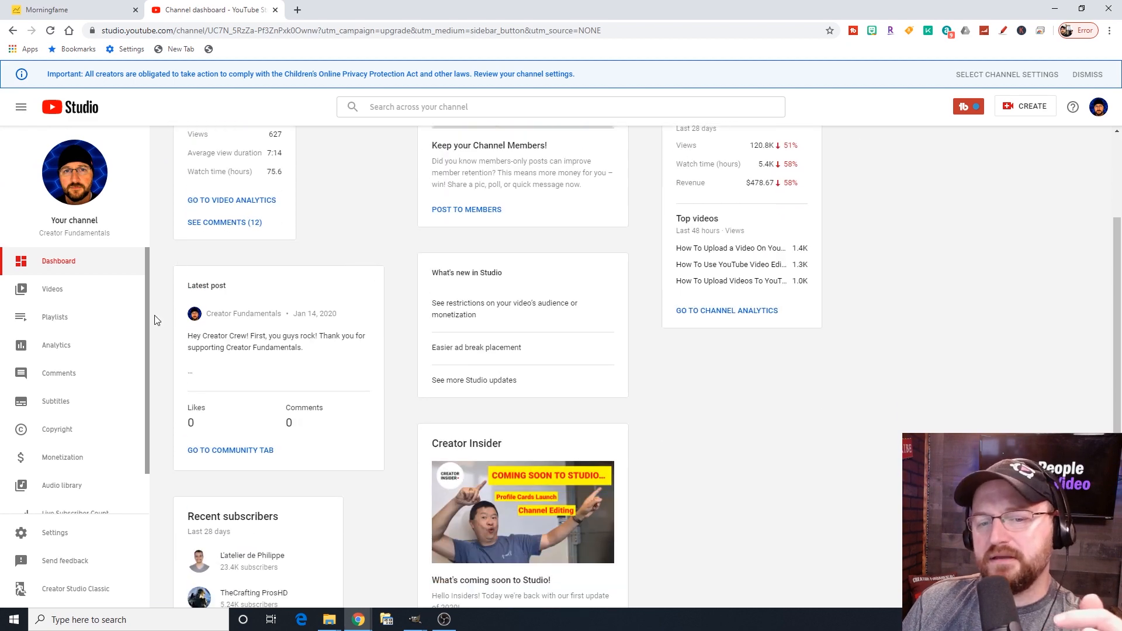
left_click(53, 289)
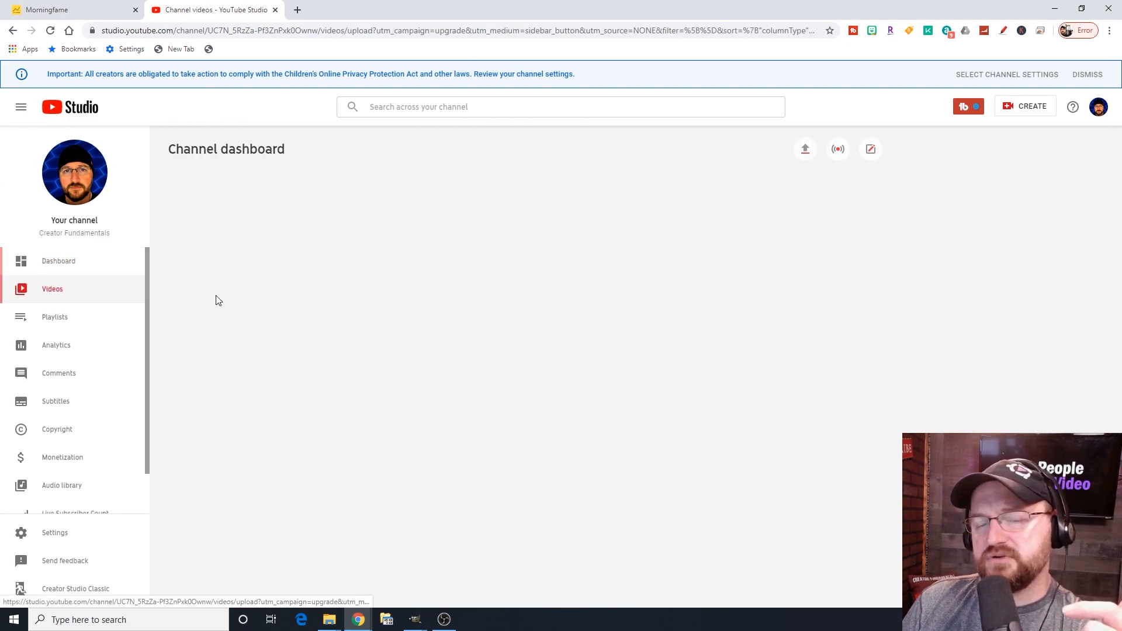
left_click(51, 289)
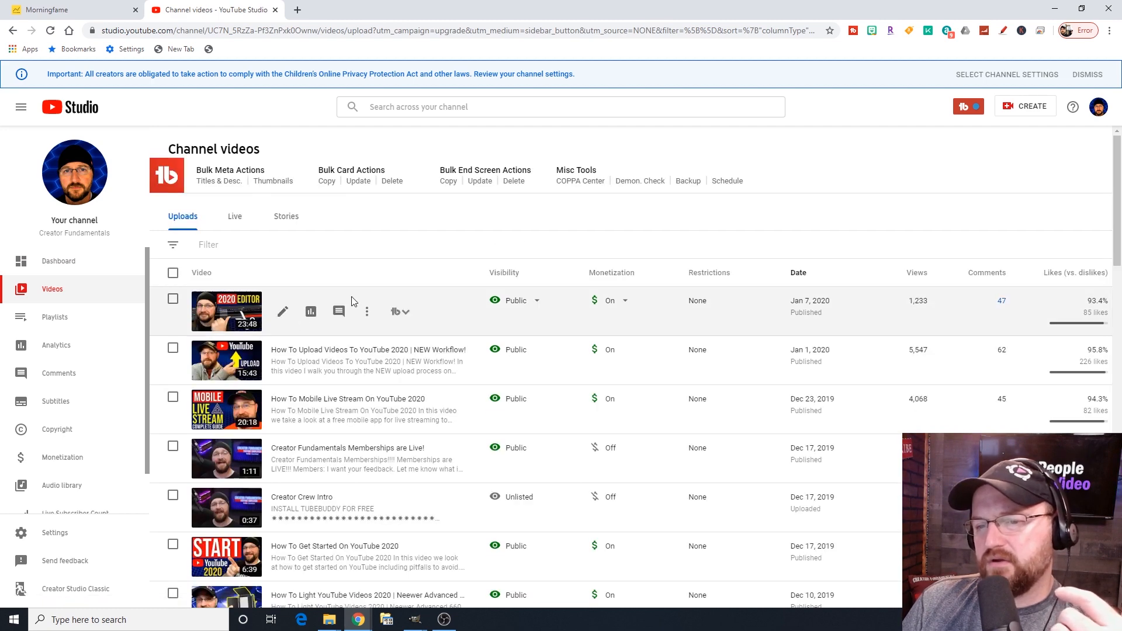
mouse_move(281, 310)
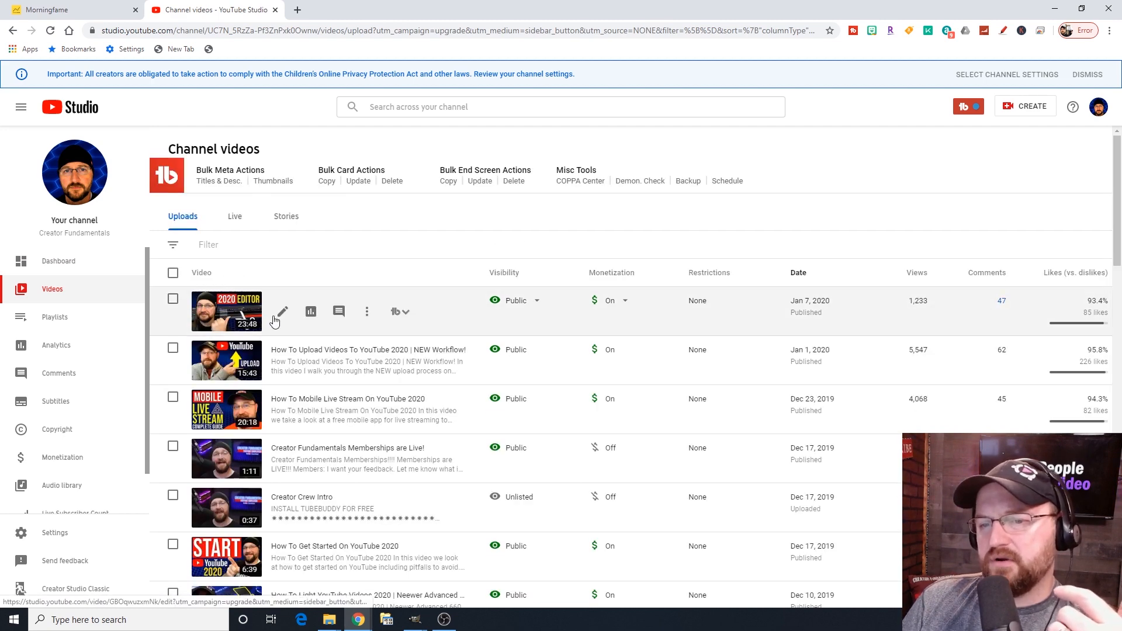
mouse_move(311, 311)
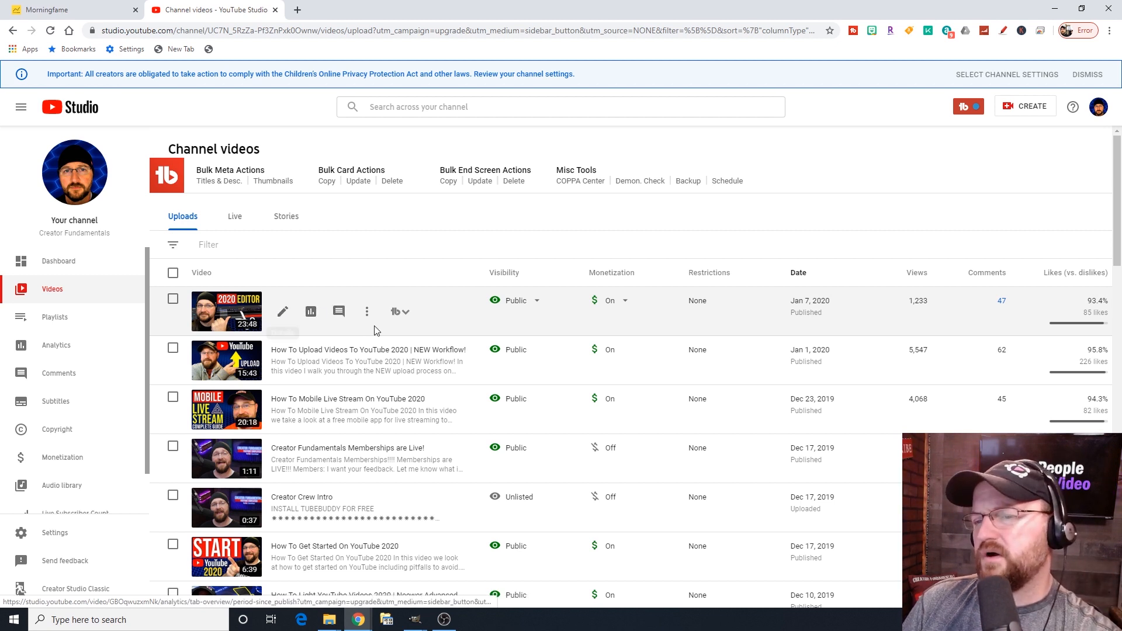
mouse_move(390, 278)
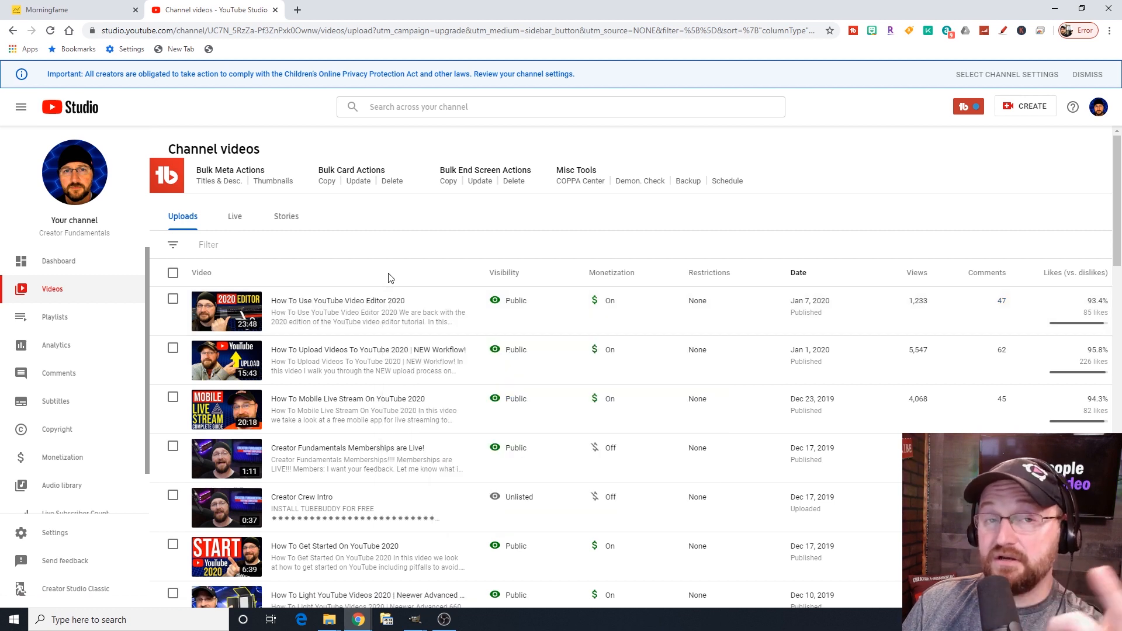
mouse_move(282, 311)
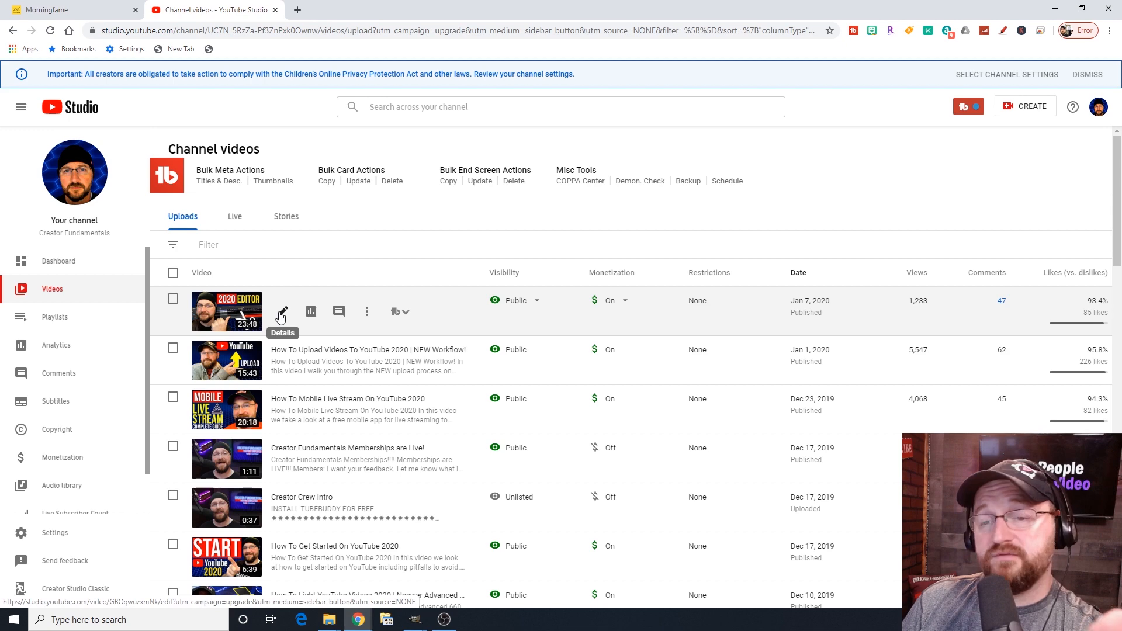
Review the Video details for 'How To Use YouTube Video Editor 2020' and head to its Editor.
left_click(280, 311)
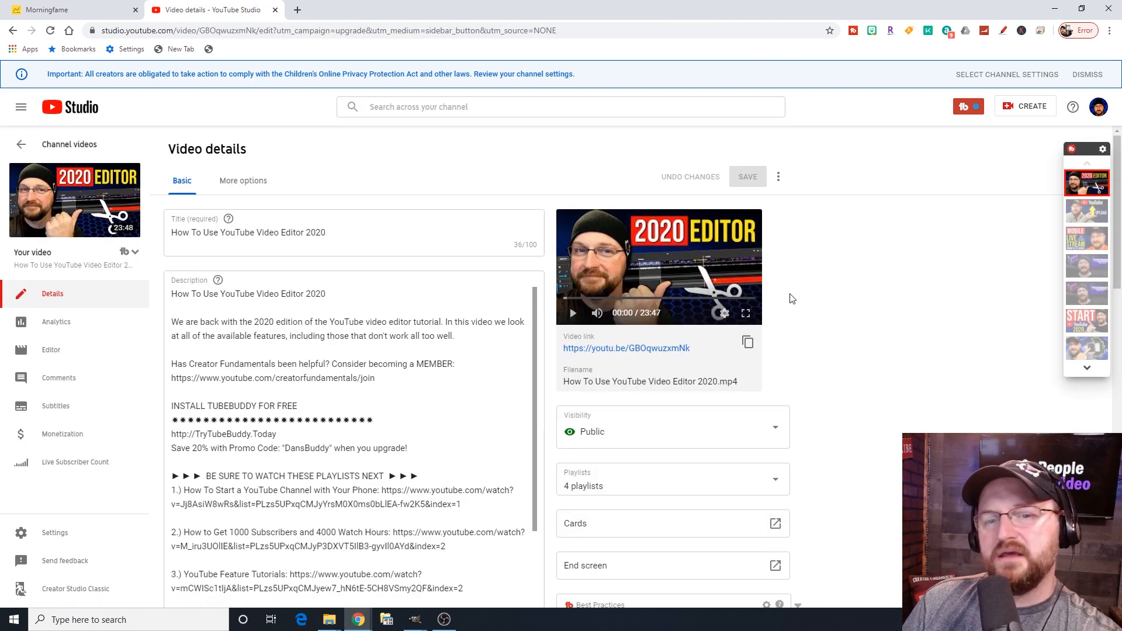
mouse_move(369, 179)
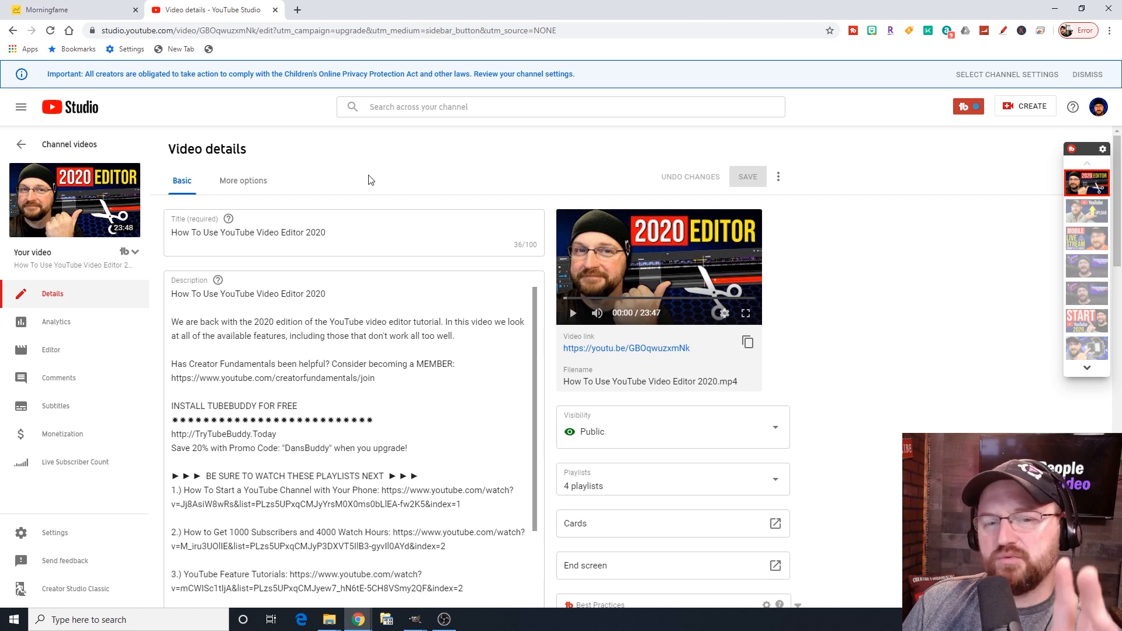
mouse_move(357, 167)
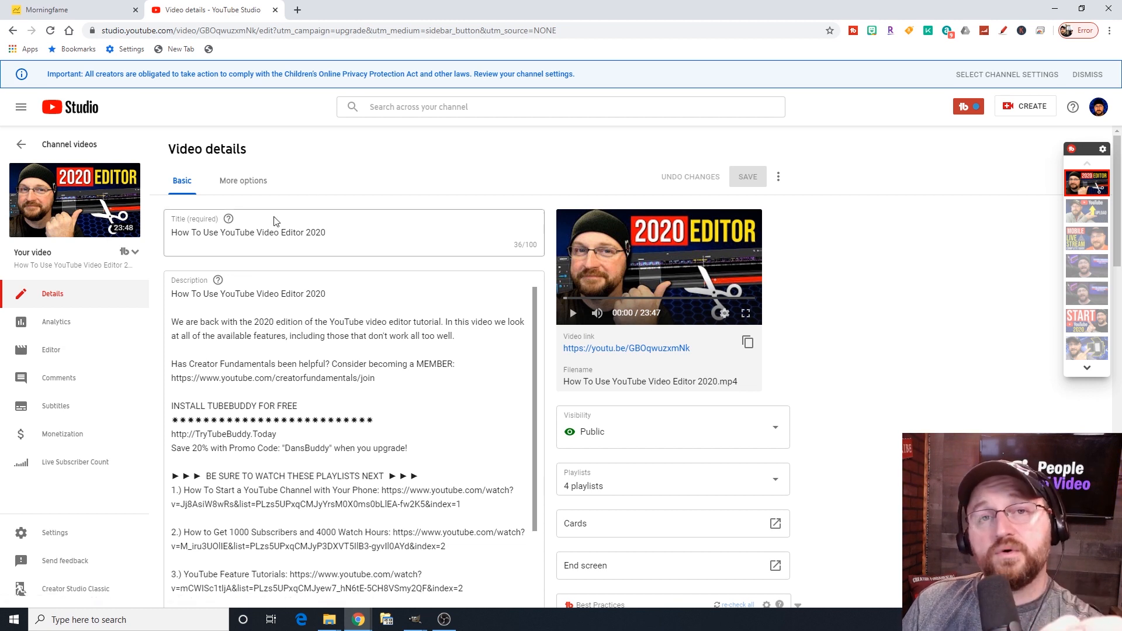
mouse_move(291, 171)
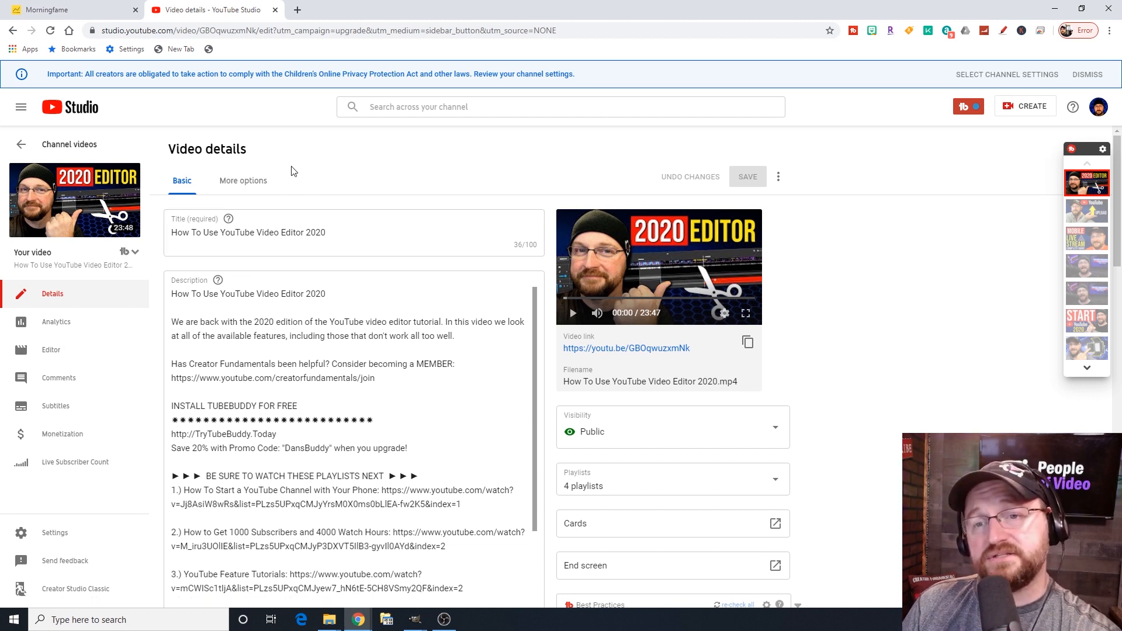
mouse_move(226, 224)
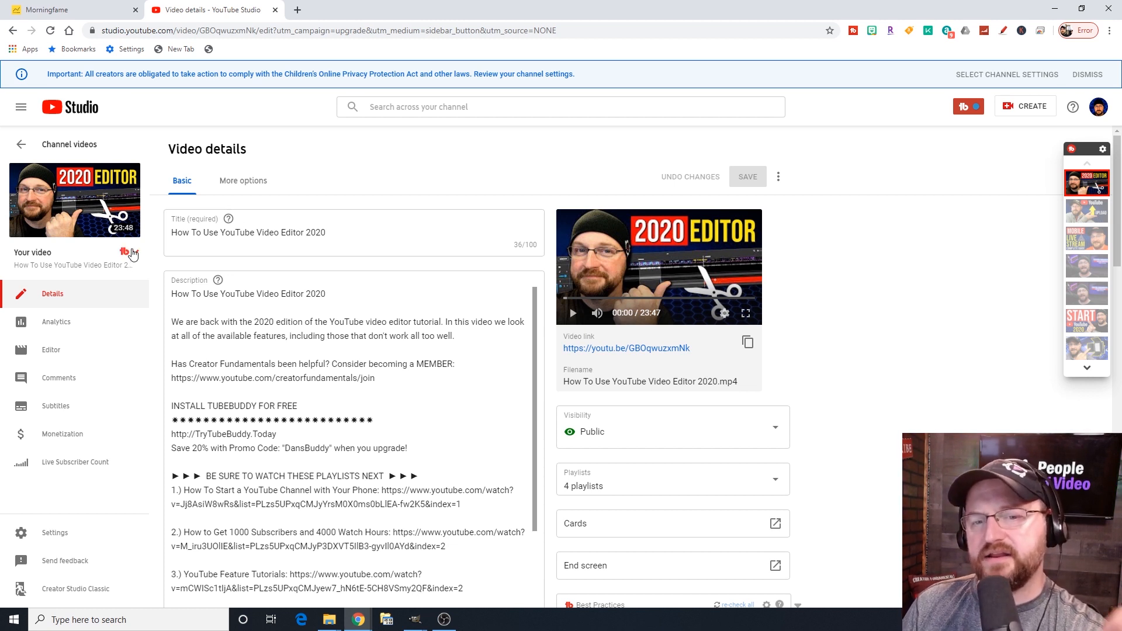
mouse_move(346, 269)
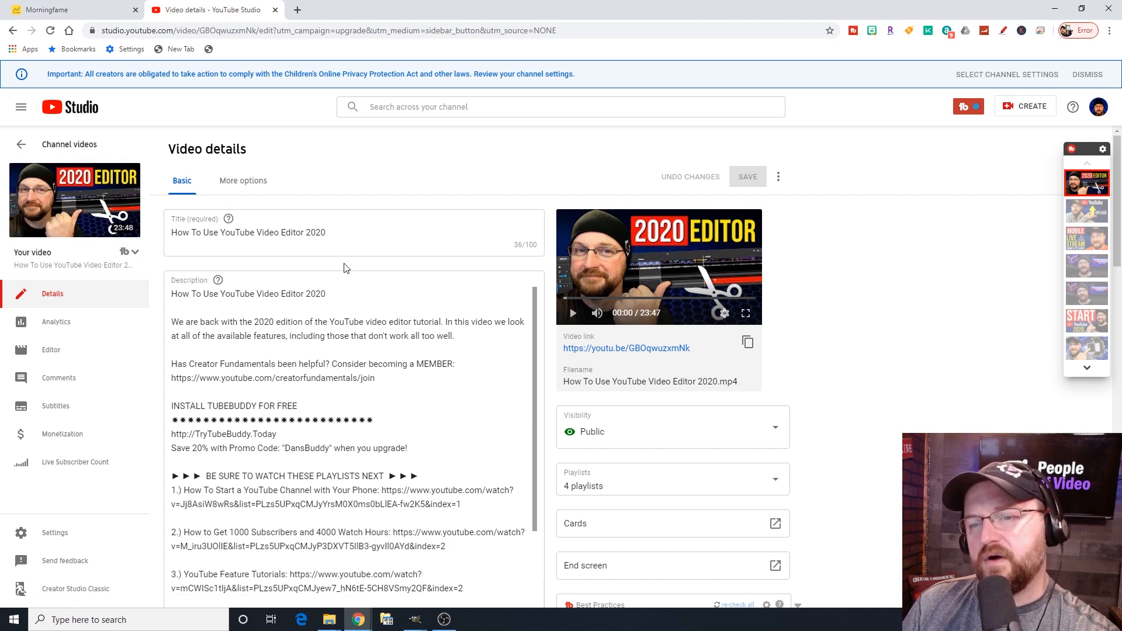
mouse_move(84, 299)
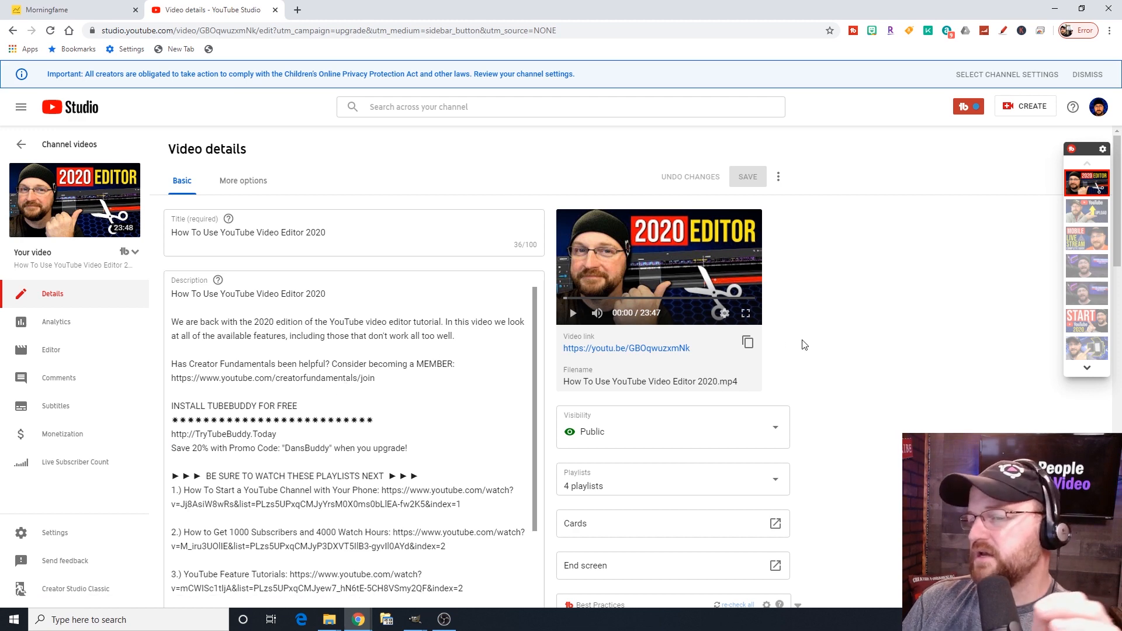
scroll("down", 3)
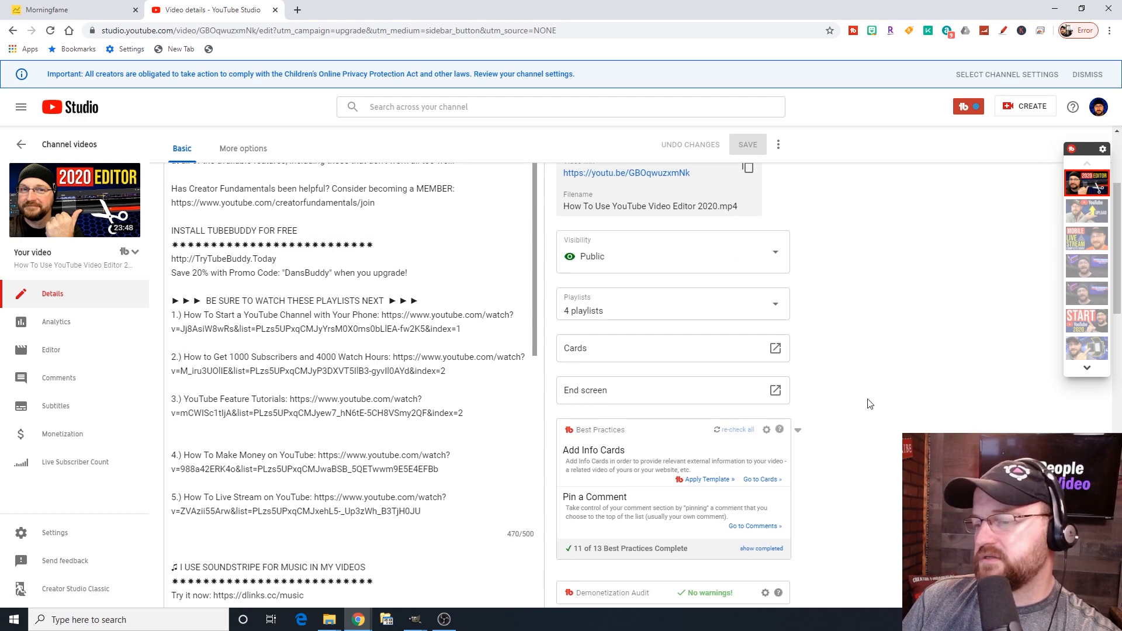
scroll("up", 3)
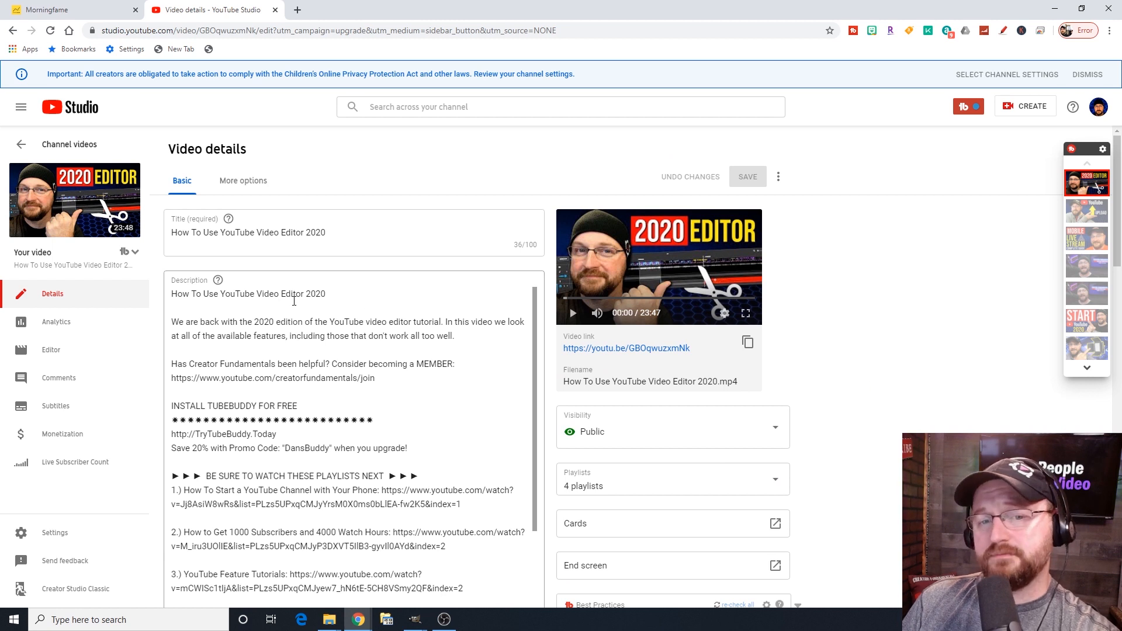
mouse_move(135, 302)
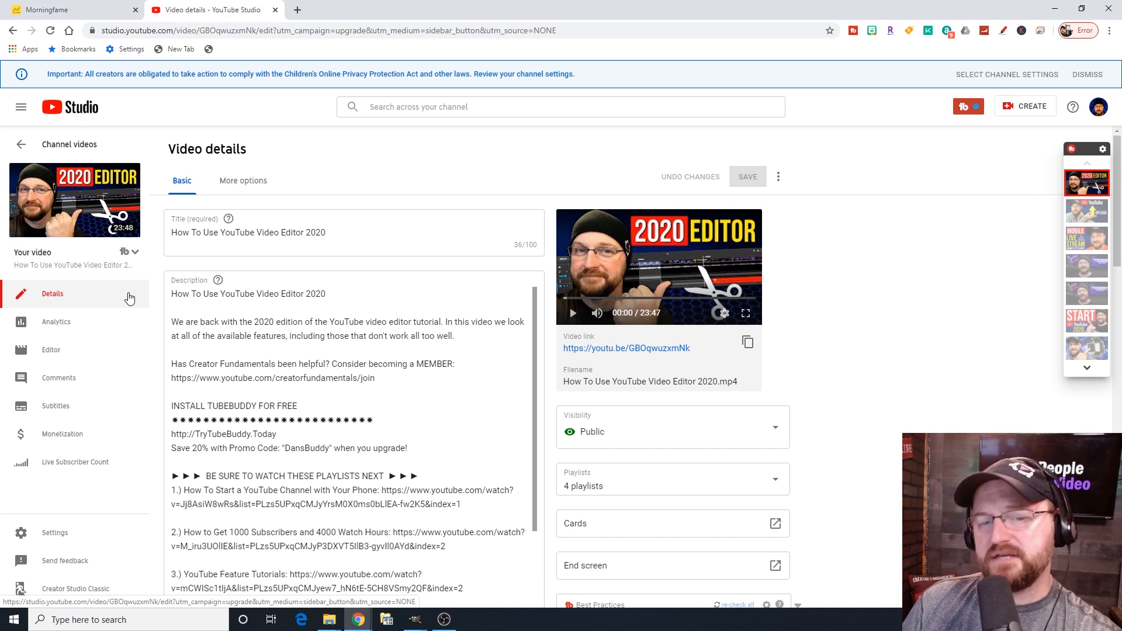
left_click(51, 350)
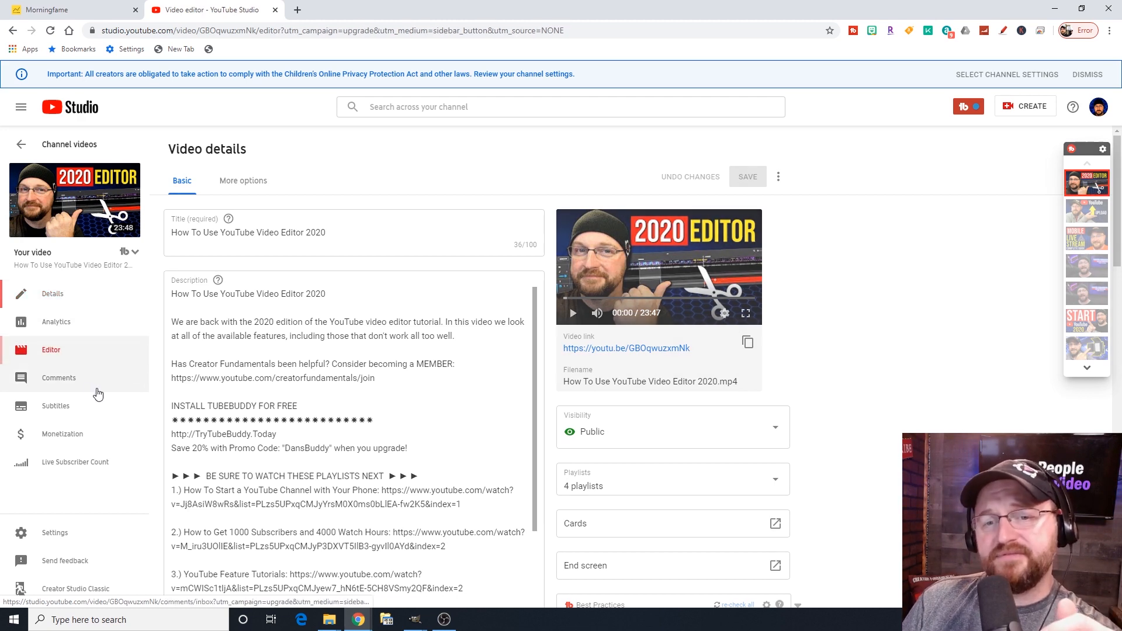
Load the Video editor with its preview and 23:47 timeline of trim, audio, ad break and blur tracks.
left_click(50, 349)
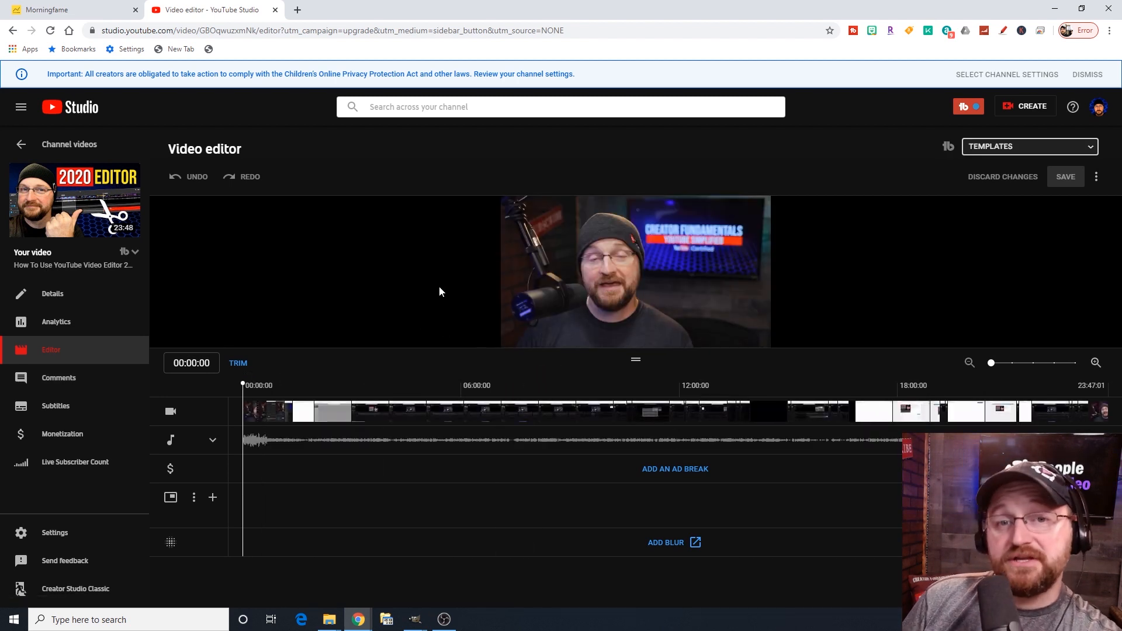
mouse_move(456, 299)
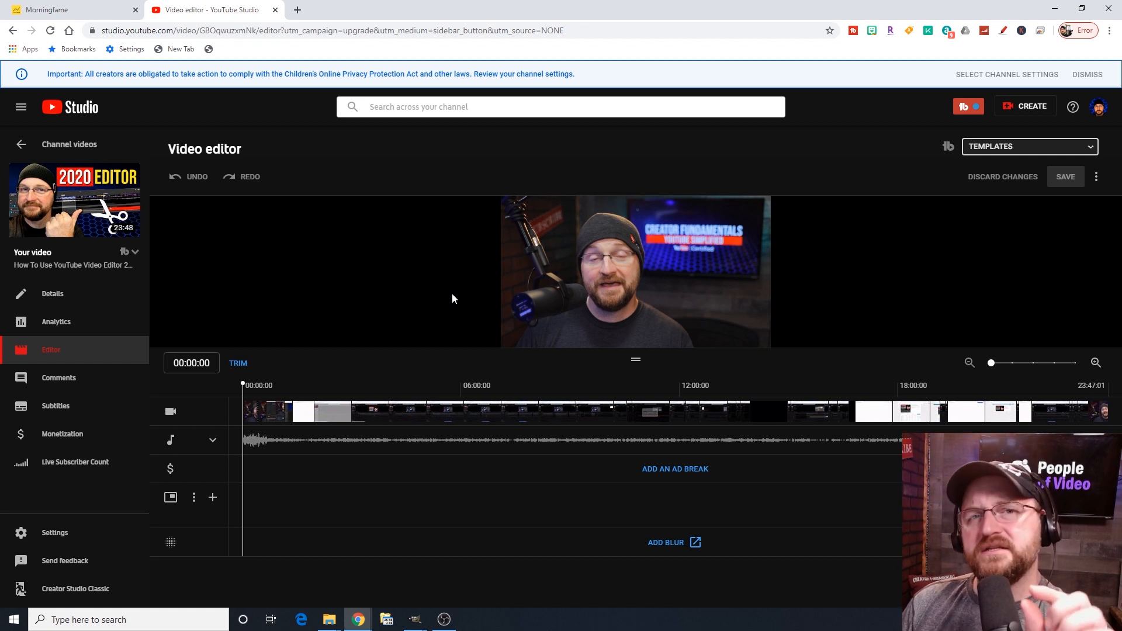
mouse_move(411, 301)
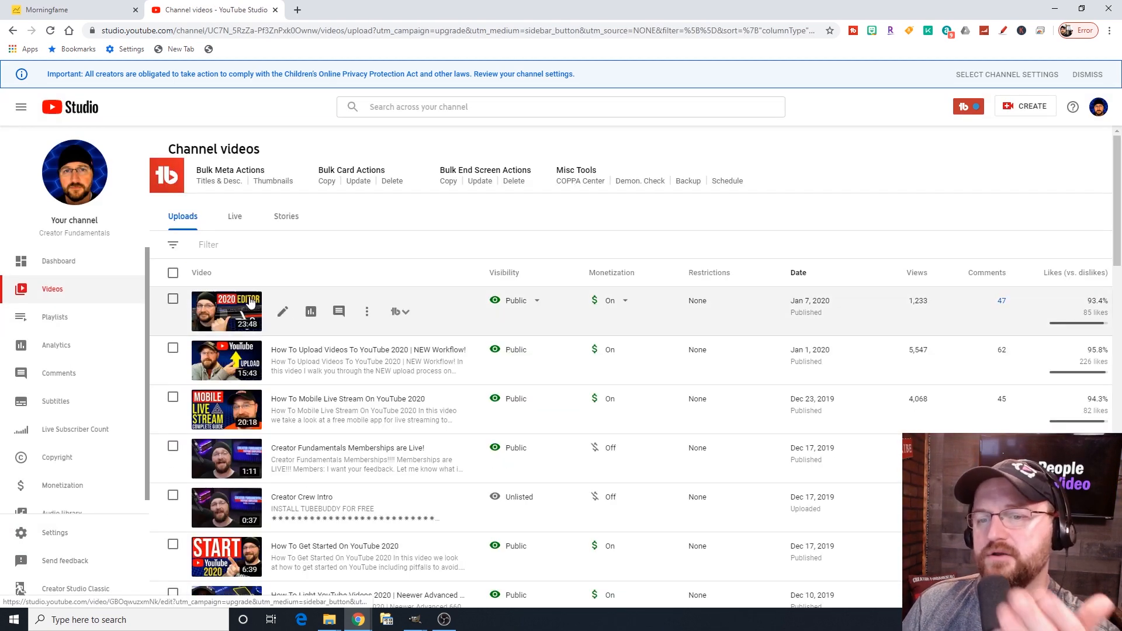
View the tutorial's analytics (1.2K views, 86.2 watch hours, $3.94), then return to Channel videos.
left_click(225, 311)
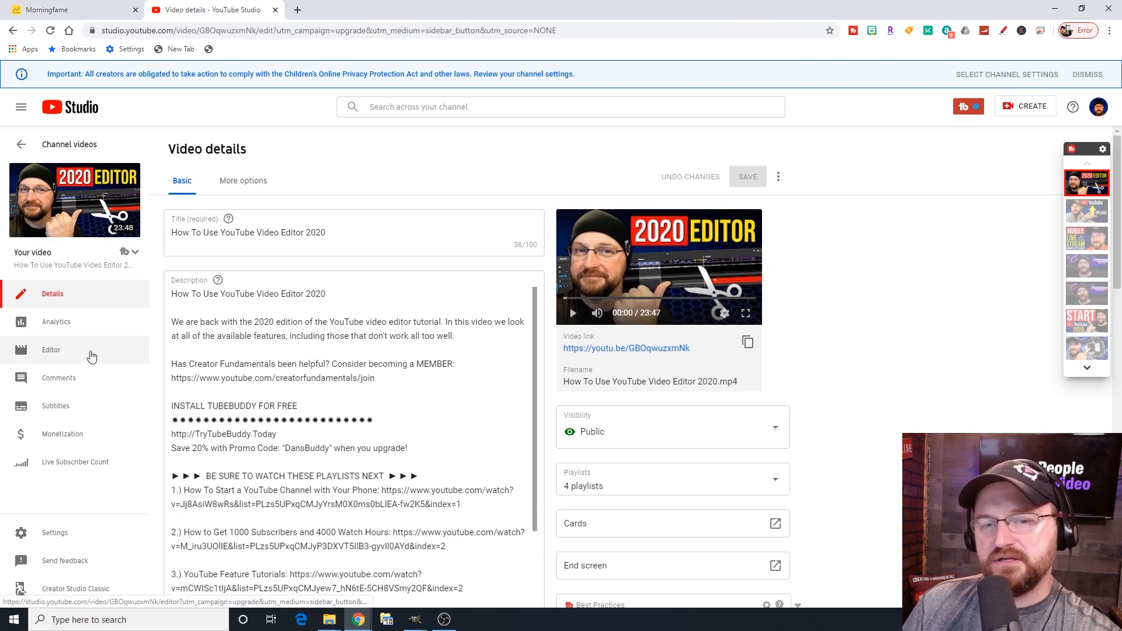
left_click(56, 322)
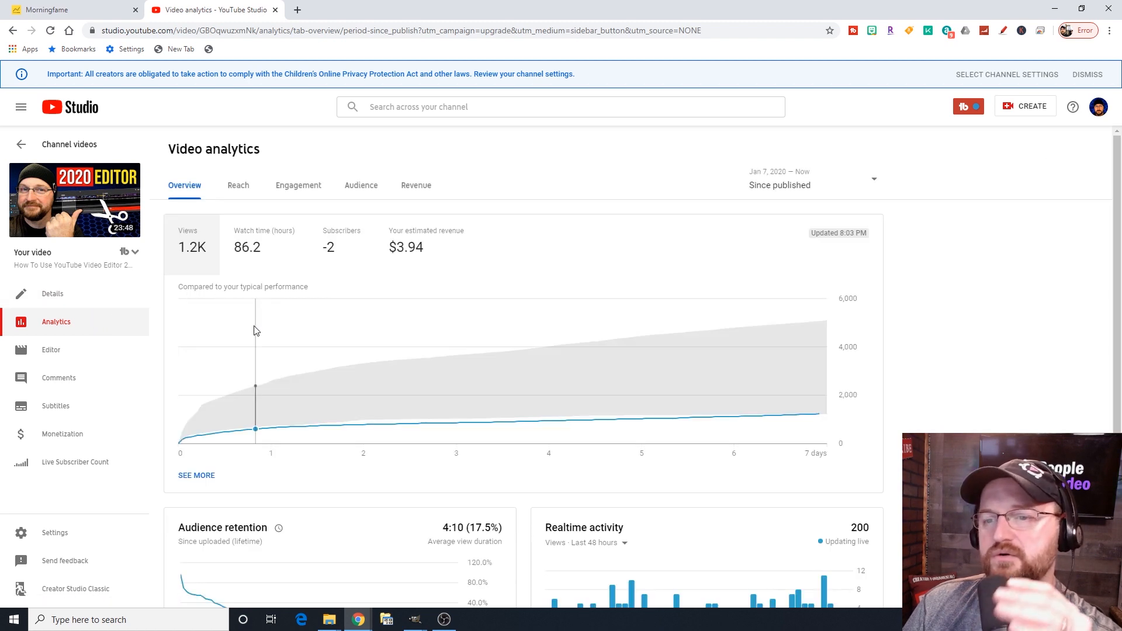
mouse_move(111, 240)
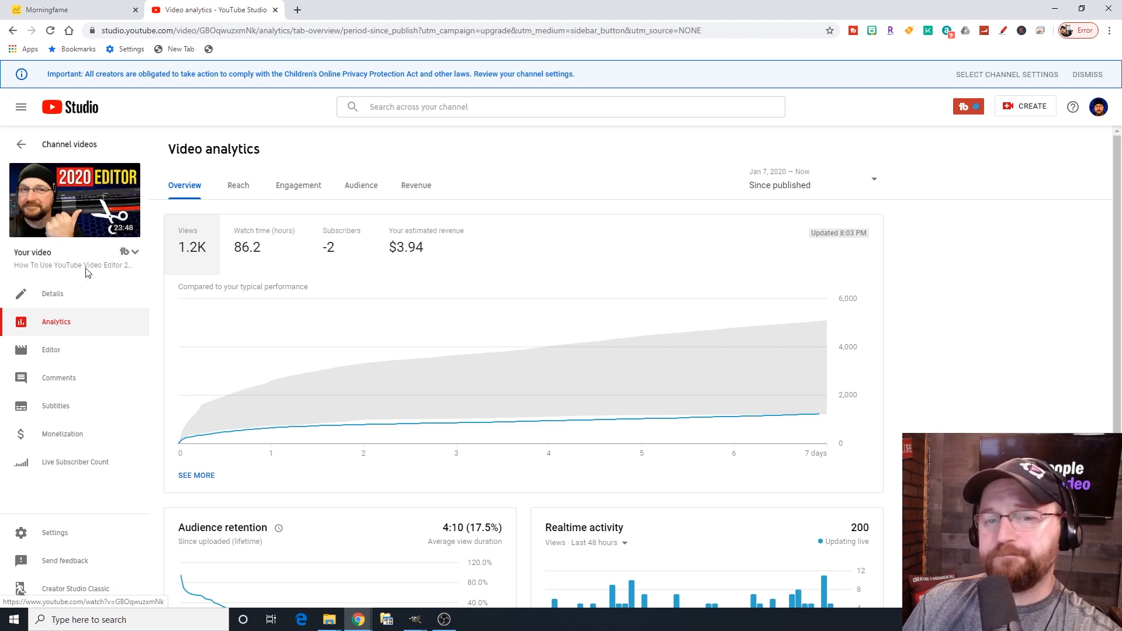
left_click(21, 144)
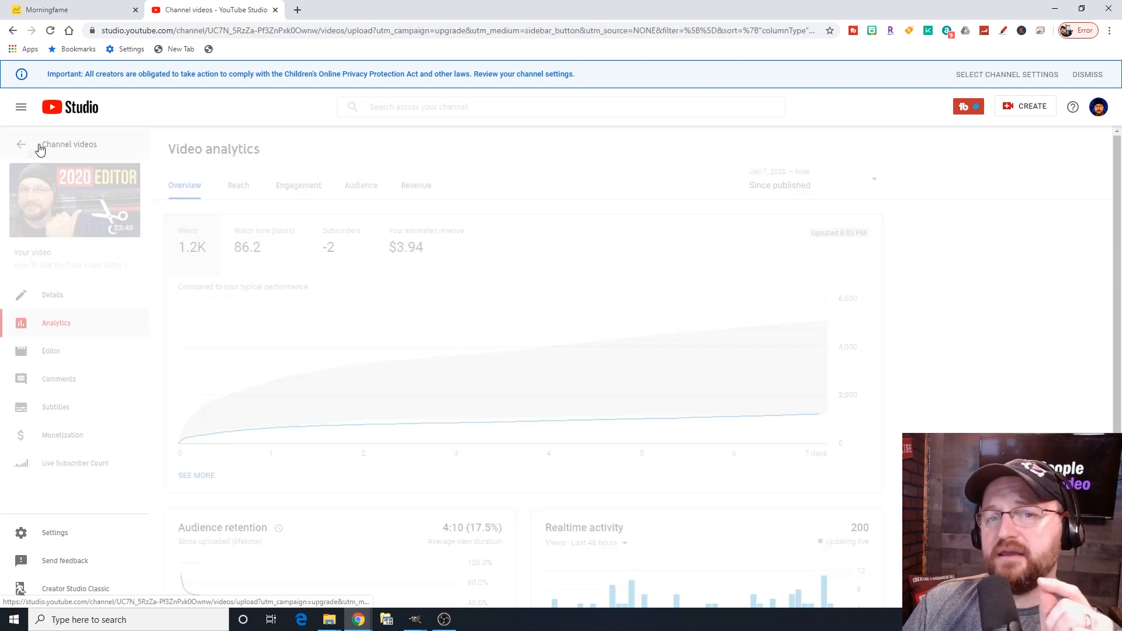
left_click(21, 144)
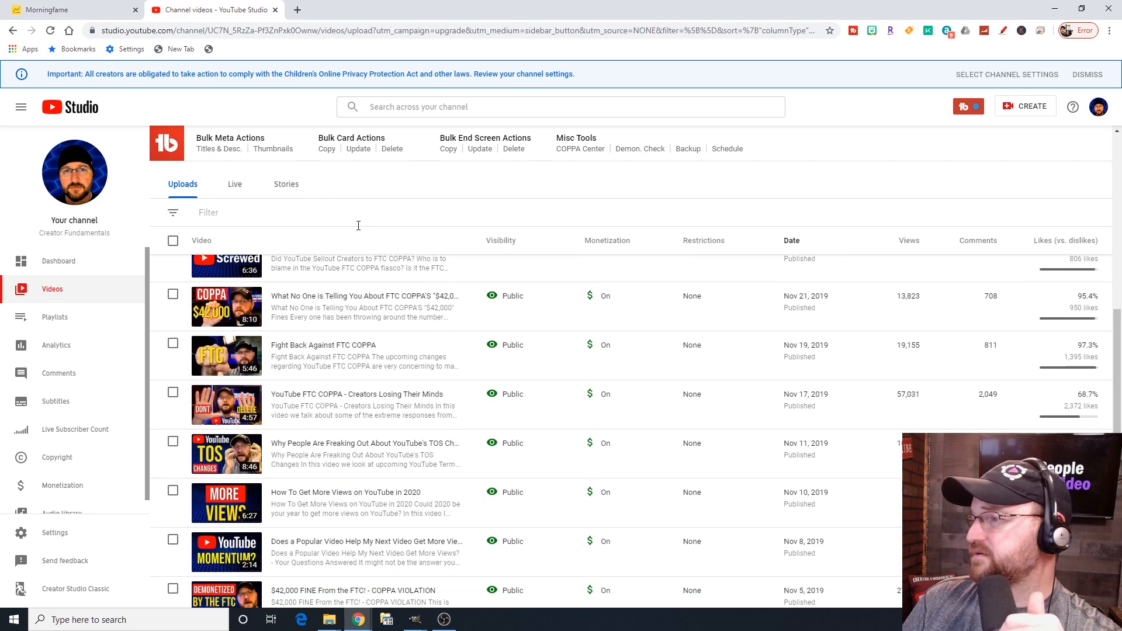
scroll("down", 3)
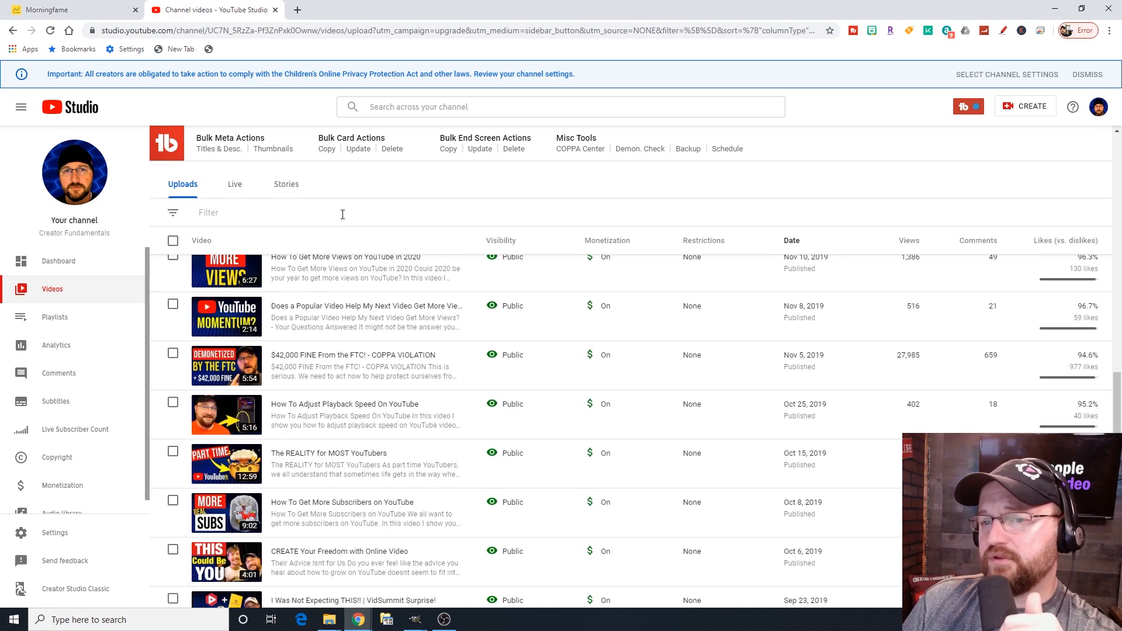
scroll("up", 3)
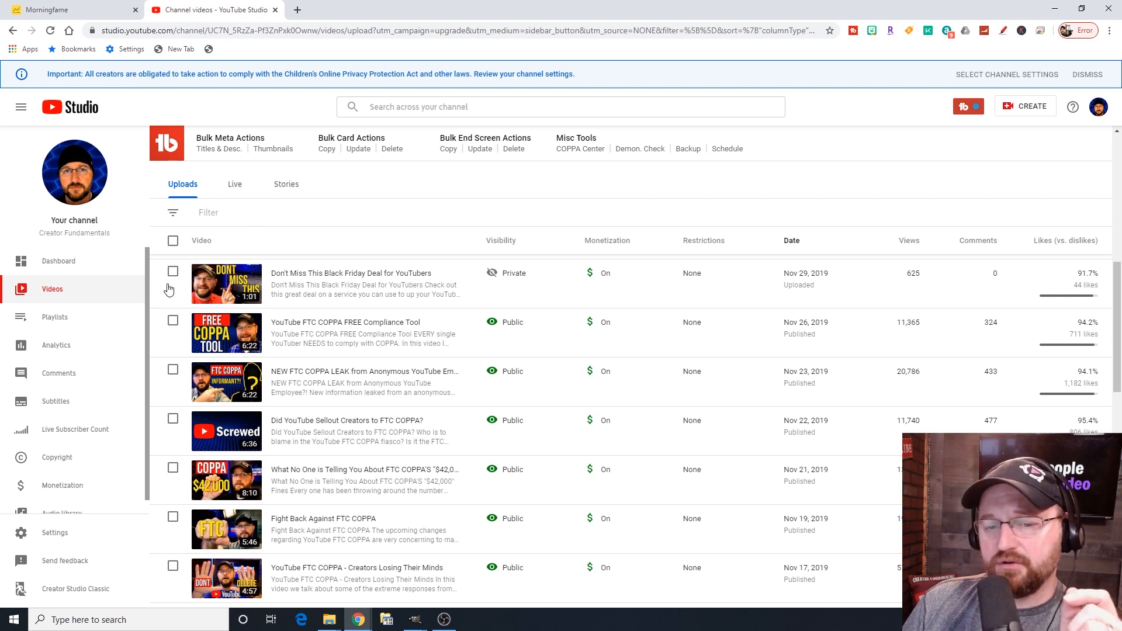
mouse_move(141, 278)
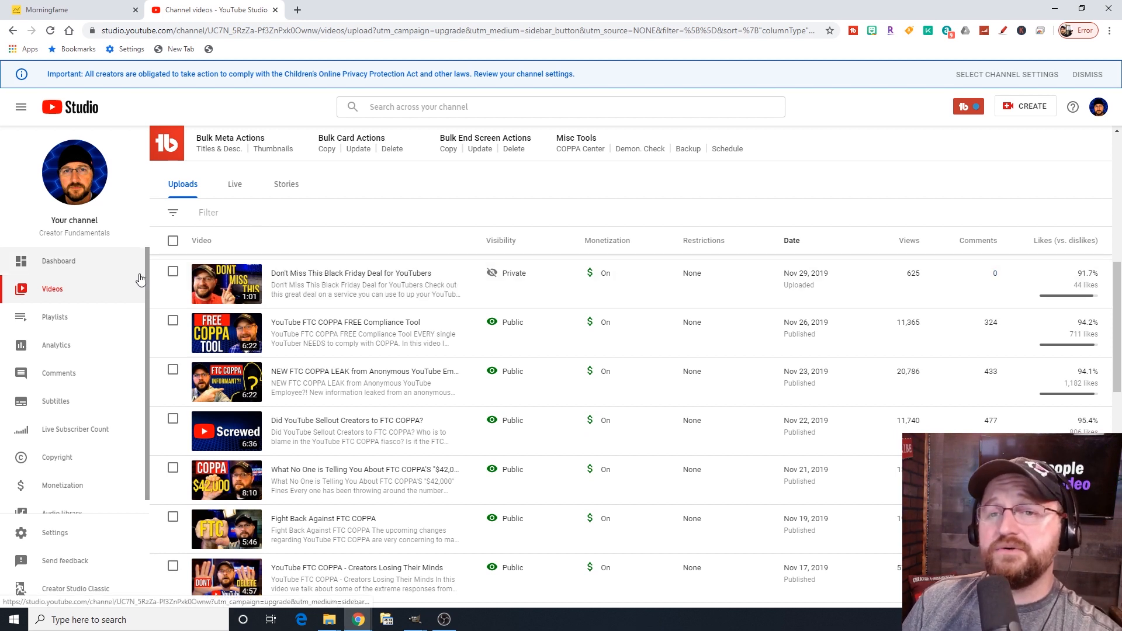